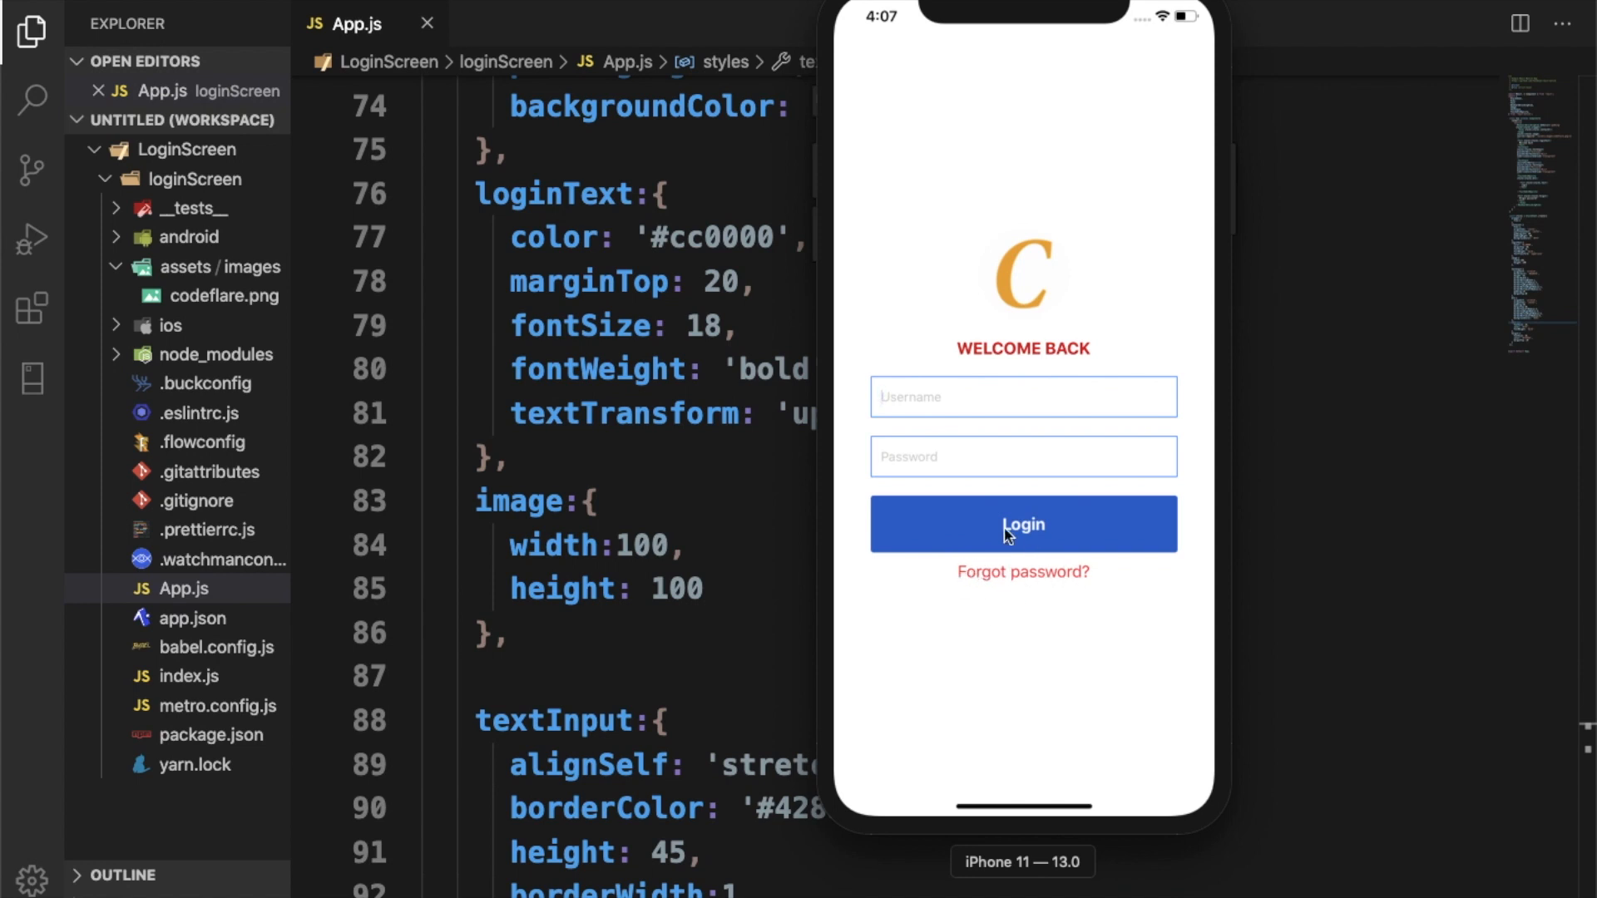
pyautogui.moveTo(1008, 229)
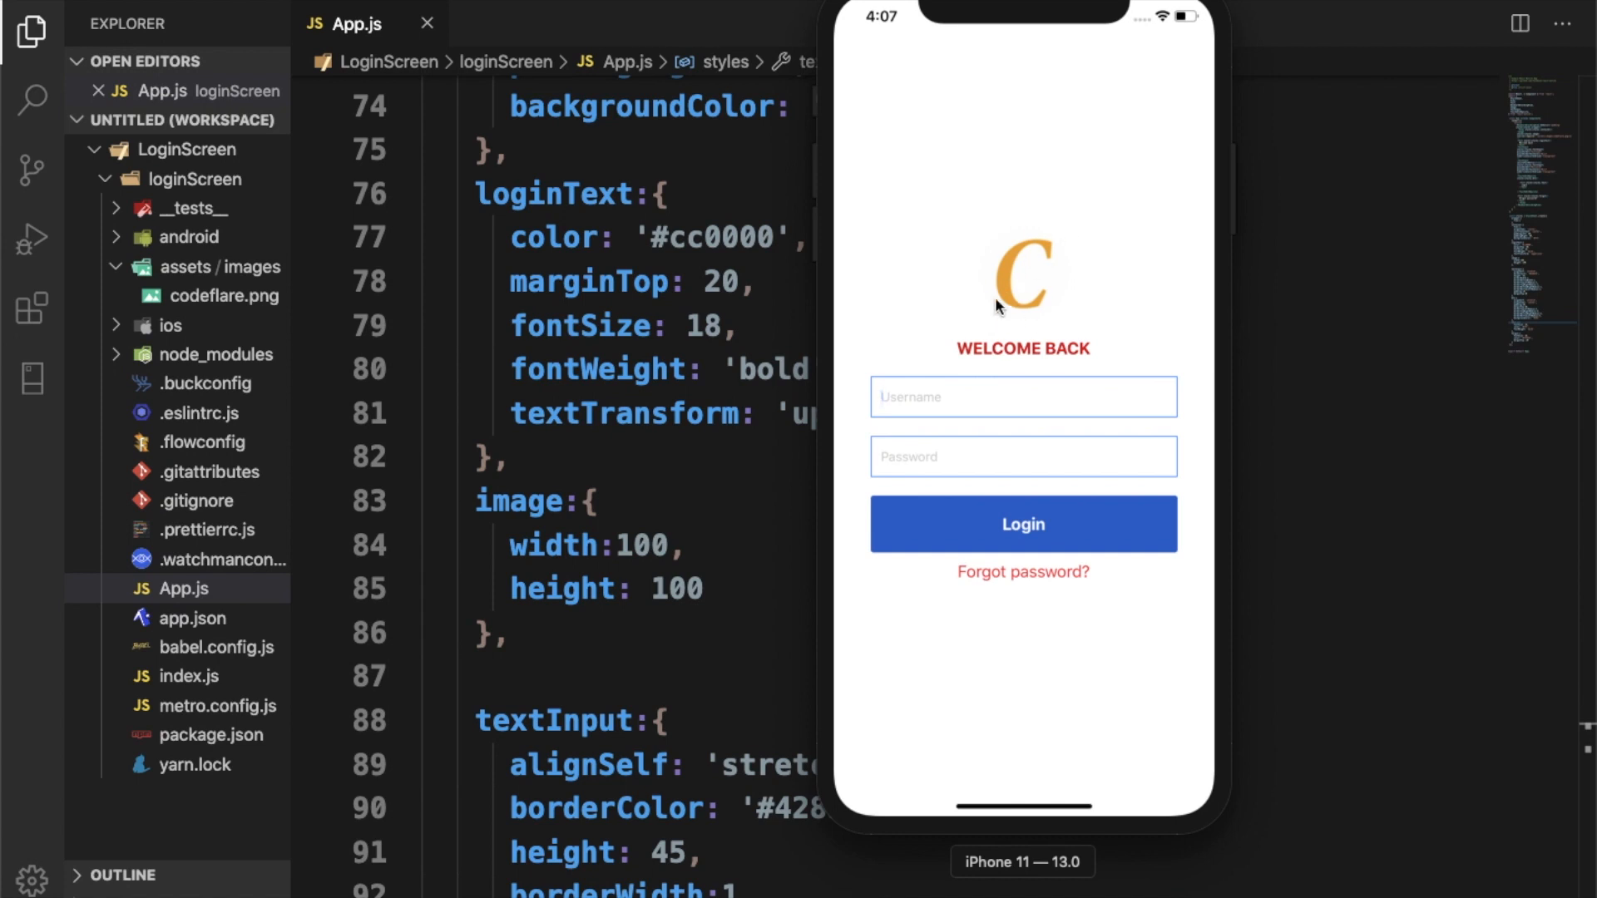
pyautogui.moveTo(1012, 272)
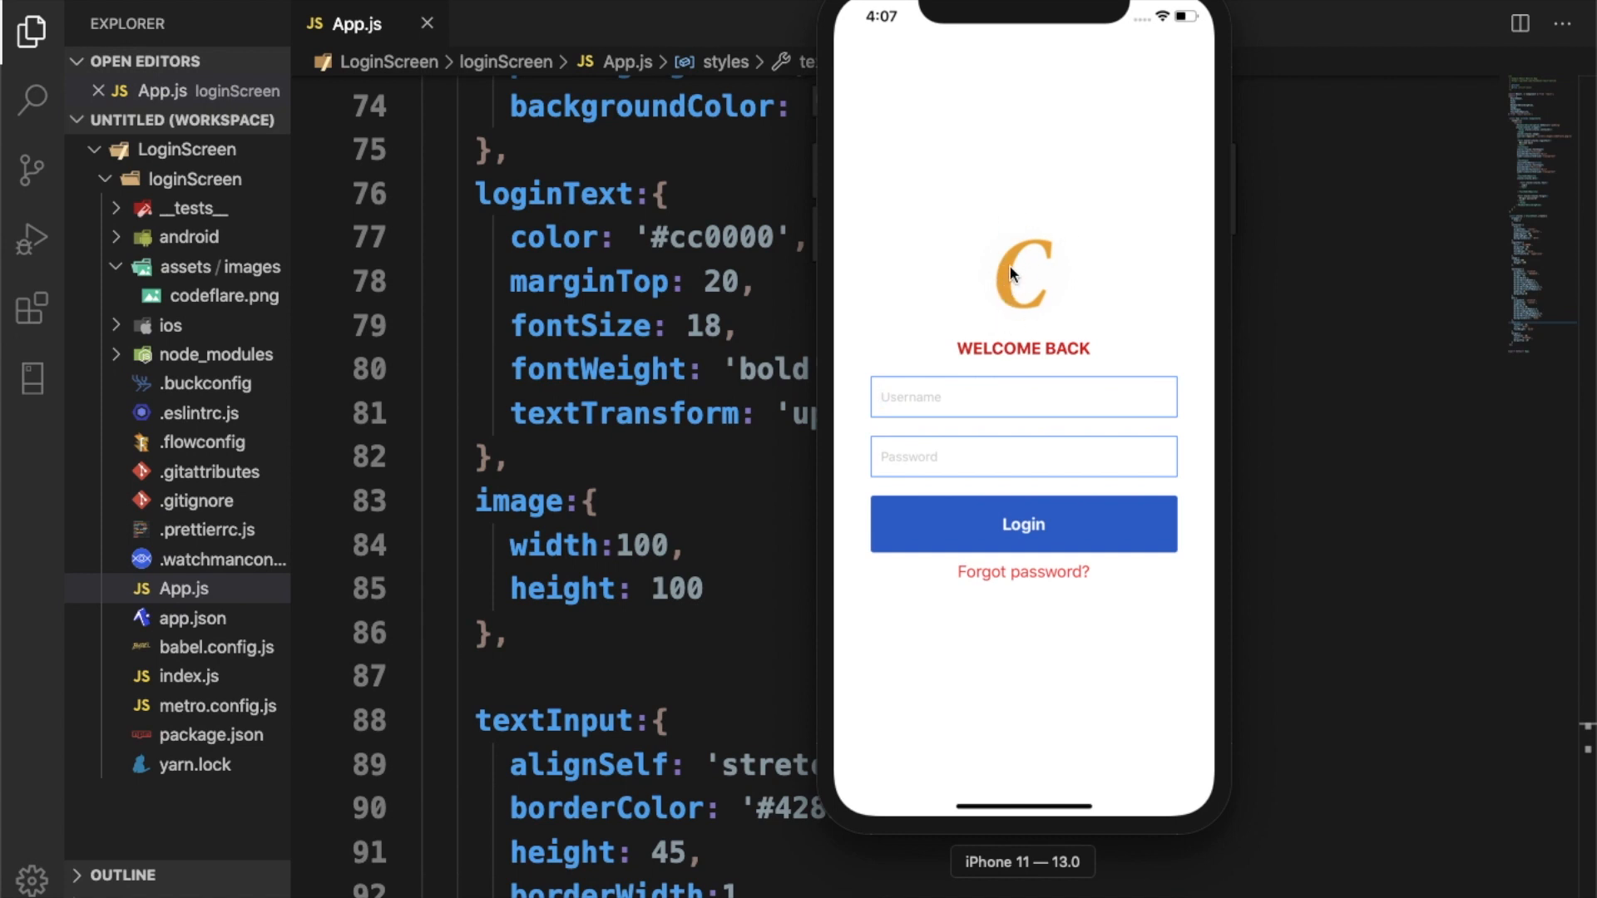
pyautogui.moveTo(1021, 276)
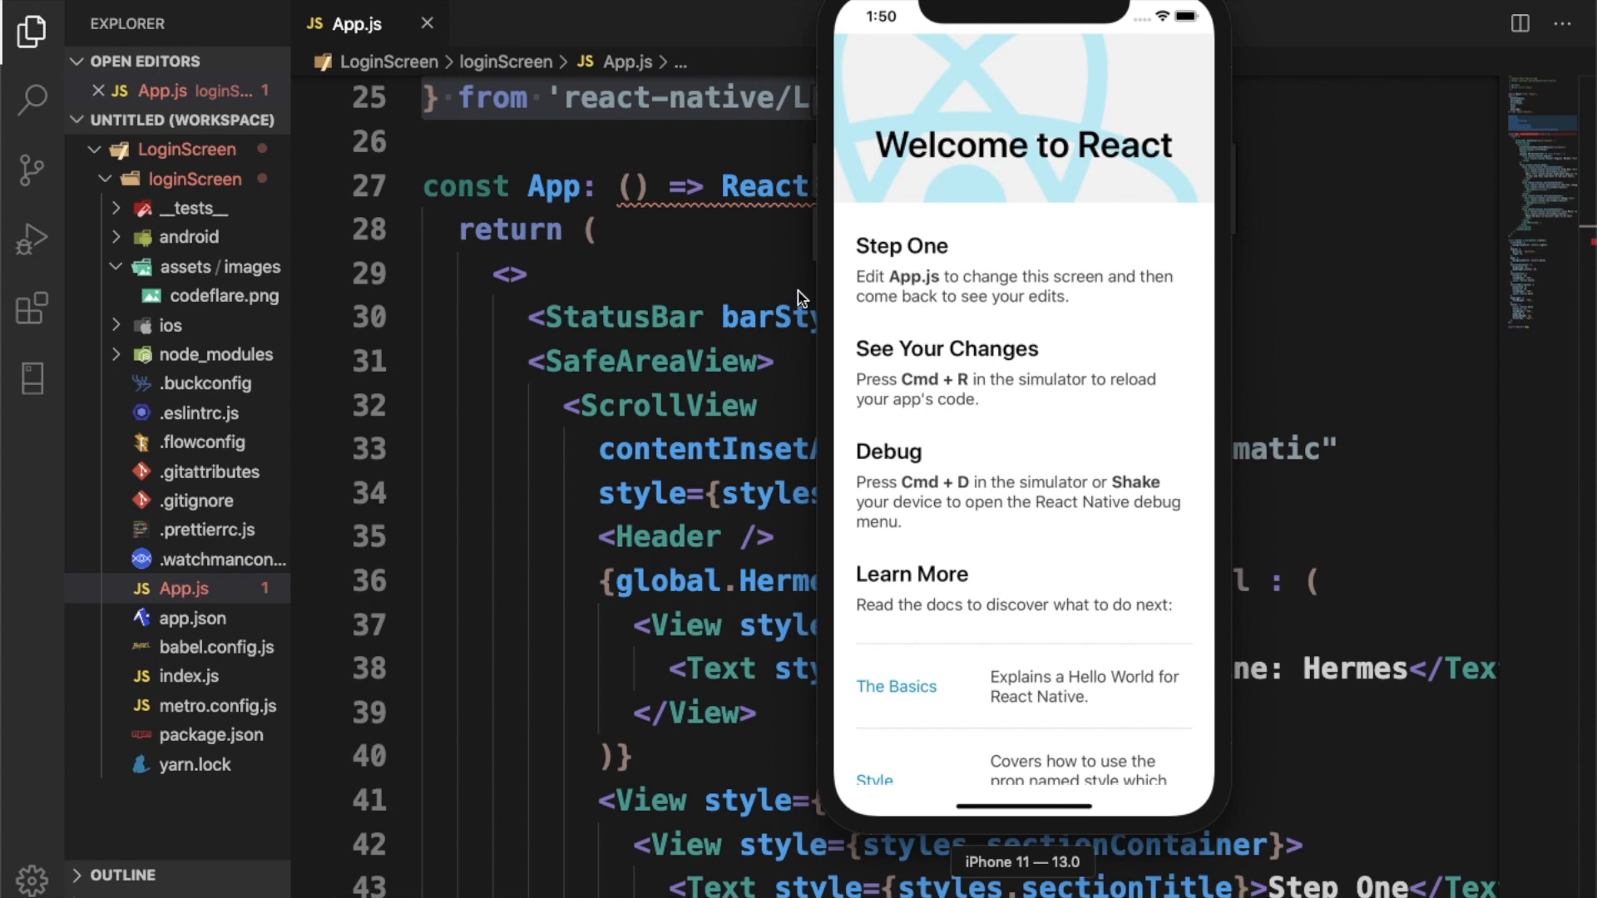
pyautogui.moveTo(721, 431)
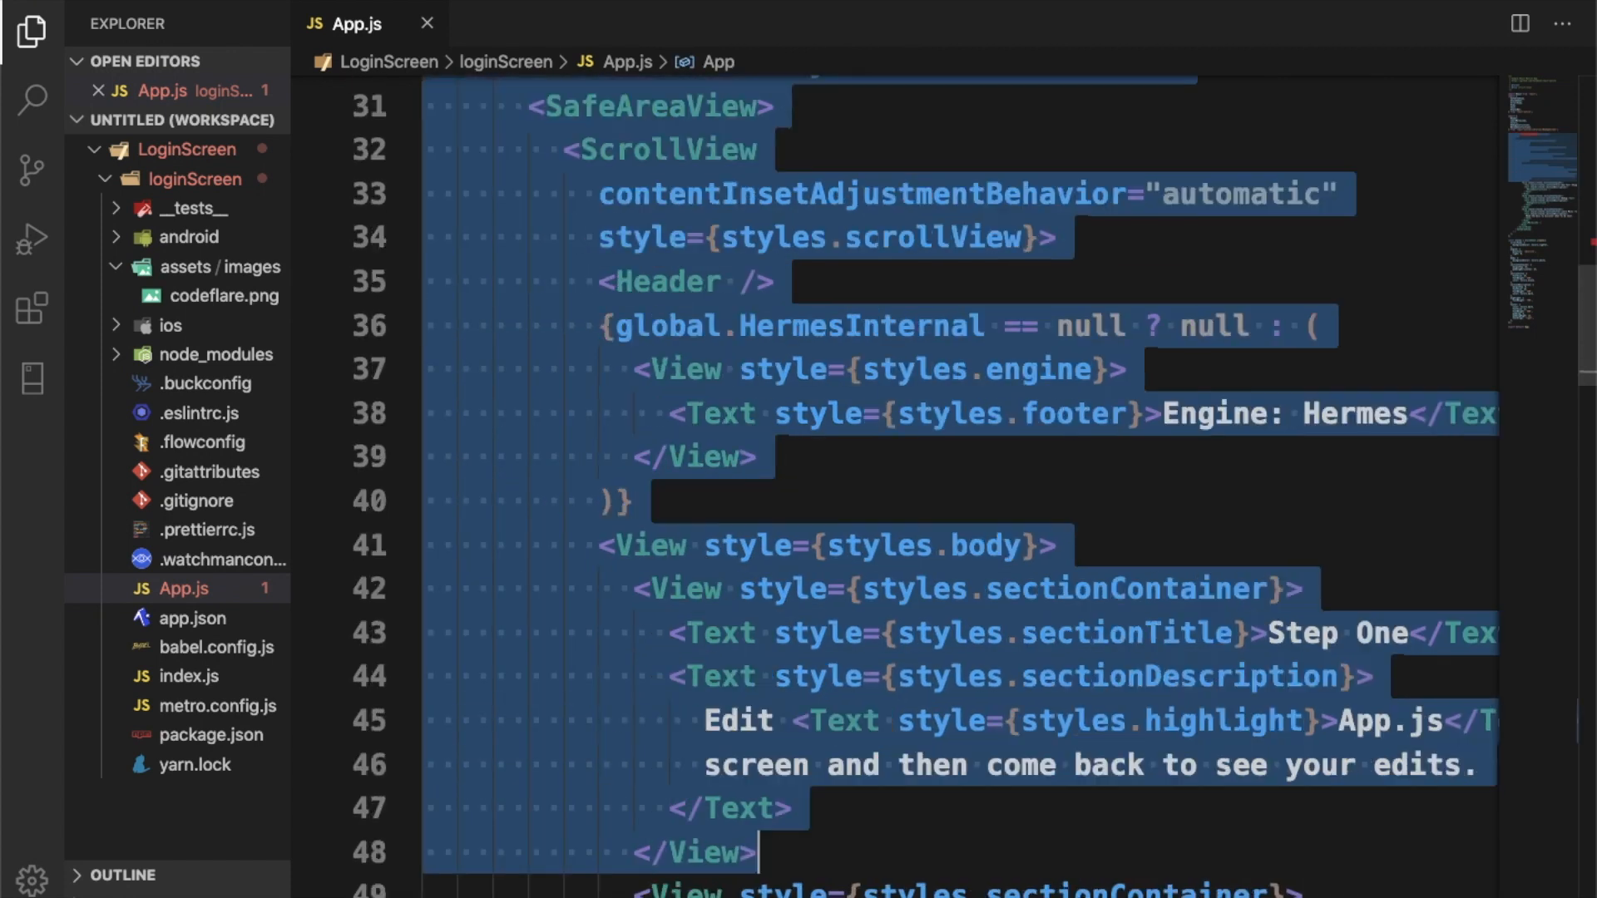
# Step: Delete the starter App function and the NewAppScreen import block from App.js
pyautogui.scroll(-3)
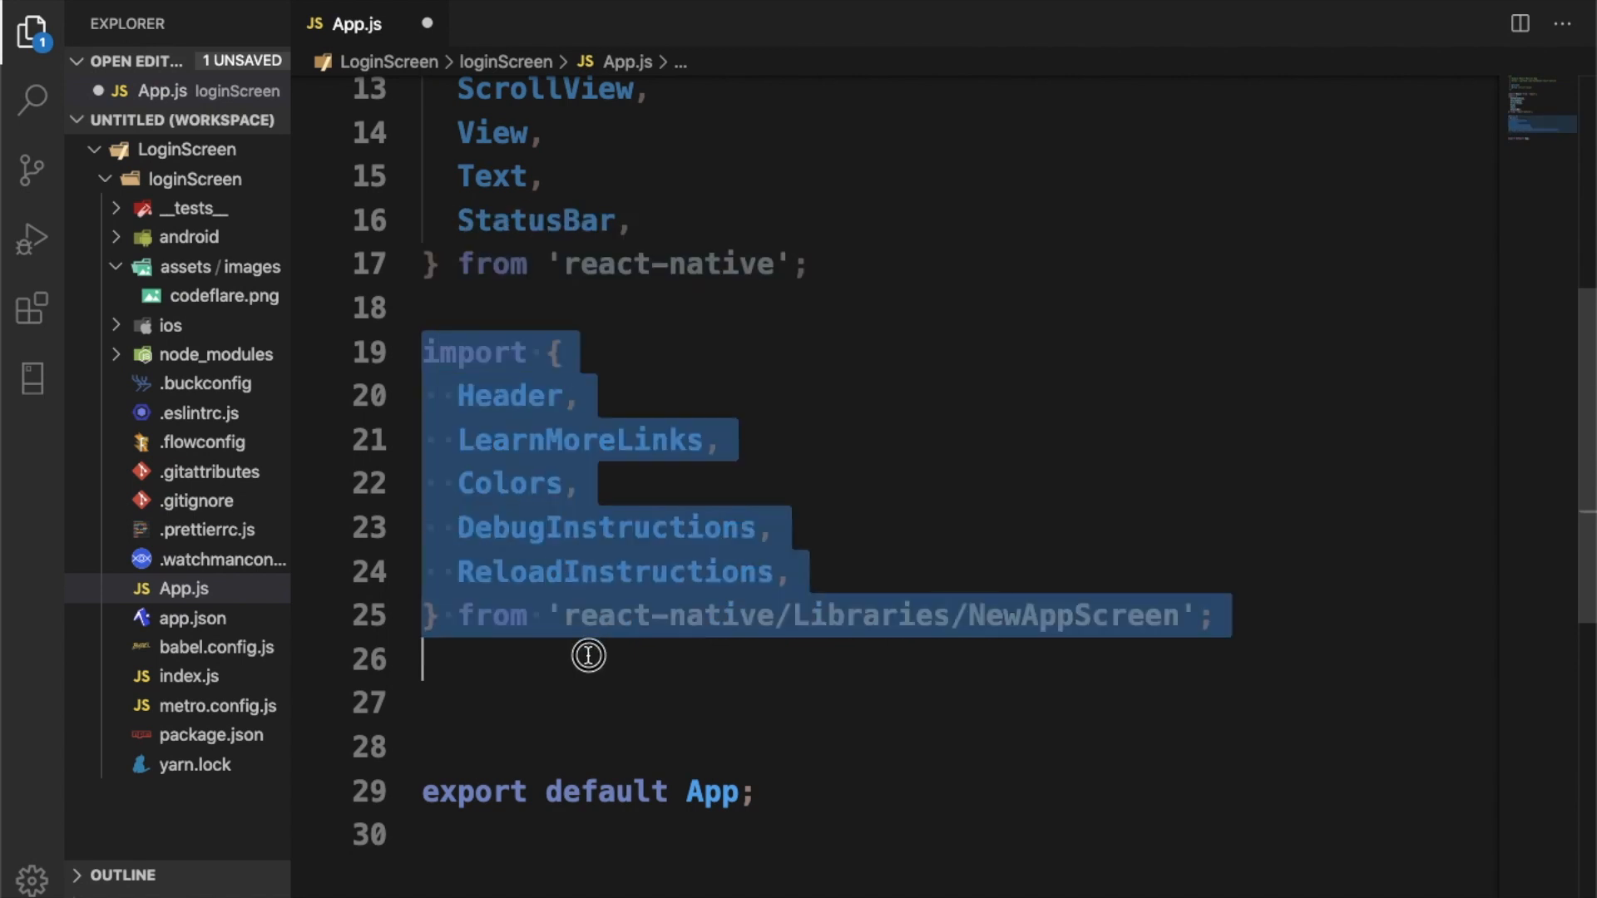
pyautogui.press('Delete')
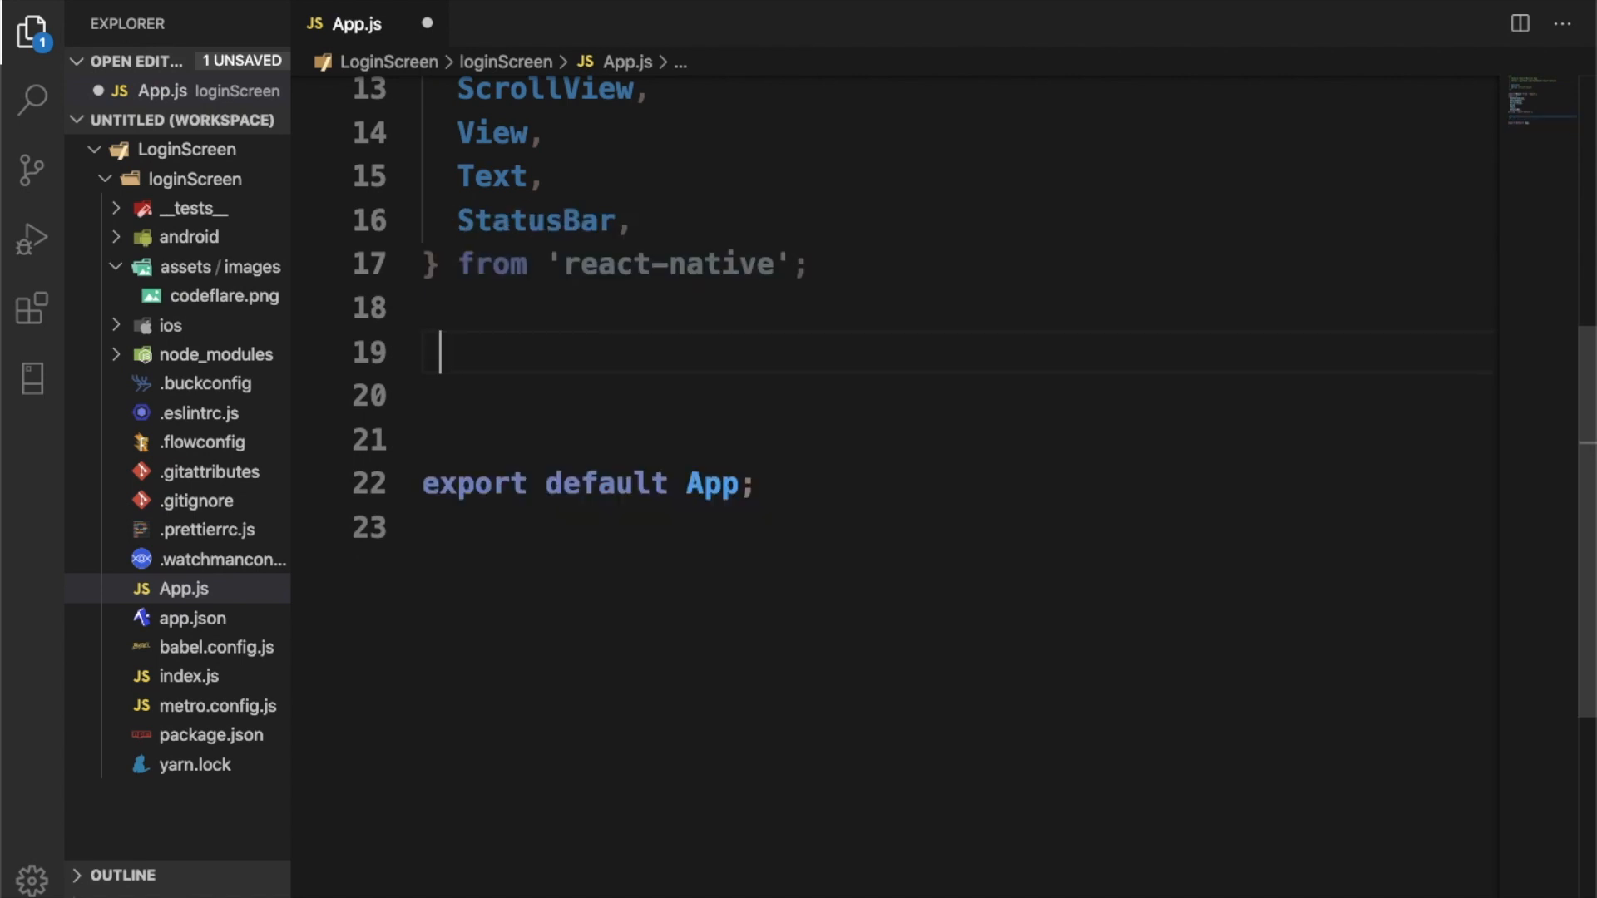
# Step: Write class App extends Component with a render method returning an empty block
pyautogui.write('class')
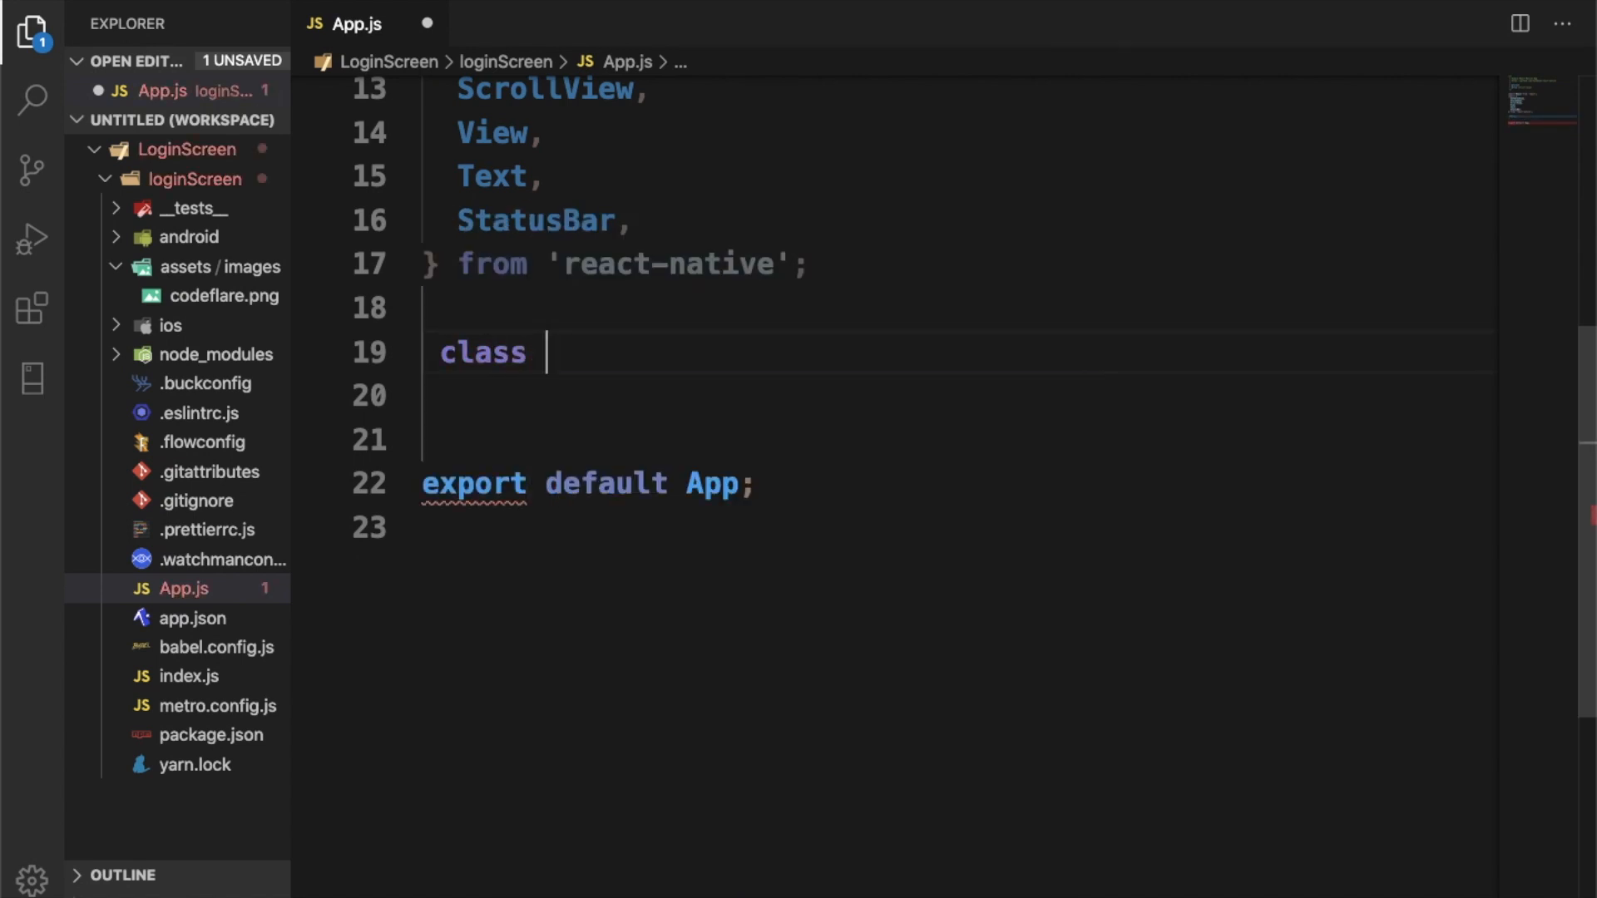
pyautogui.write('App ex')
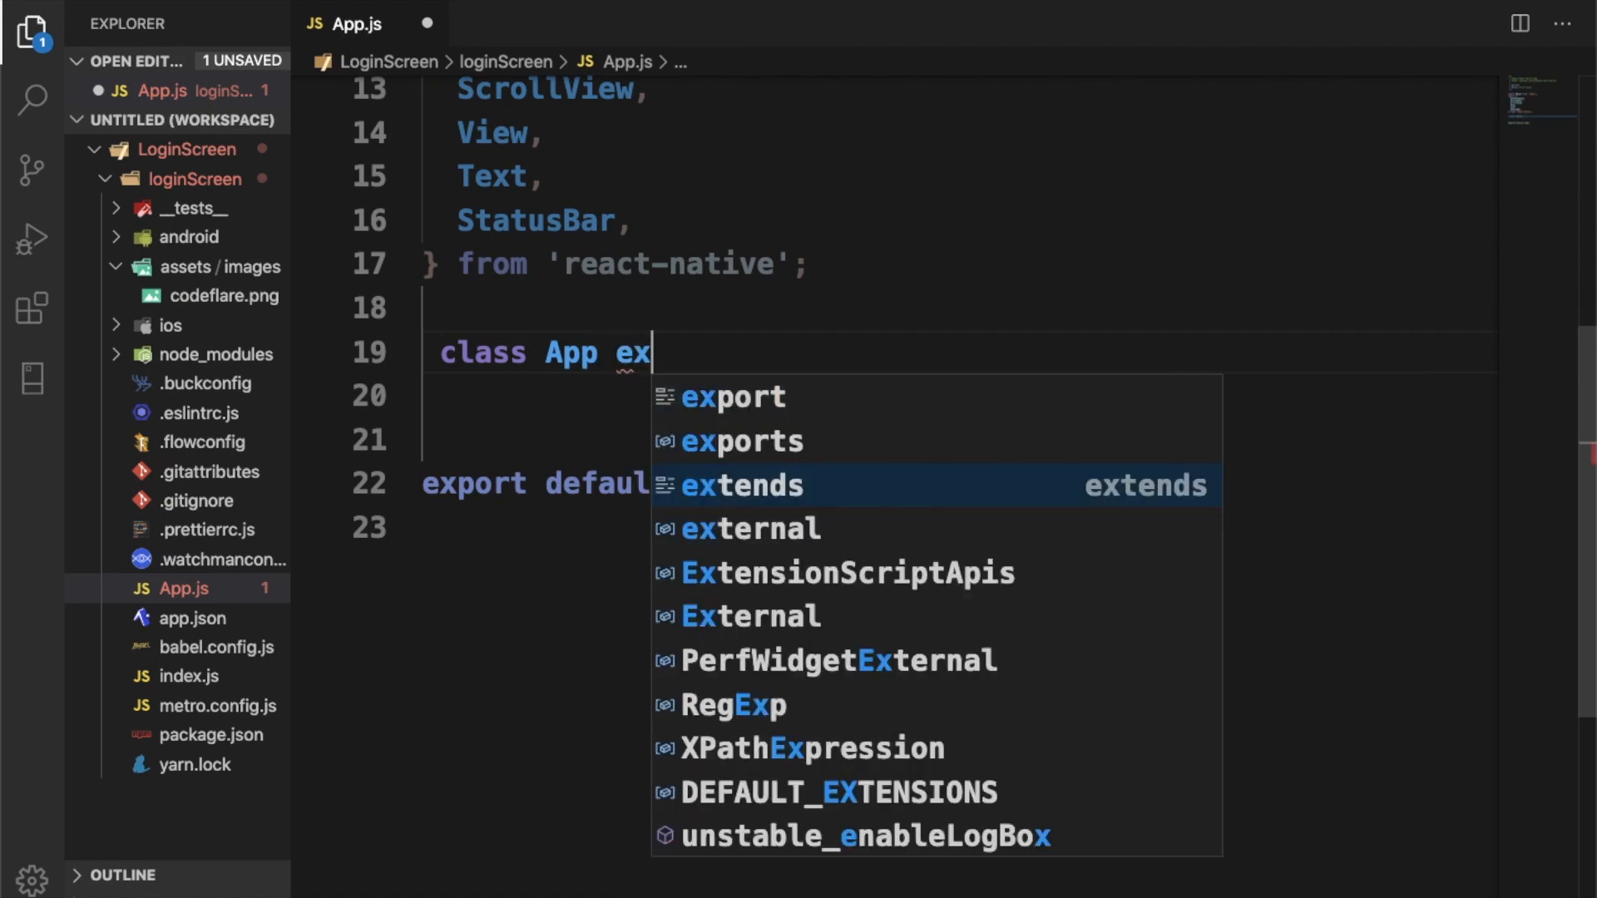
pyautogui.press('Tab')
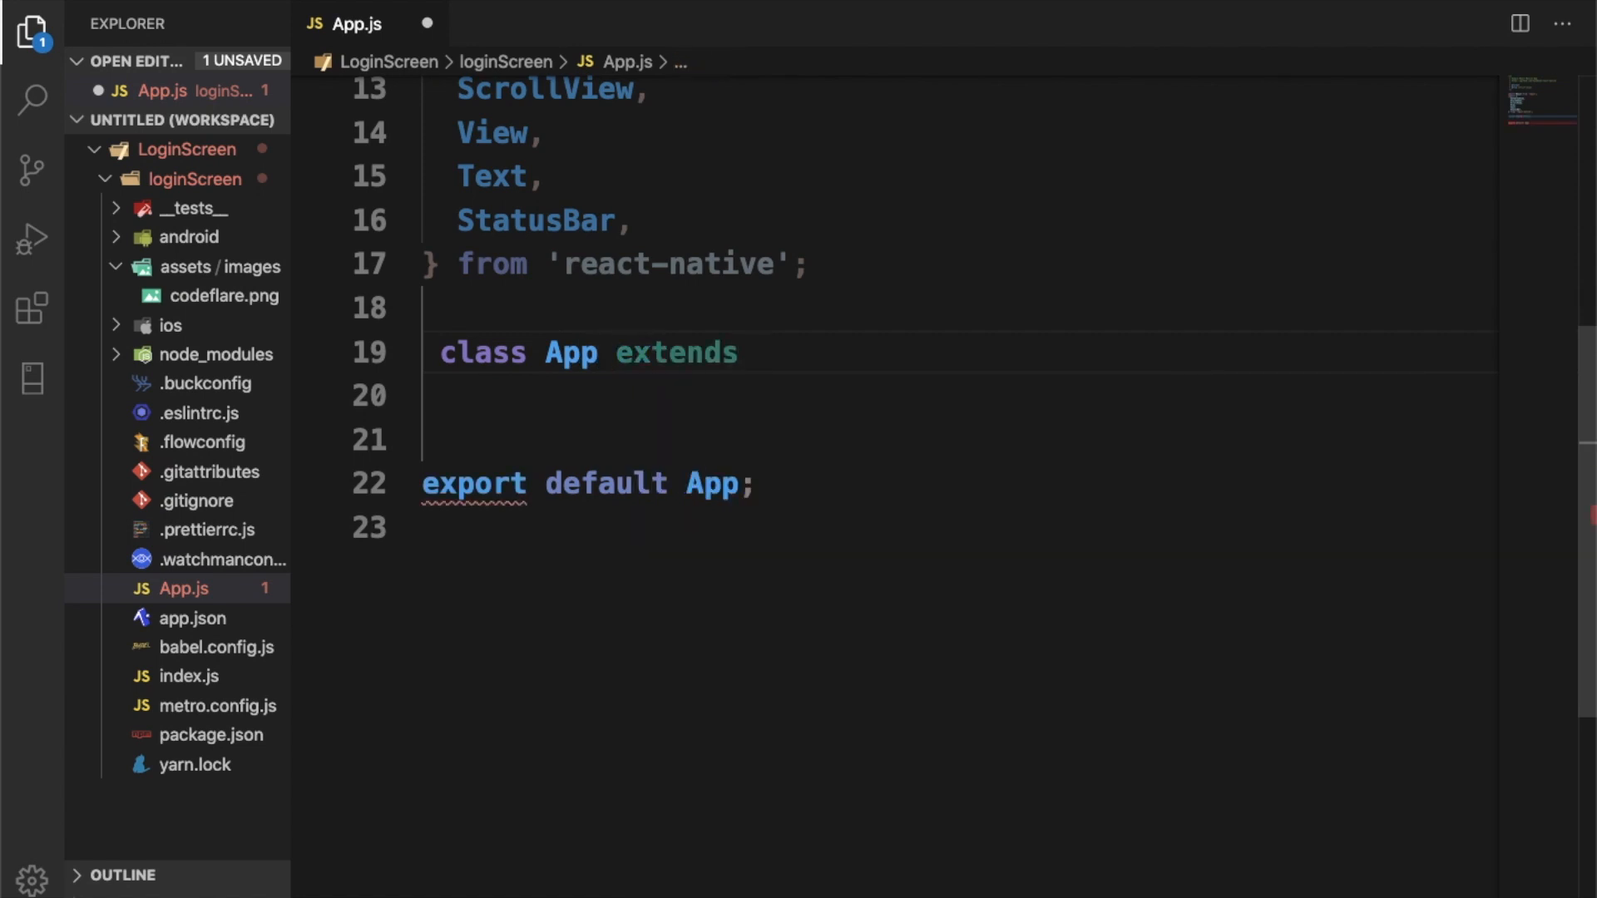
pyautogui.write('Component')
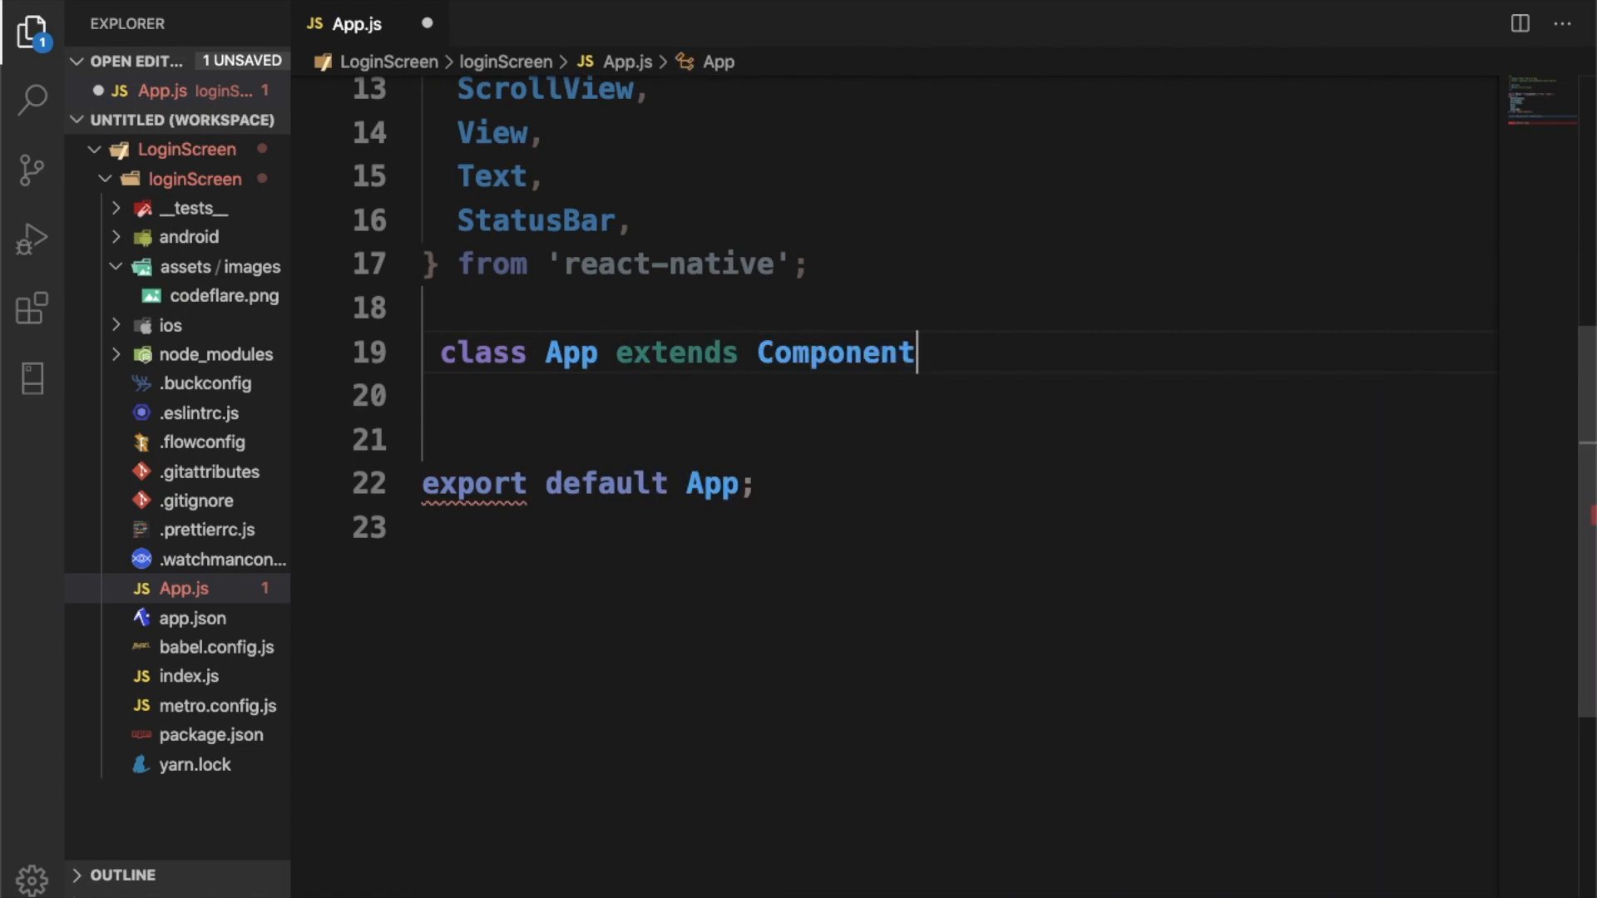
pyautogui.write('{')
pyautogui.click(959, 397)
pyautogui.write('render(')
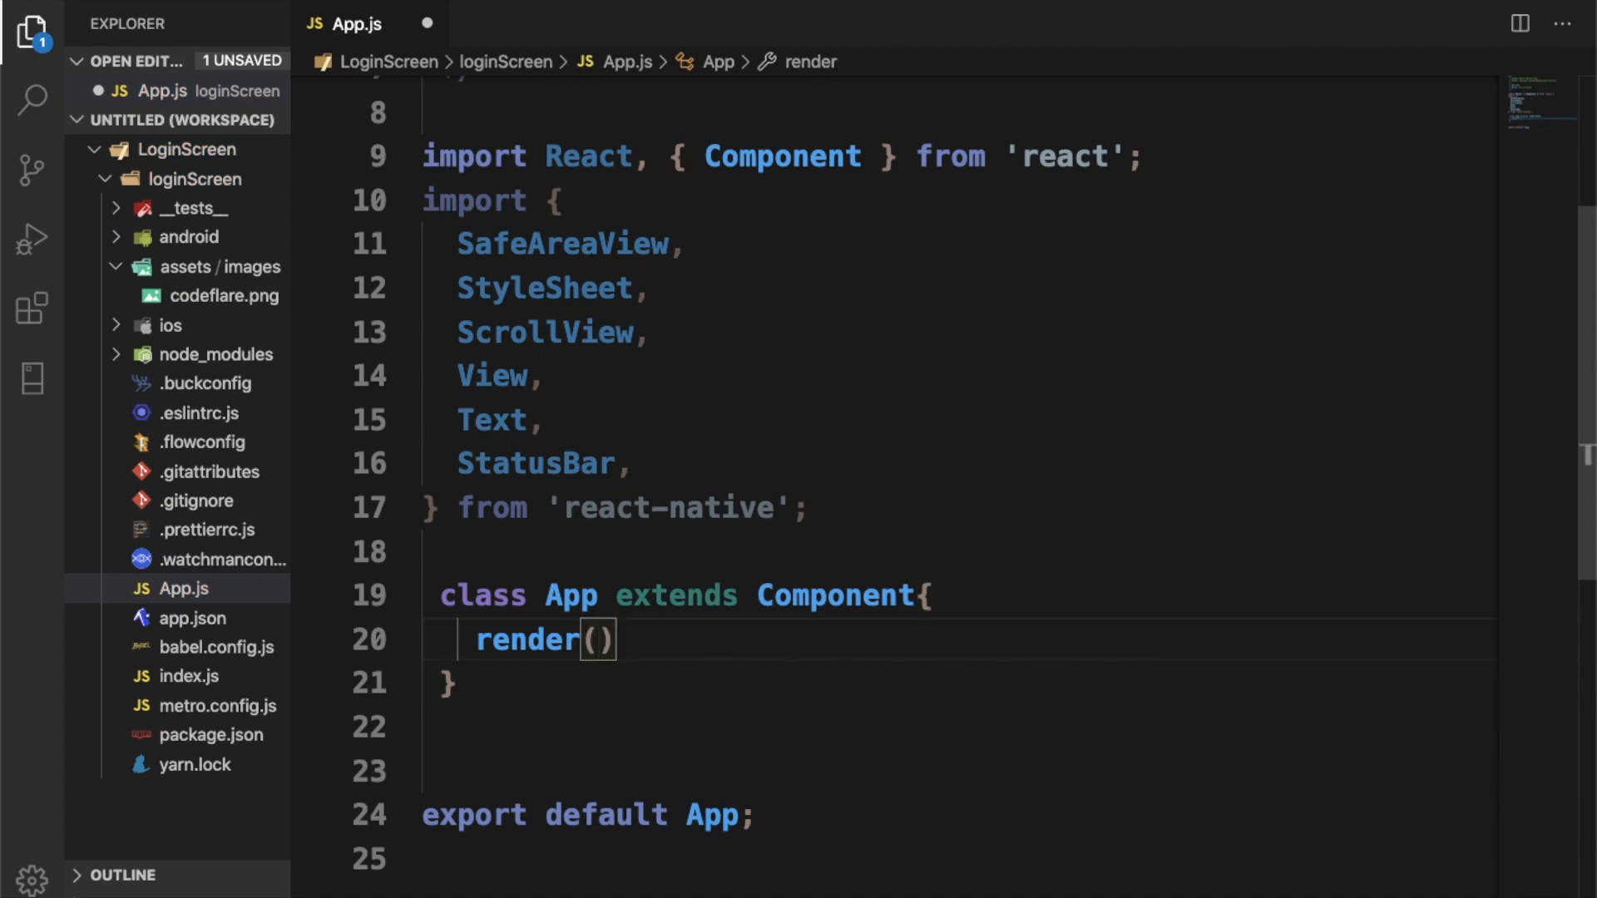
pyautogui.write('return(')
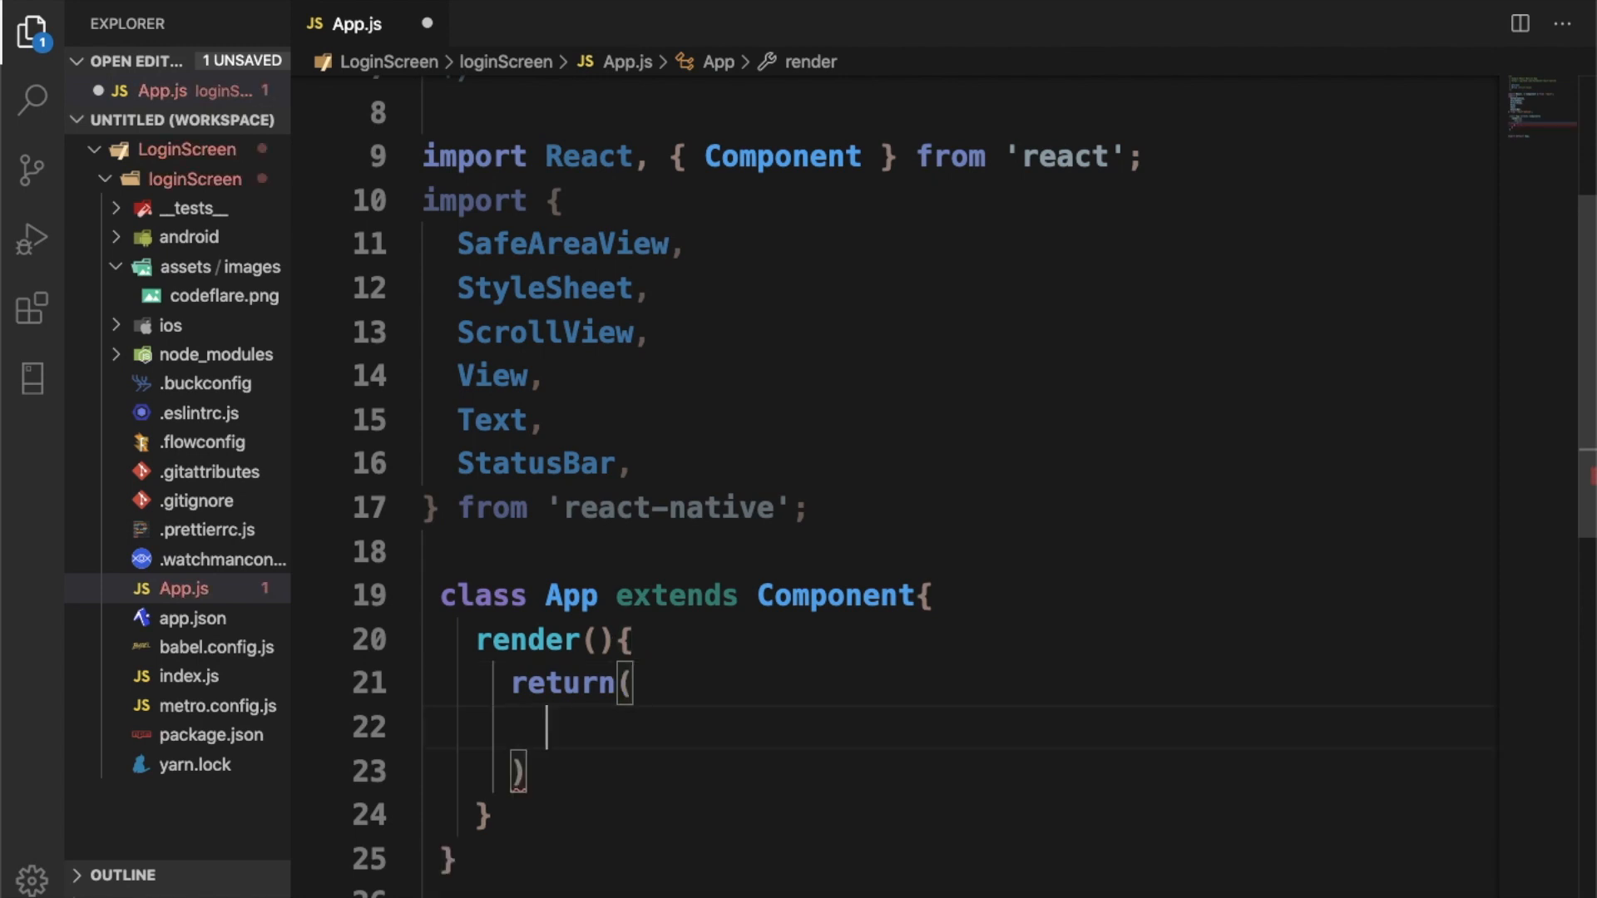
# Step: Return <KeyboardAvoidingView behavior='padding' style={style.wrapper}>, auto-importing KeyboardAvoidingView
pyautogui.write('<')
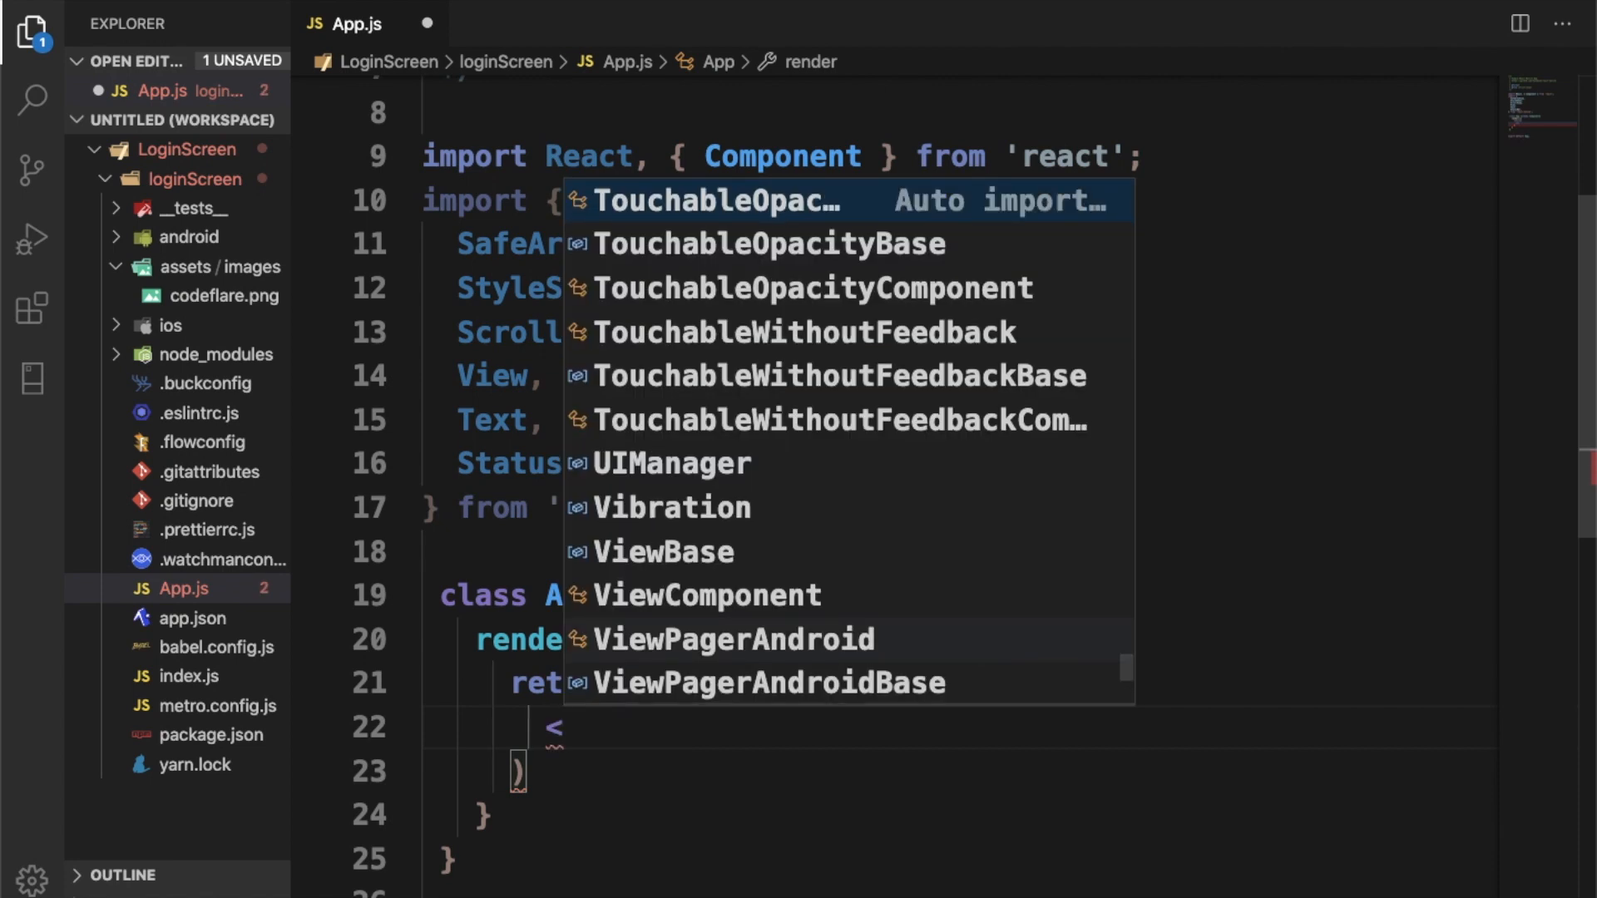
pyautogui.write('KeyboardAvoidingView')
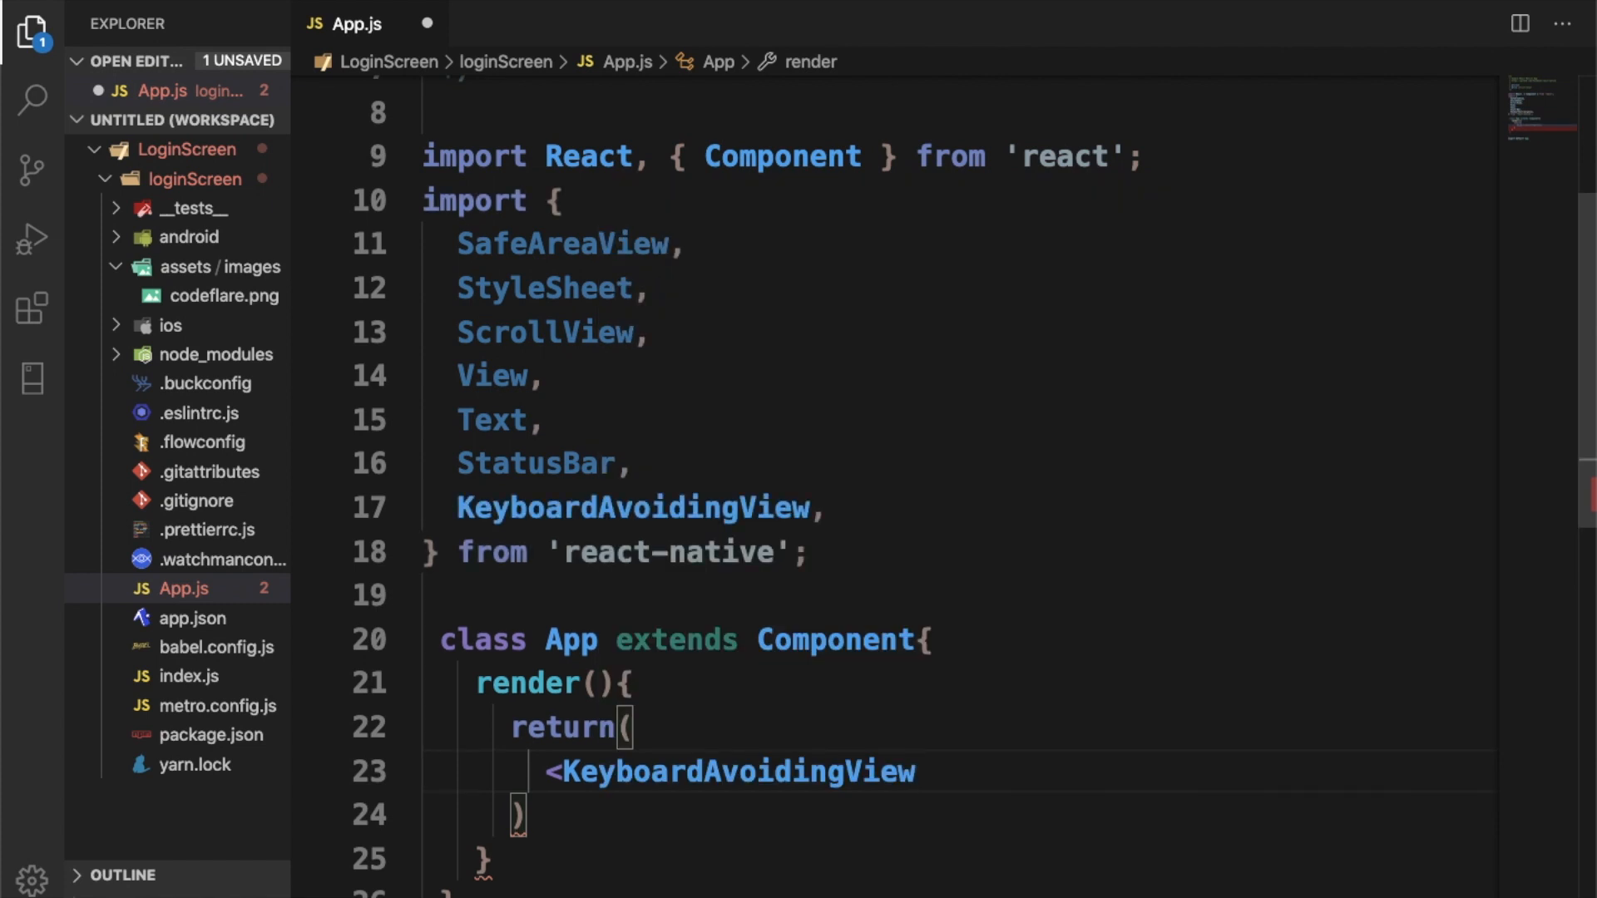
pyautogui.write('behavior')
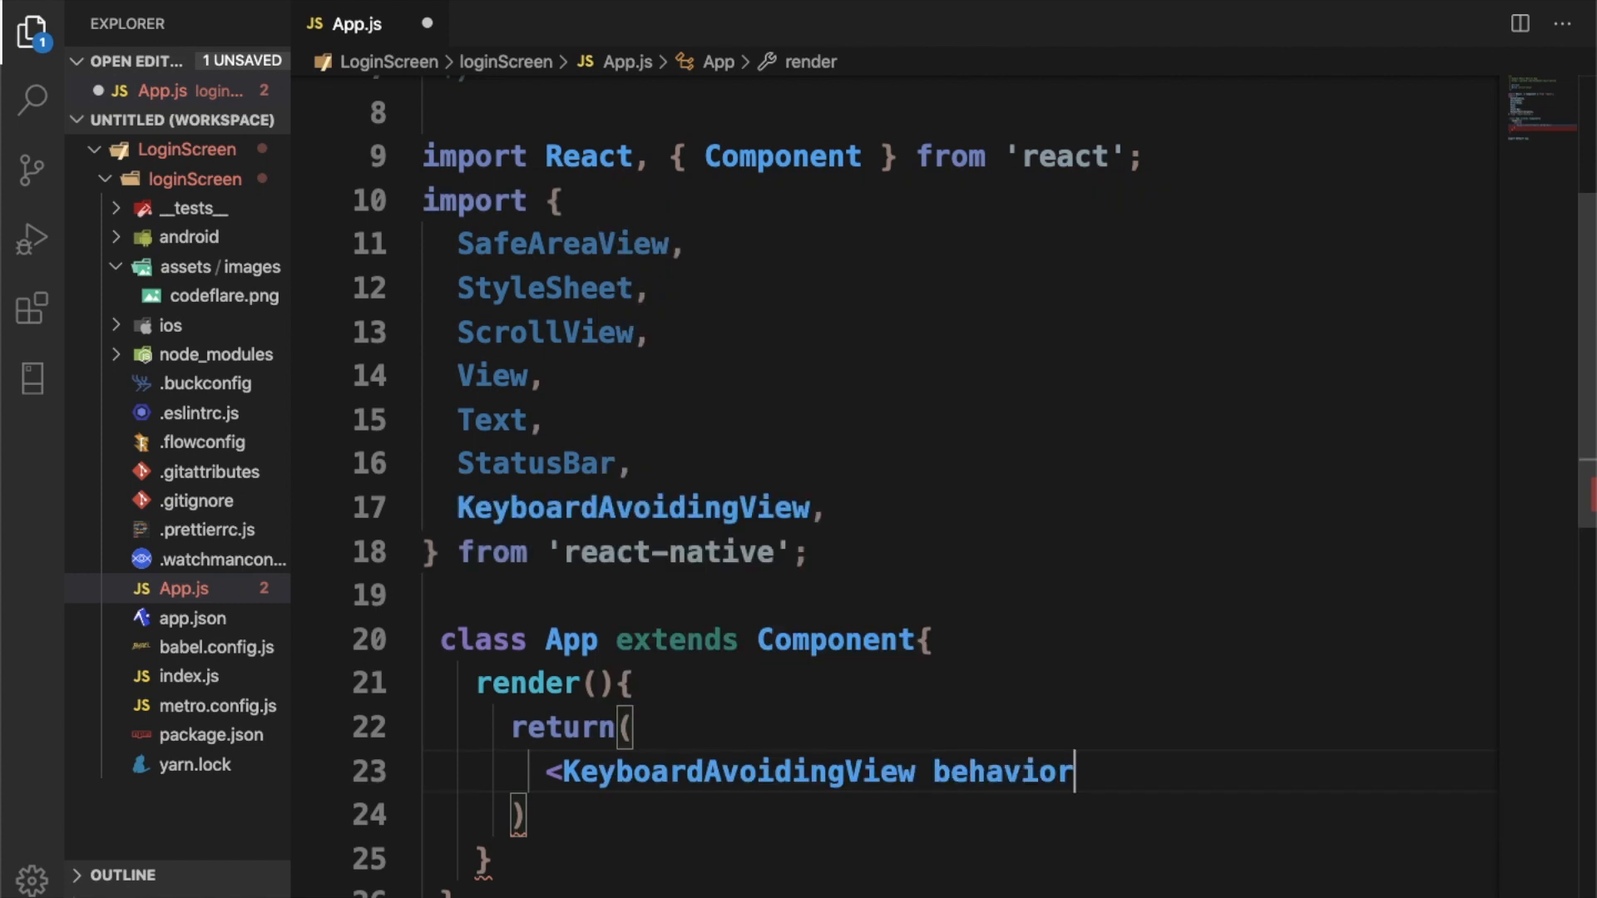
pyautogui.write("='padding")
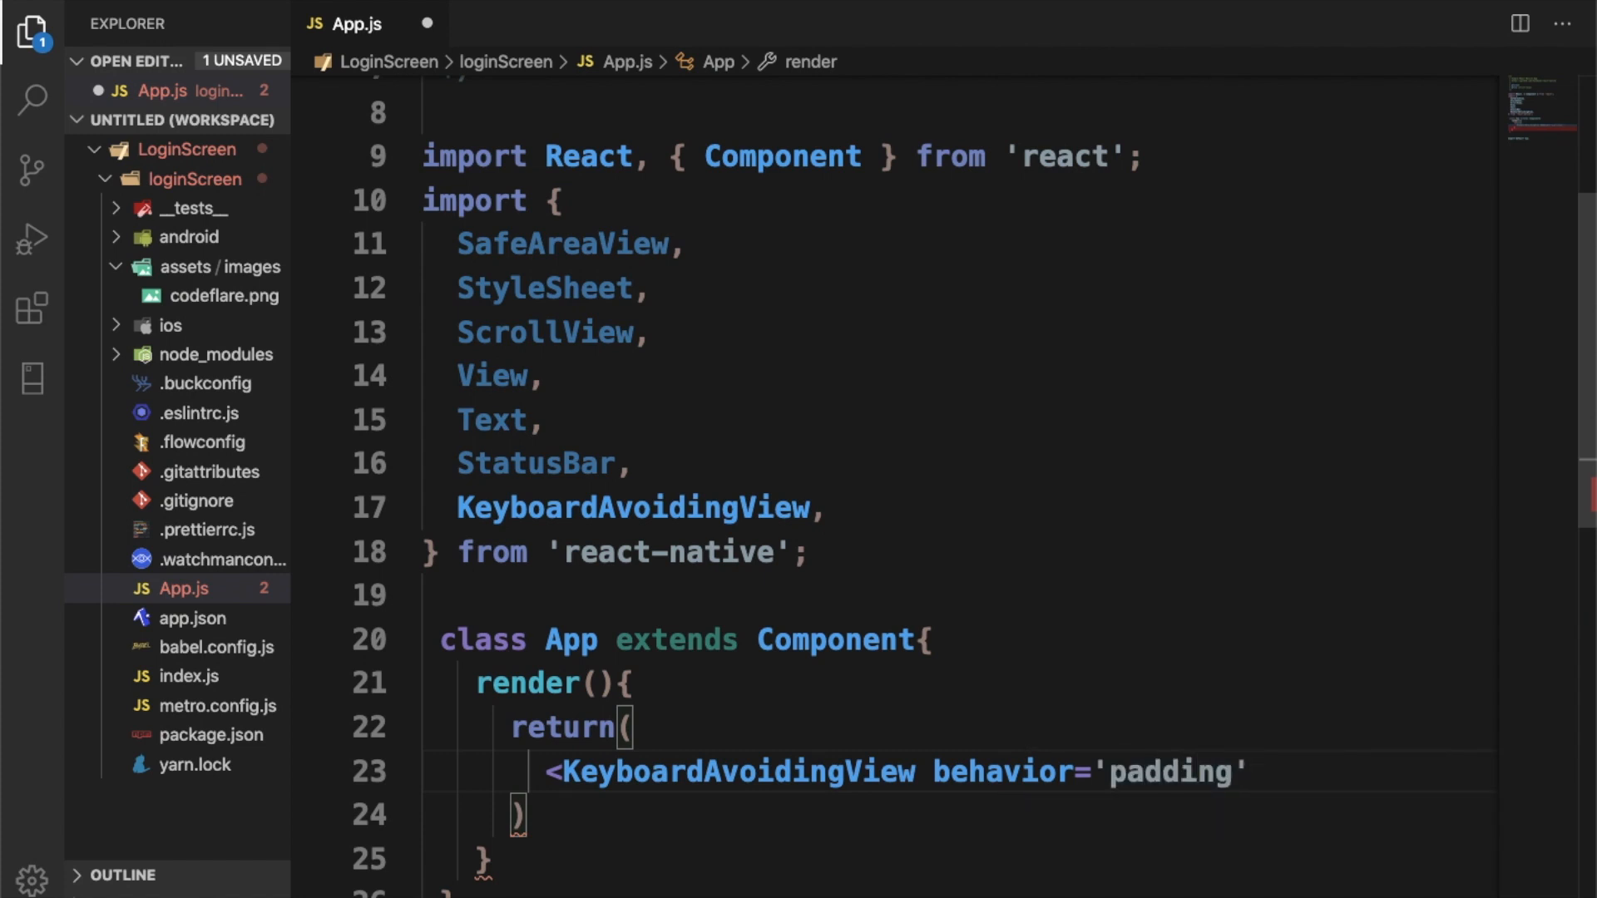
pyautogui.write('style={s')
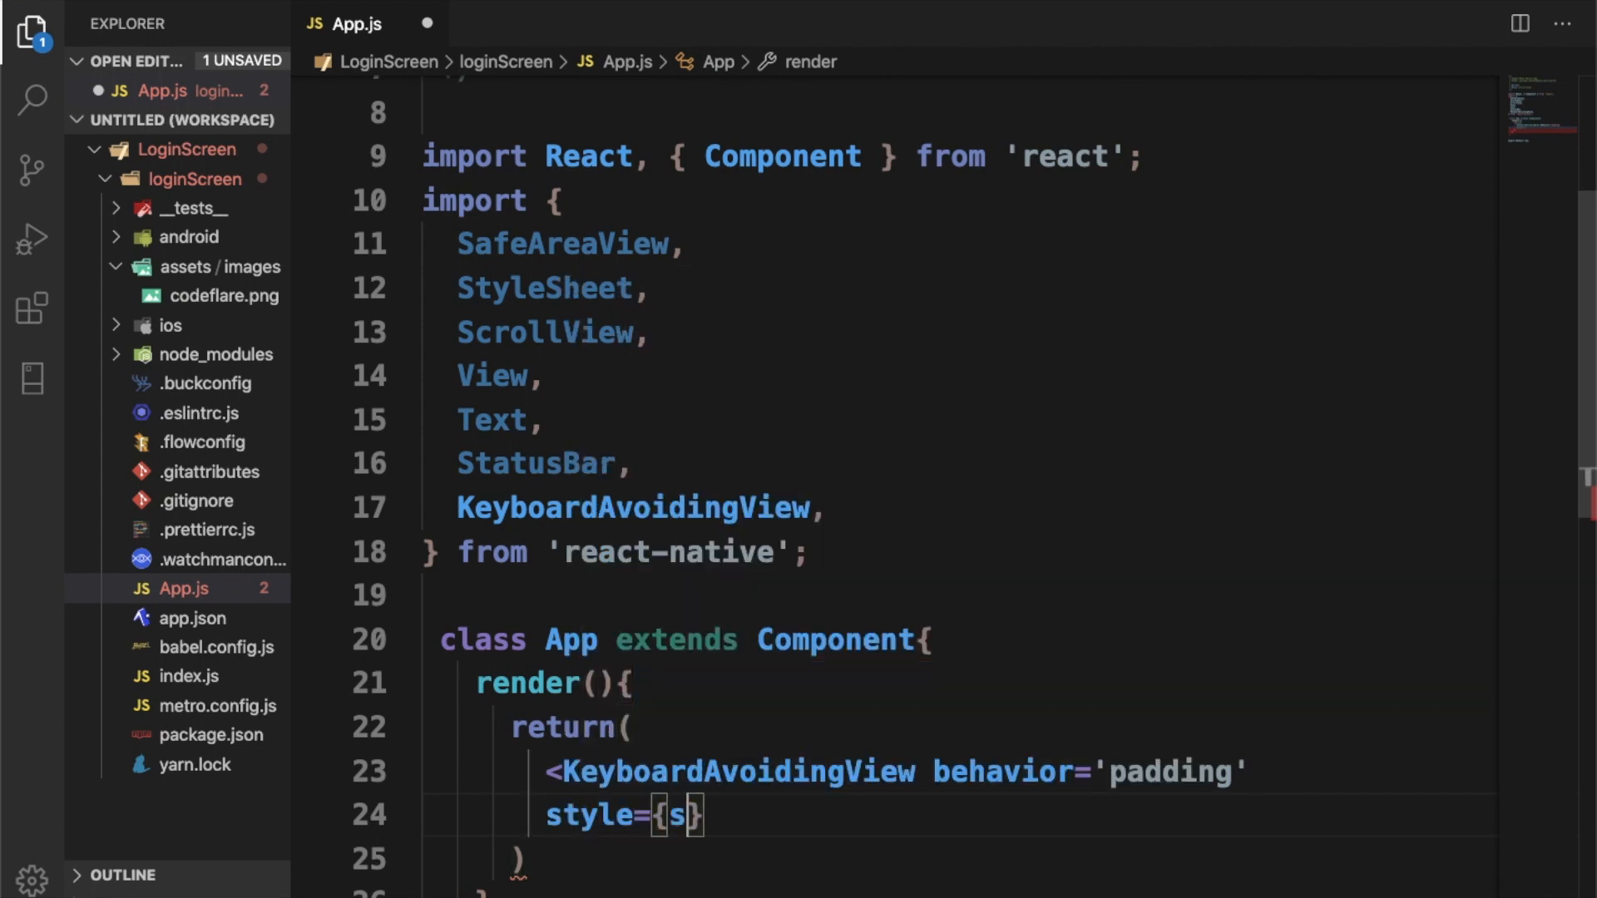
pyautogui.write('tyleSheet.')
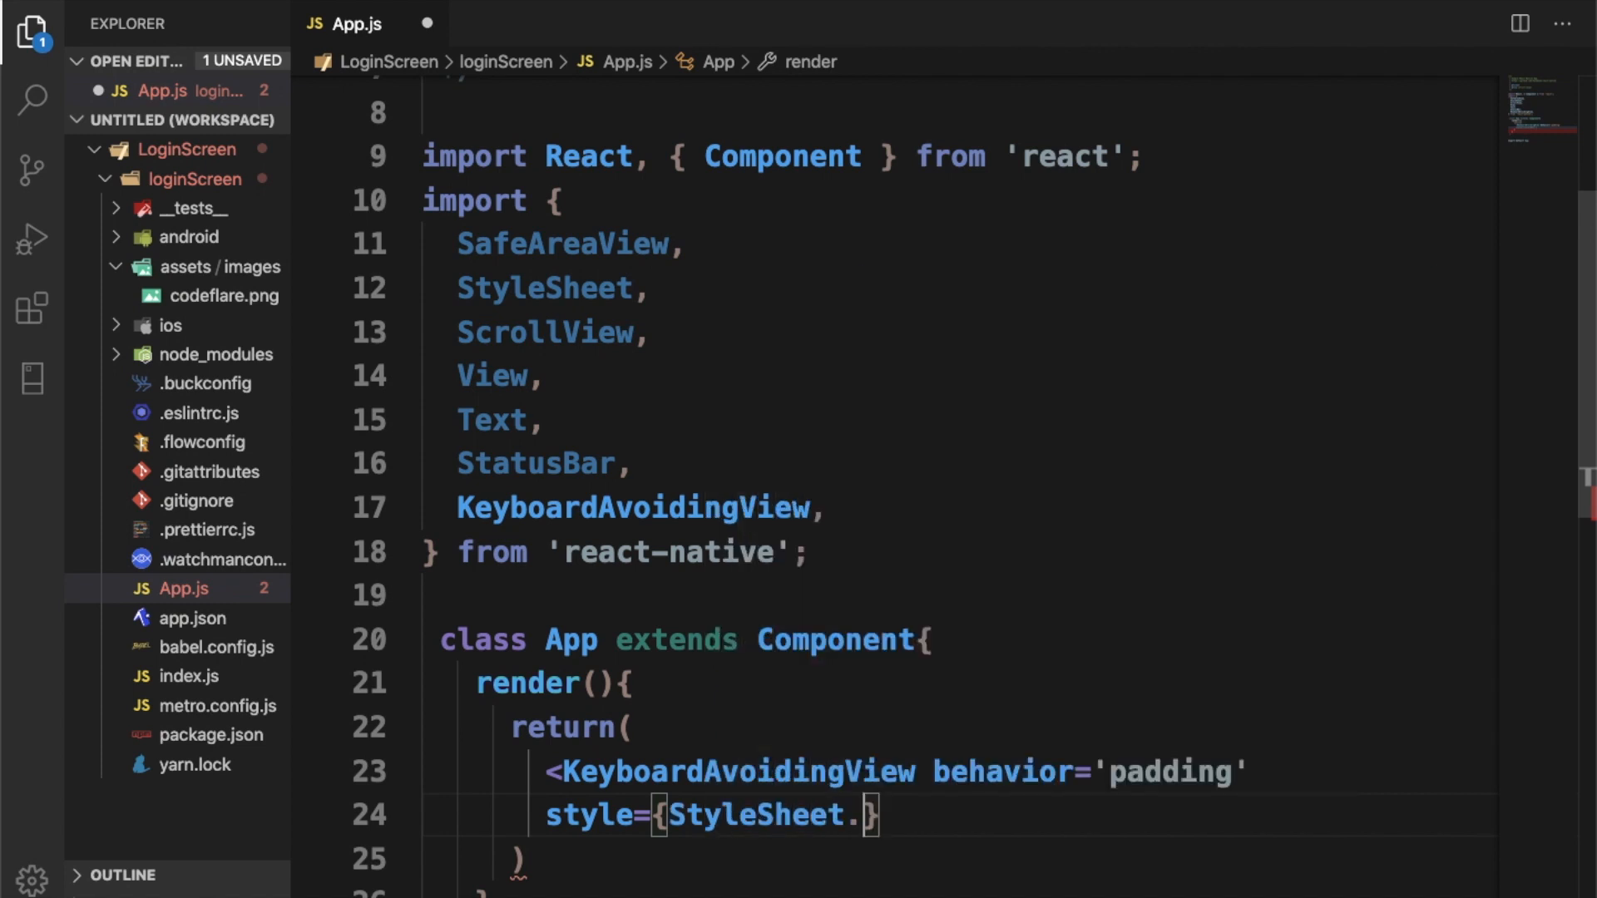
pyautogui.press('Backspace')
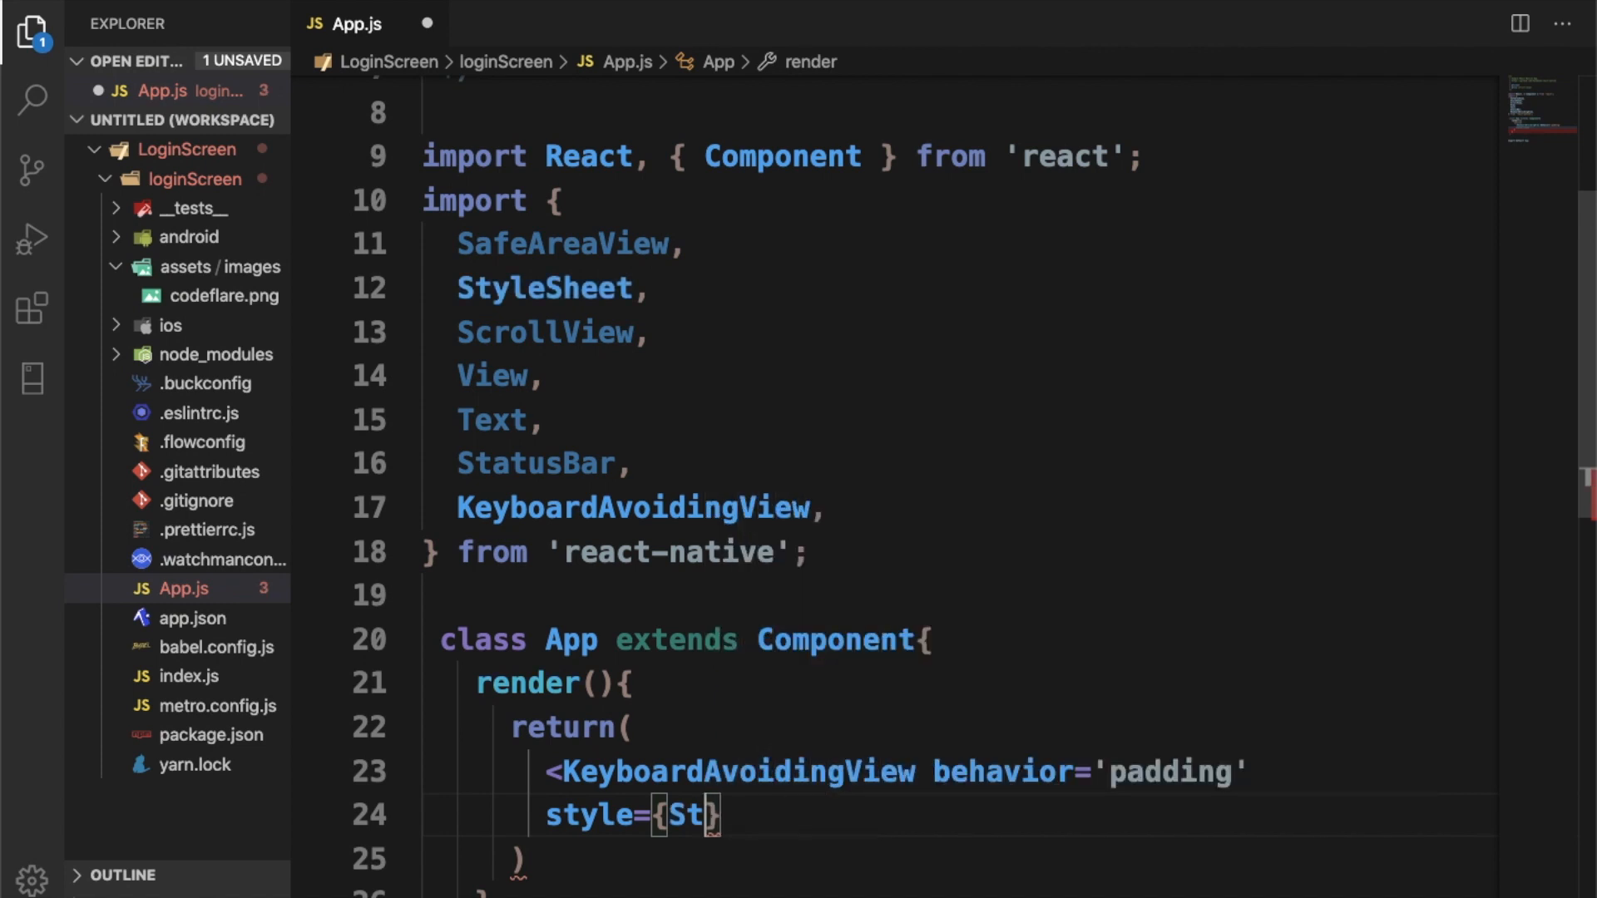
pyautogui.write('yle')
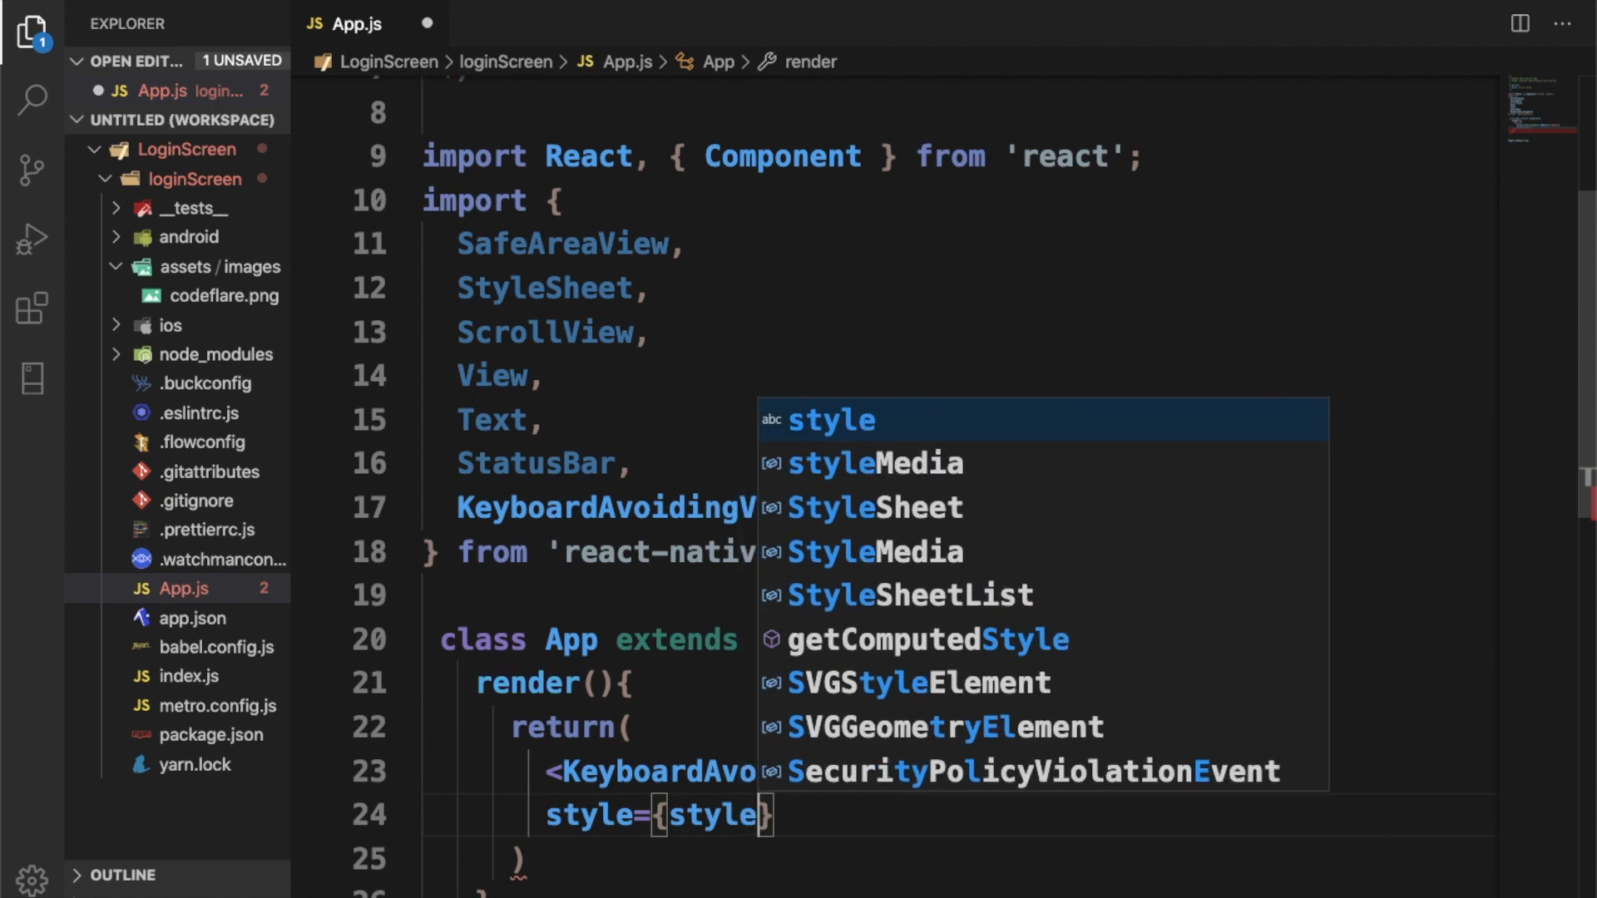
pyautogui.write('.wra')
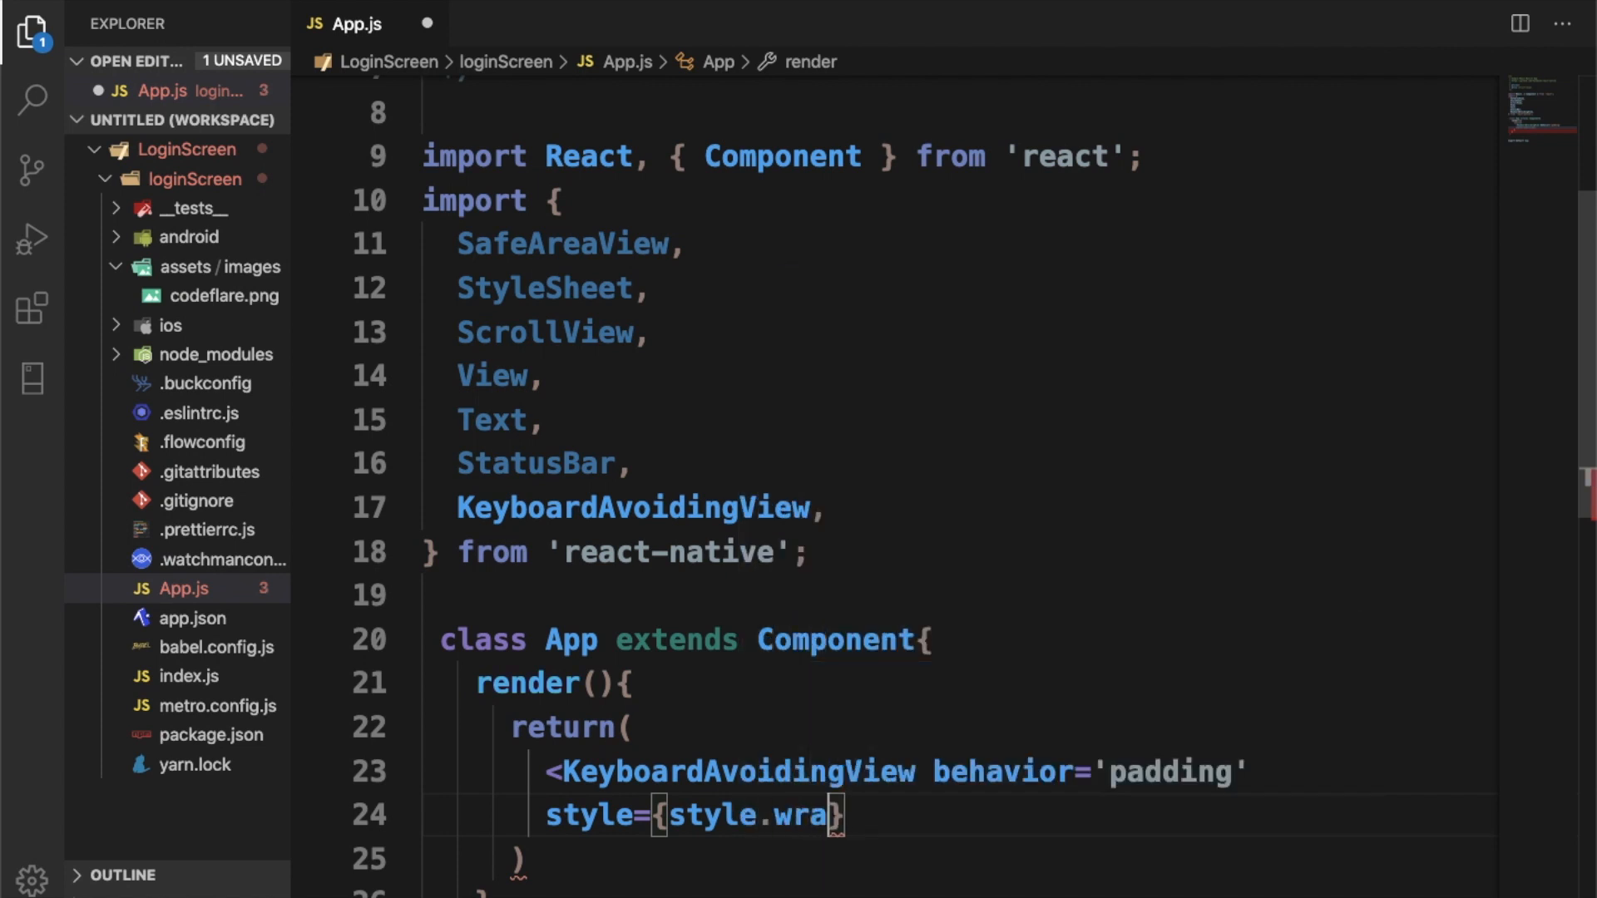
pyautogui.write('pper')
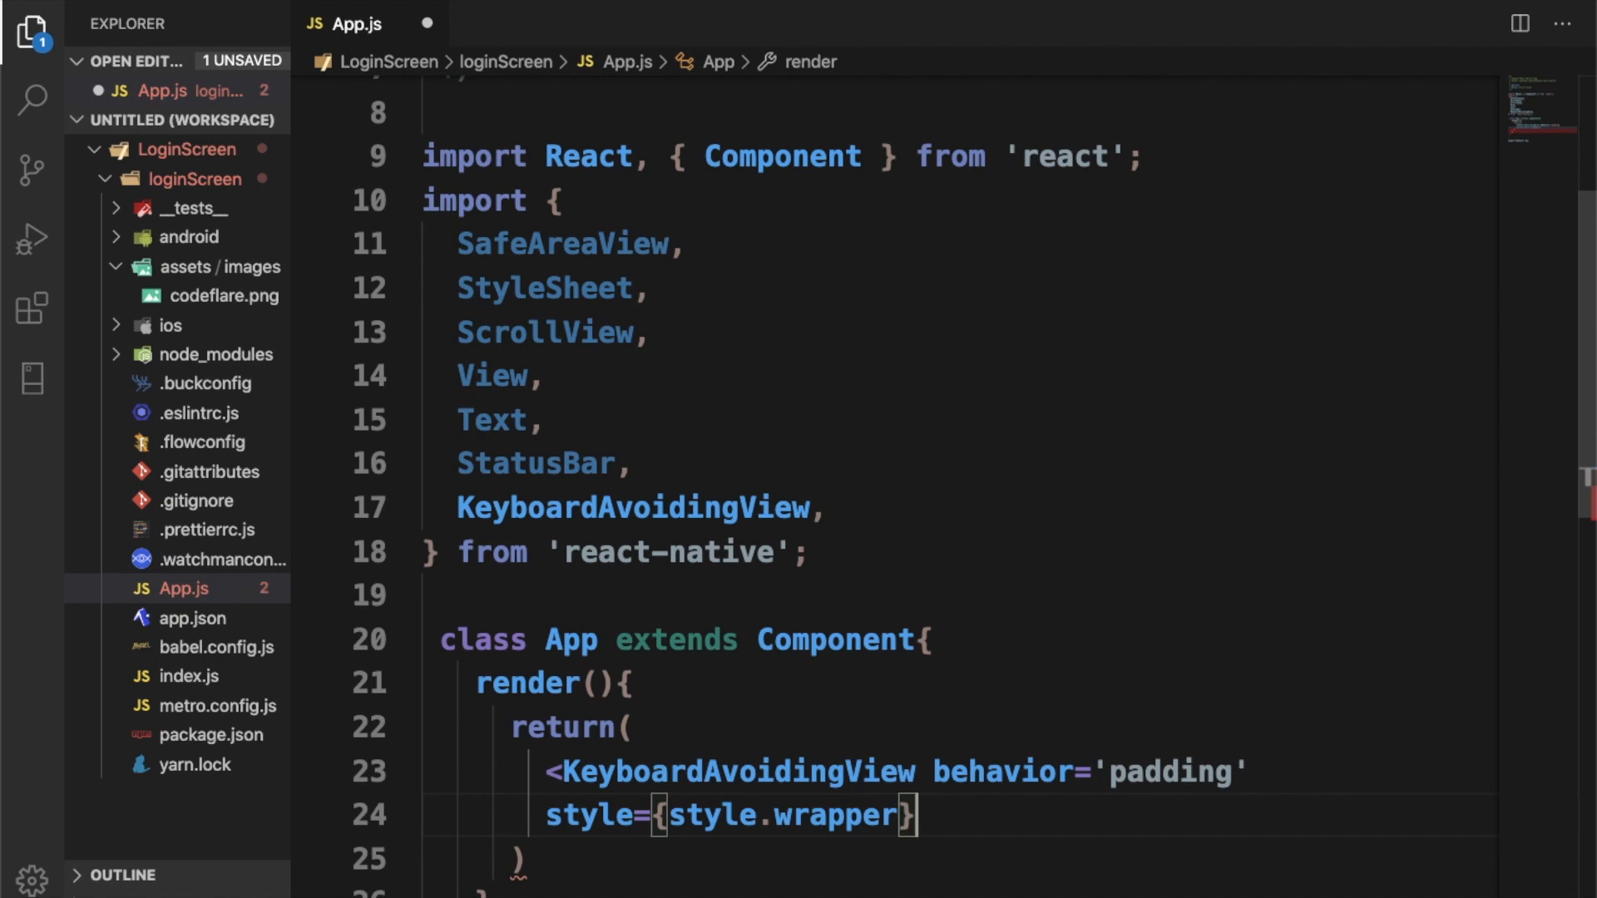
pyautogui.write('>')
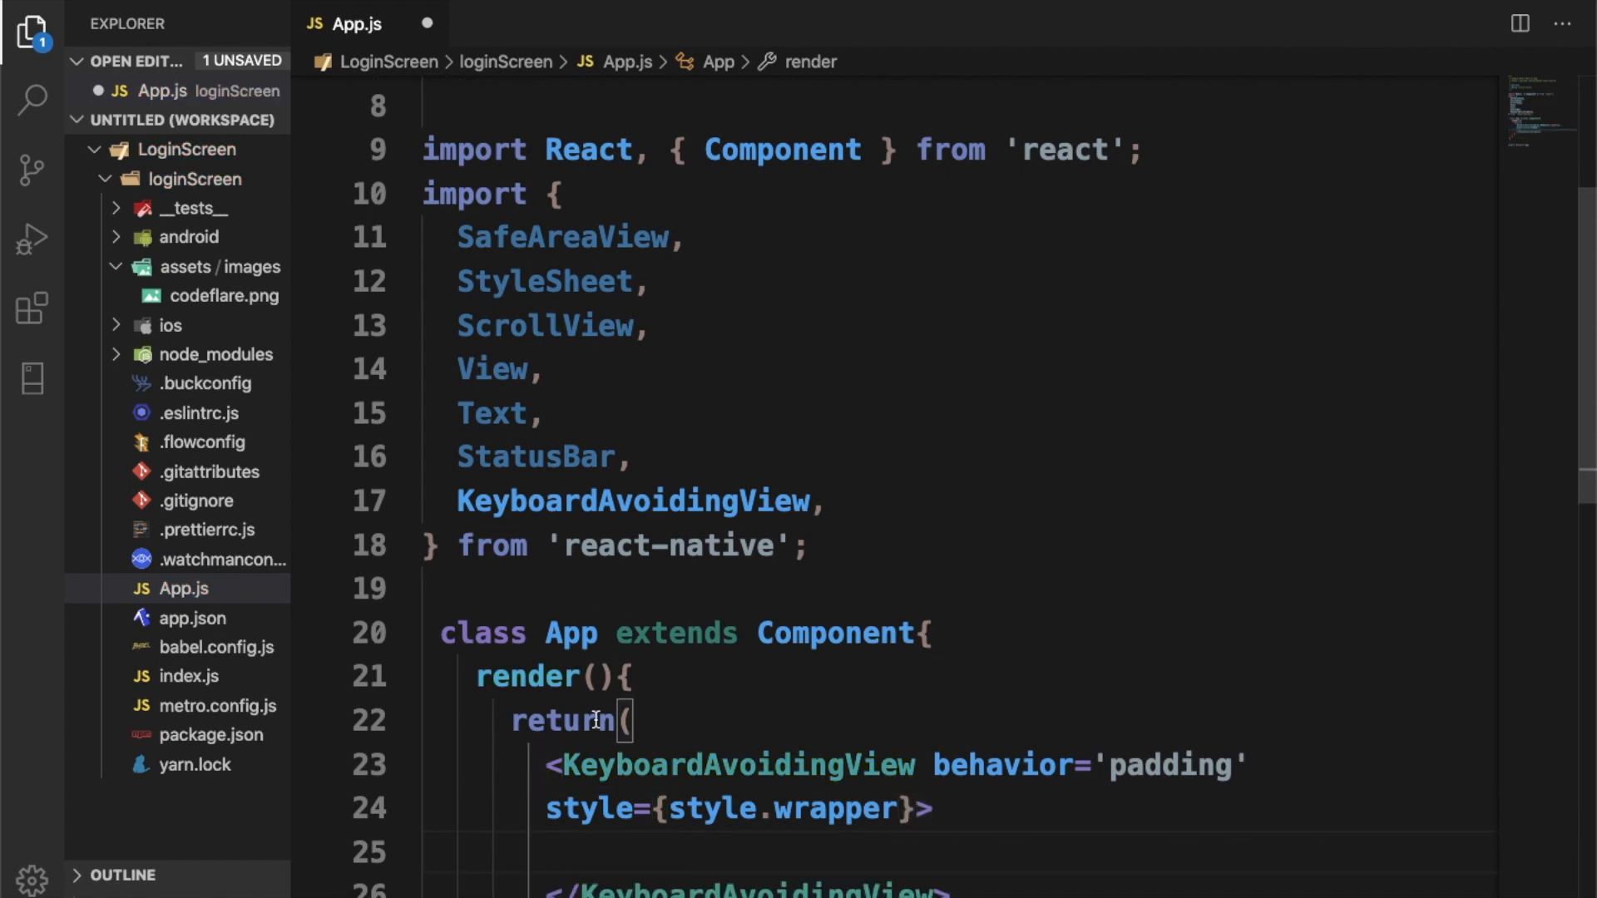
# Step: Nest a View with style={styles.container} and correct style.wrapper to styles.wrapper
pyautogui.write('<View></View>')
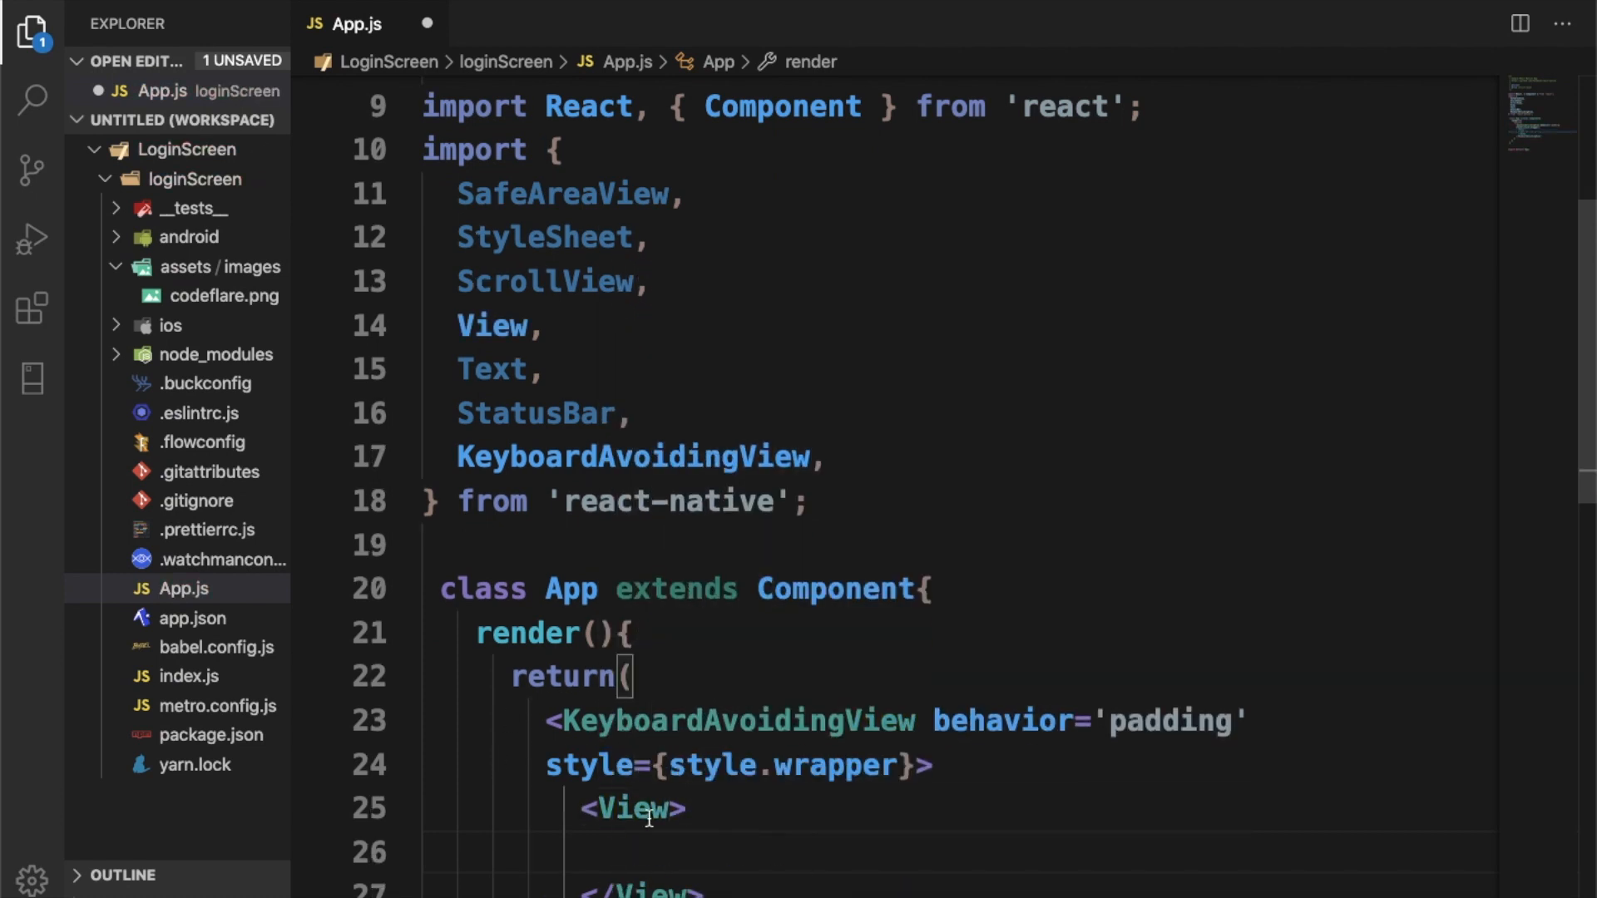
pyautogui.write('s')
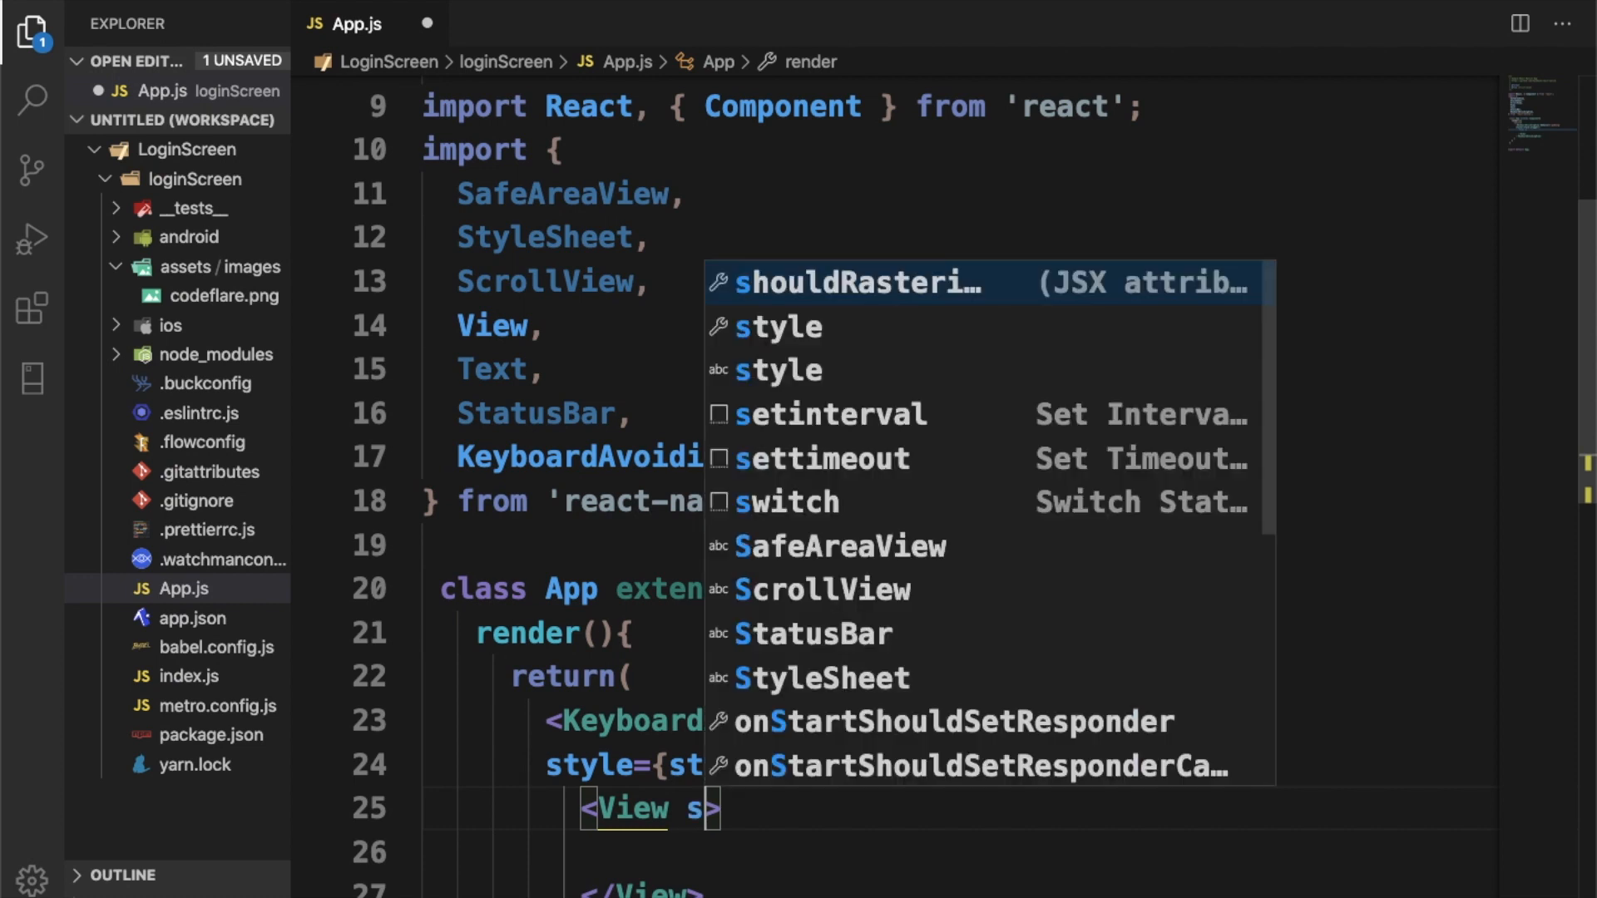
pyautogui.write('style.')
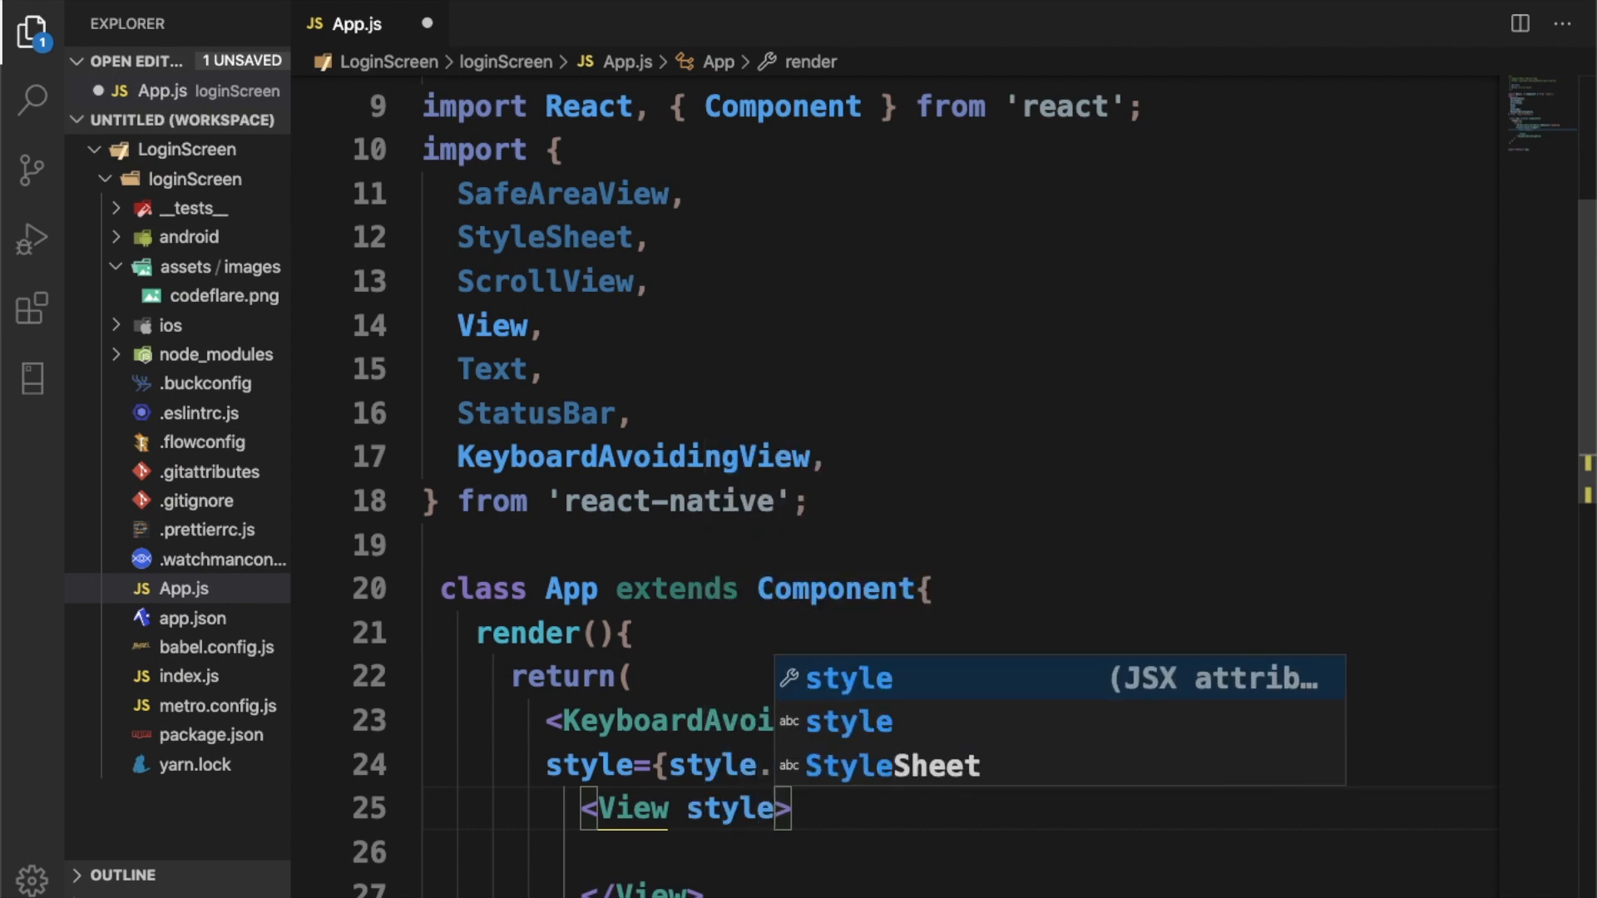
pyautogui.write('styles}')
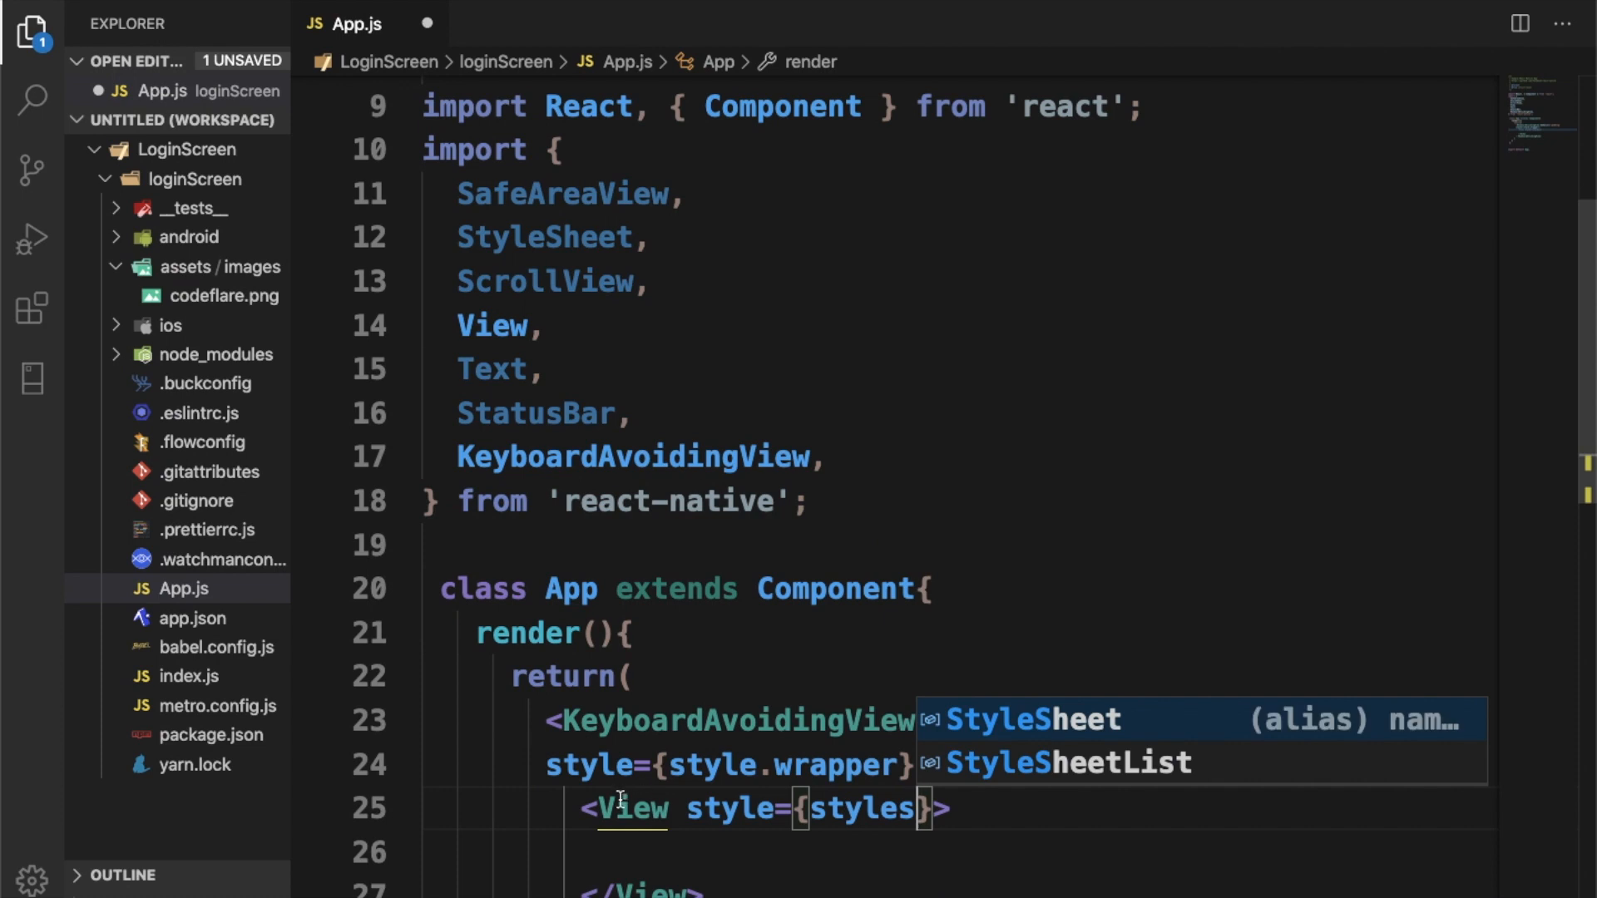
pyautogui.write("behavior='padding'")
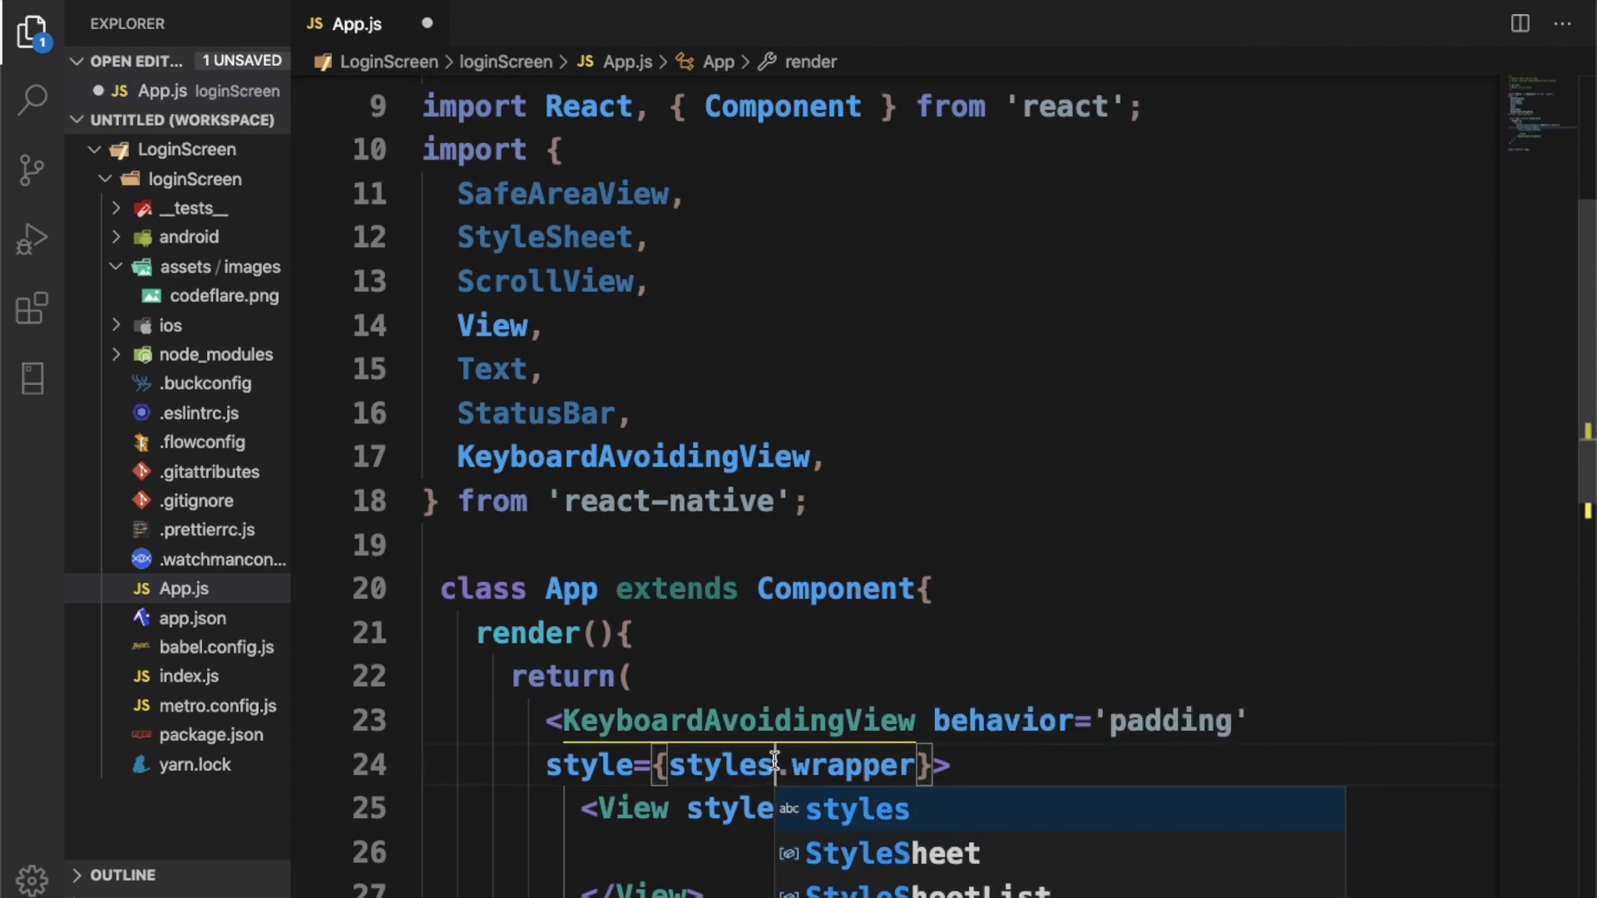
pyautogui.press('Tab')
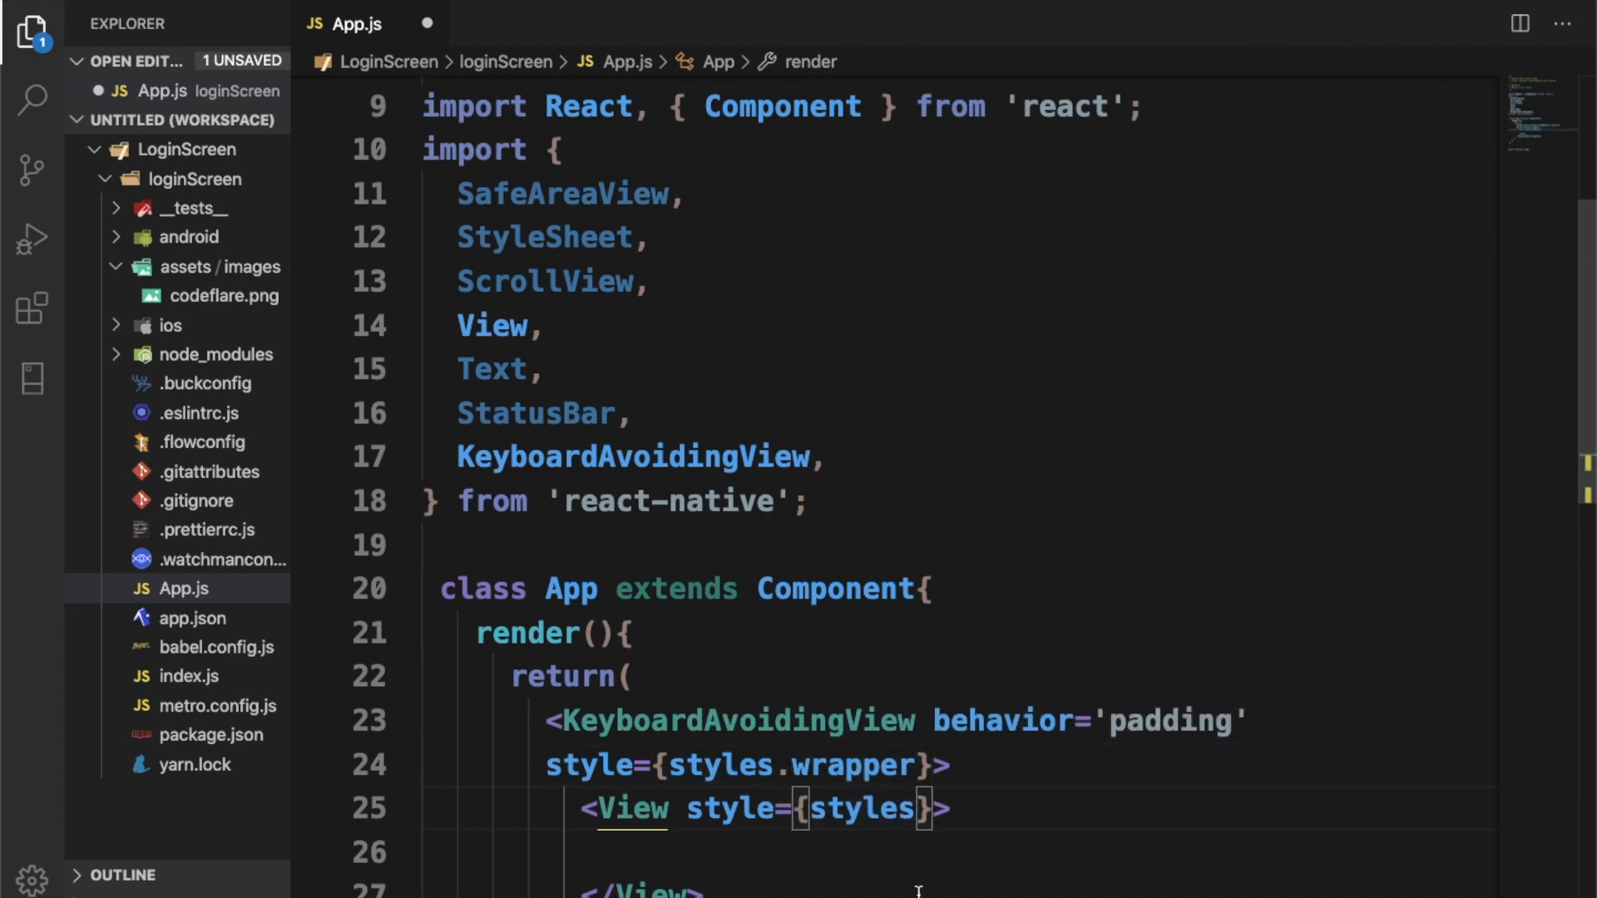
pyautogui.write('container')
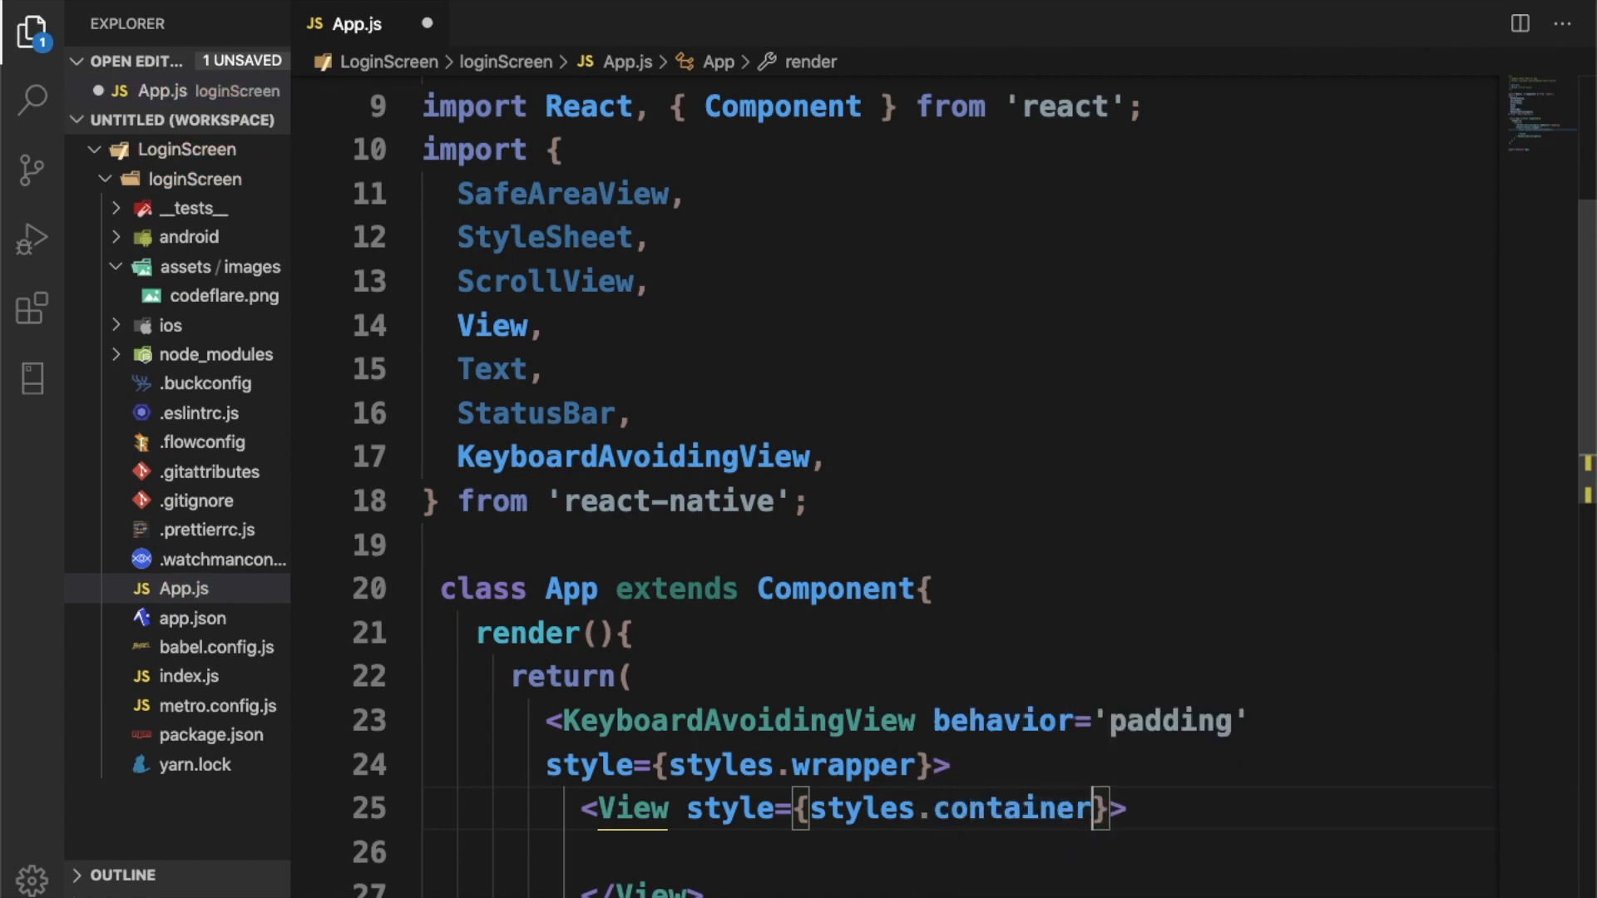
pyautogui.moveTo(872, 863)
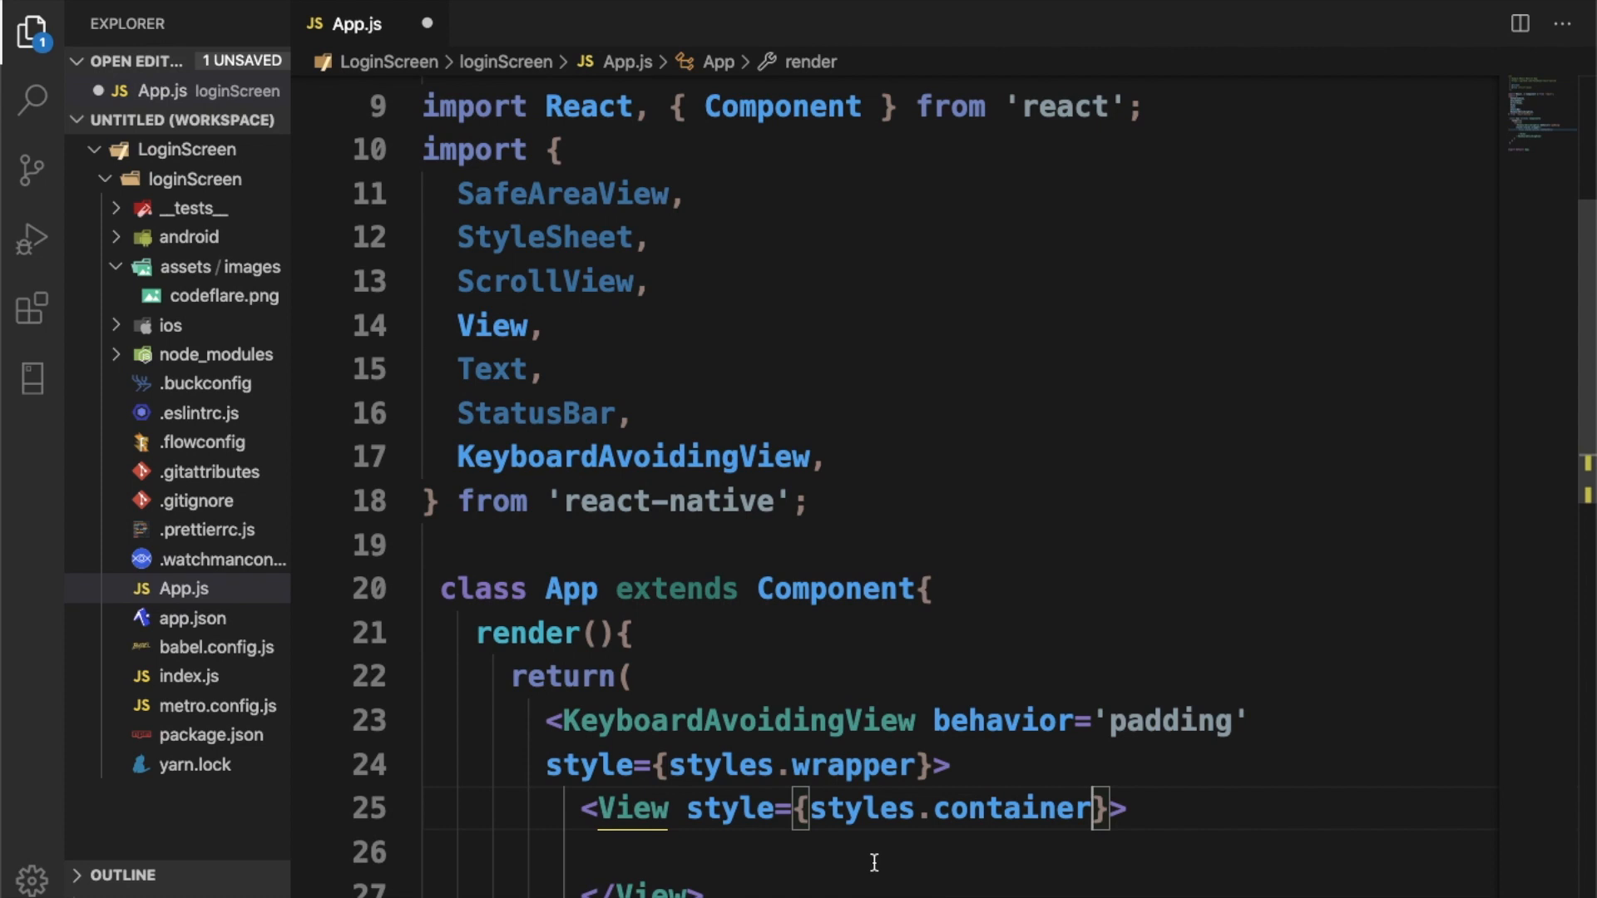
pyautogui.scroll(-3)
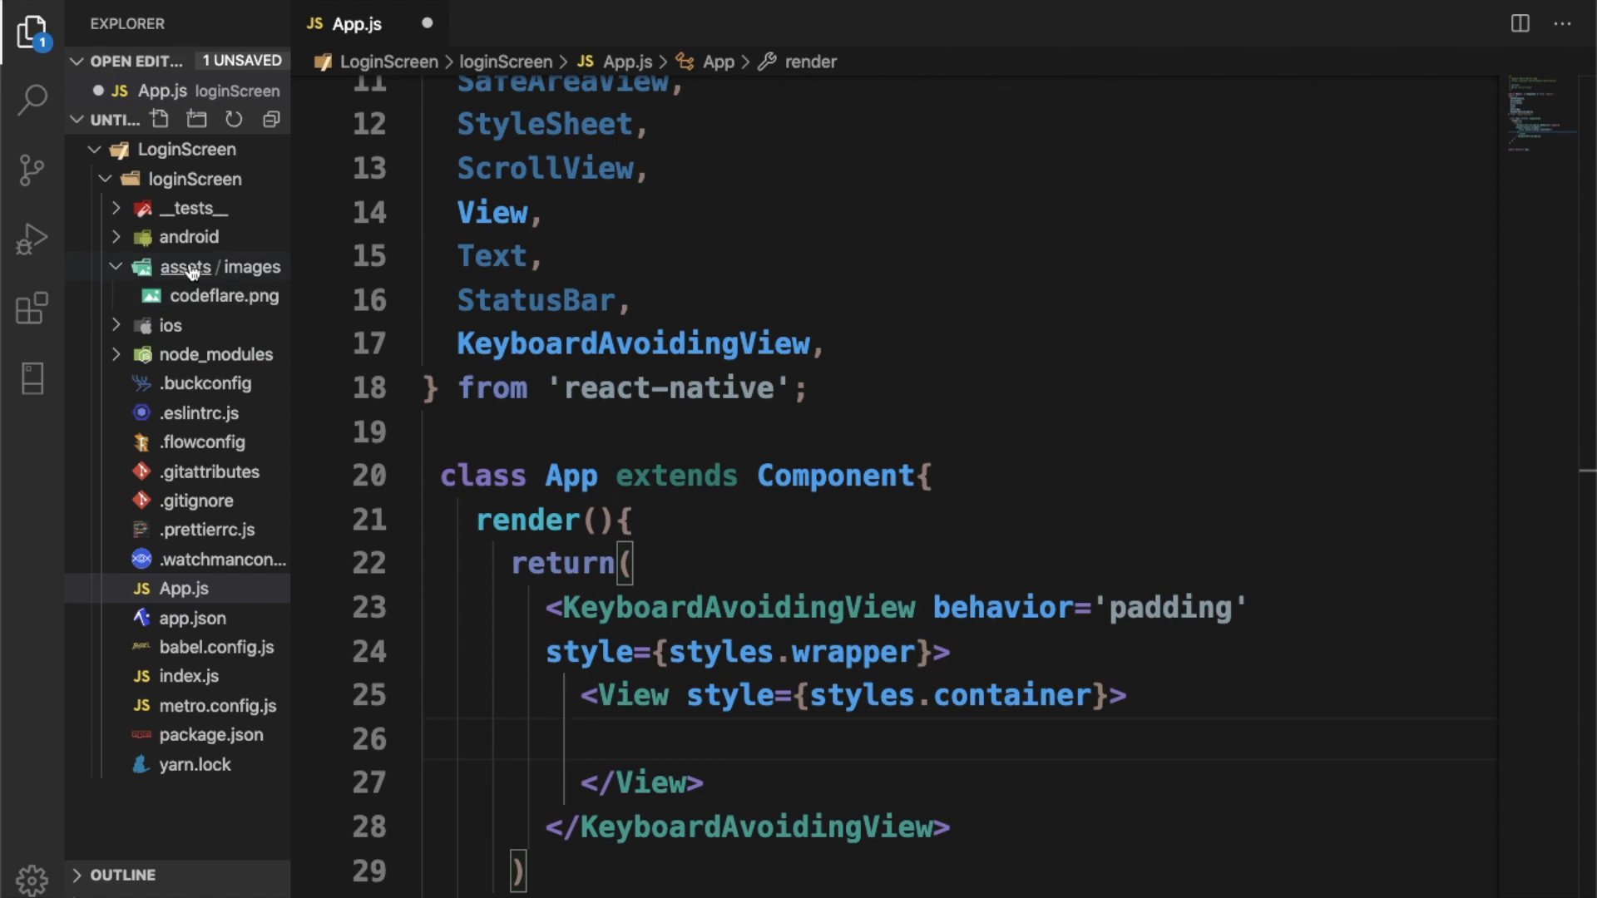
pyautogui.moveTo(250, 267)
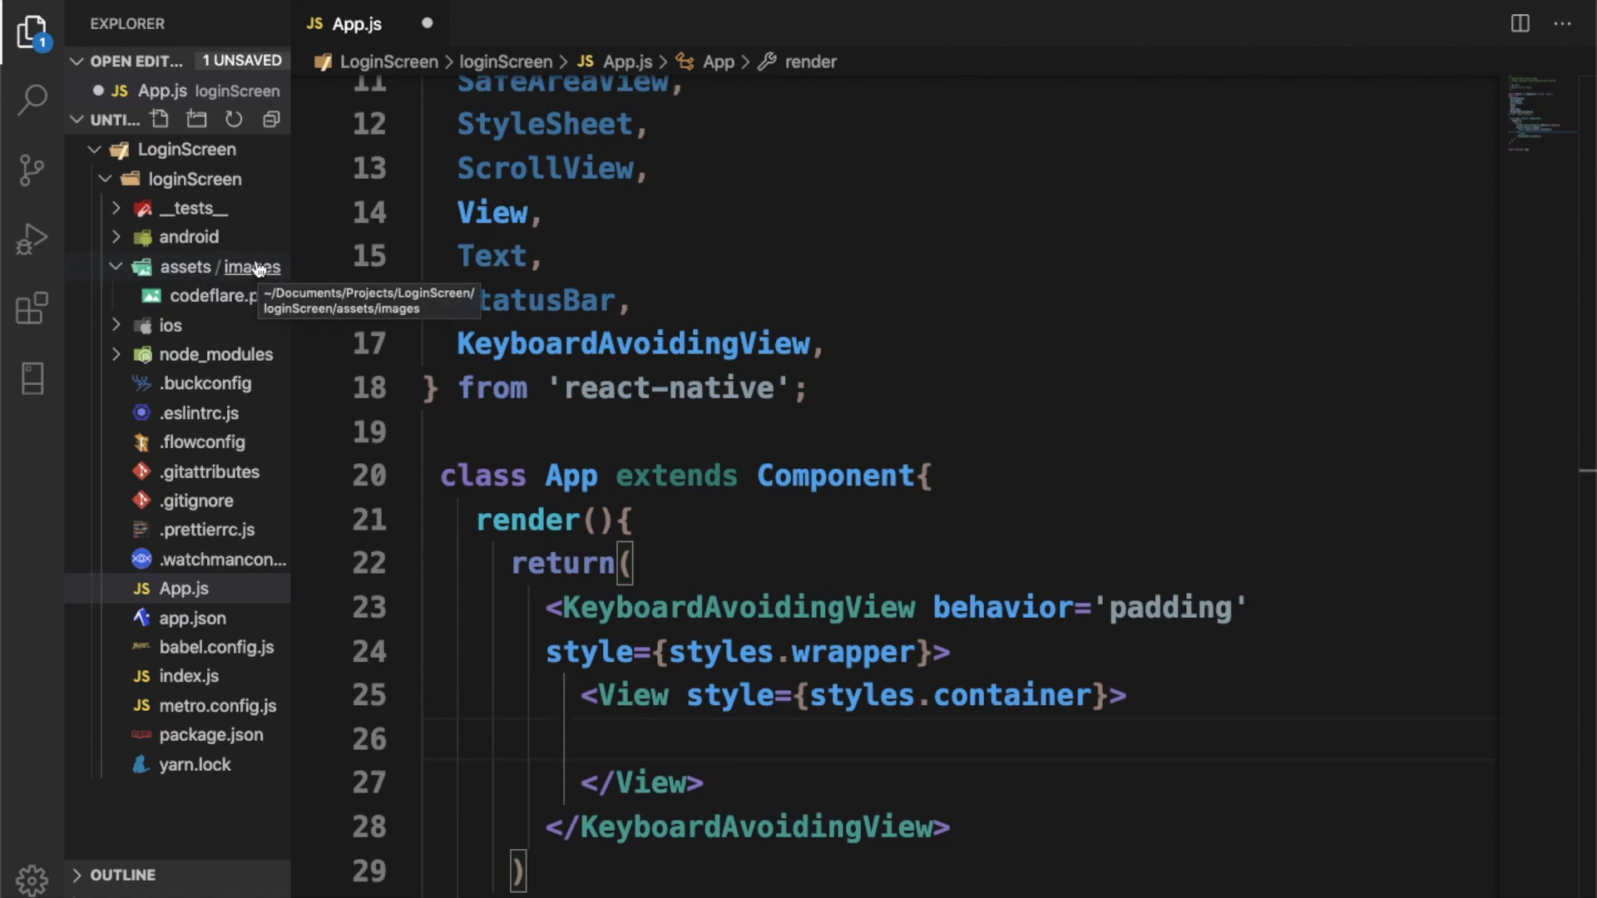
pyautogui.click(185, 267)
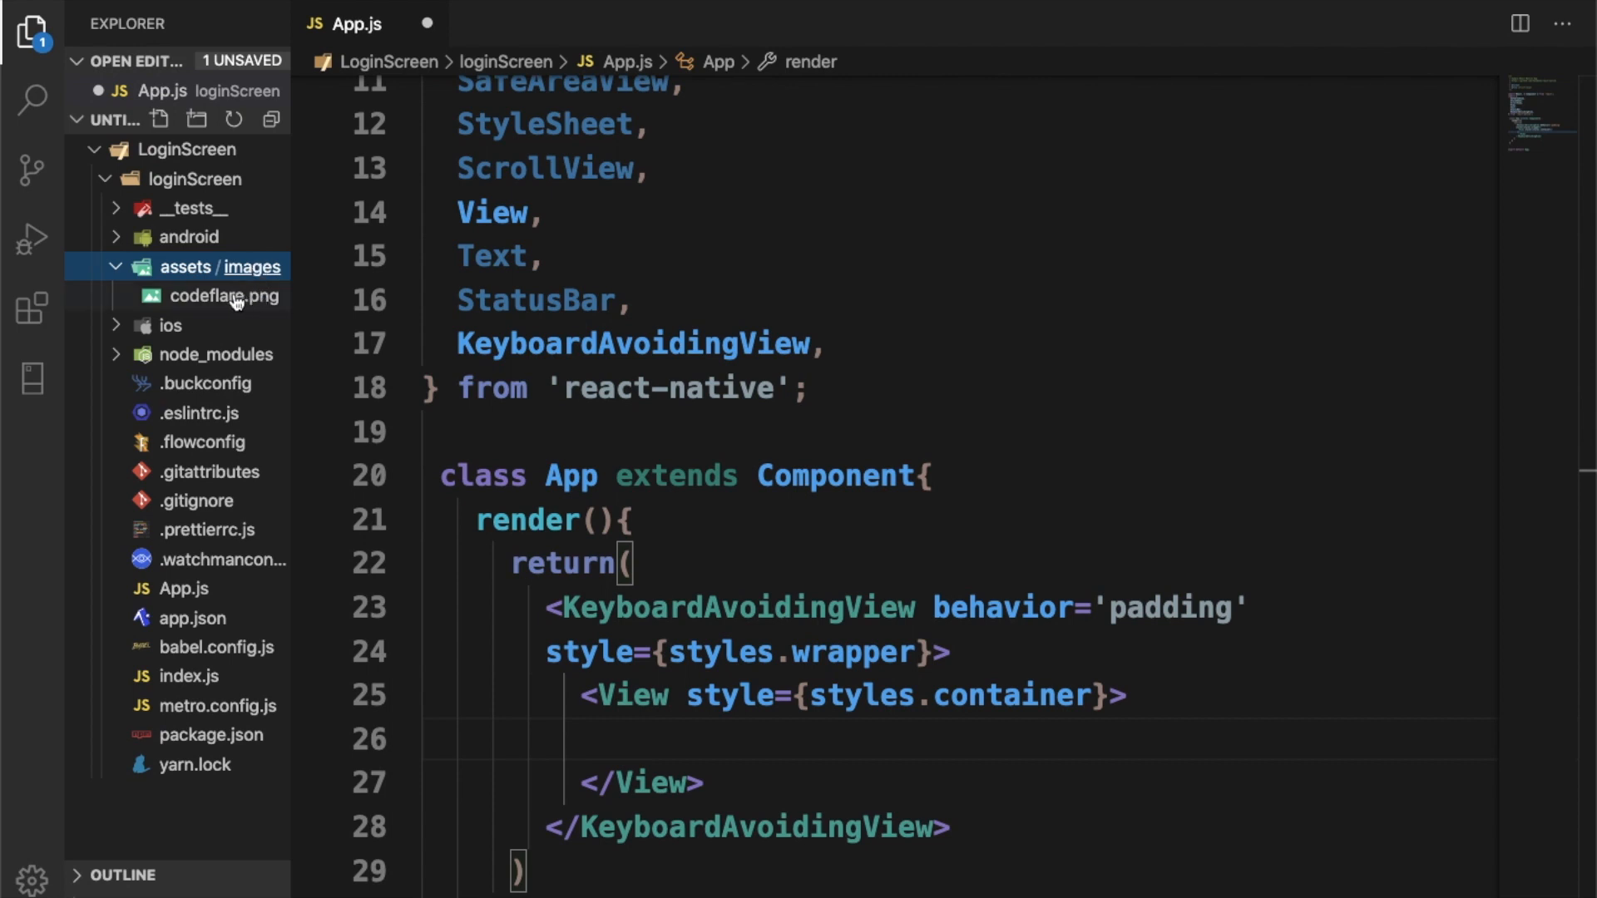
pyautogui.moveTo(235, 303)
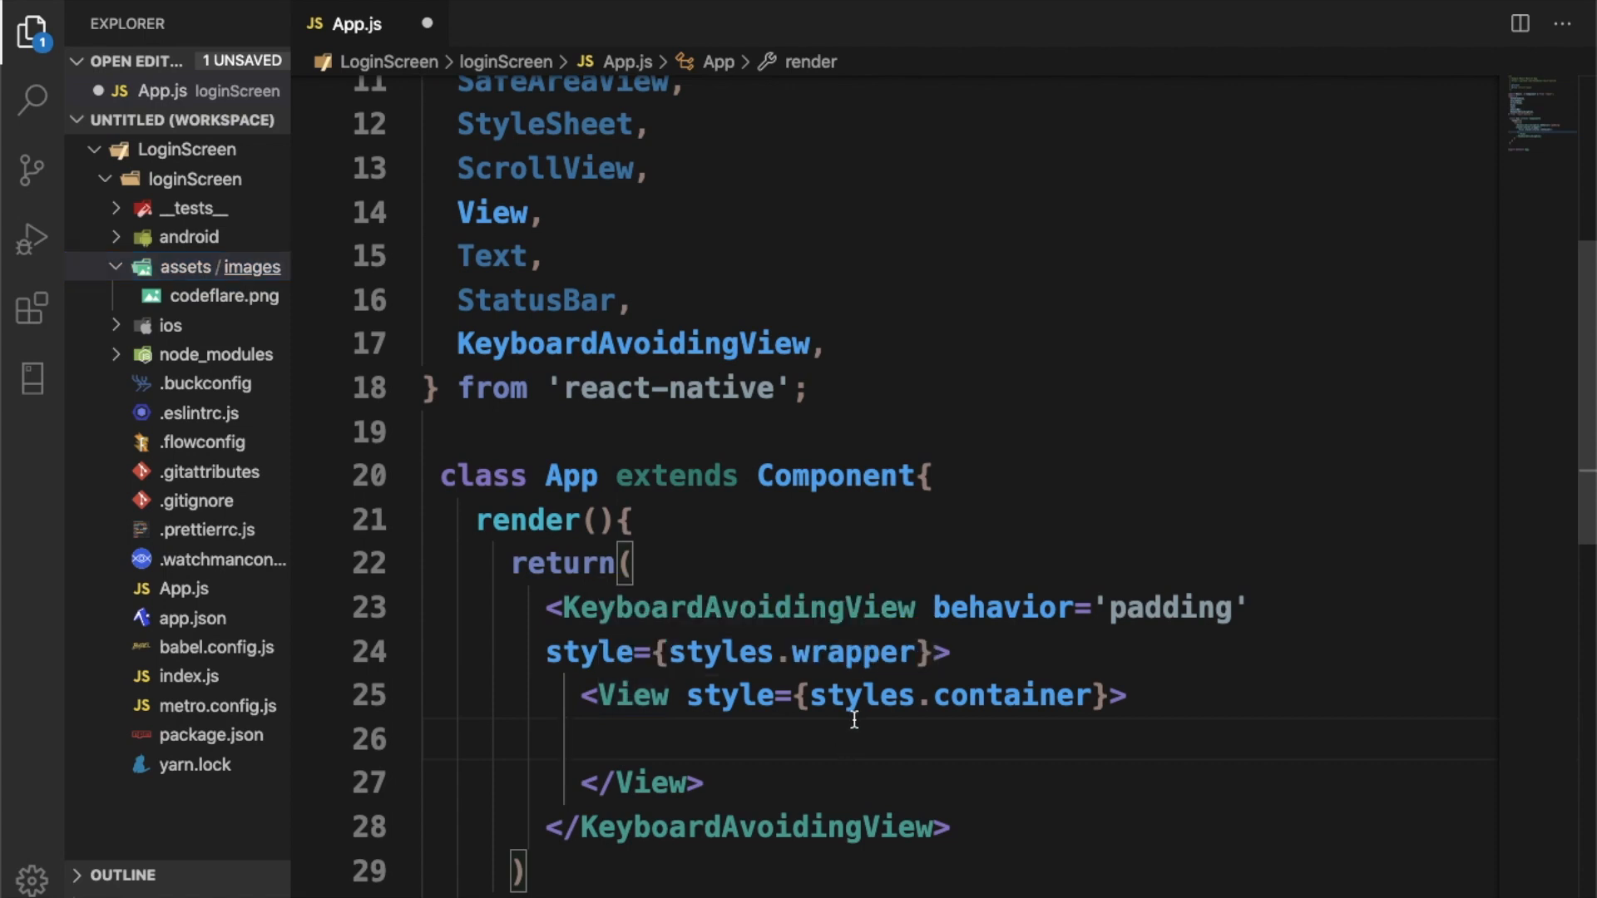
# Step: Insert a self-closing Image tag, auto-importing Image from react-native
pyautogui.write('<Imag')
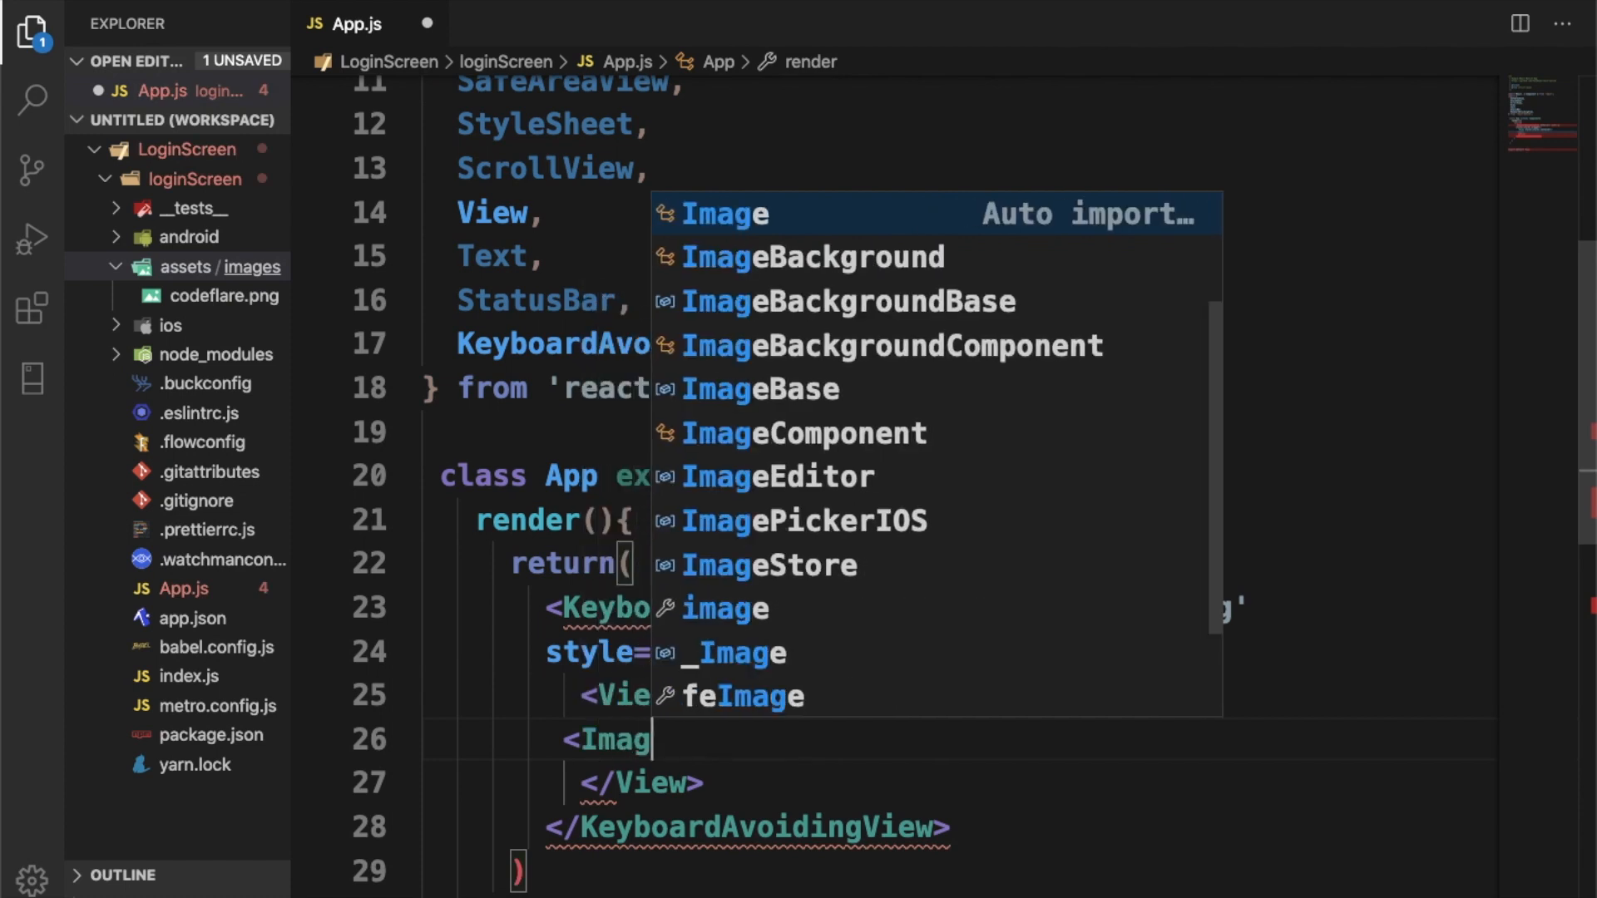
pyautogui.write('e')
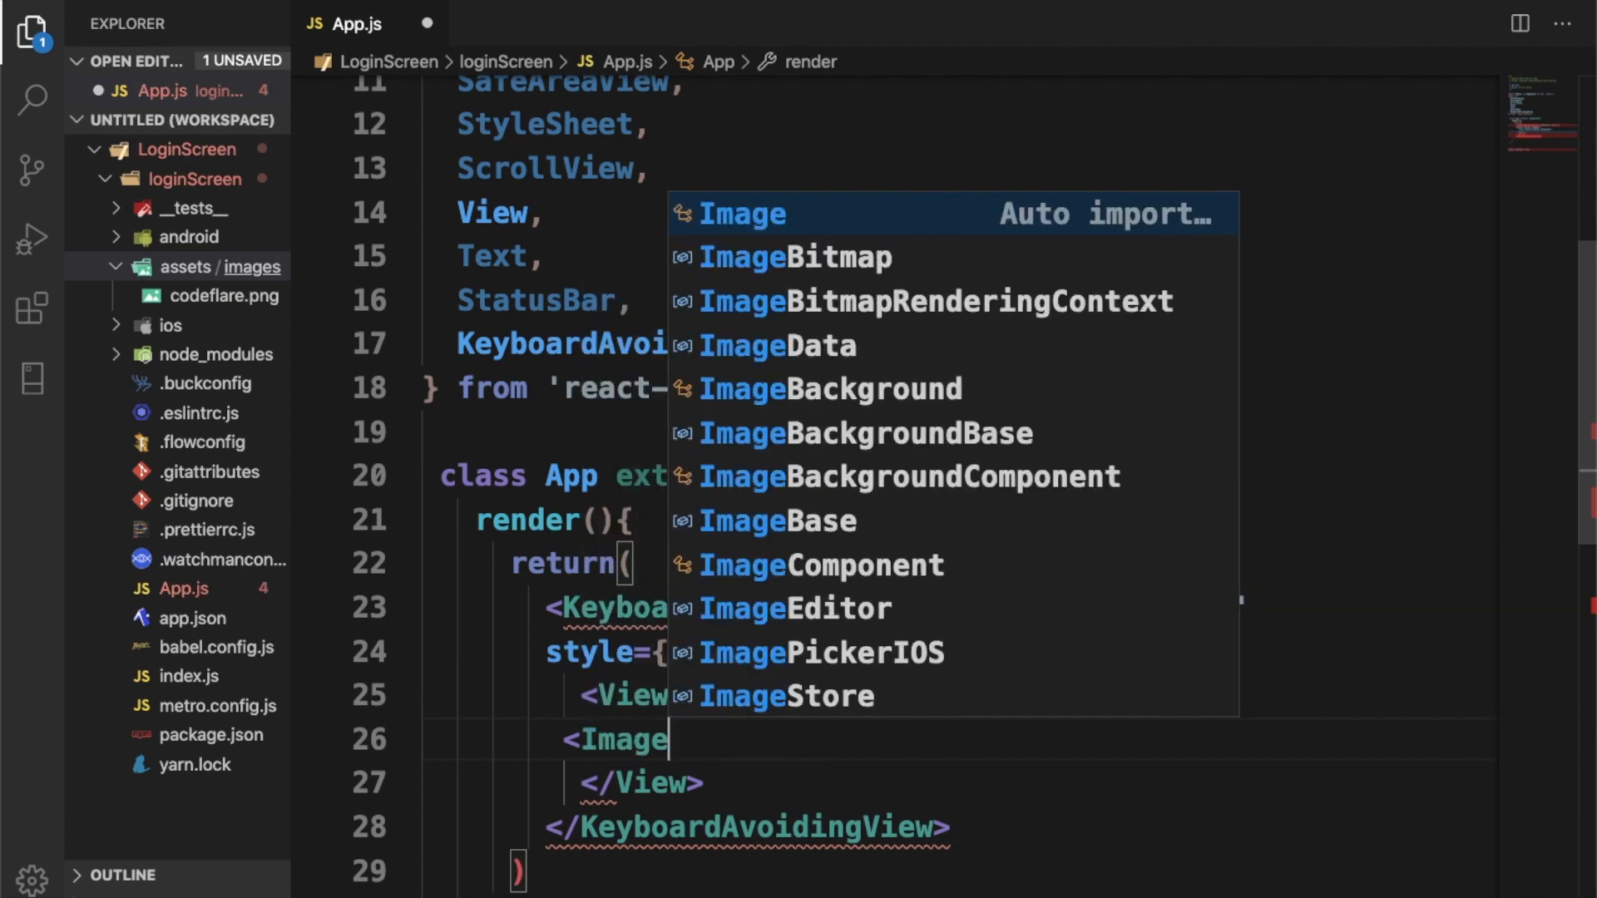
pyautogui.click(741, 212)
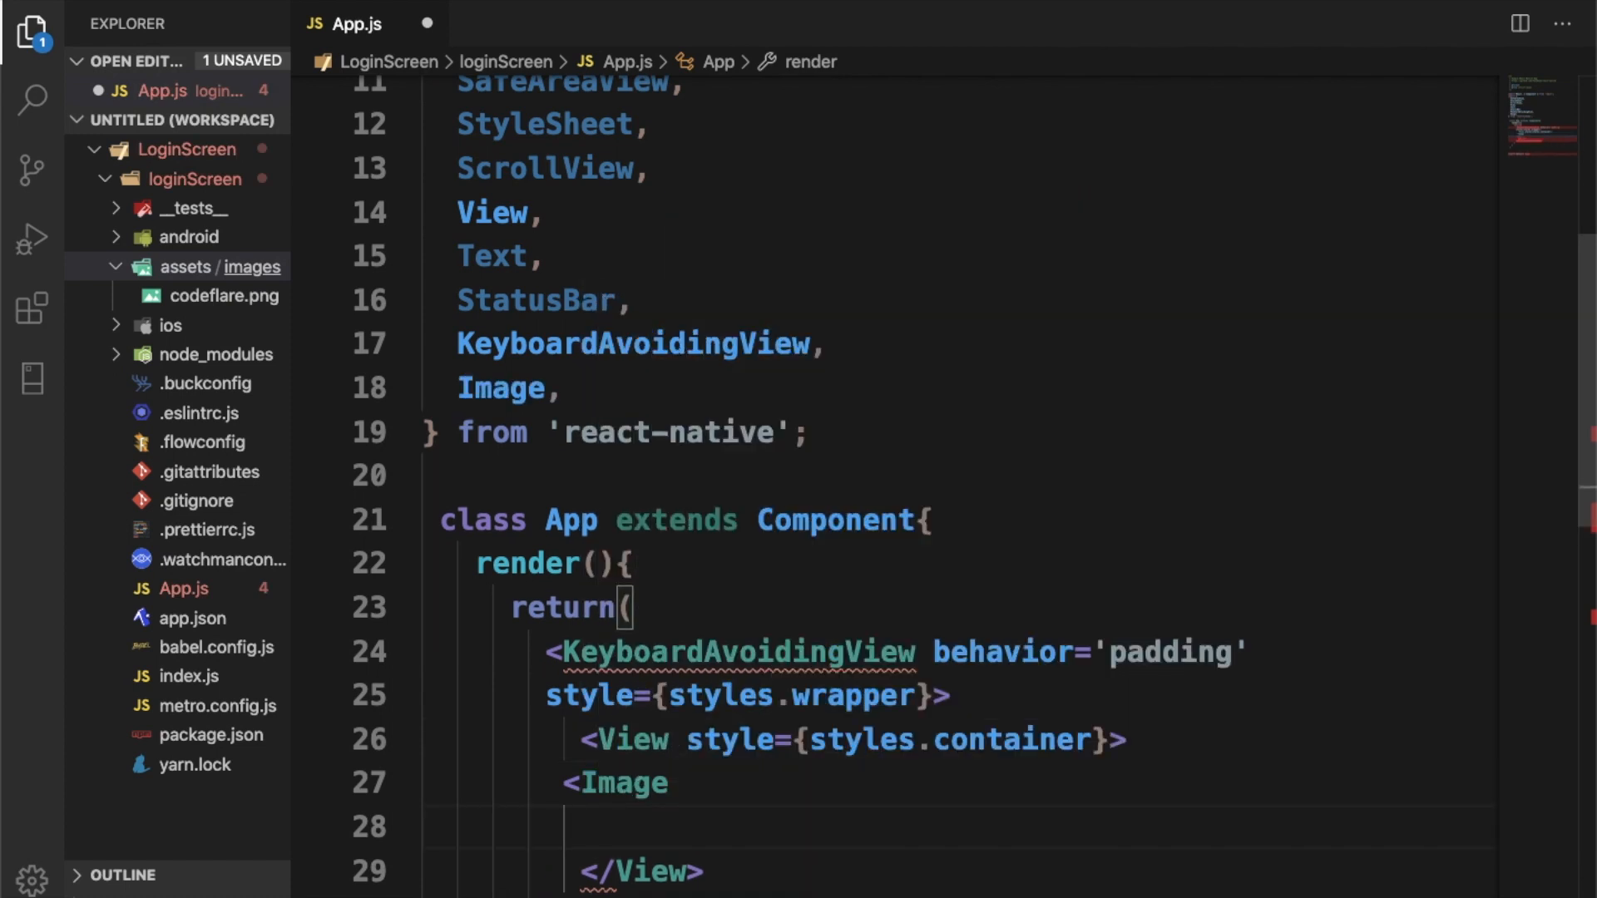
pyautogui.write('/>')
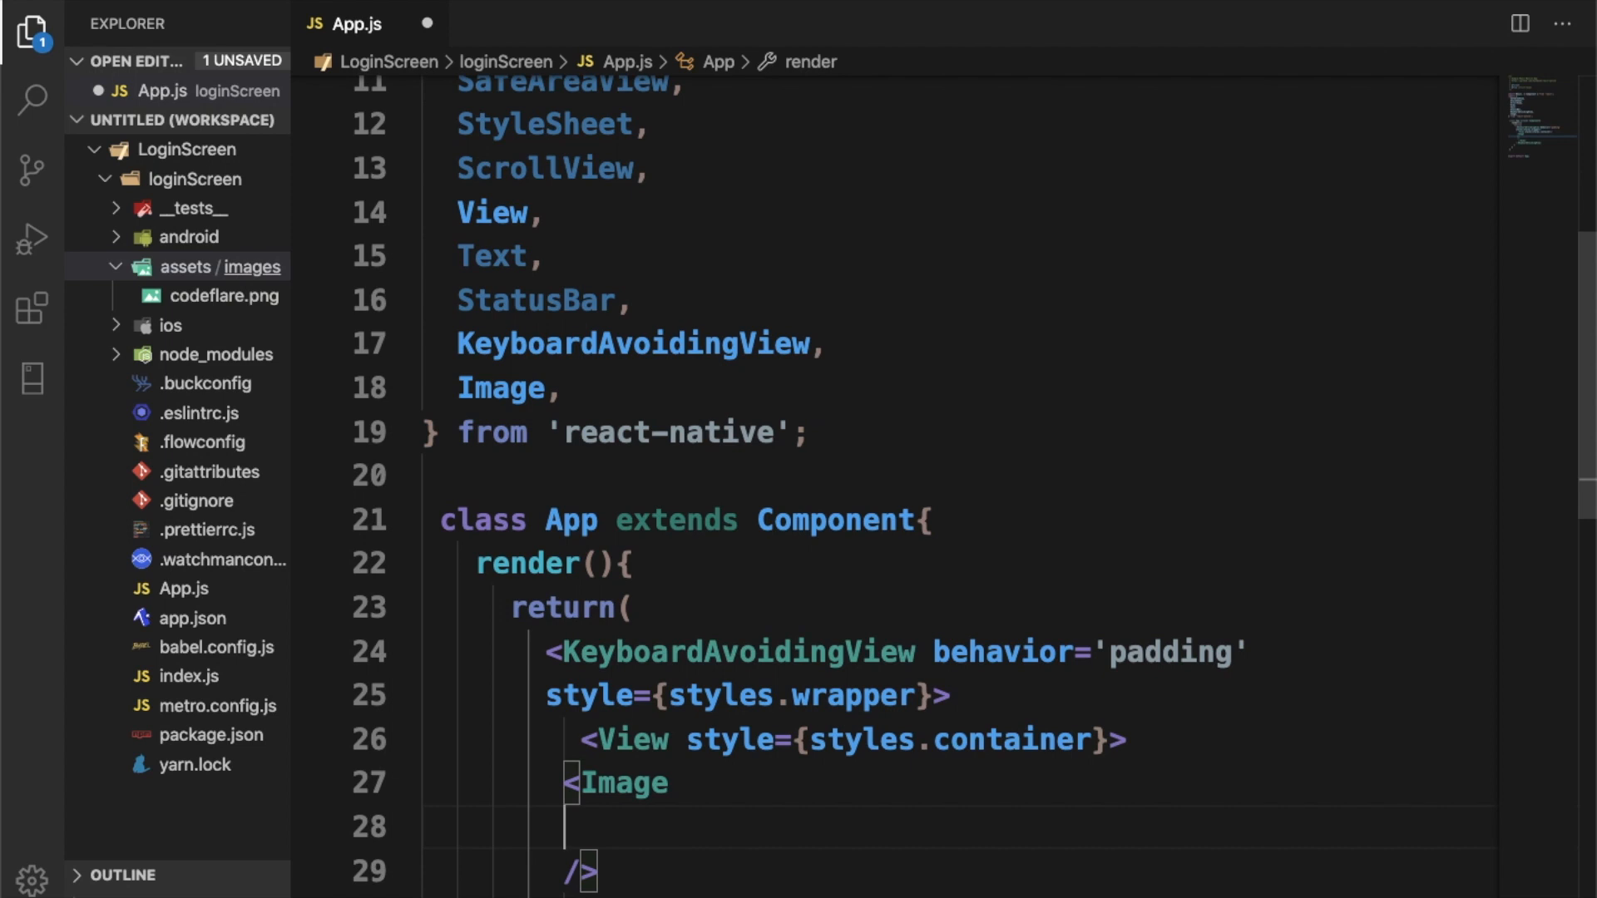
# Step: Give the Image style={styles.image} and source require('./assets/images/codeflare.png')
pyautogui.write('style={s')
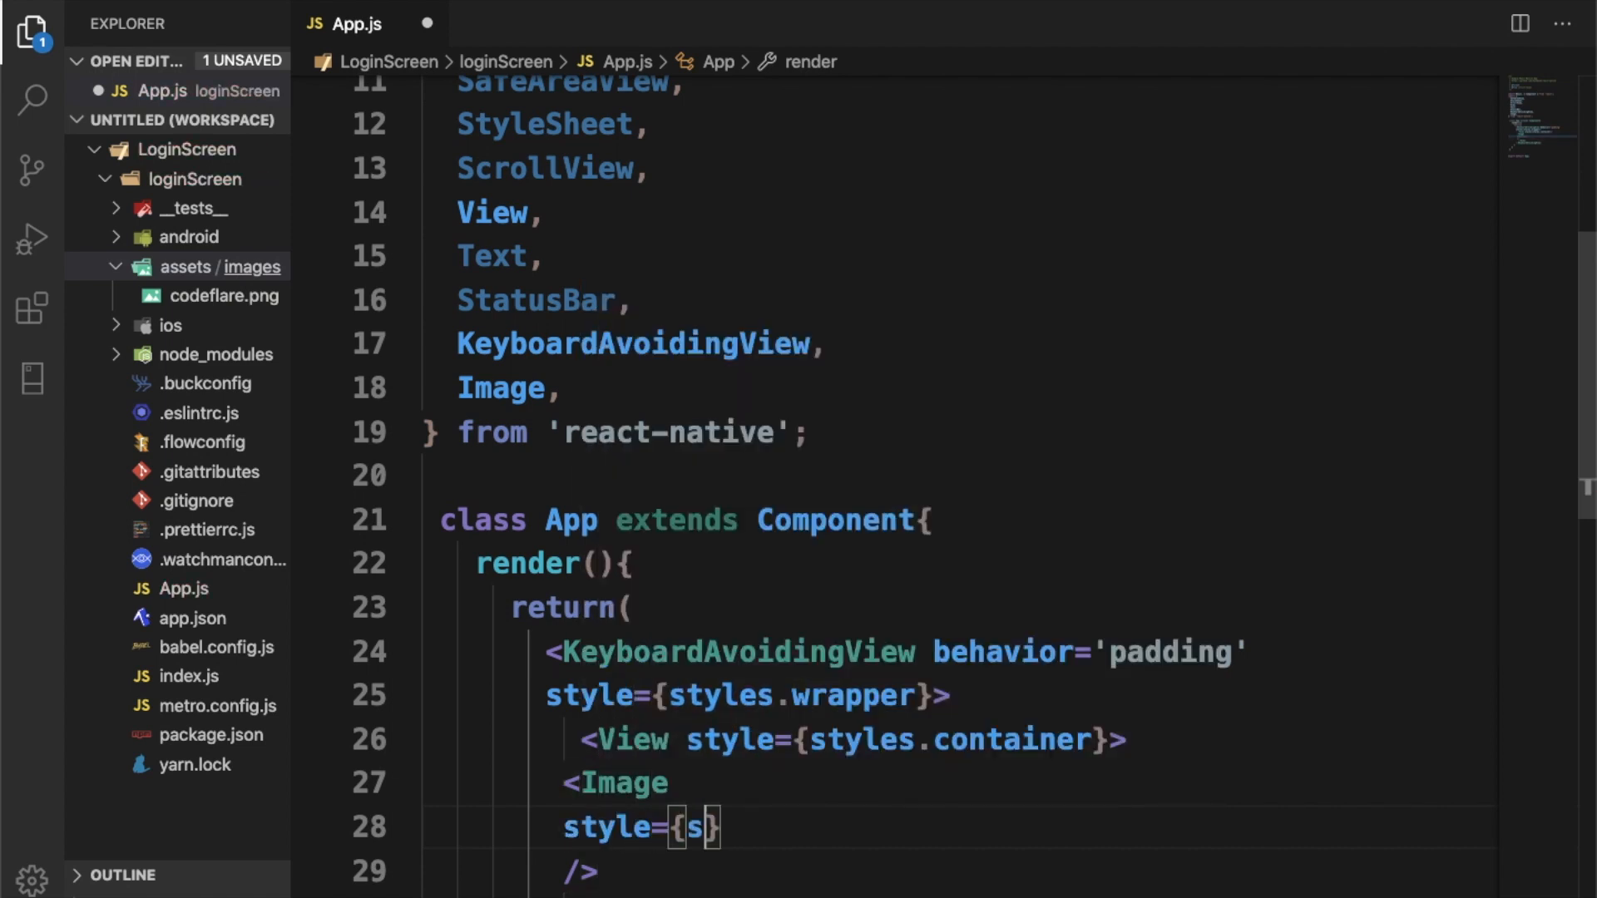
pyautogui.write('tyles.image')
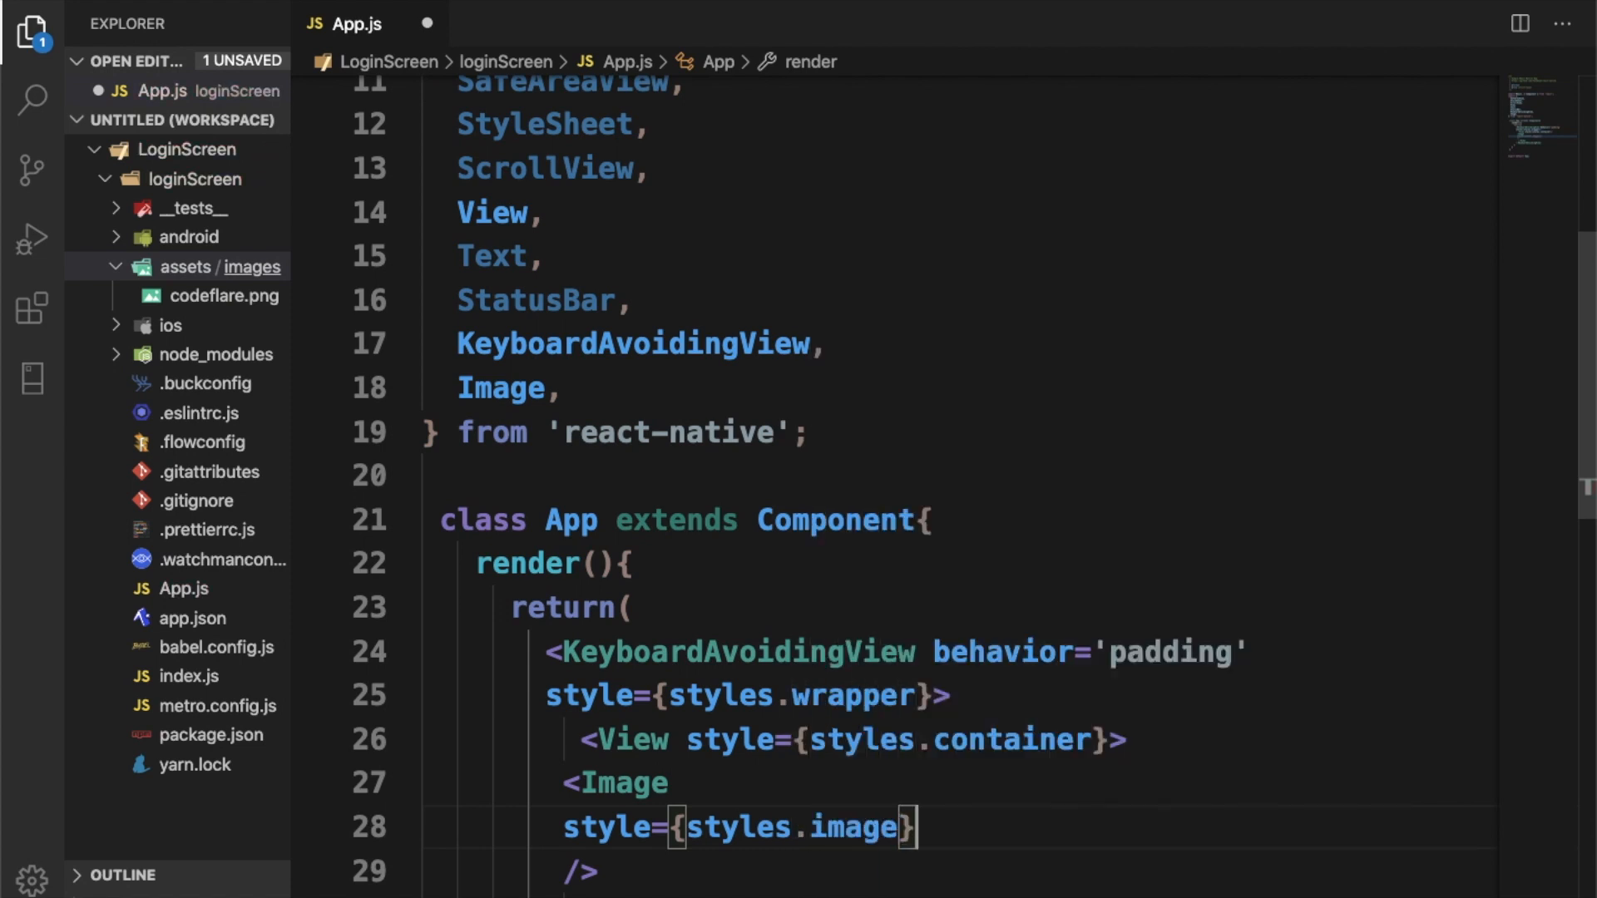
pyautogui.write('sourc')
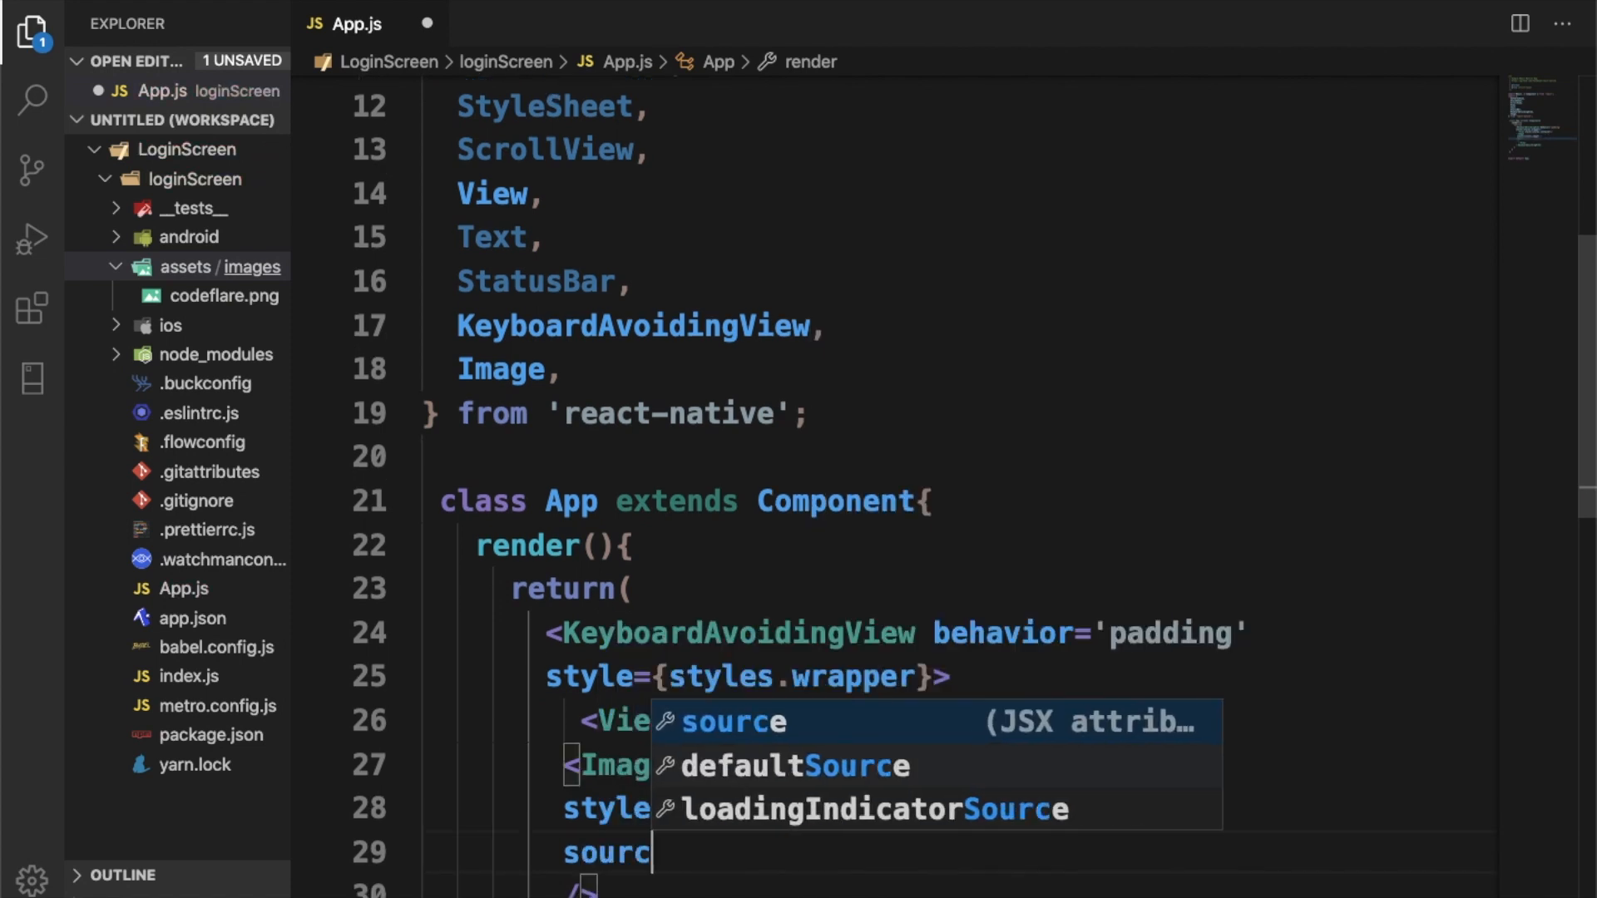
pyautogui.write('e={')
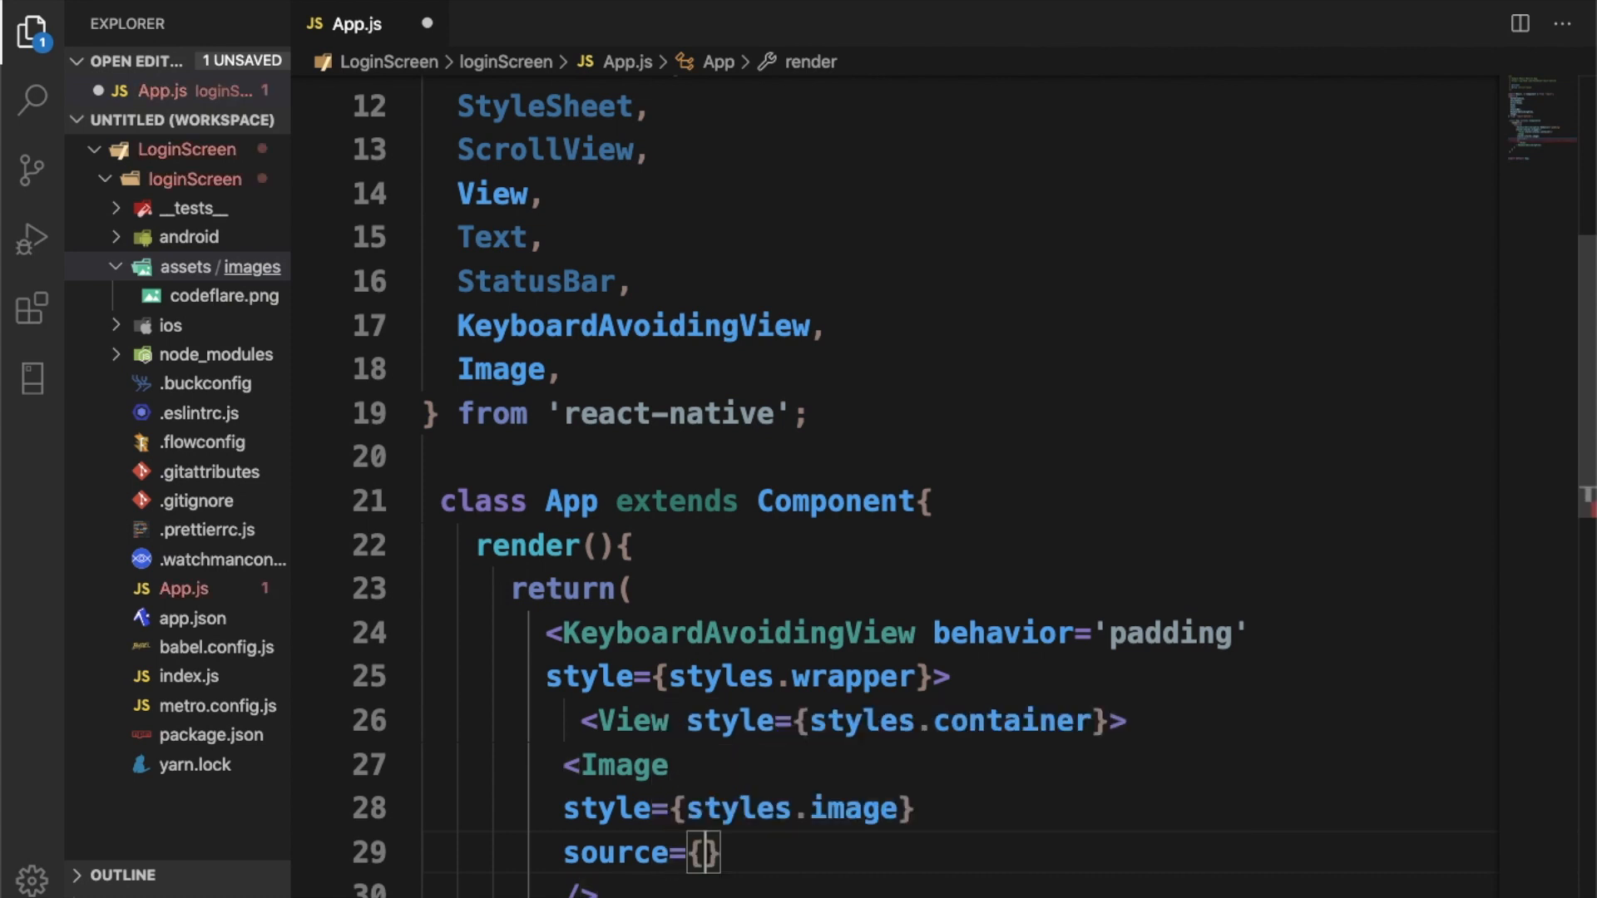
pyautogui.write("require('./assets/images")
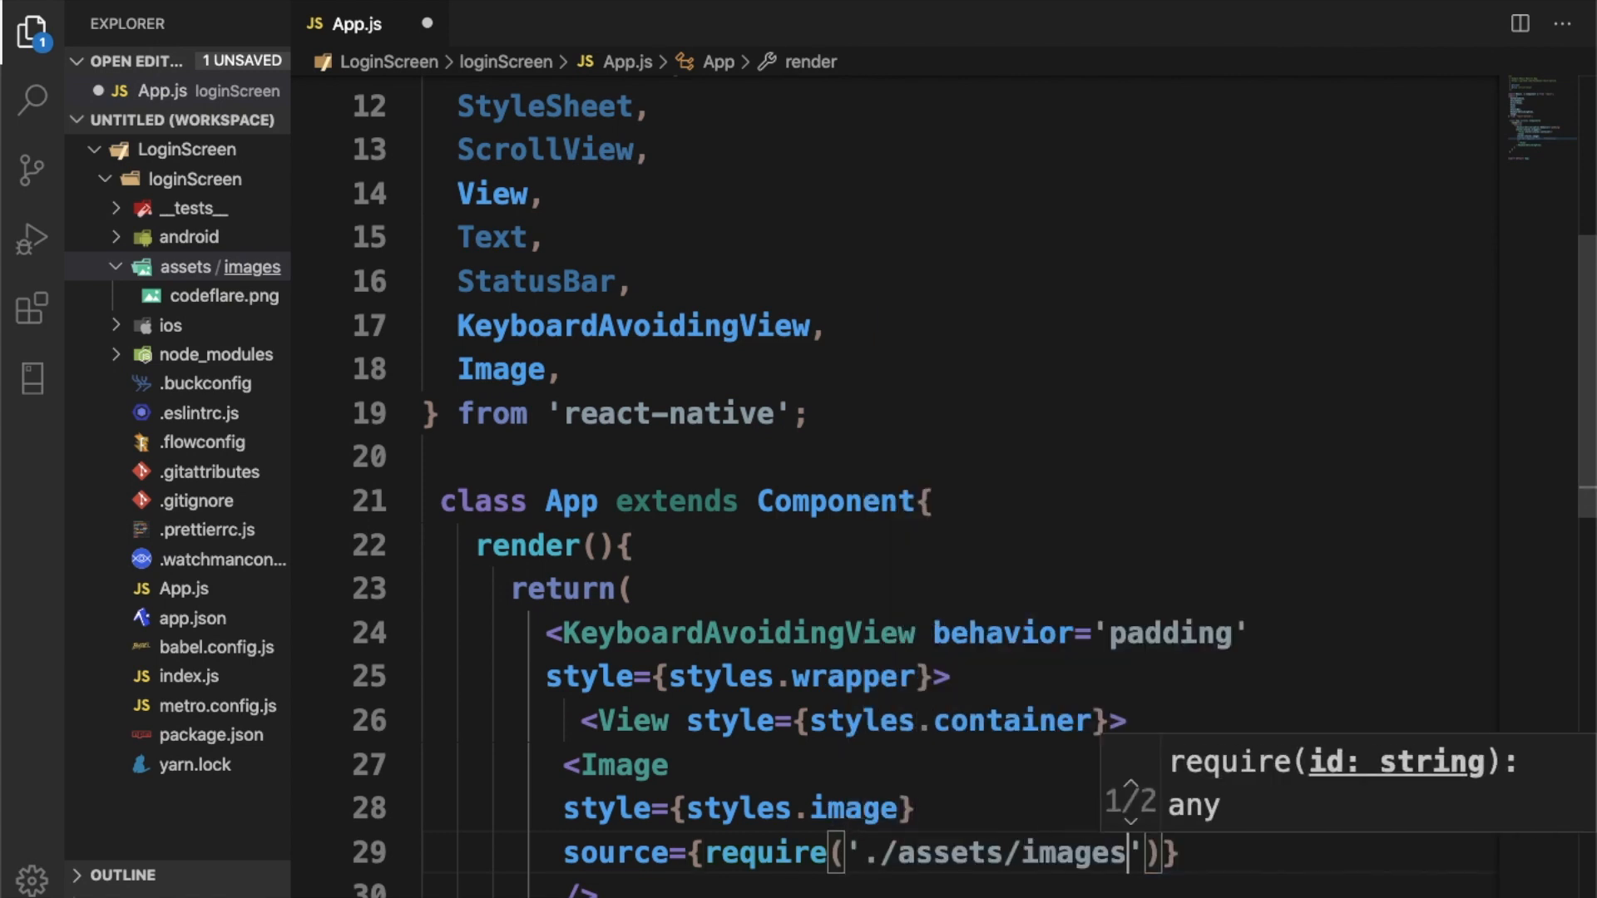
pyautogui.write('/co')
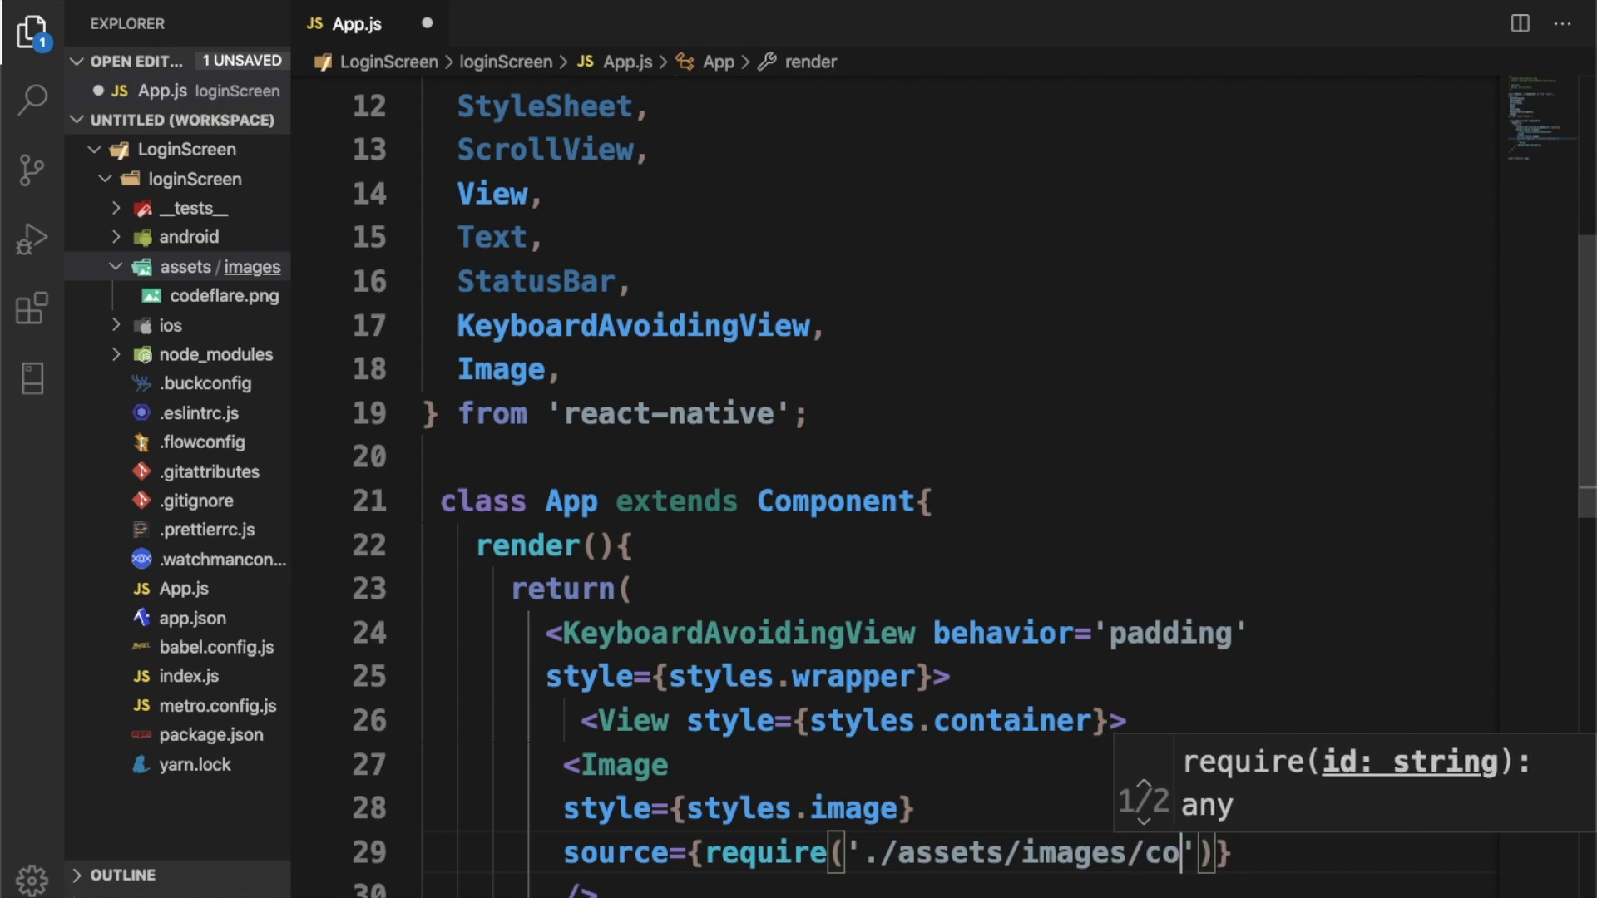
pyautogui.write('deflar')
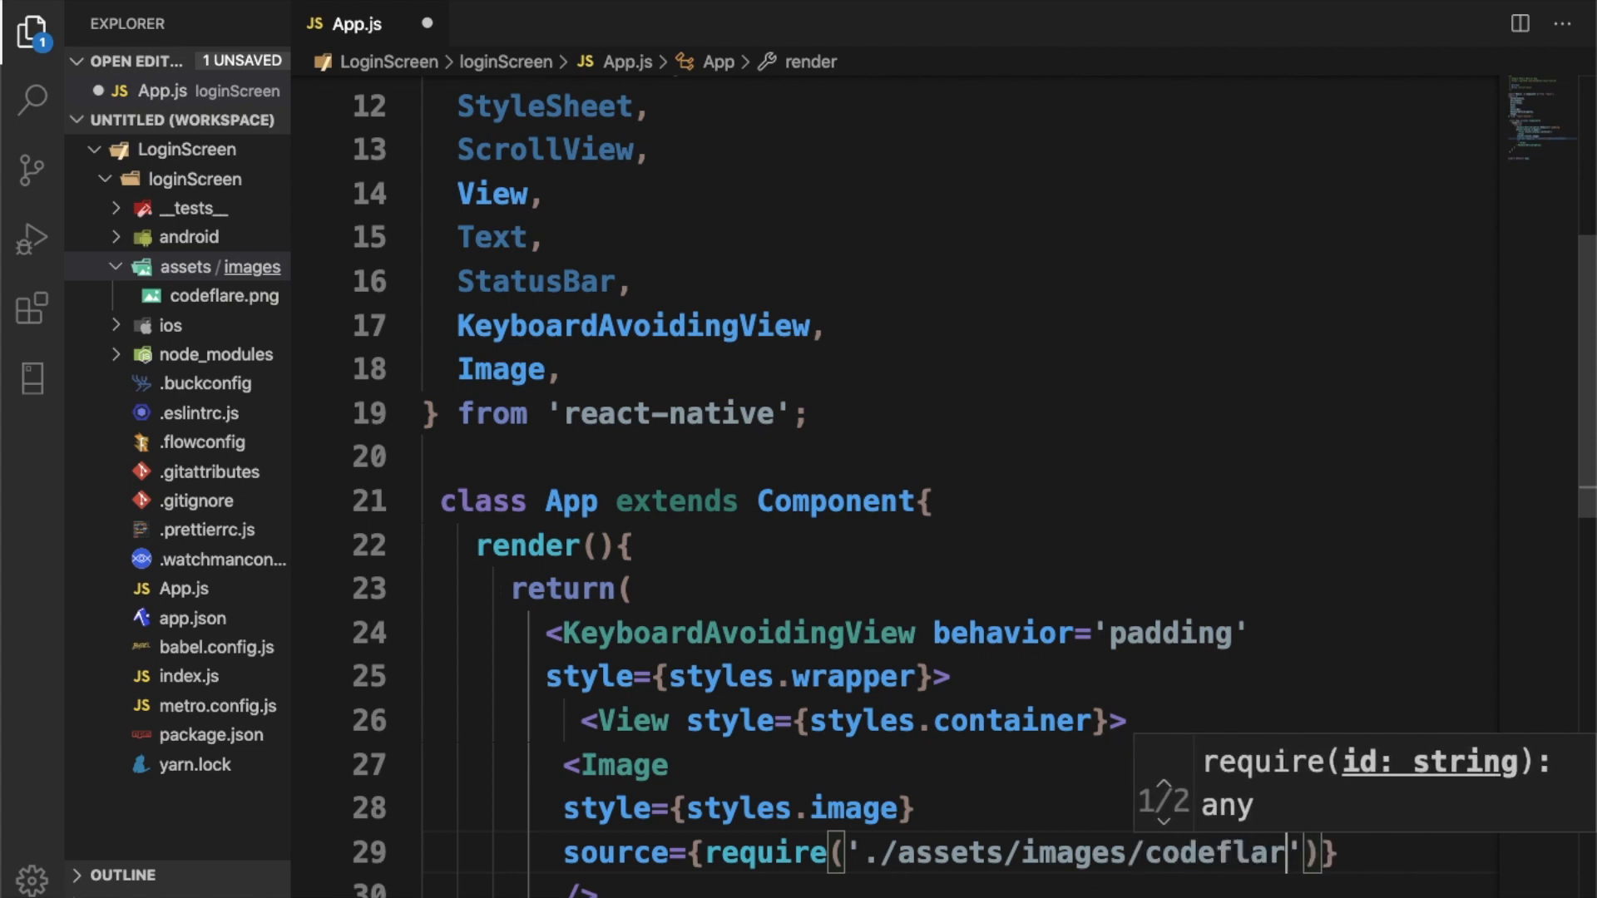
pyautogui.write('e.png')
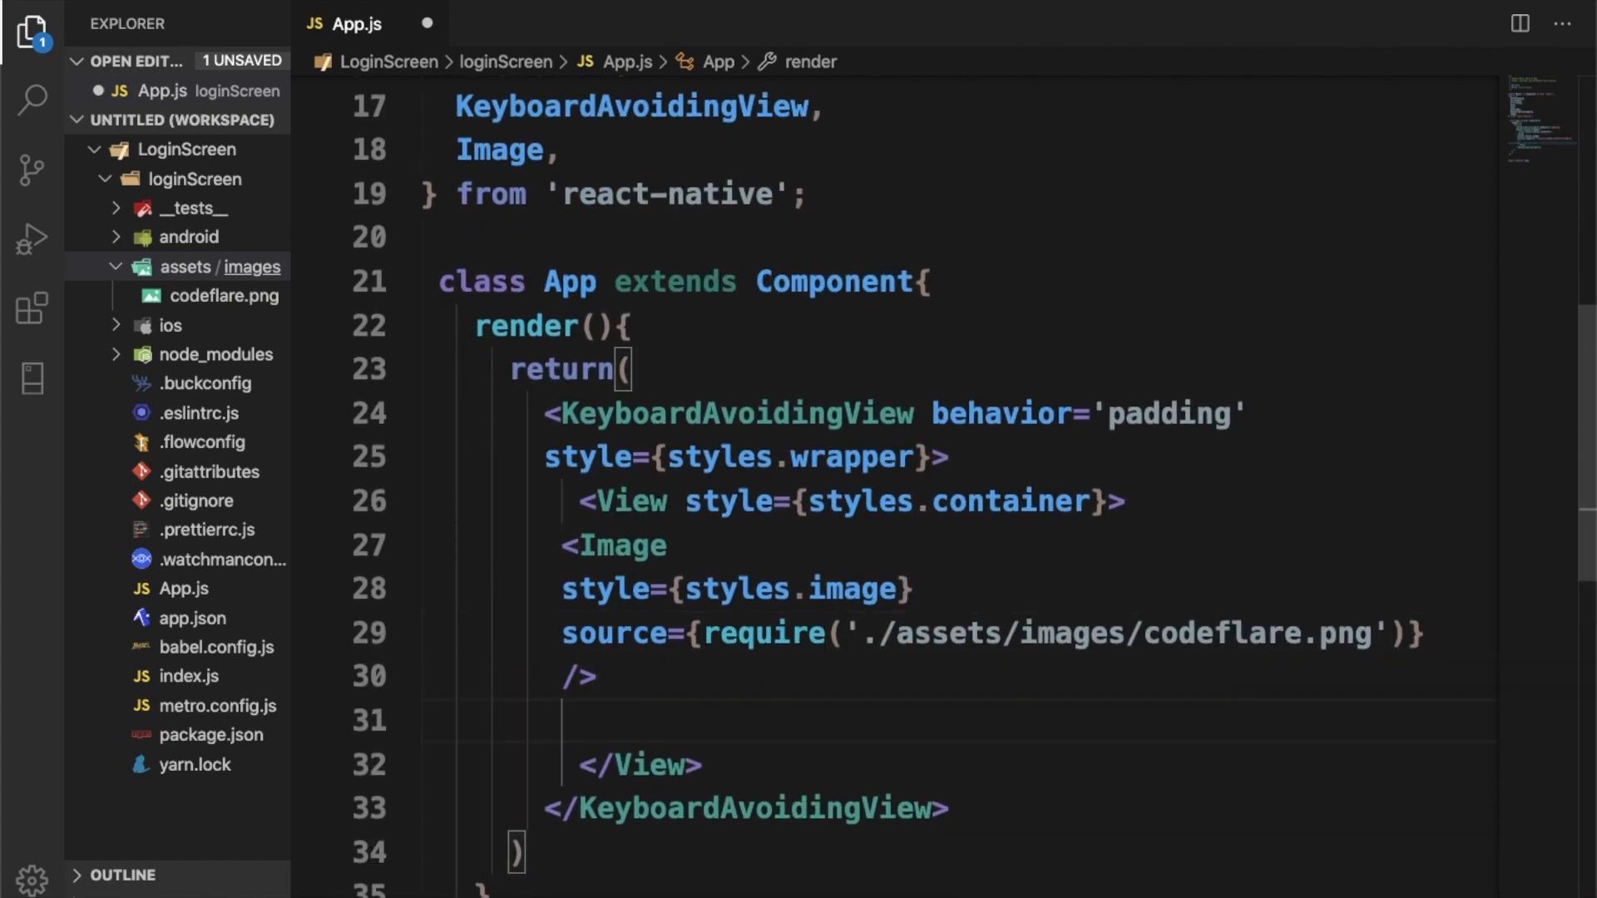
# Step: Add a Tex element with style={styles.loginText} reading 'Welcome back' below the Image
pyautogui.write('Tex style')
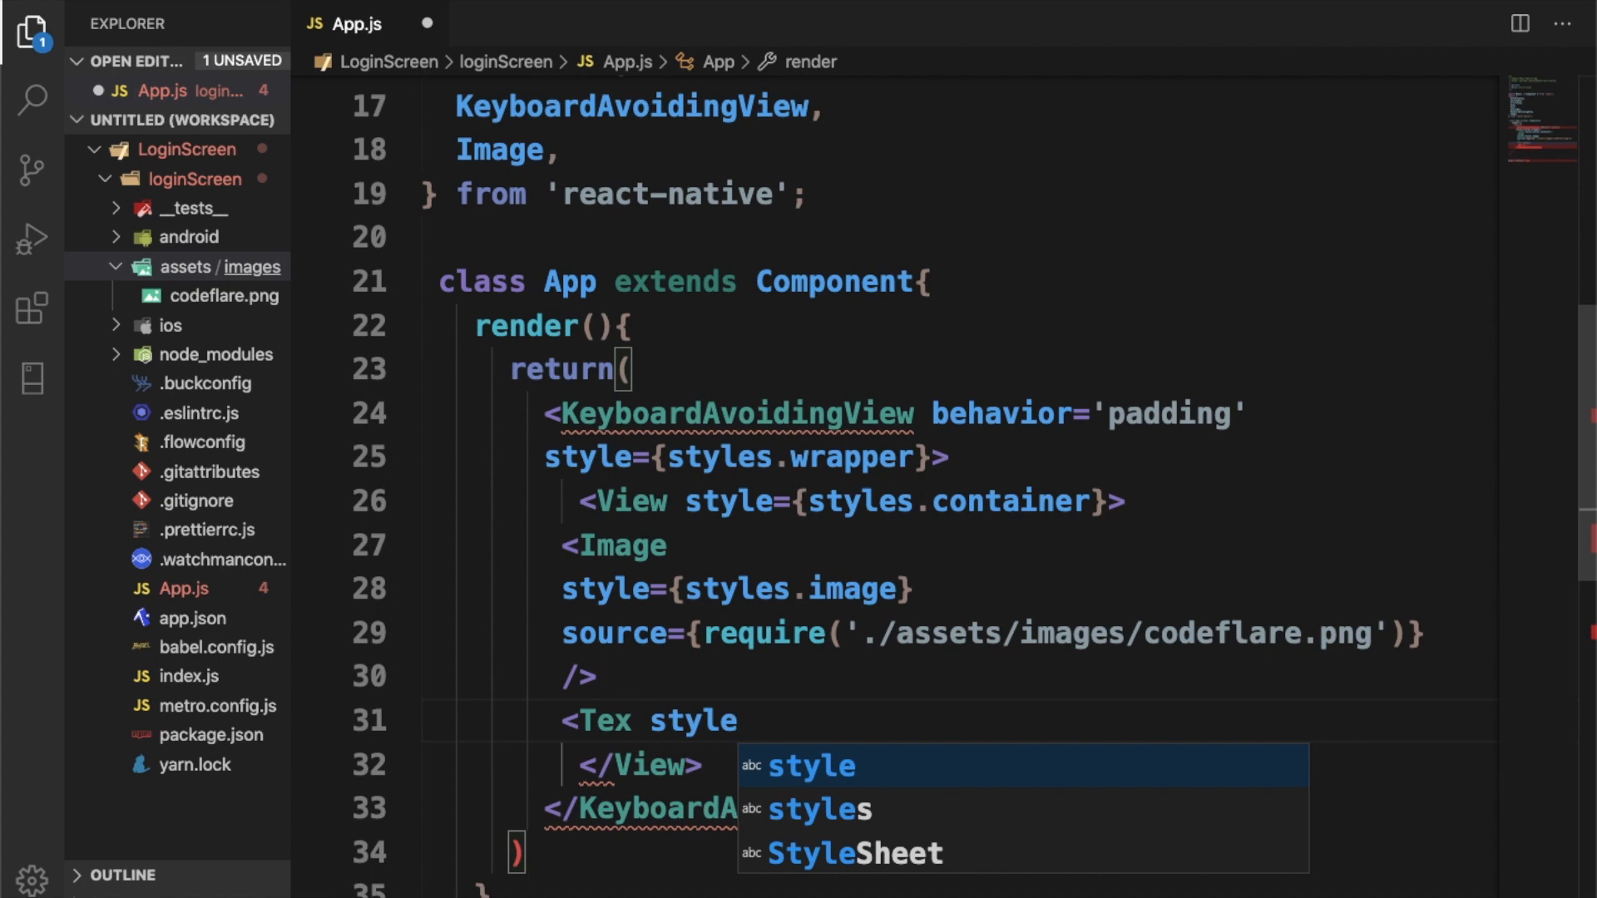
pyautogui.write('={styles.login')
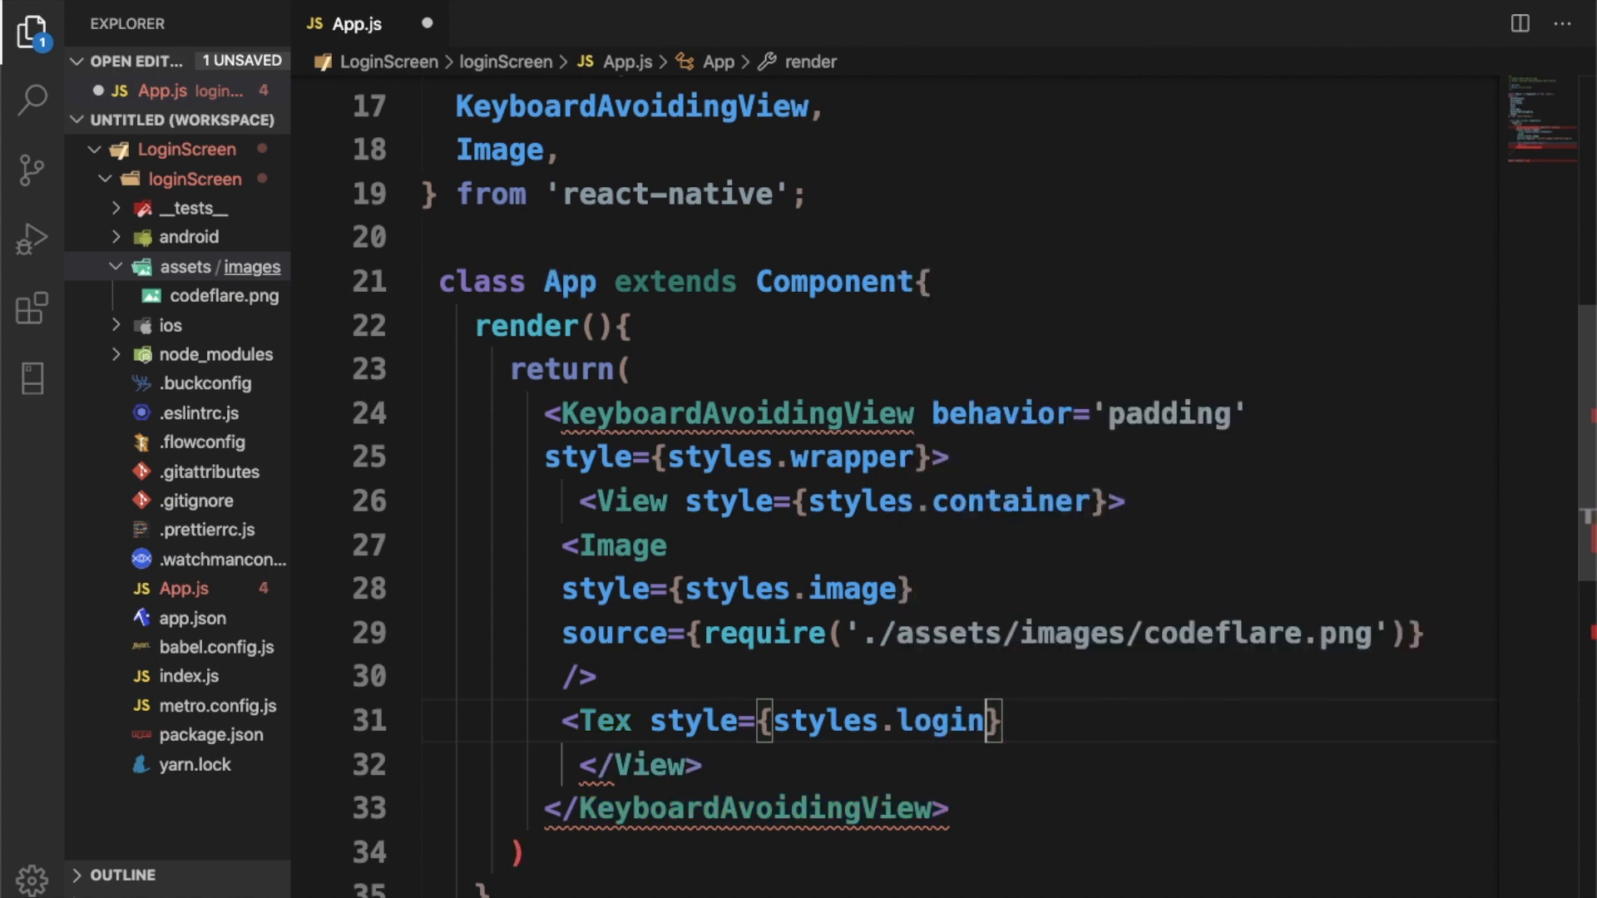
pyautogui.write('Text')
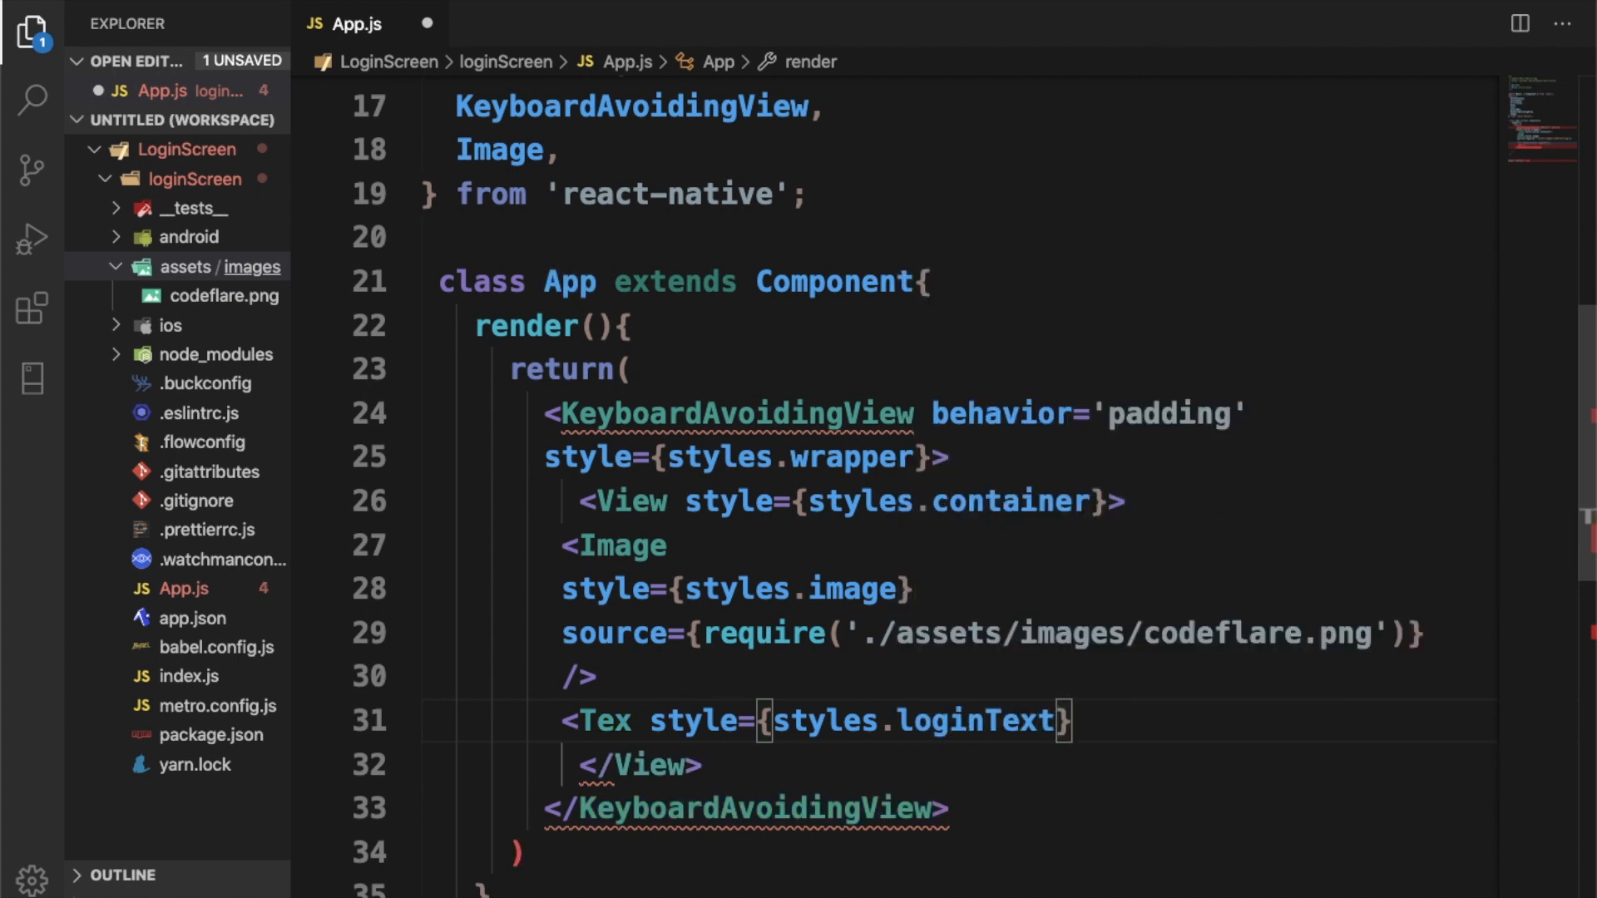
pyautogui.write('>')
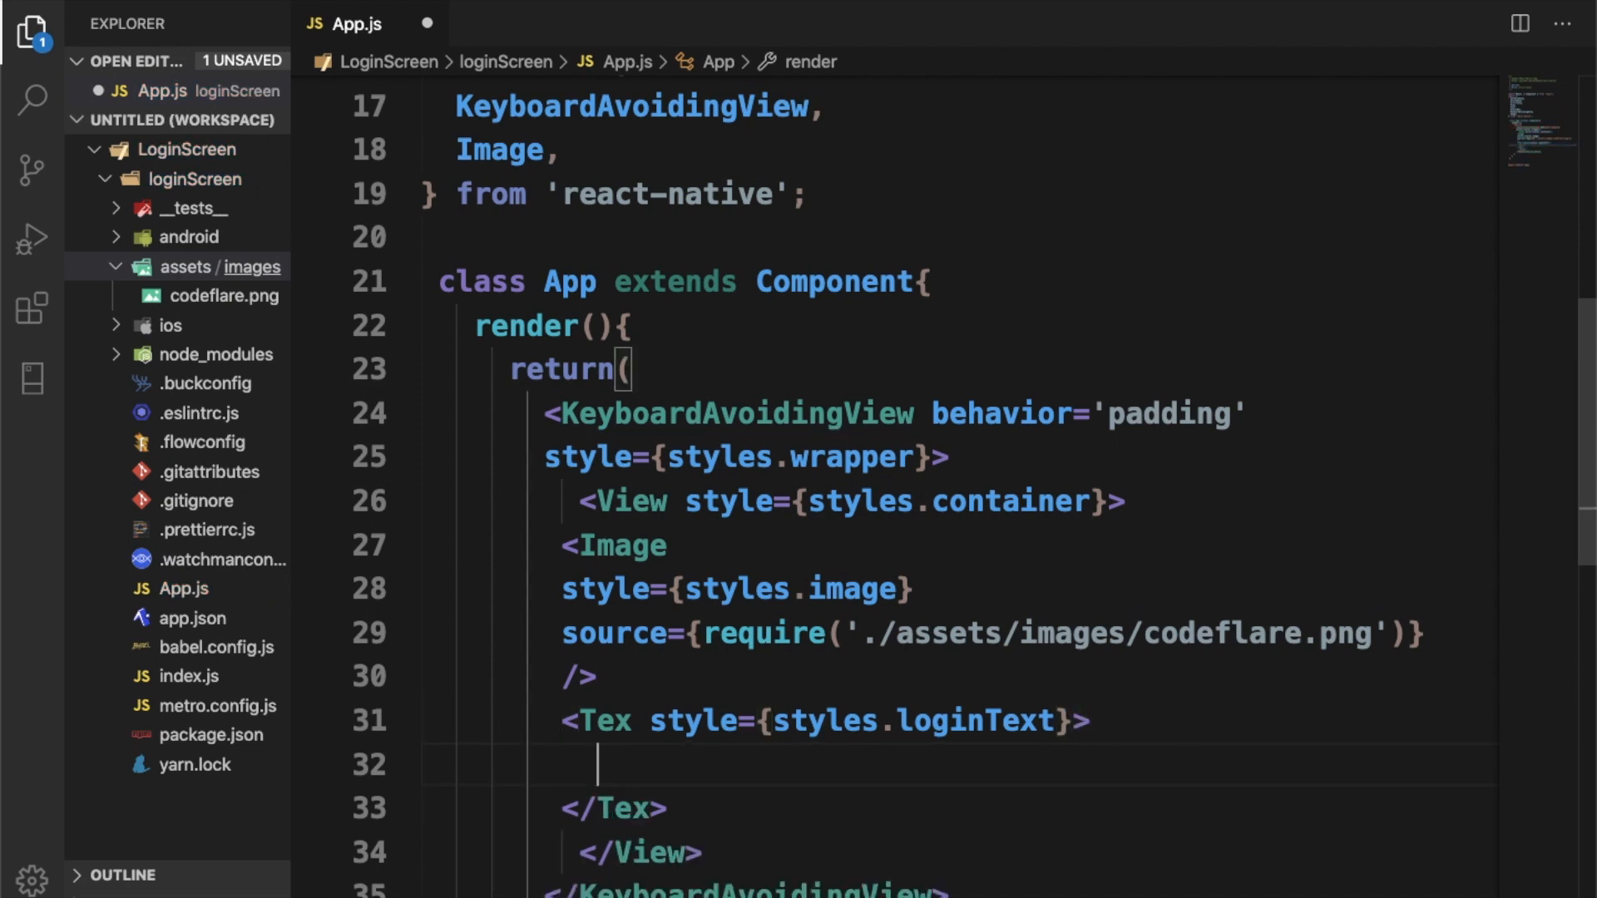
pyautogui.write('Welco')
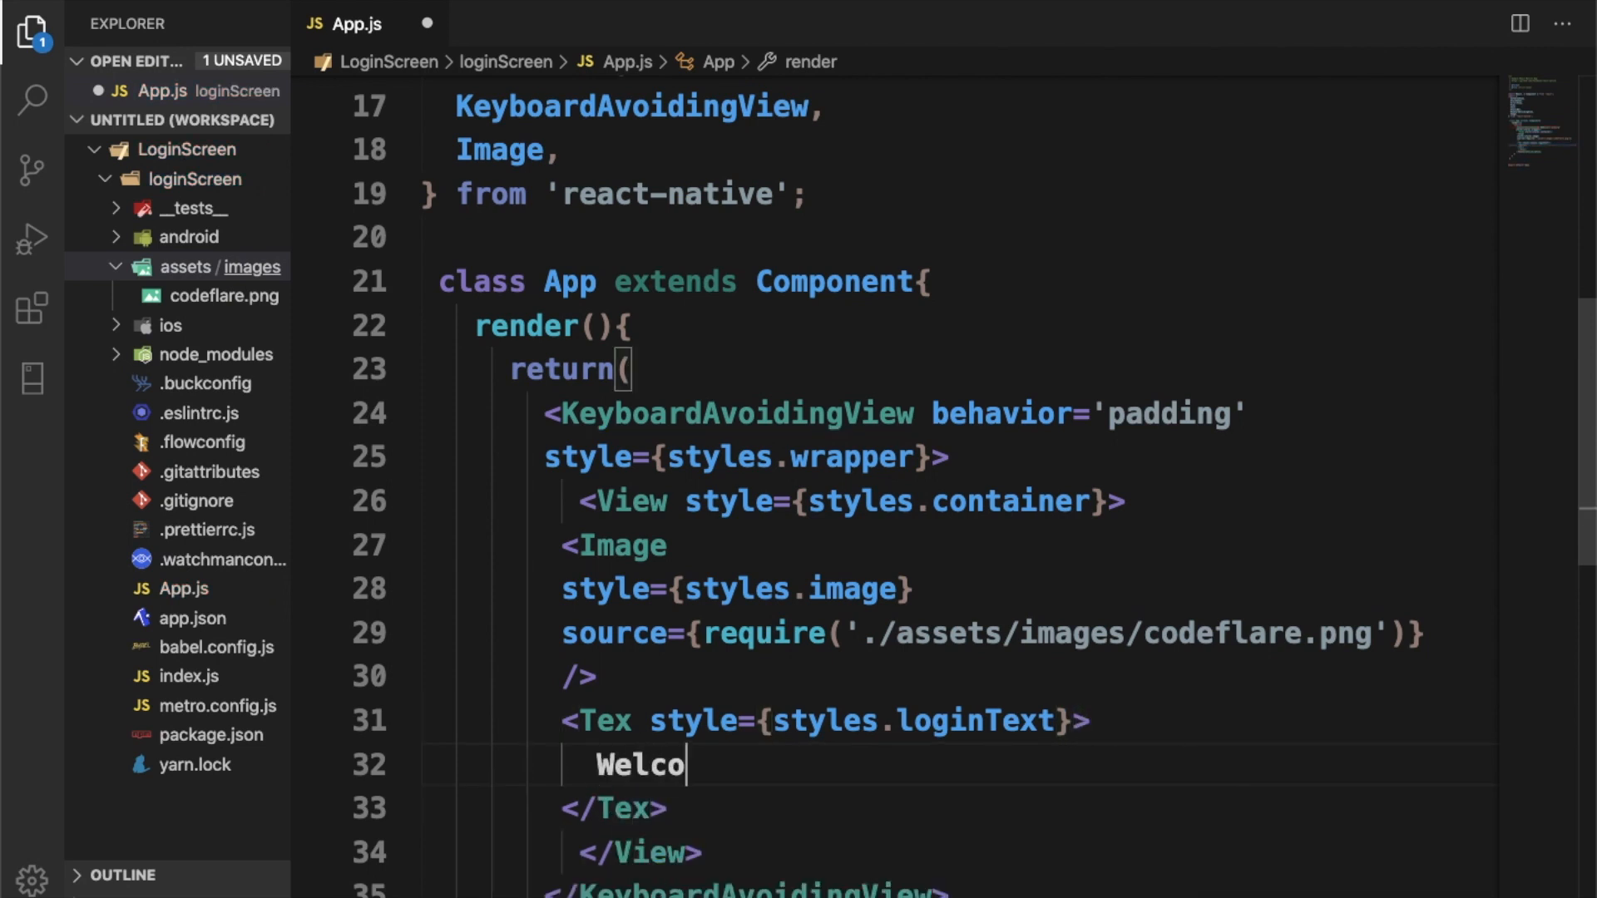
pyautogui.write('me ba')
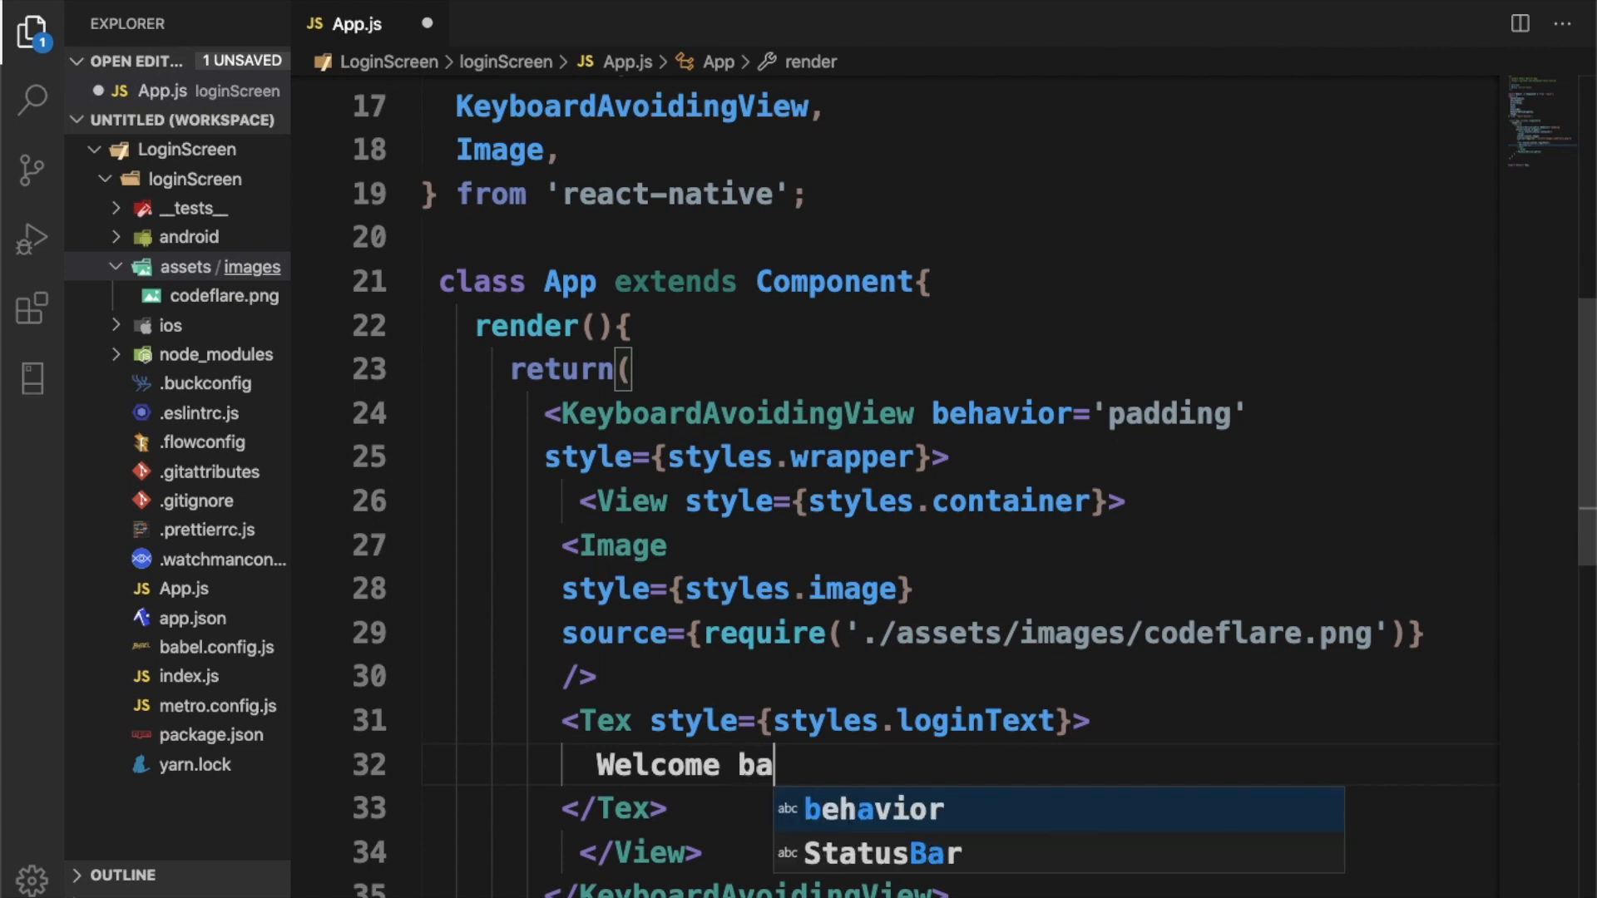
pyautogui.write('ck')
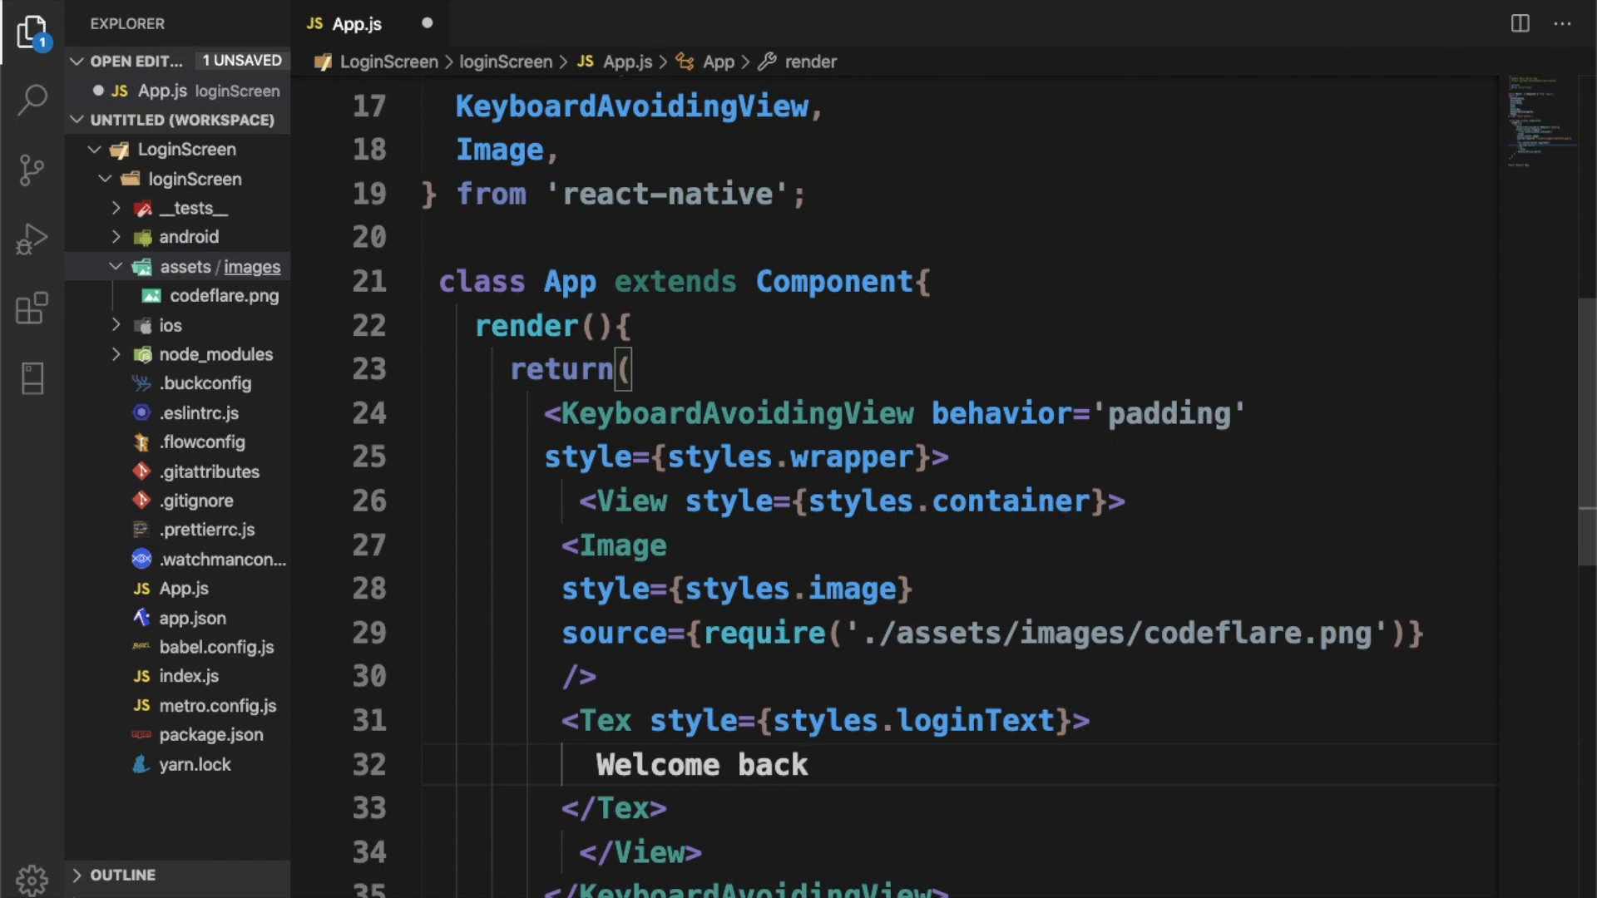
pyautogui.scroll(-3)
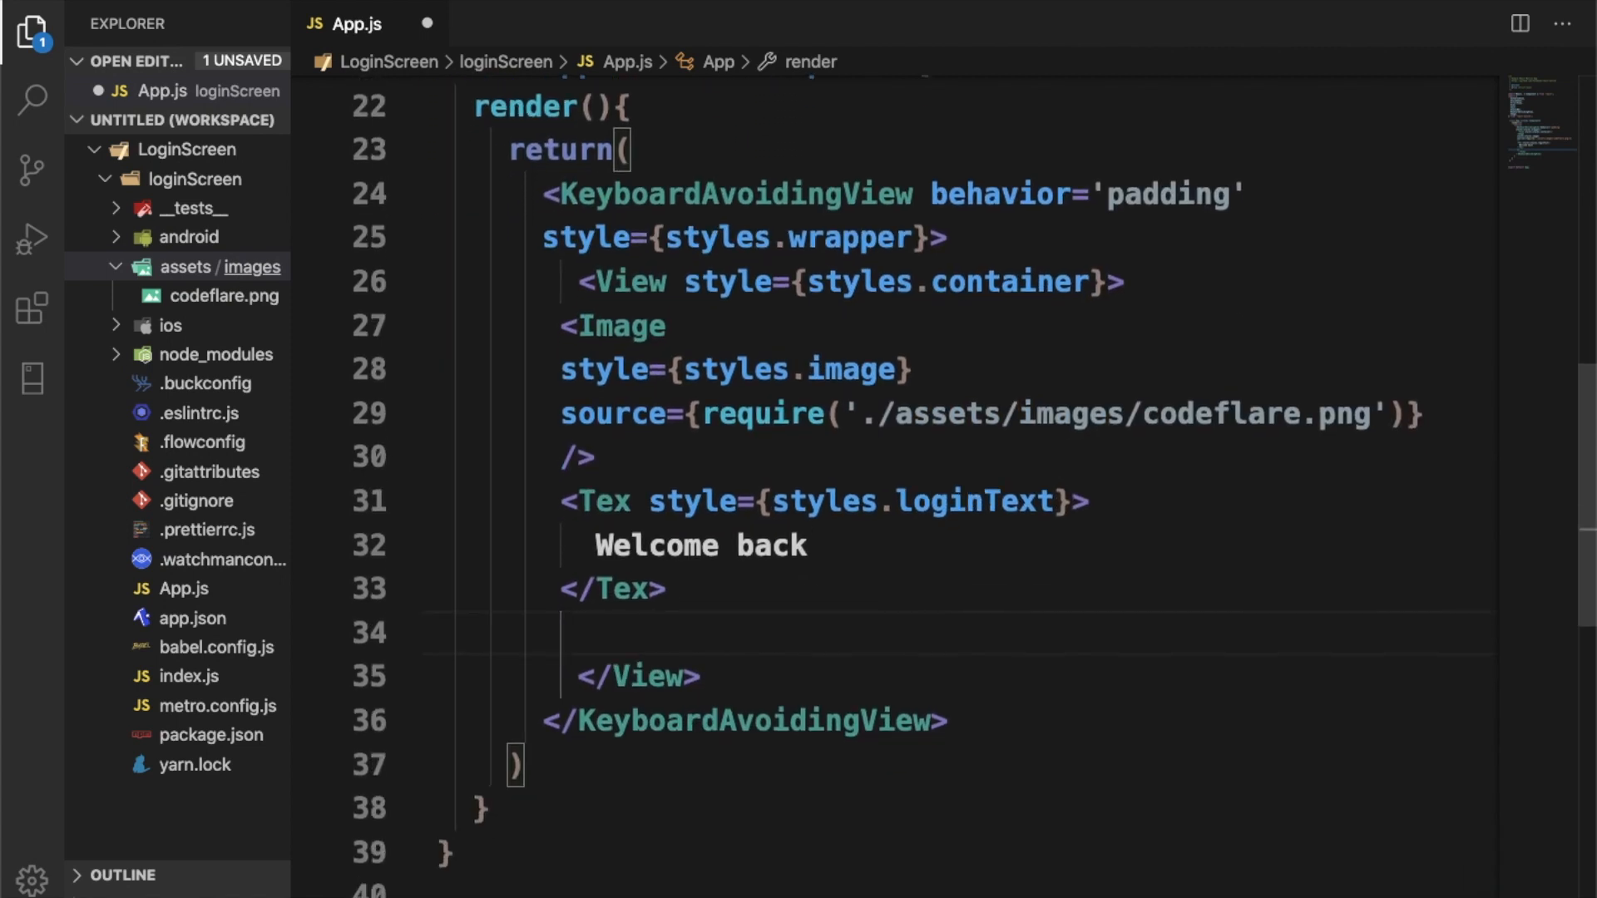
# Step: Add a self-closing TextInput tag below the Welcome back text
pyautogui.write('<')
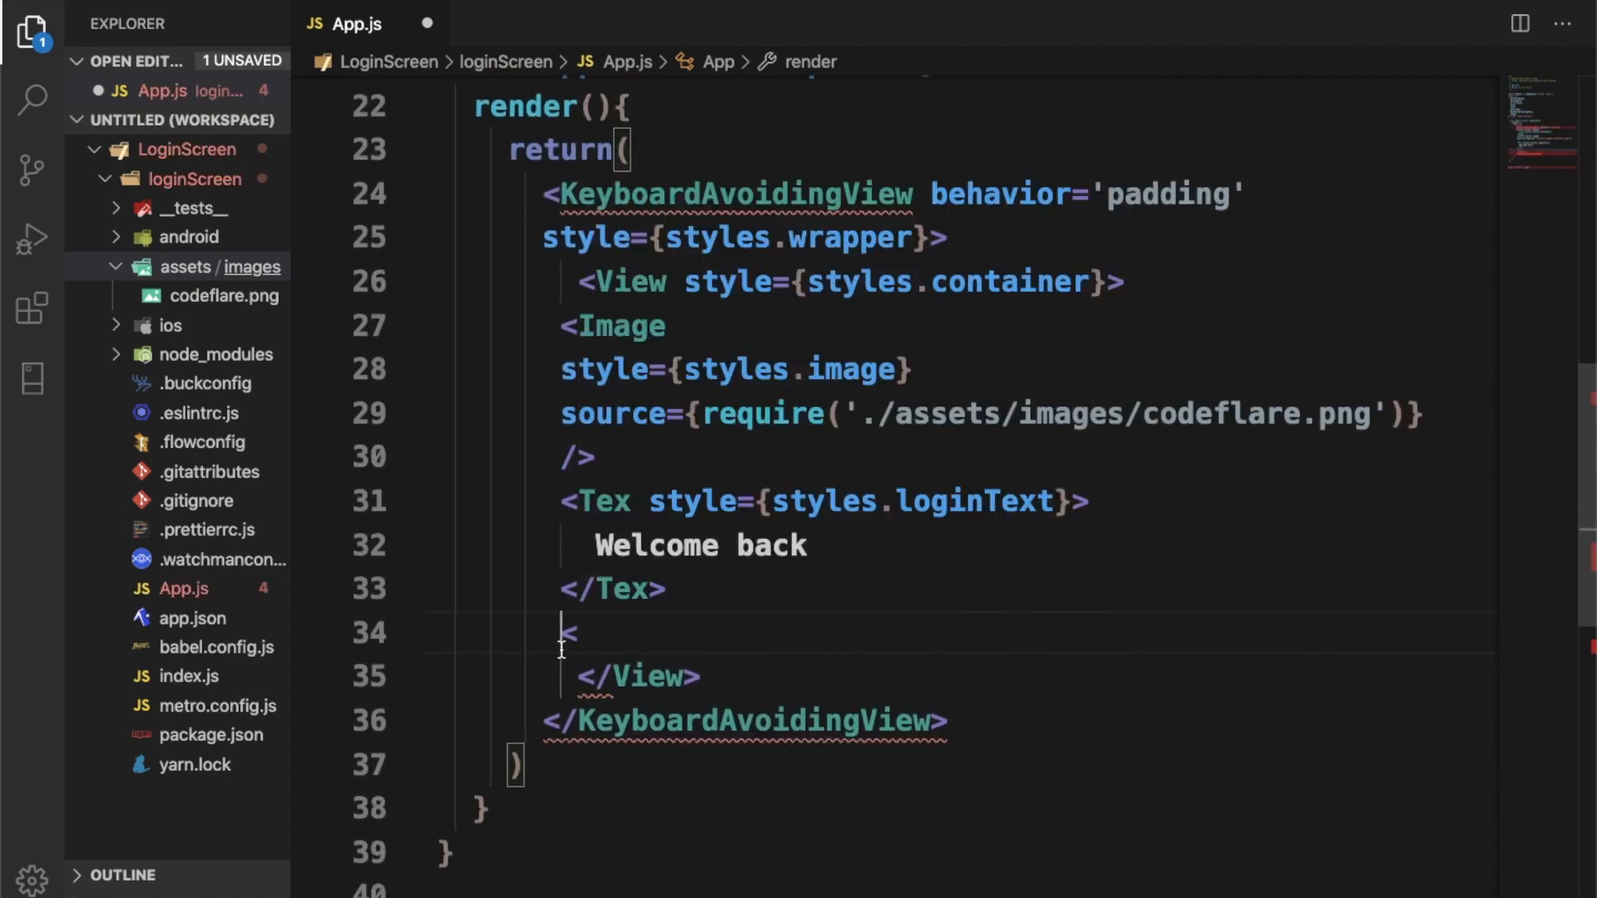
pyautogui.write('tDecodert')
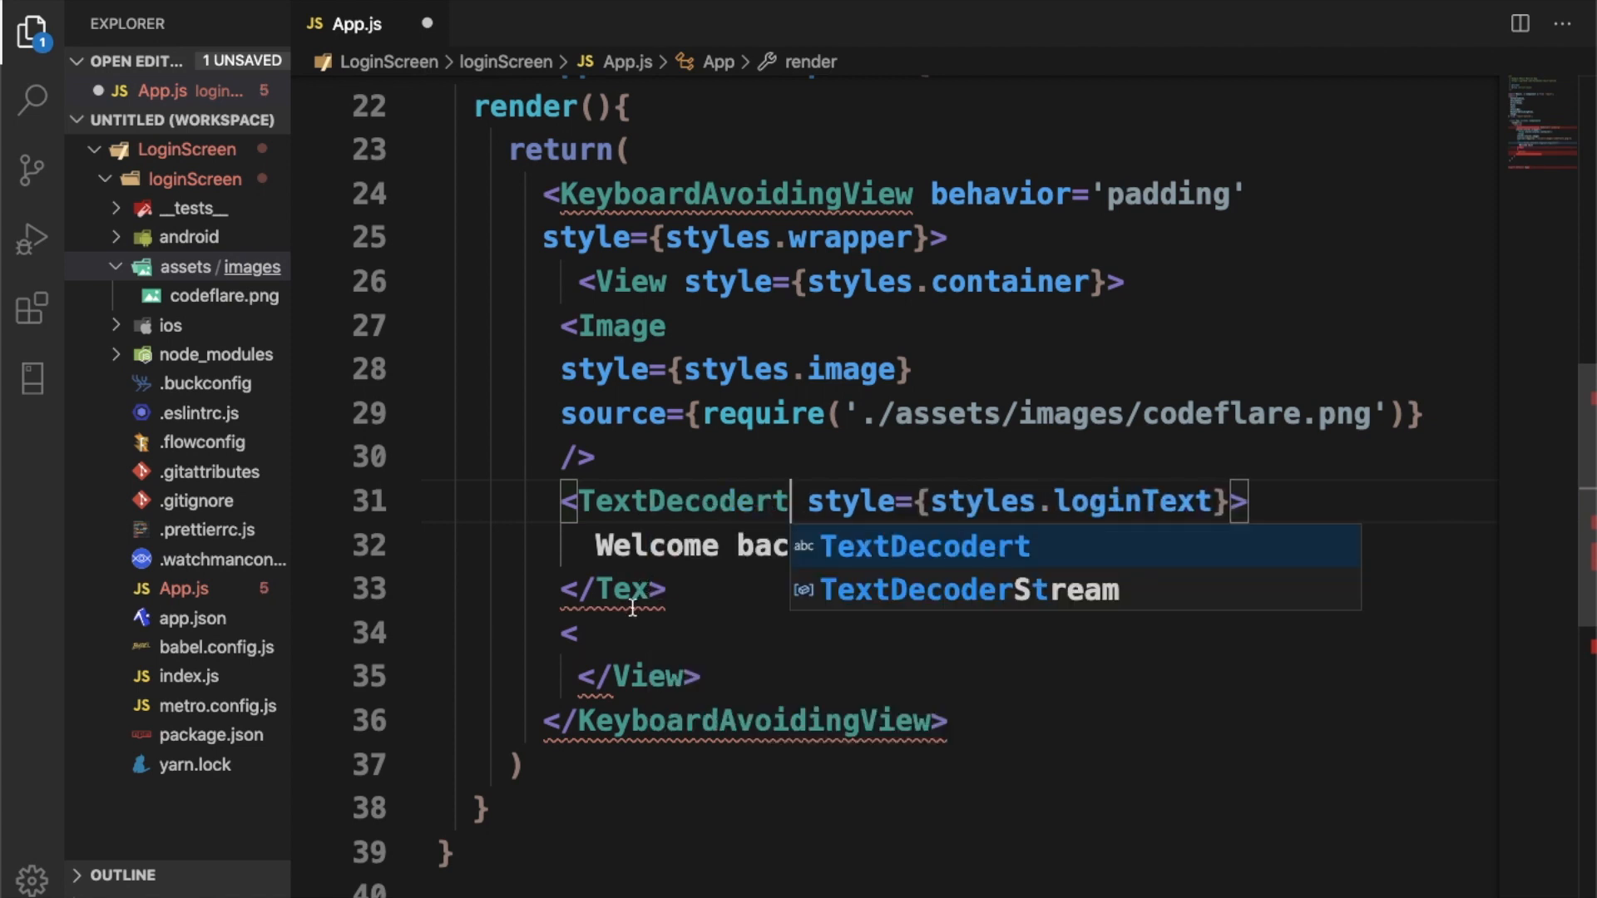
pyautogui.press('Backspace')
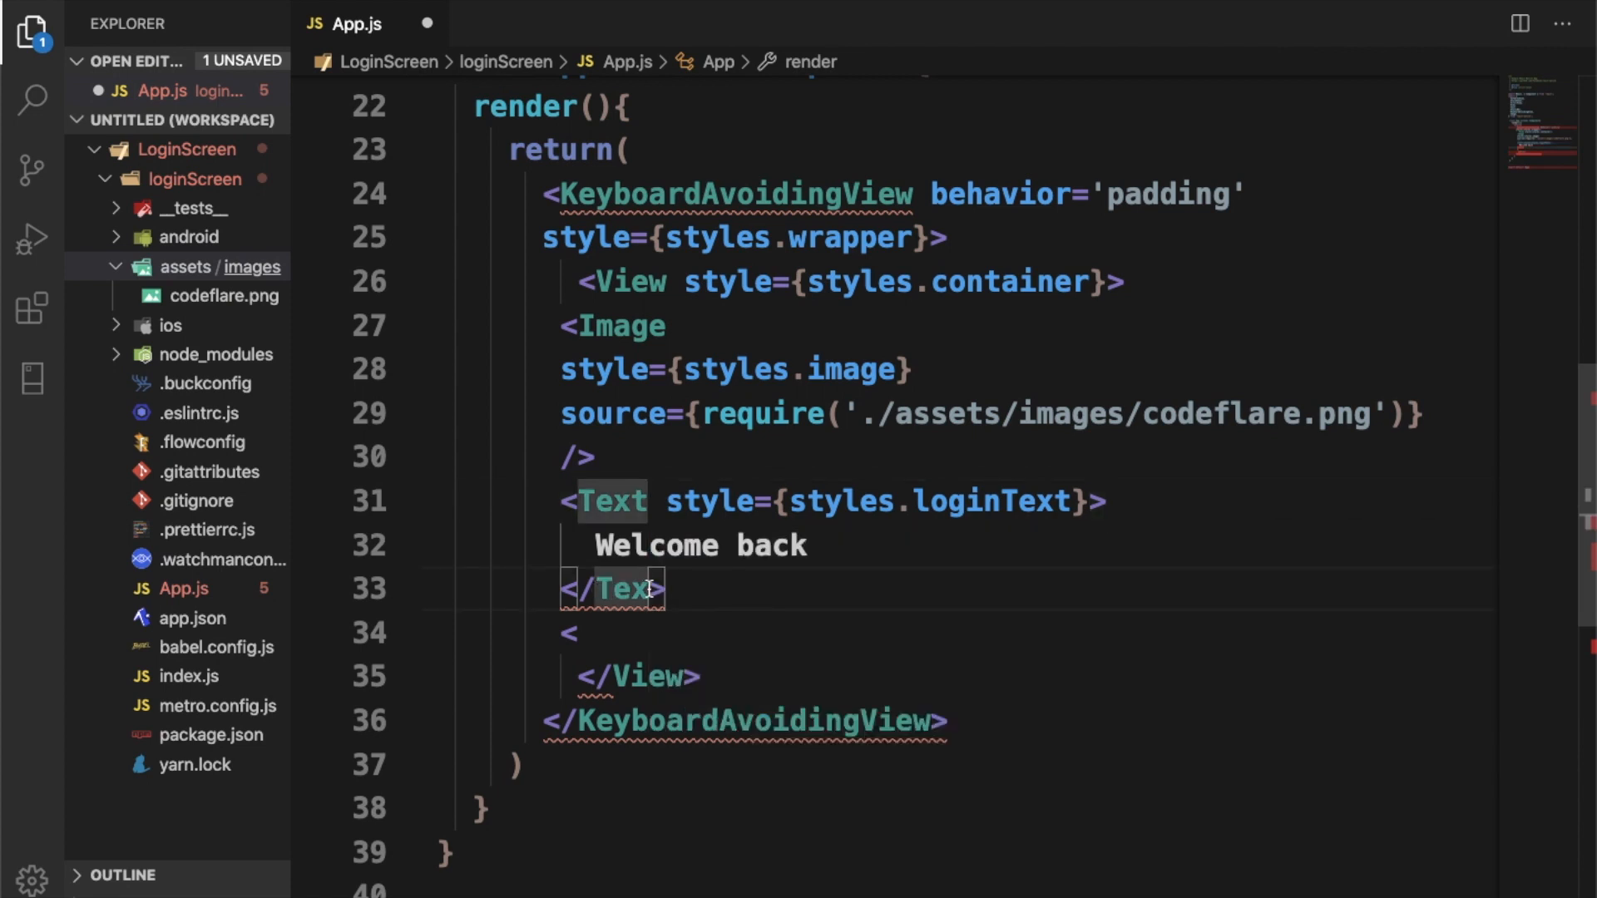
pyautogui.write('t>')
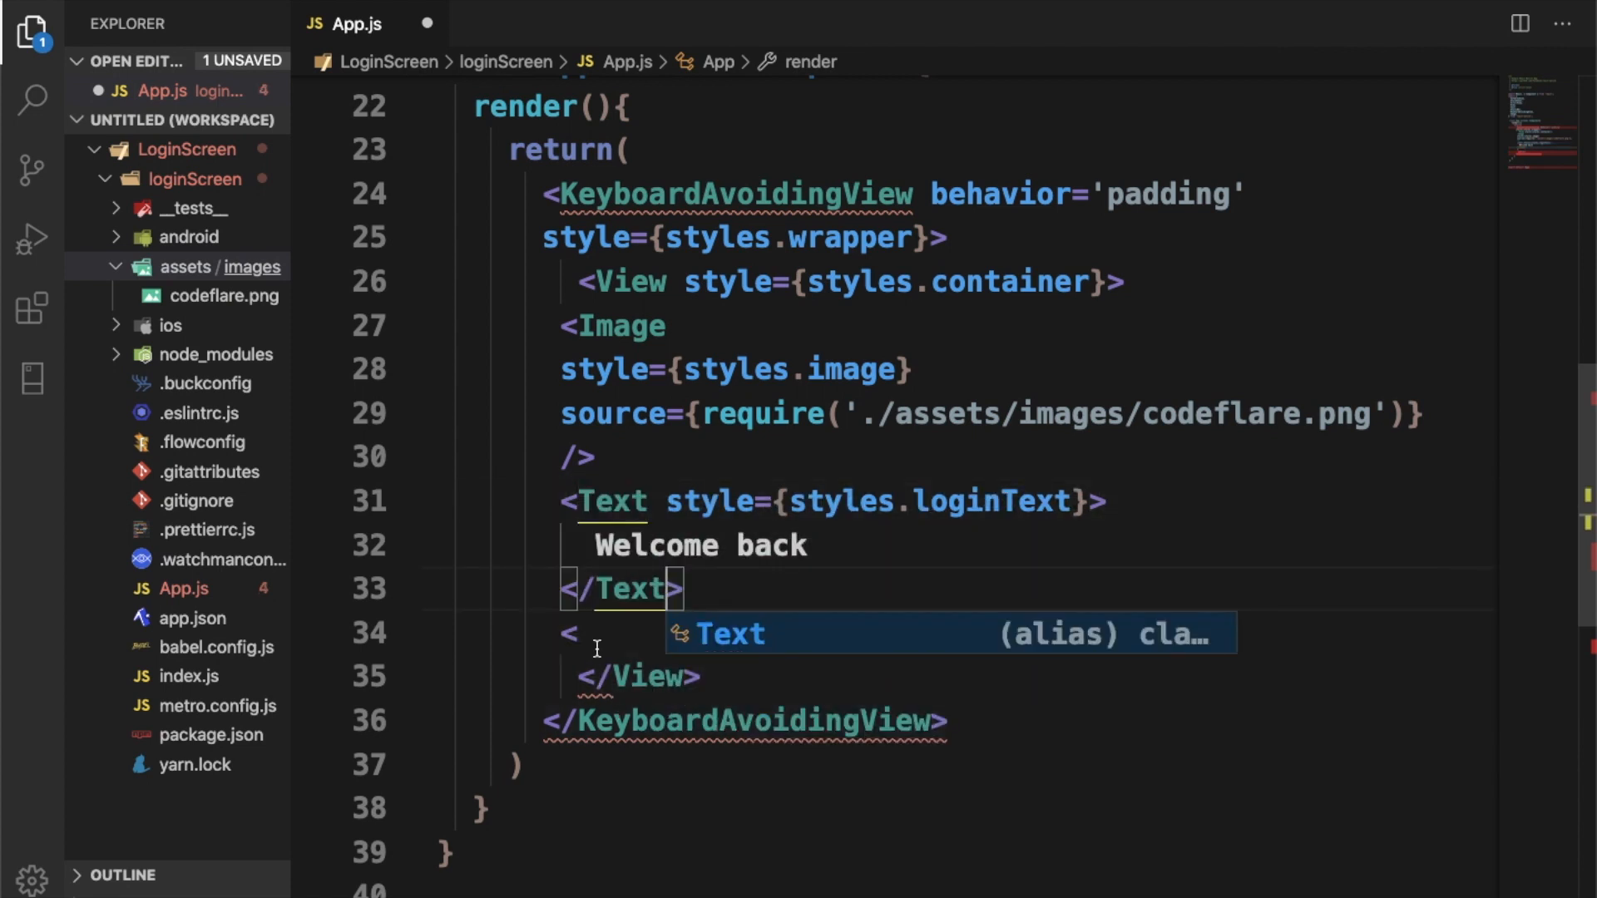
pyautogui.write('T')
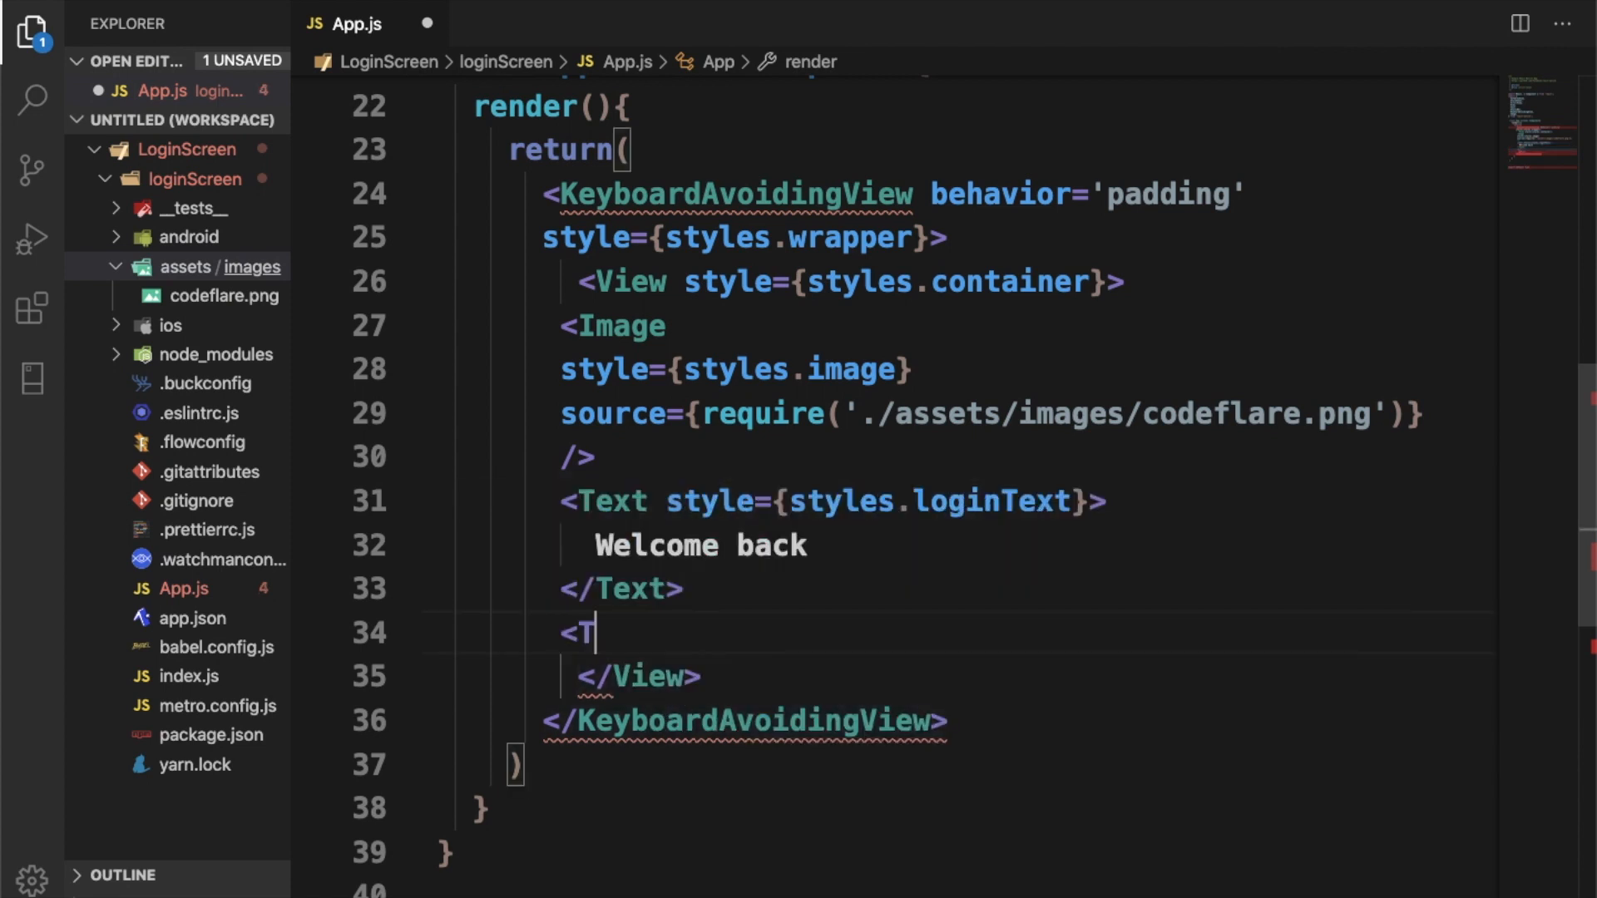
pyautogui.write('extInput')
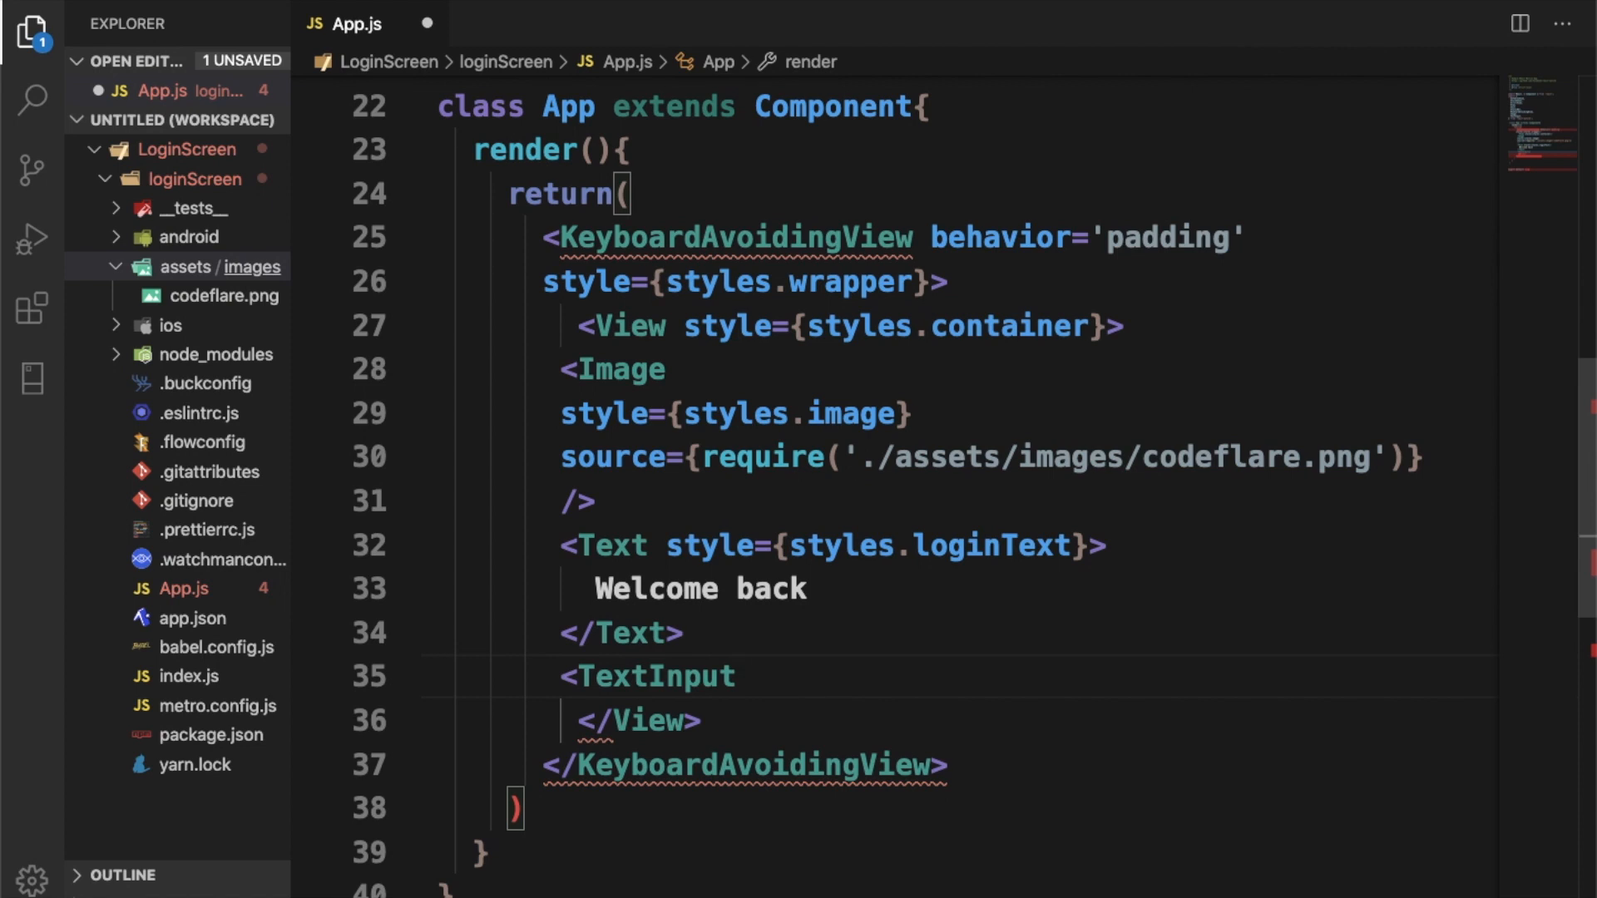
pyautogui.press('Enter')
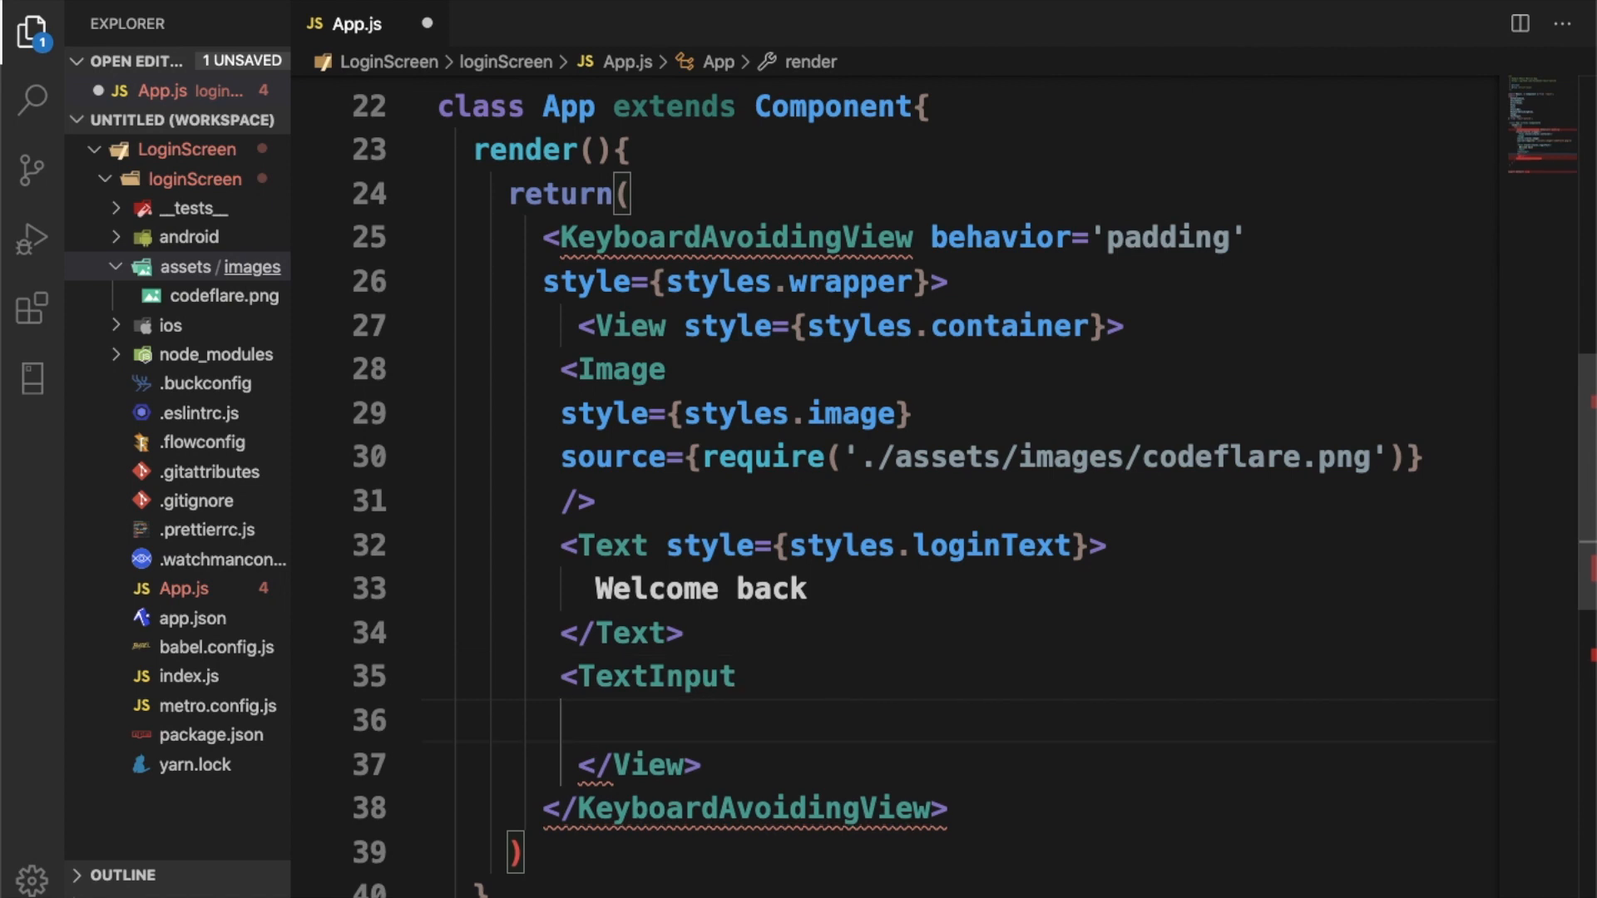
pyautogui.write('/>')
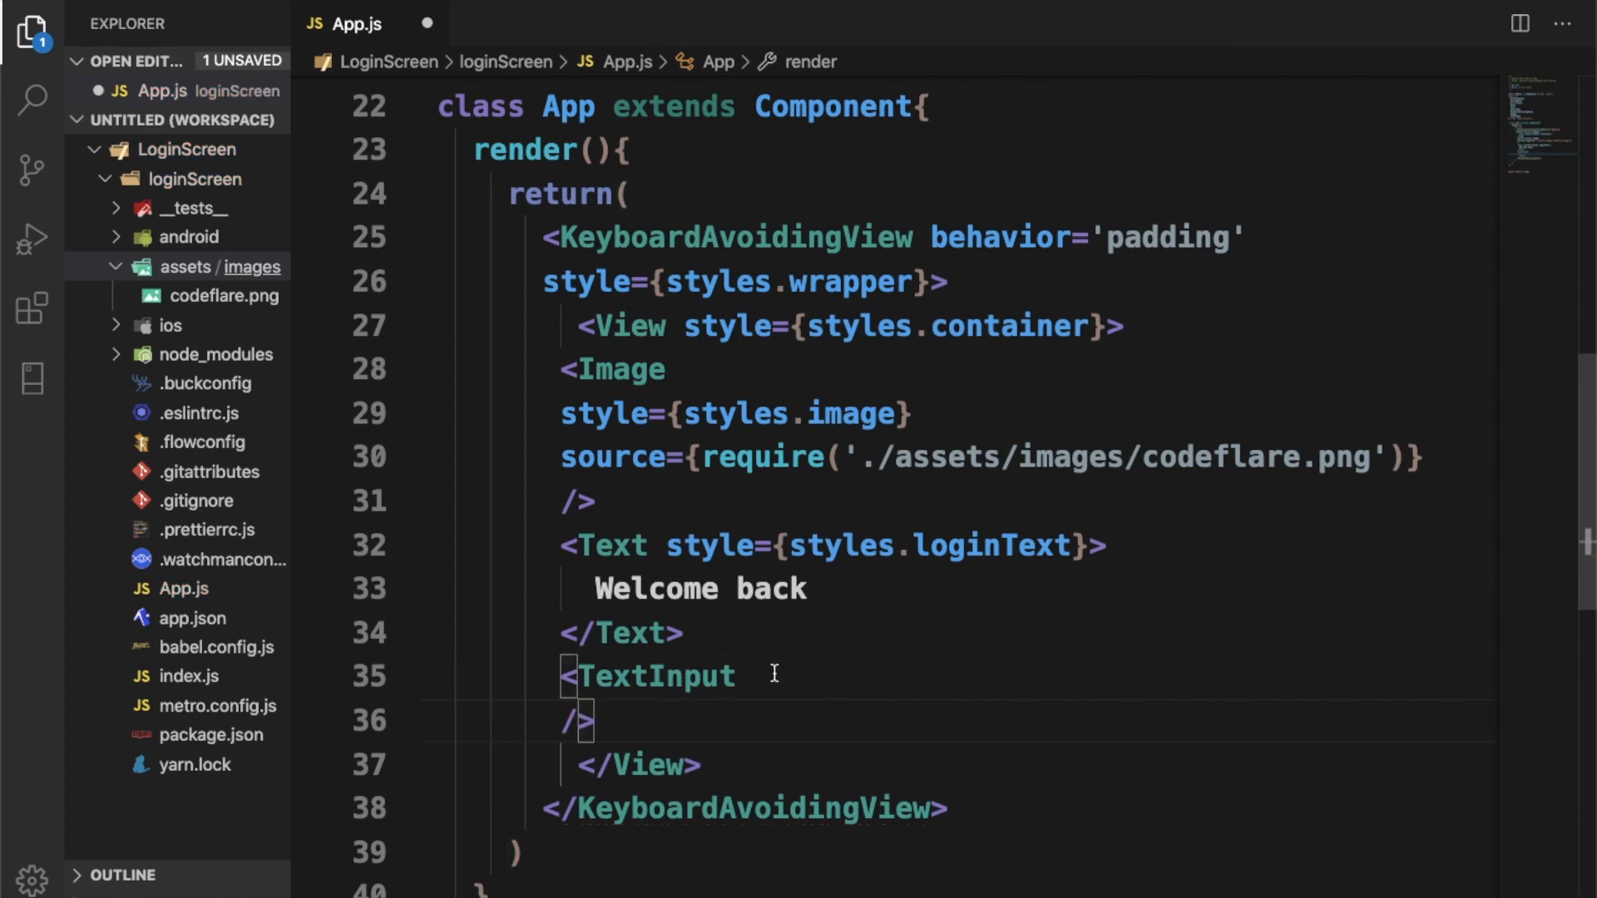
# Step: Set the TextInput style to styles.textInput with placeholder "Username"
pyautogui.write('style={')
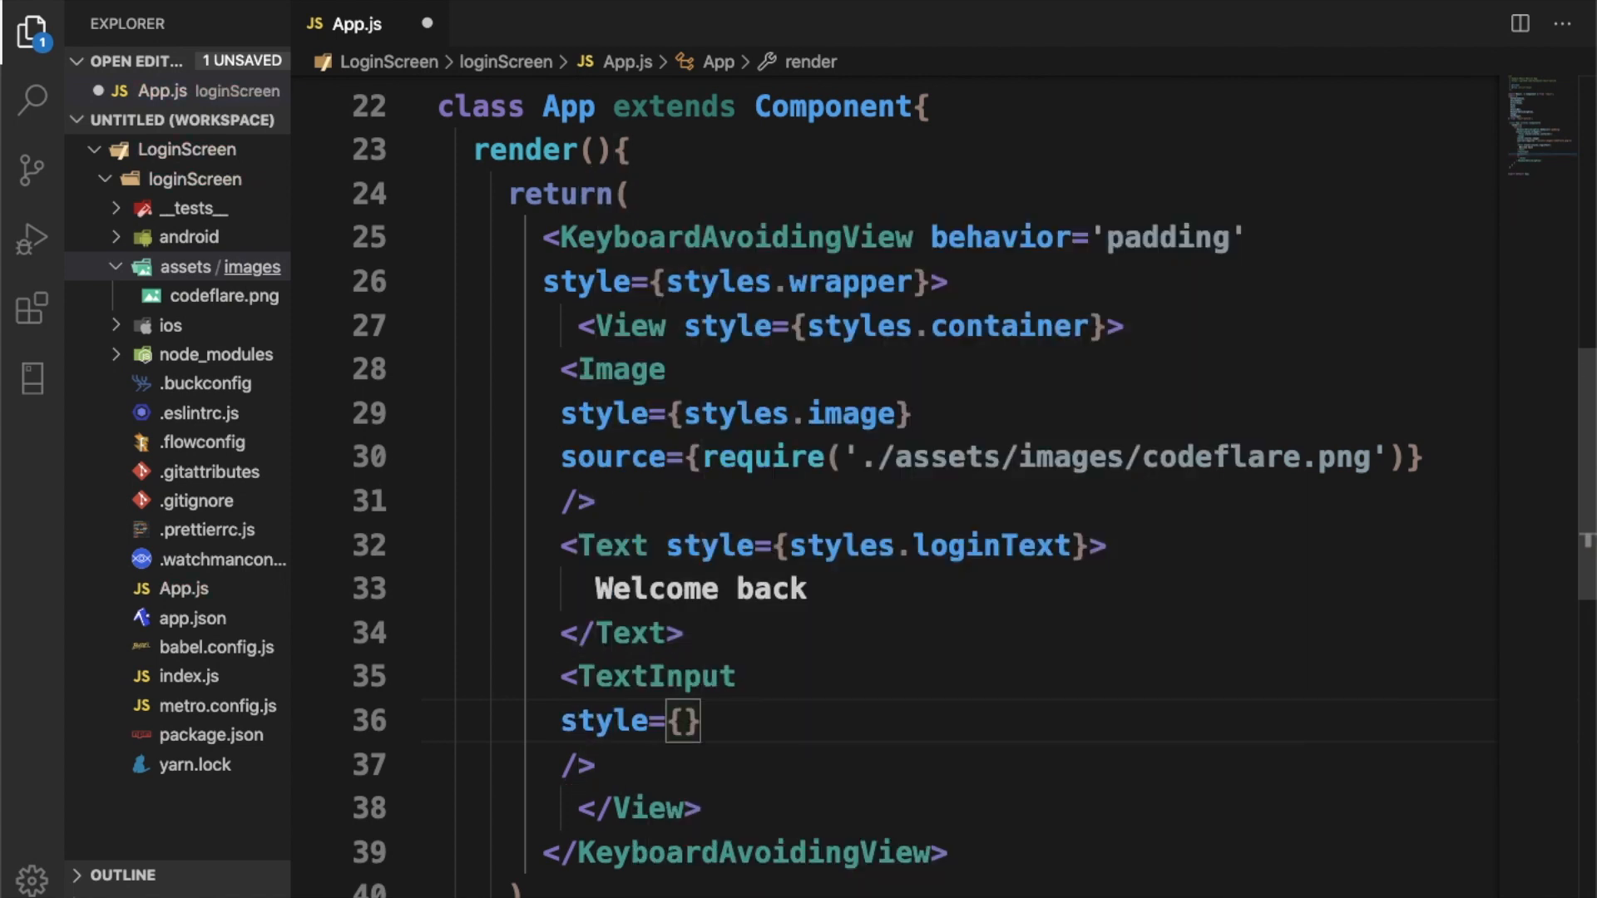
pyautogui.write('styles.')
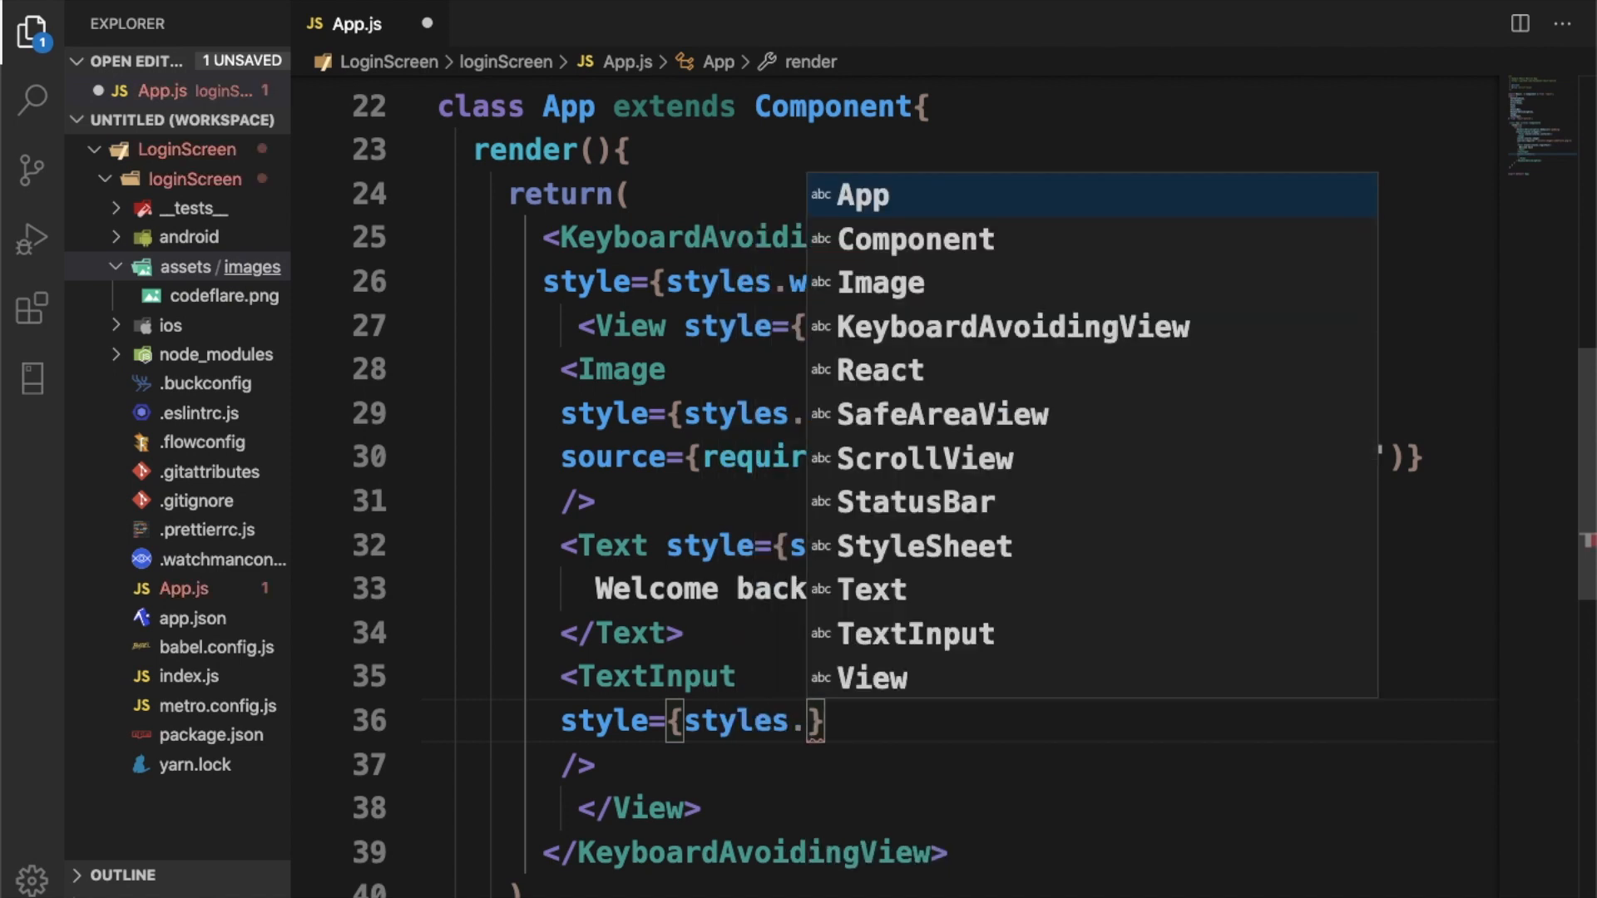
pyautogui.write('textIn')
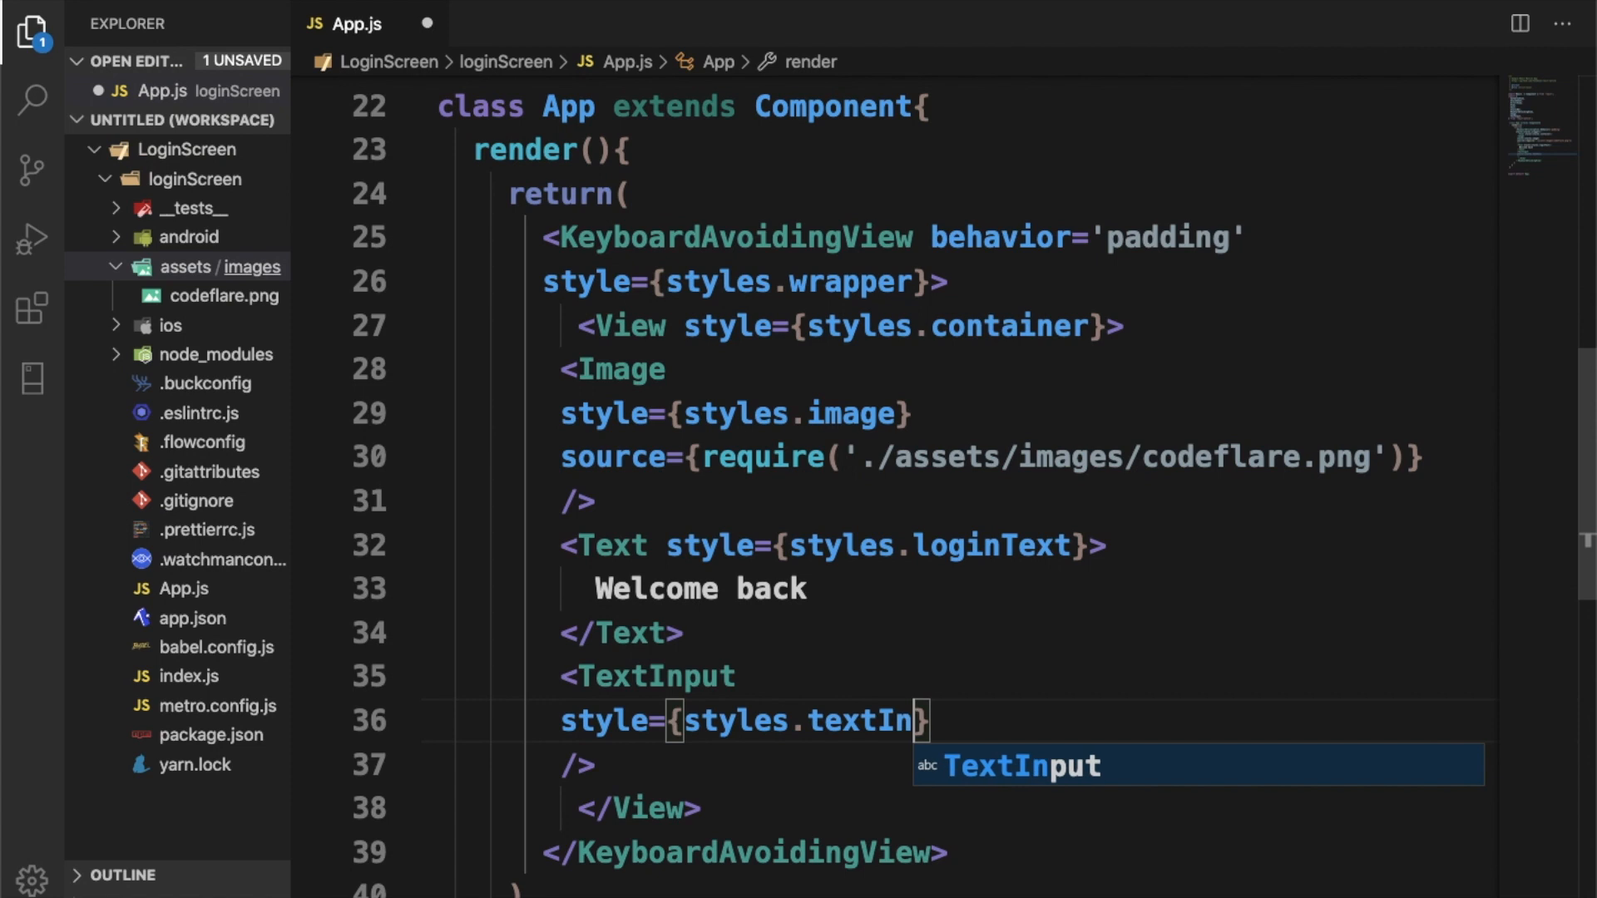
pyautogui.press('Tab')
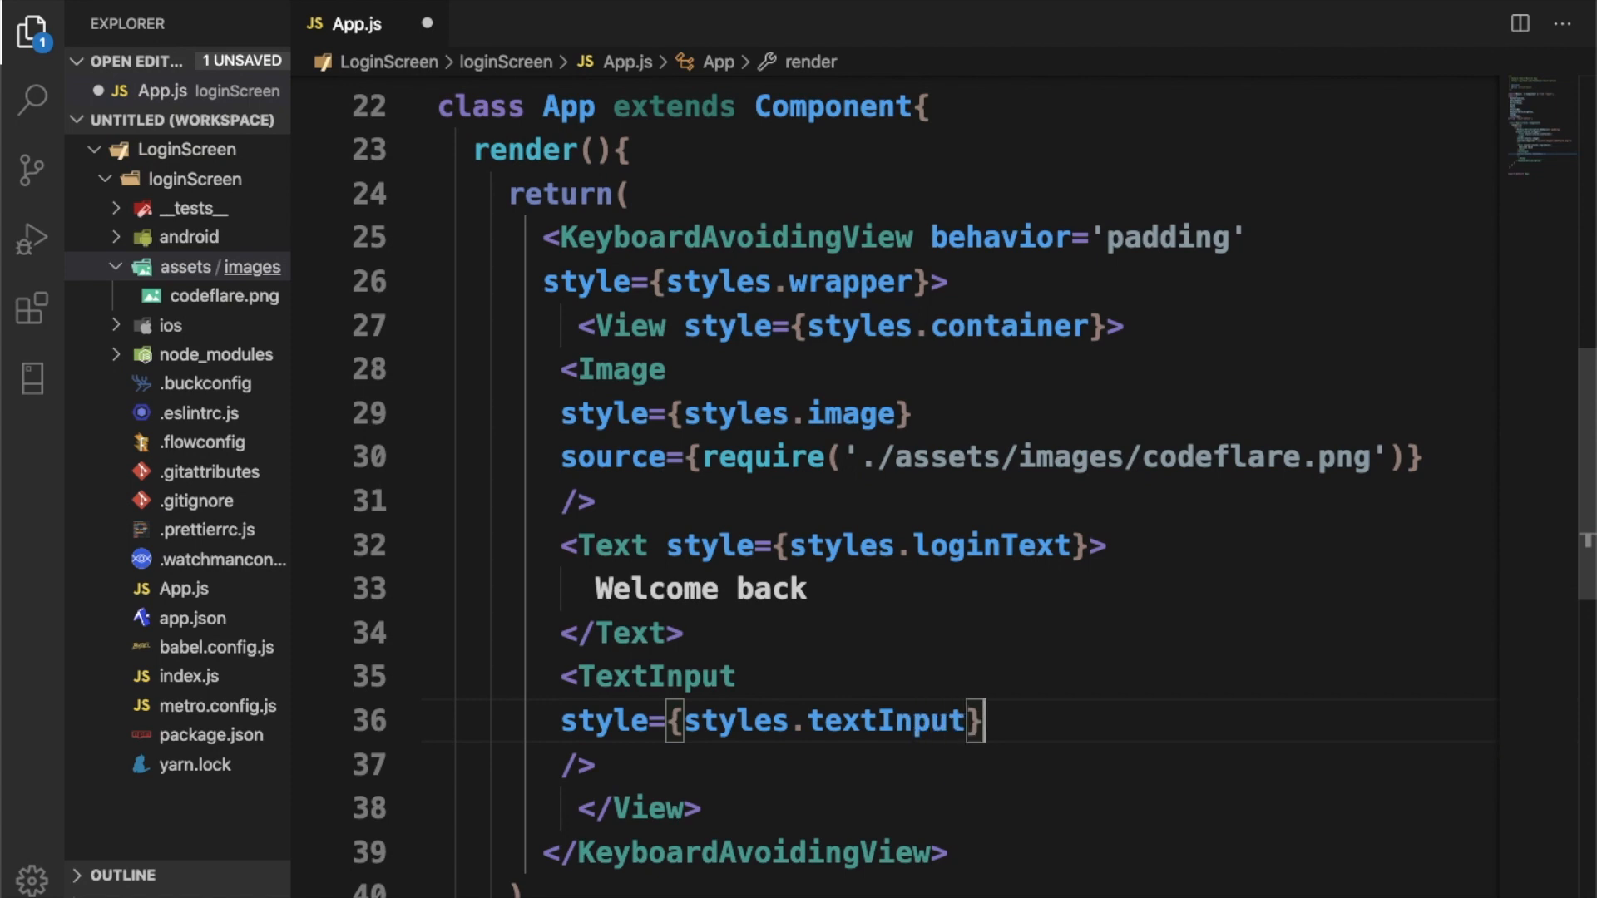
pyautogui.write('placeholder')
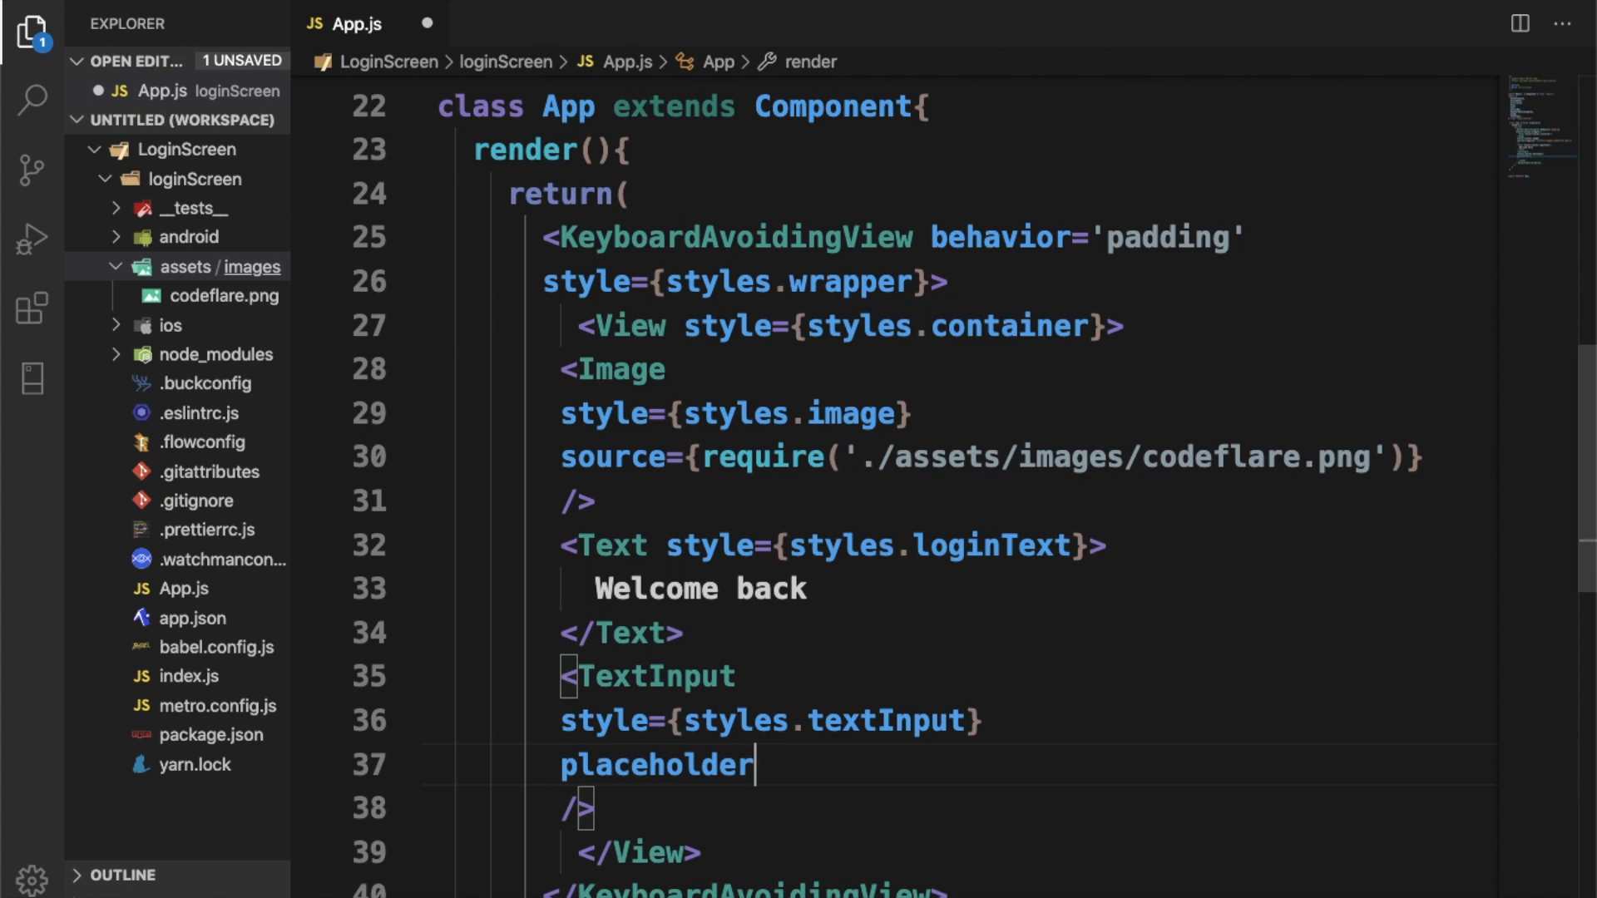
pyautogui.write('="U"')
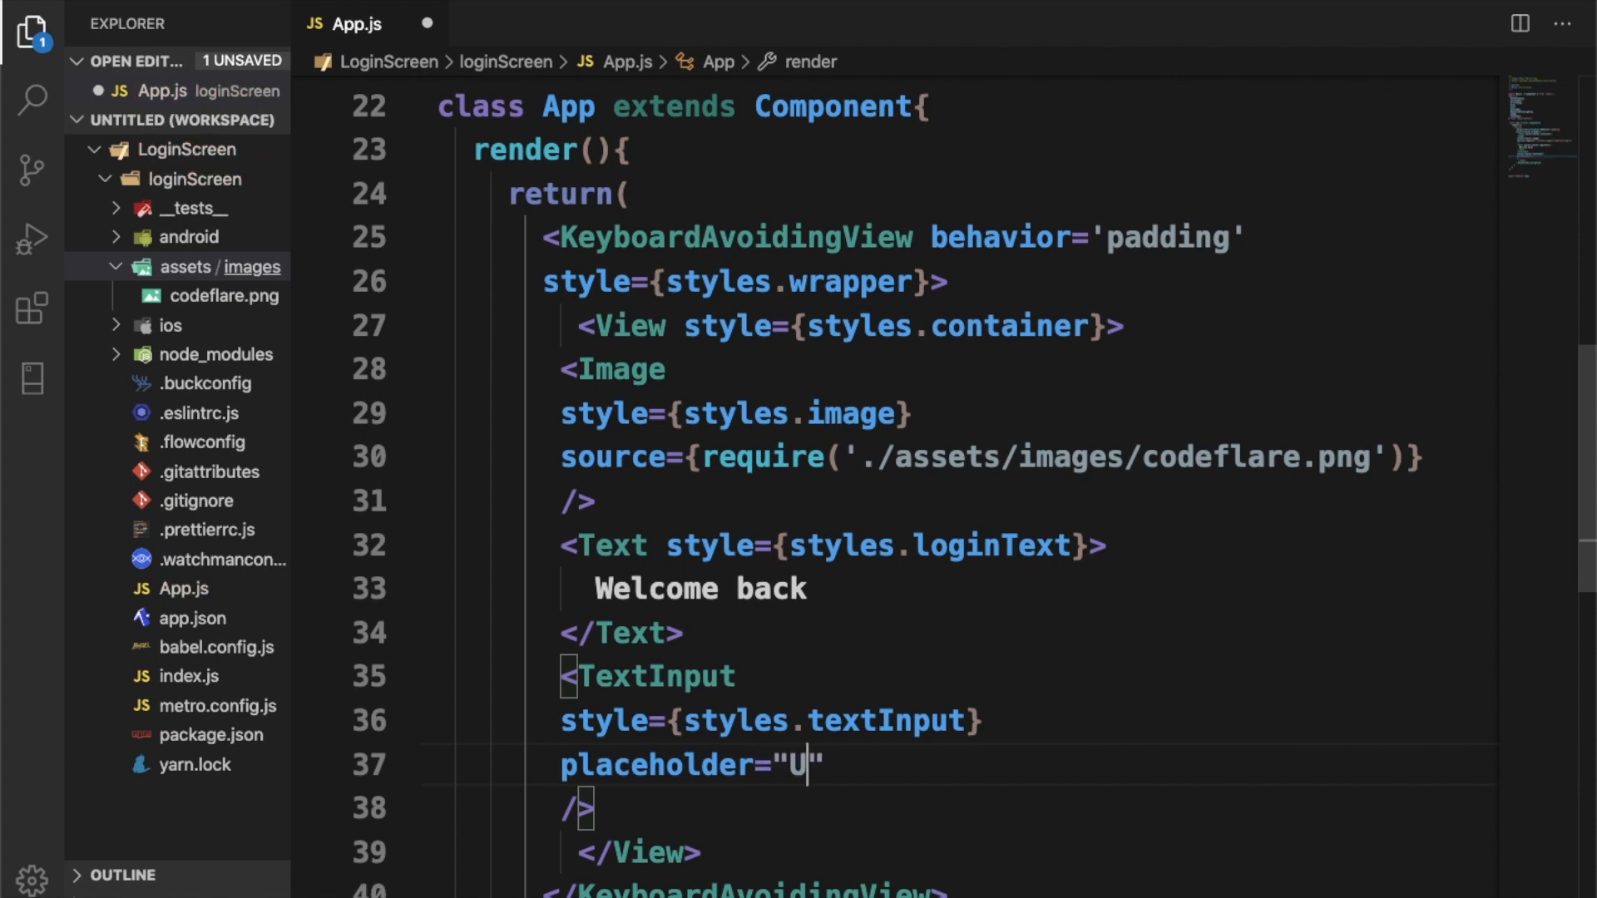
pyautogui.write('sername')
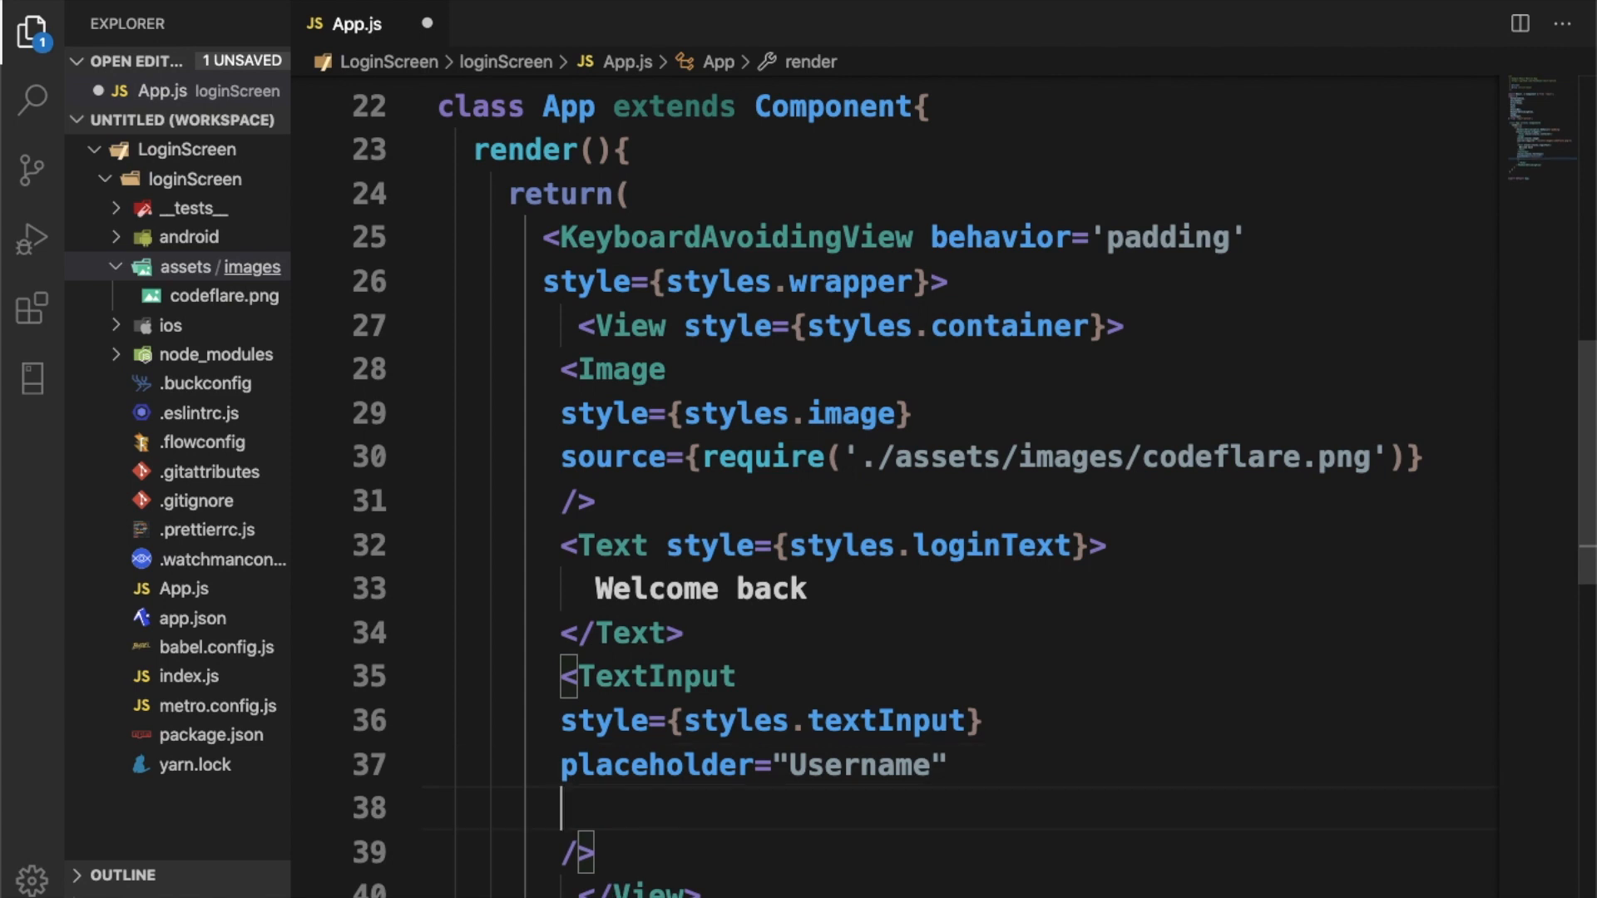
# Step: Add placeholderTextColor "#ccc" and underlineColorAndroid 'transparent' to the TextInput
pyautogui.write('placeholderTextColor:')
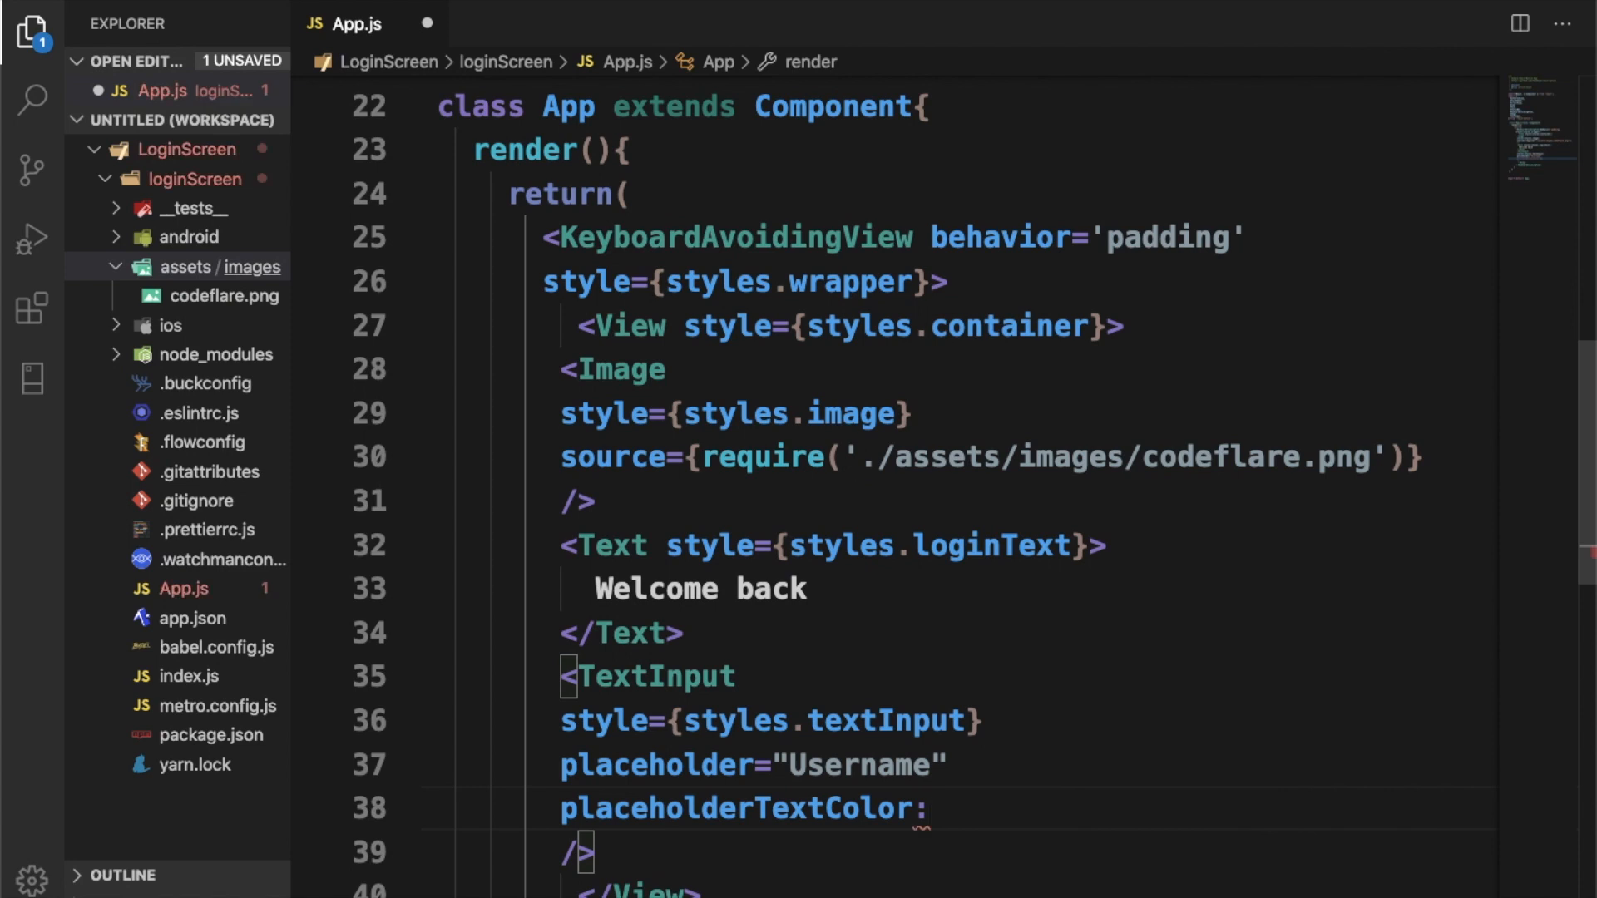
pyautogui.write('="')
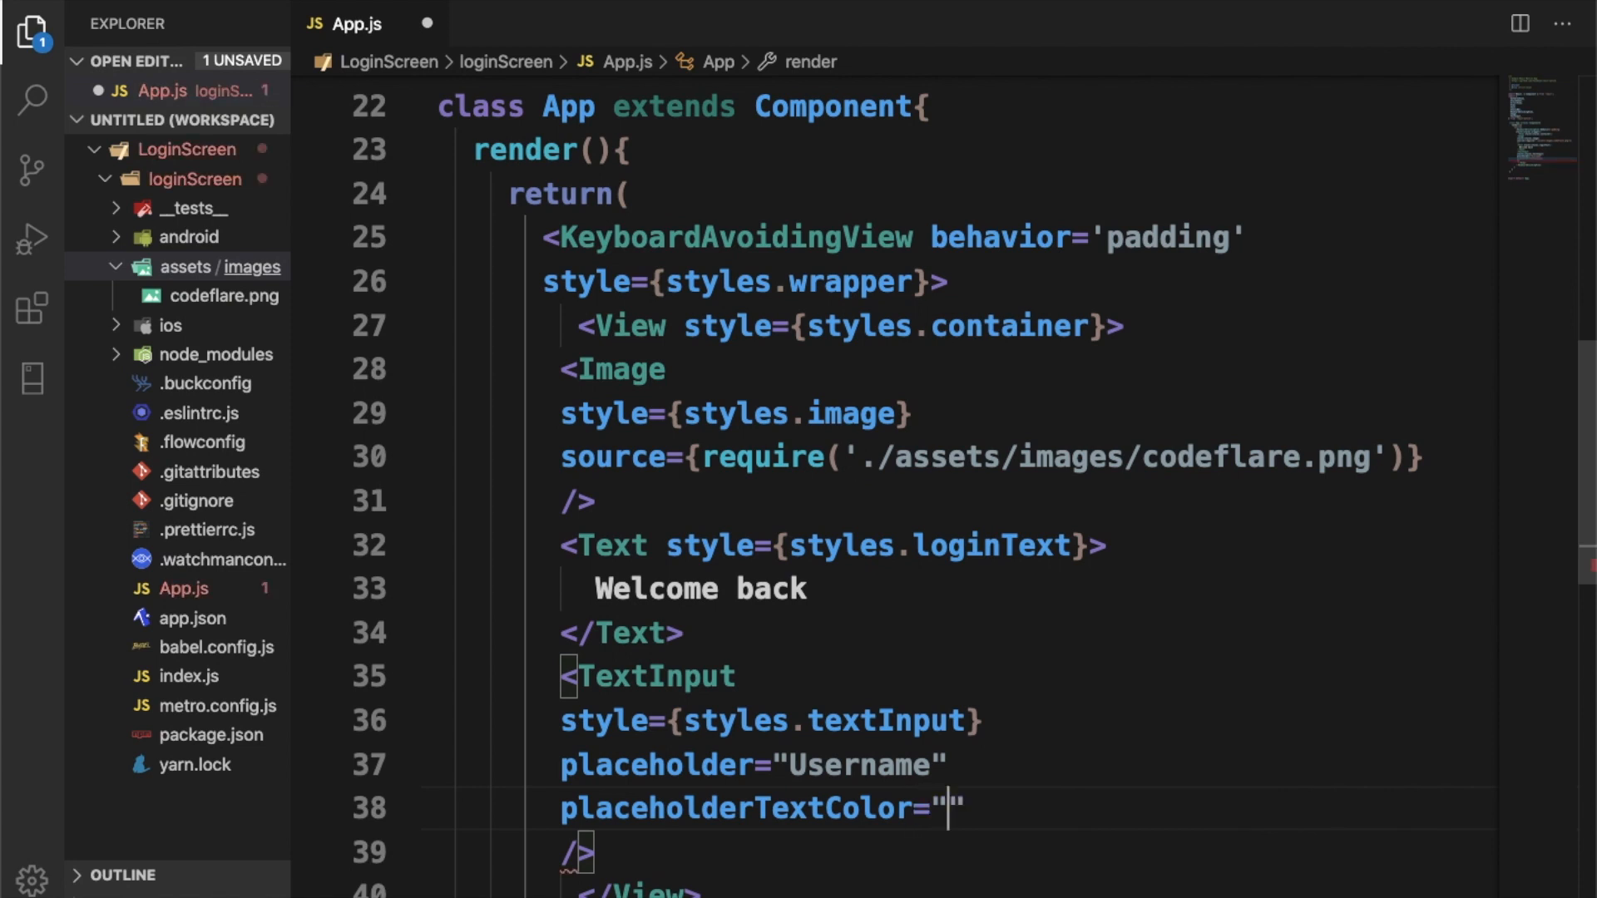
pyautogui.write('#ccc')
pyautogui.write('underlineColorAndroid')
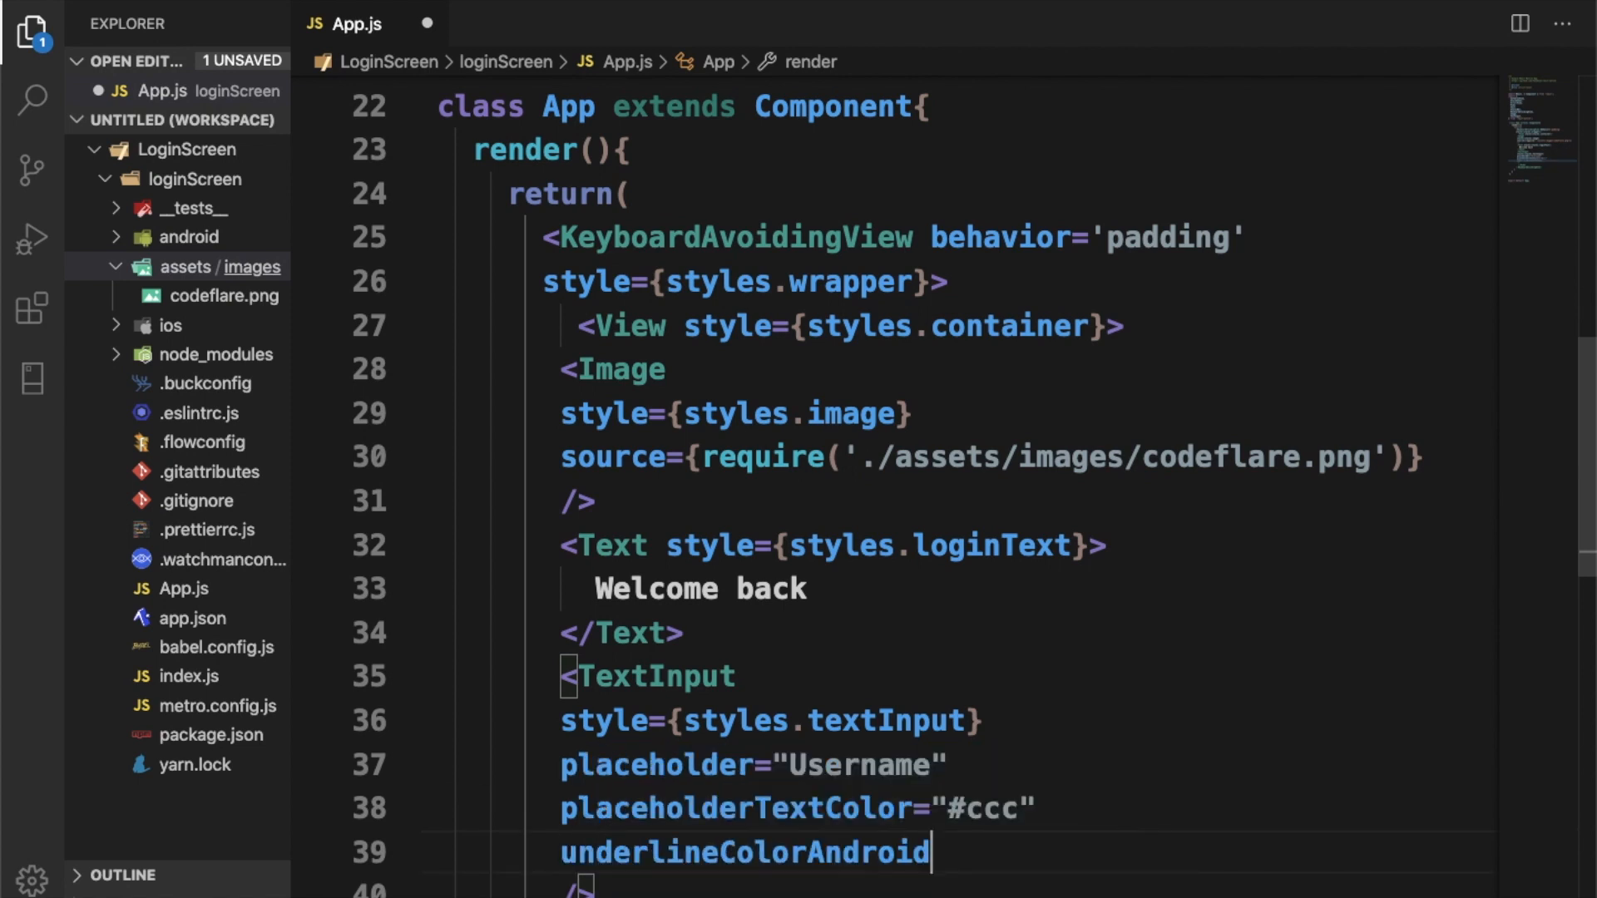
pyautogui.write('=')
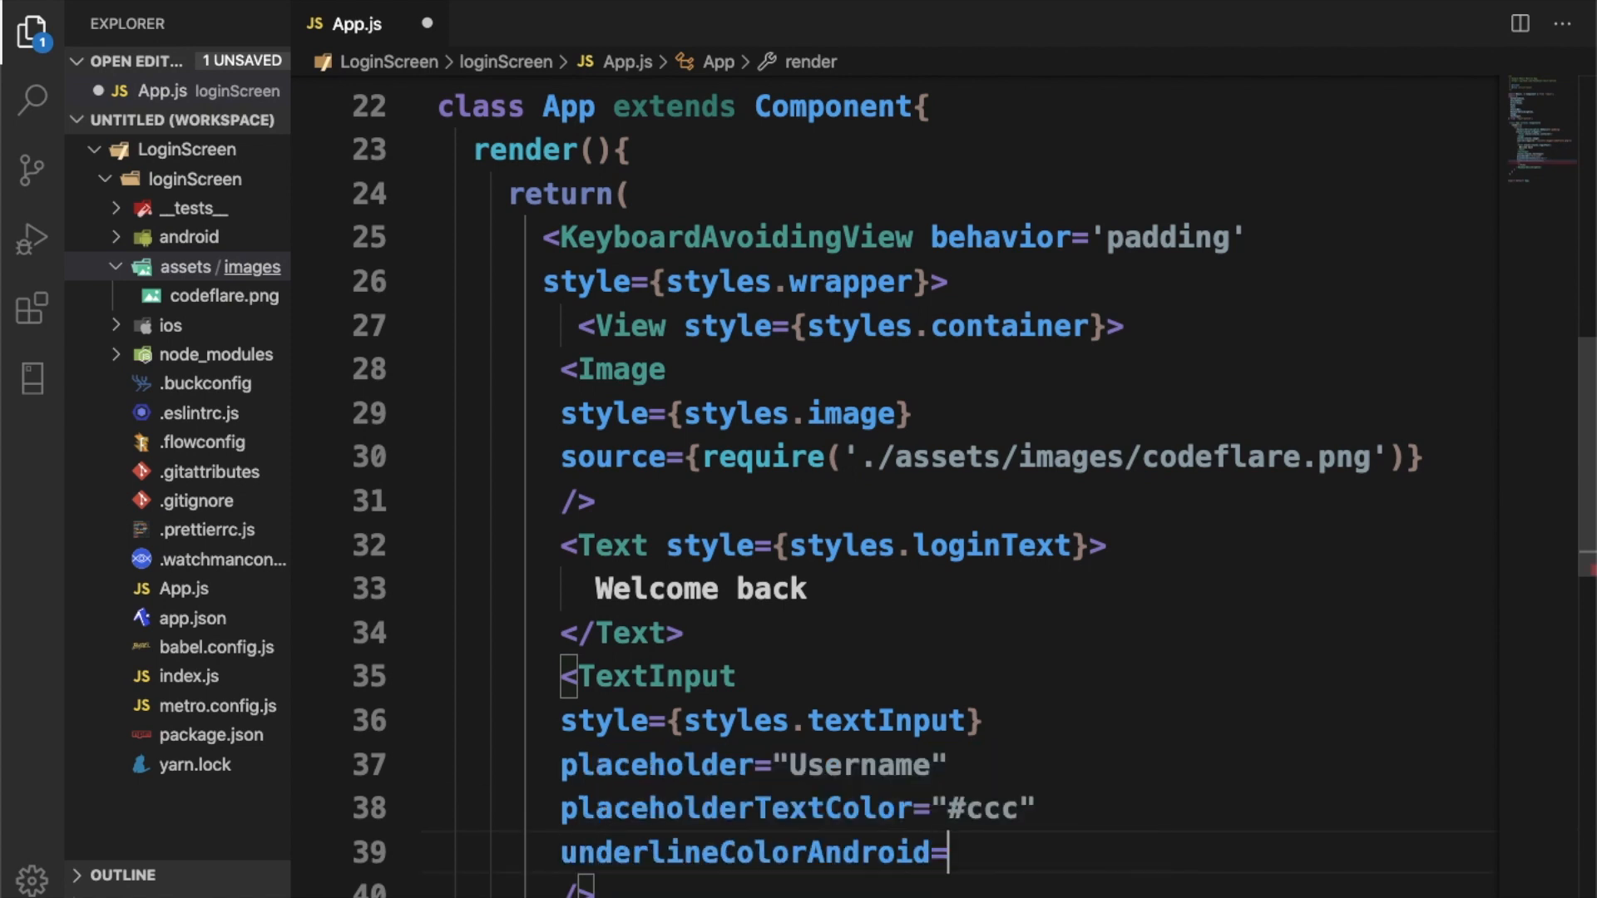
pyautogui.write("'transpar'")
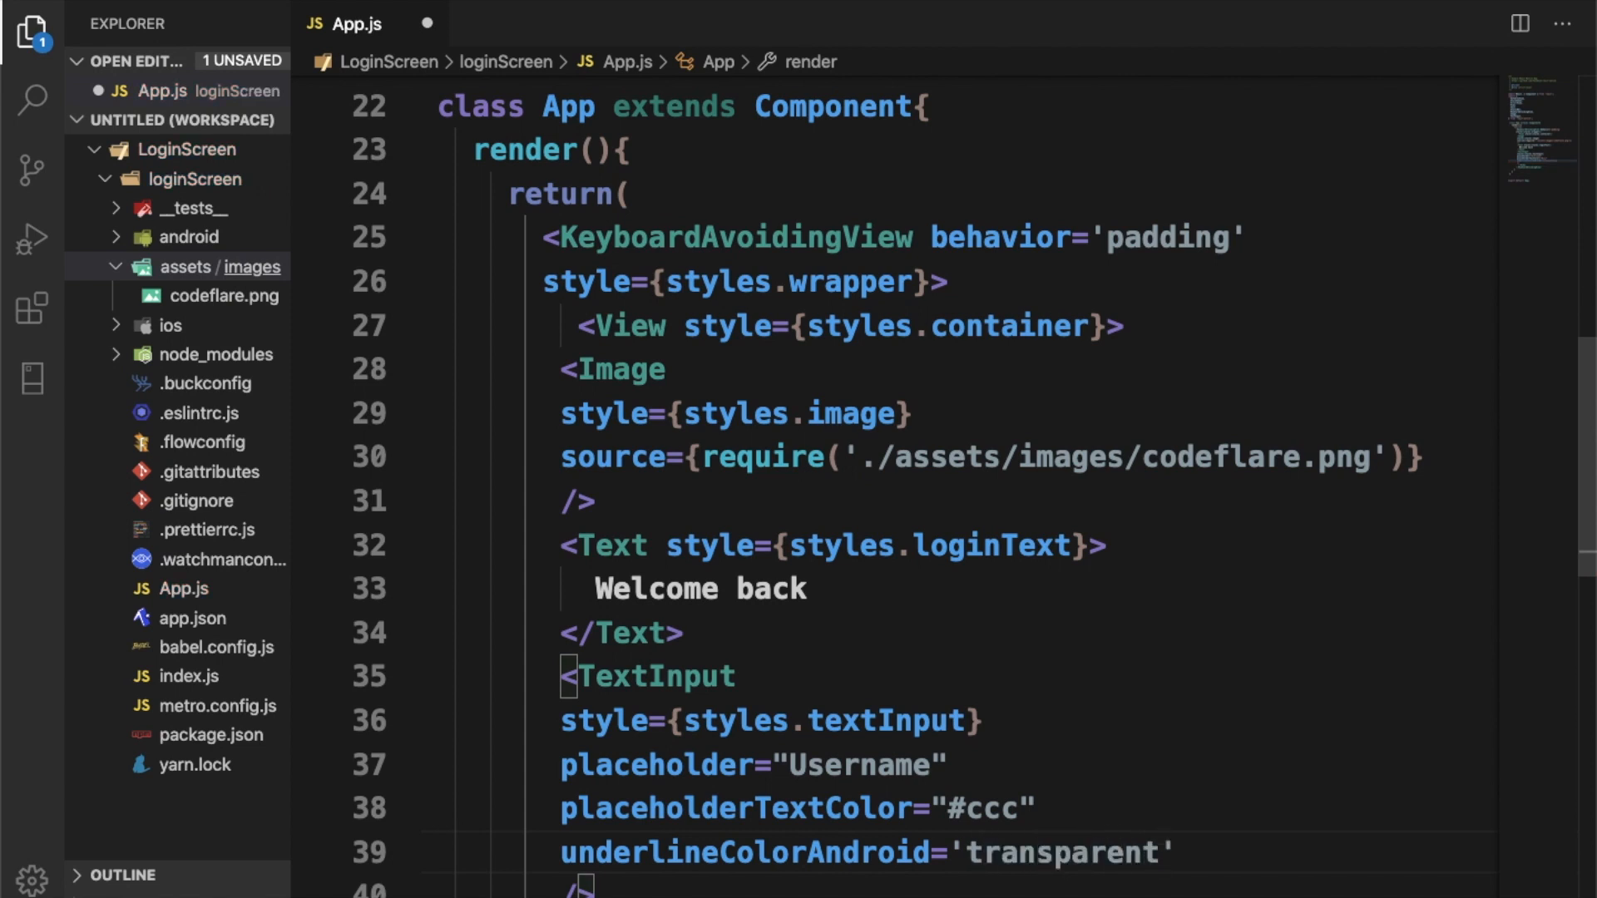
pyautogui.scroll(-3)
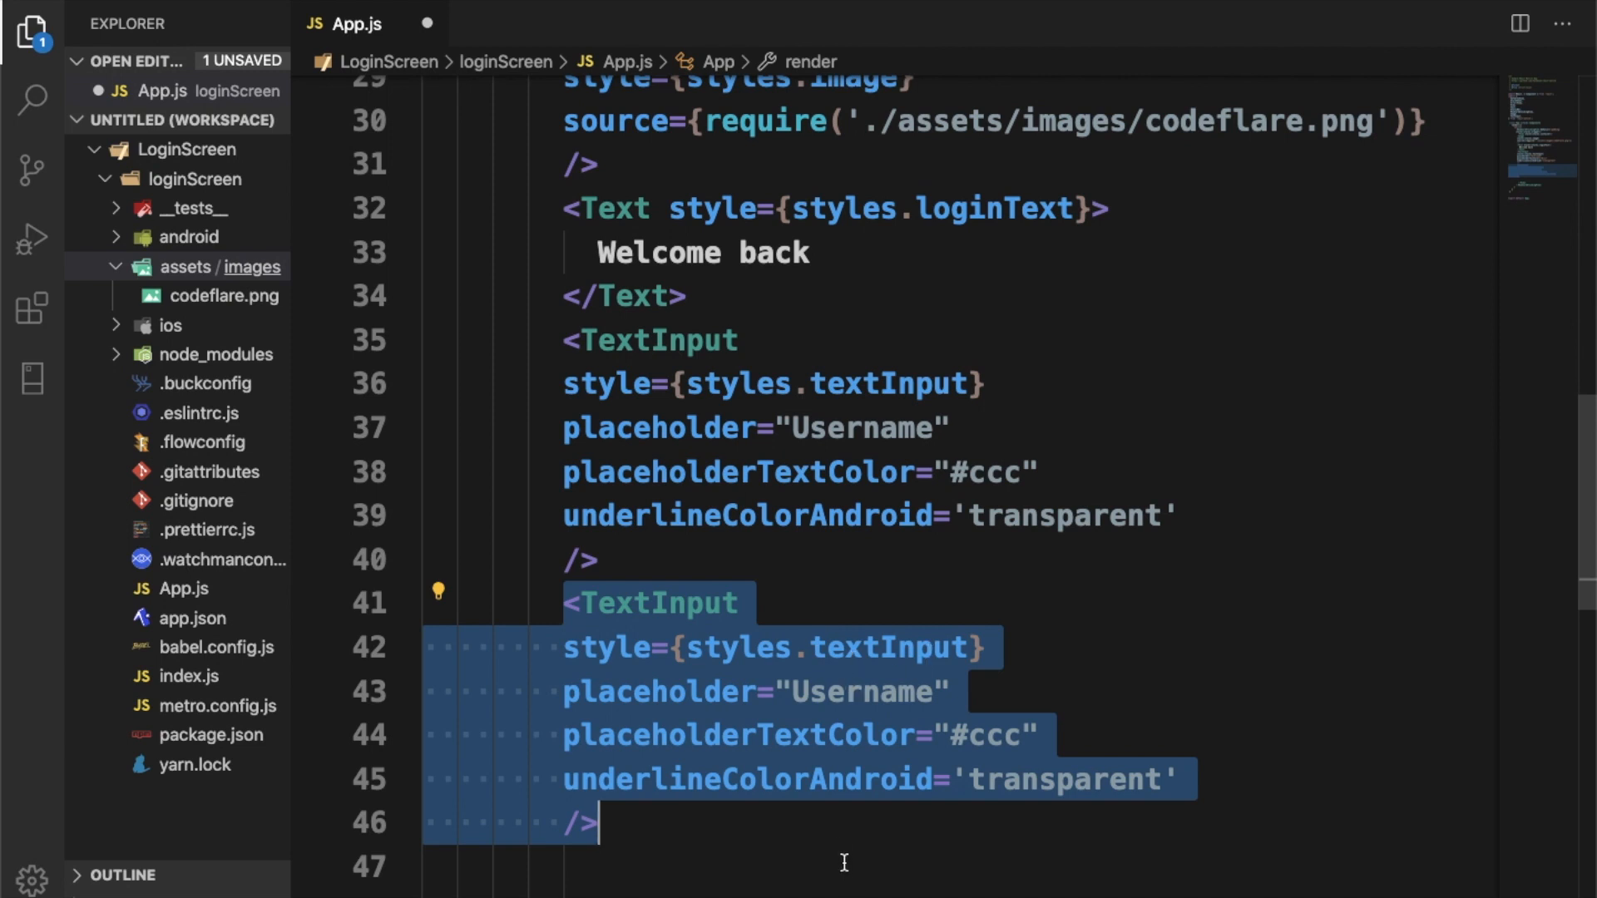
# Step: Change the copied input's placeholder to "Password" and add secureTextEntry={true}
pyautogui.click(831, 692)
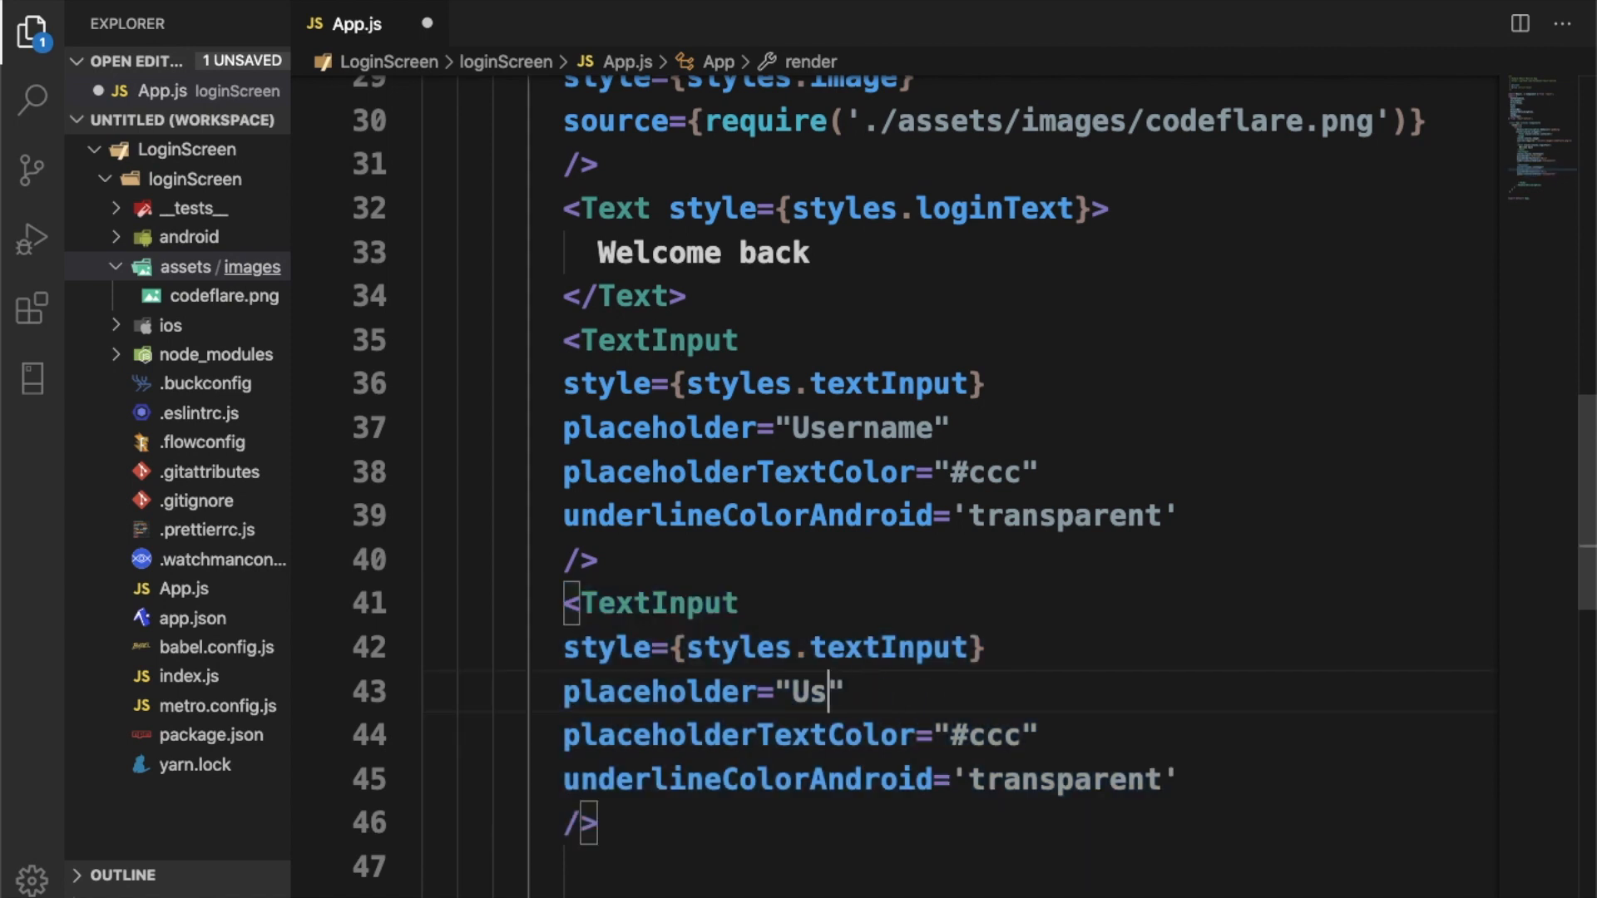
pyautogui.write('Pass')
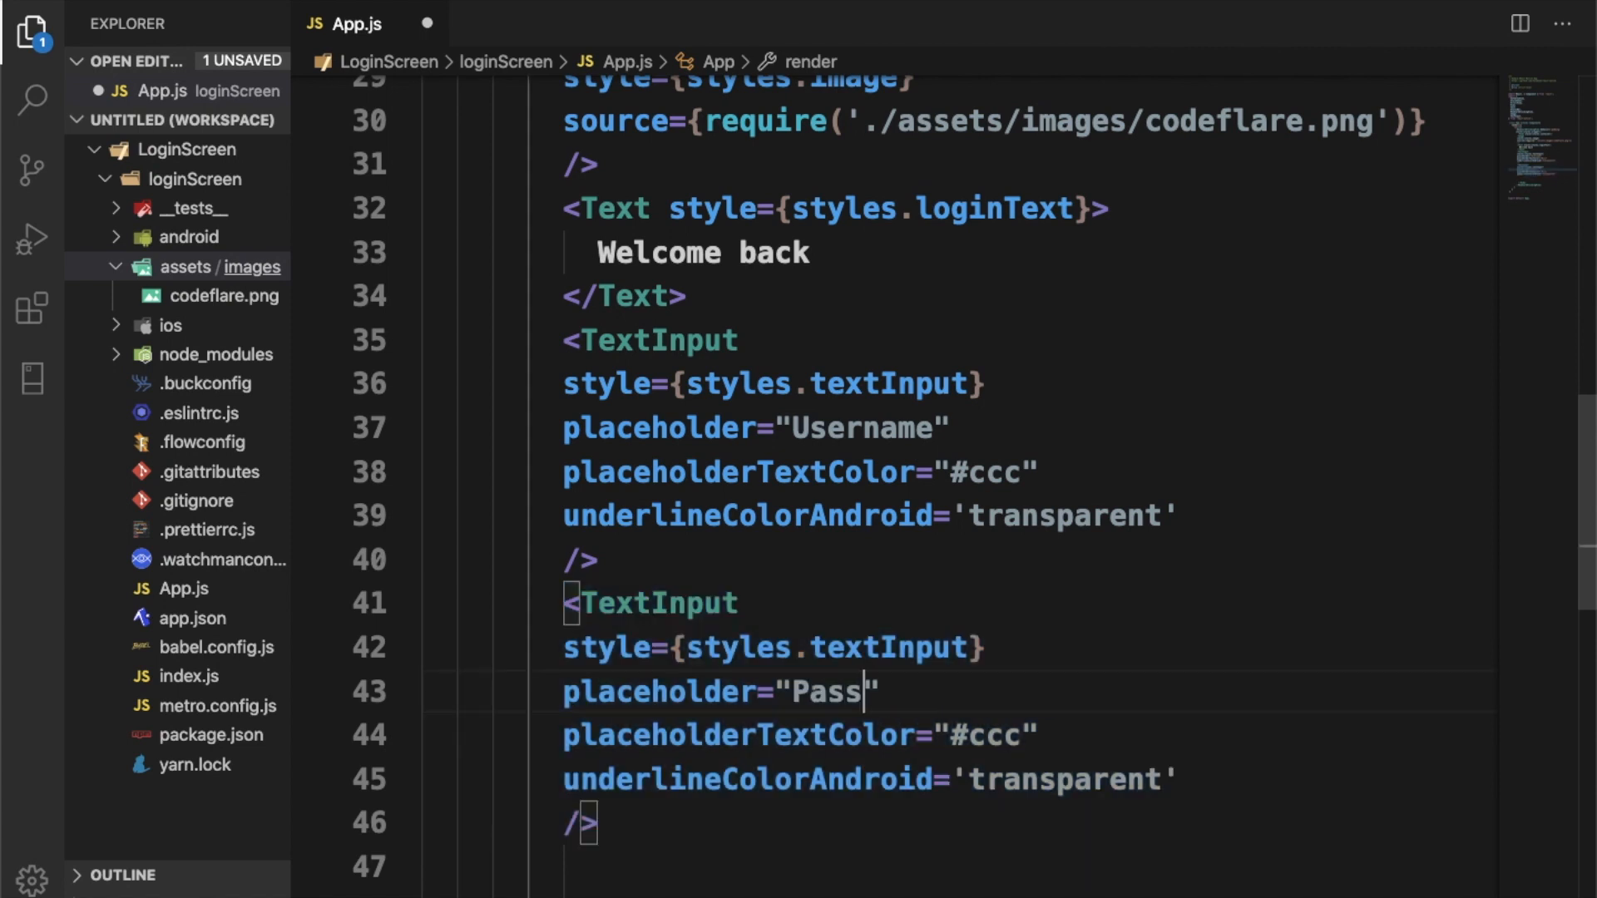
pyautogui.write('word')
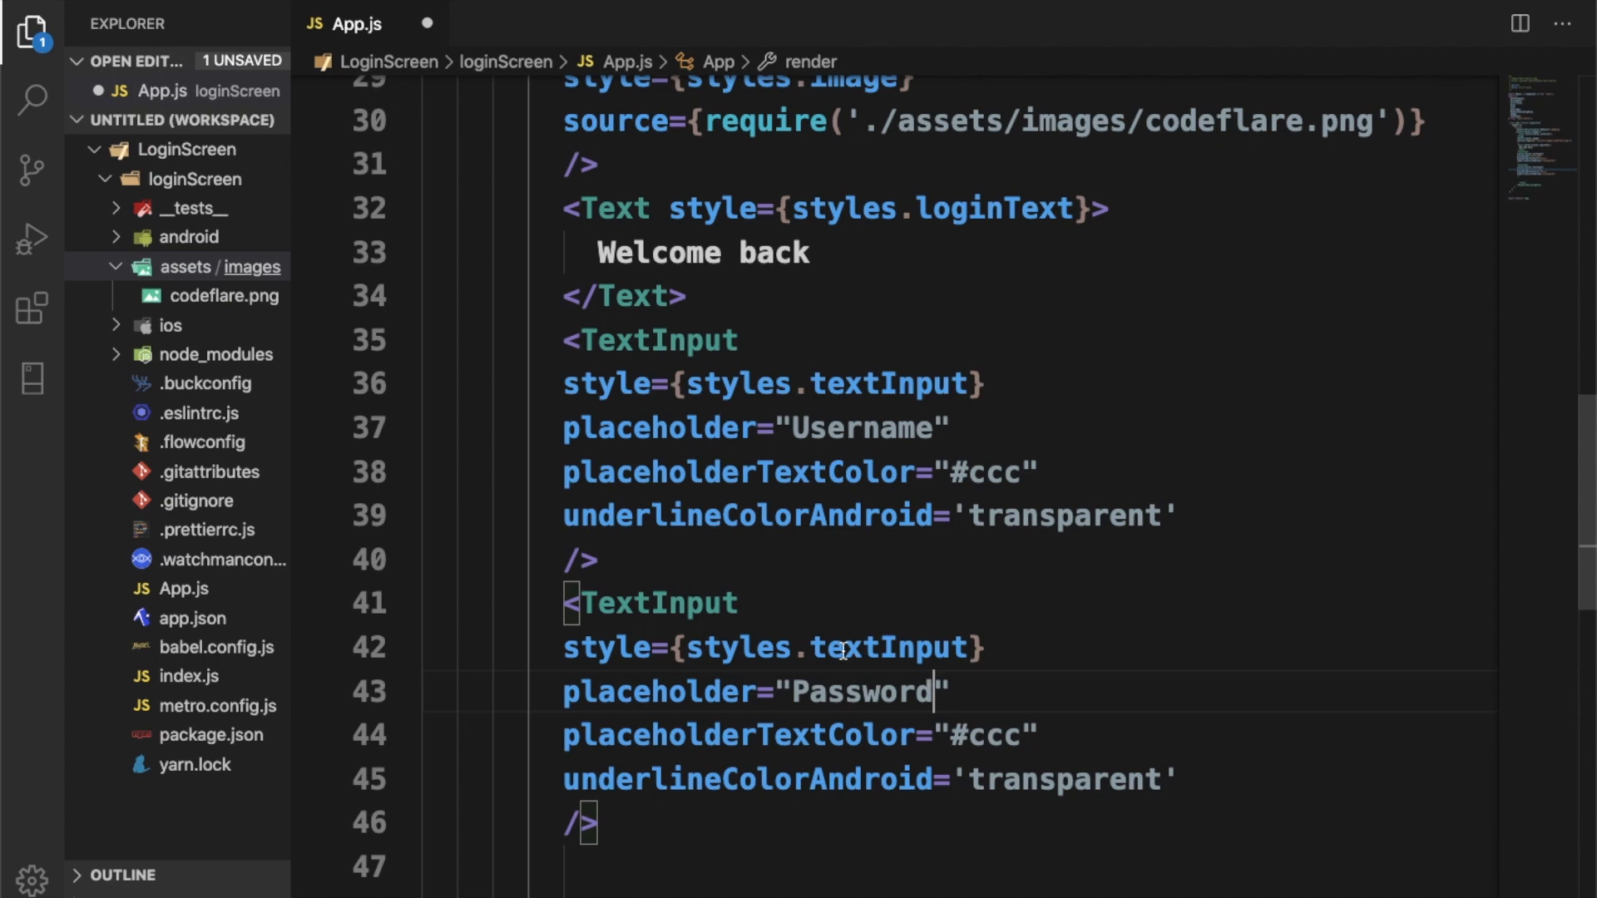
pyautogui.press('Enter')
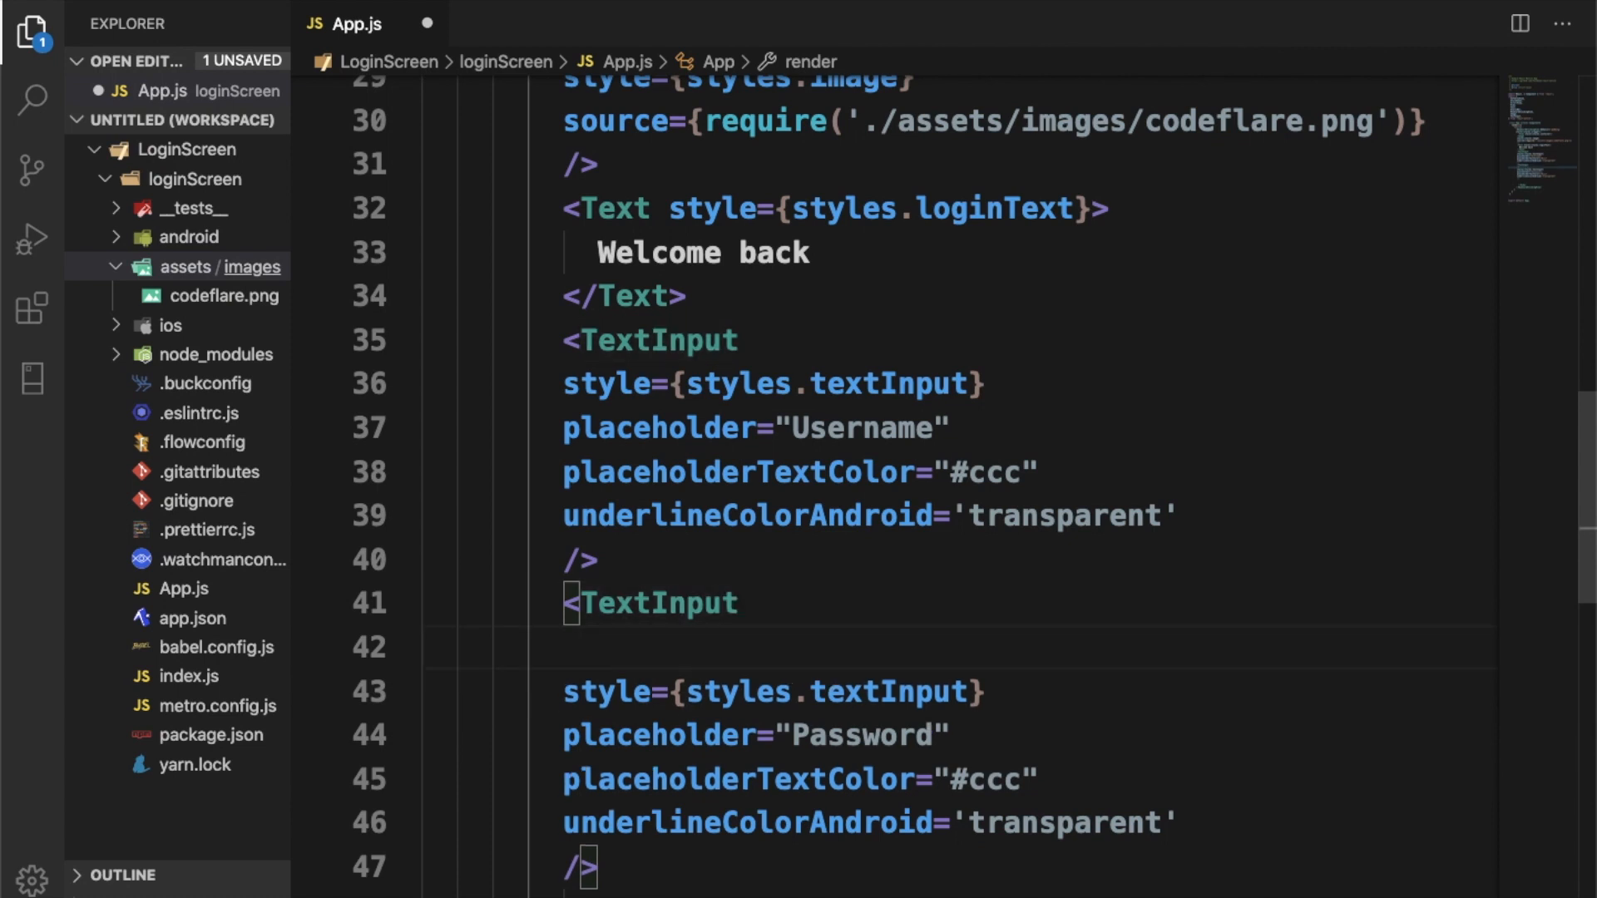
pyautogui.write('secureTextEntry')
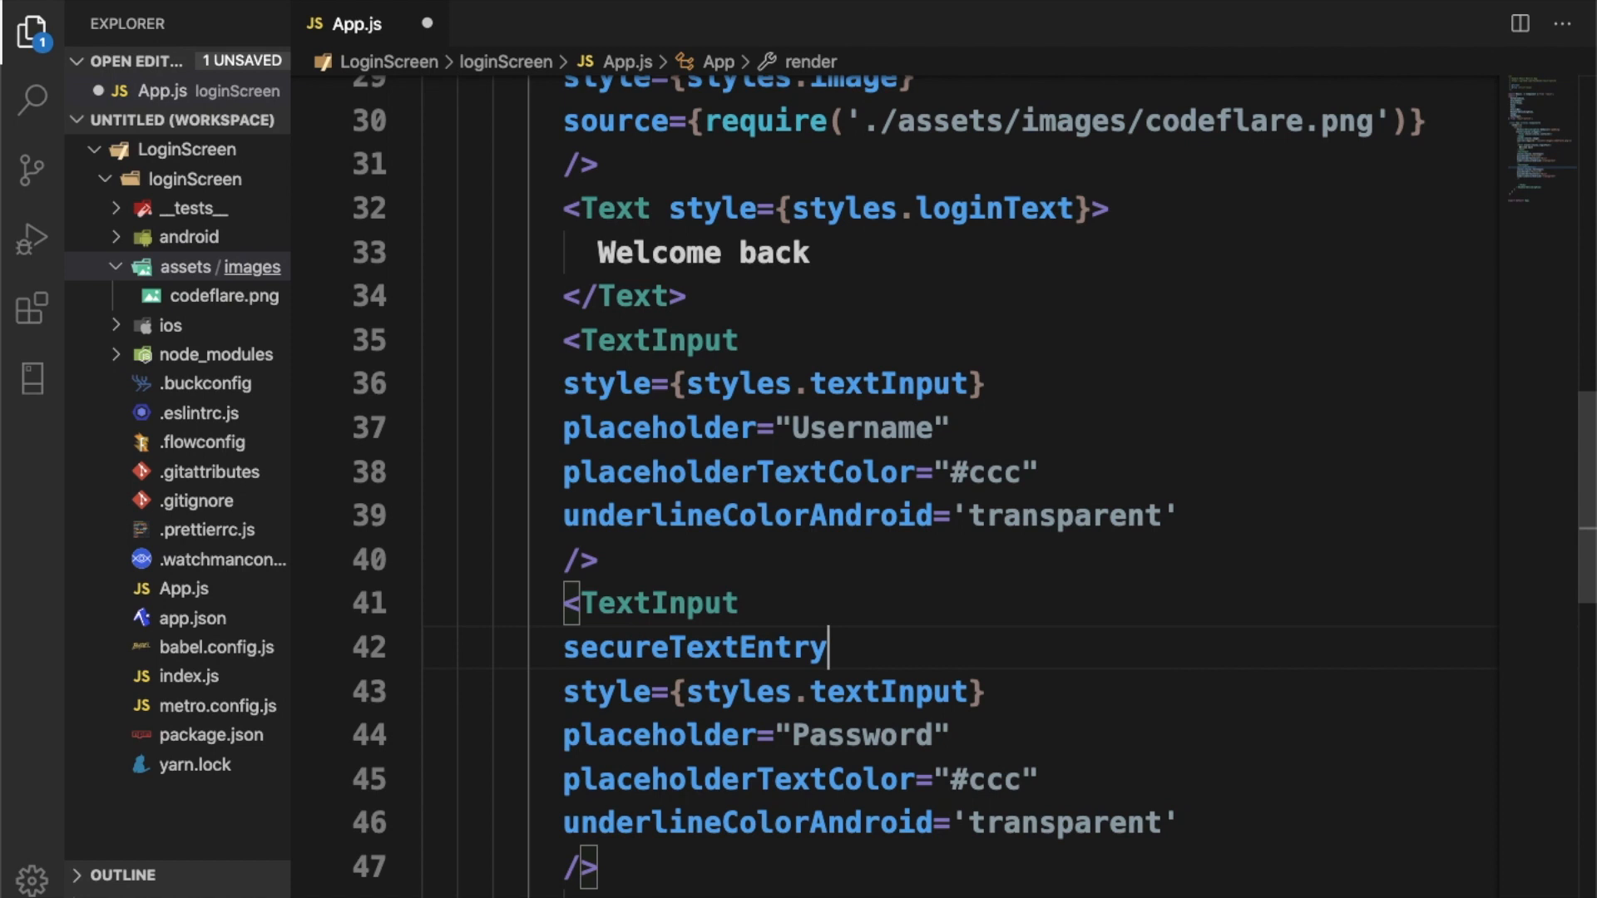
pyautogui.write('={tr}')
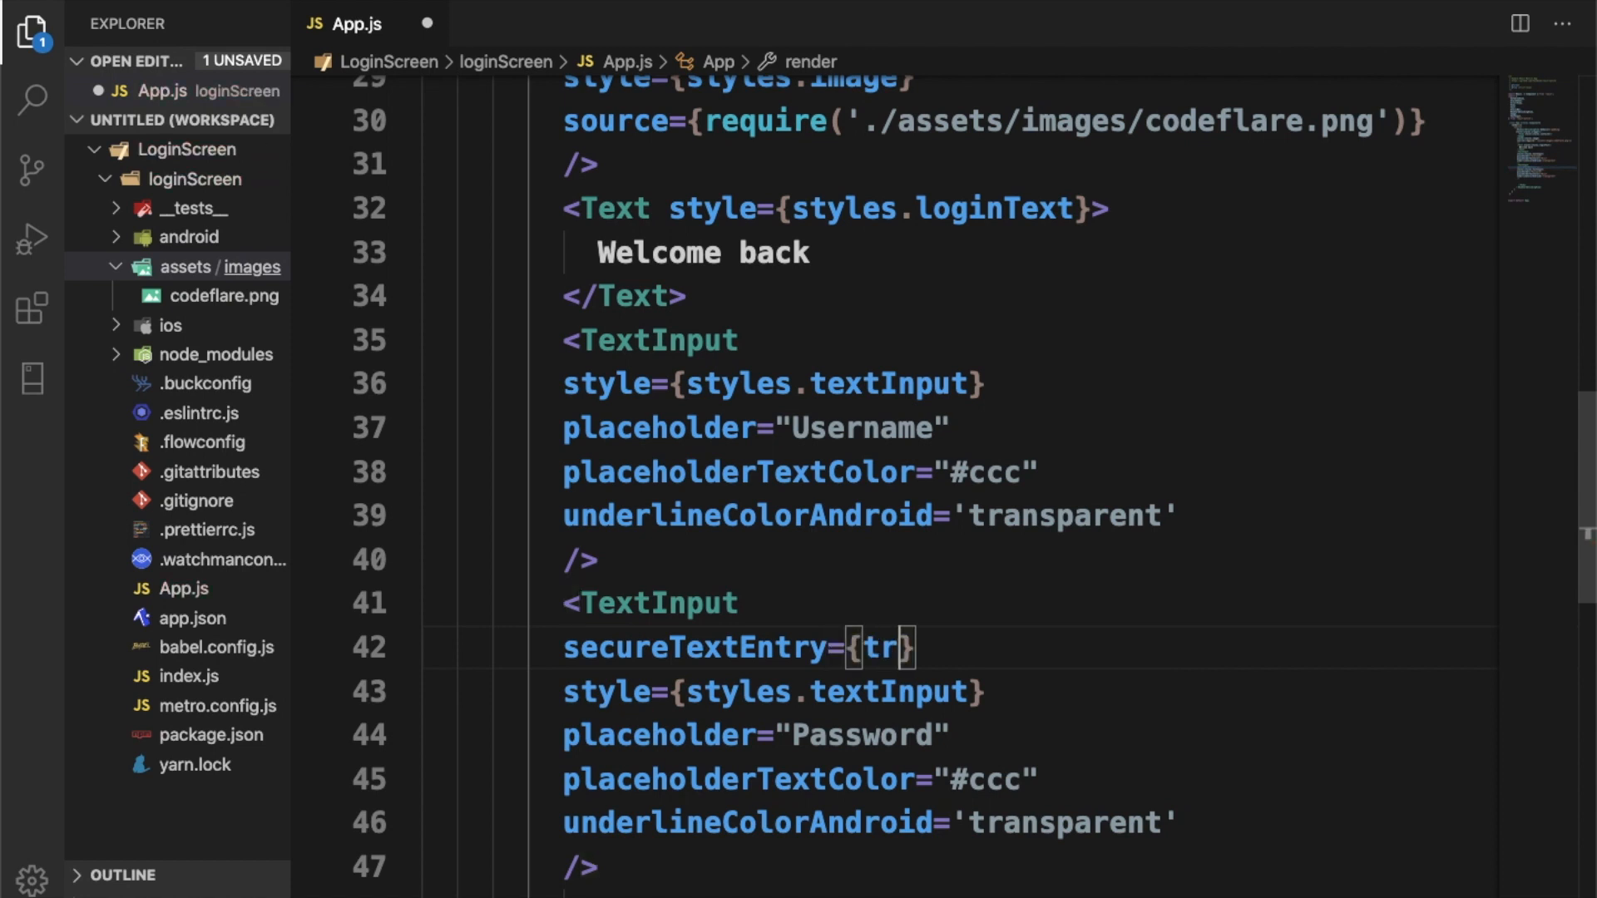
pyautogui.write('ue')
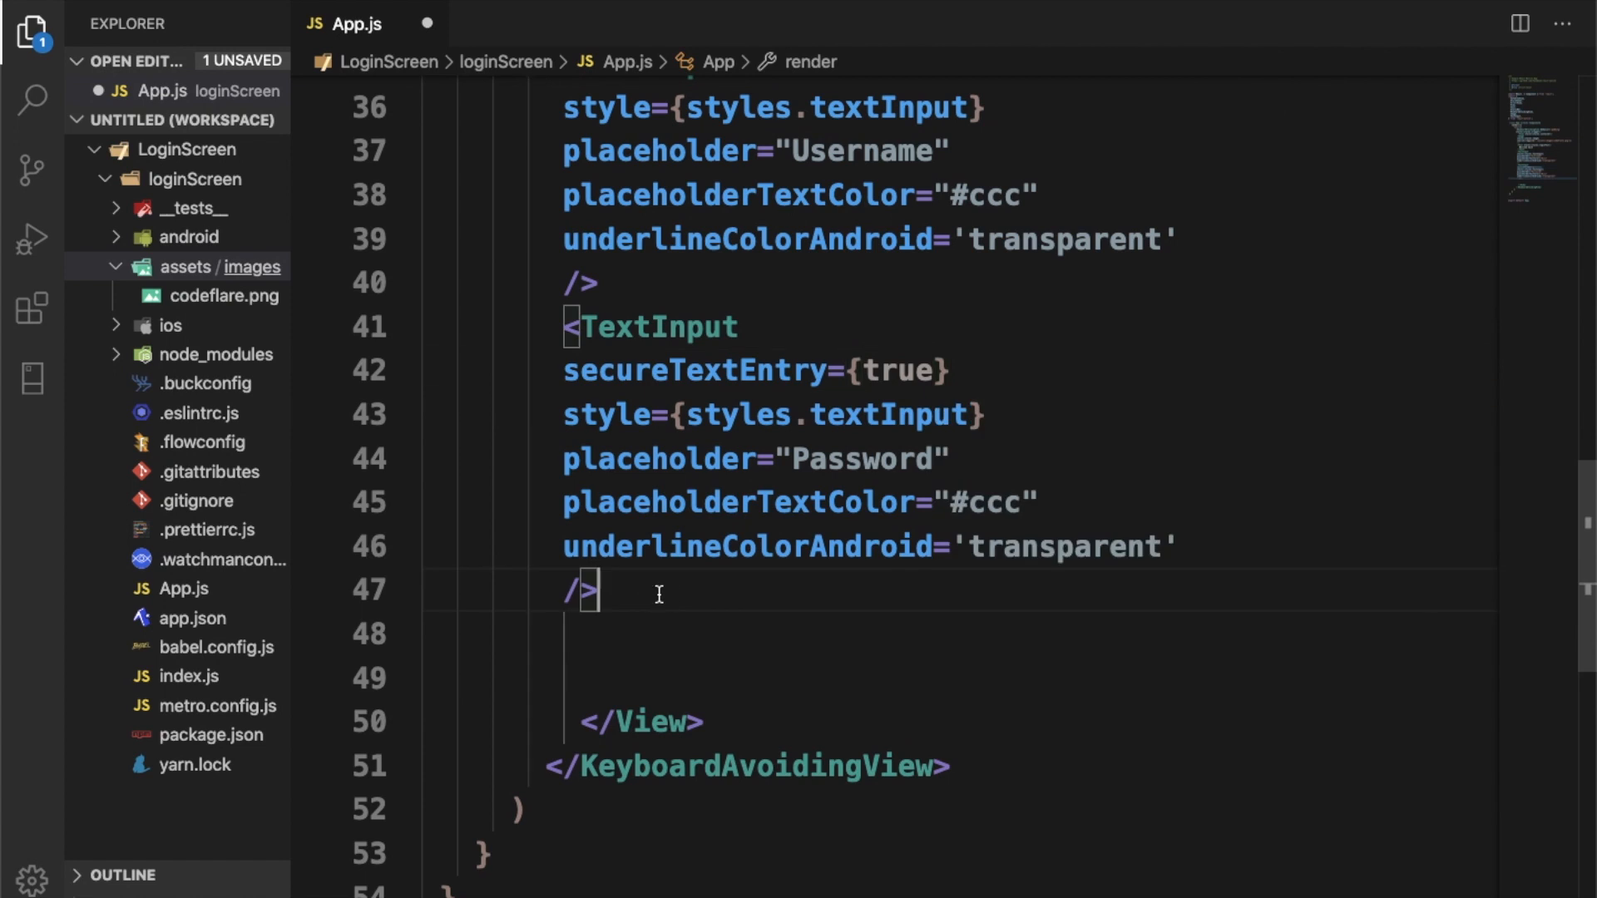
# Step: Add a TouchableOpacity styled with styles.btn below the password field
pyautogui.write('<TouchableOpacity')
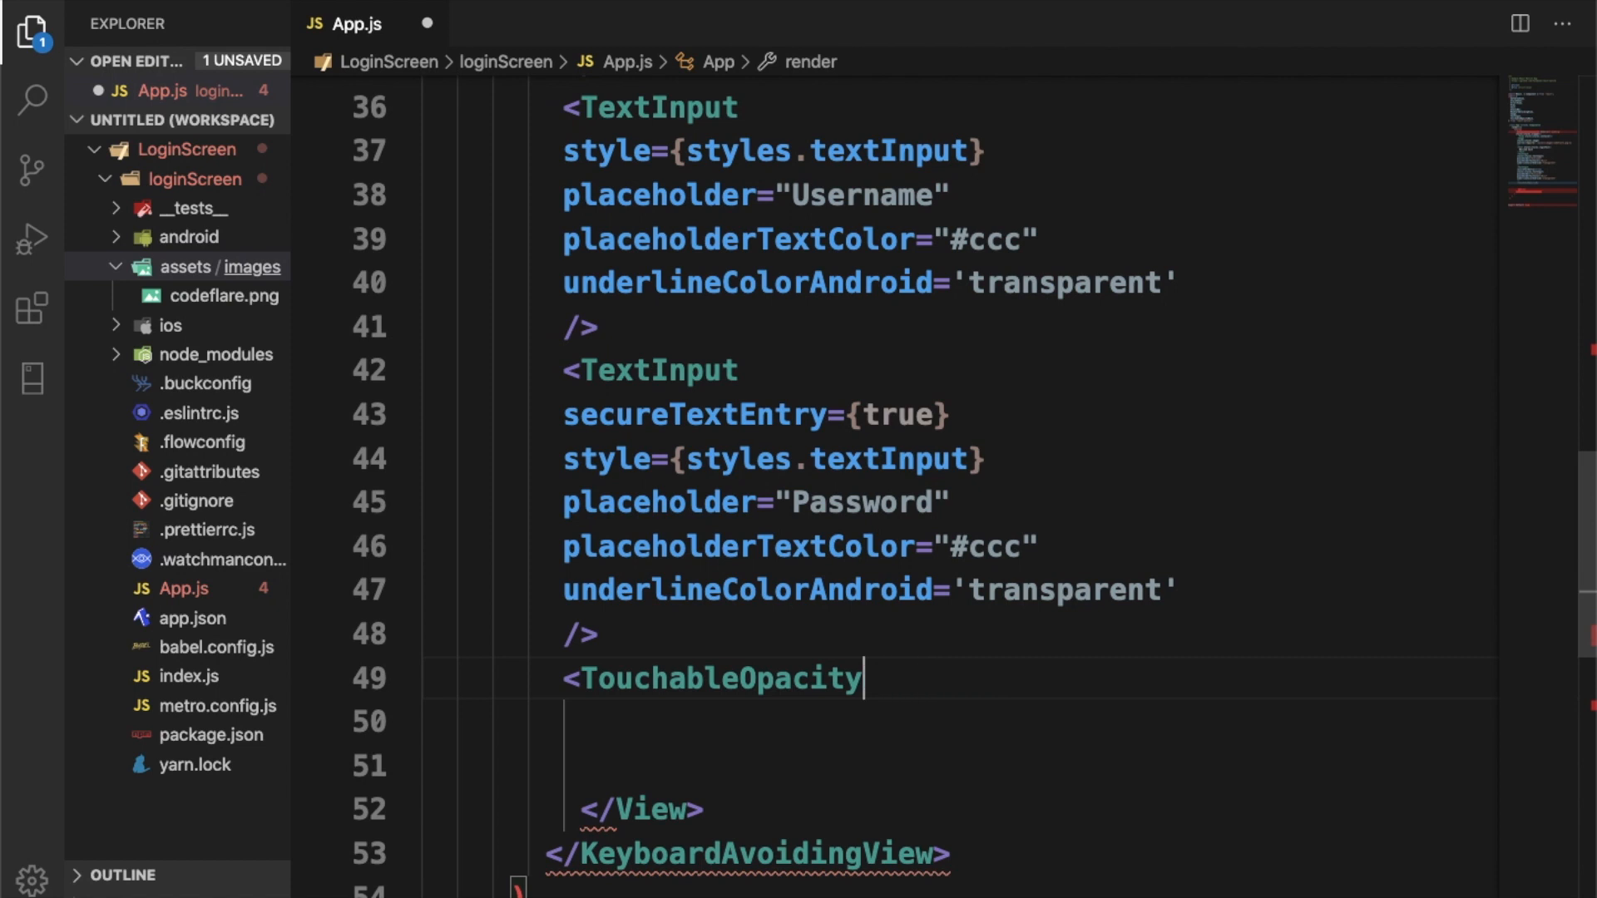
pyautogui.write('>')
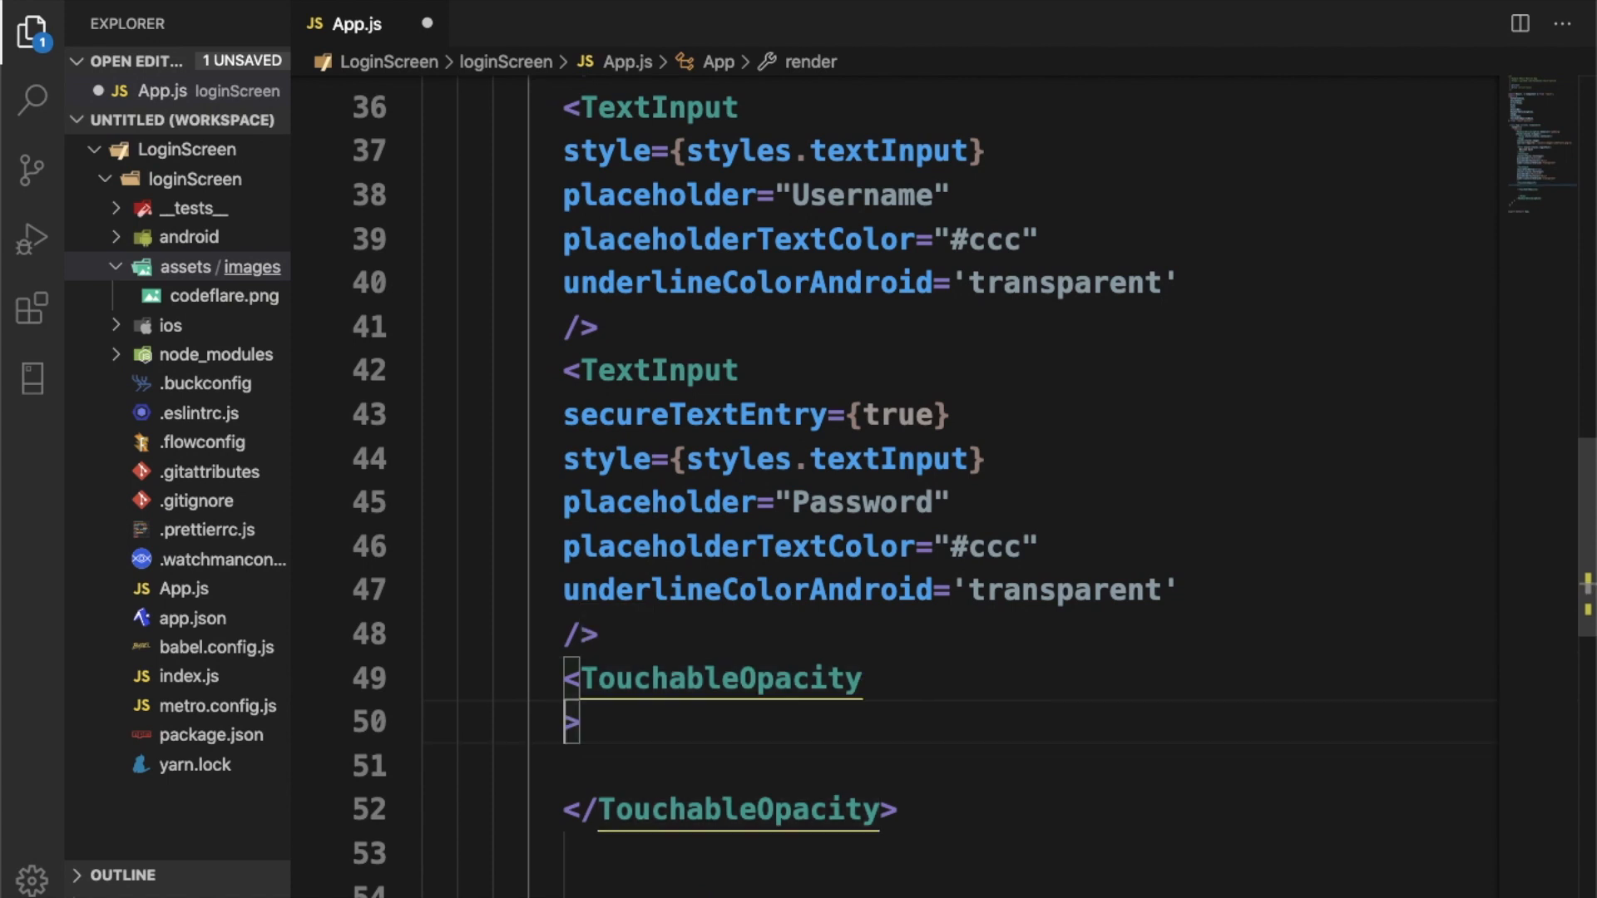
pyautogui.write('style')
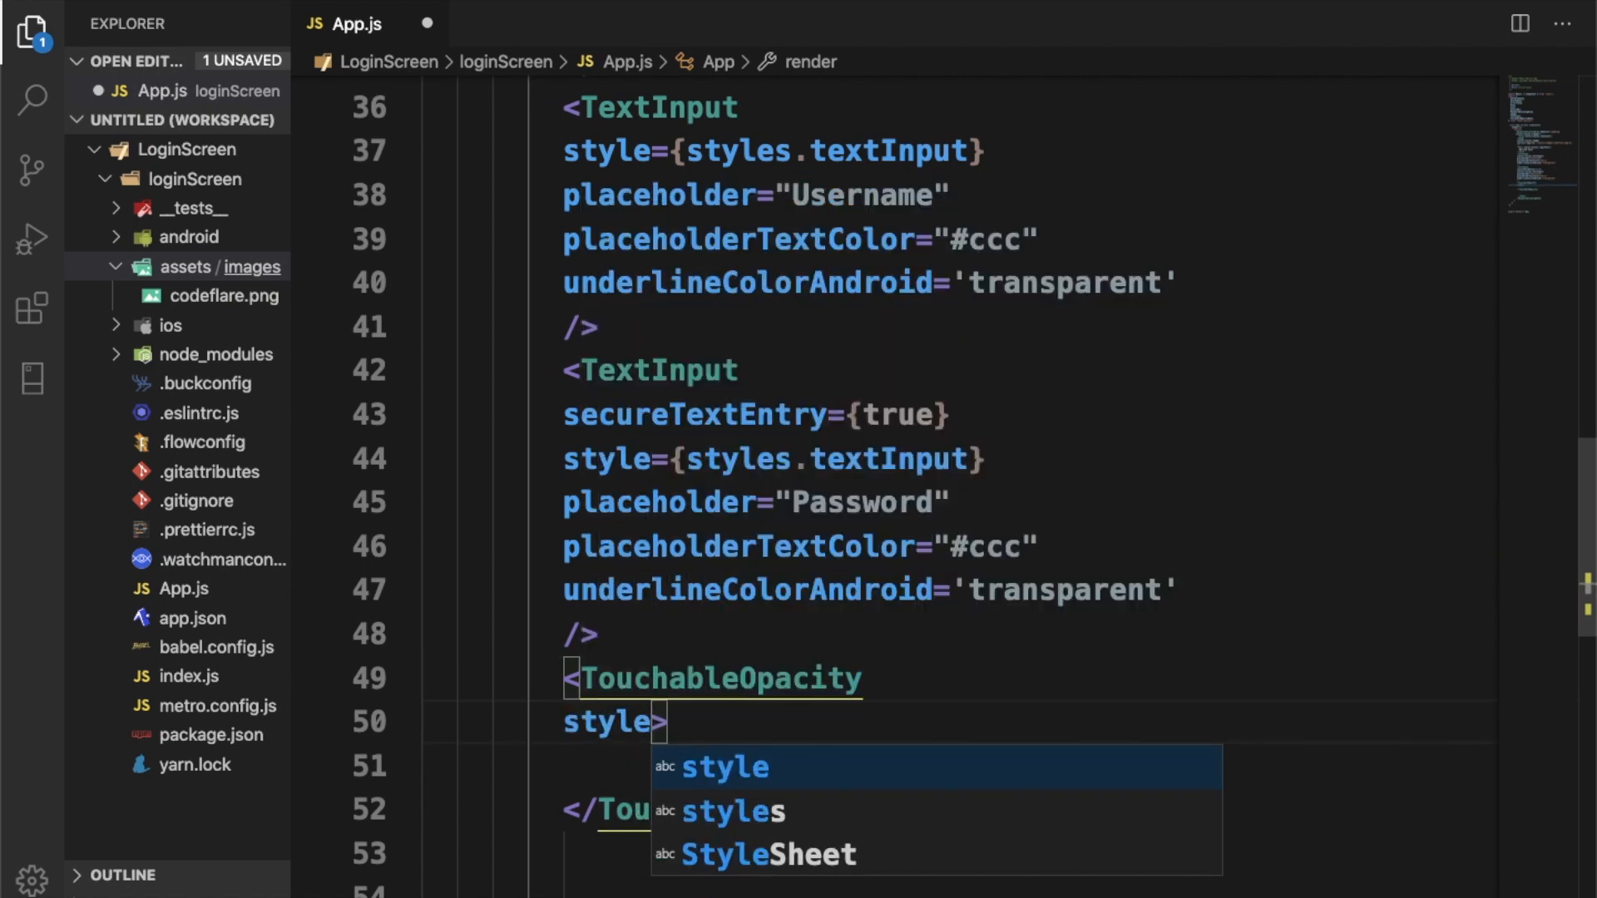
pyautogui.write('={s')
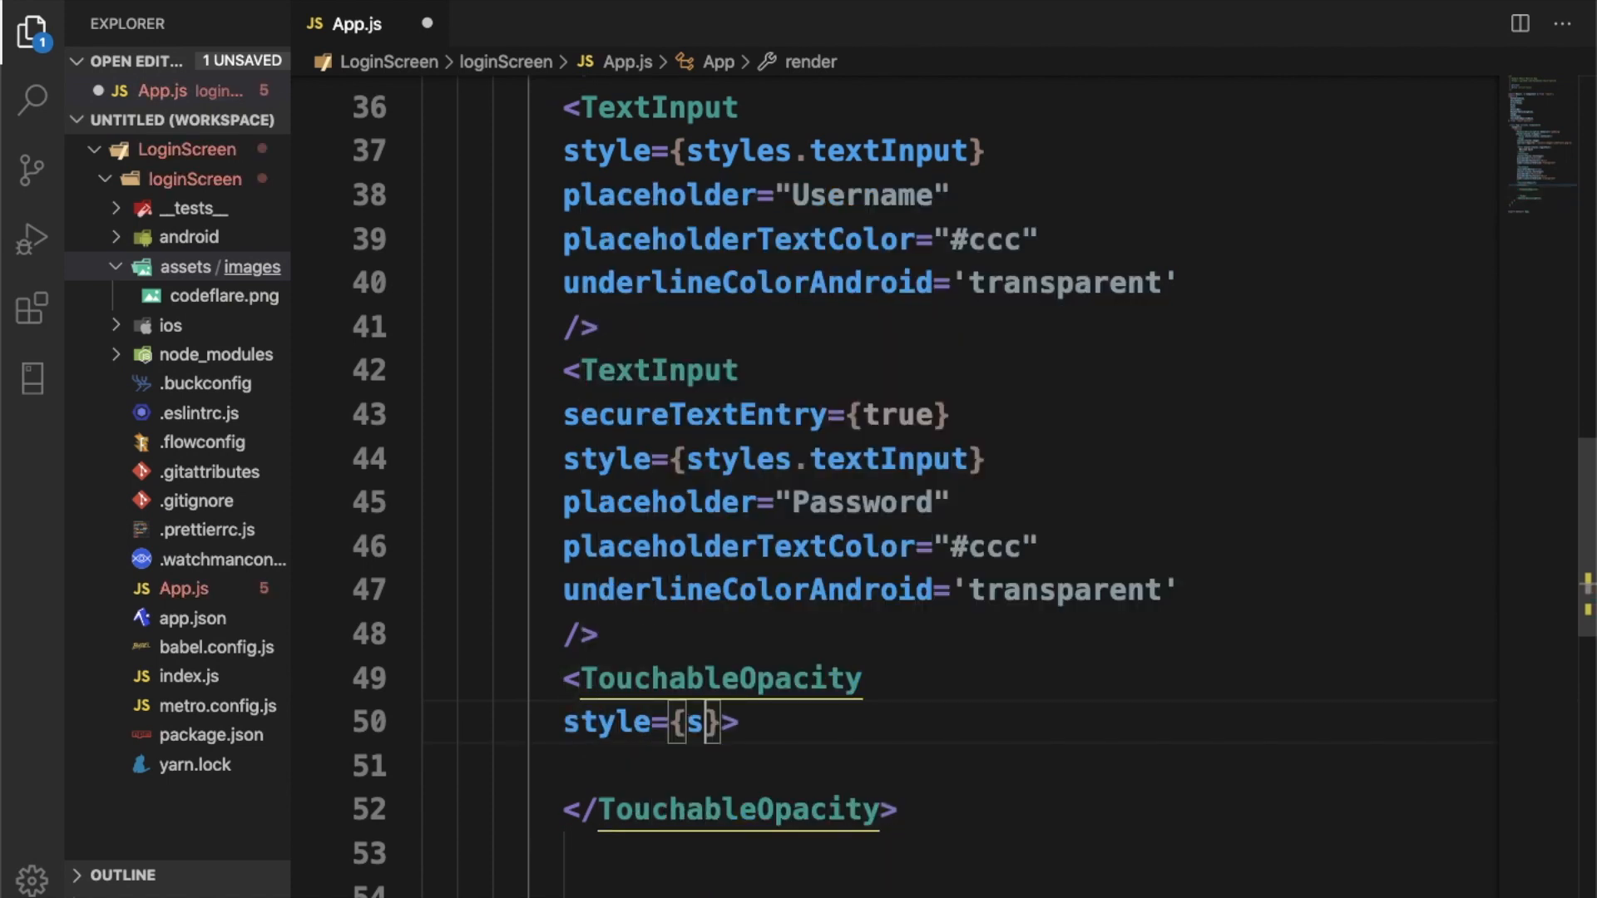
pyautogui.write('tyles.btn')
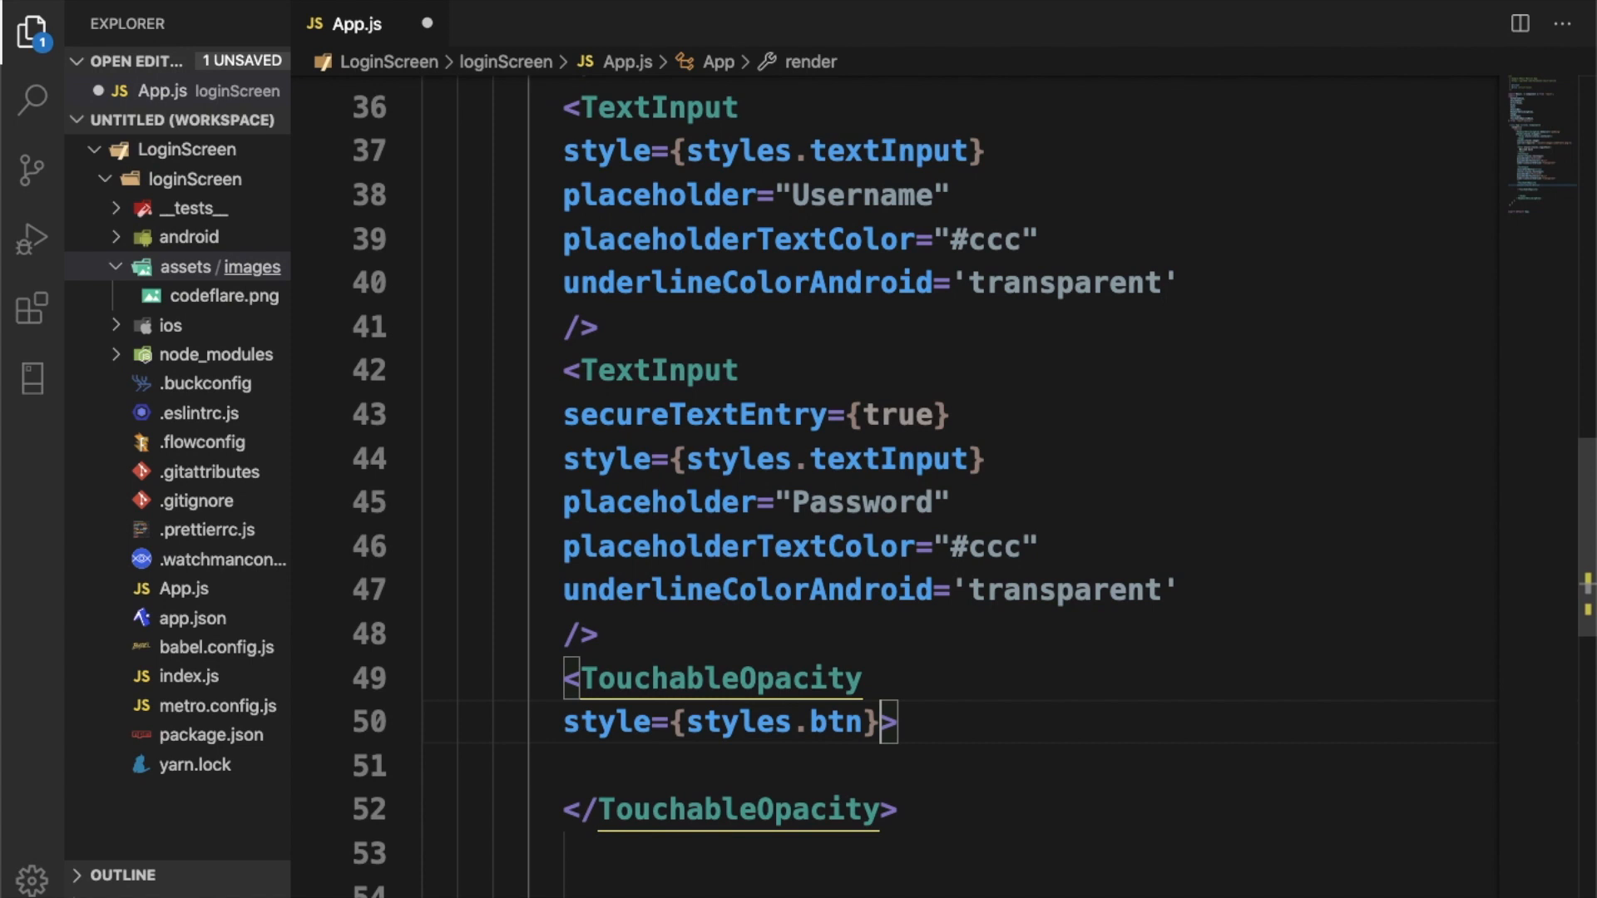
pyautogui.scroll(-3)
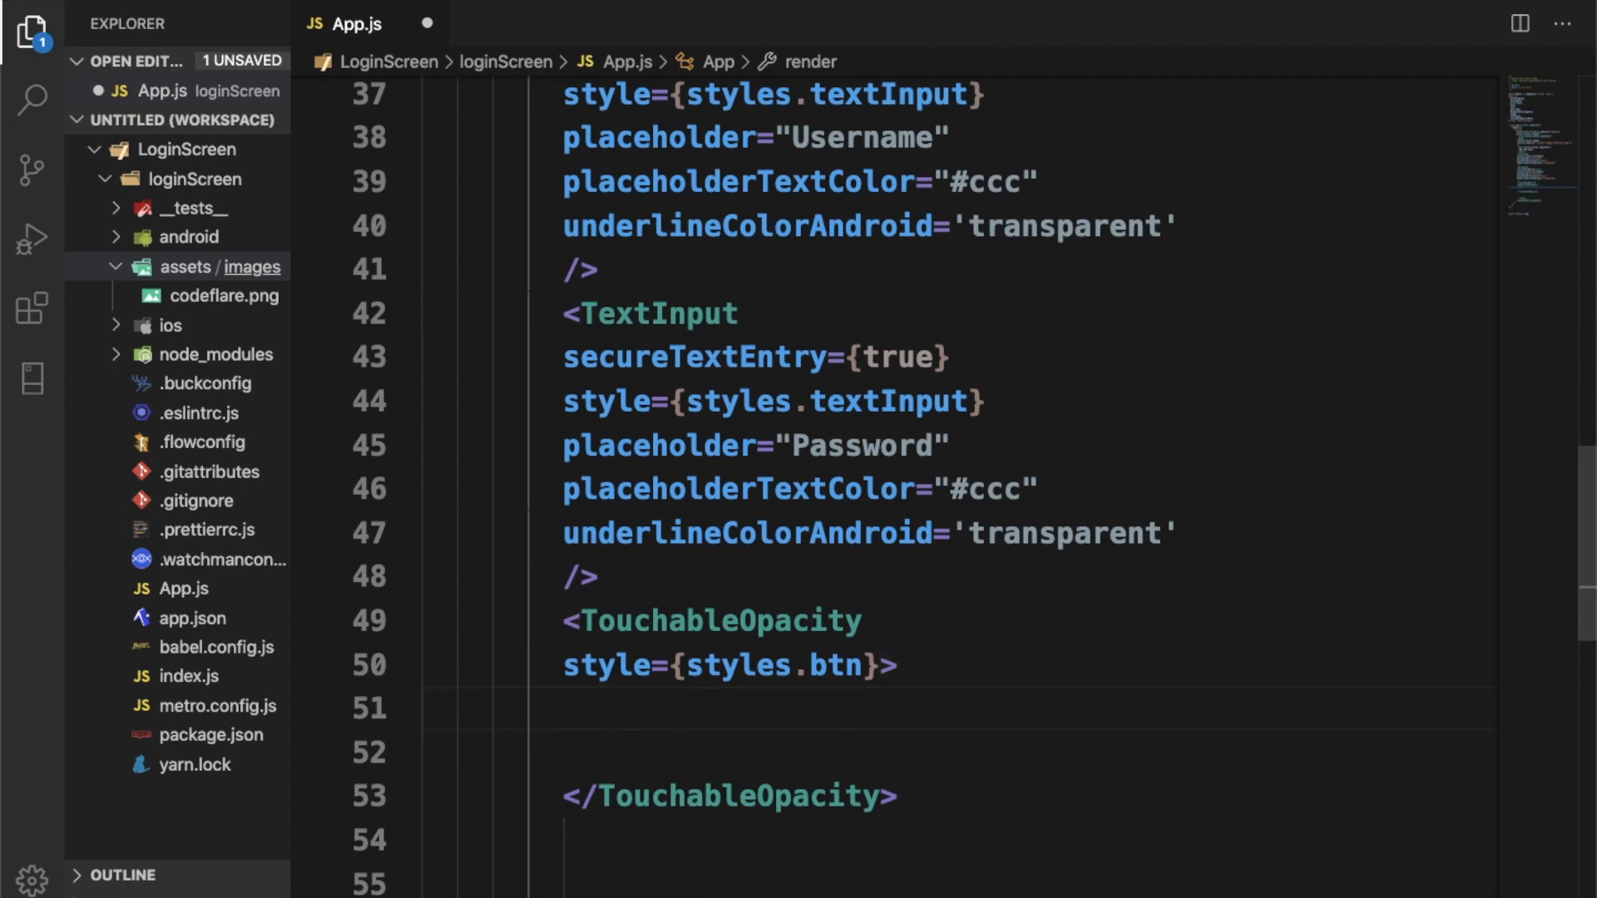
# Step: Put a Text element styled styles.text reading Login inside the TouchableOpacity
pyautogui.write('<')
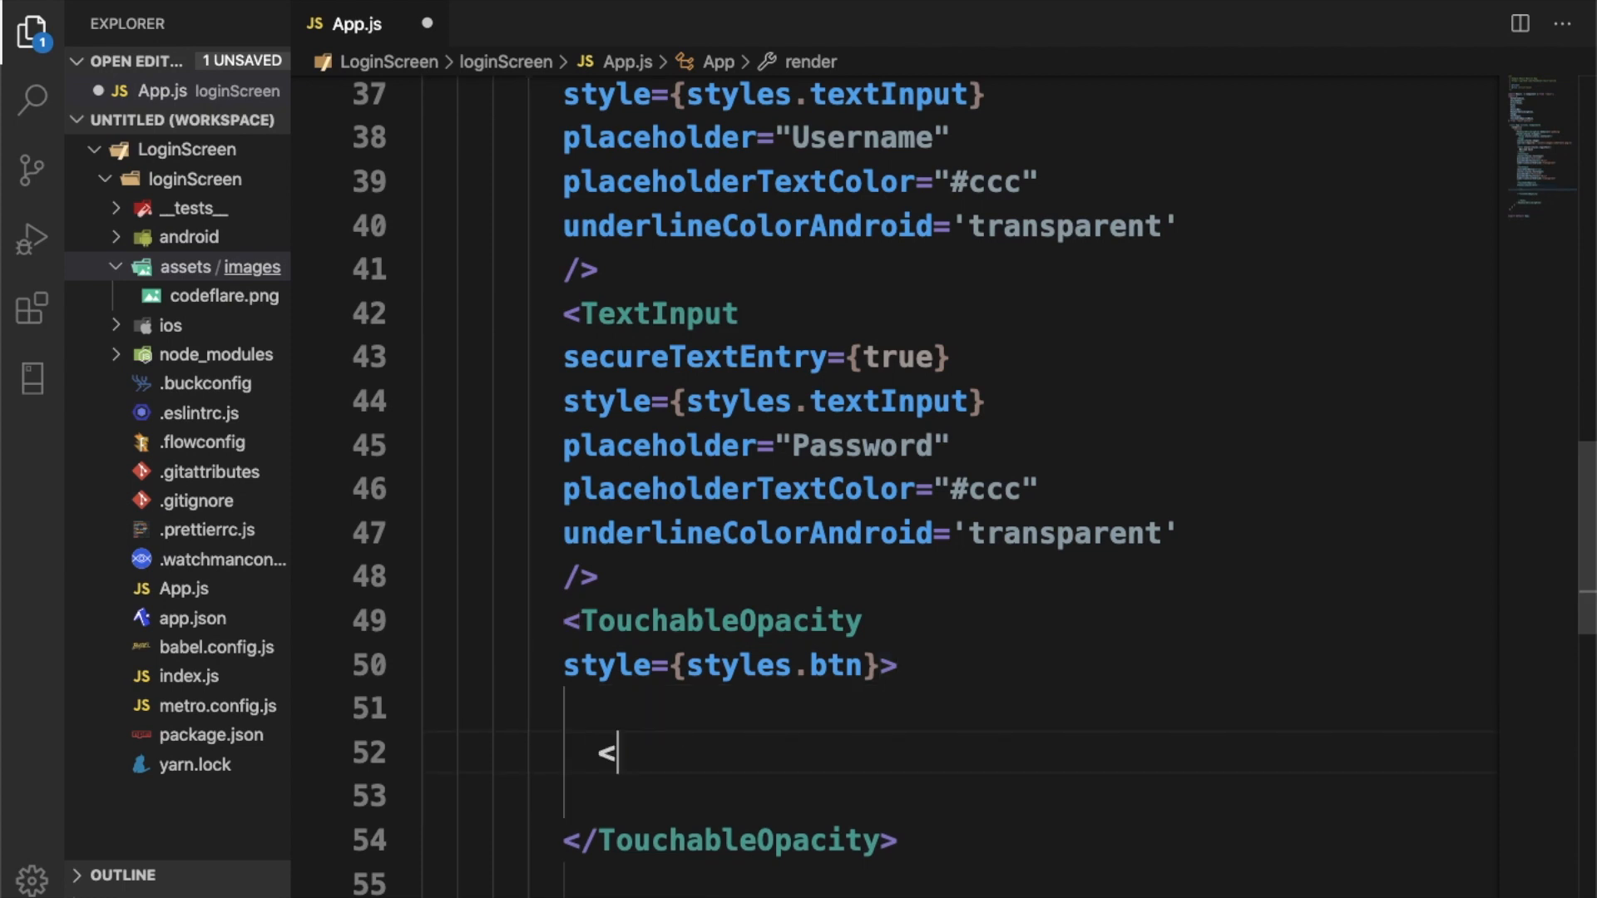
pyautogui.write('Text>')
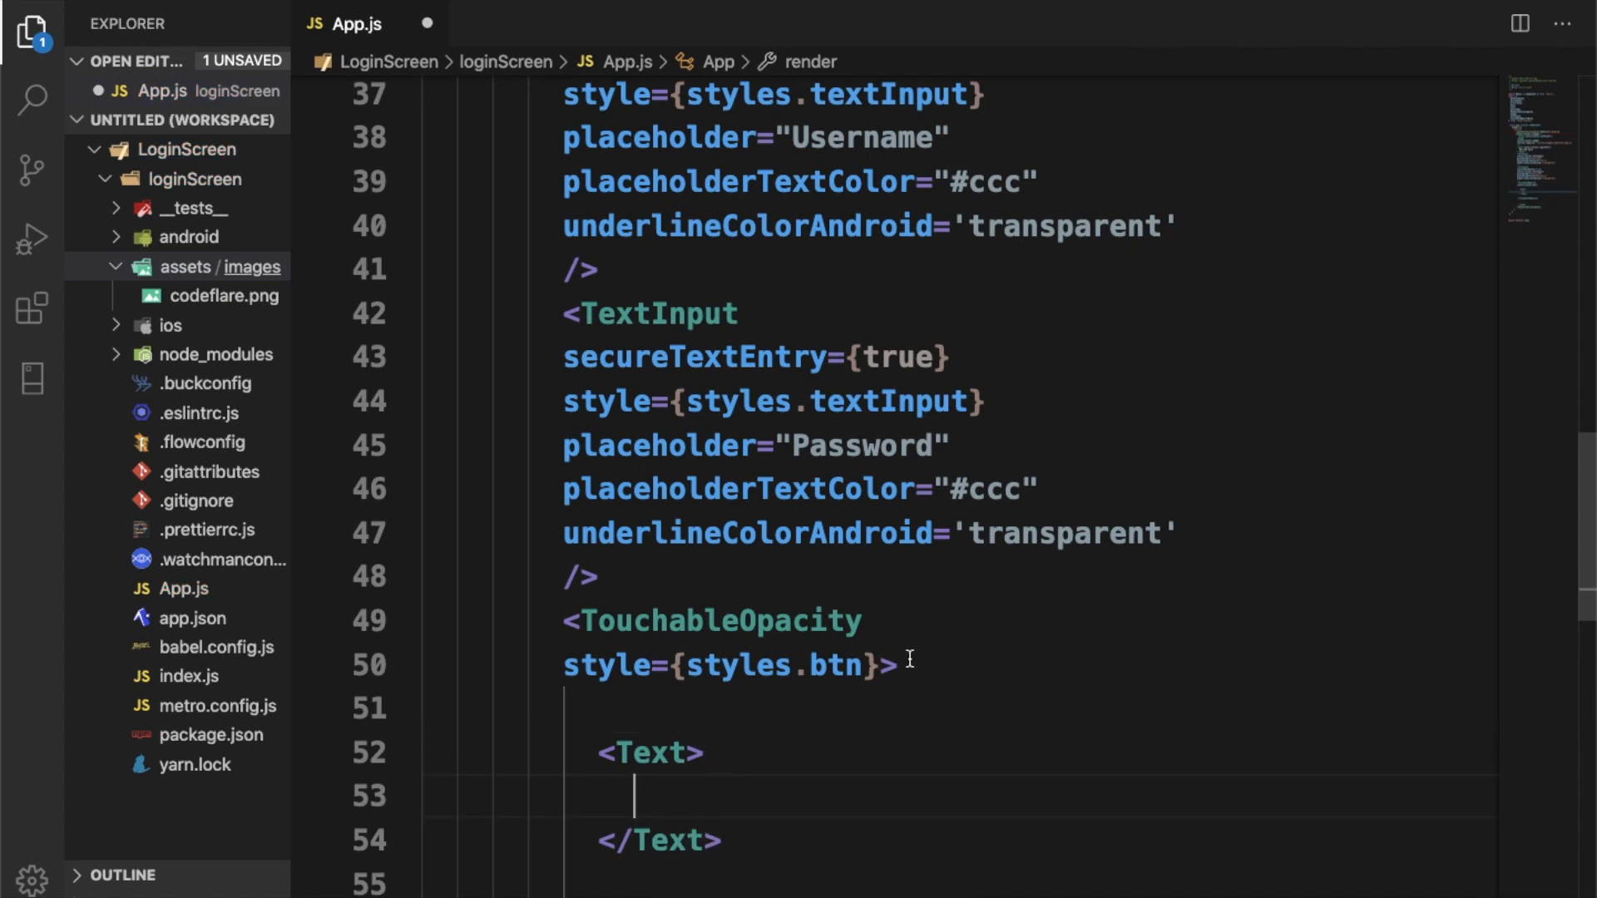
pyautogui.write('Login')
pyautogui.click(1042, 754)
pyautogui.write(' style={')
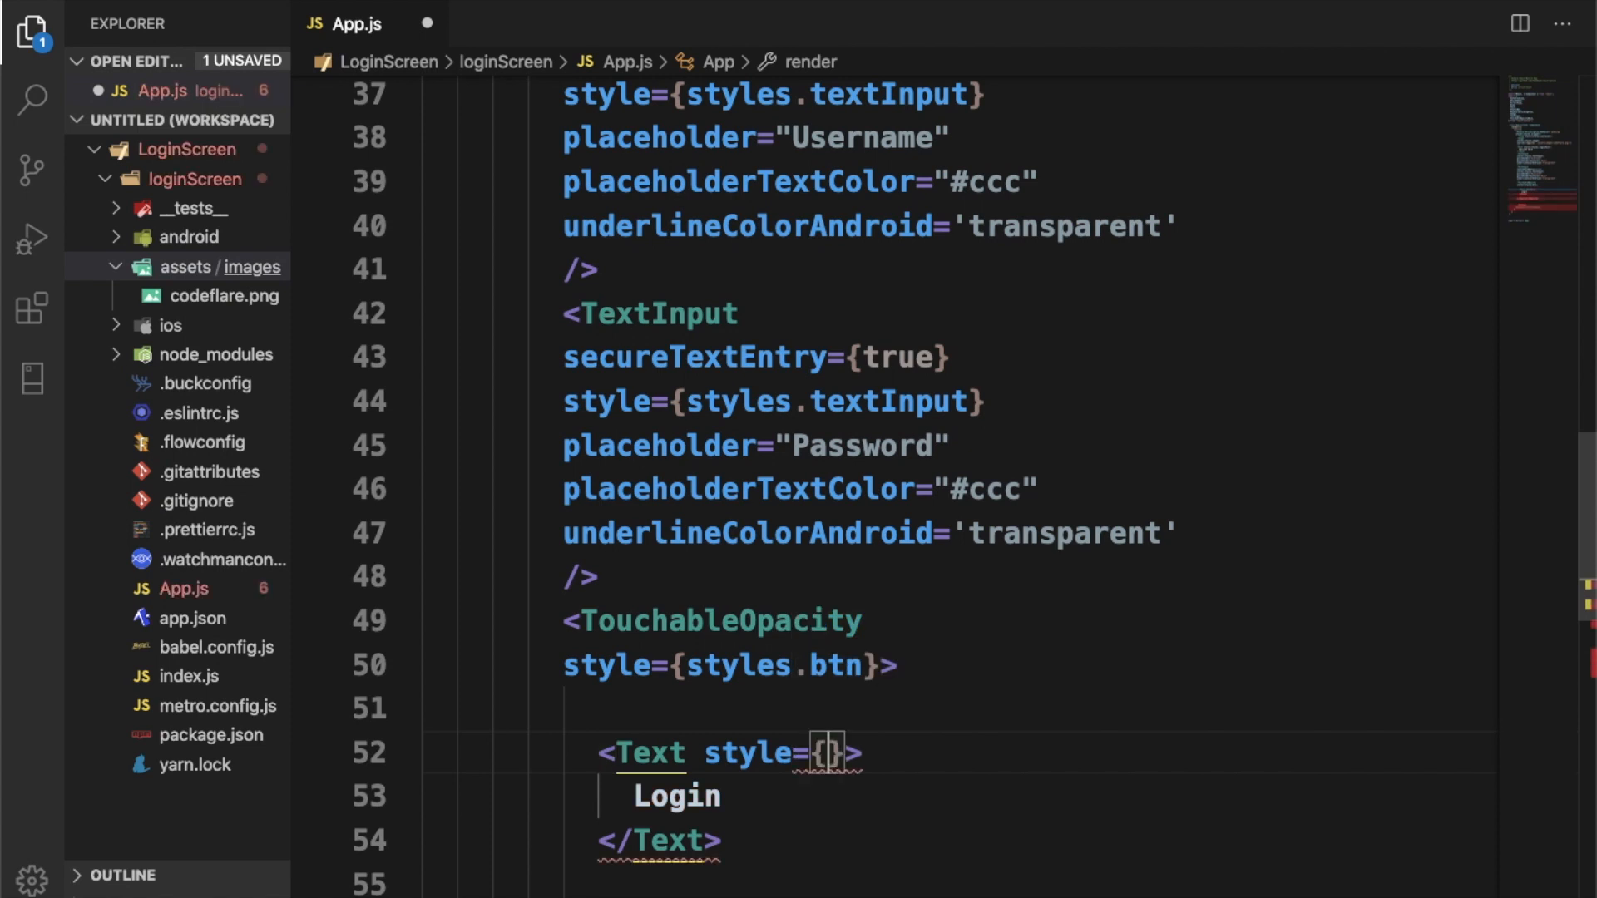
pyautogui.write('stl')
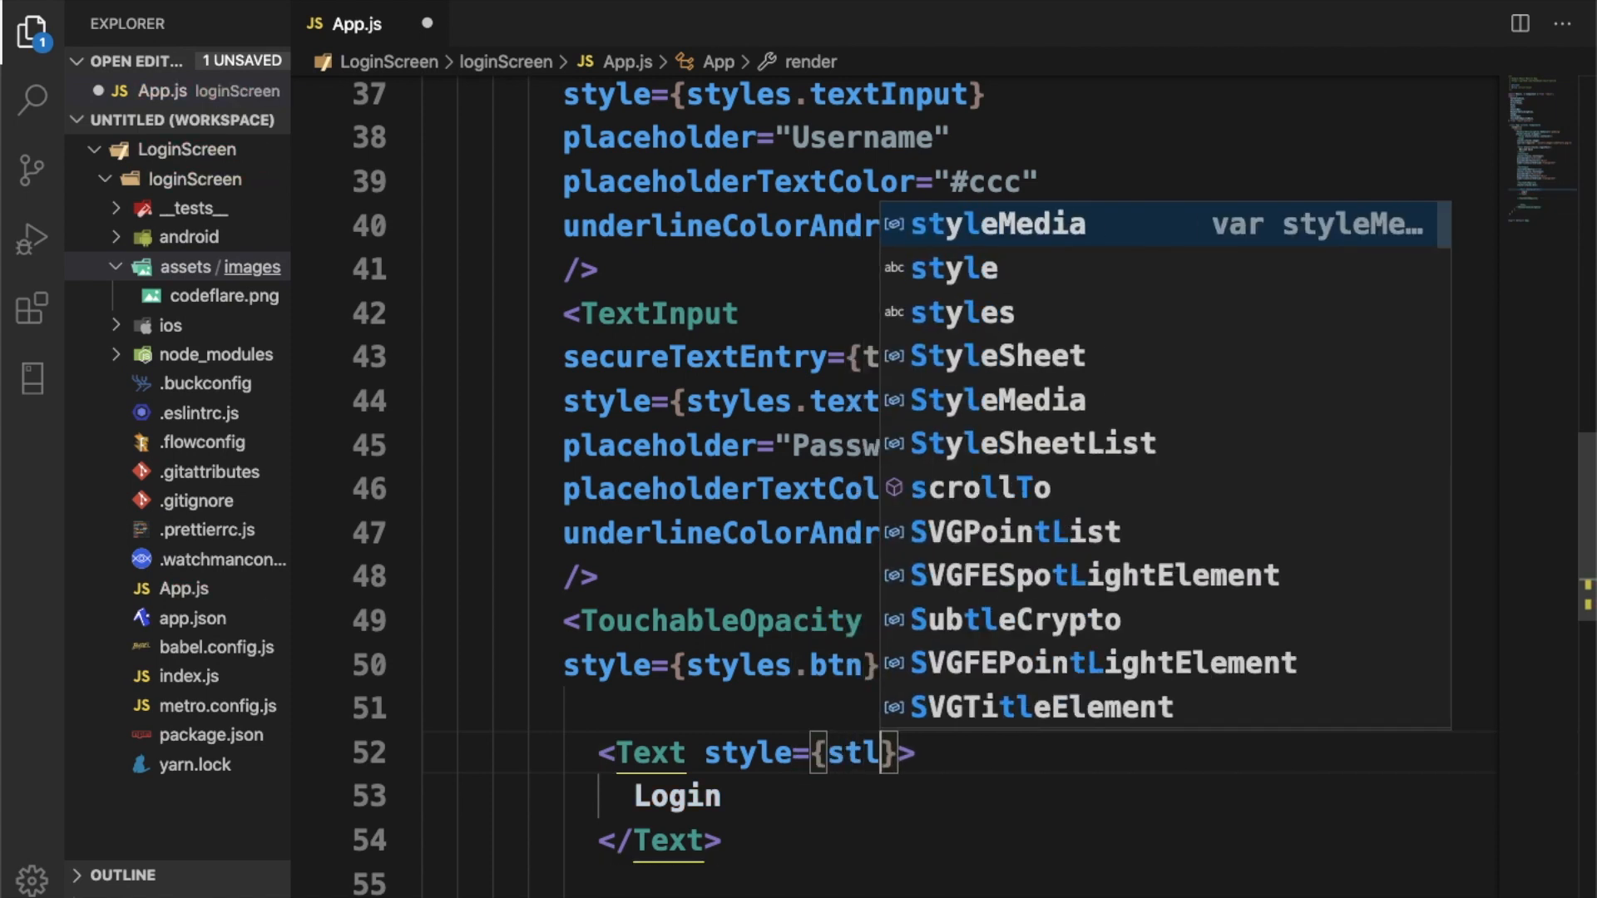
pyautogui.write('styles.')
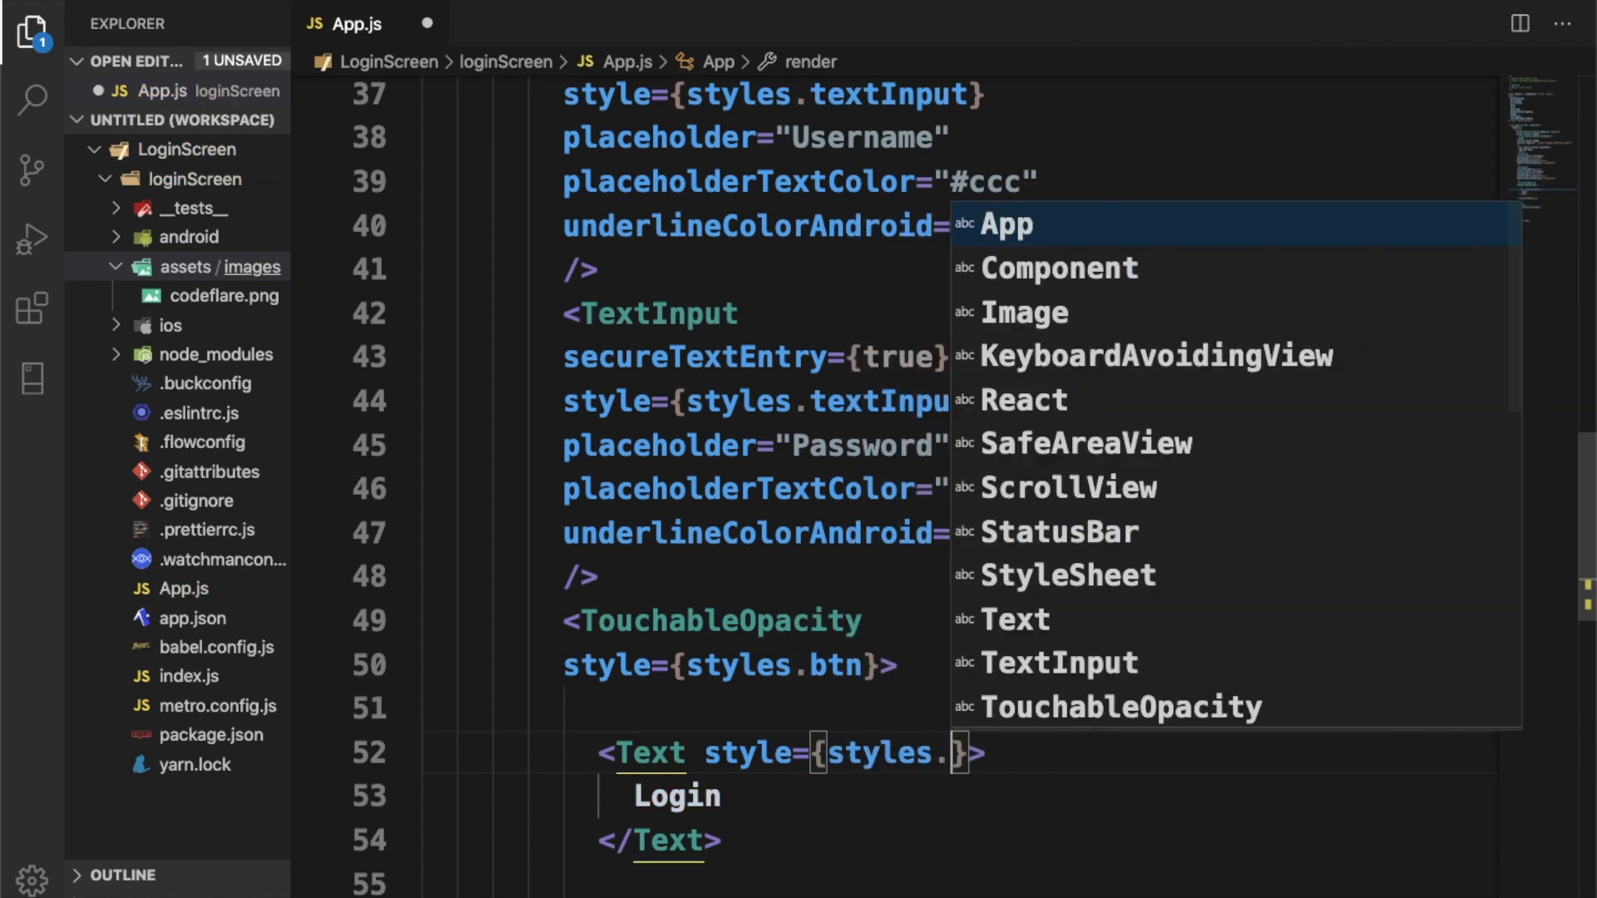
pyautogui.write('text')
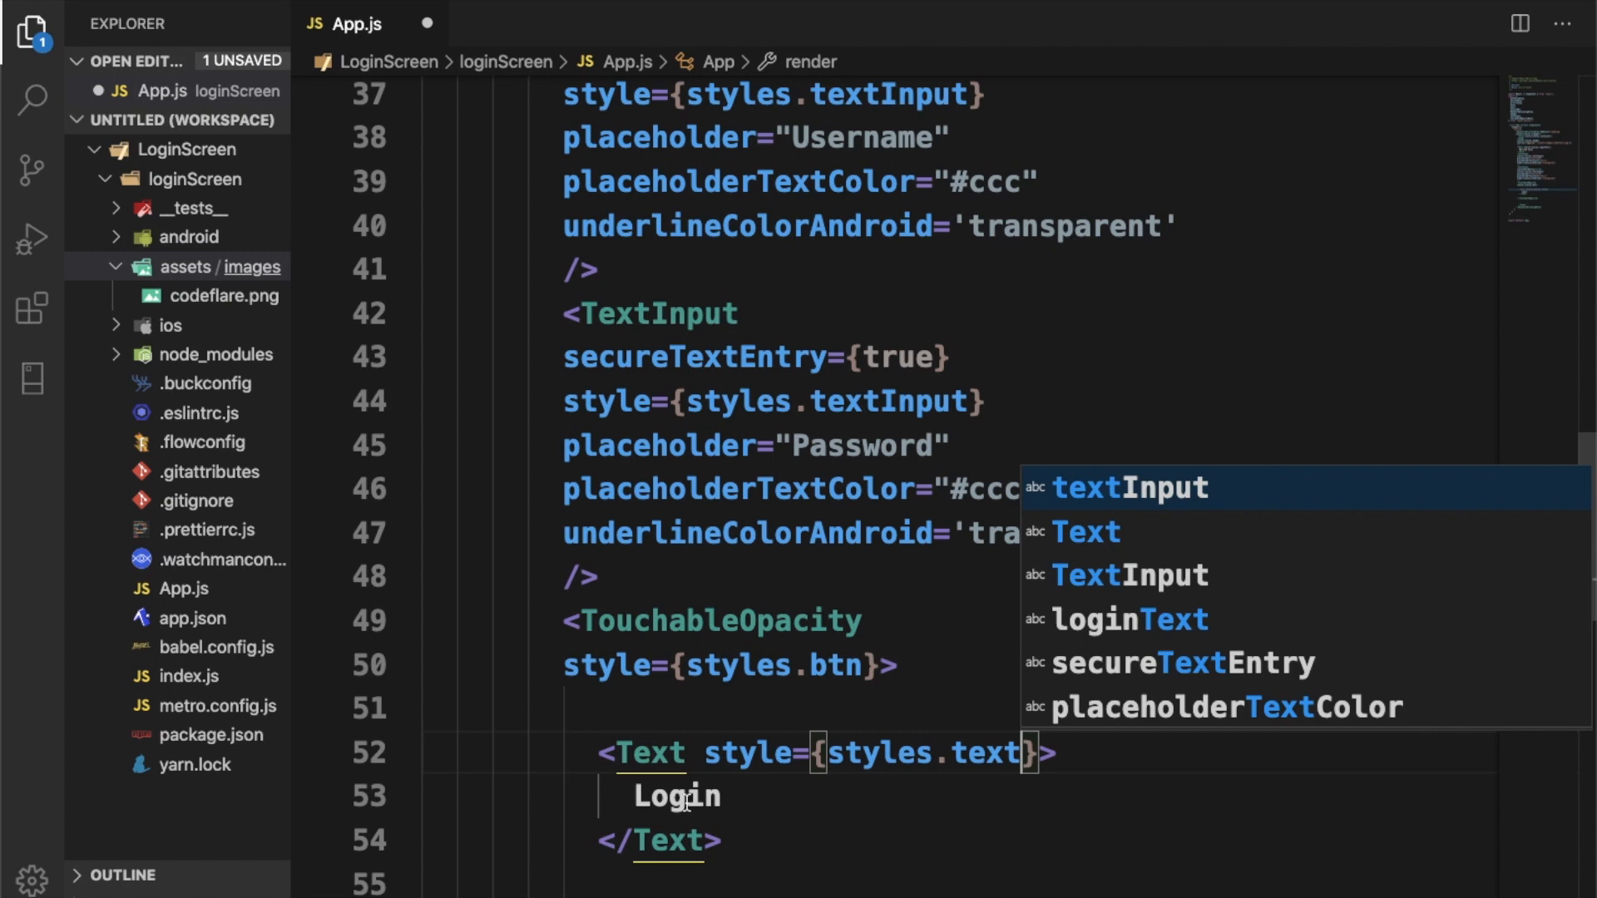
pyautogui.scroll(-3)
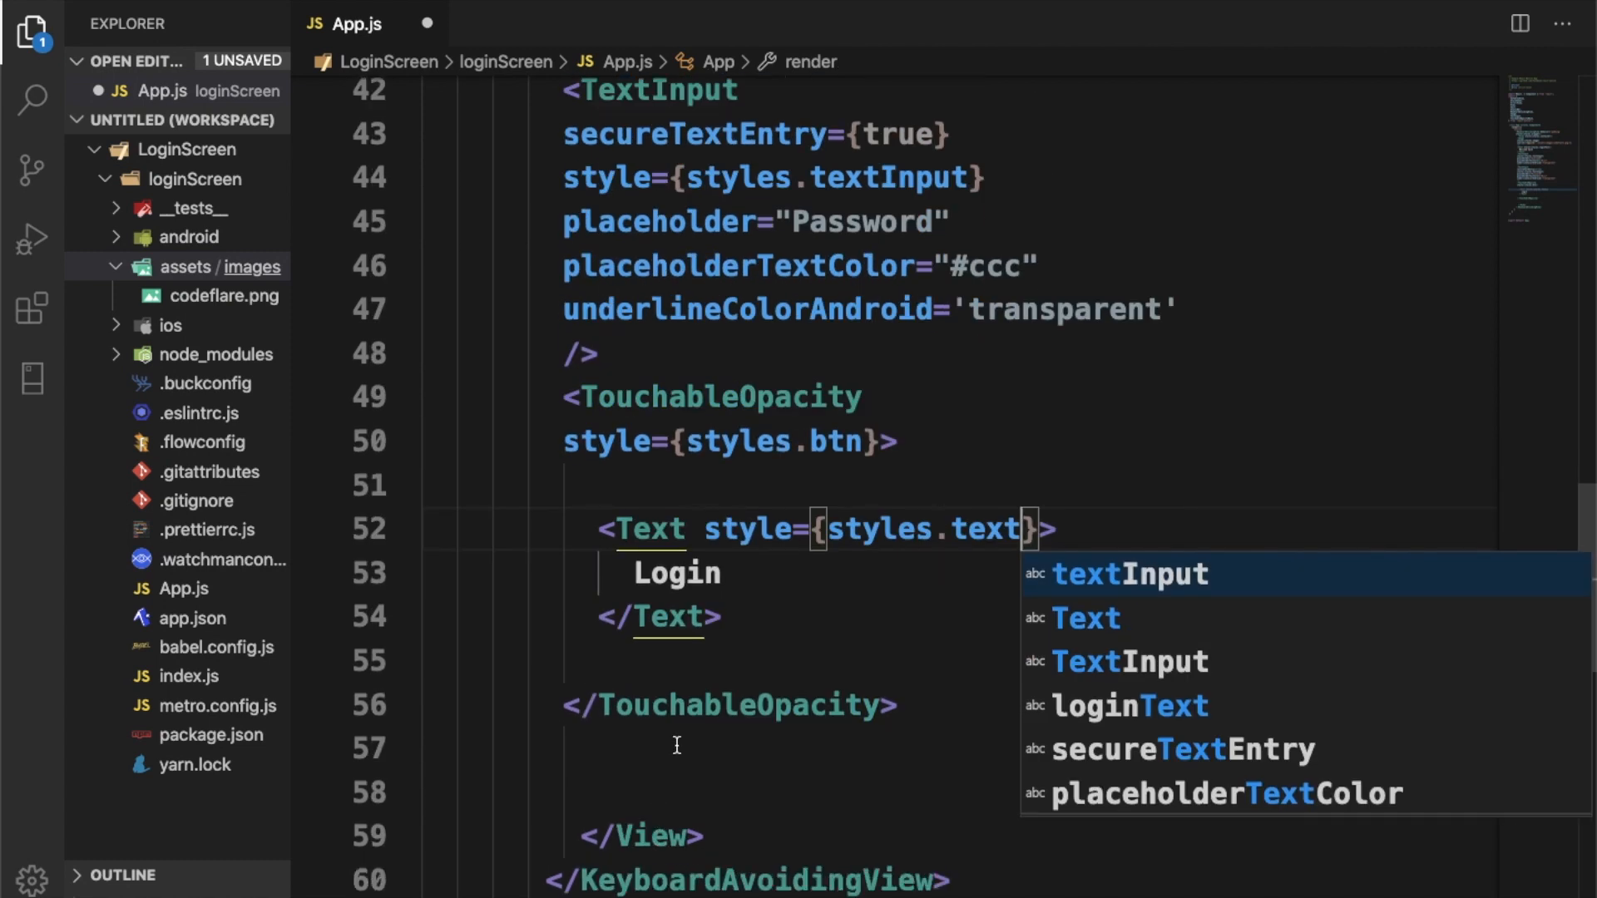
pyautogui.moveTo(685, 679)
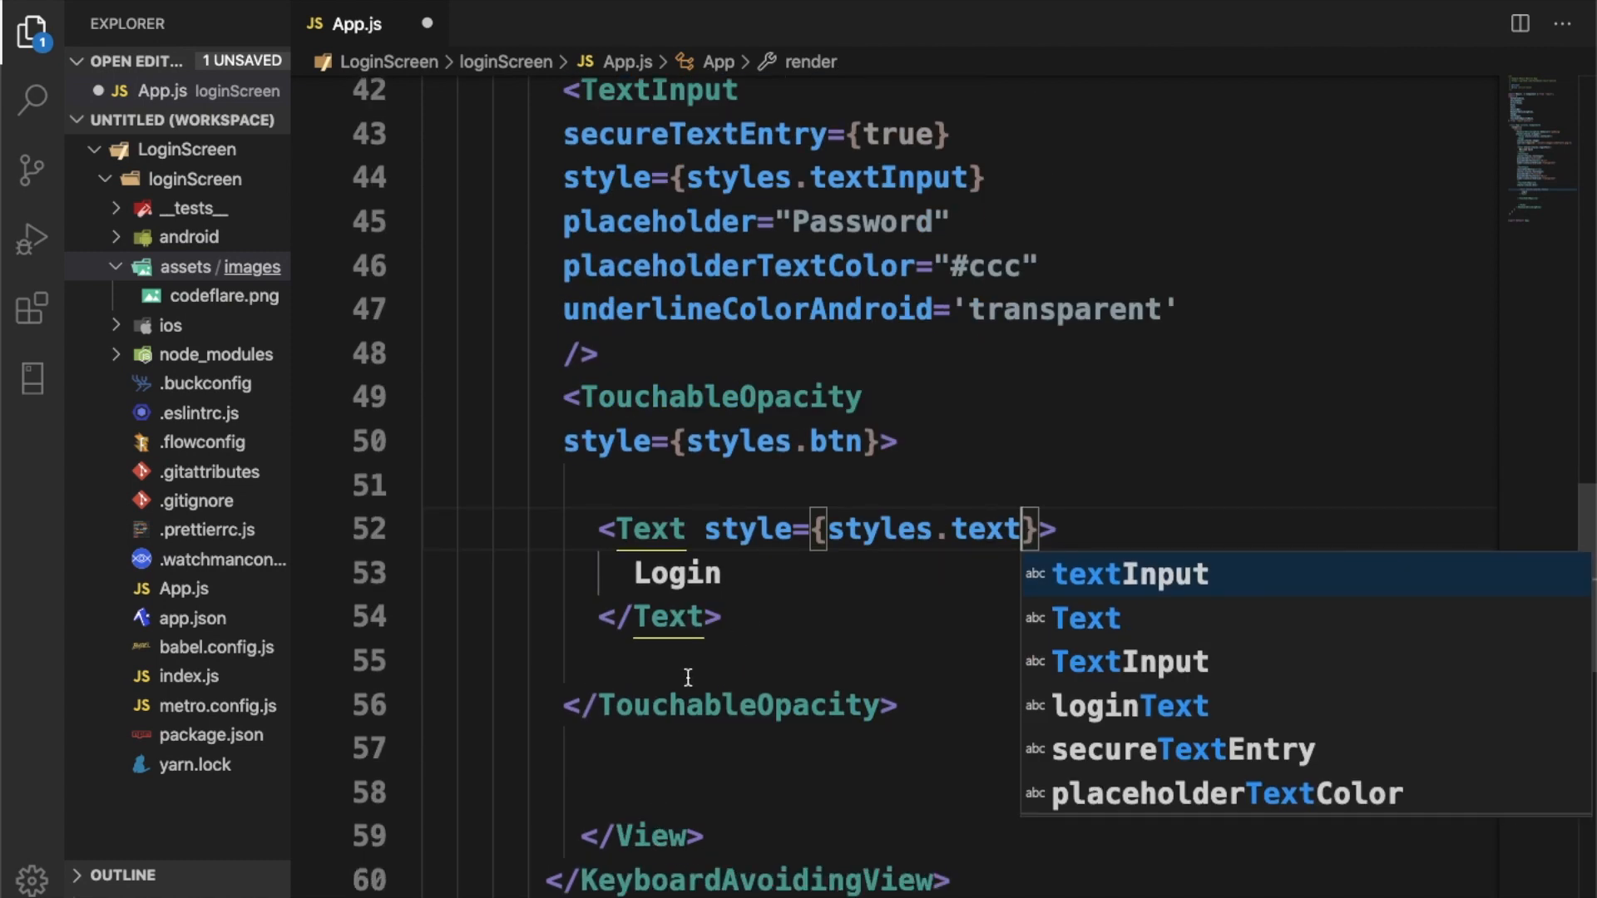
pyautogui.press('Escape')
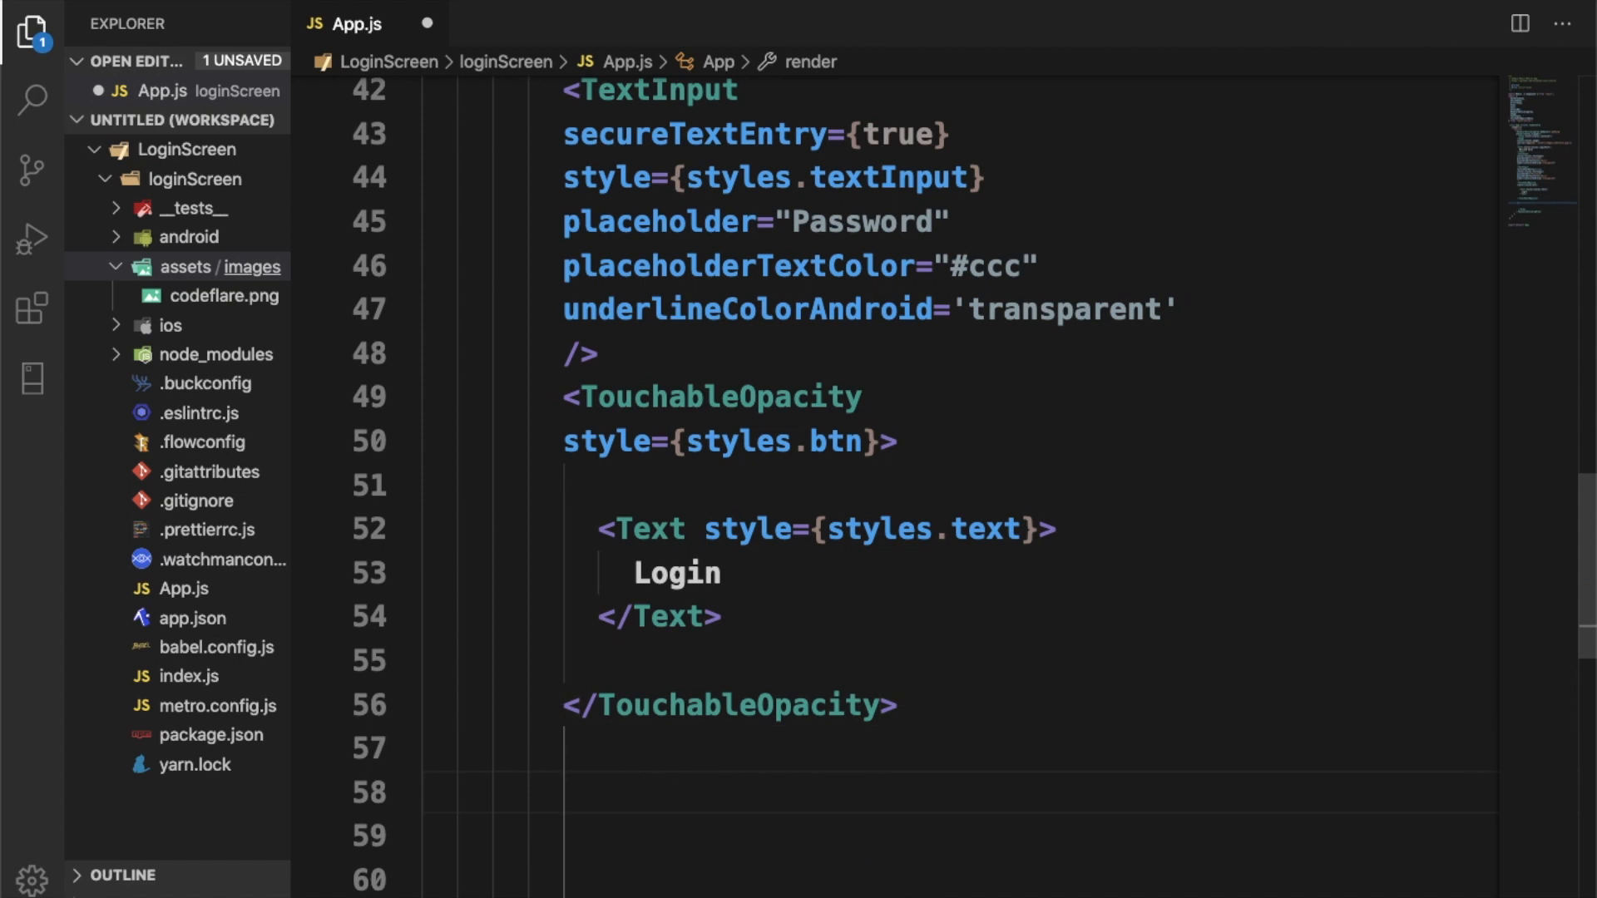
# Step: Add <Text style={styles.forgot}>Forgot password?</Text> below the TouchableOpacity
pyautogui.write('<Text>')
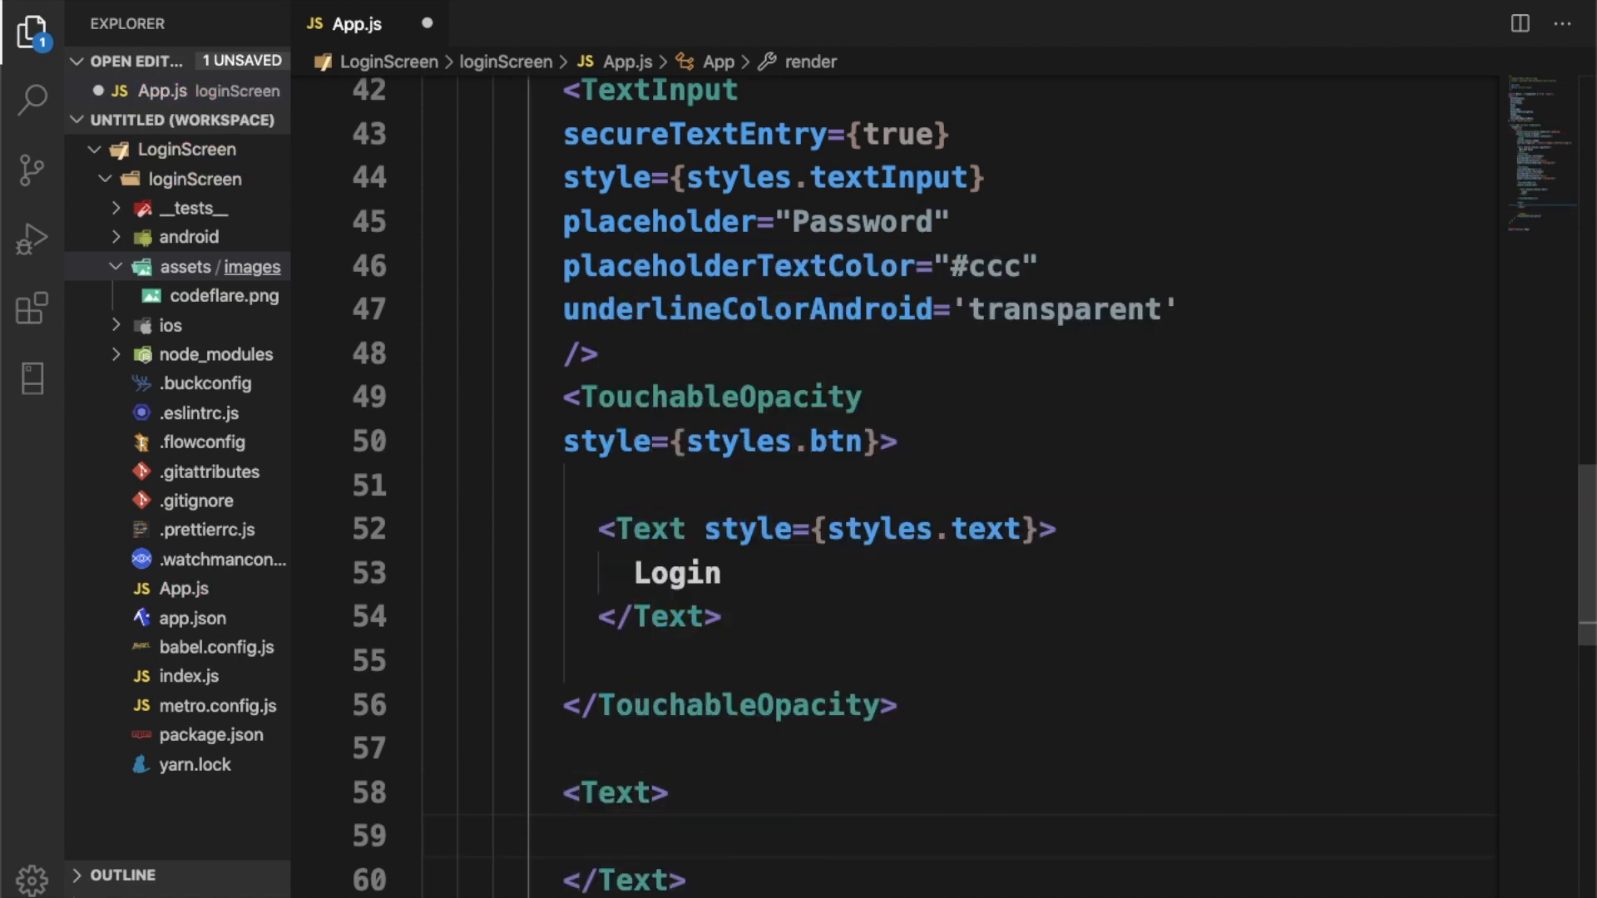
pyautogui.write('Forgot')
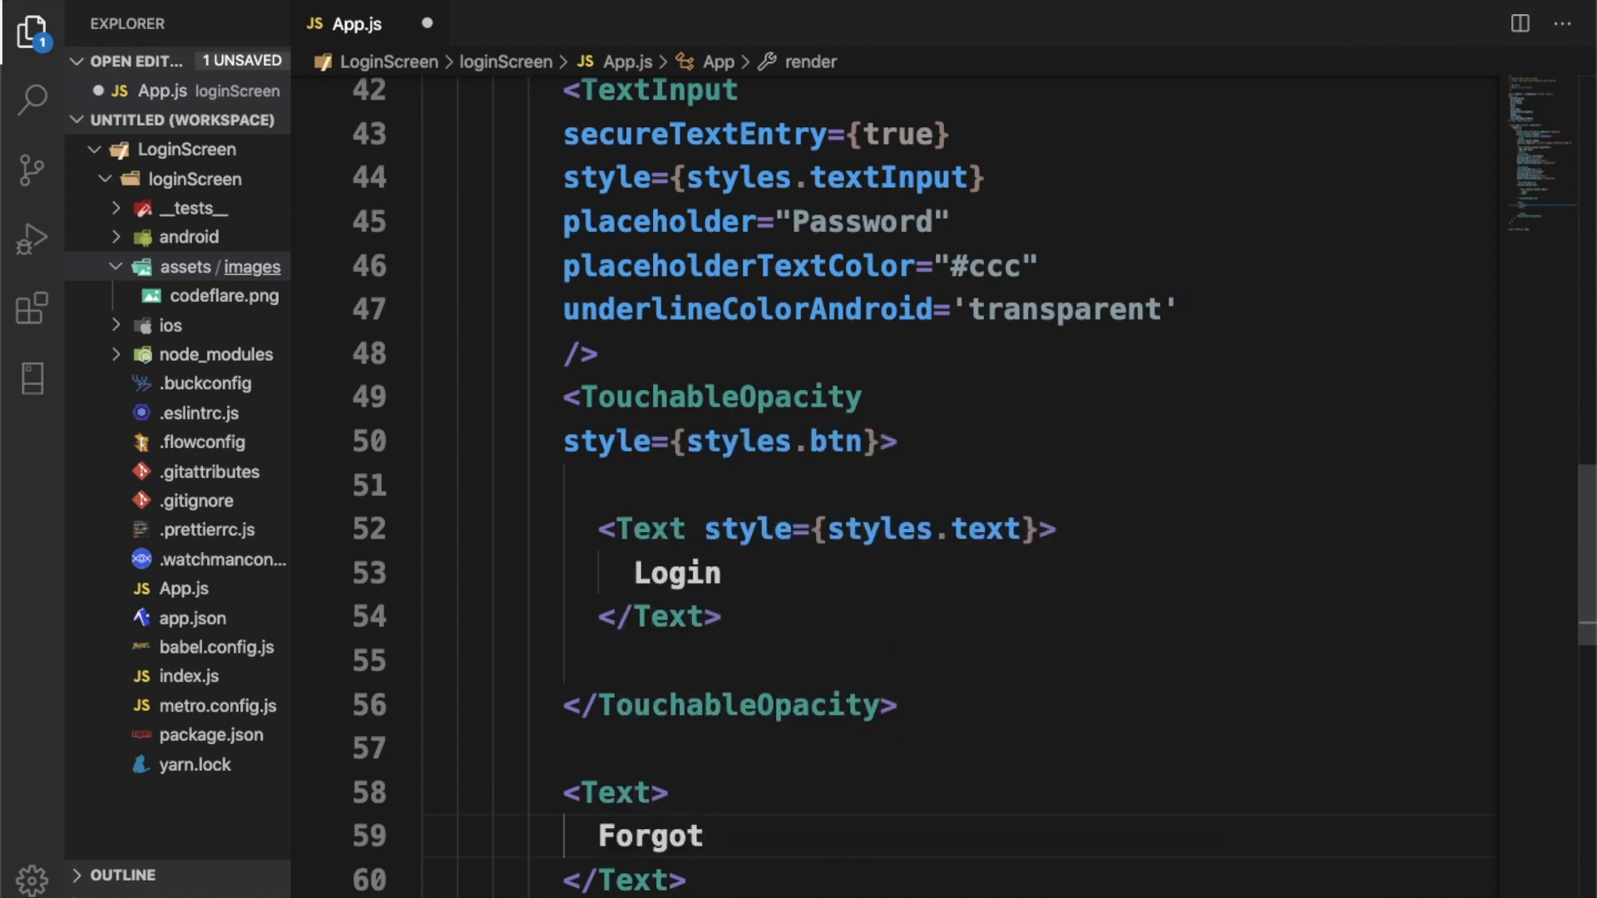
pyautogui.write('password?')
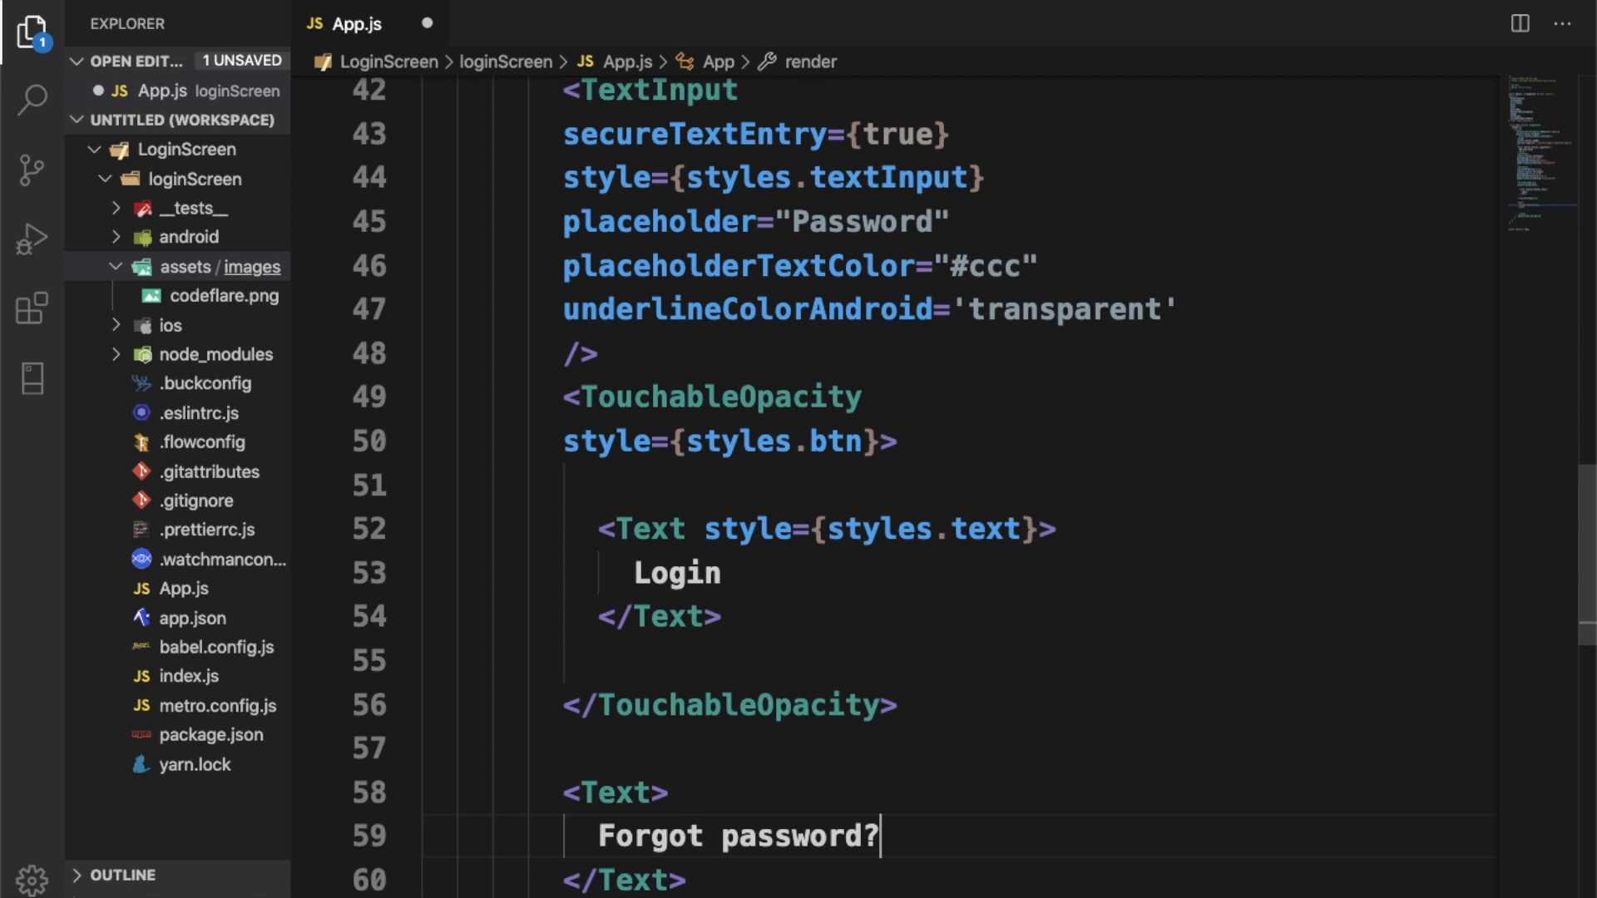
pyautogui.write('style=')
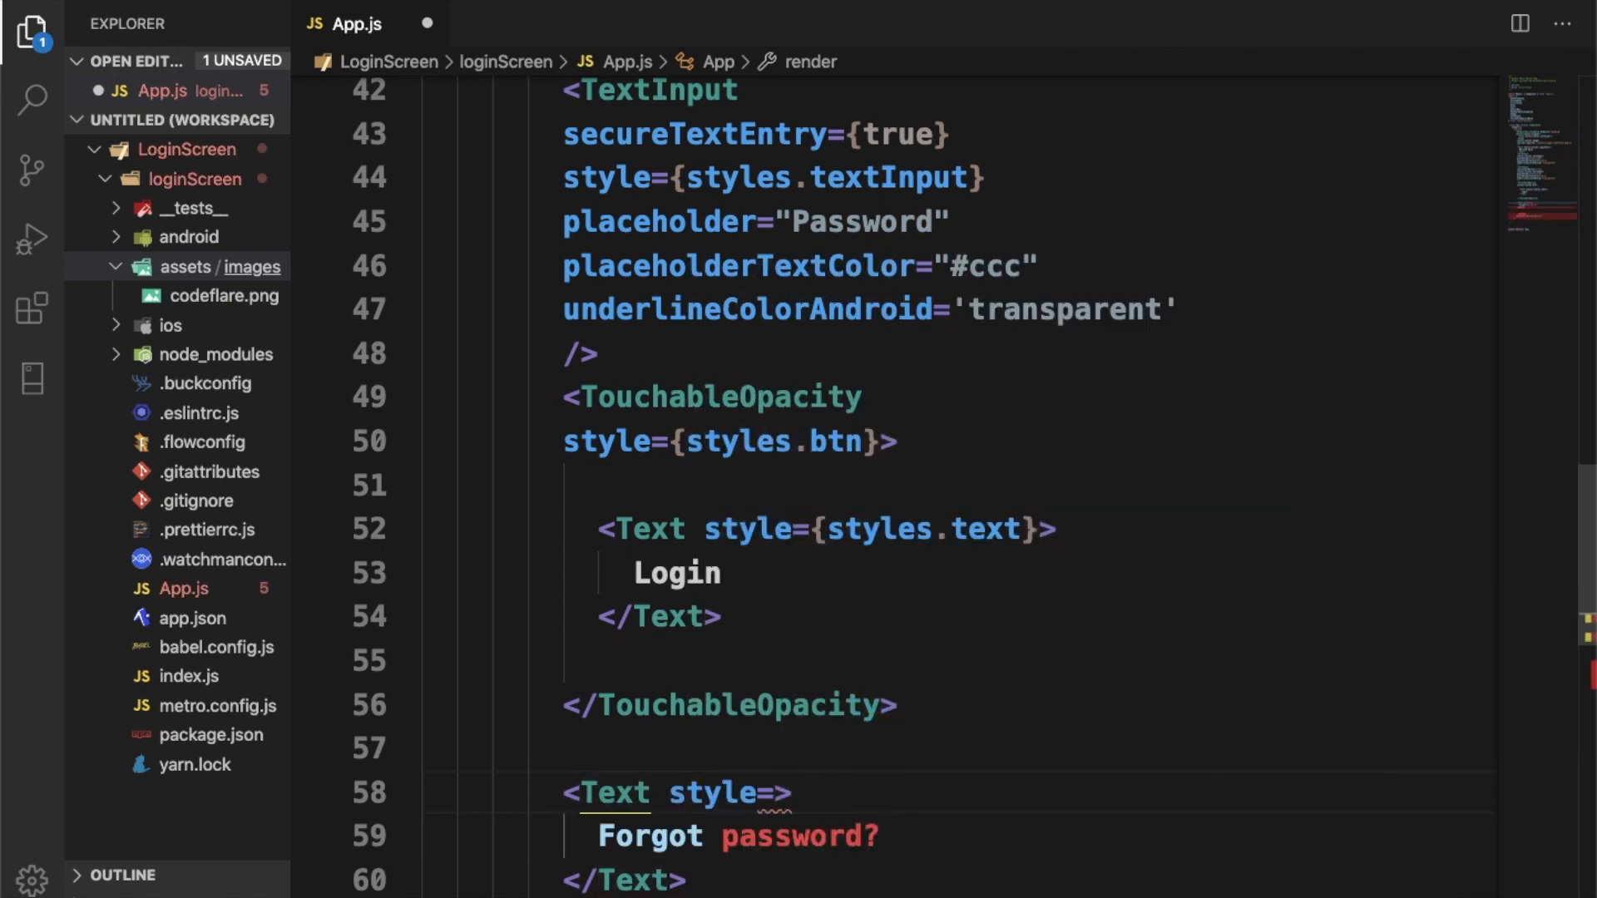
pyautogui.write('{styles.')
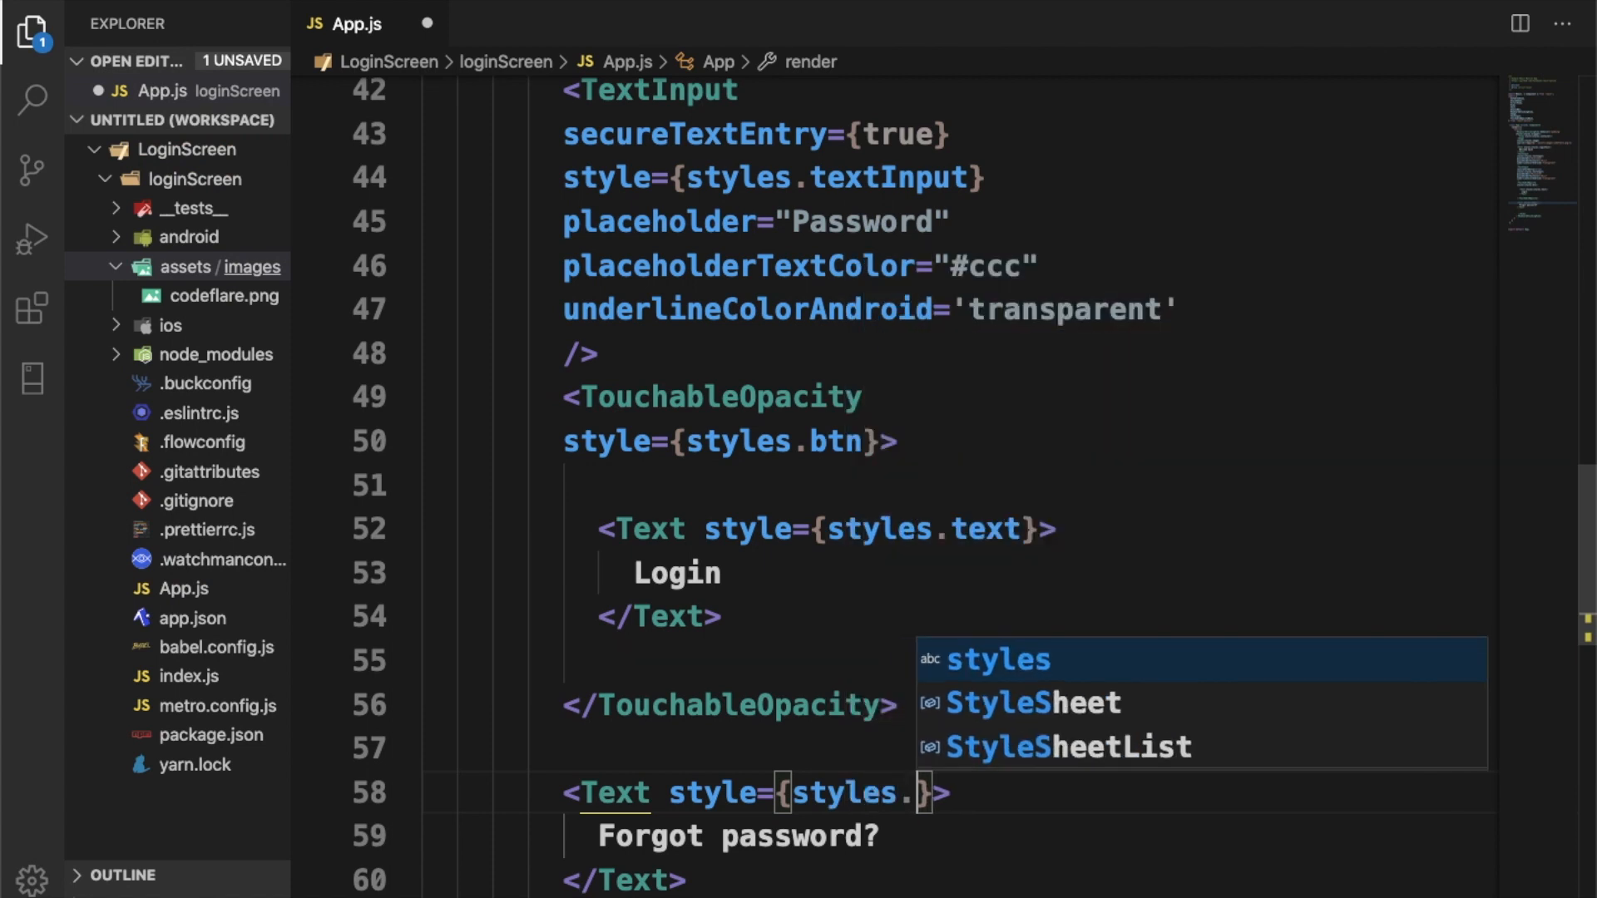
pyautogui.write('forgot')
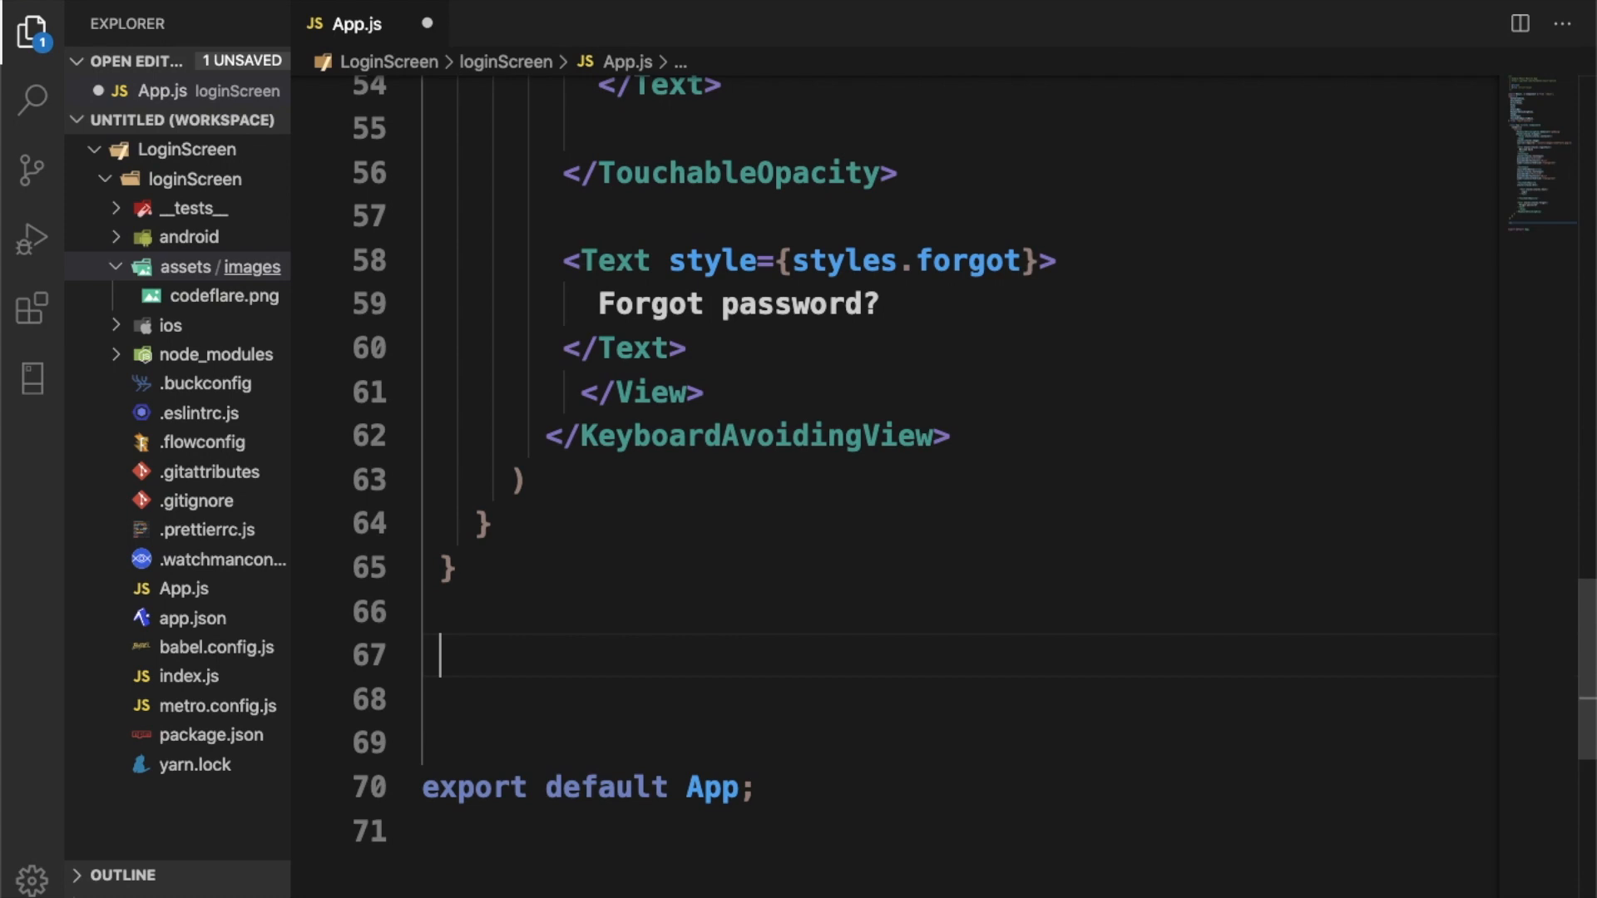
# Step: Start const styles = StyleSheet.create with a wrapper style of flex 1
pyautogui.write('const')
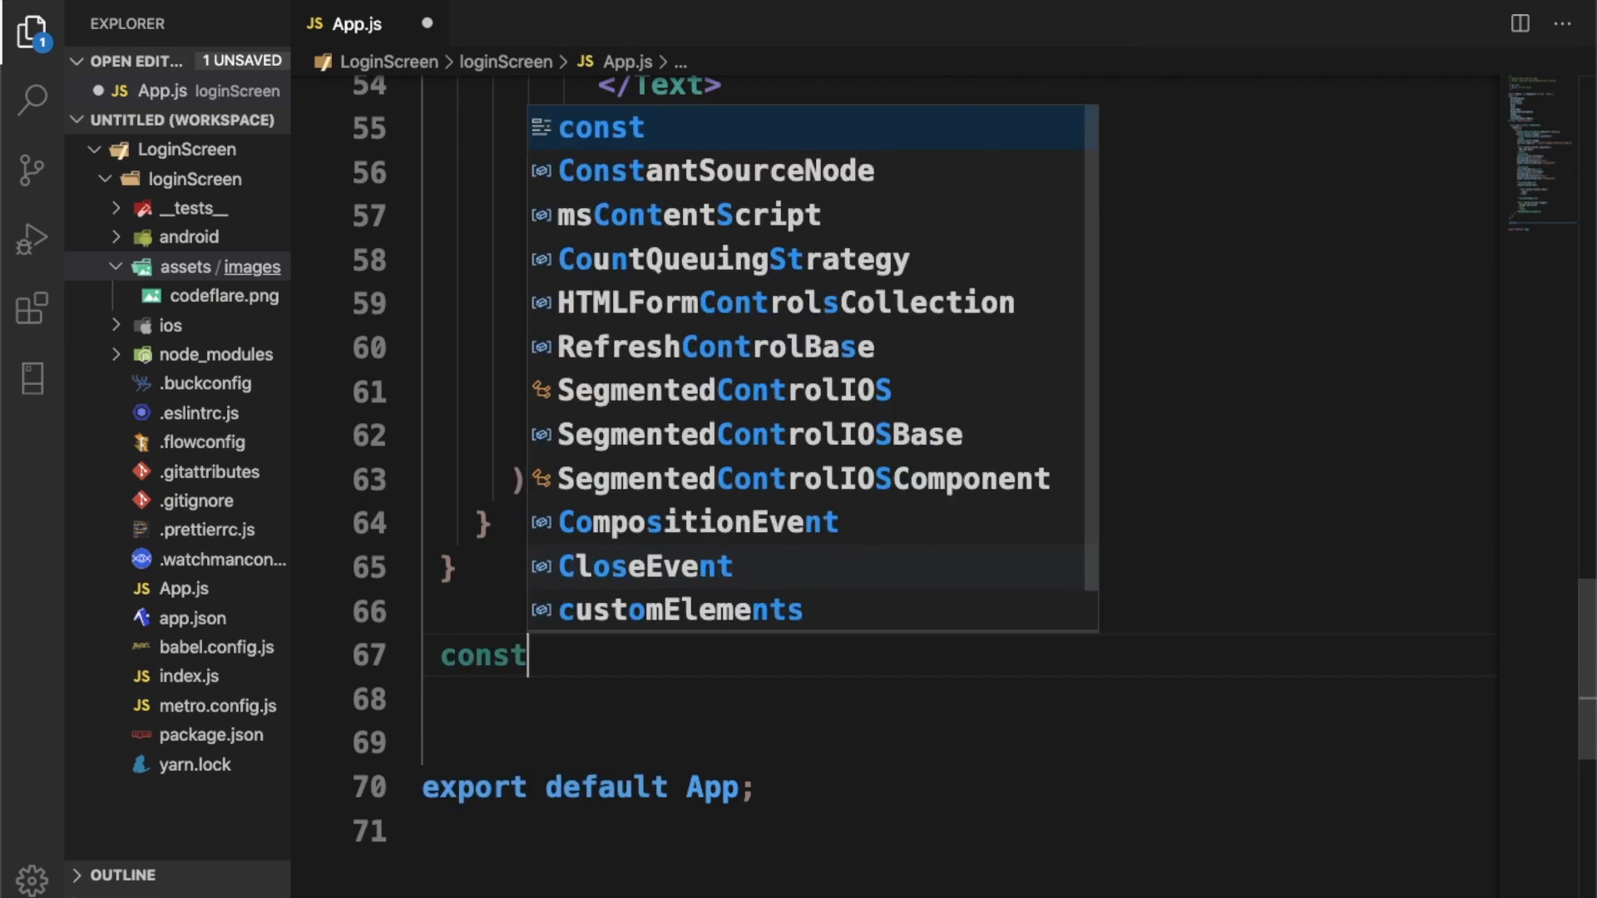
pyautogui.write('styles')
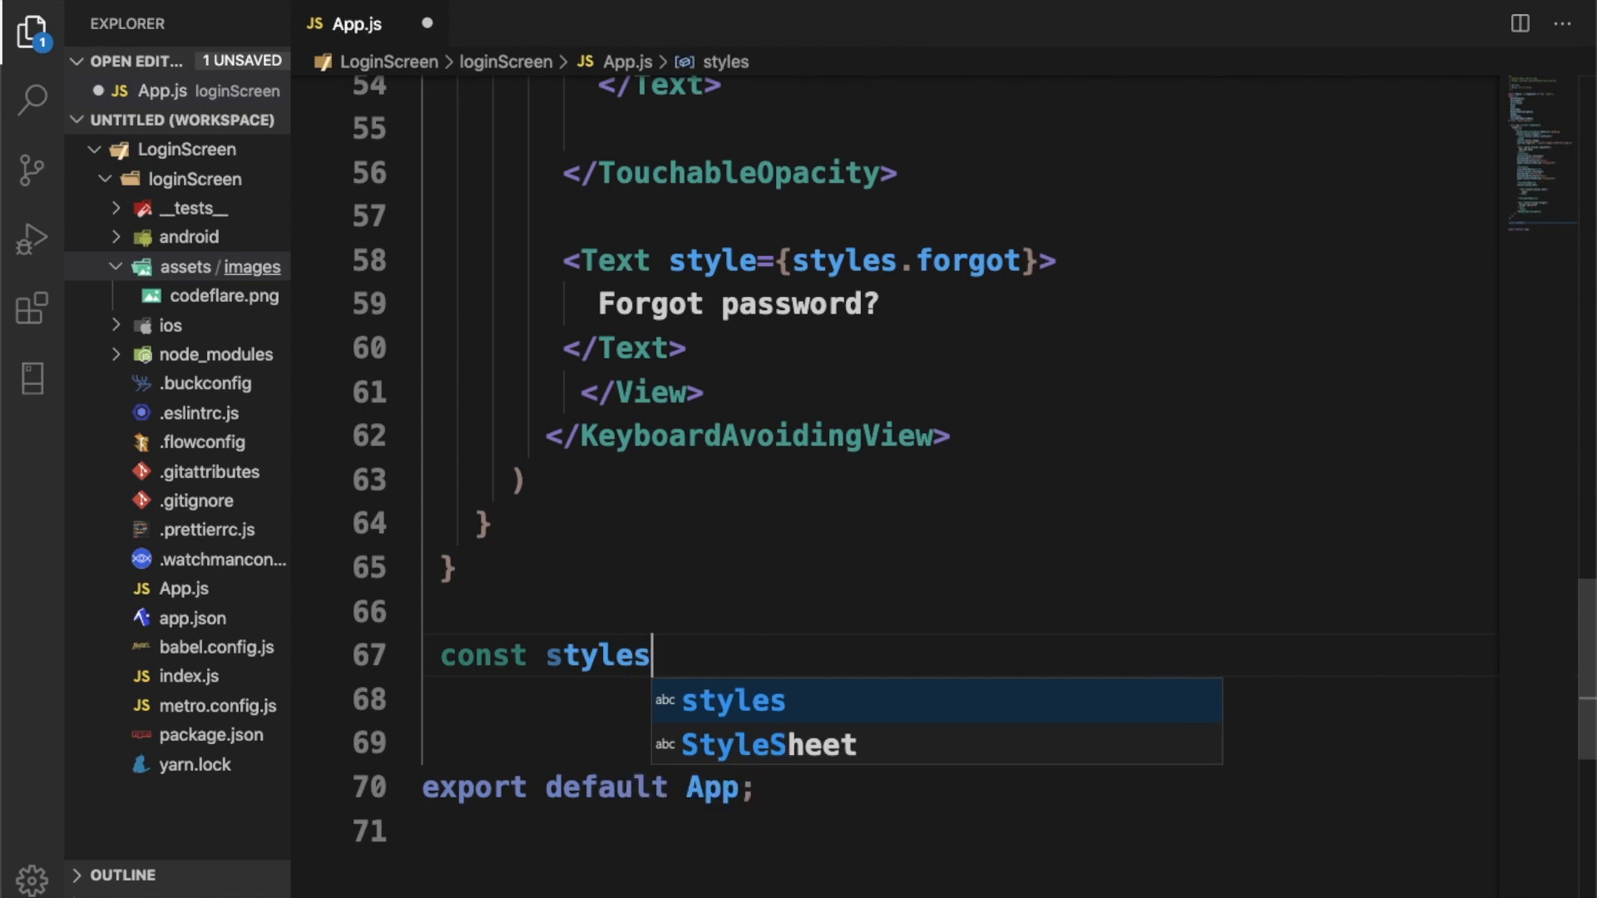
pyautogui.write('=')
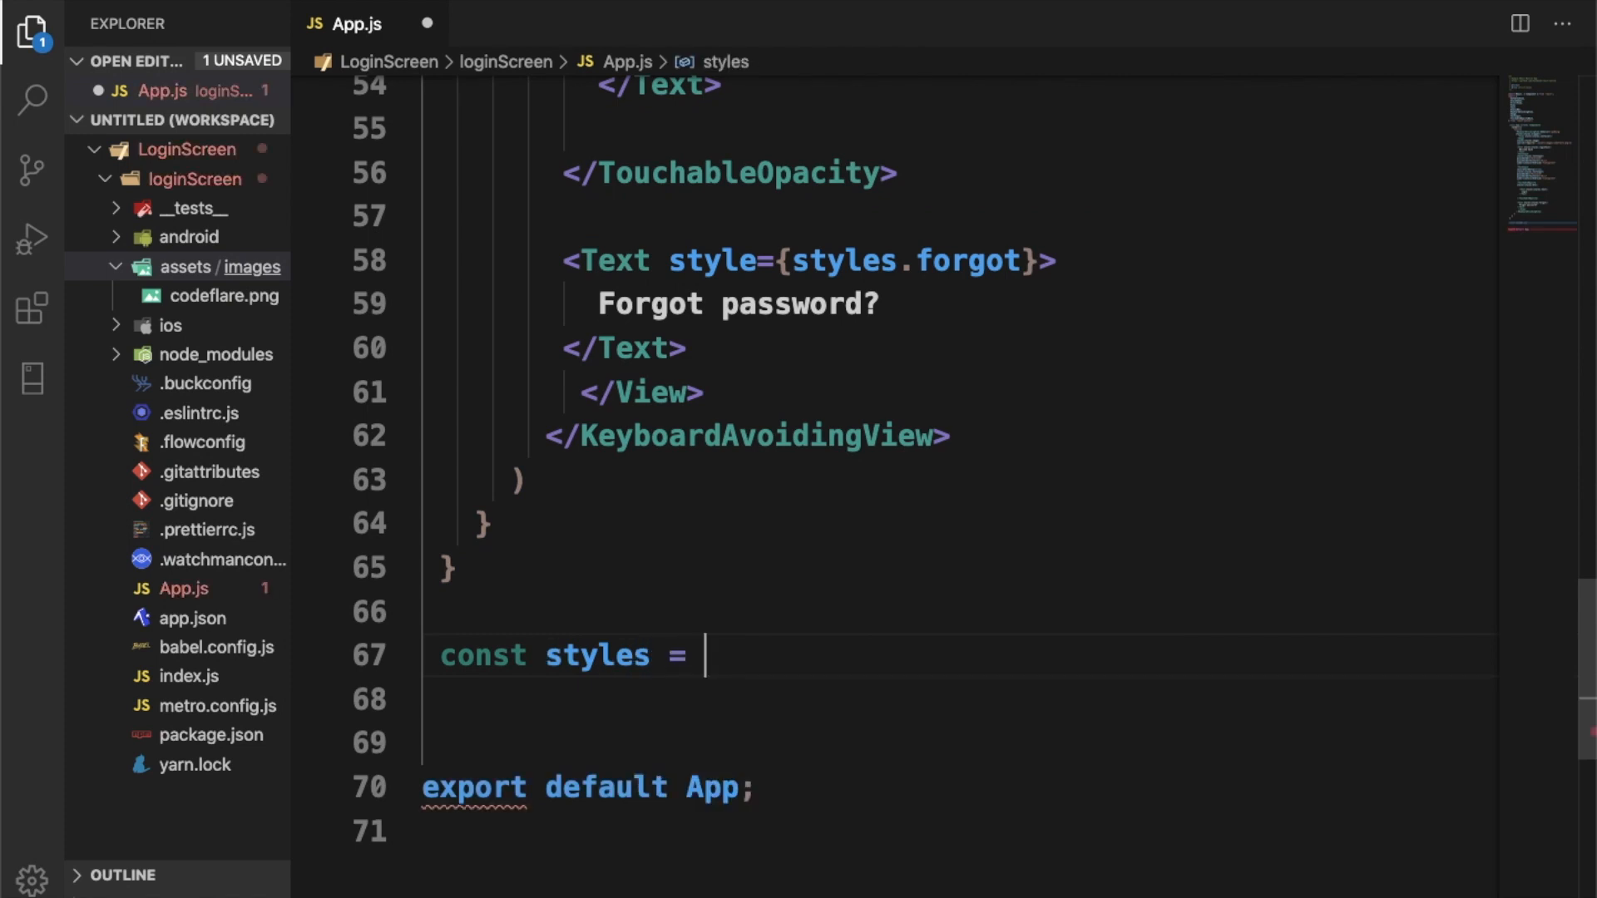
pyautogui.write('Sty')
pyautogui.write('wrapper')
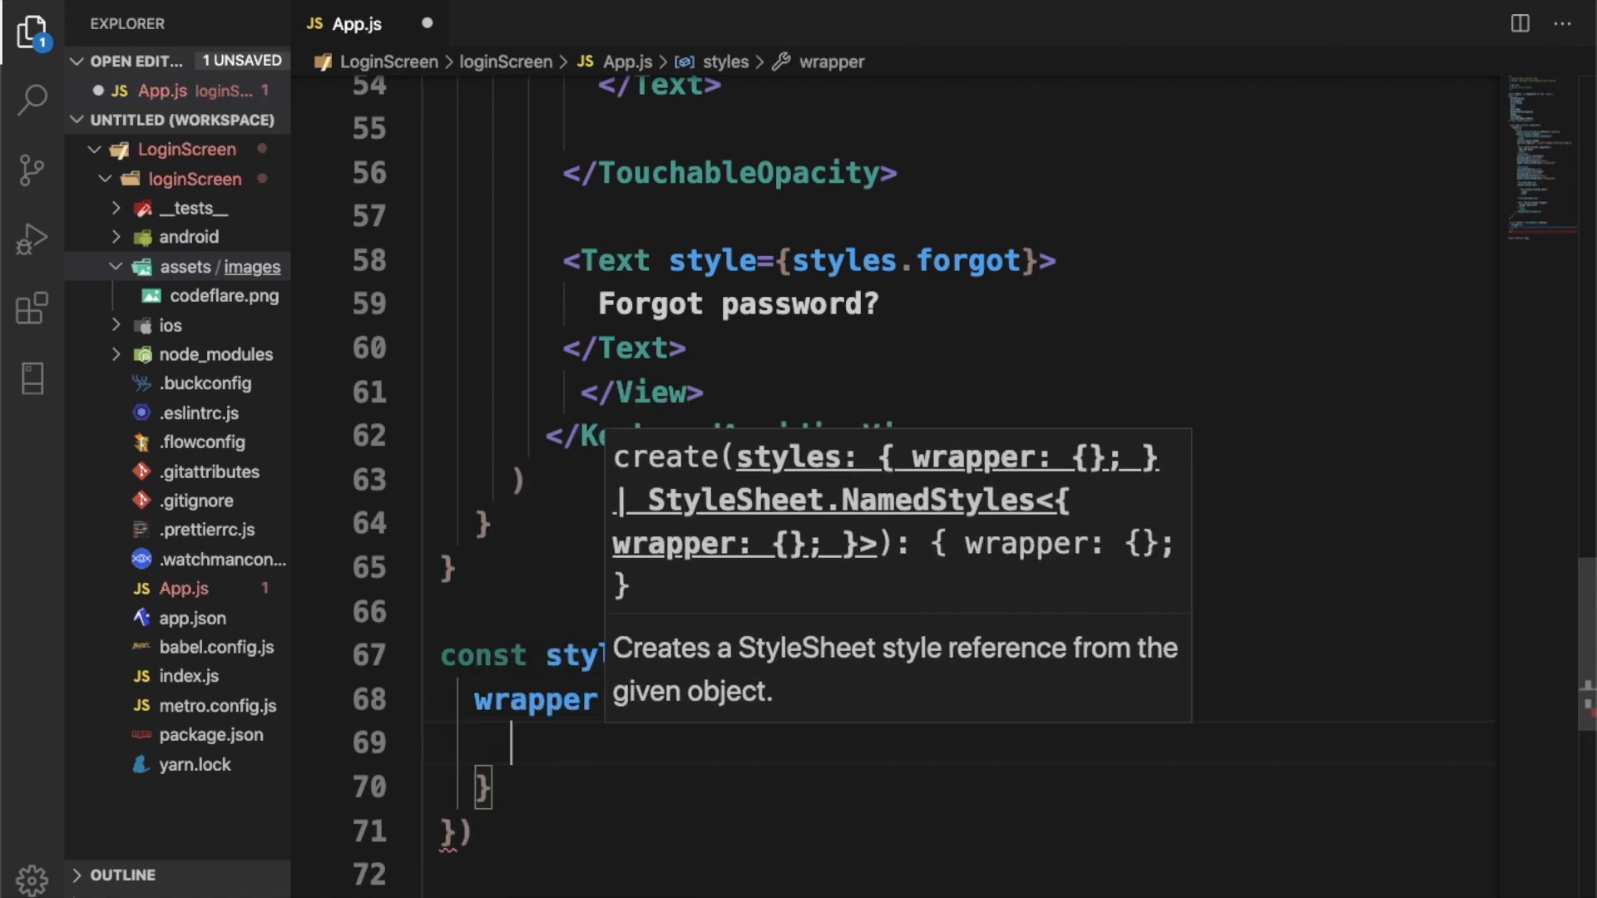
pyautogui.write('flex')
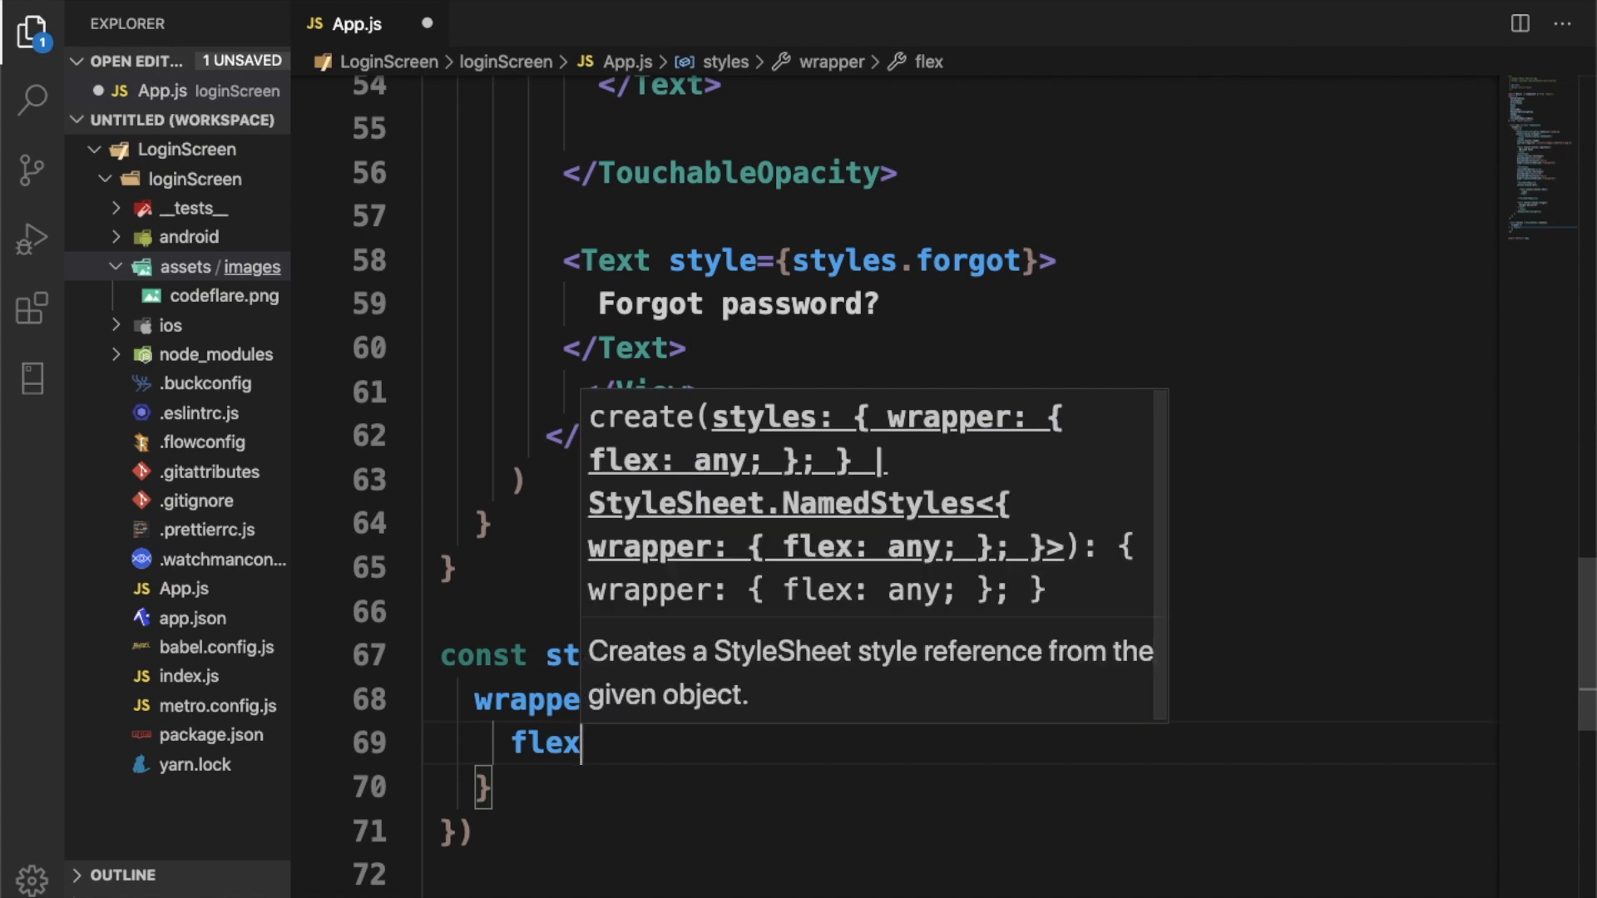
pyautogui.write('1,')
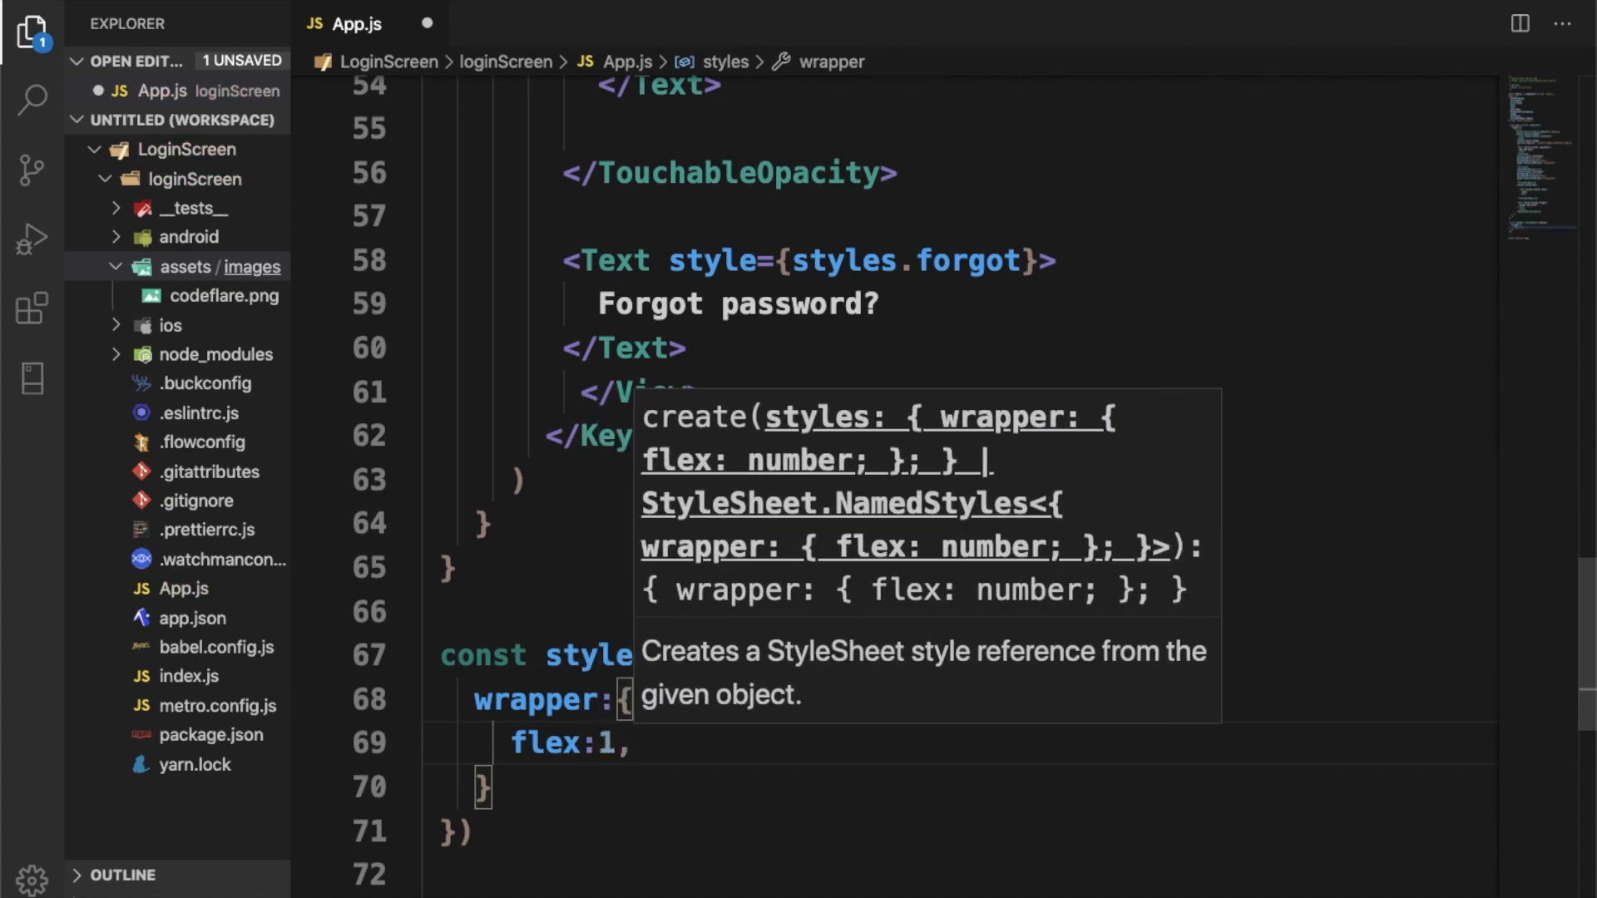
pyautogui.press('Backspace')
pyautogui.write('container')
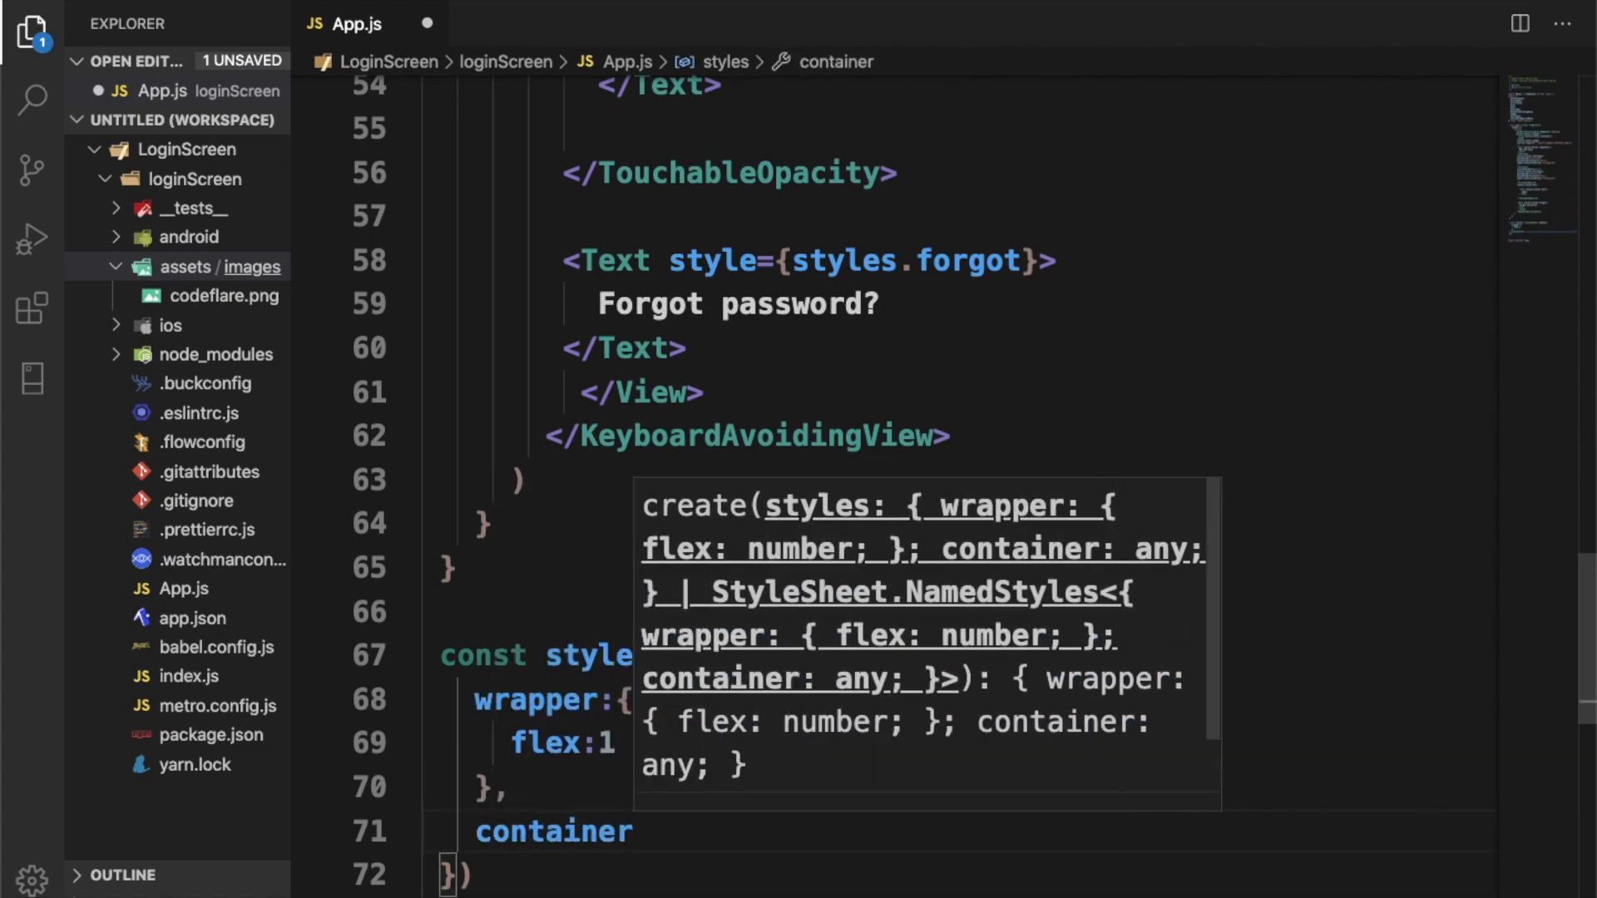
# Step: Give the container style flex 1 with alignItems and justifyContent set to 'center'
pyautogui.write('flex:1')
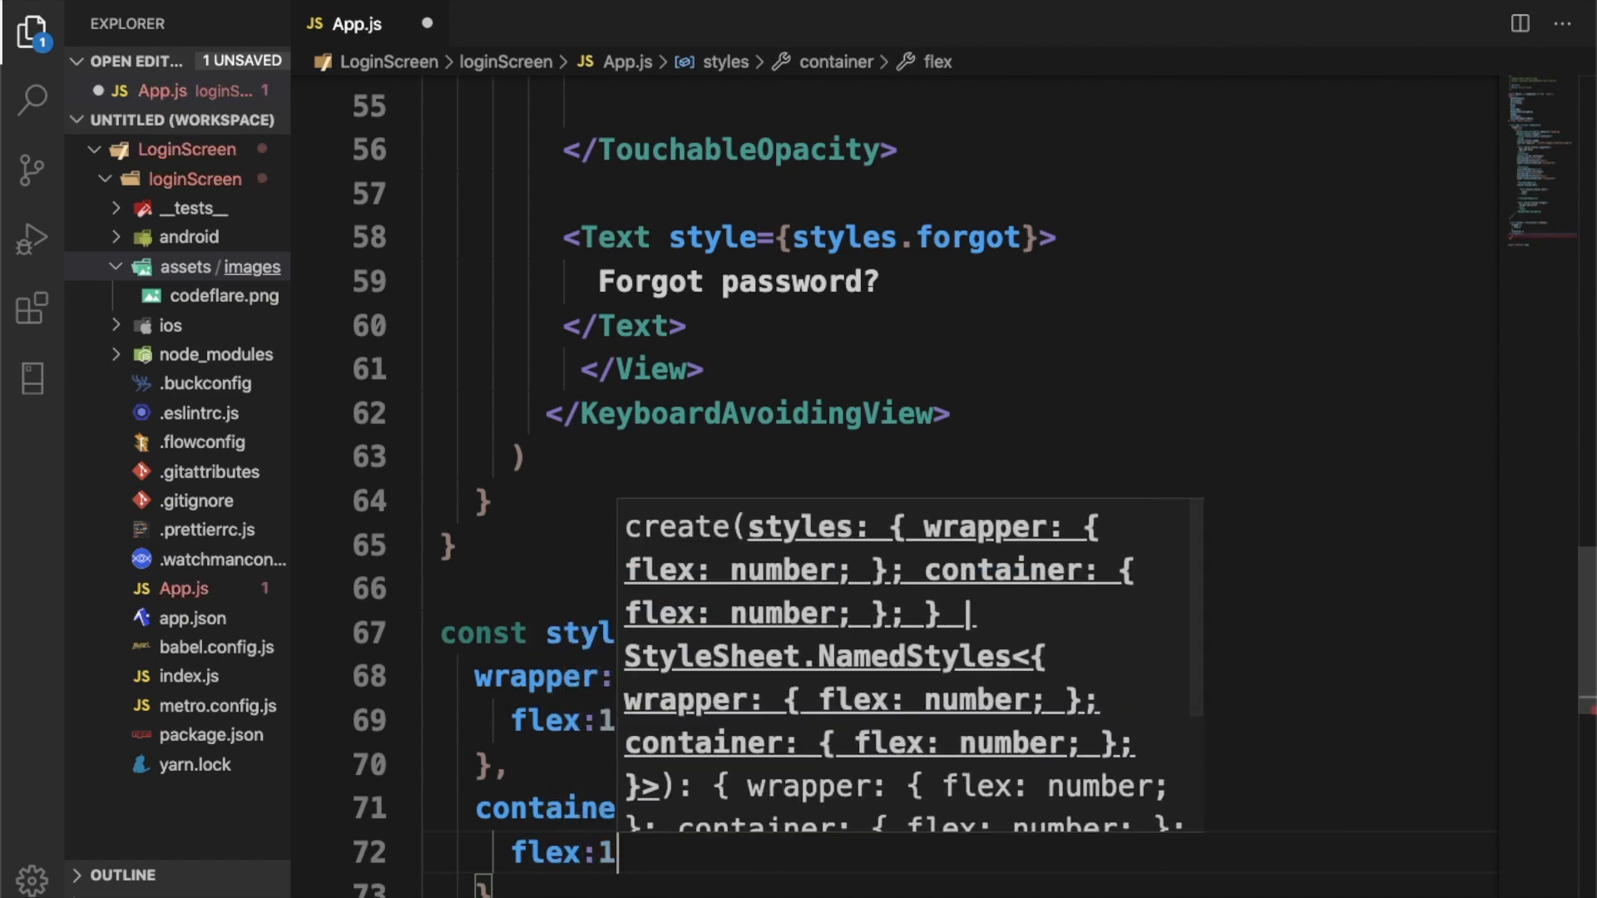
pyautogui.scroll(-3)
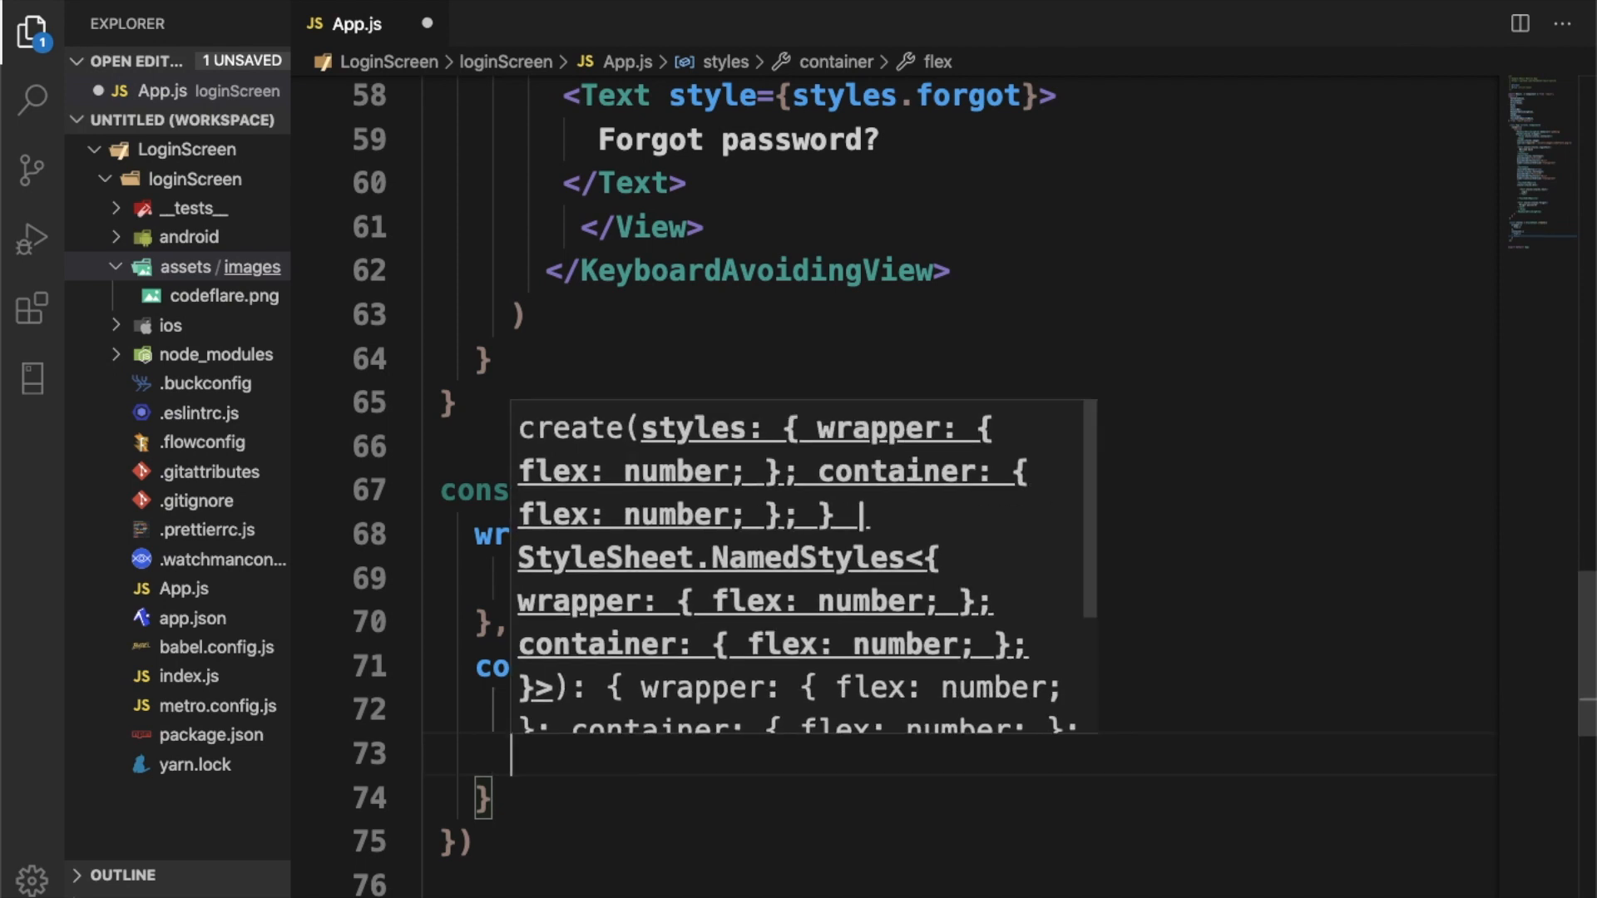
pyautogui.write('alignItems')
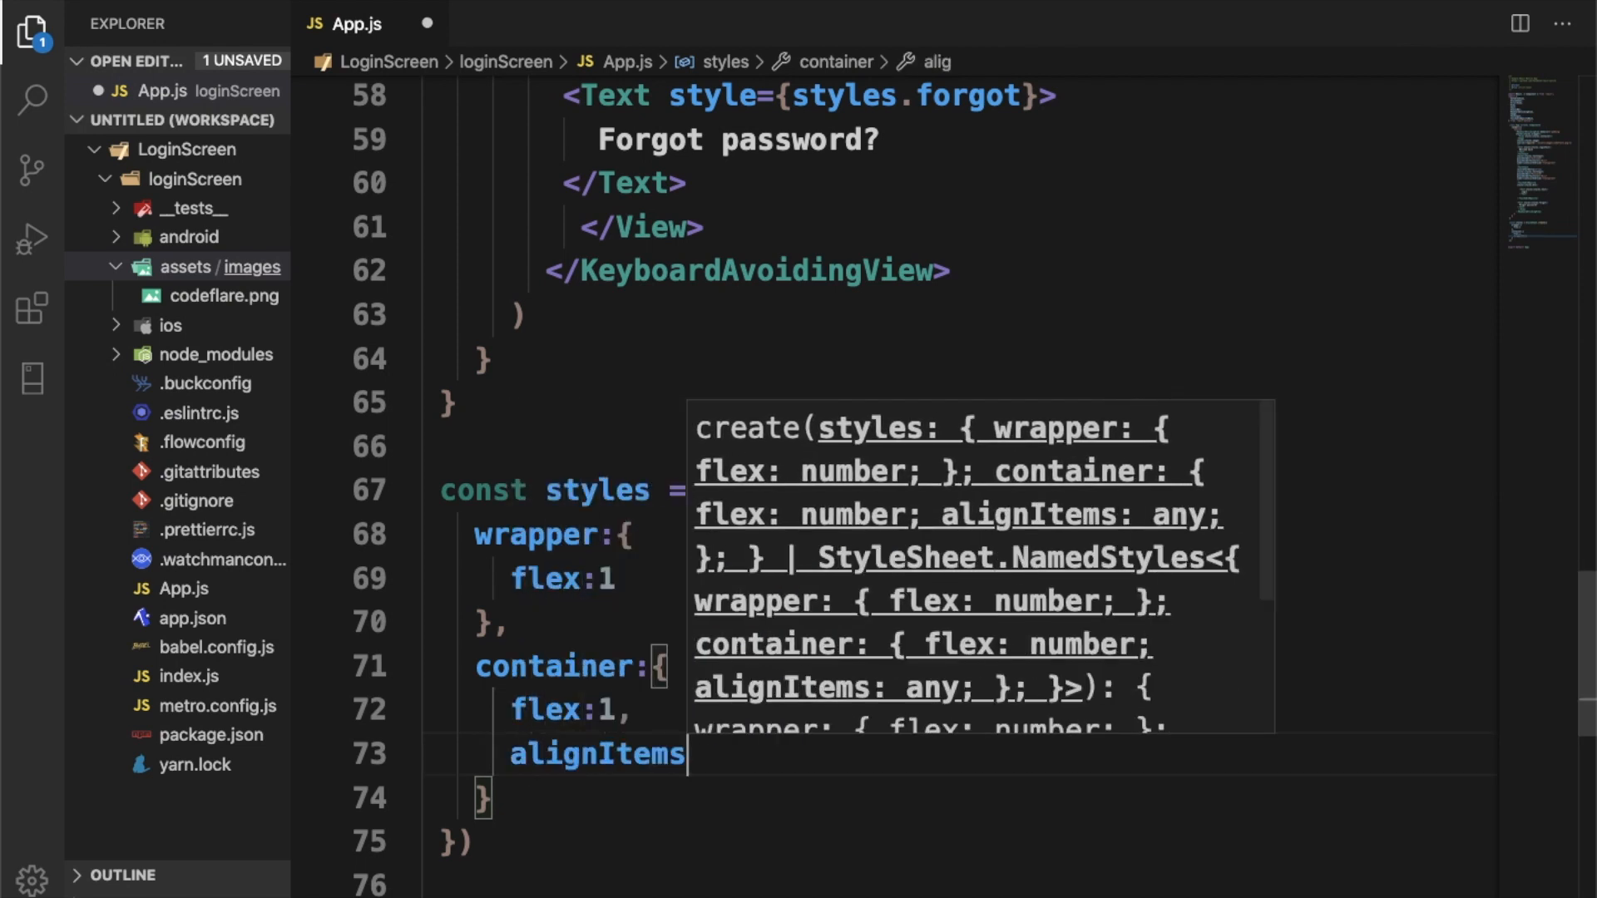
pyautogui.write(": '")
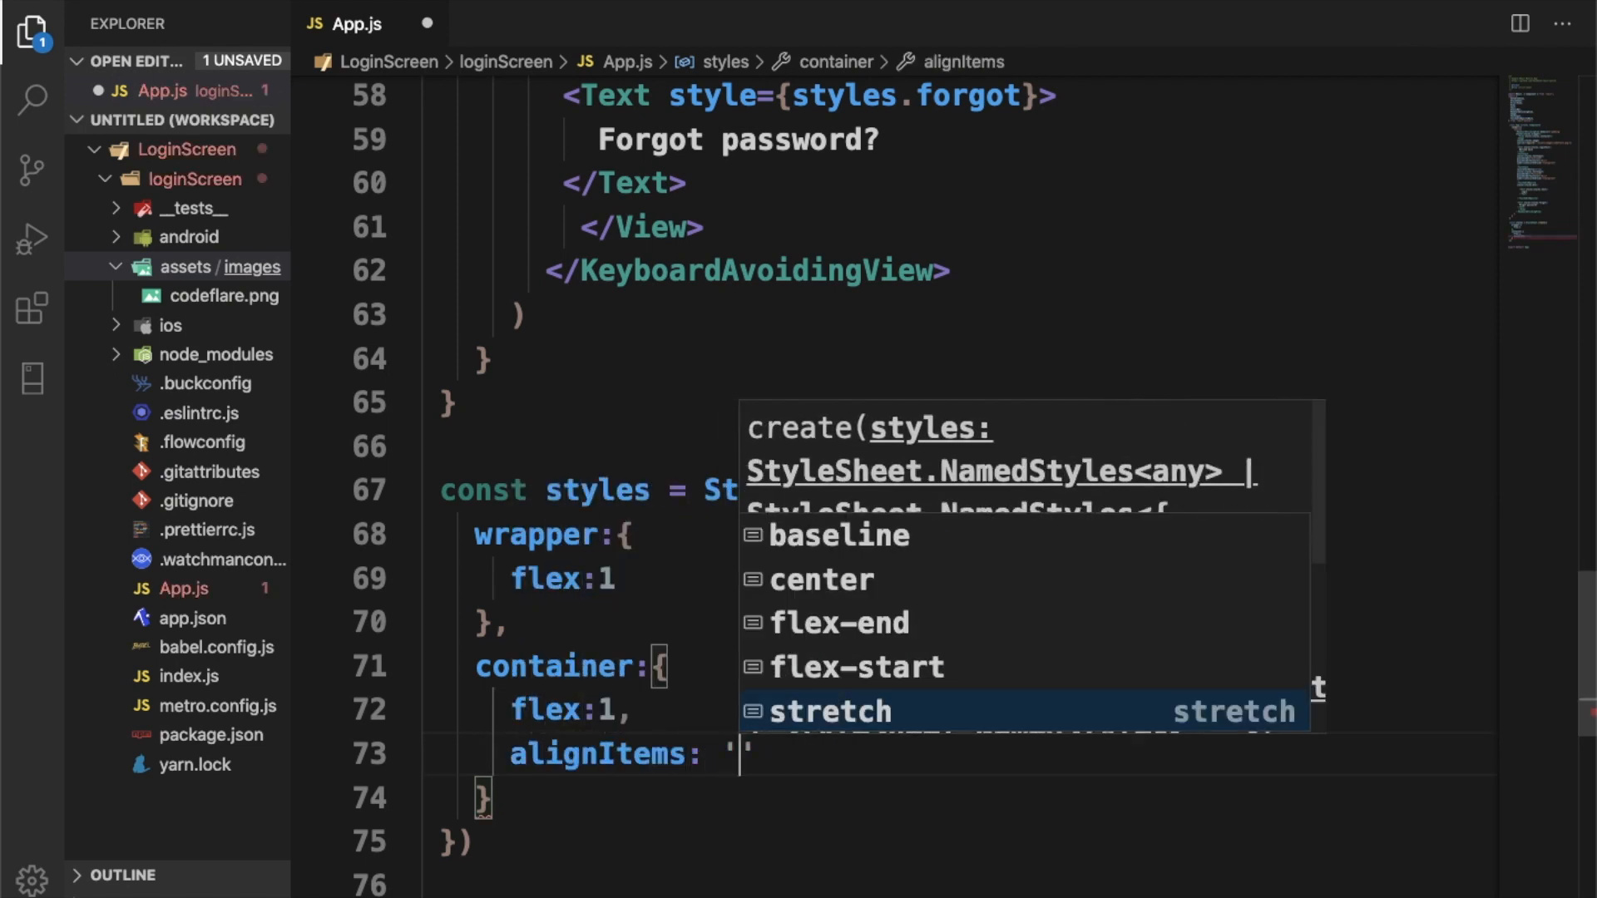
pyautogui.write('center')
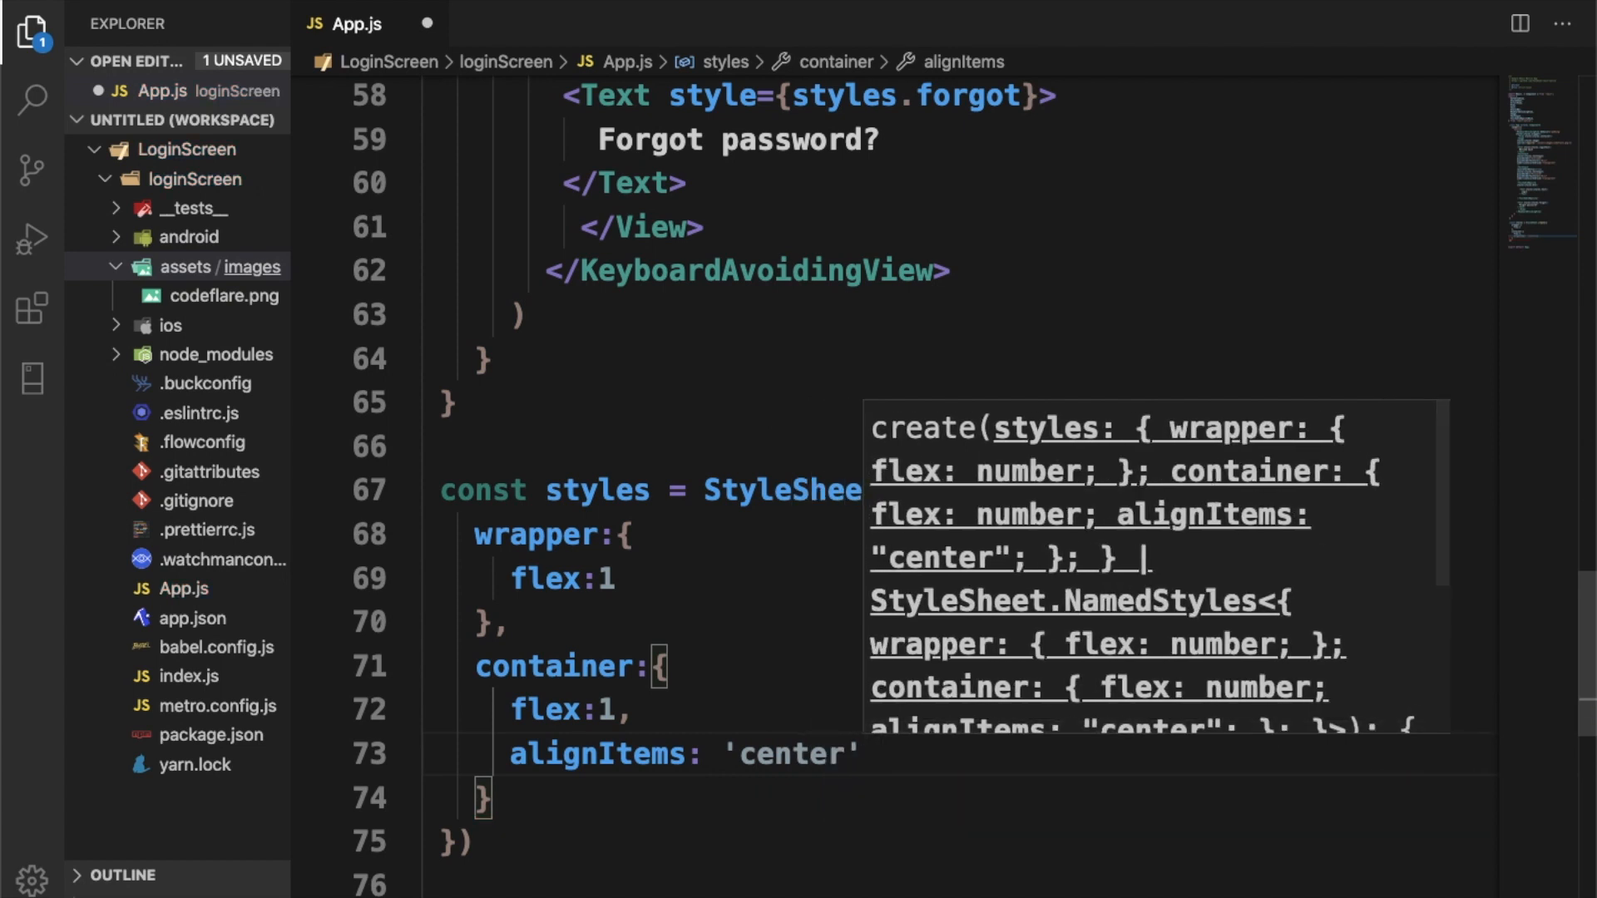
pyautogui.write('j')
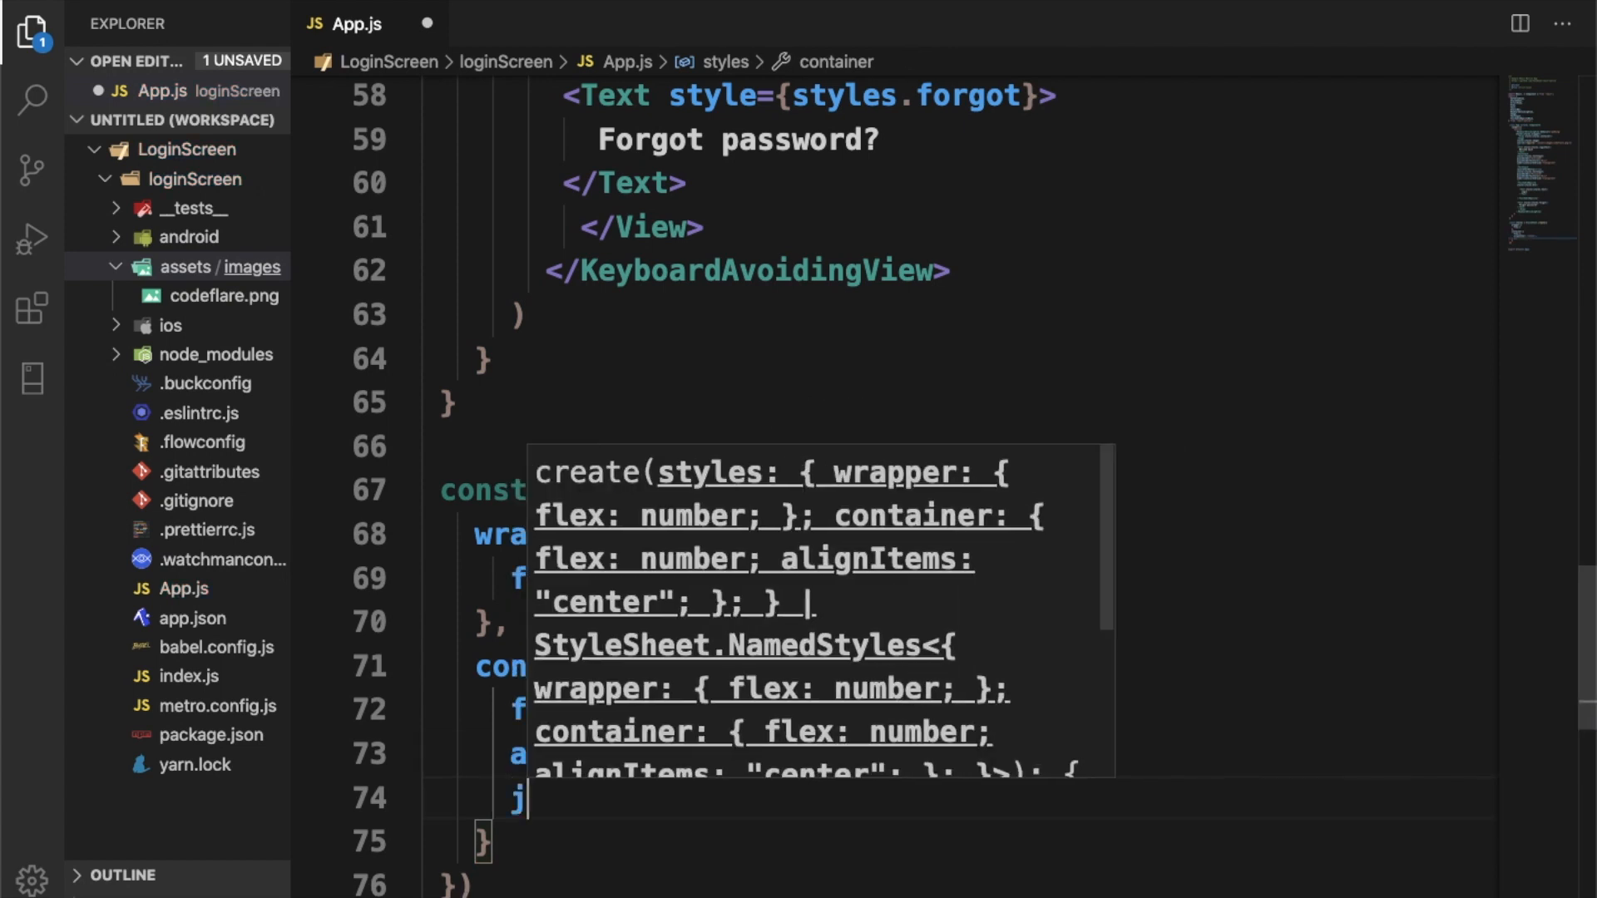
pyautogui.write('justifyContent')
pyautogui.write('paddingLeft:')
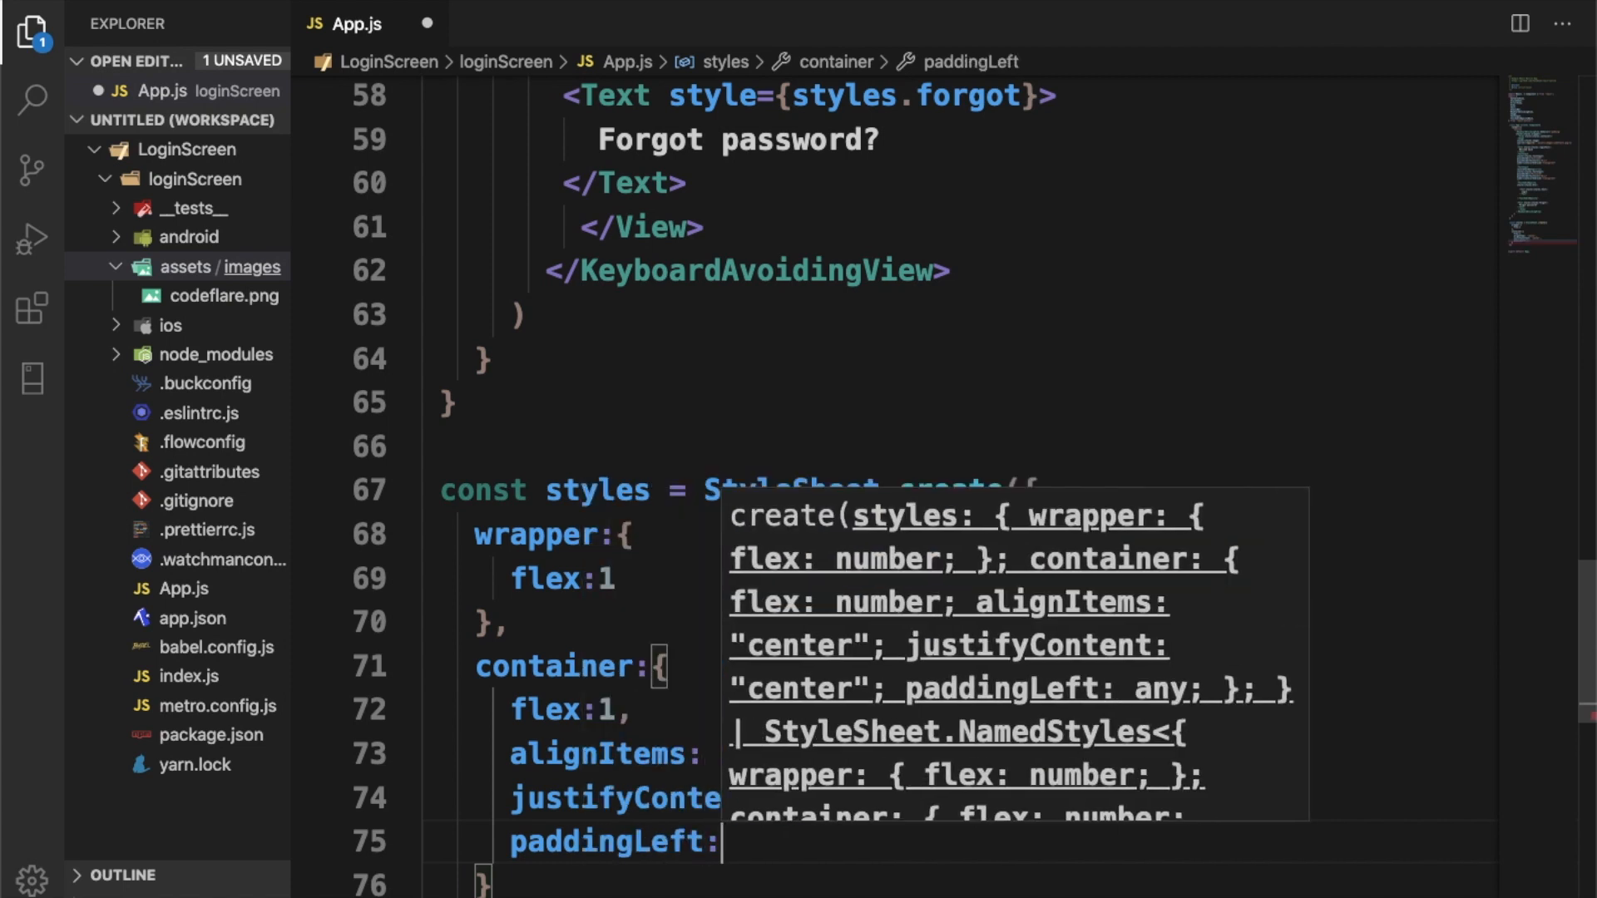
# Step: Add paddingLeft and paddingRight of 40 and backgroundColor '#fff' to the container
pyautogui.write('40,')
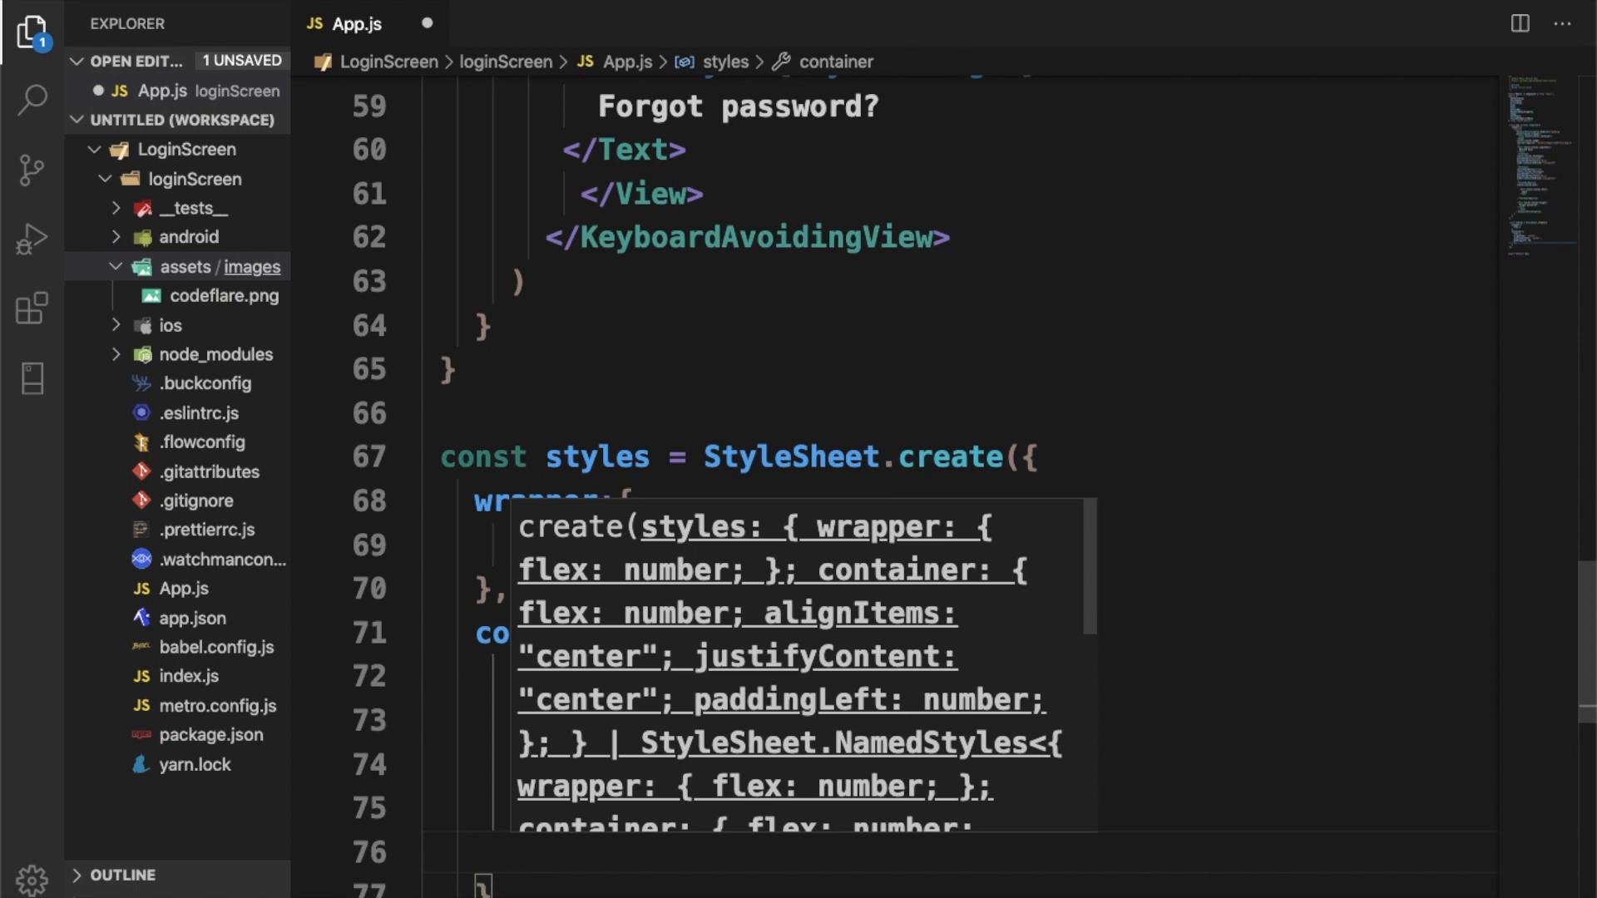
pyautogui.write('paddingRight:')
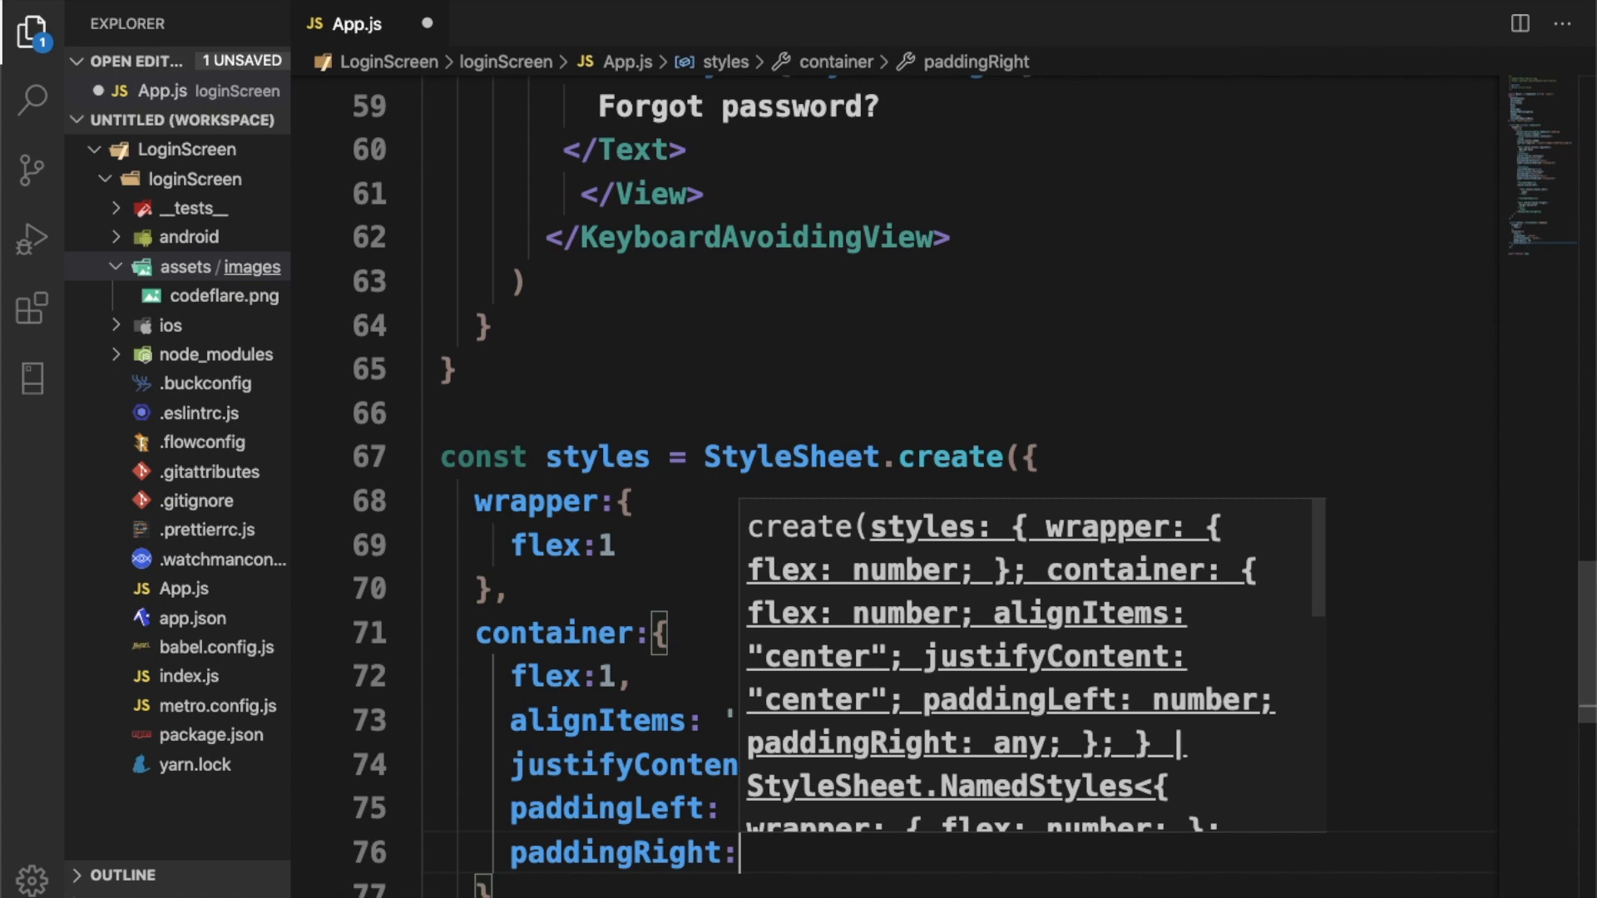
pyautogui.write('40')
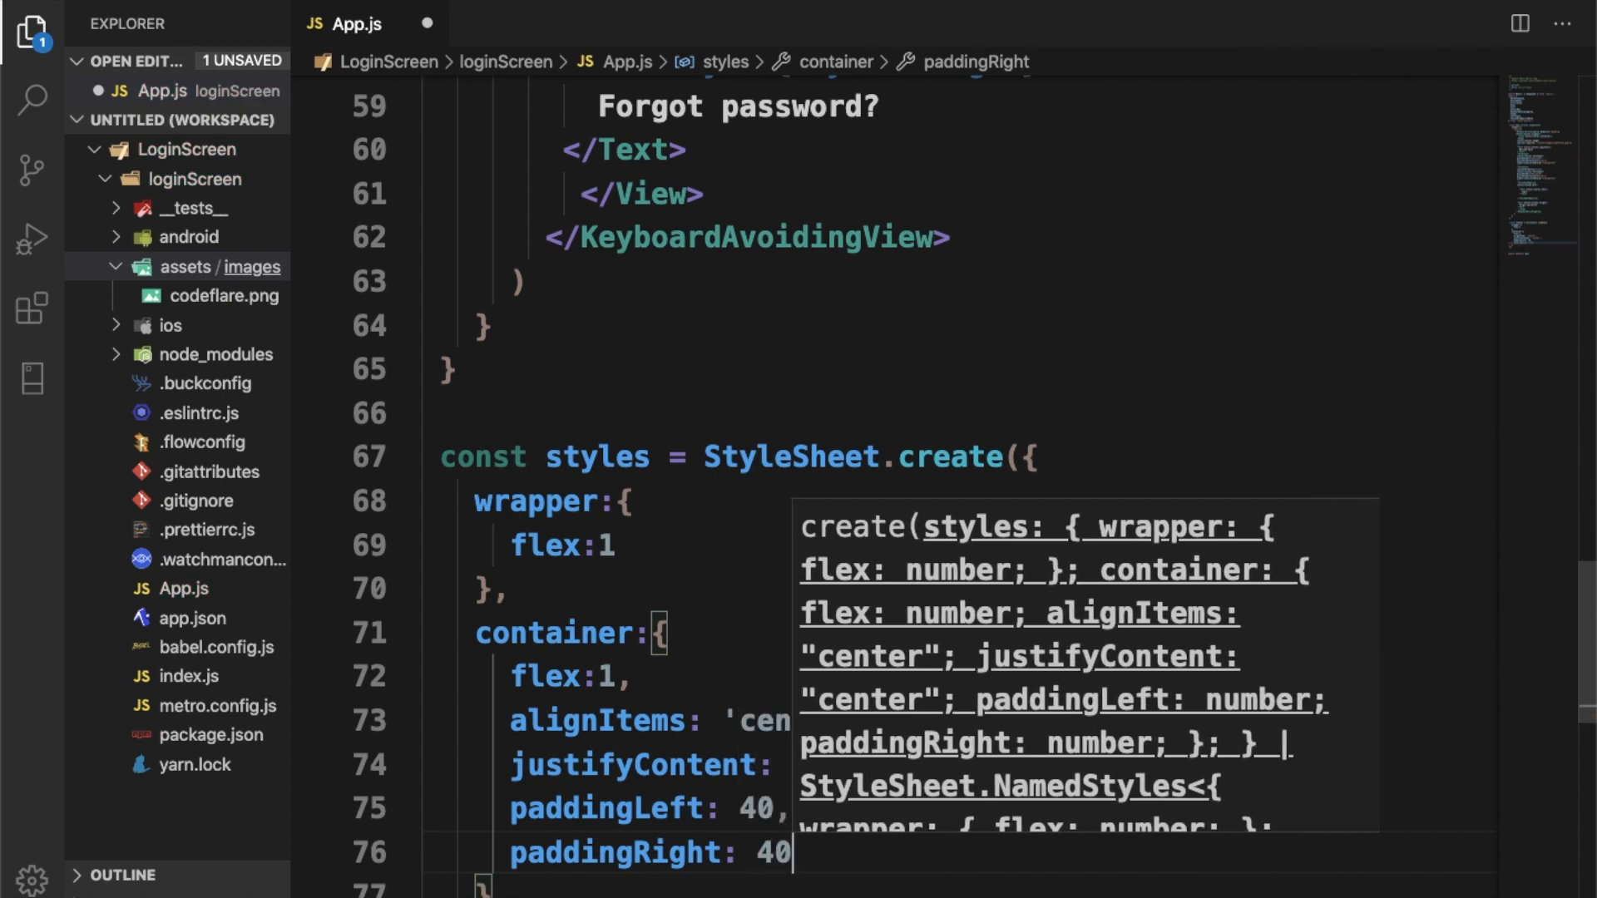
pyautogui.write('back')
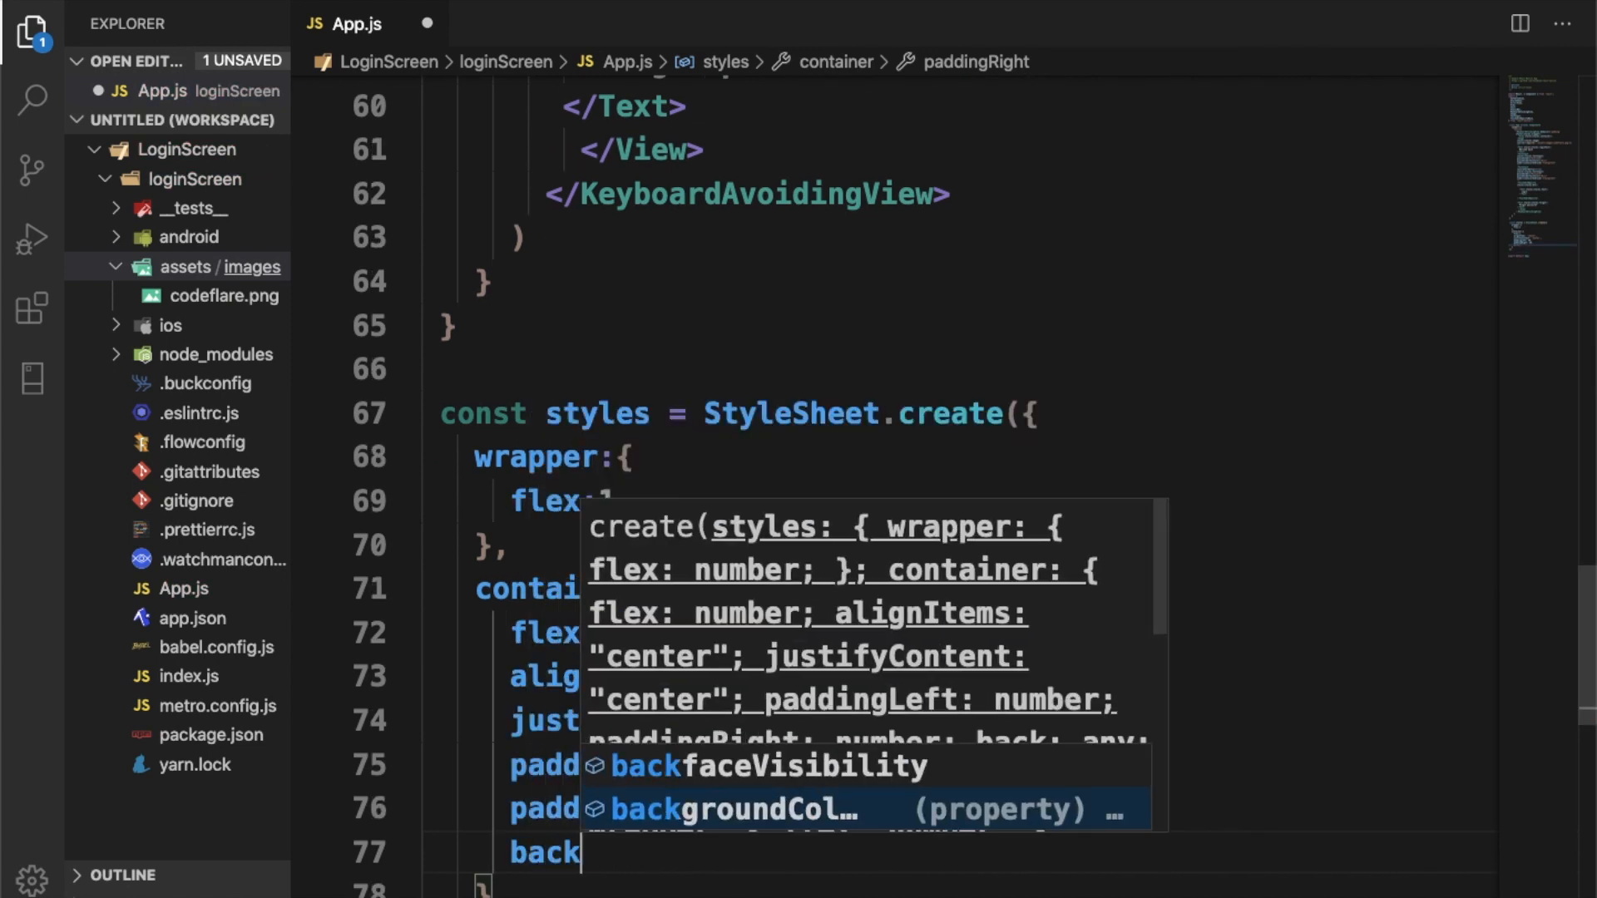
pyautogui.write("backgroundColor: ''")
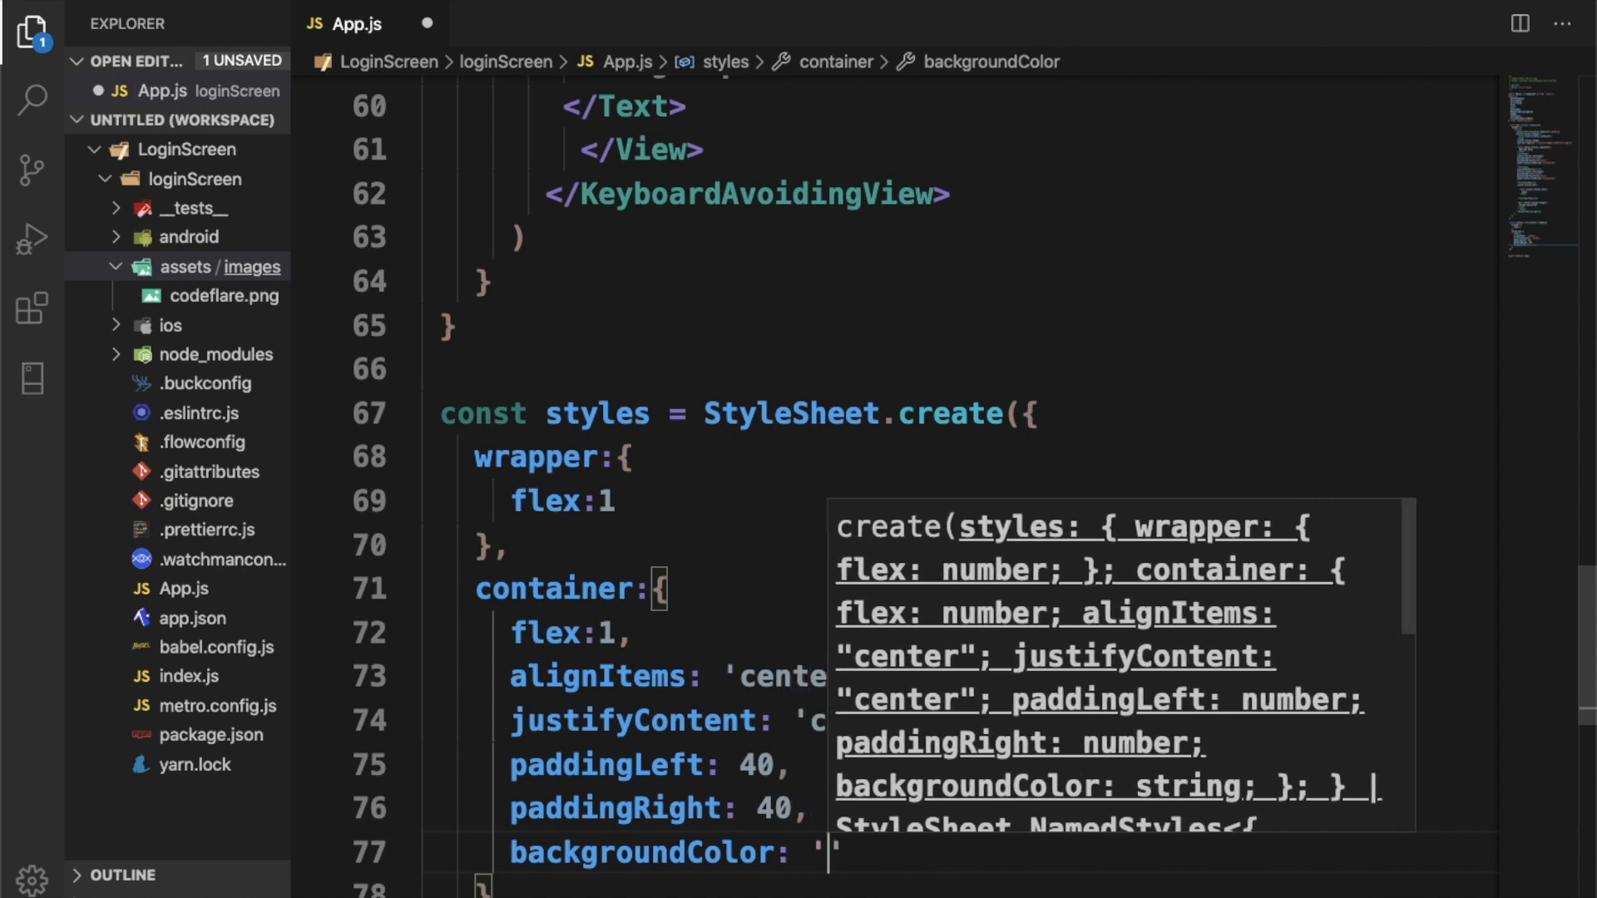
pyautogui.write('#fff')
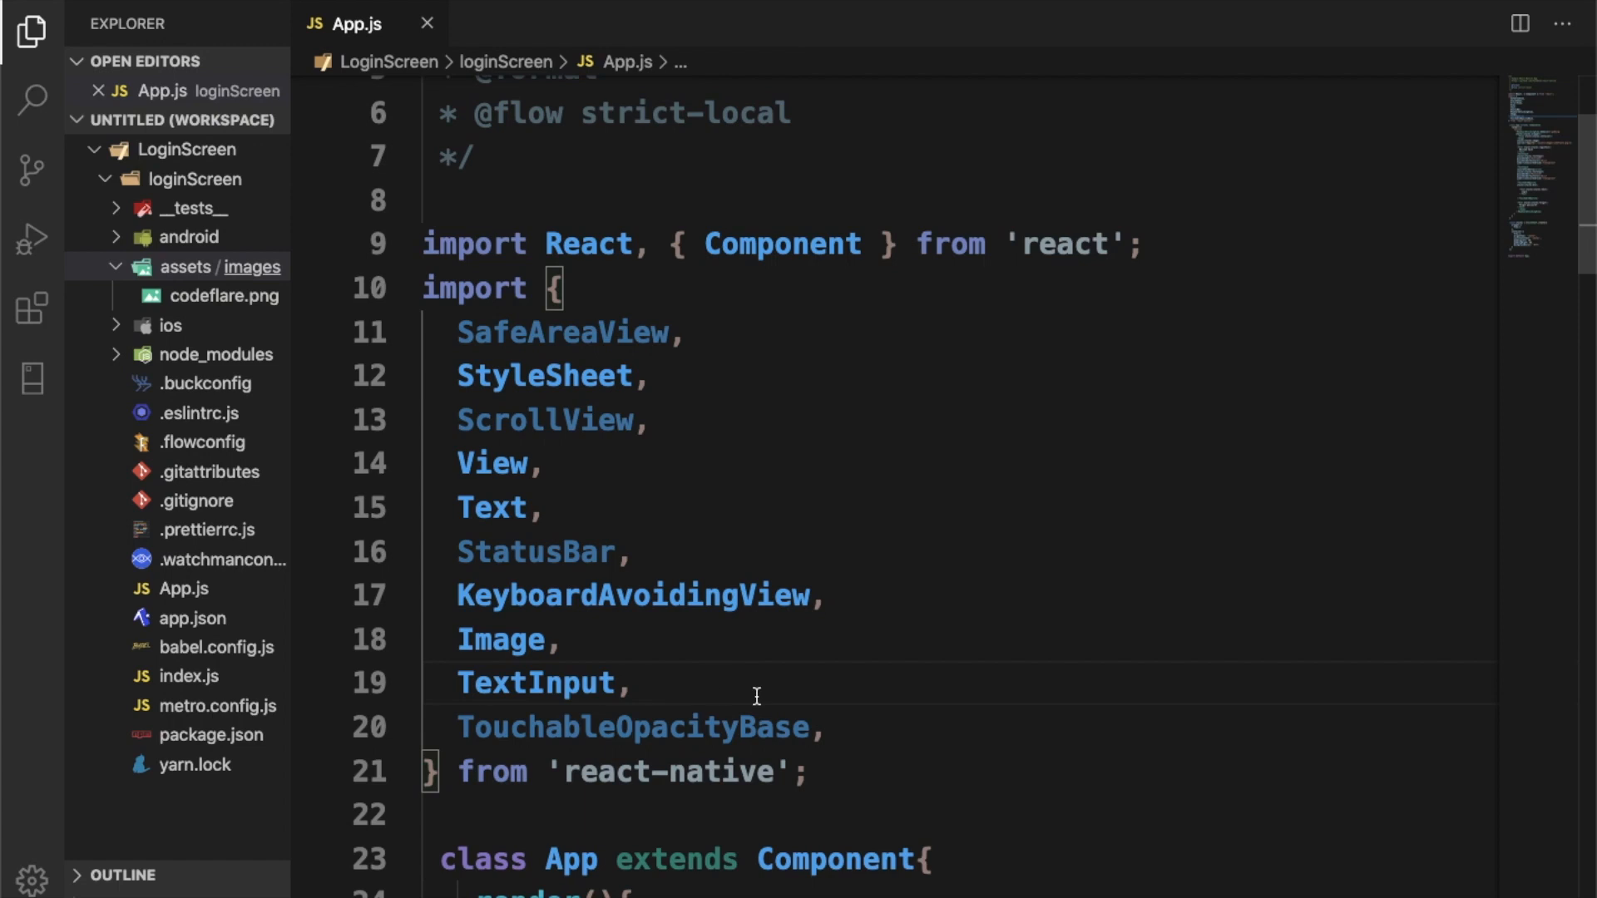
# Step: Rename TouchableOpacityBase to TouchableOpacity and delete the StatusBar import line
pyautogui.press('Backspace')
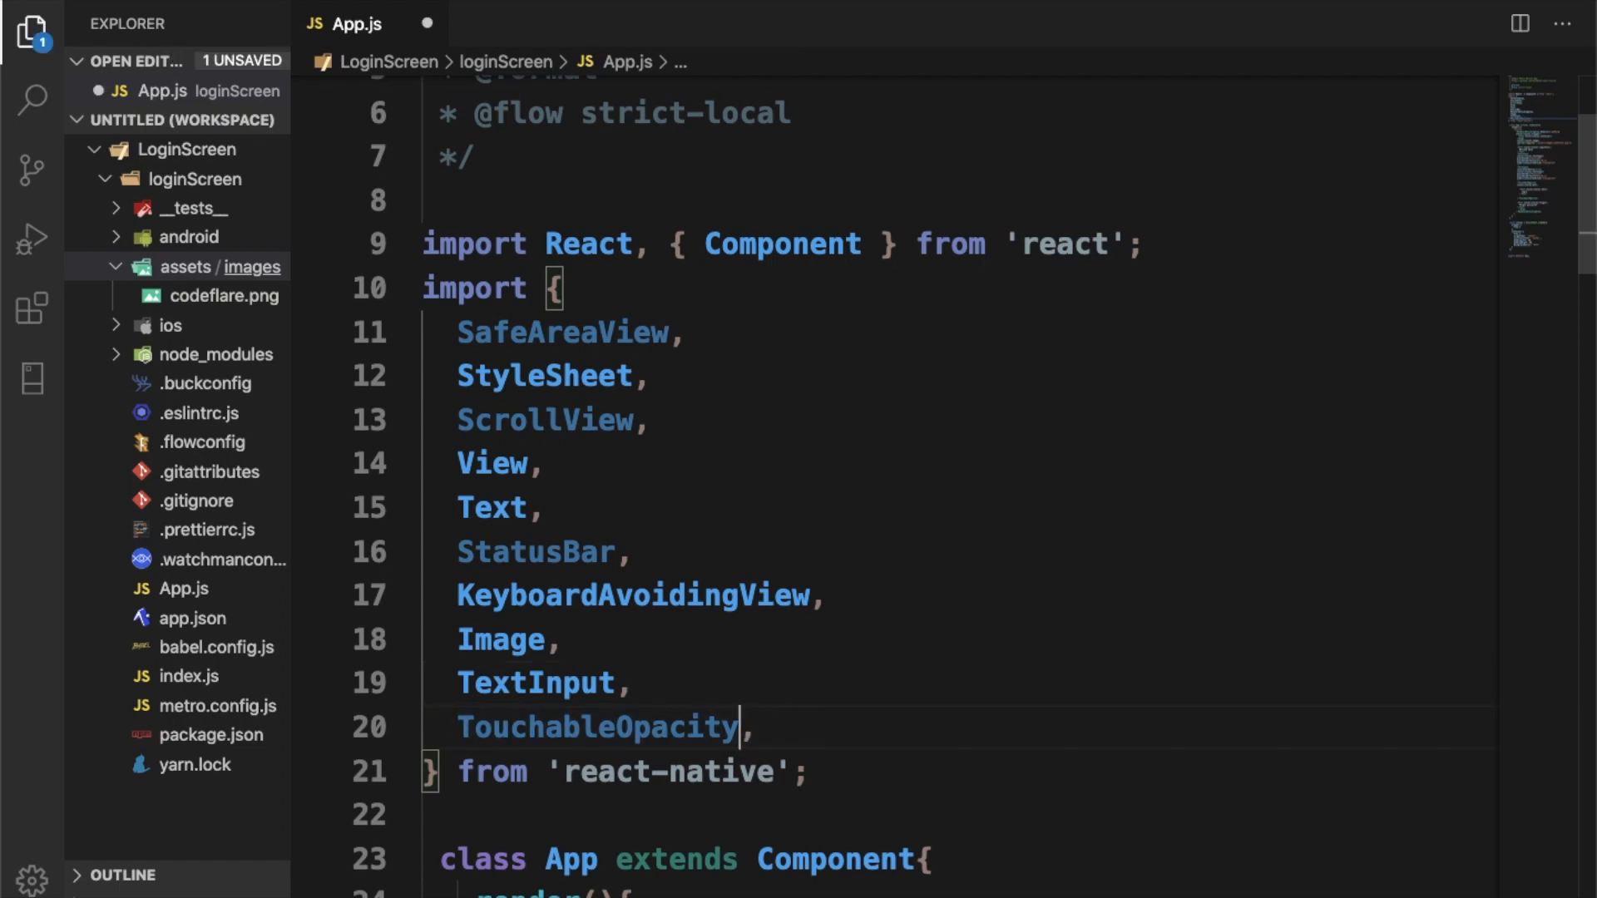
pyautogui.press('Delete')
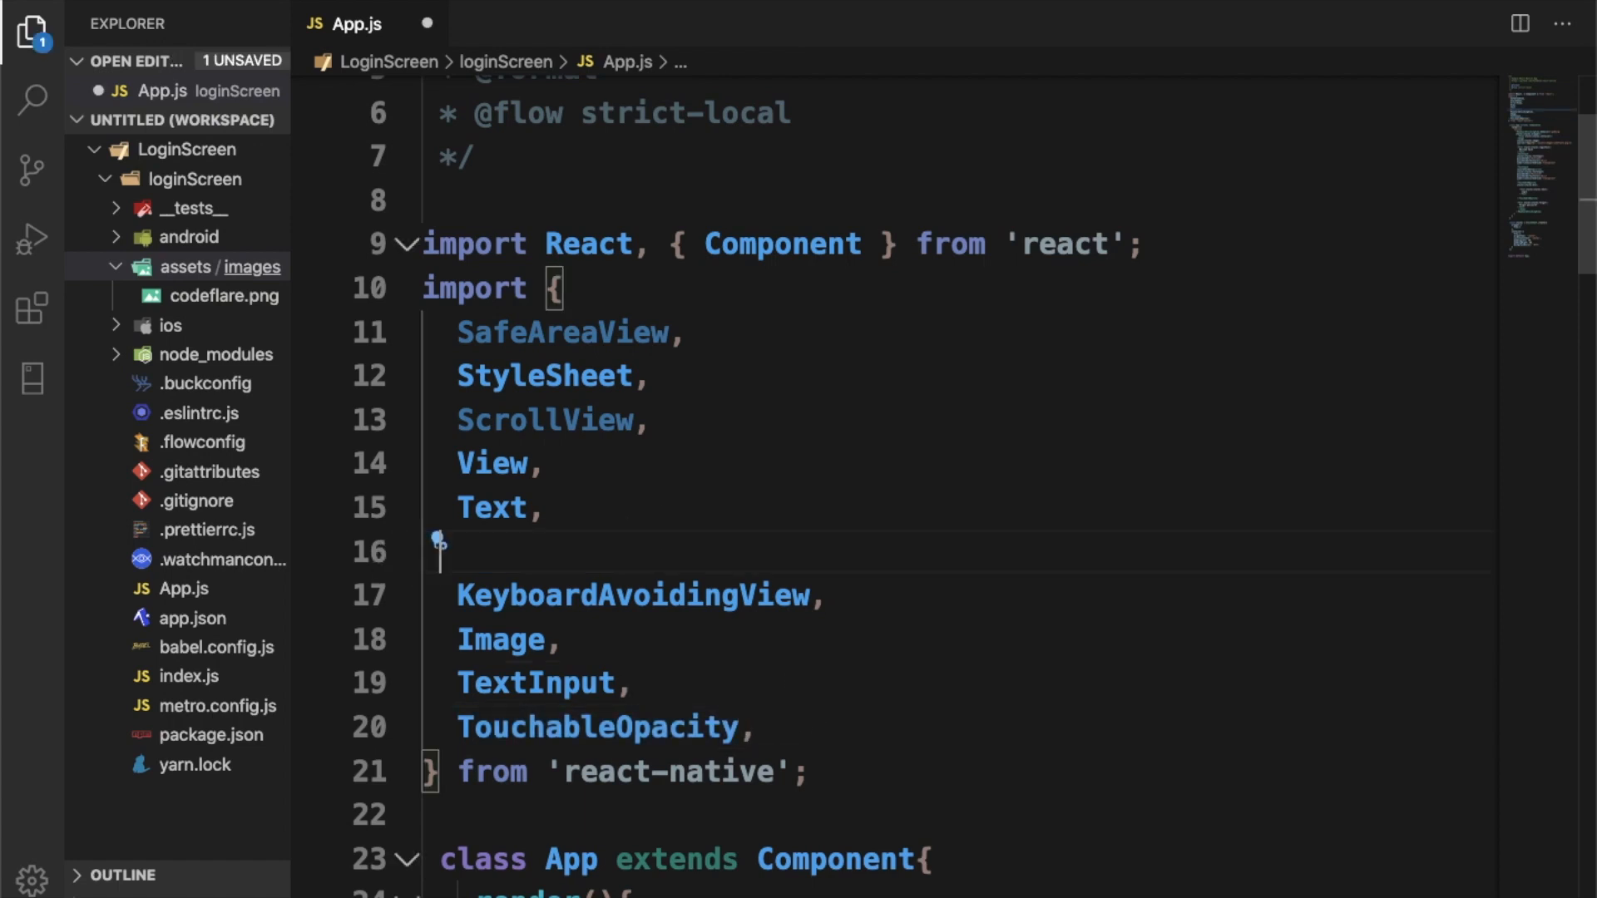
pyautogui.press('Backspace')
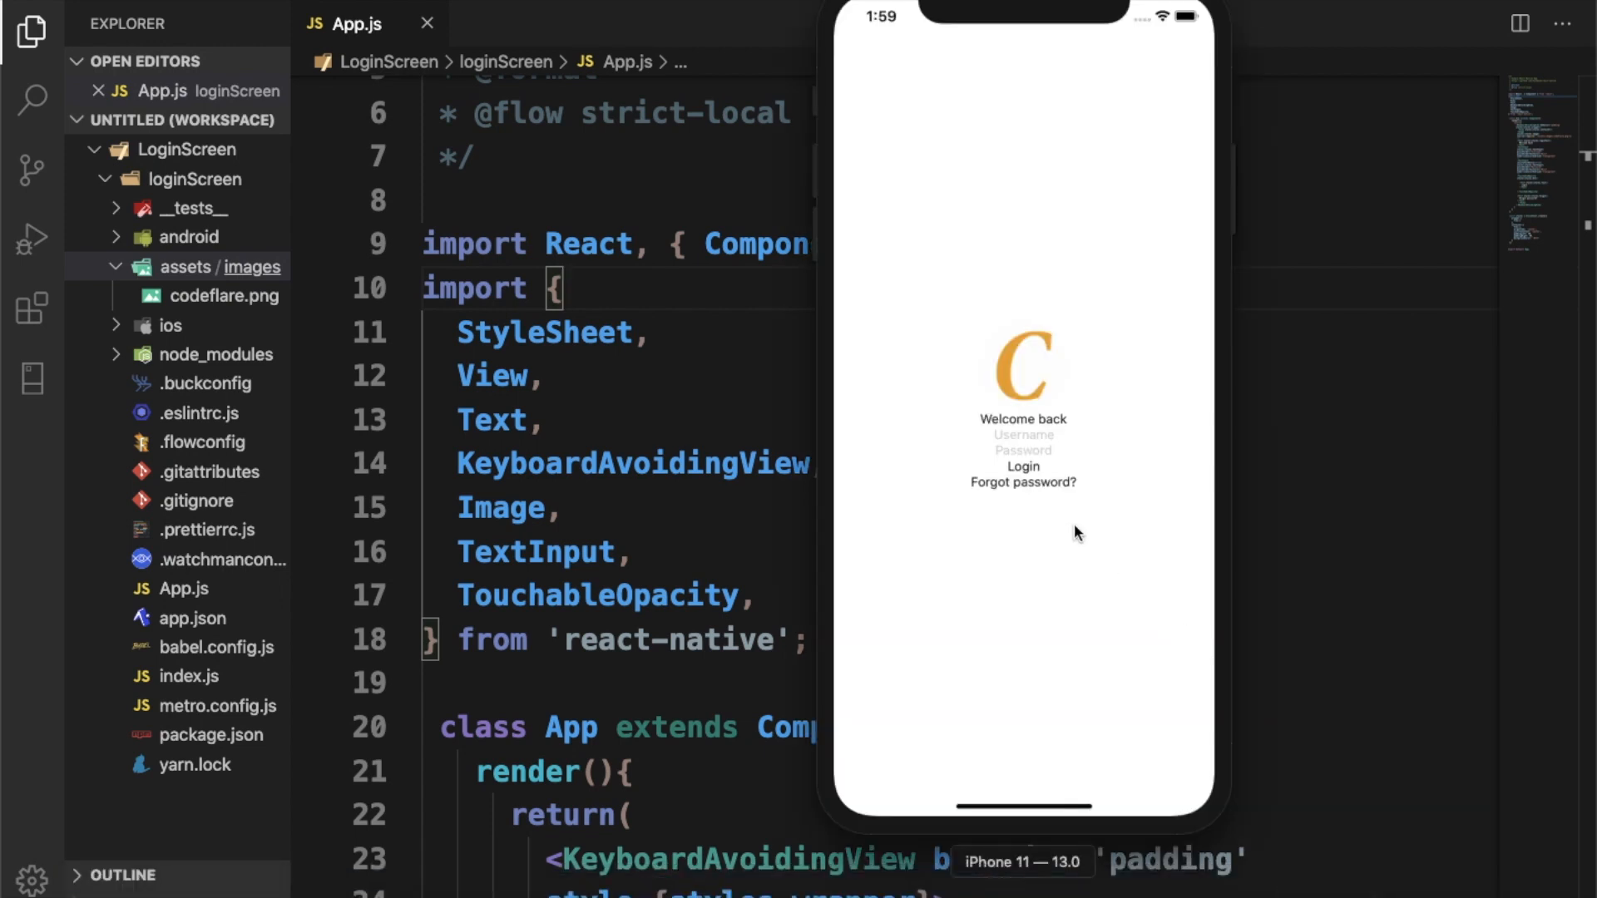
pyautogui.moveTo(981, 459)
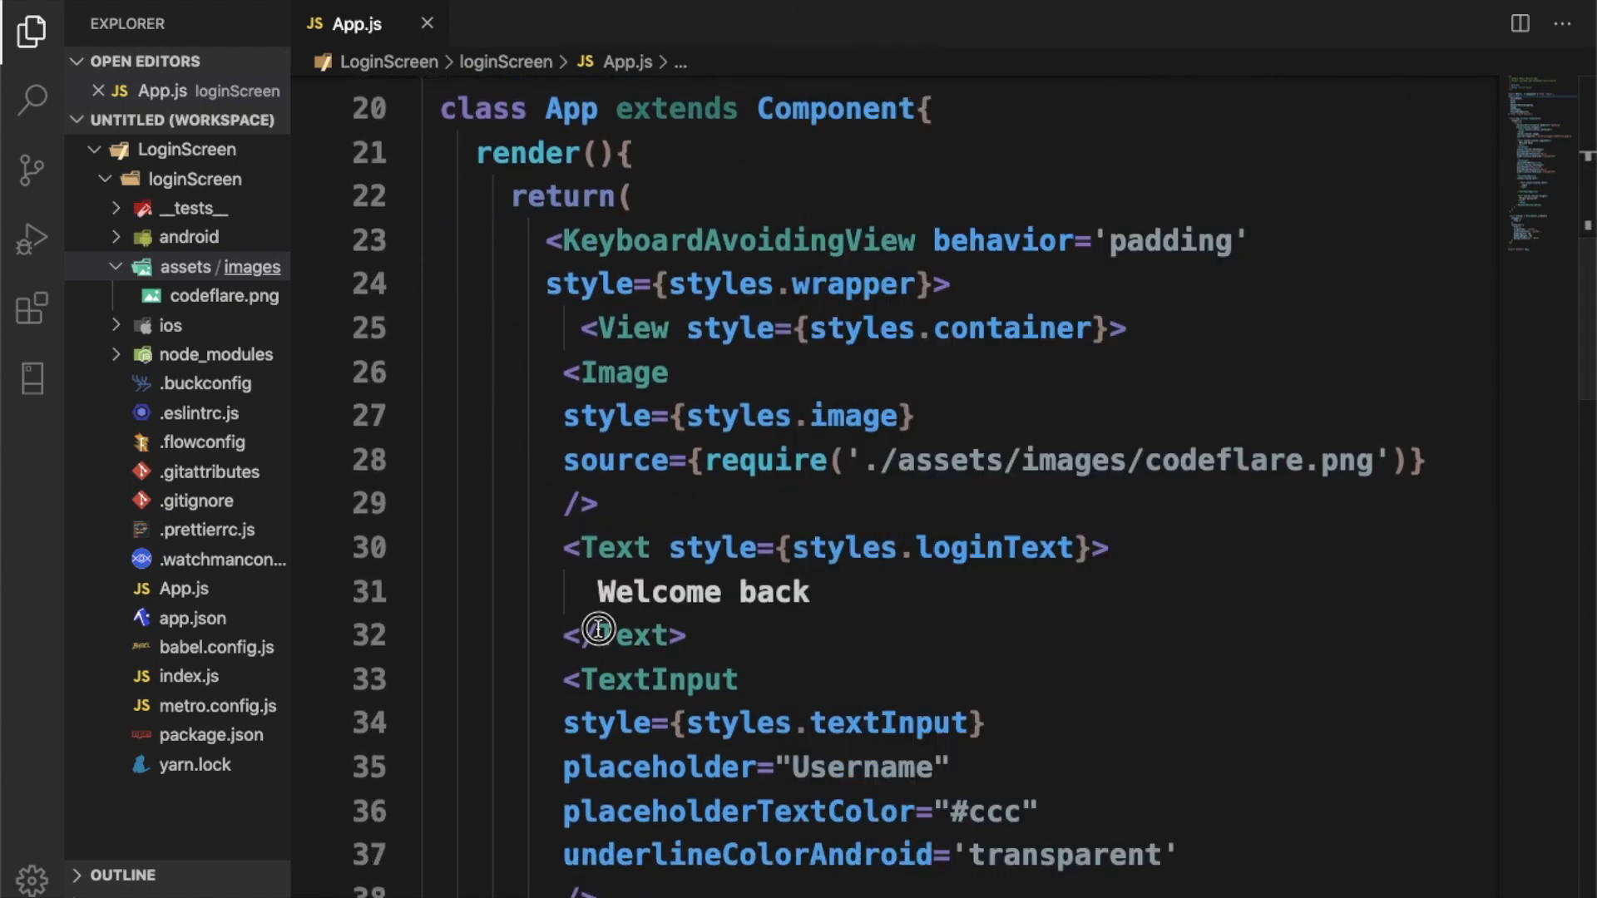
# Step: Add loginText with color '#cc0000', marginTop 20, fontSize 18, bold weight and uppercase transform
pyautogui.scroll(-3)
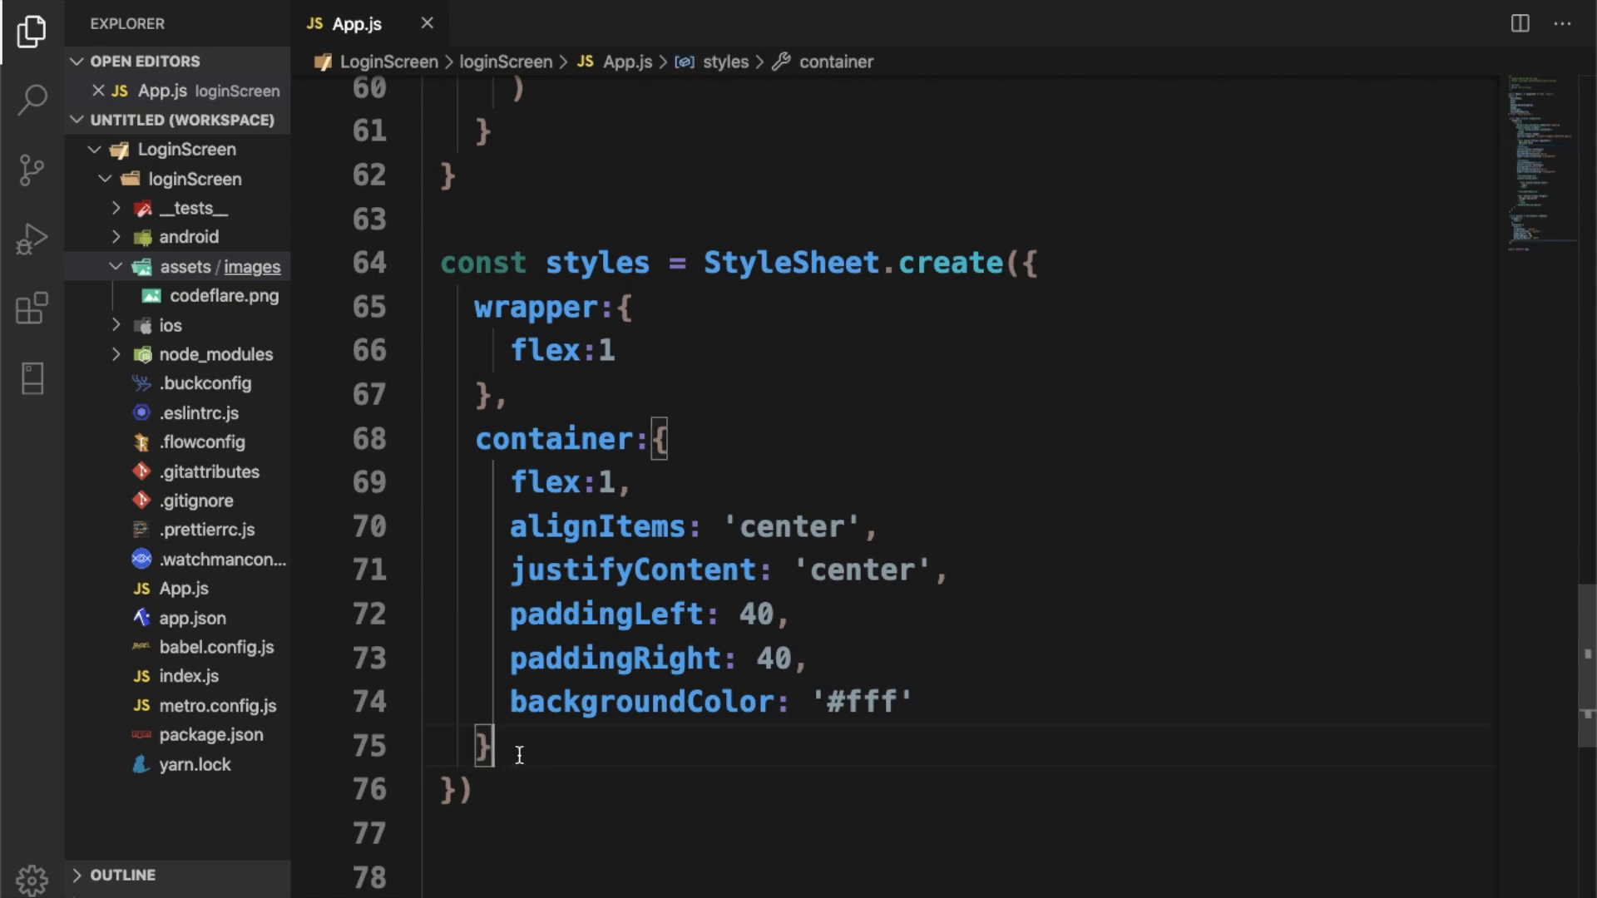
pyautogui.write('lo')
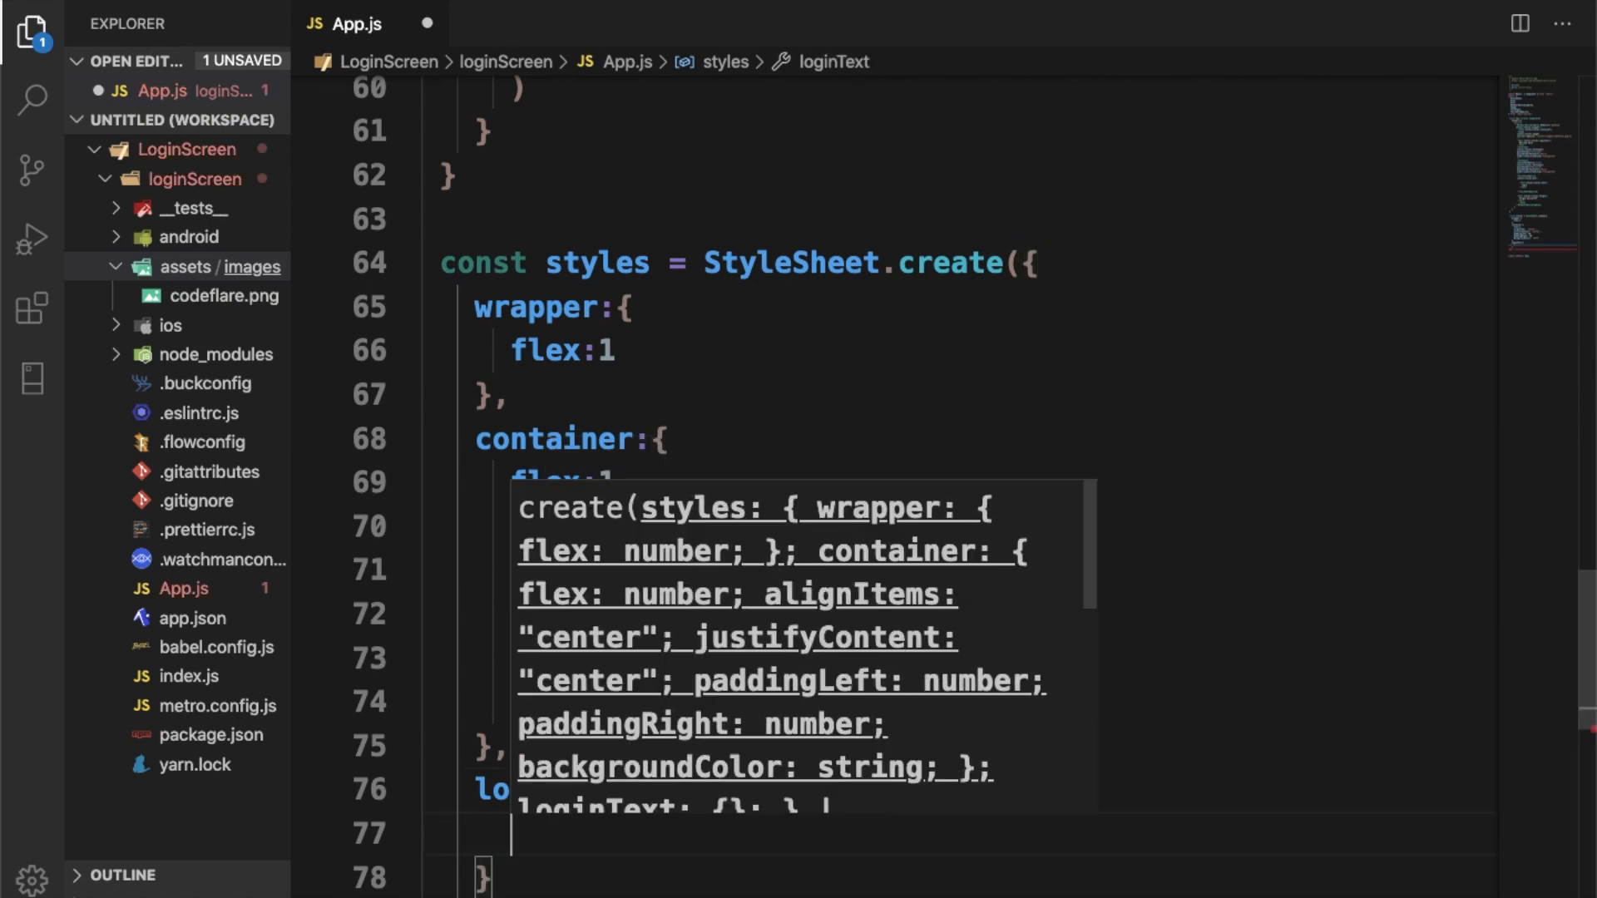
pyautogui.write('center')
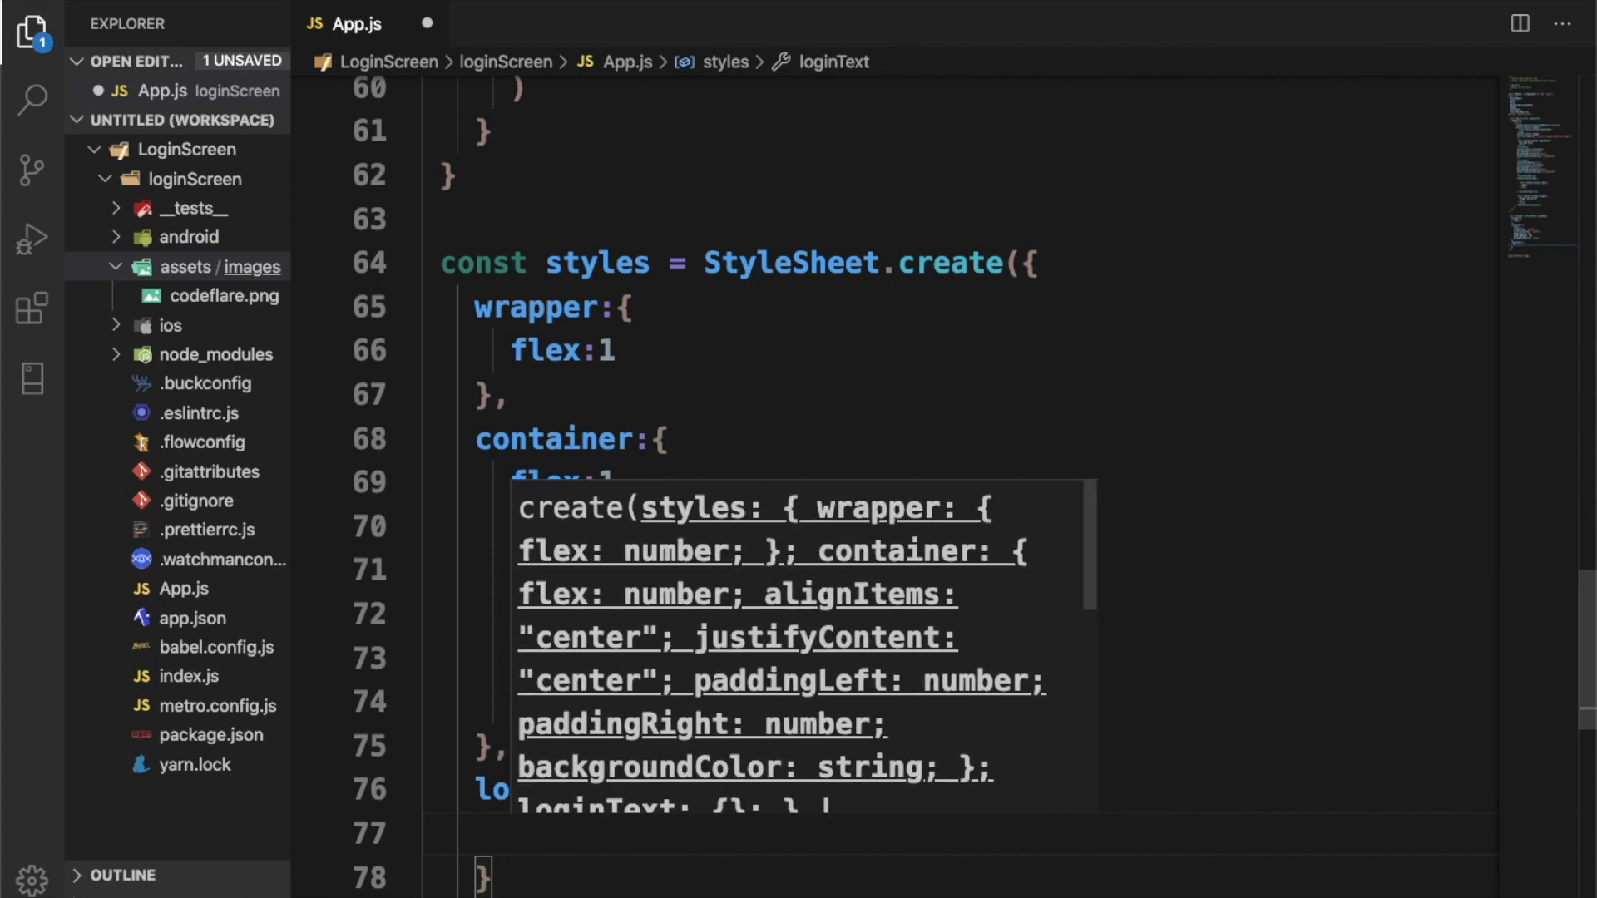
pyautogui.write('color:')
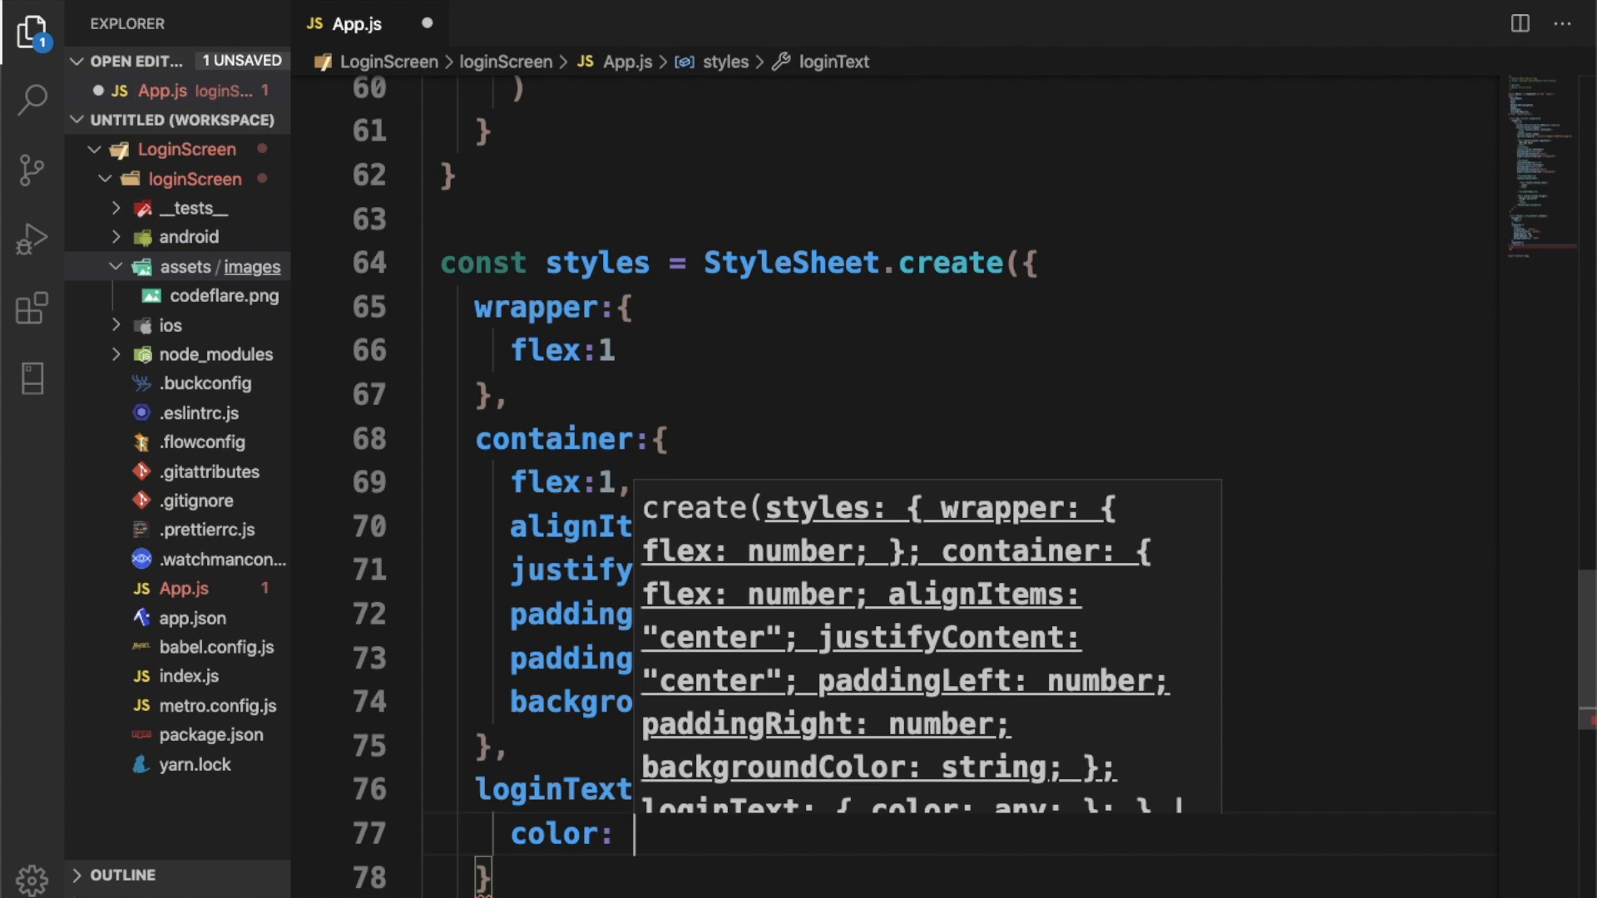
pyautogui.write("'#")
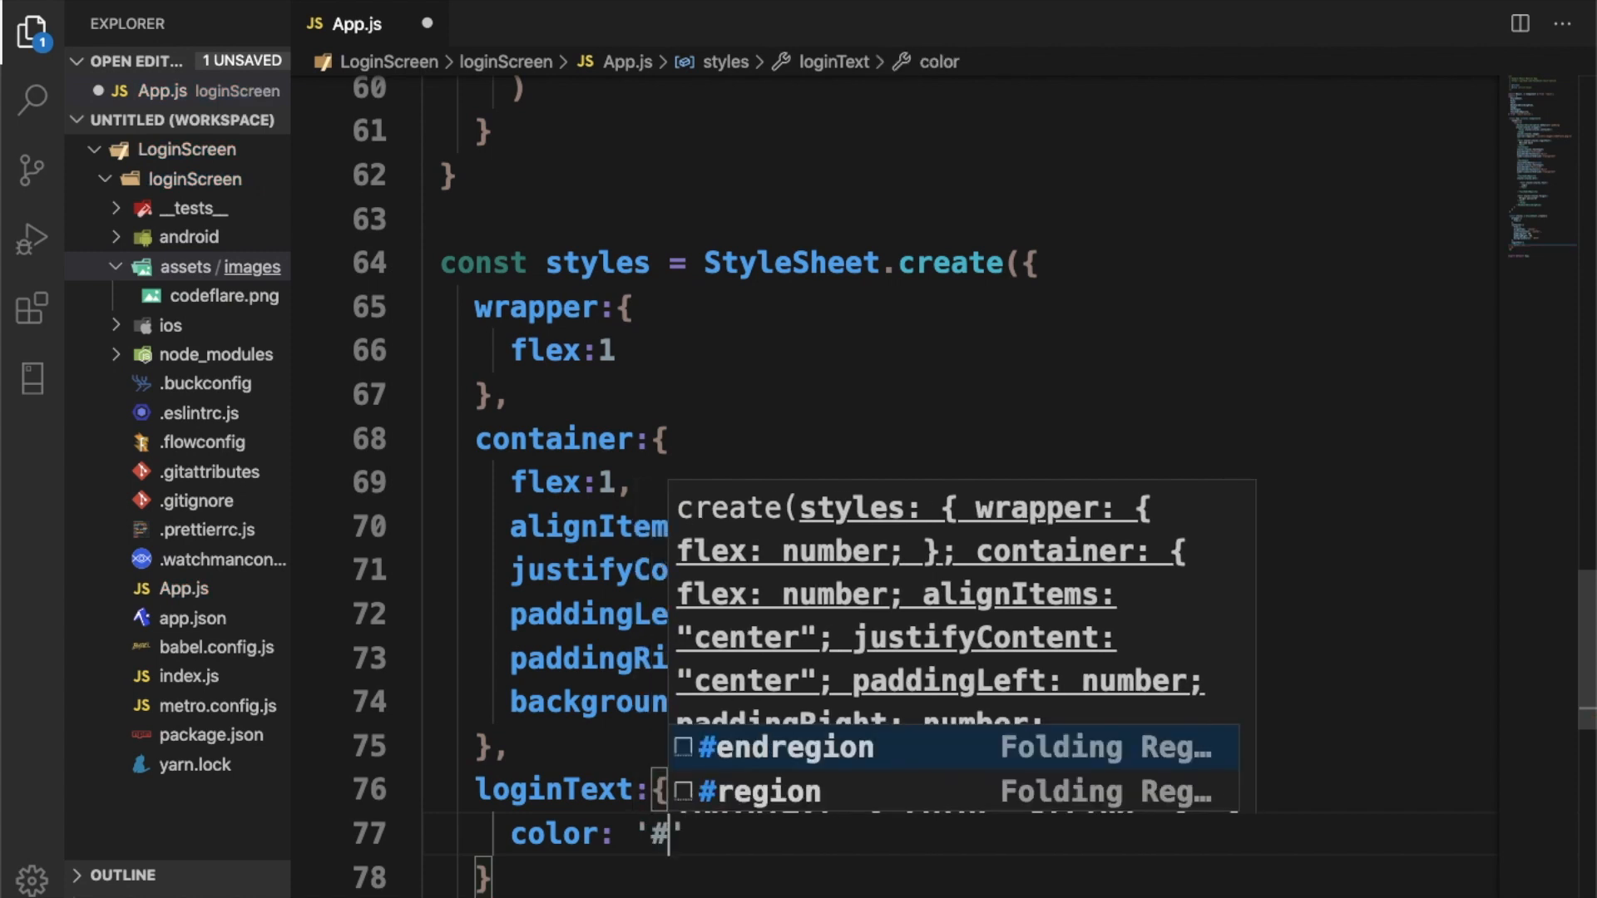
pyautogui.write('cc0000')
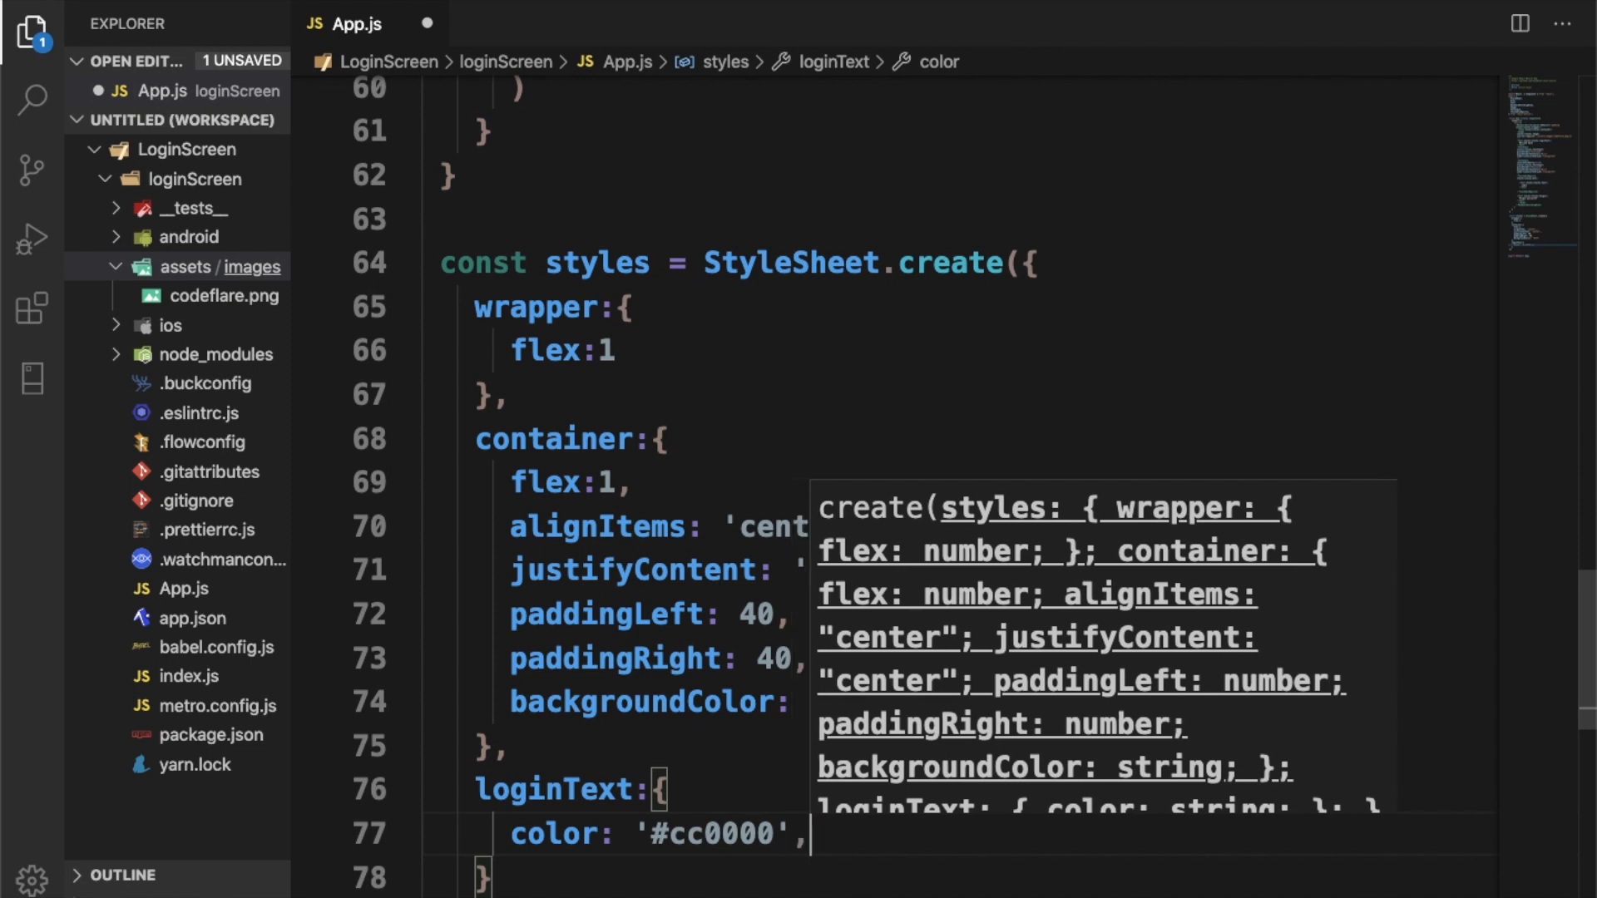
pyautogui.write('marginTop:')
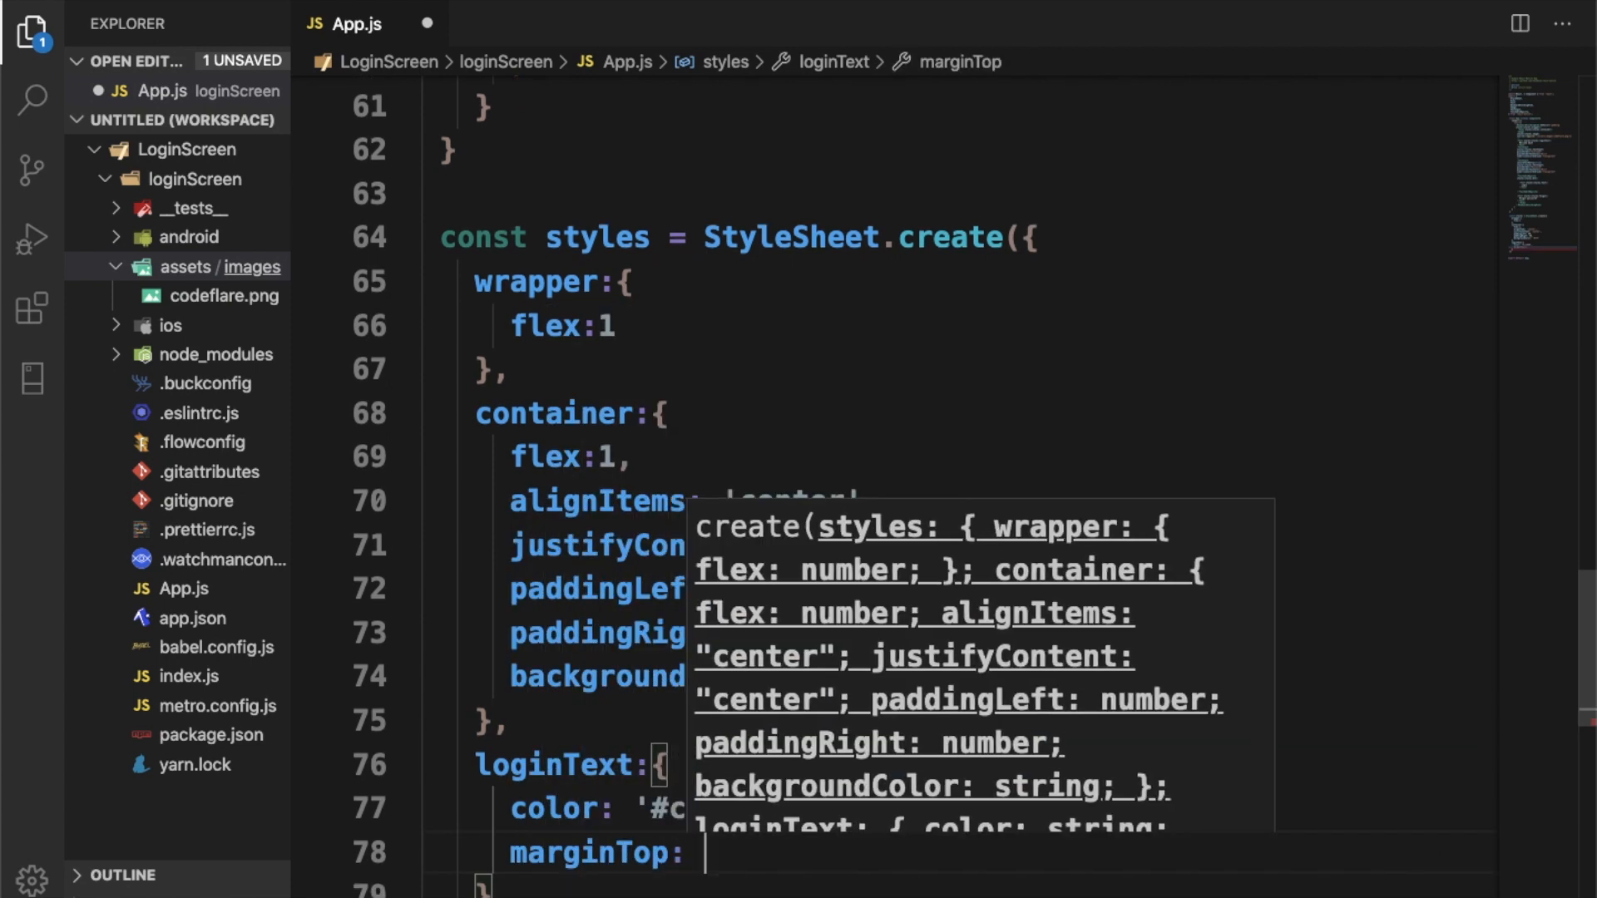
pyautogui.write('f')
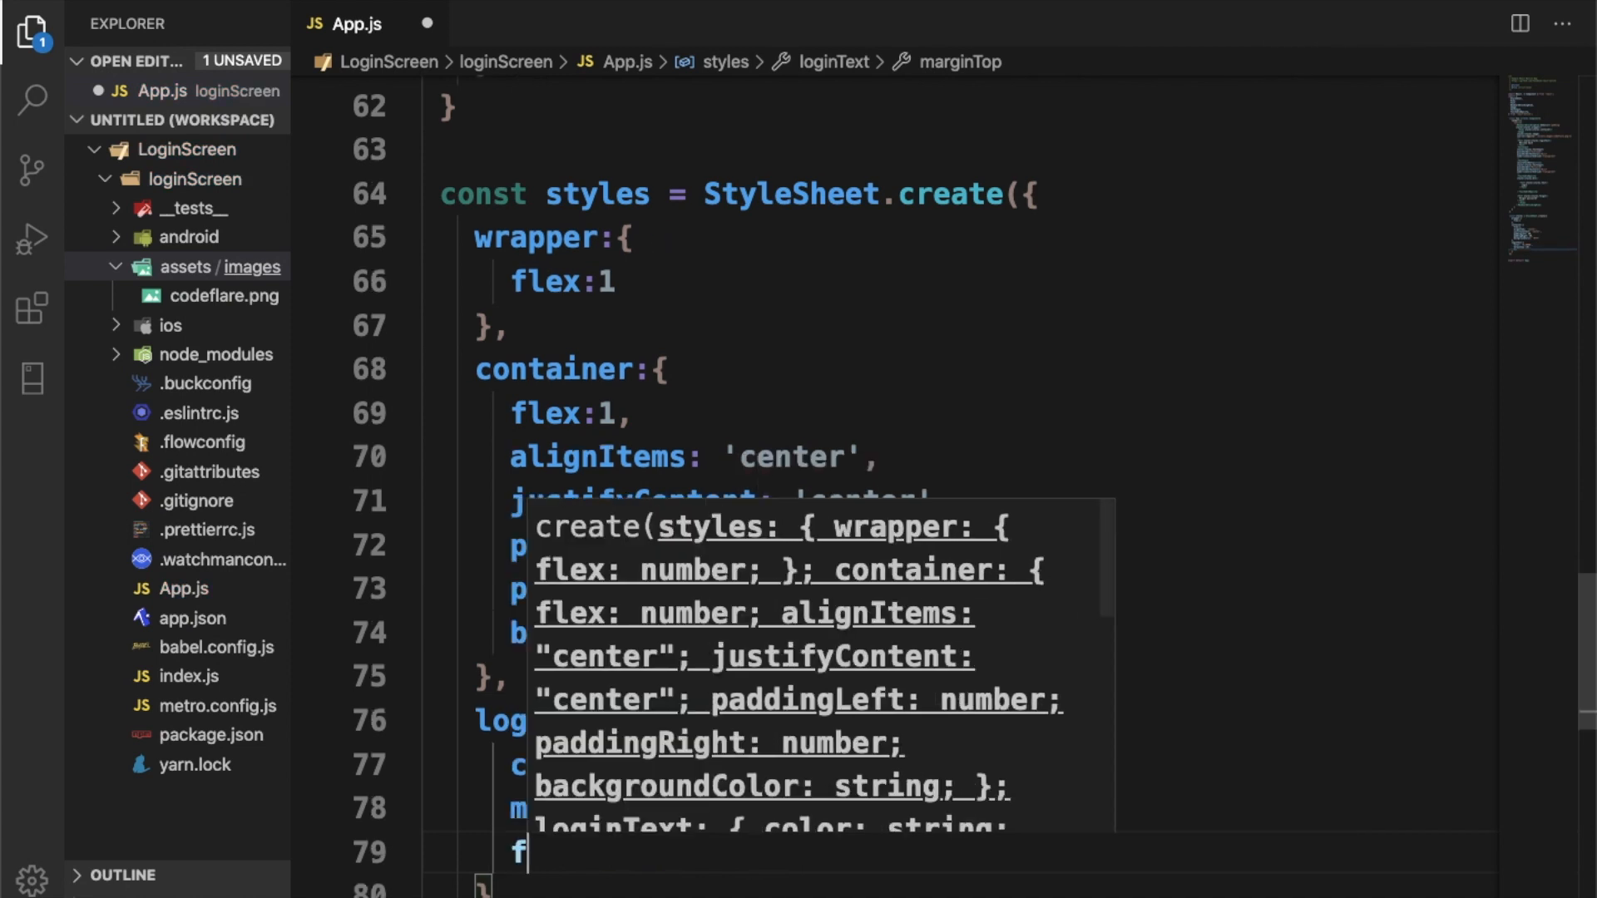
pyautogui.write('fontSize:')
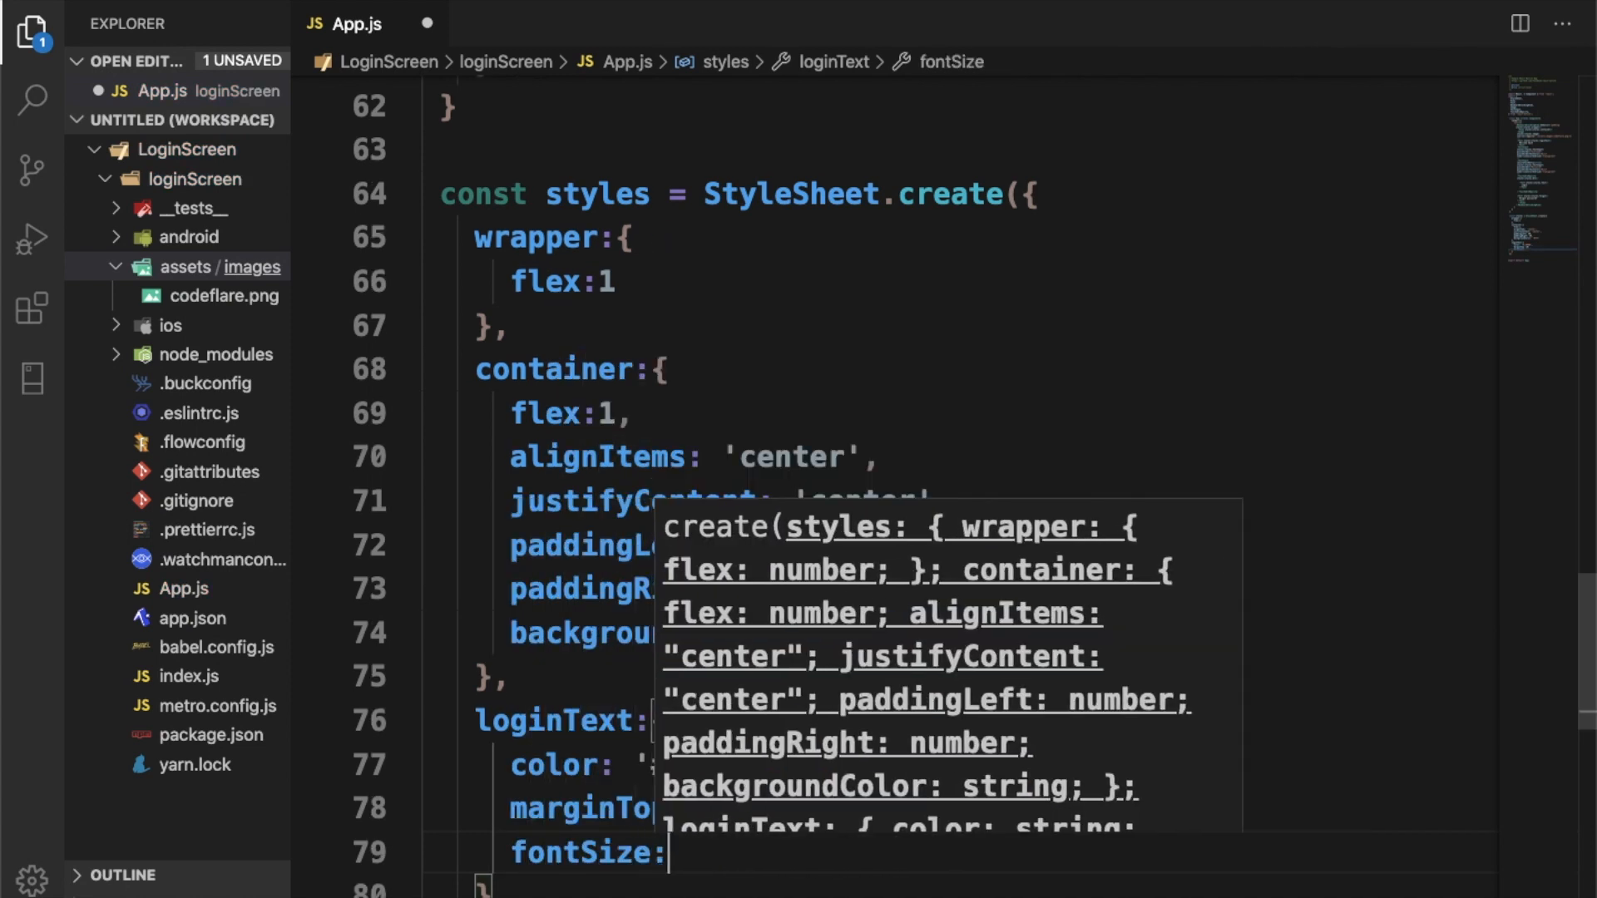
pyautogui.write('18,')
pyautogui.write("fontWeight: 'bold")
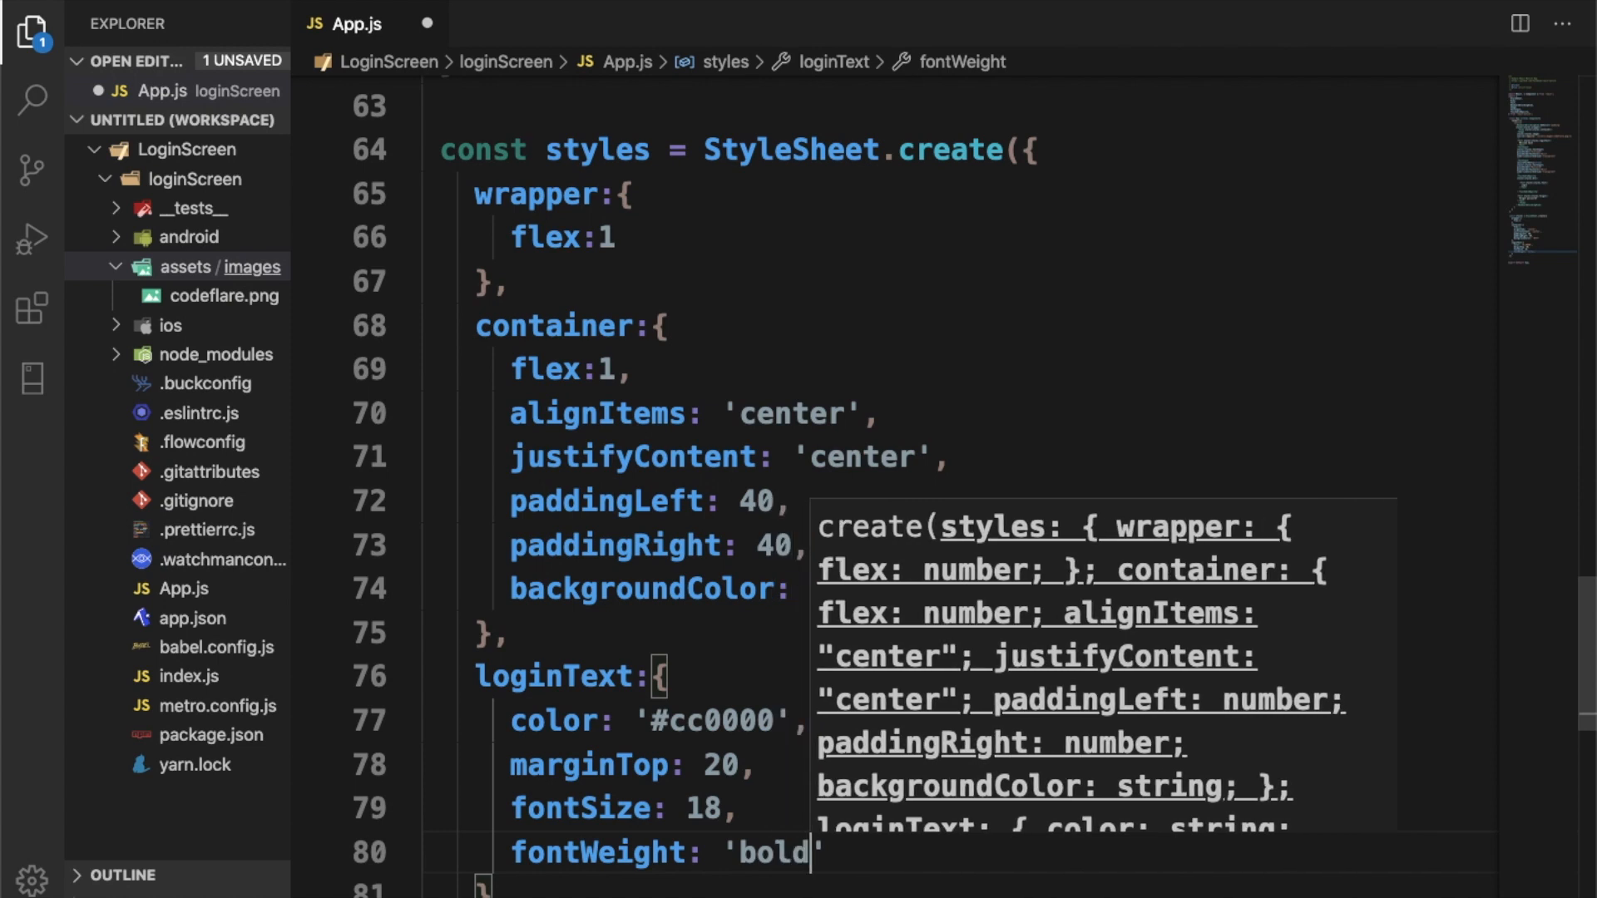
pyautogui.write("textTransform: 'uppercase'")
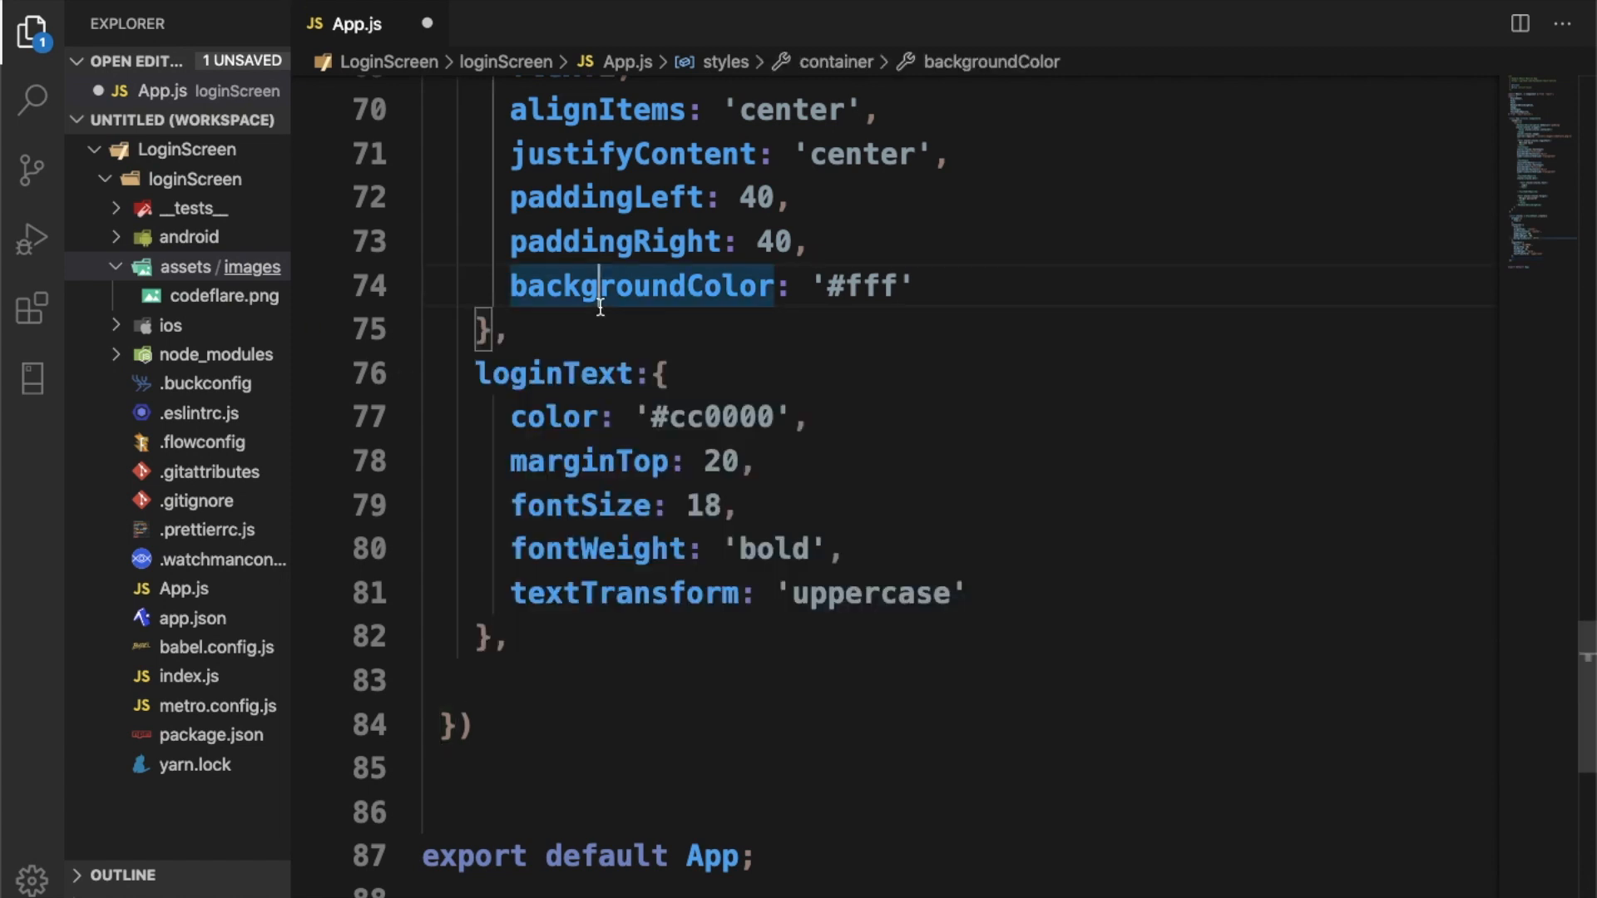
pyautogui.moveTo(604, 548)
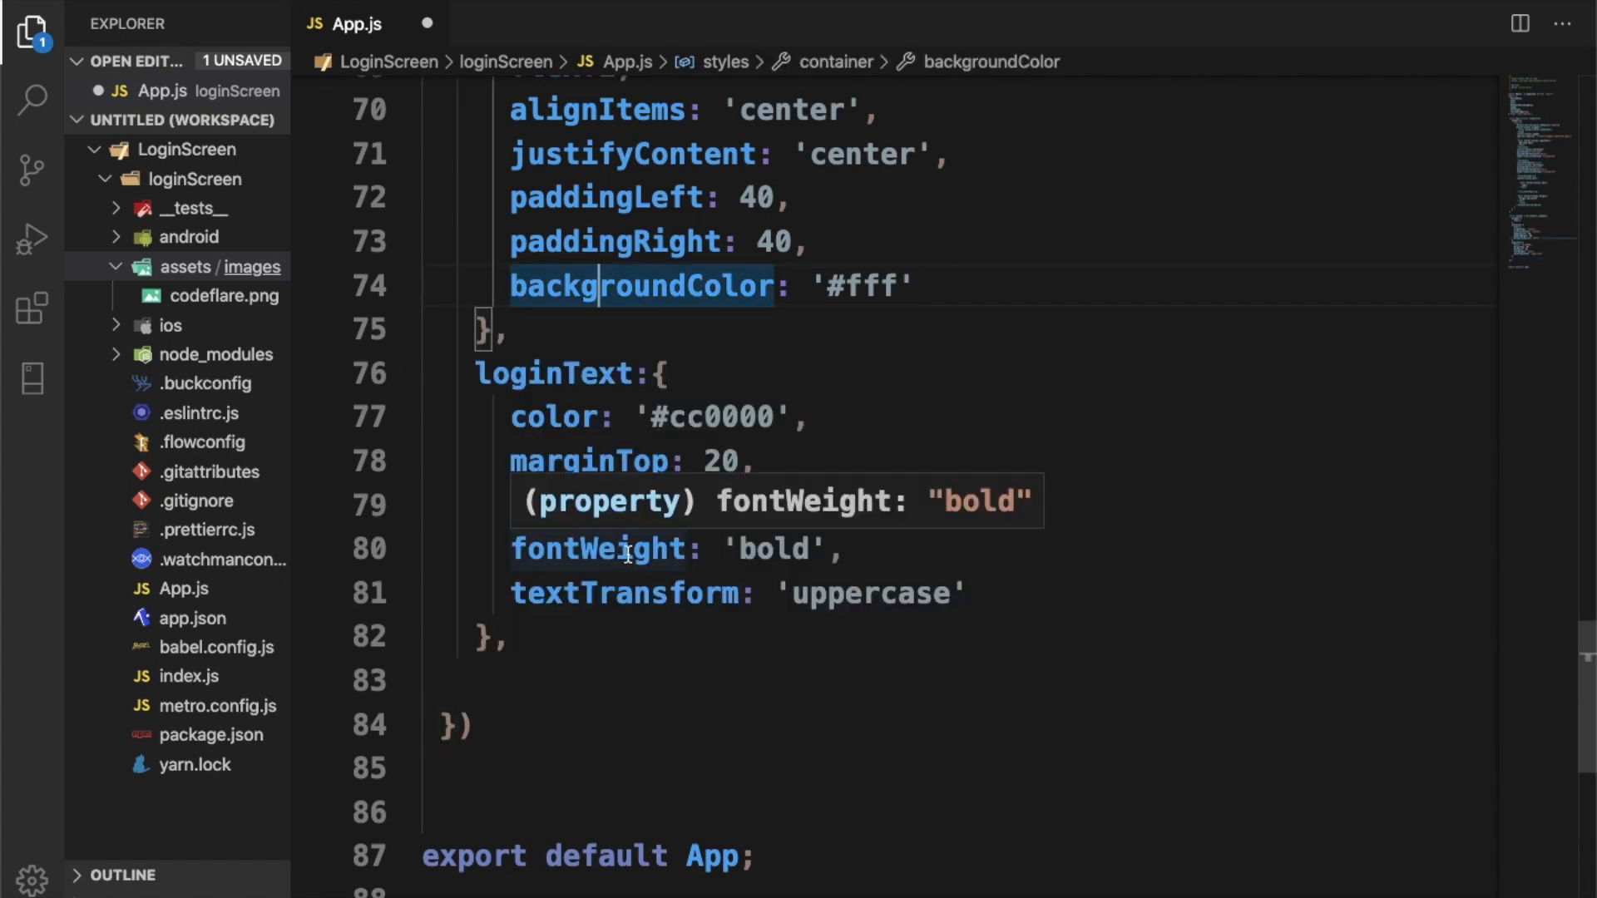
# Step: Add an image: { width: 100, height: 100 } entry after loginText
pyautogui.write('fontSize: 18,')
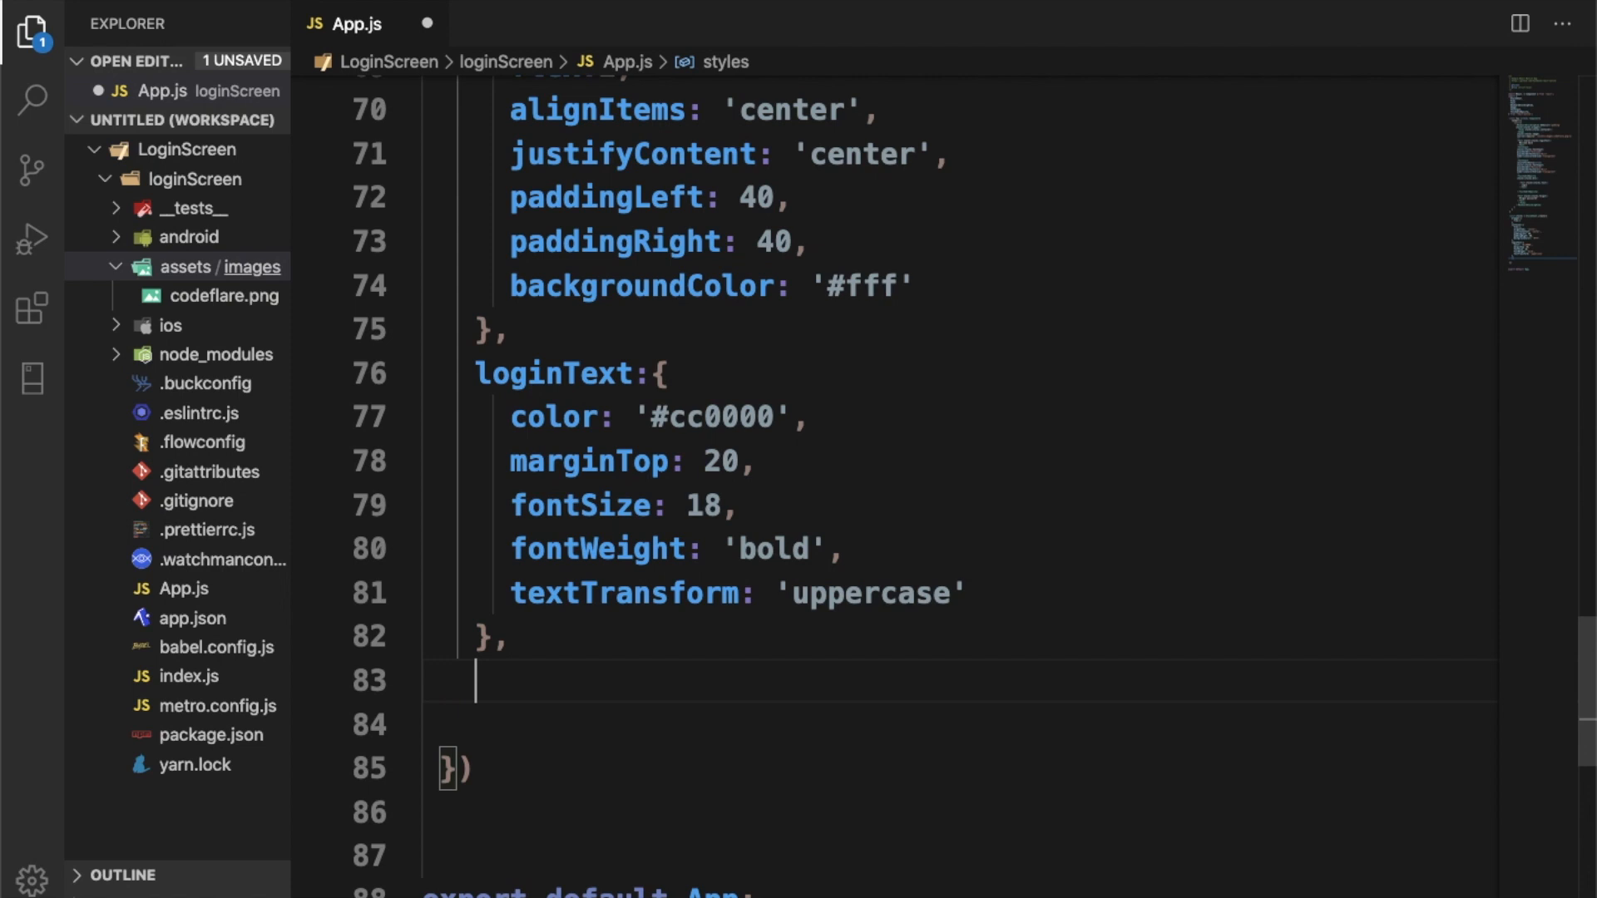
pyautogui.write('image:')
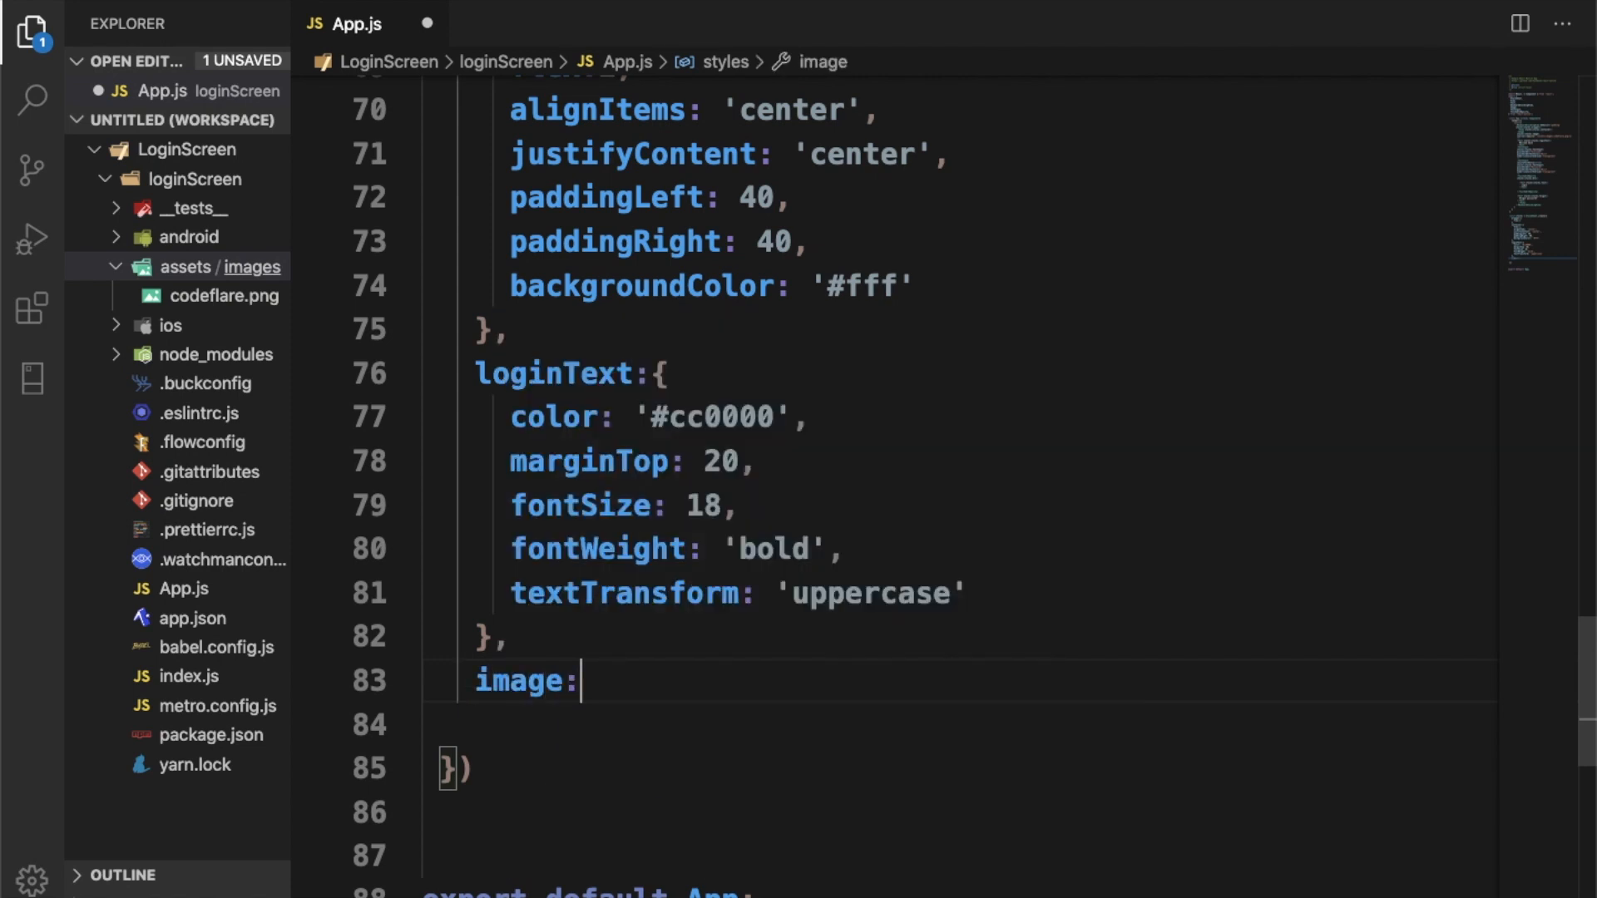
pyautogui.write('{')
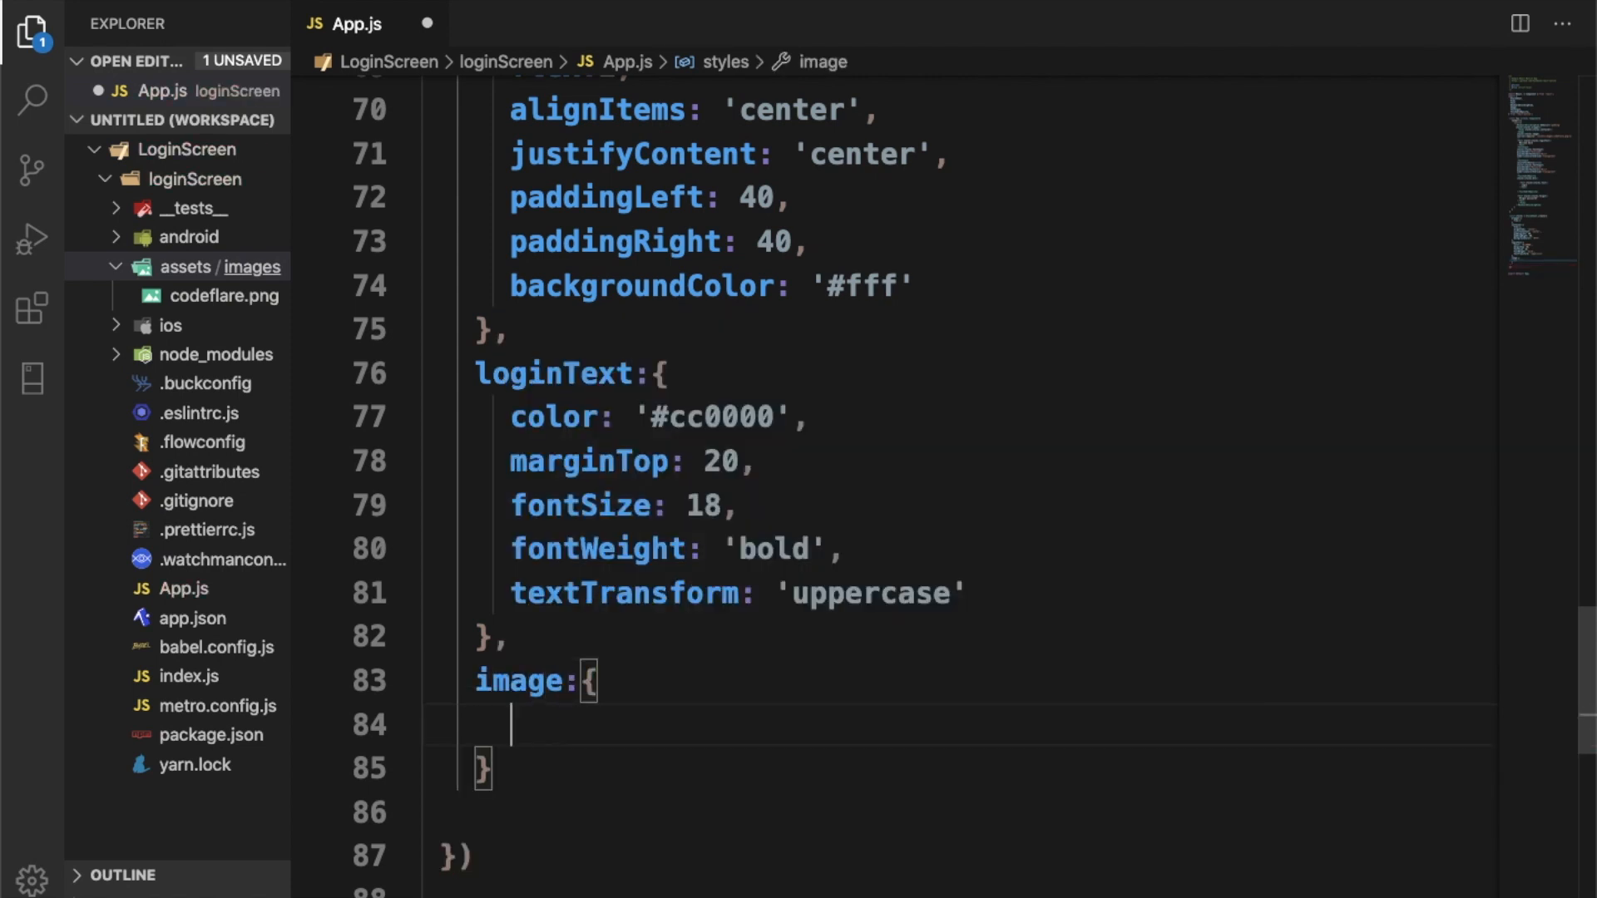
pyautogui.write('width:10')
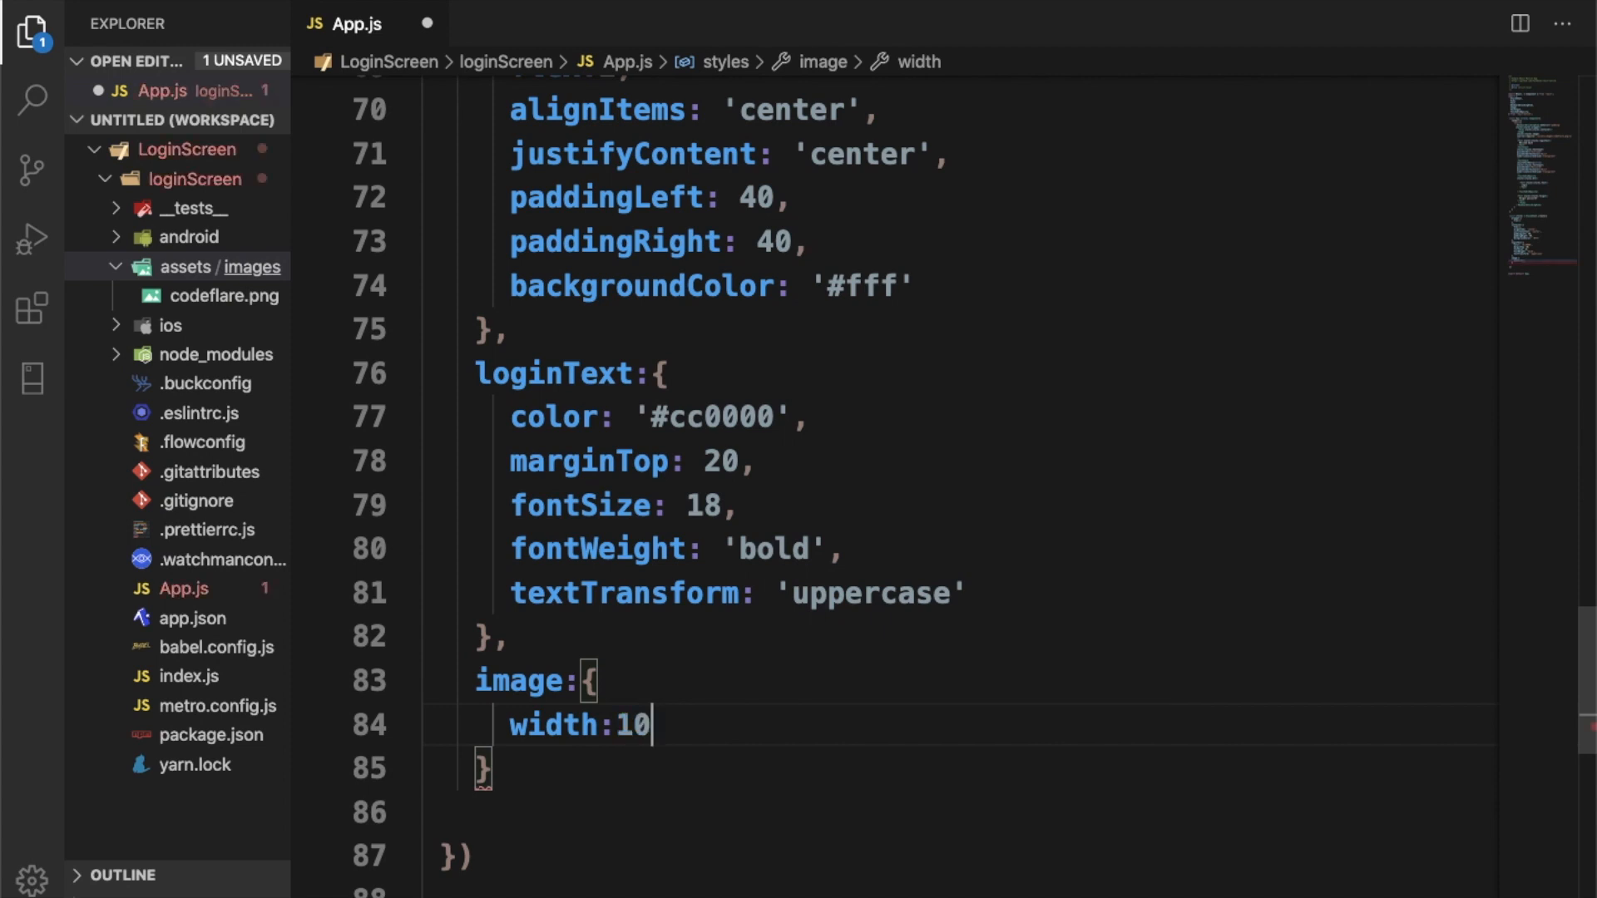
pyautogui.write('height: 100')
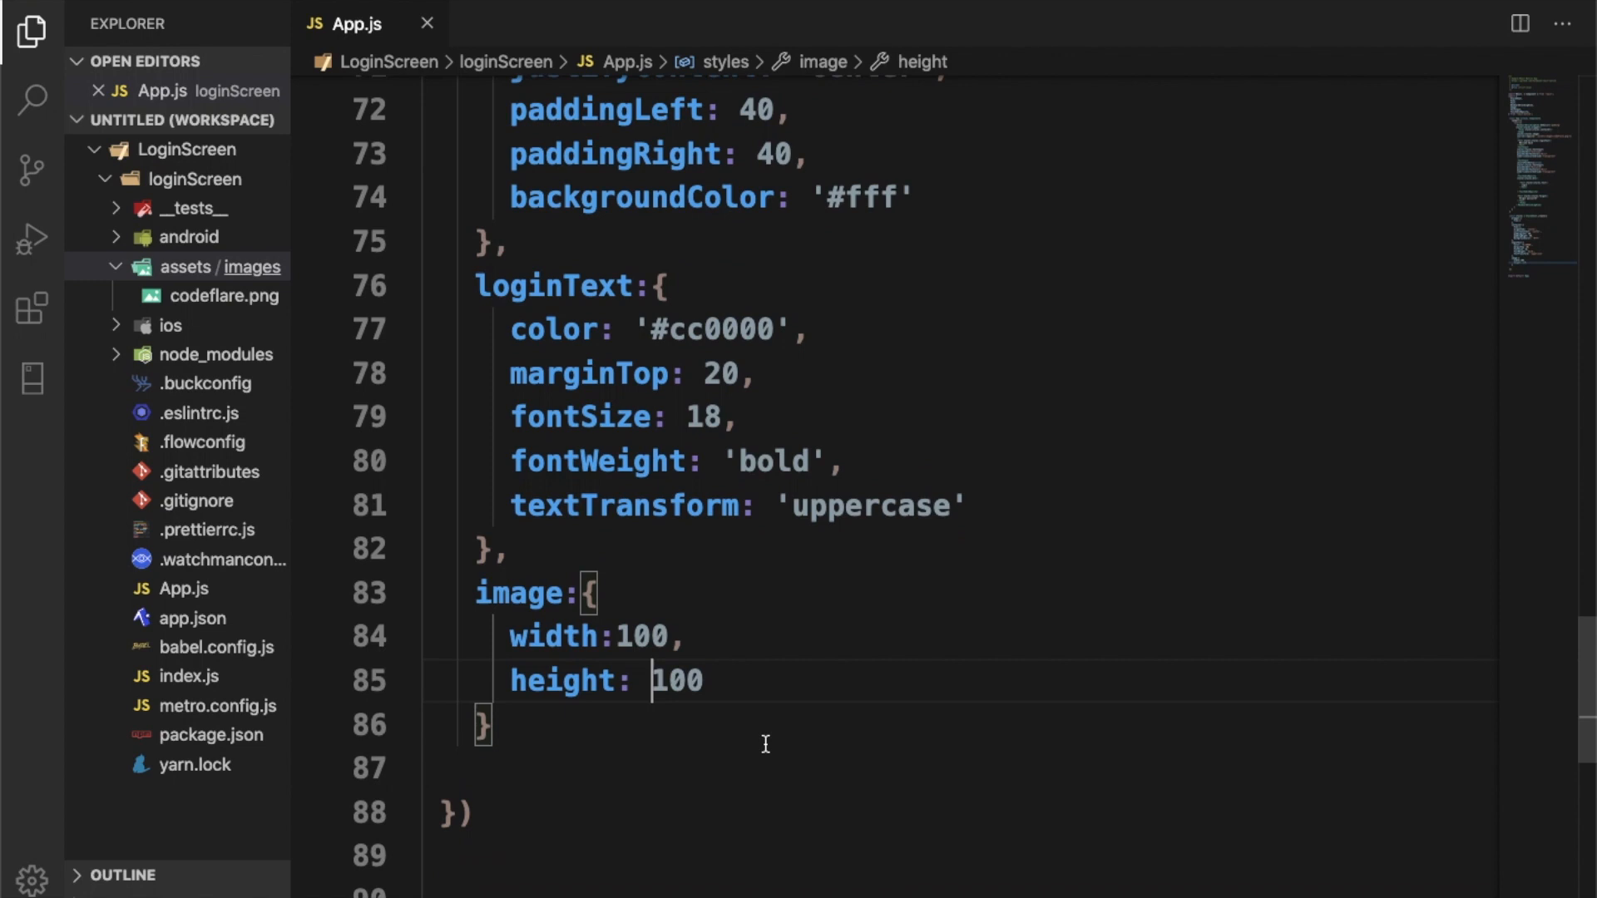
pyautogui.scroll(-3)
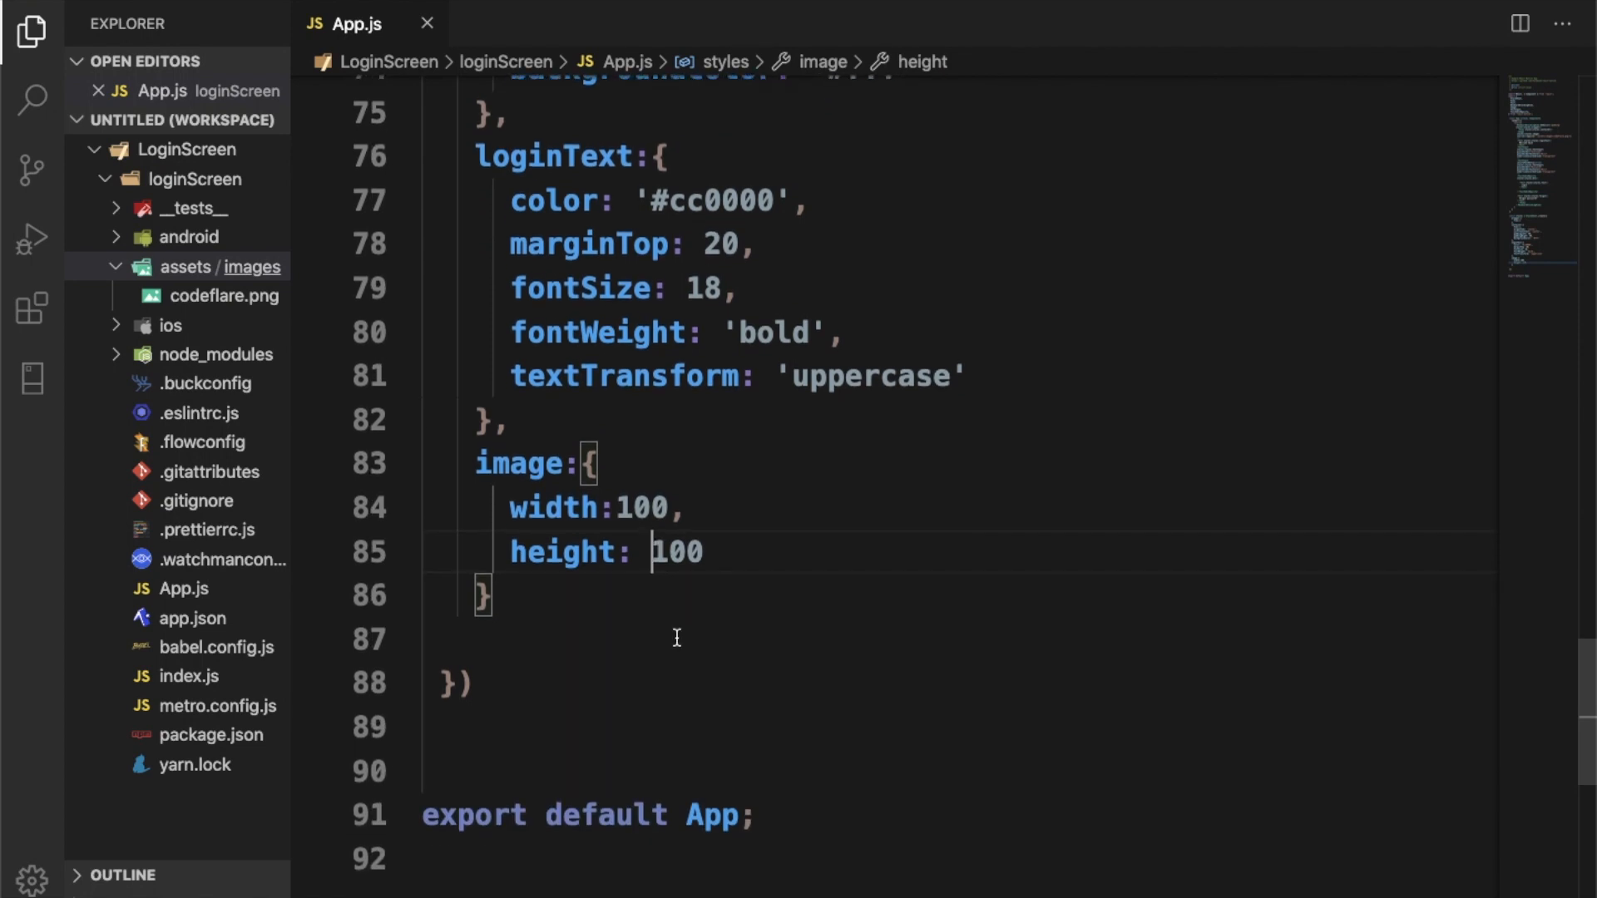
pyautogui.scroll(3)
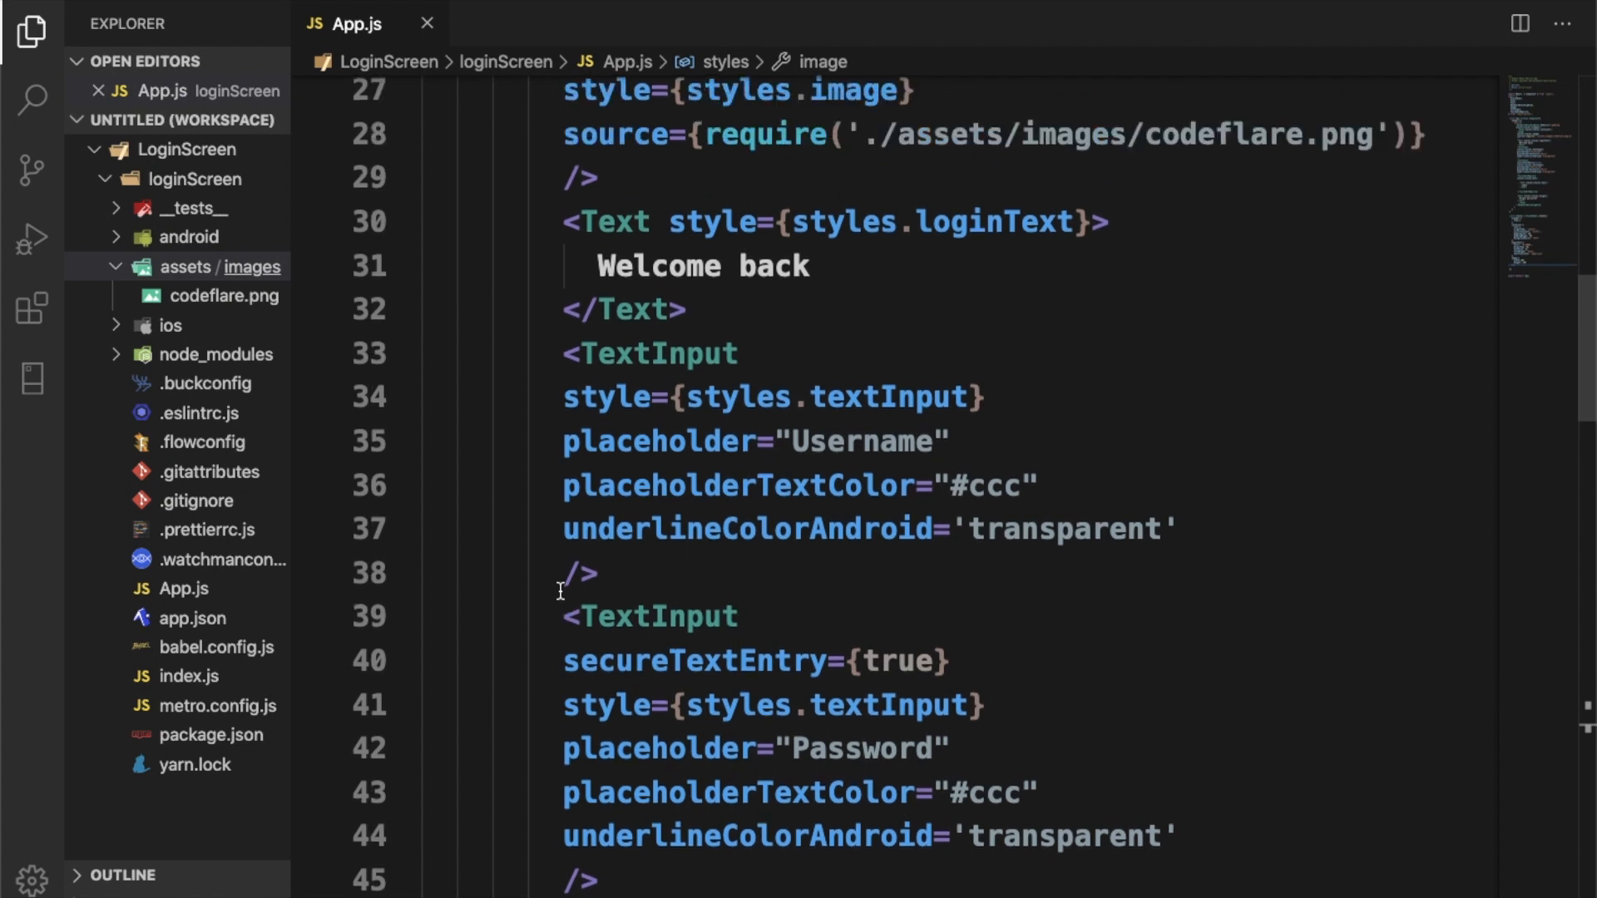
pyautogui.scroll(3)
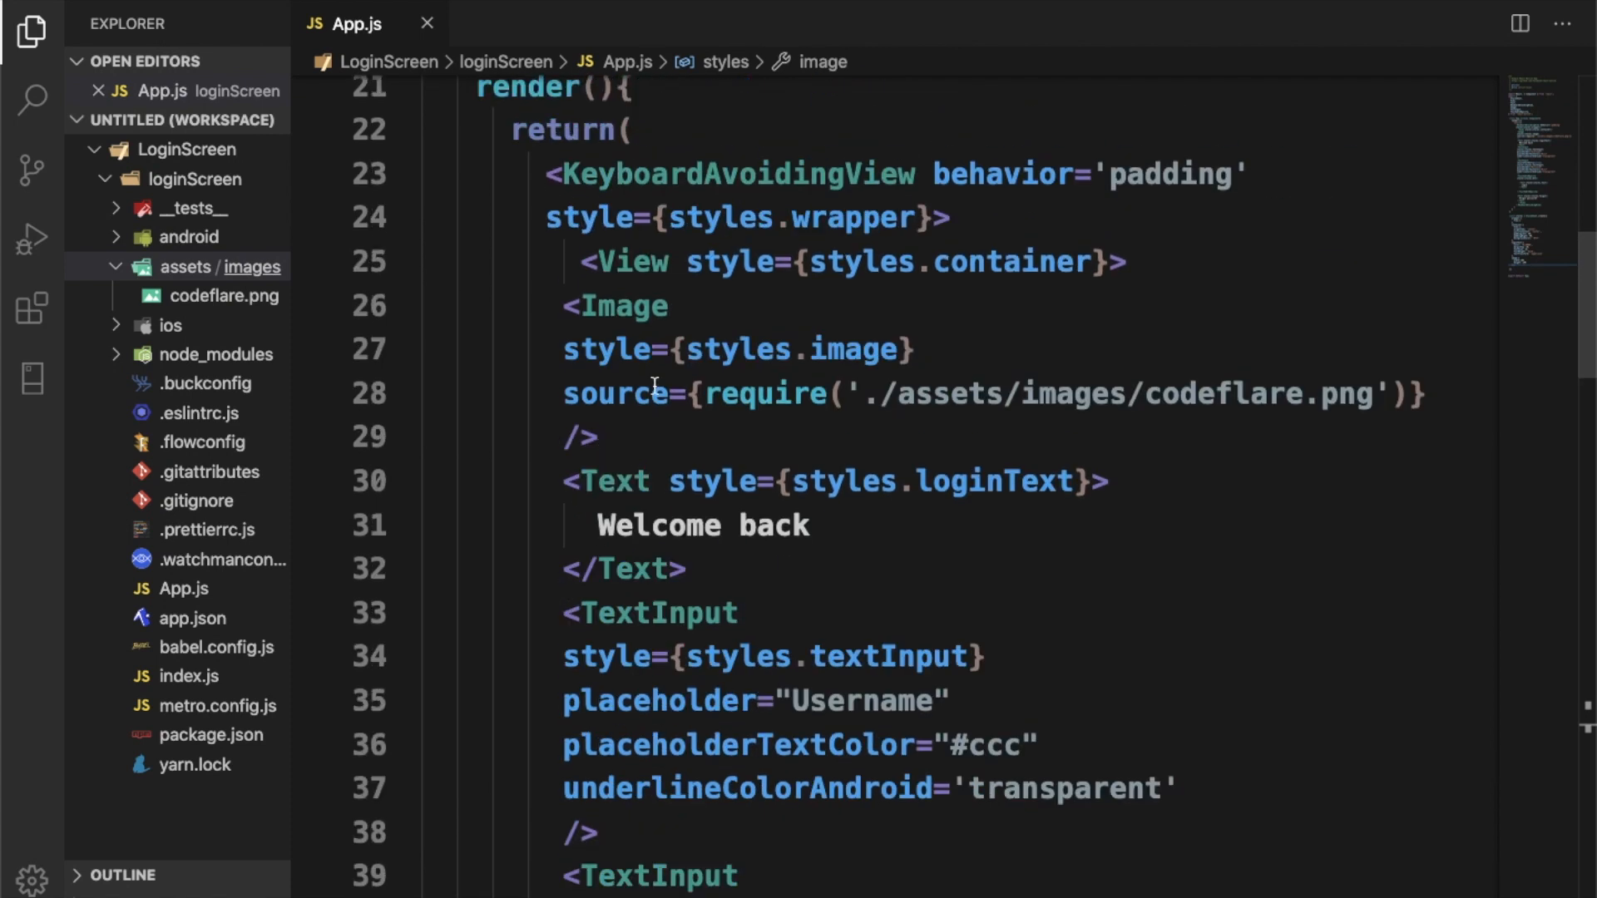
pyautogui.scroll(-3)
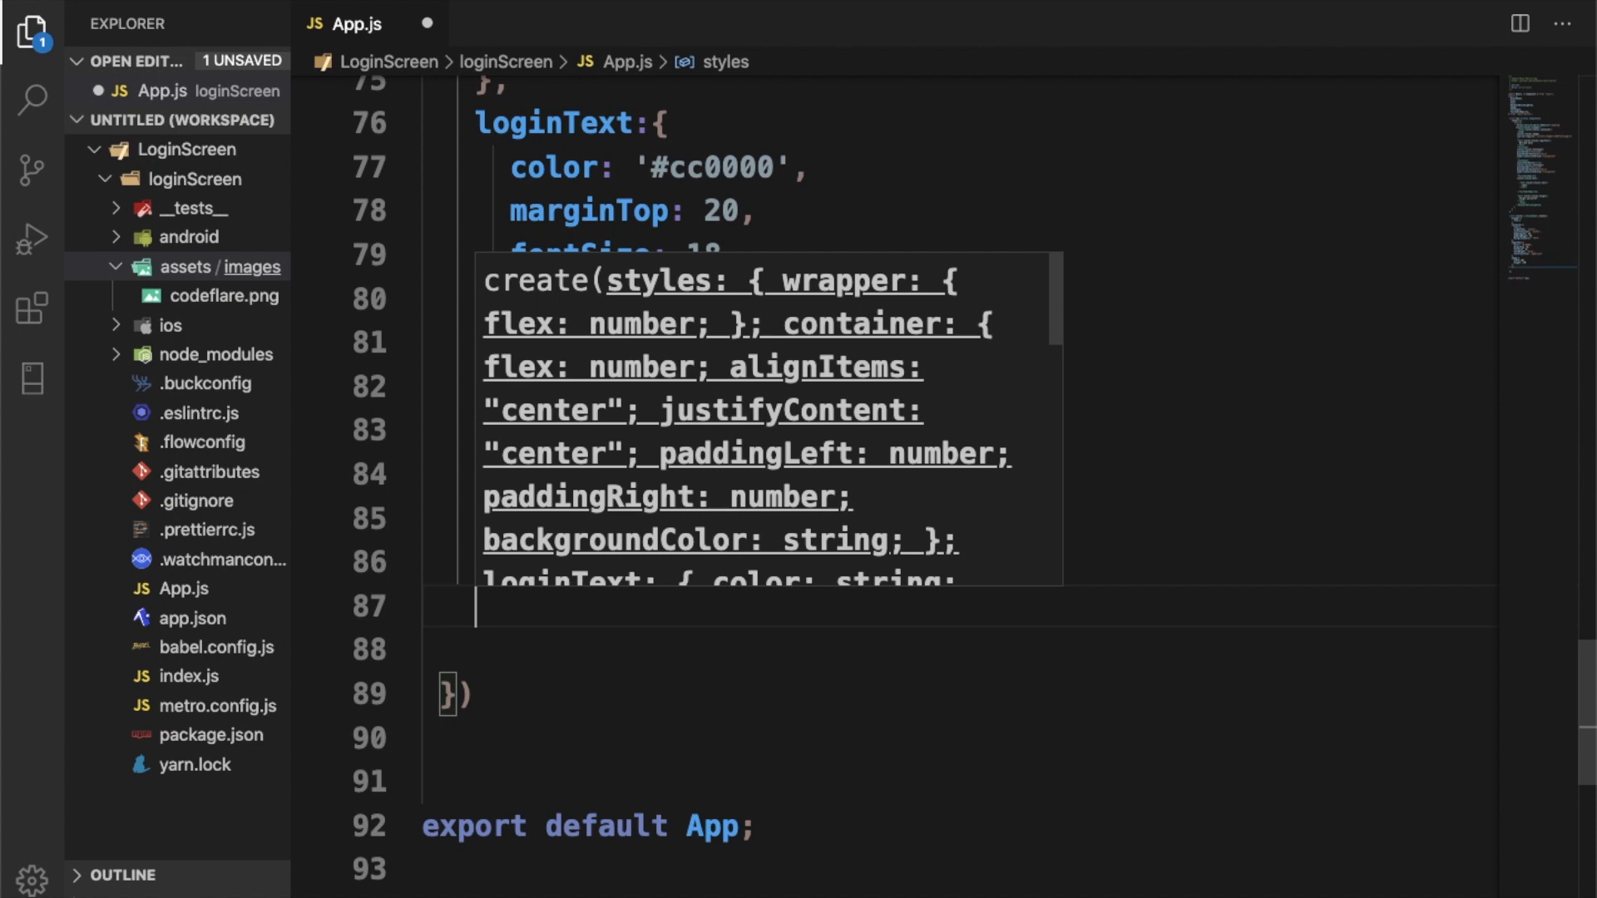
# Step: Add textInput below image with alignSelf 'stretch' and borderColor '#4285f4'
pyautogui.write('text')
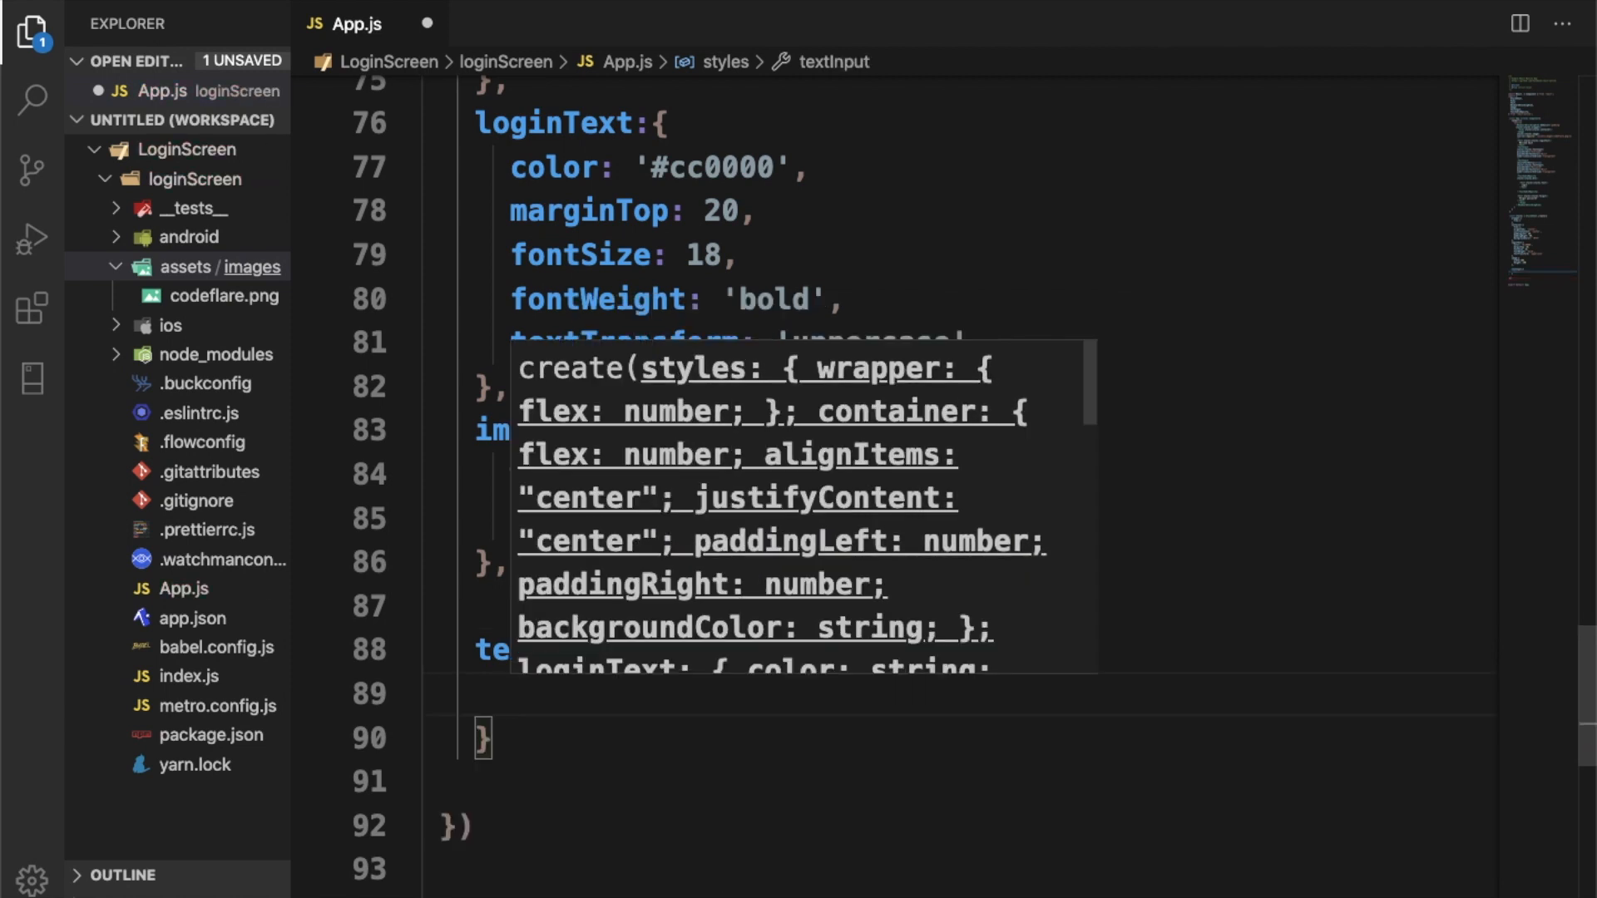
pyautogui.write('ali')
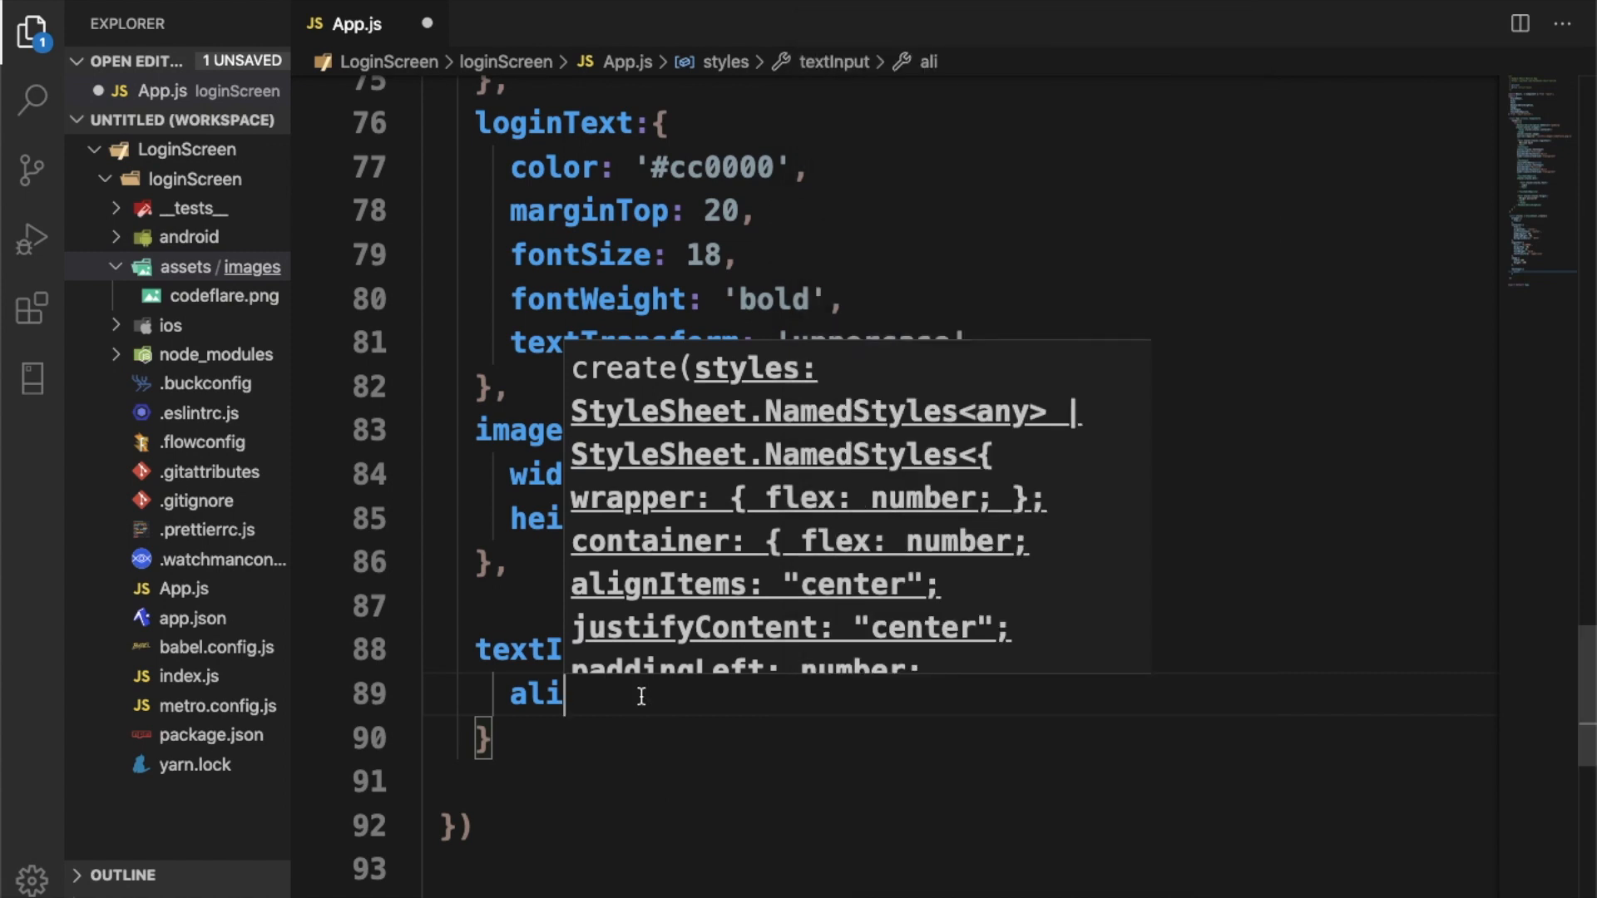
pyautogui.write("gnSelf: 'stretch',")
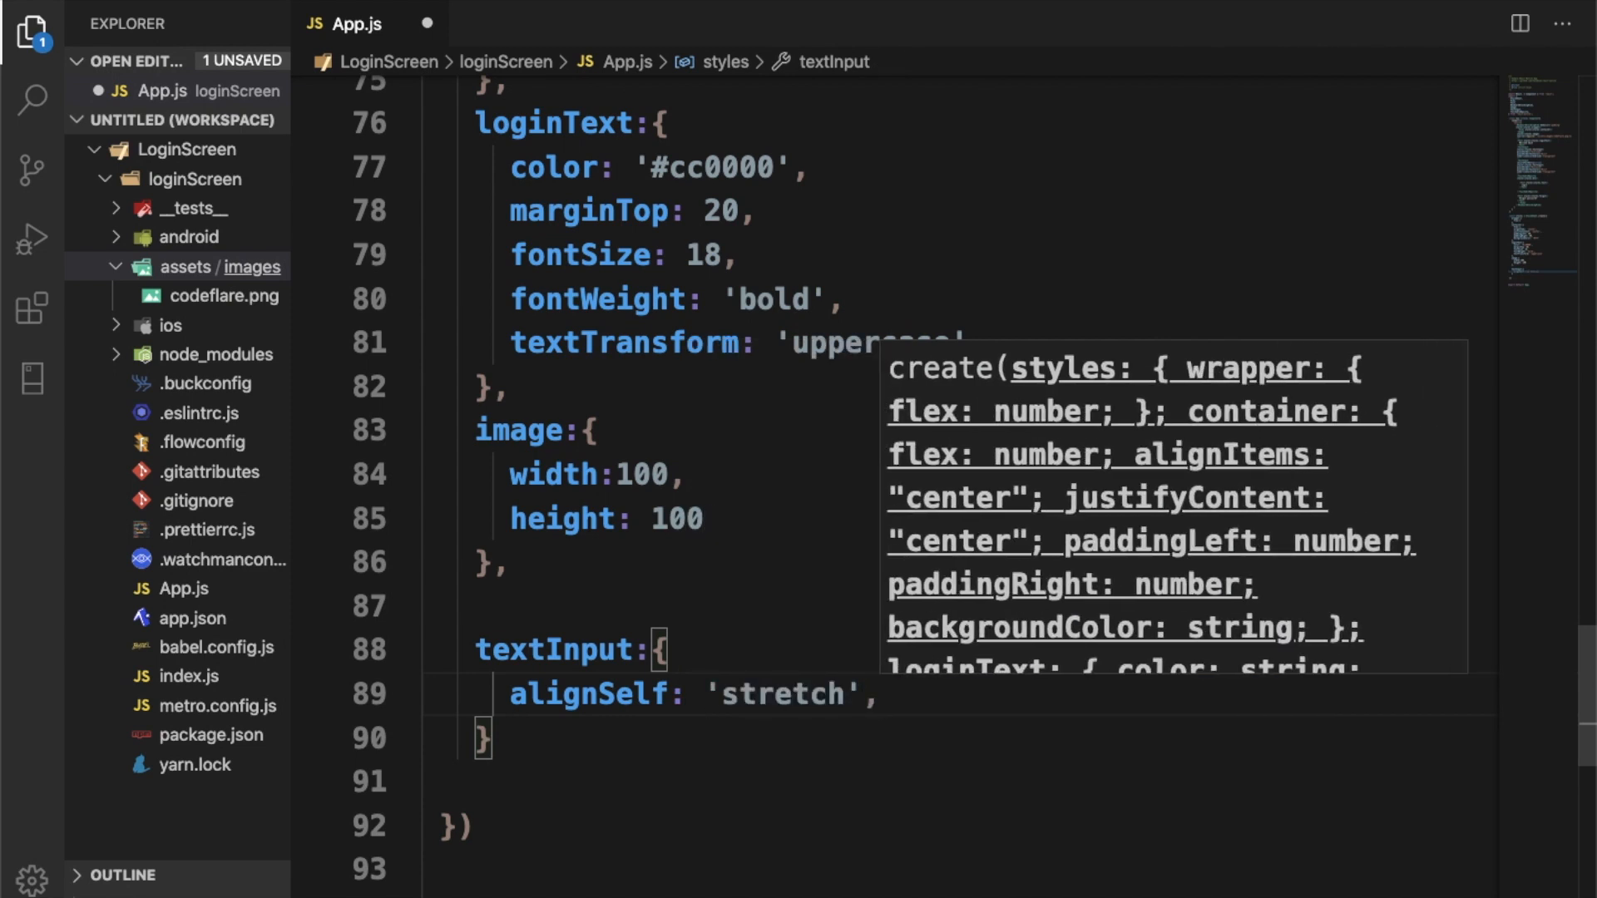
pyautogui.write("borderColor: '")
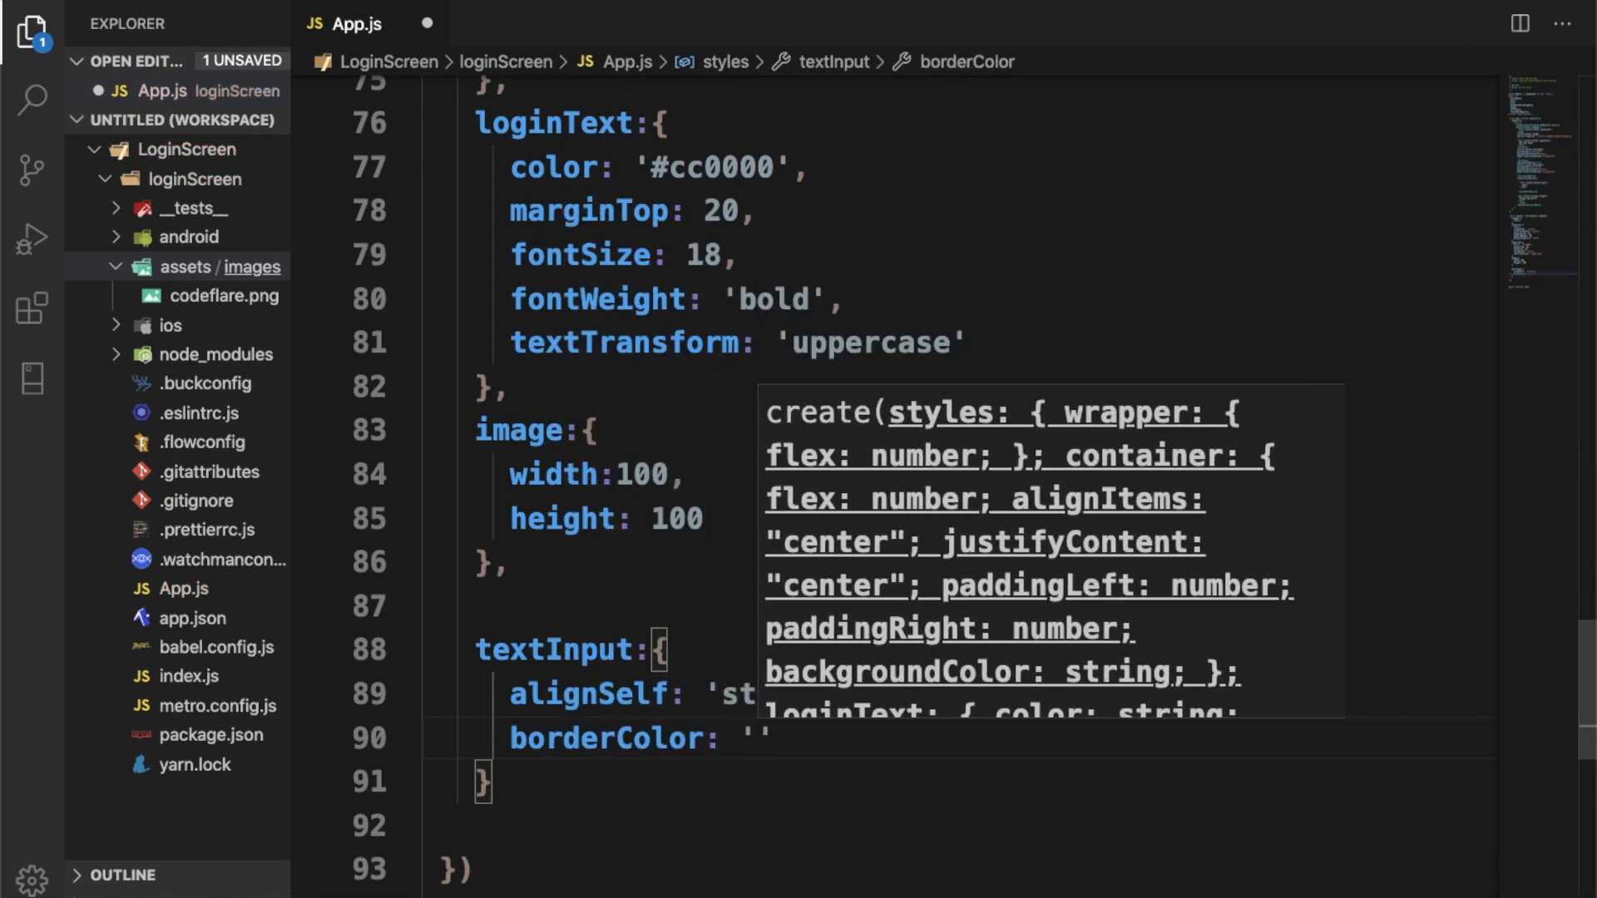
pyautogui.write('#')
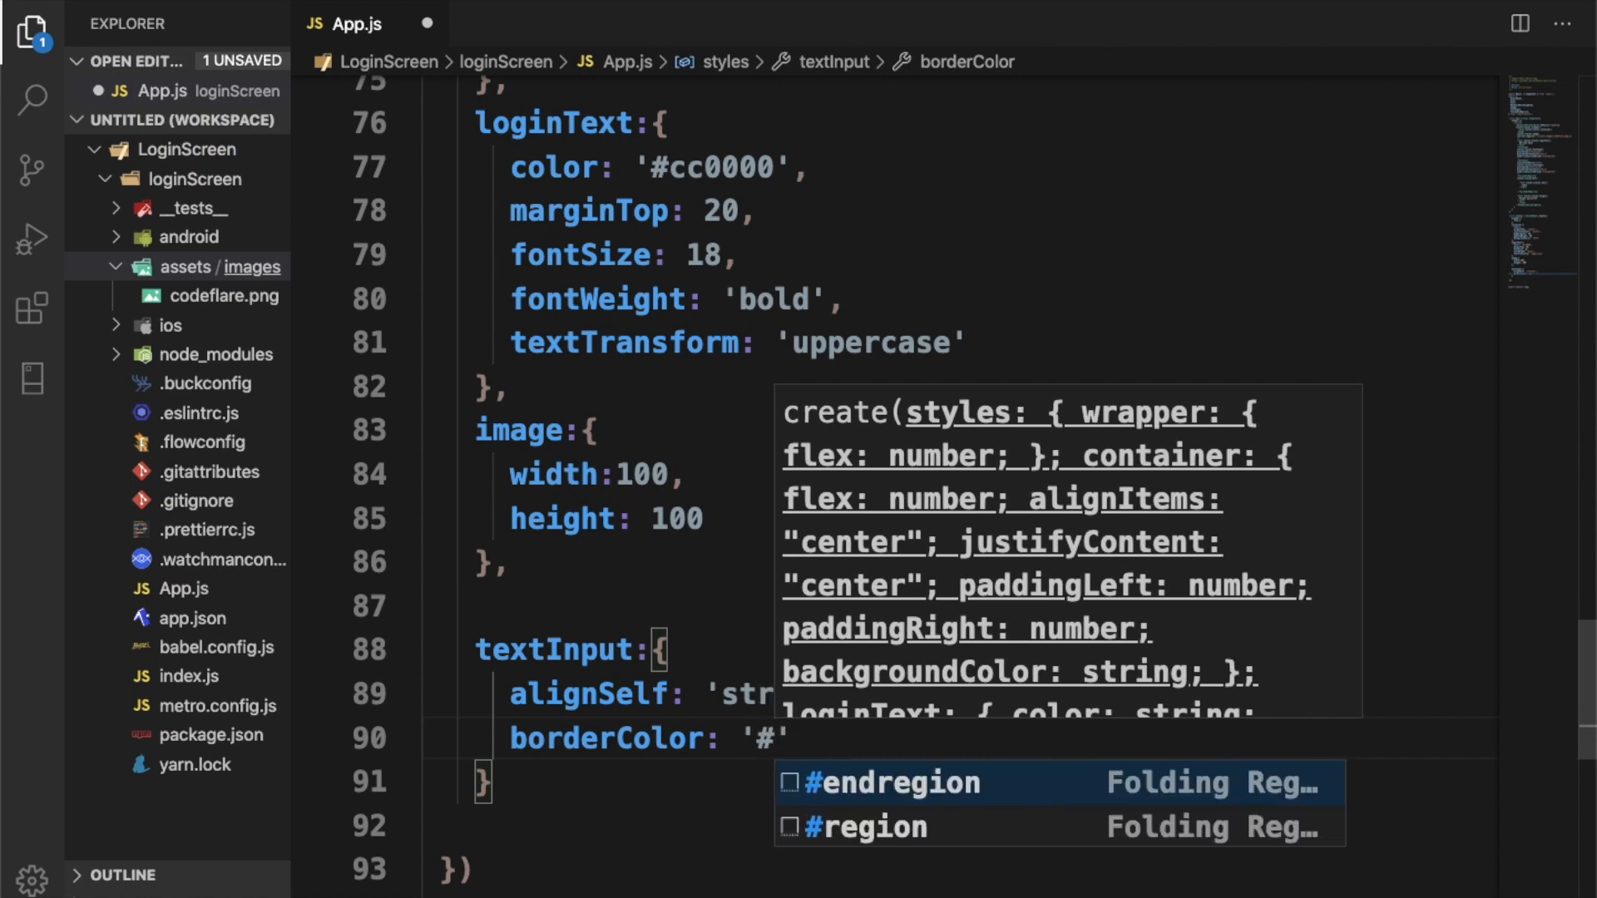
pyautogui.write('4')
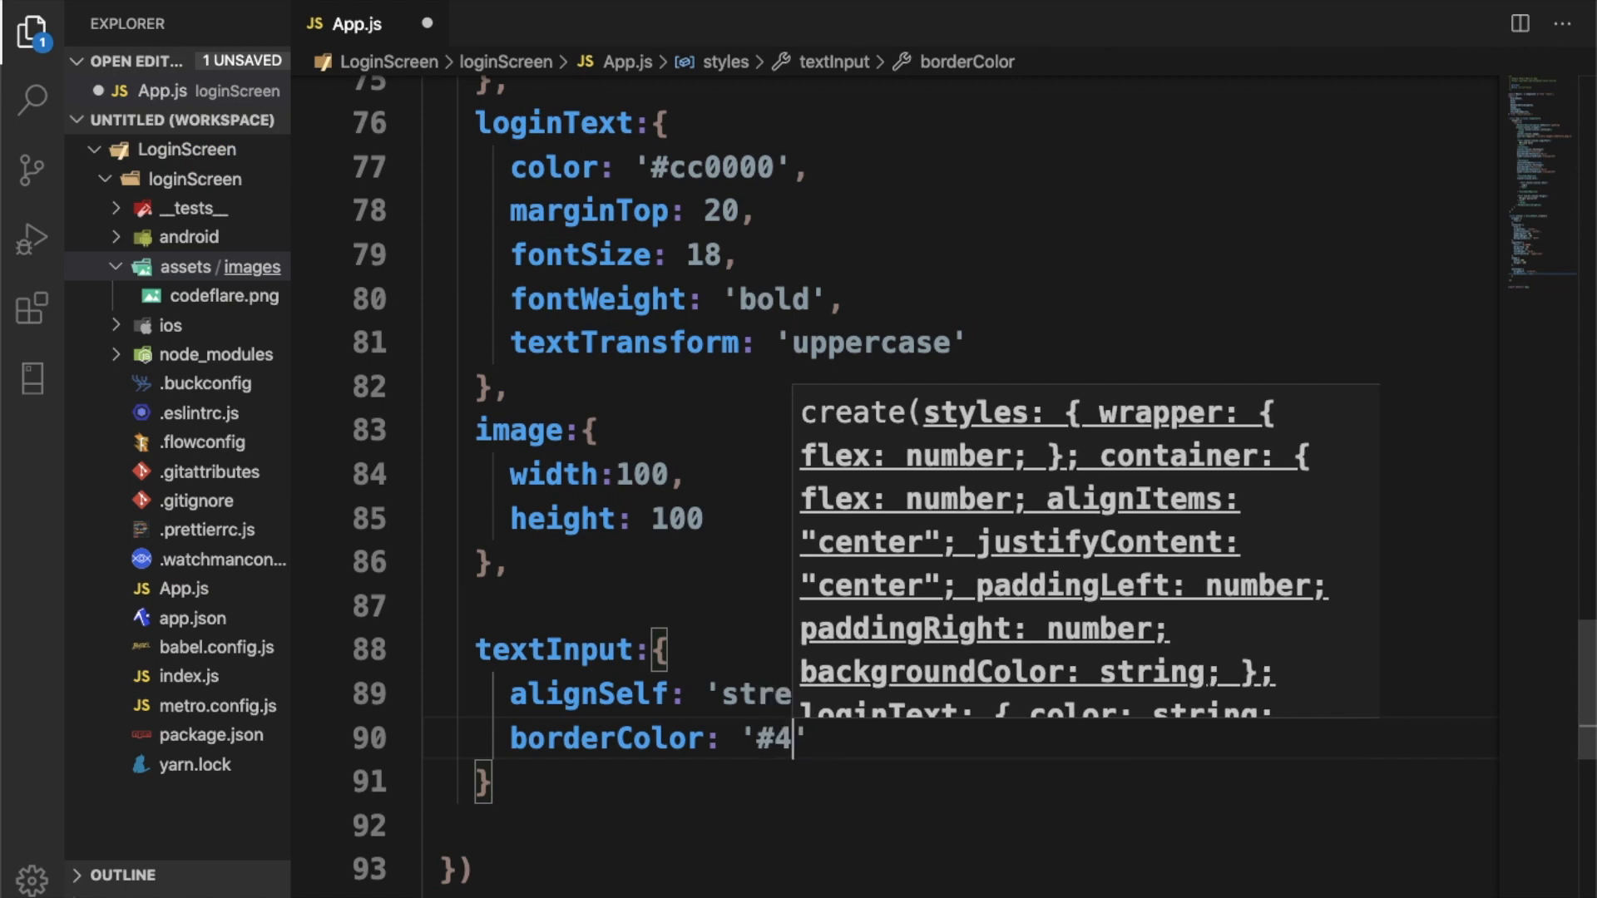
pyautogui.write('285f4')
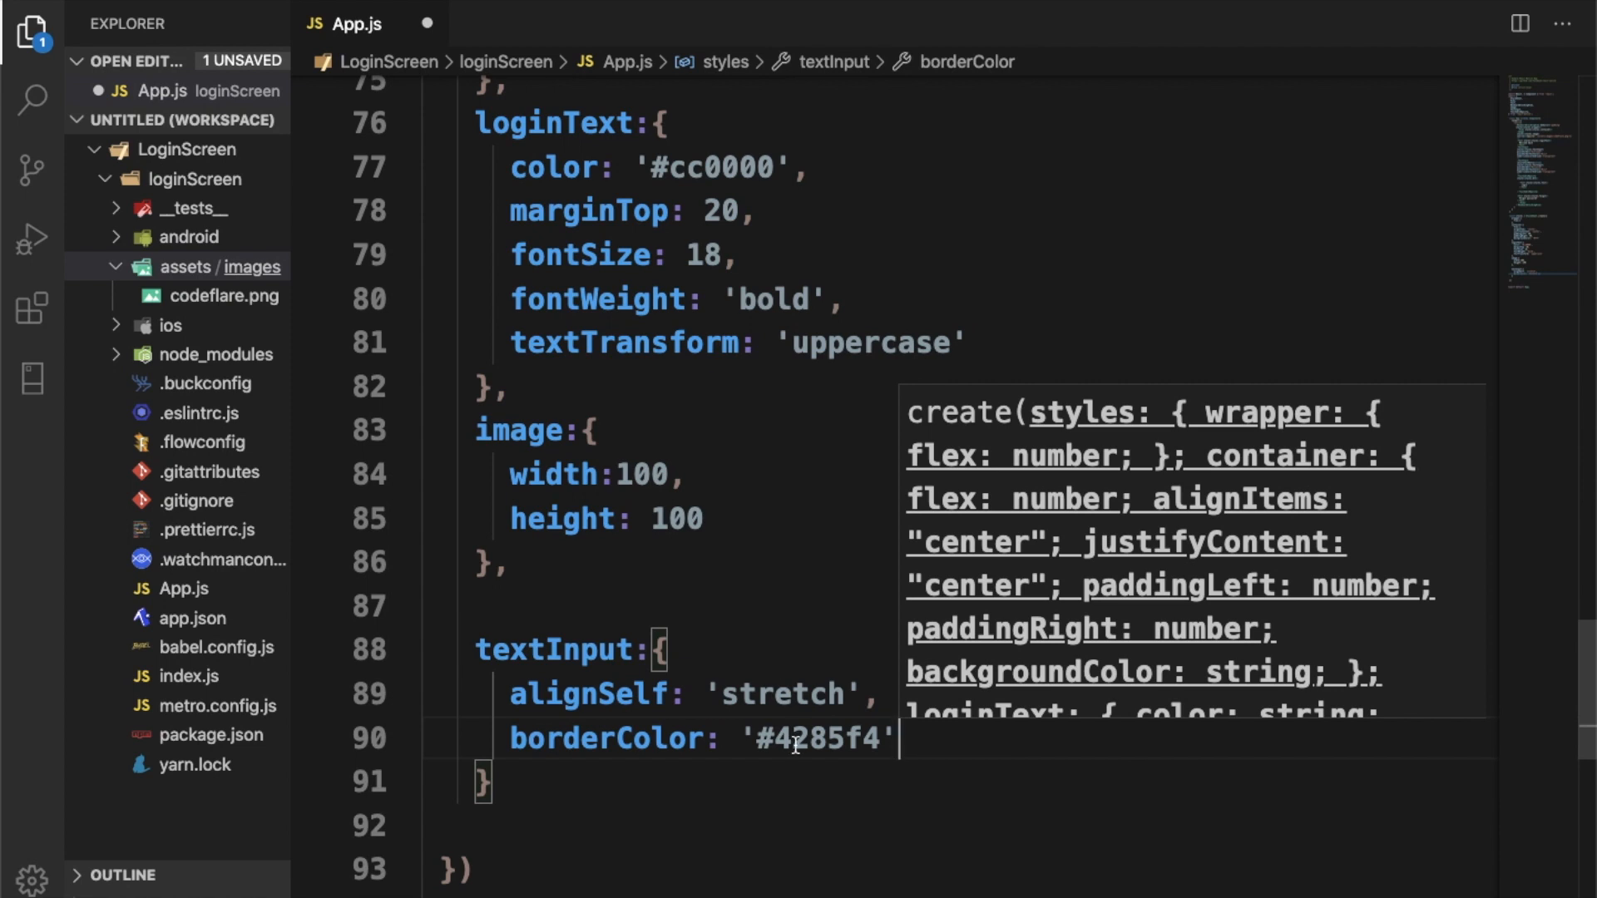
pyautogui.doubleClick(805, 739)
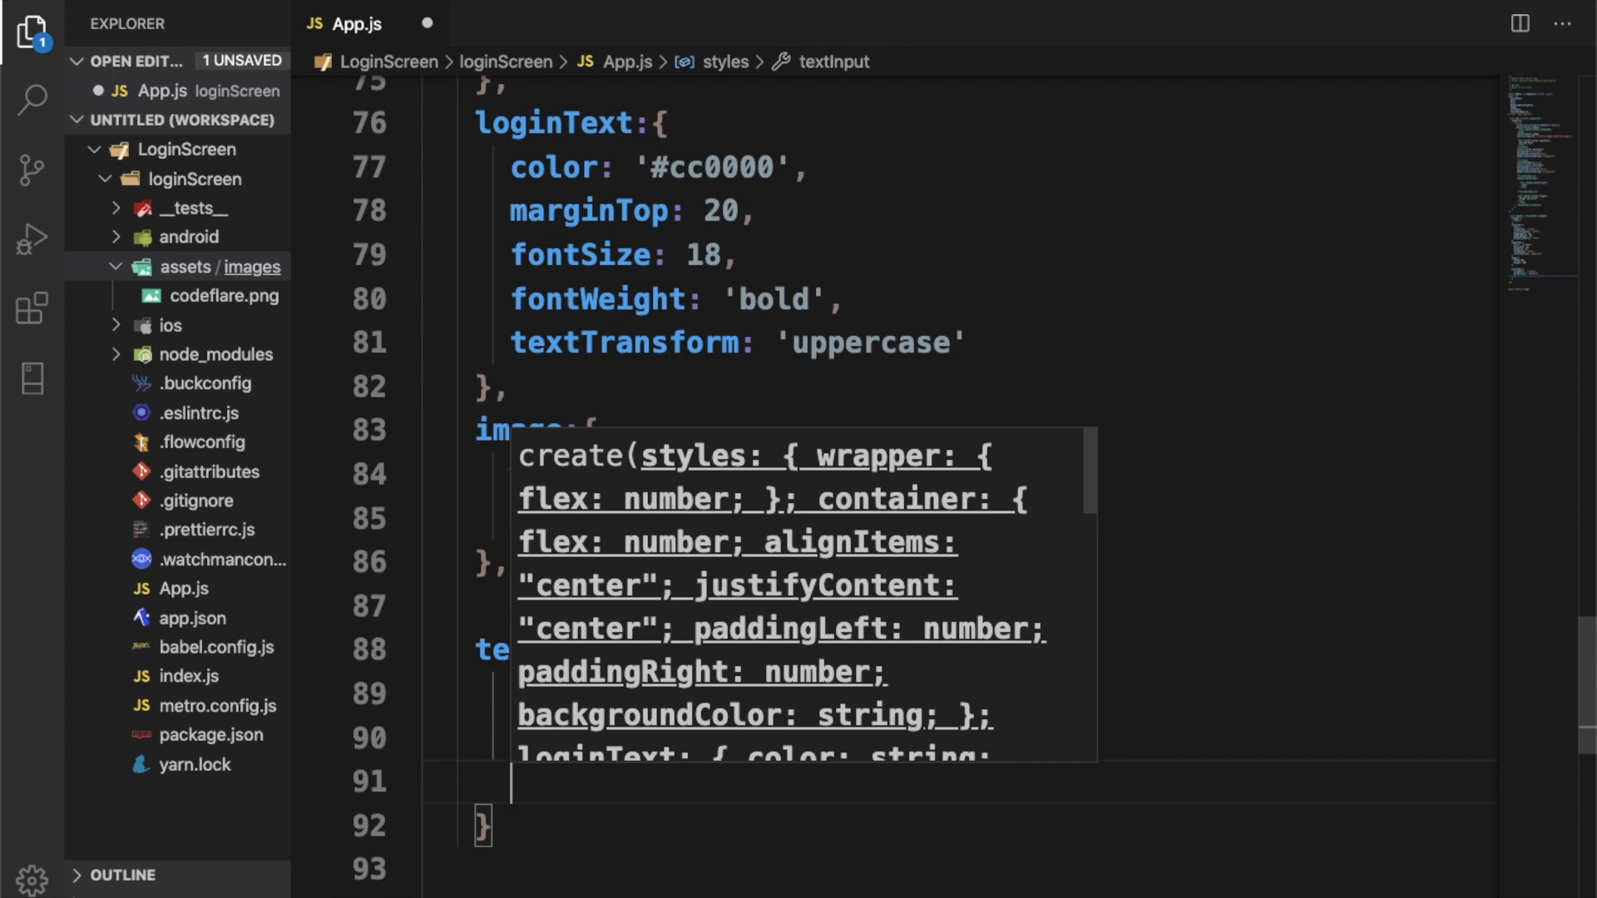
# Step: Give textInput a height of 45 and a borderBottomWidth of 1
pyautogui.write('h')
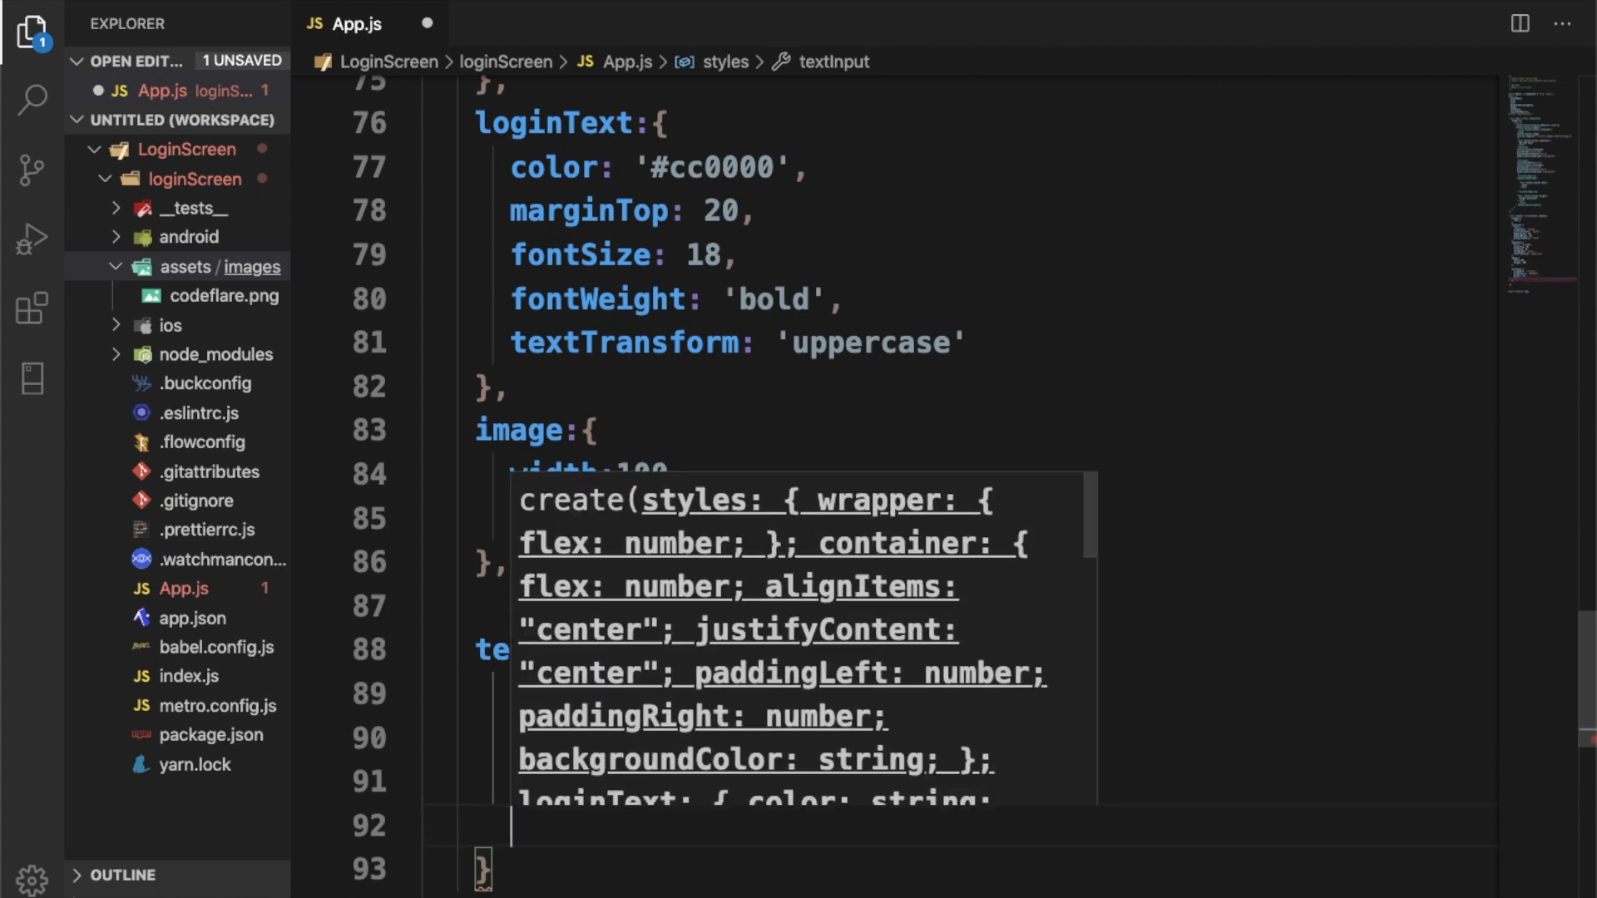
pyautogui.write('bo')
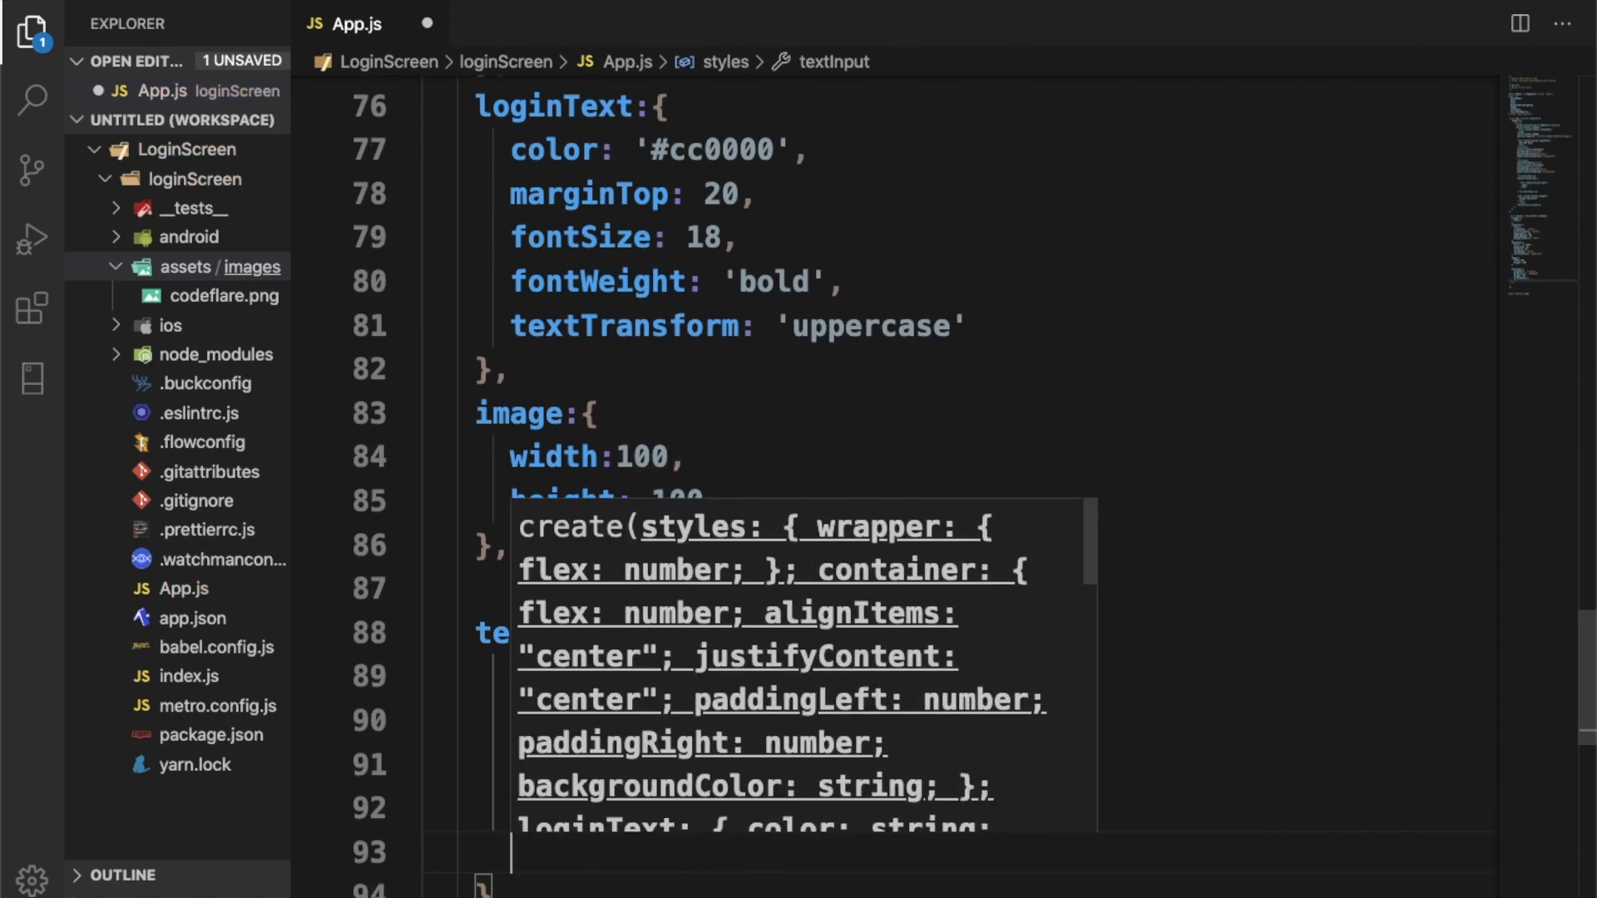
pyautogui.write('borderBottomWidth')
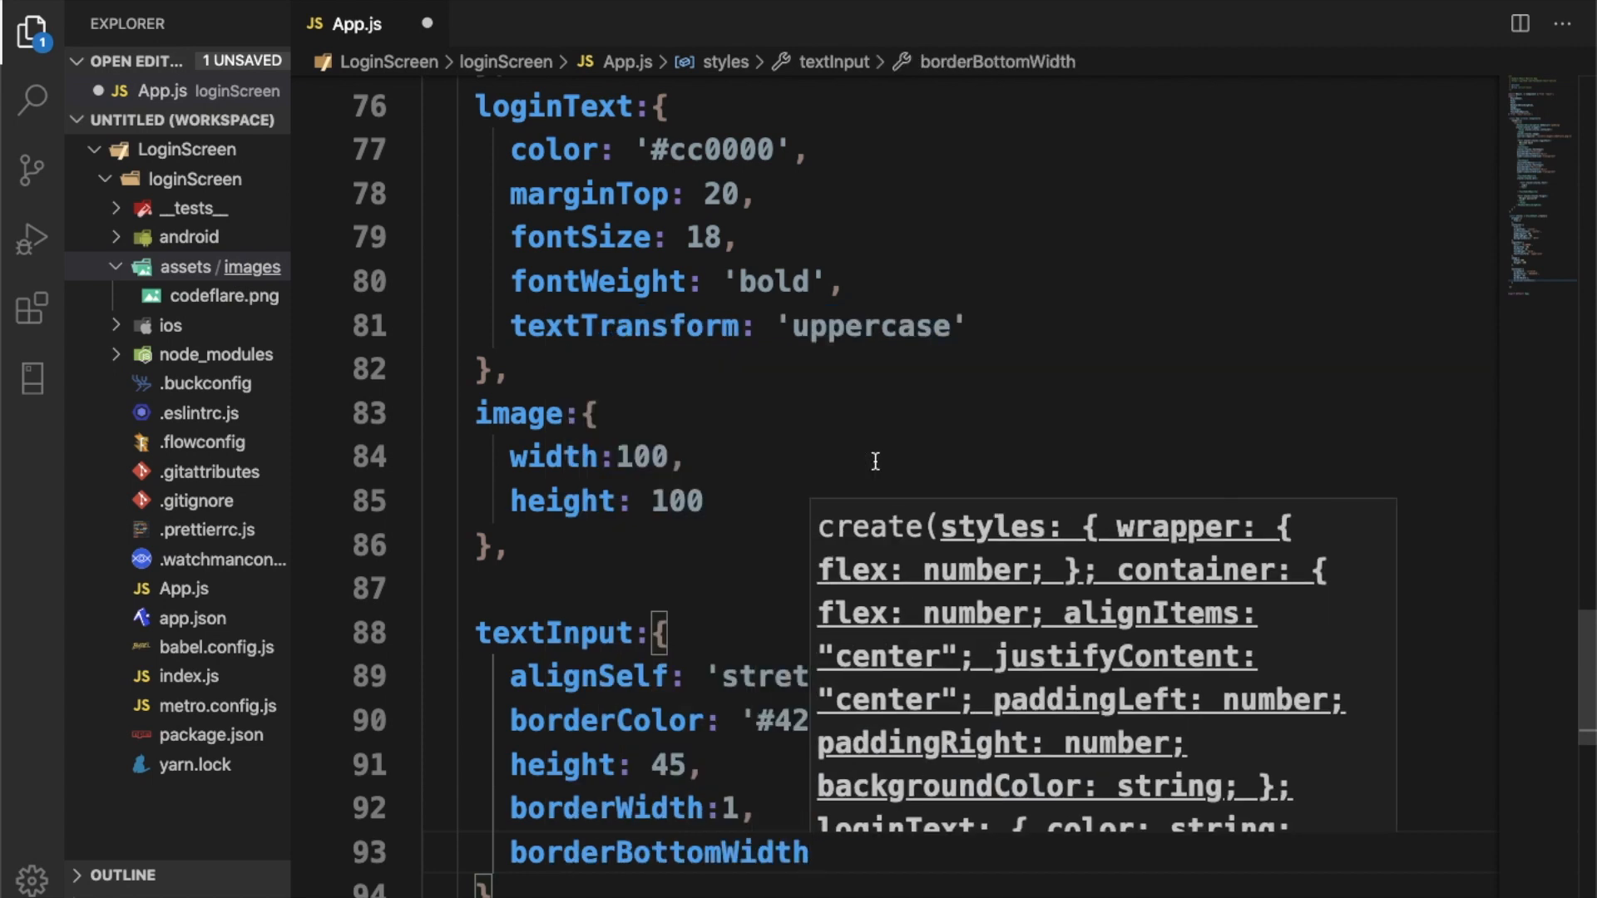
pyautogui.write(':1')
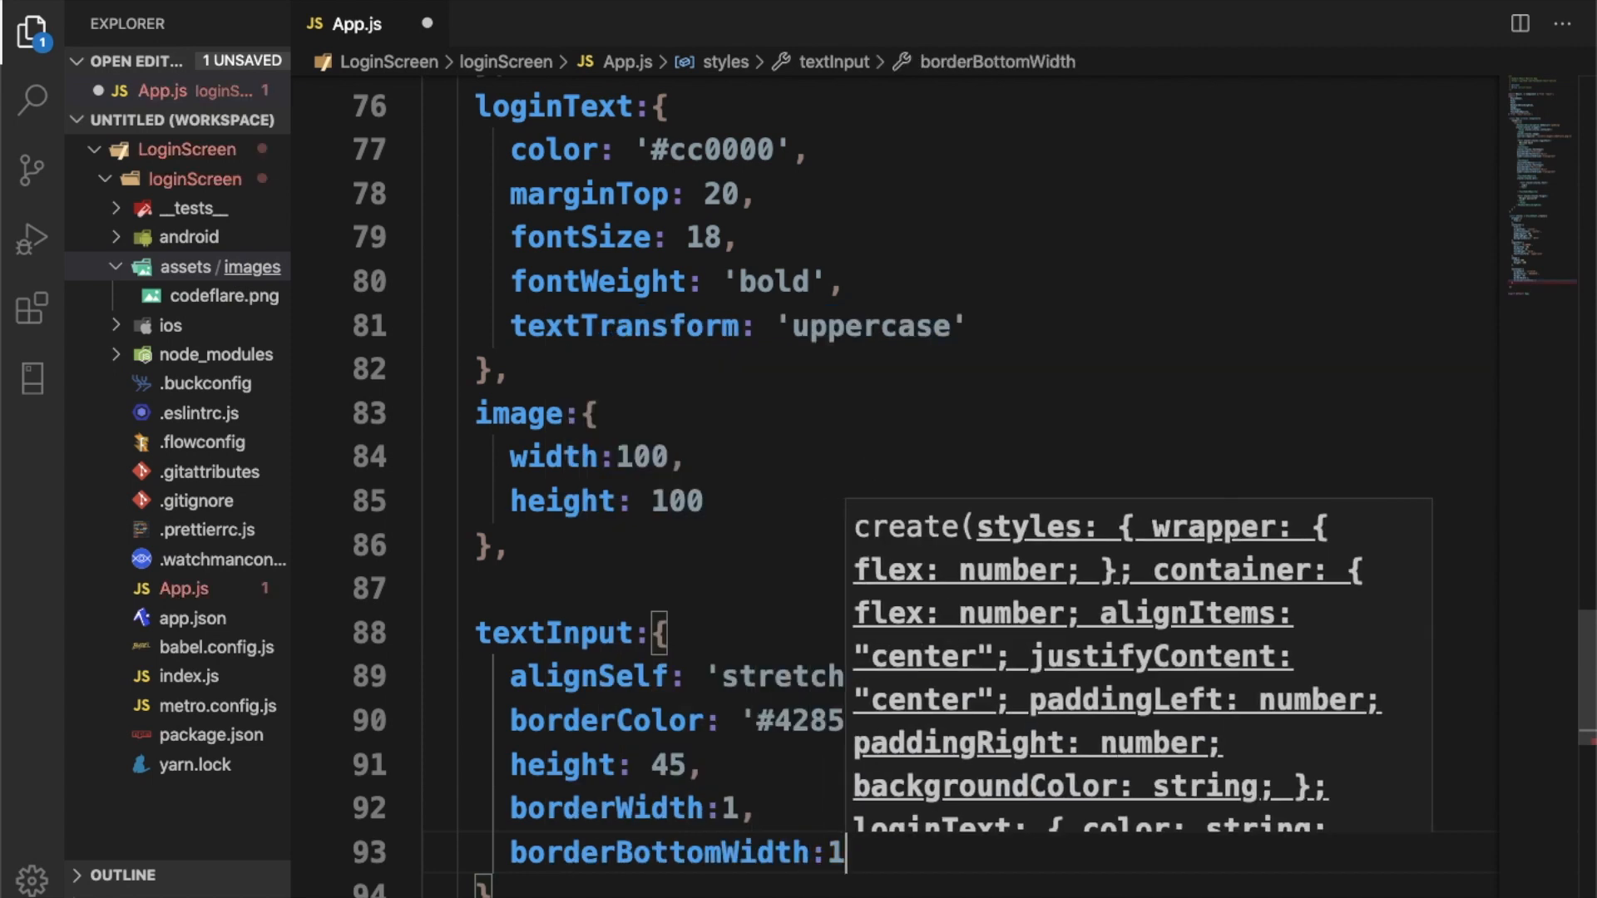
pyautogui.write('borderTop')
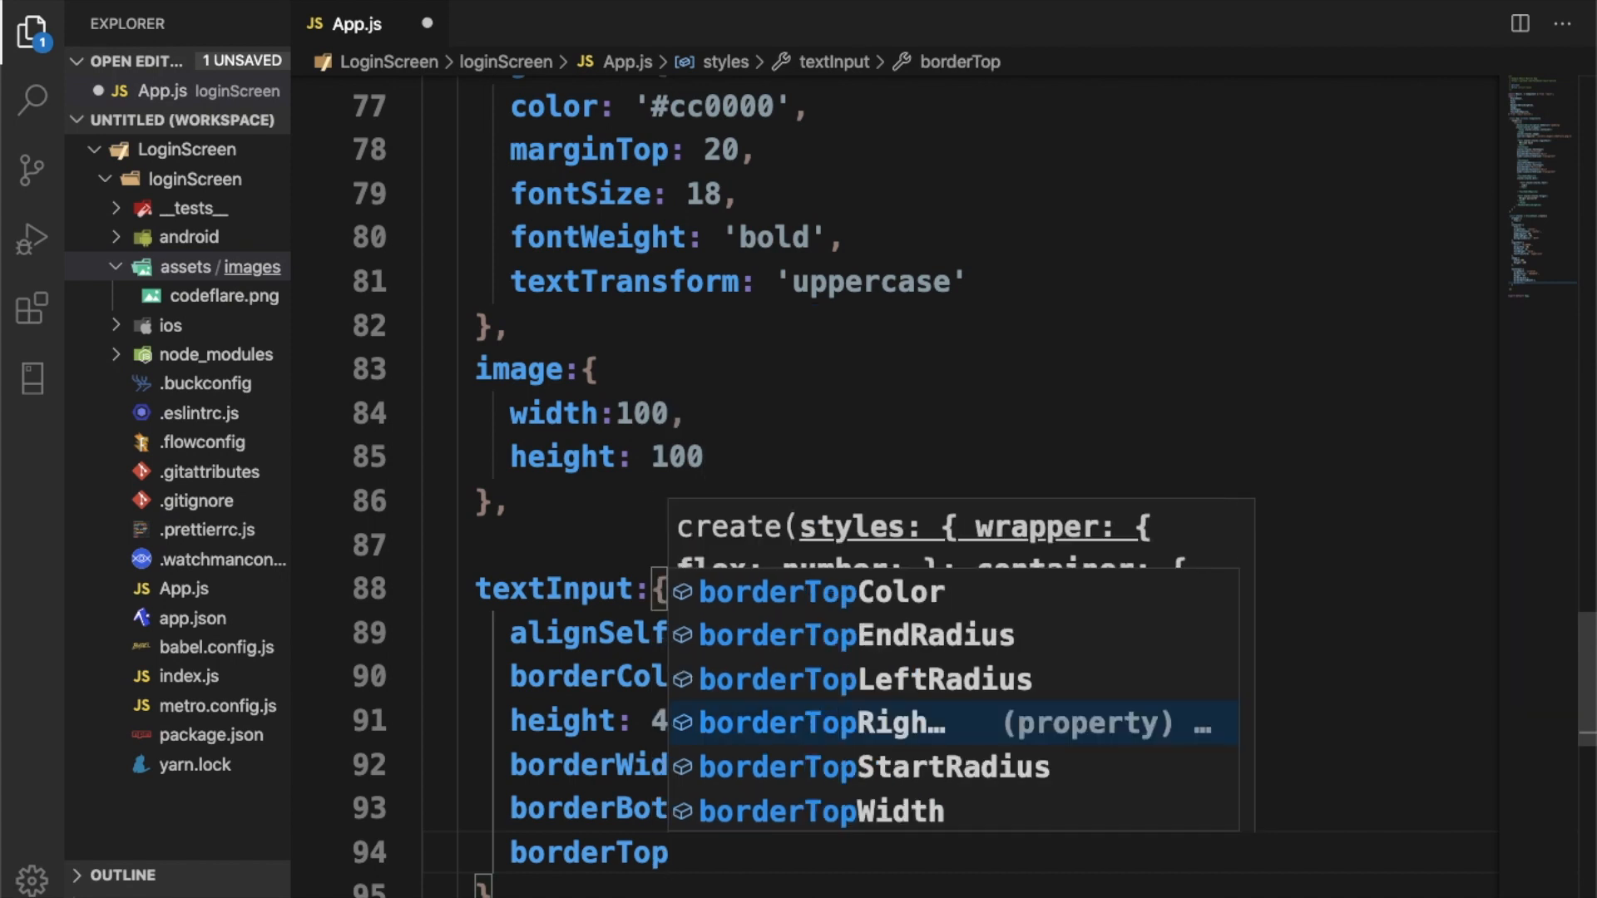
pyautogui.moveTo(894, 731)
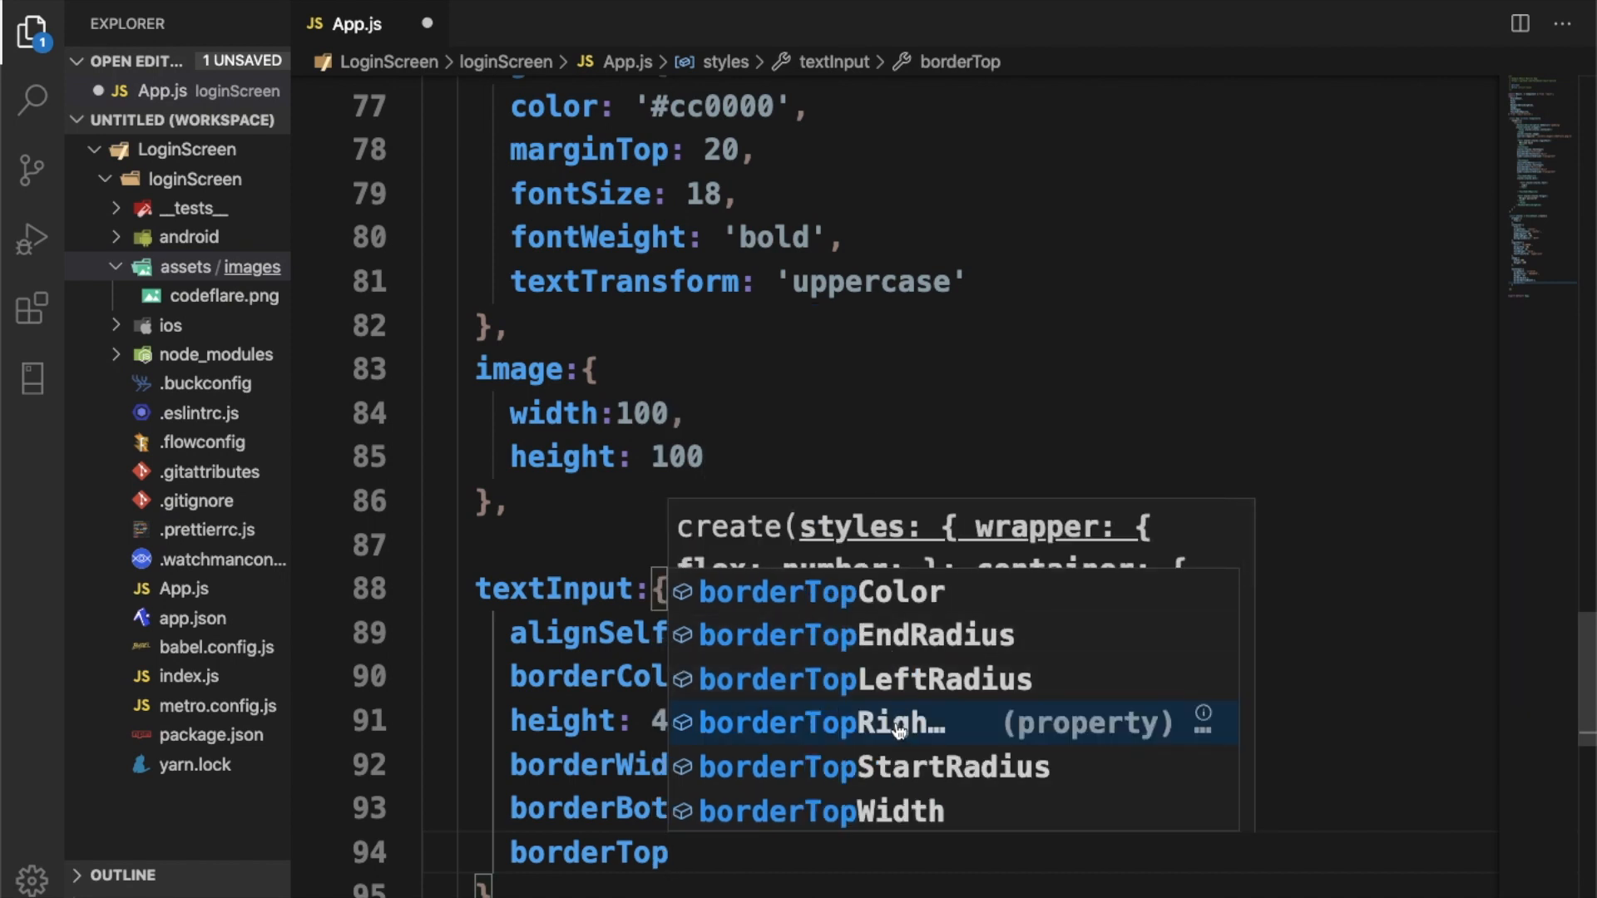
pyautogui.moveTo(926, 708)
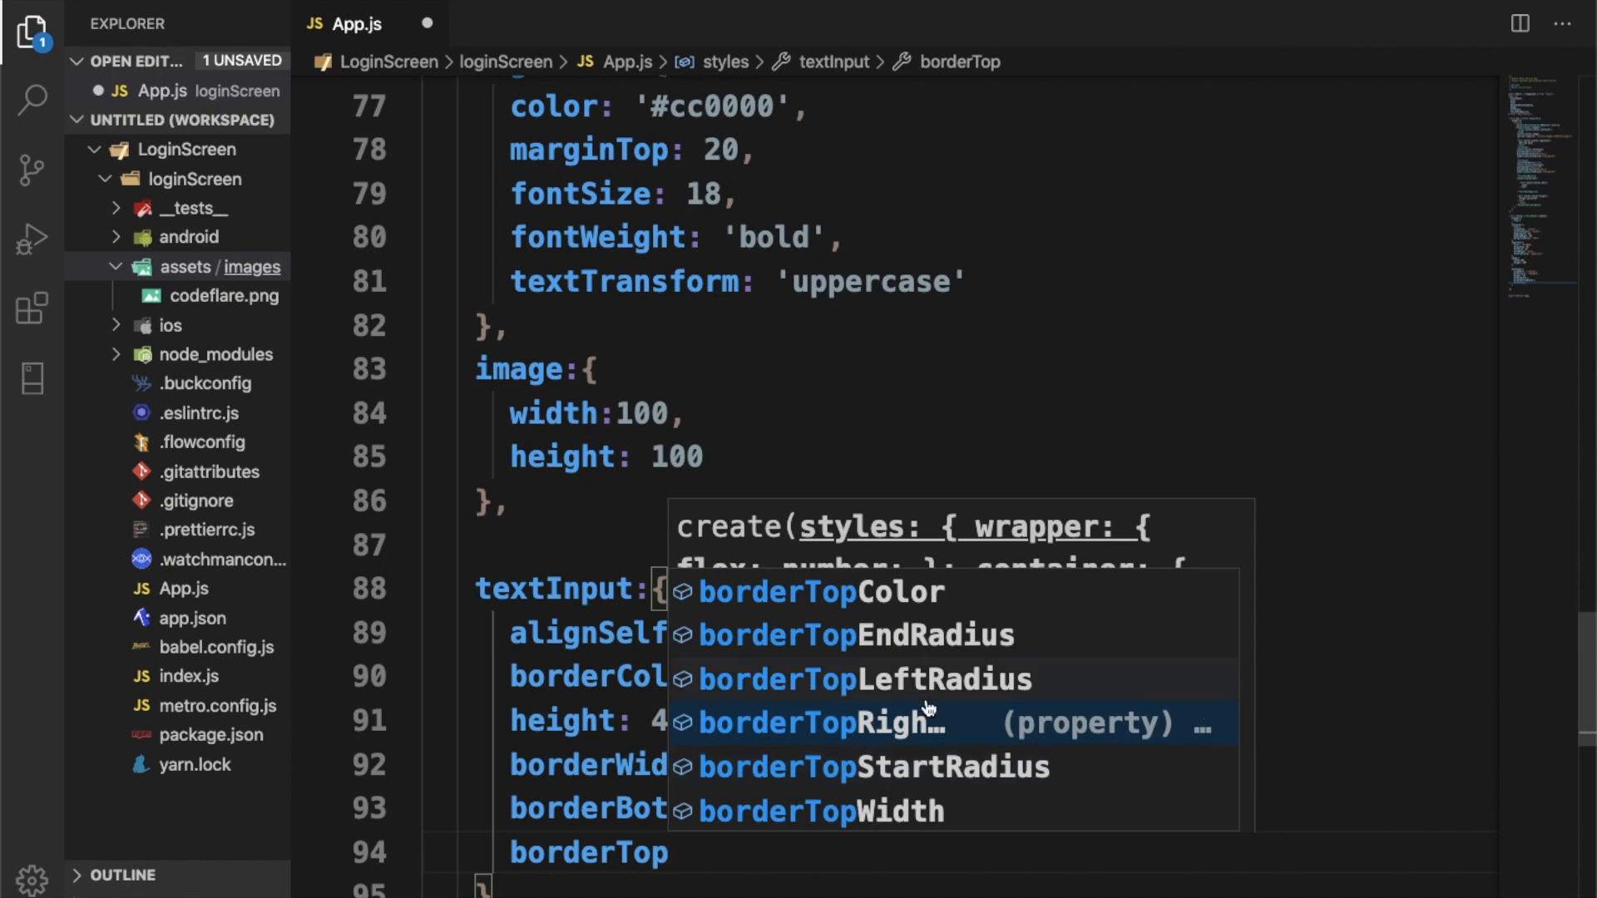
pyautogui.moveTo(963, 688)
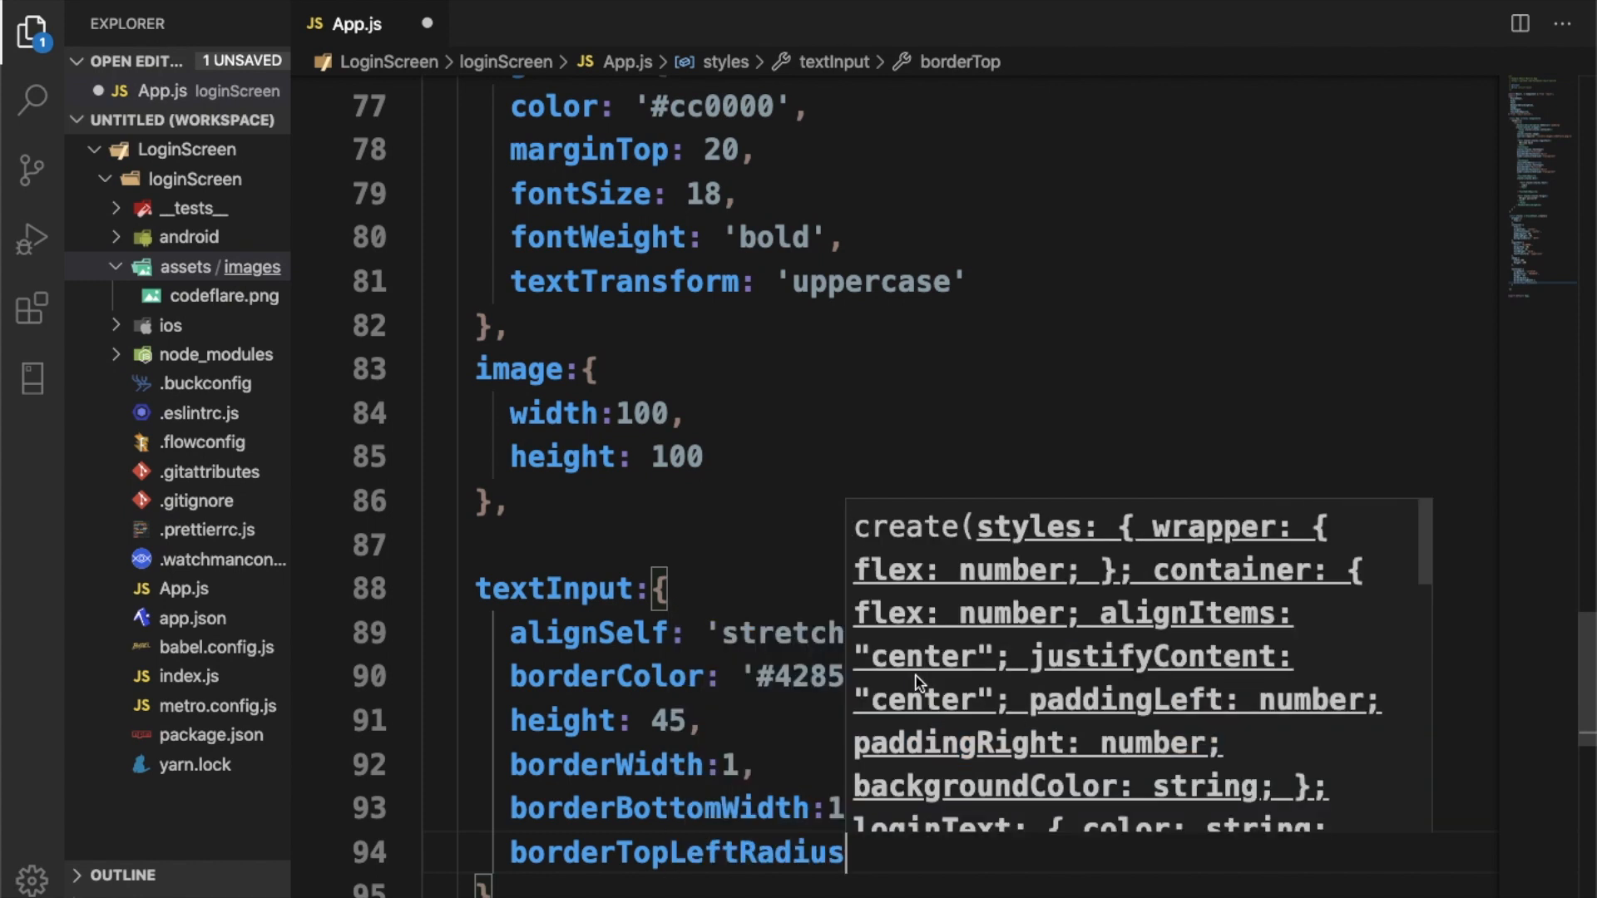
# Step: Set all four textInput border radii to 1, with padding 10 and marginTop 20
pyautogui.write(':')
pyautogui.write('border')
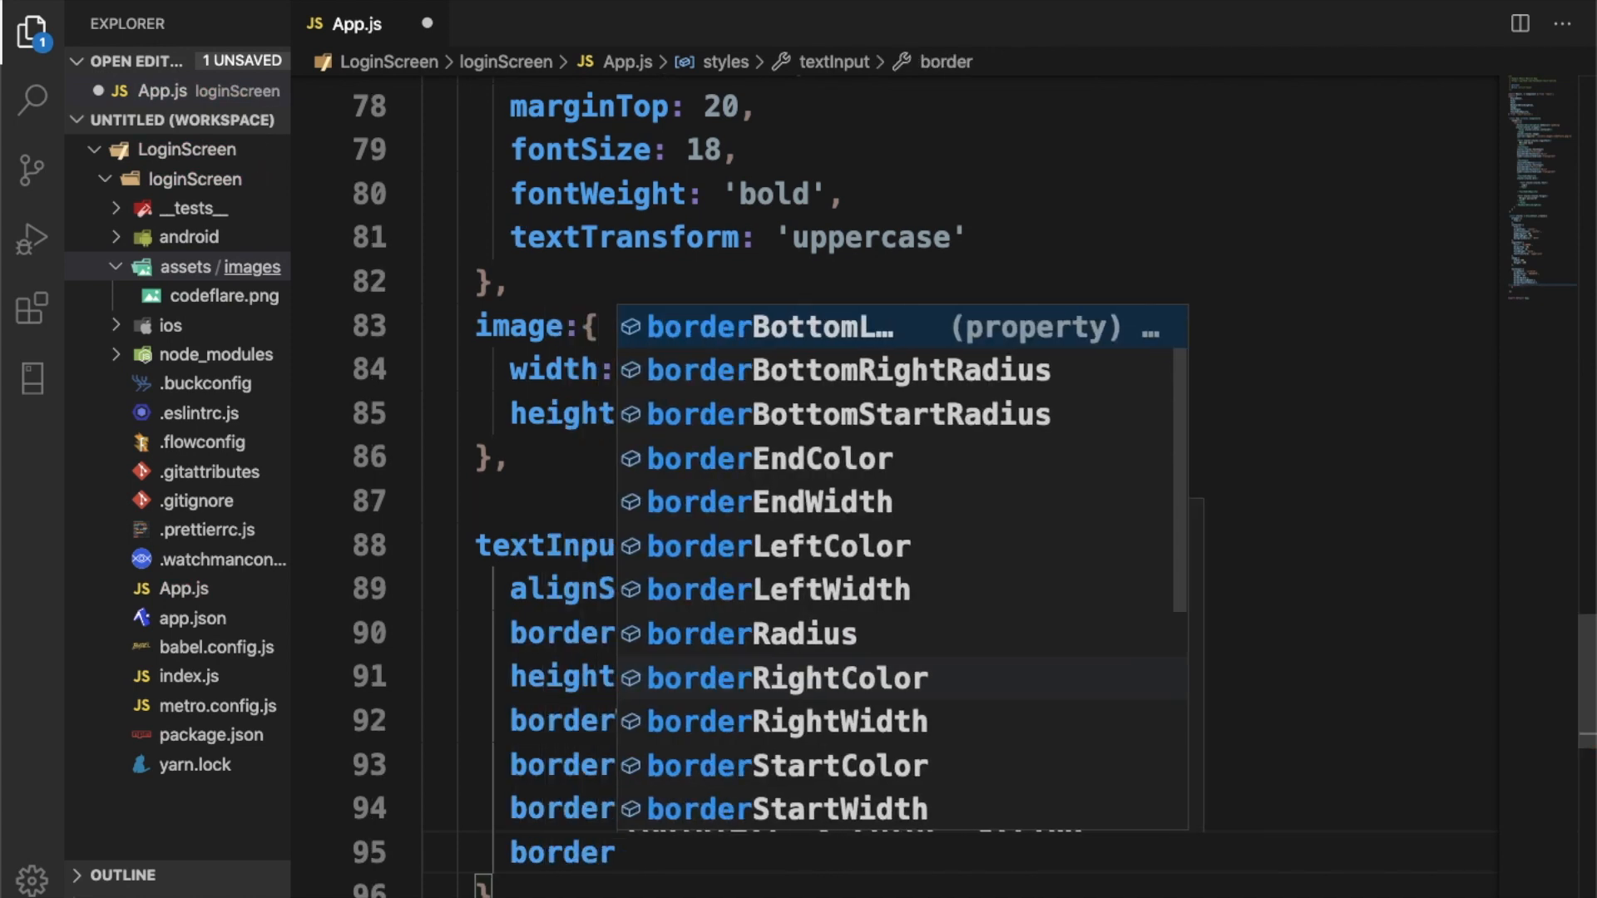
pyautogui.write('TopRightRadius:1,')
pyautogui.write('borderBottomRightRadius')
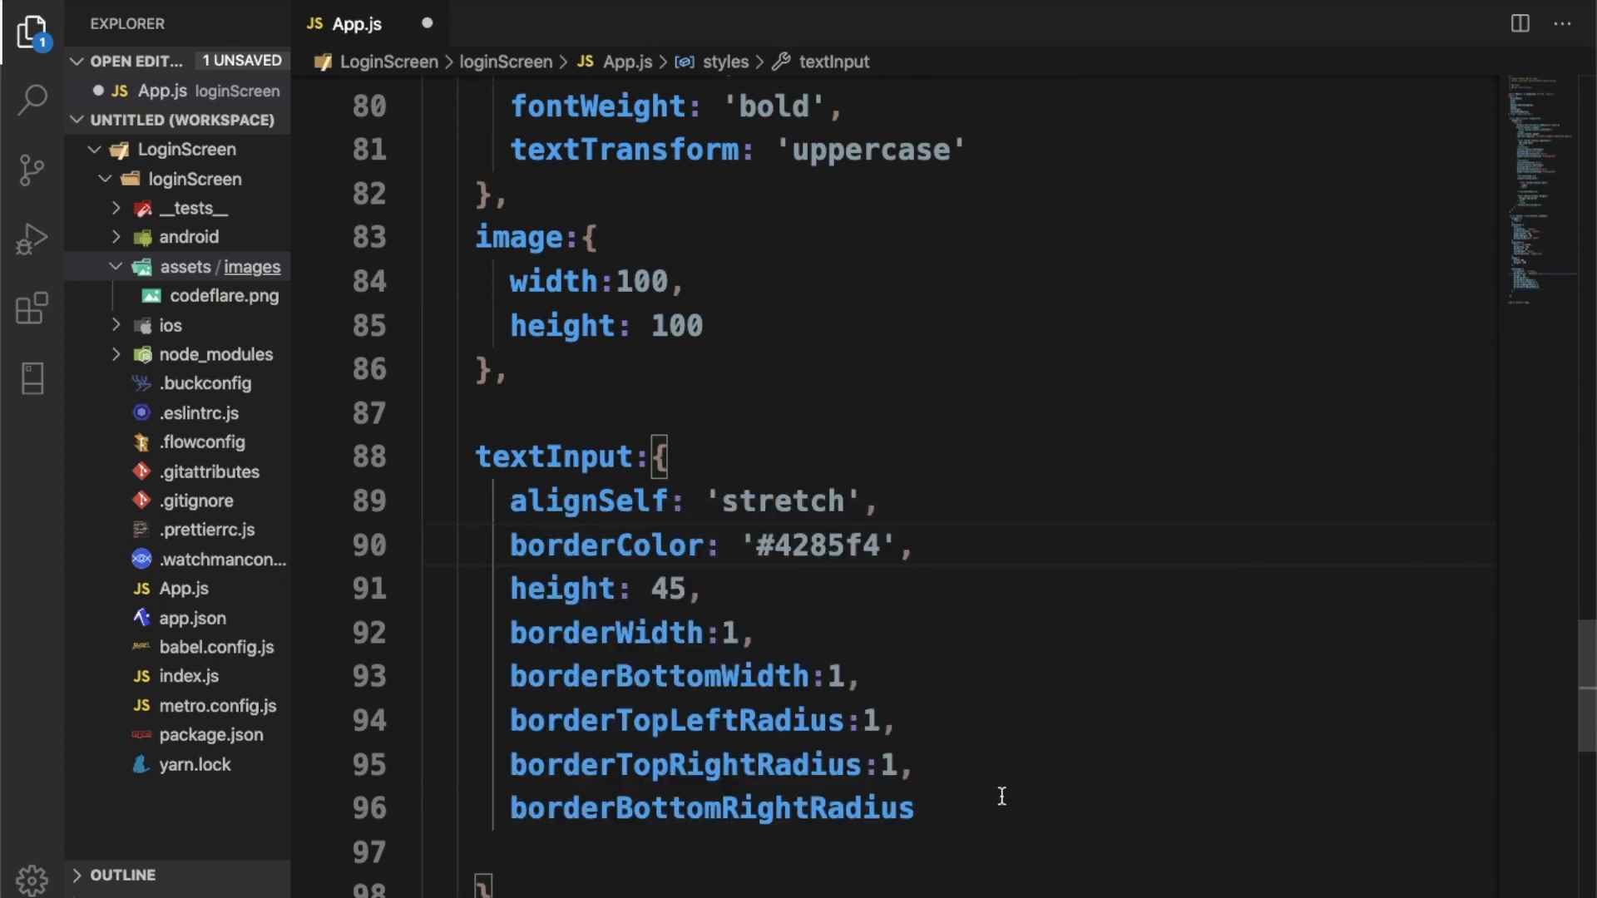
pyautogui.write(':')
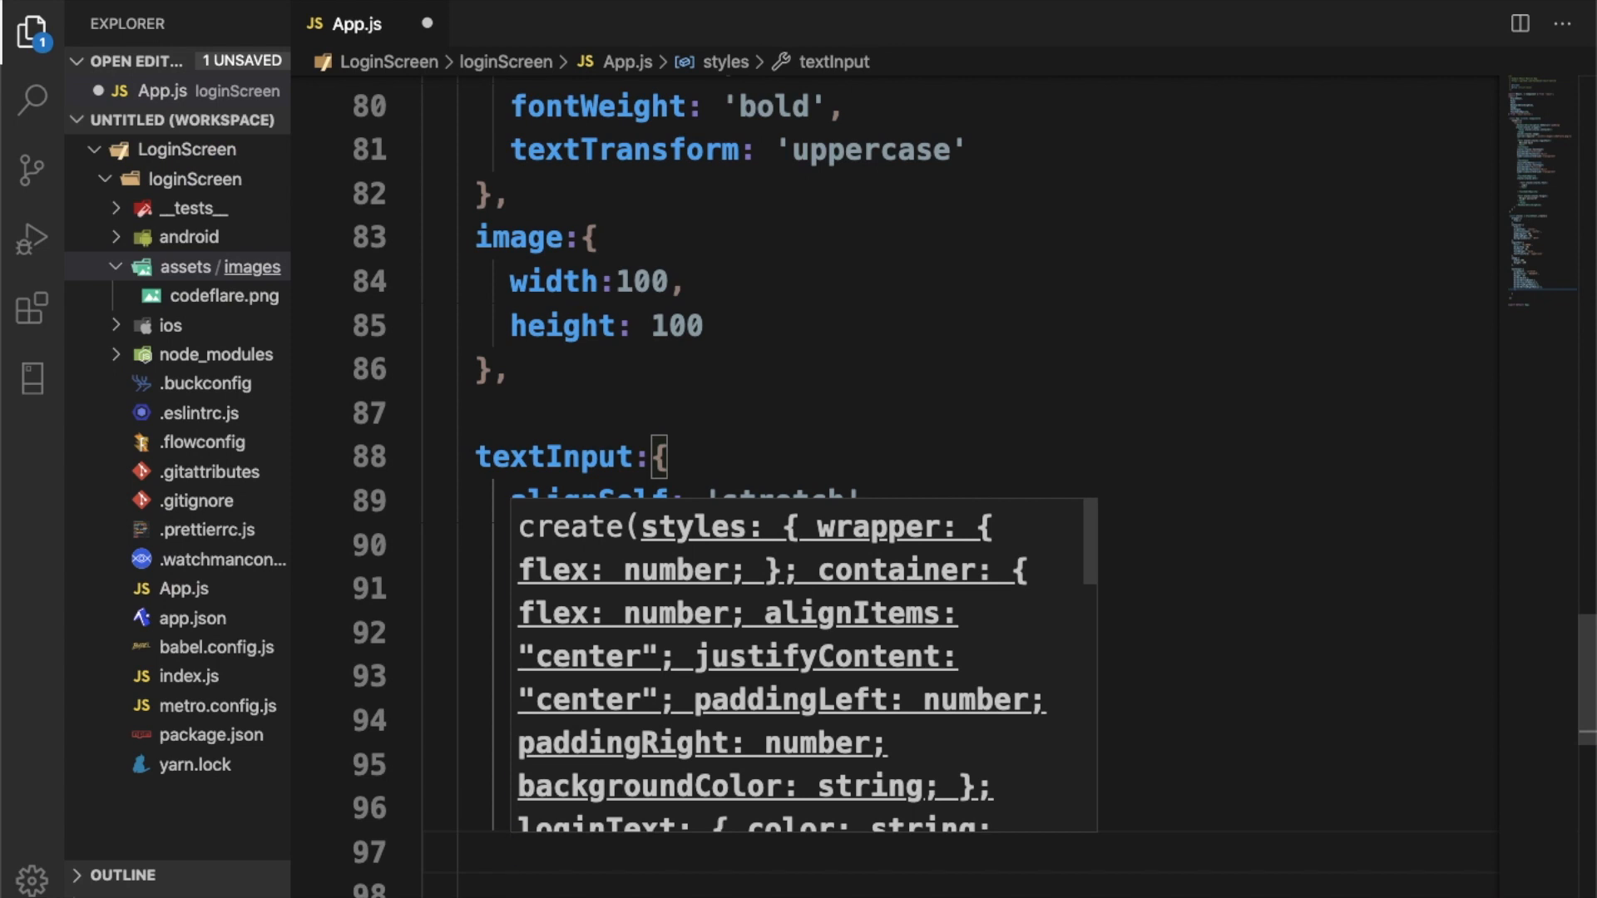
pyautogui.write('bor')
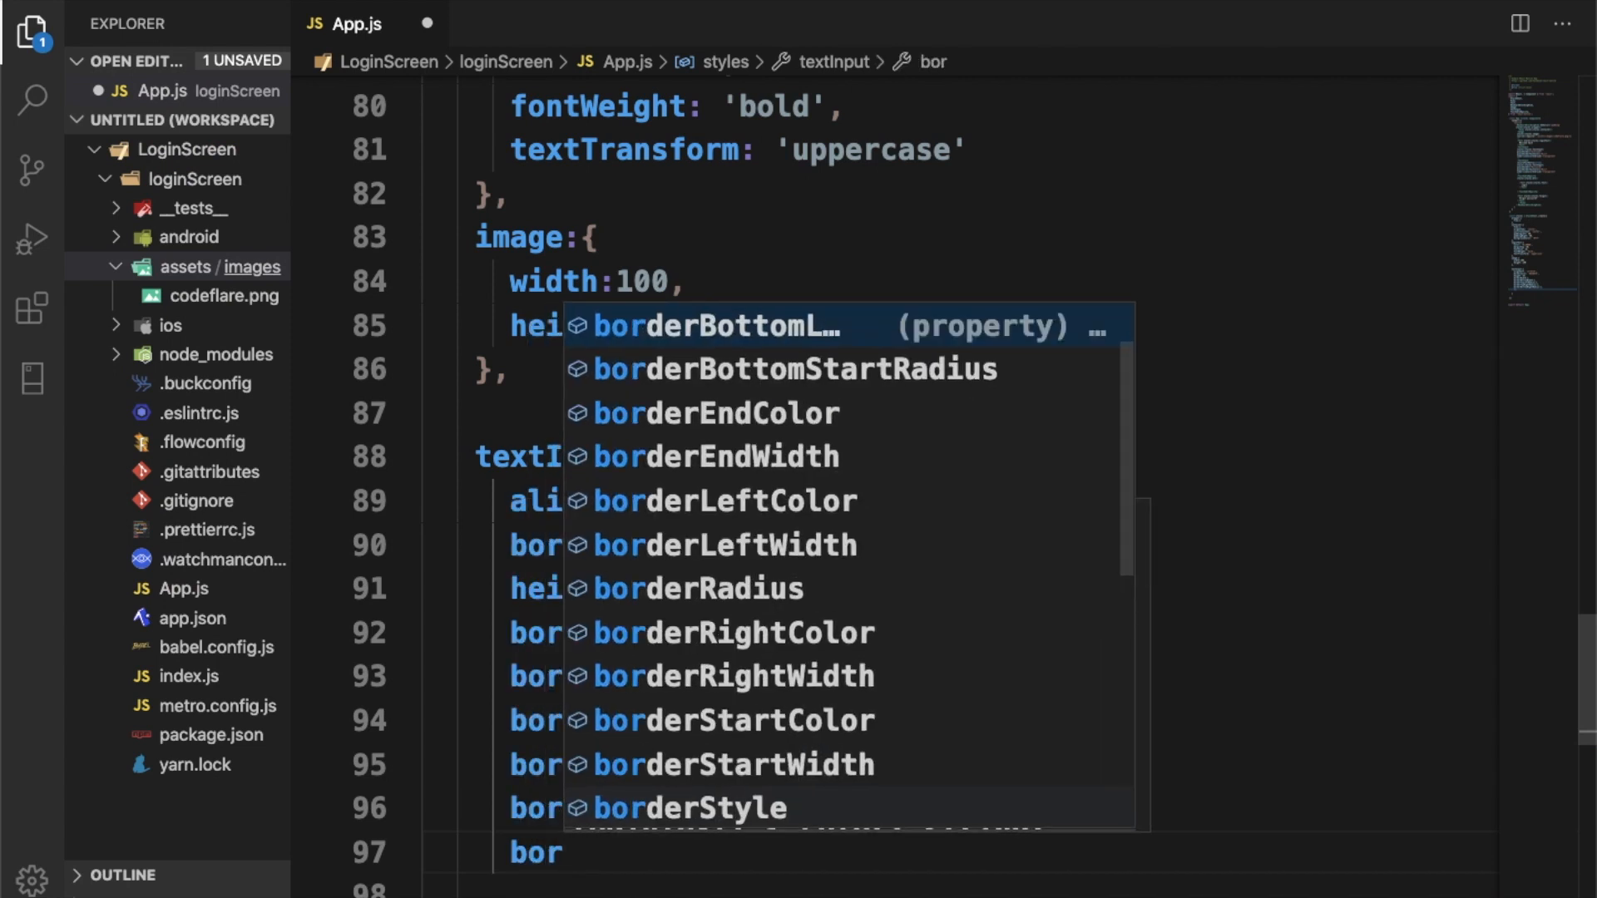
pyautogui.write('derBottomLeftRadius')
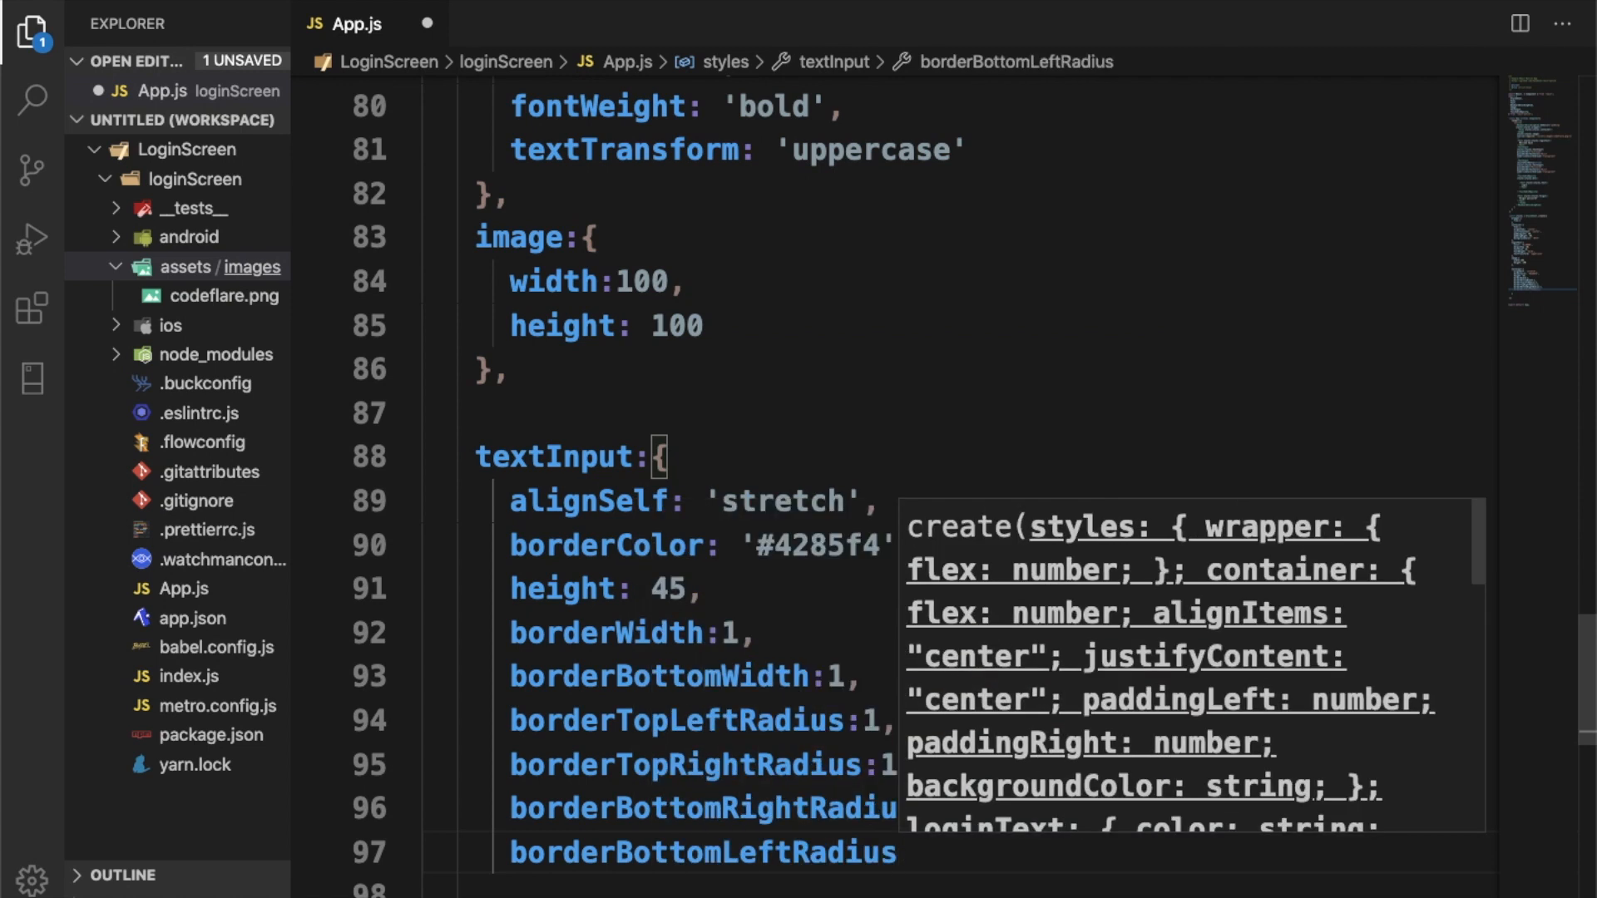
pyautogui.write('1')
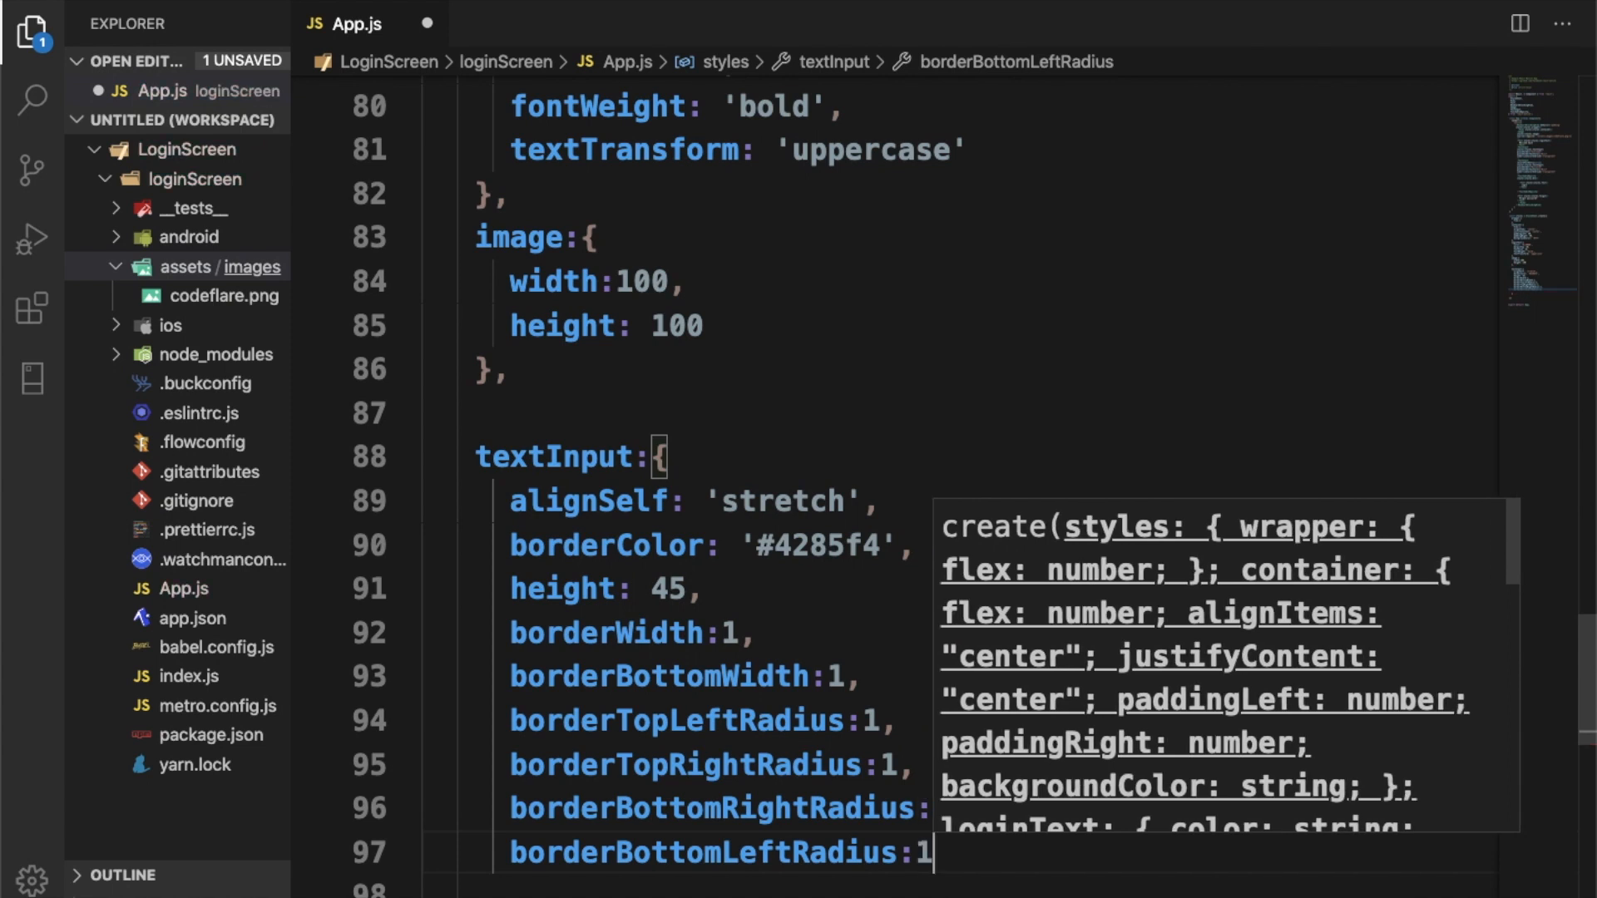
pyautogui.write('paddin')
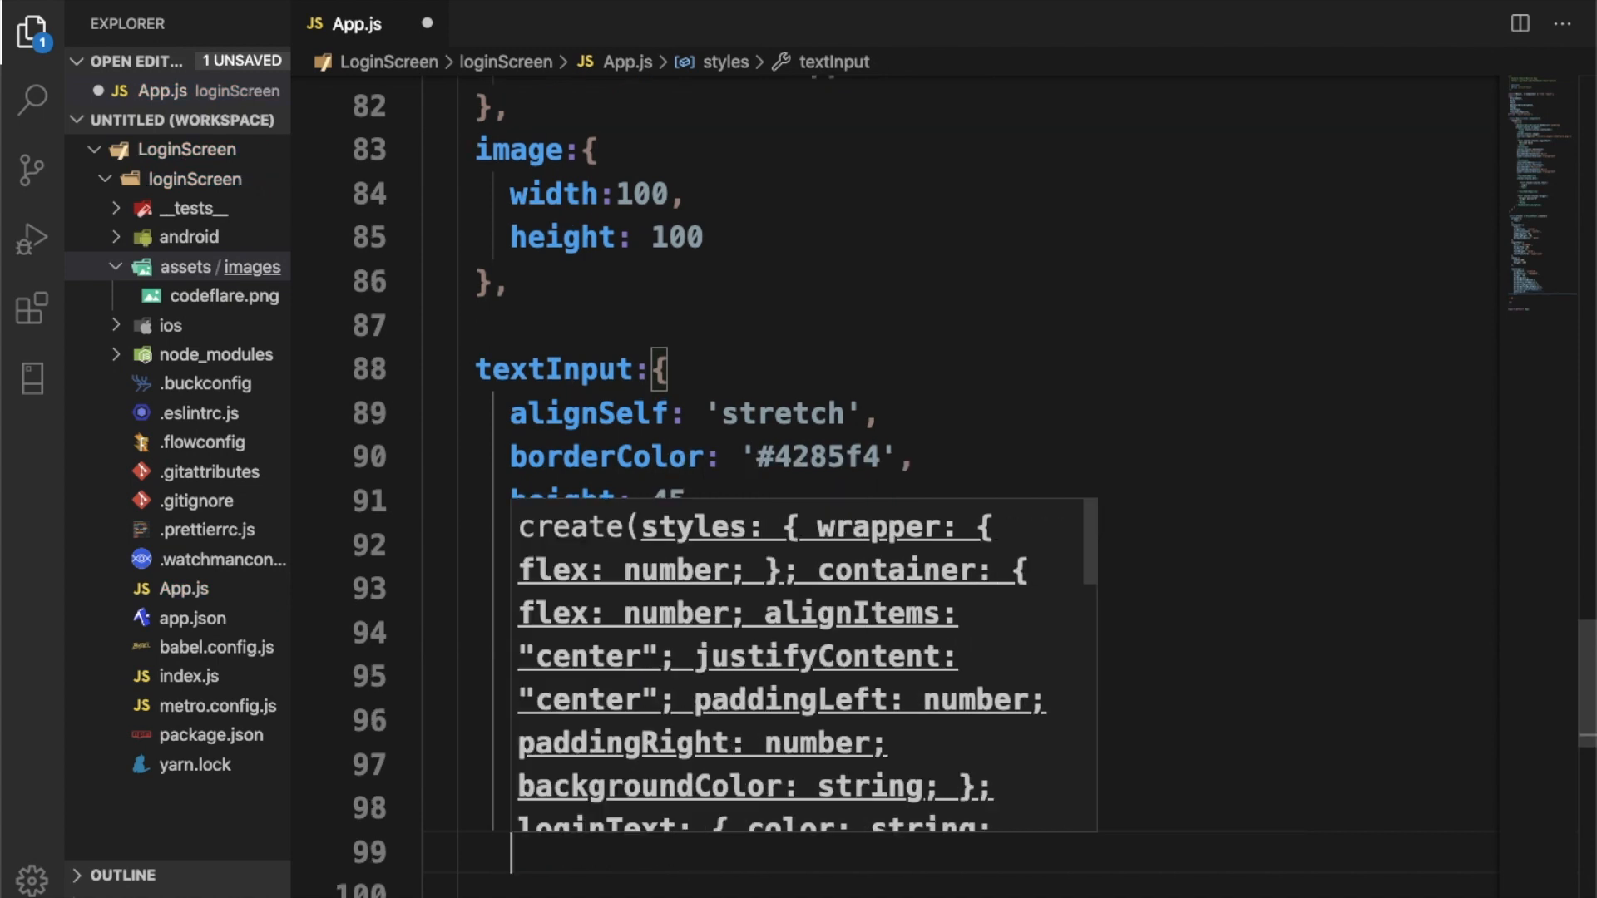
pyautogui.write('marginTop:20')
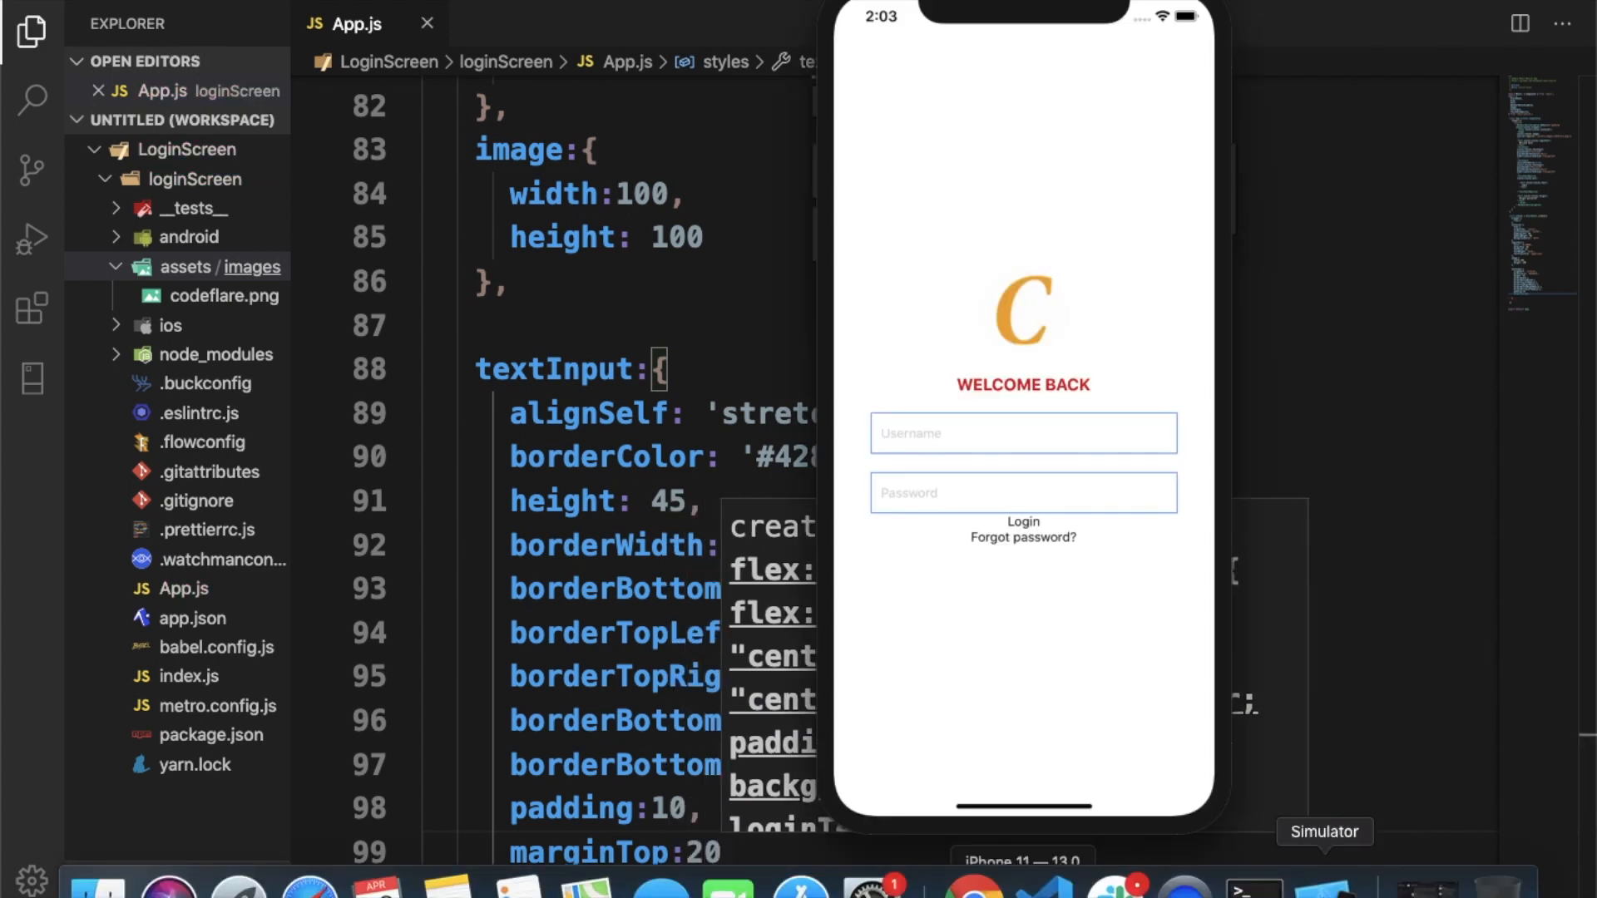
pyautogui.click(1021, 433)
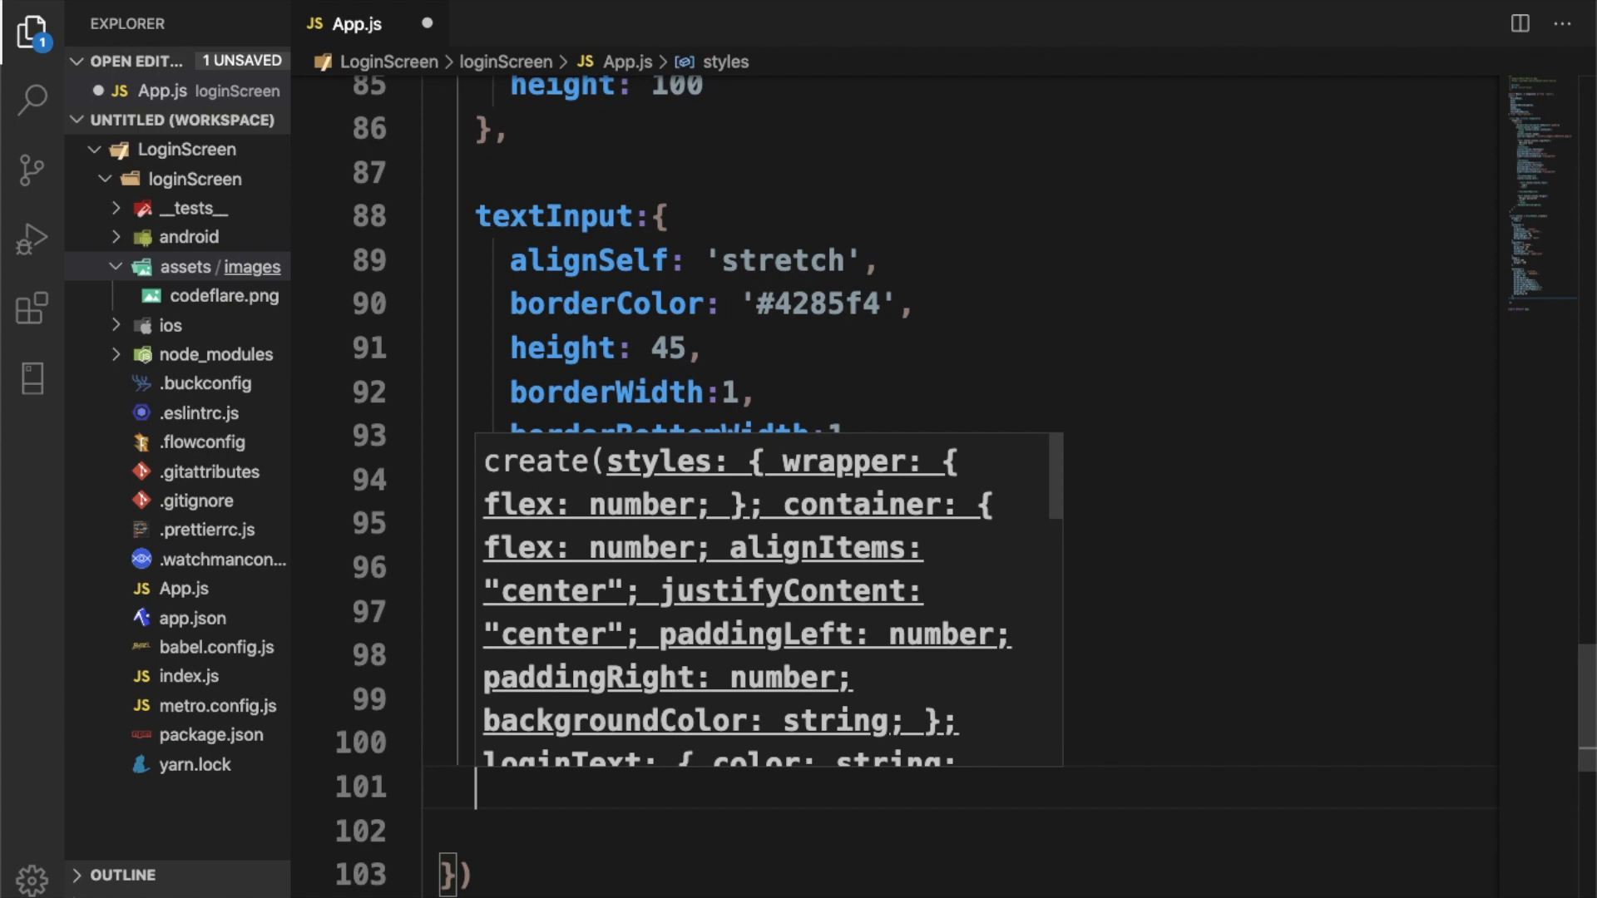
# Step: Add btn with alignSelf 'stretch', alignItems 'center', padding 20 and marginTop 20
pyautogui.write('btn')
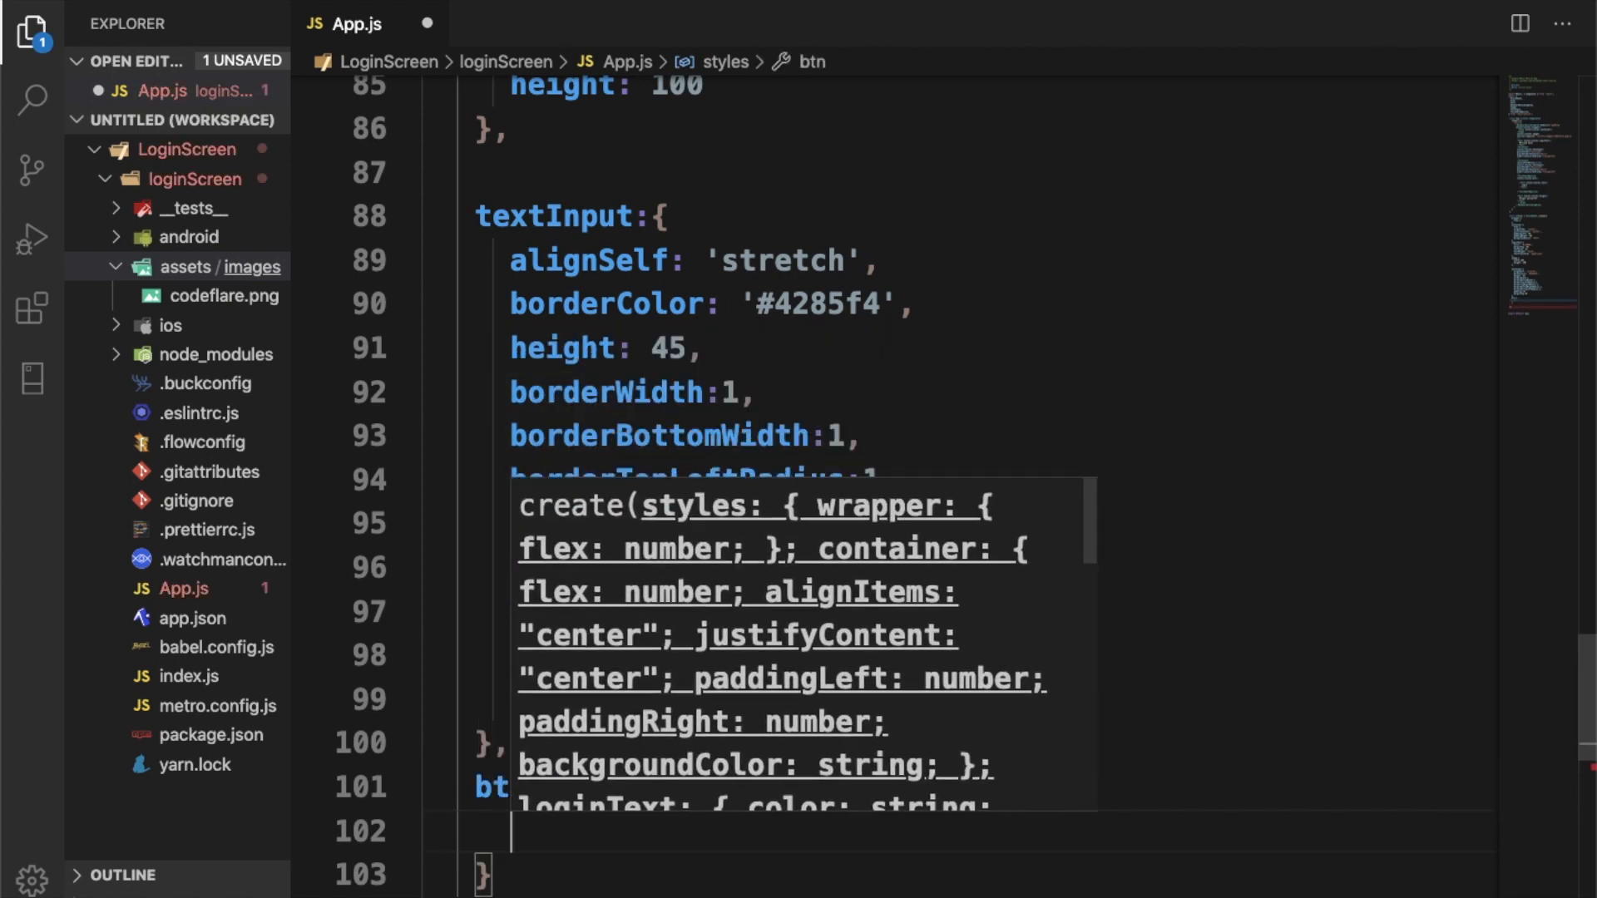
pyautogui.write("alignSelf: 'st")
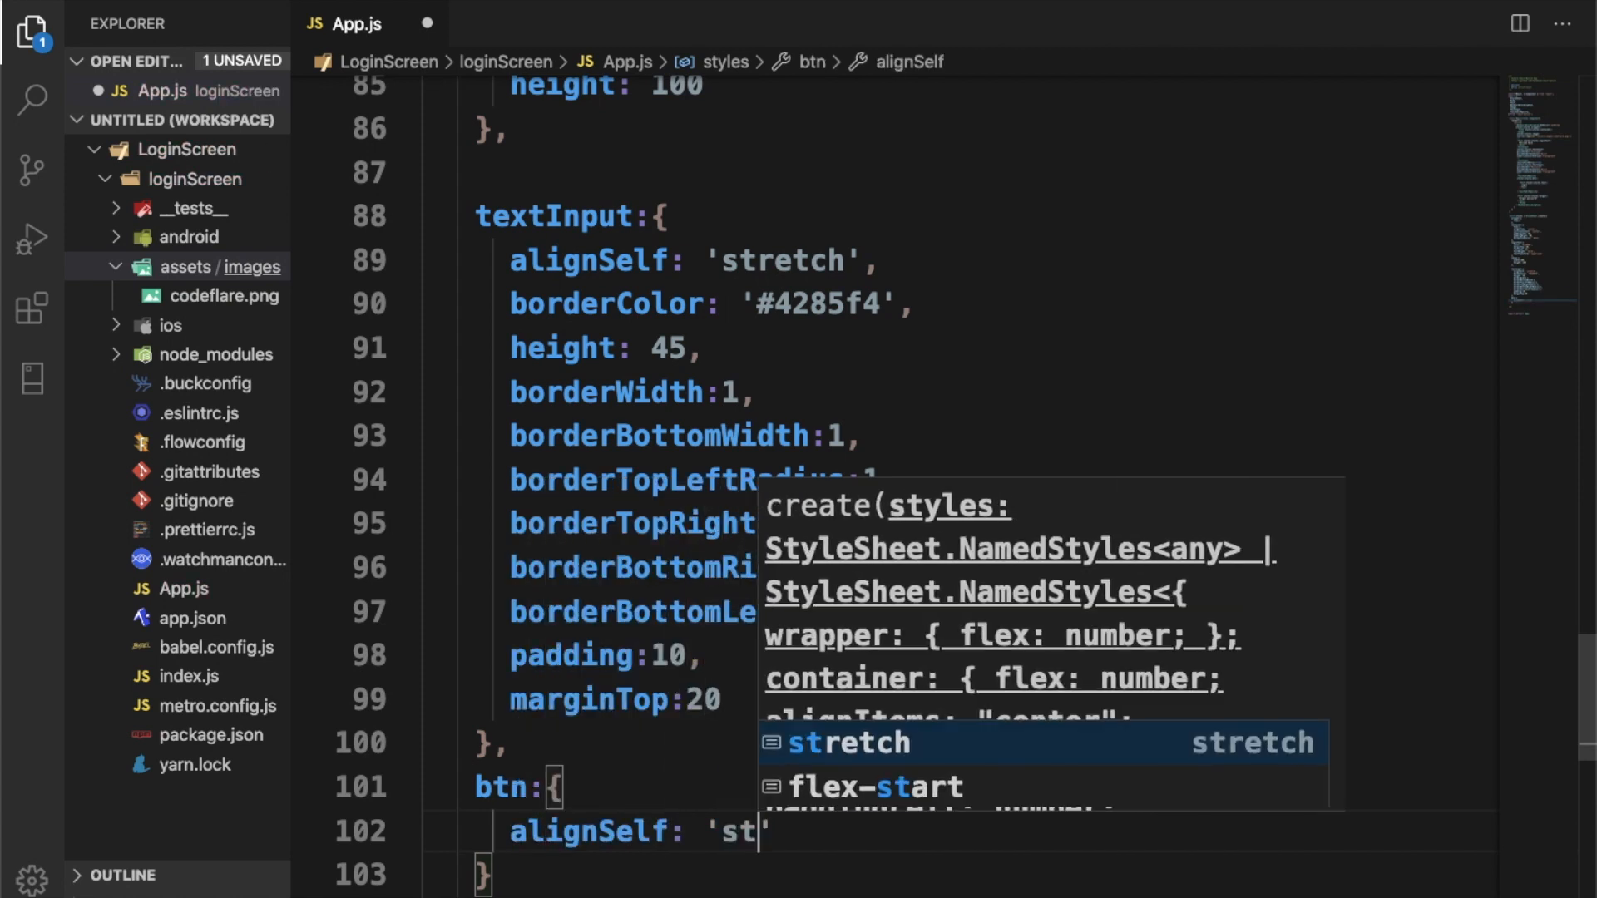
pyautogui.press('Tab')
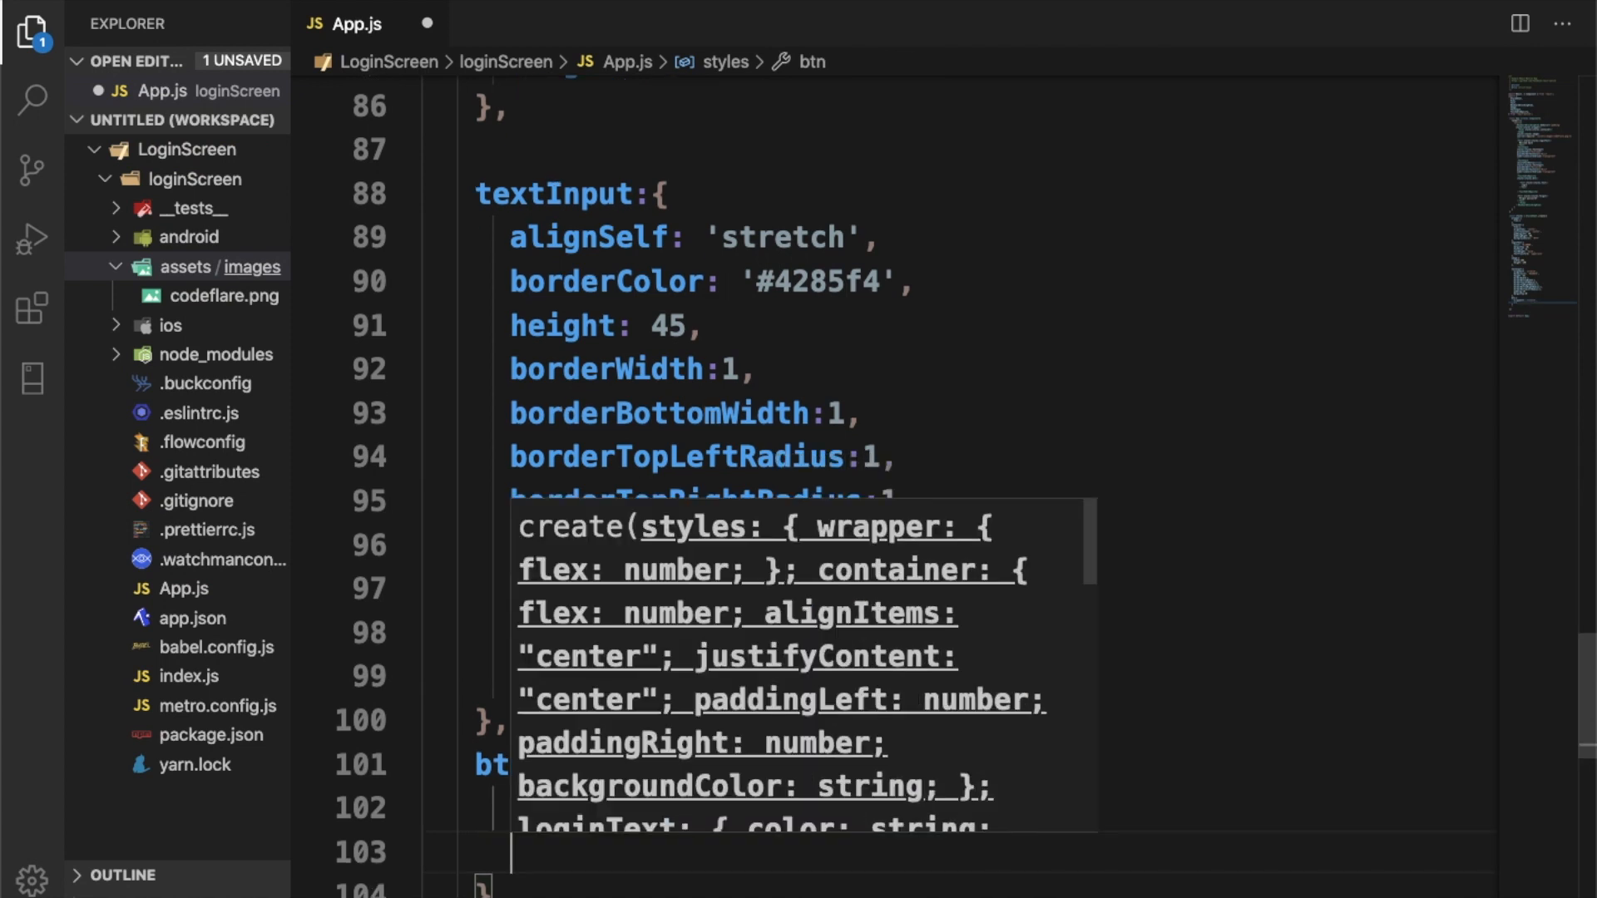
pyautogui.write('al')
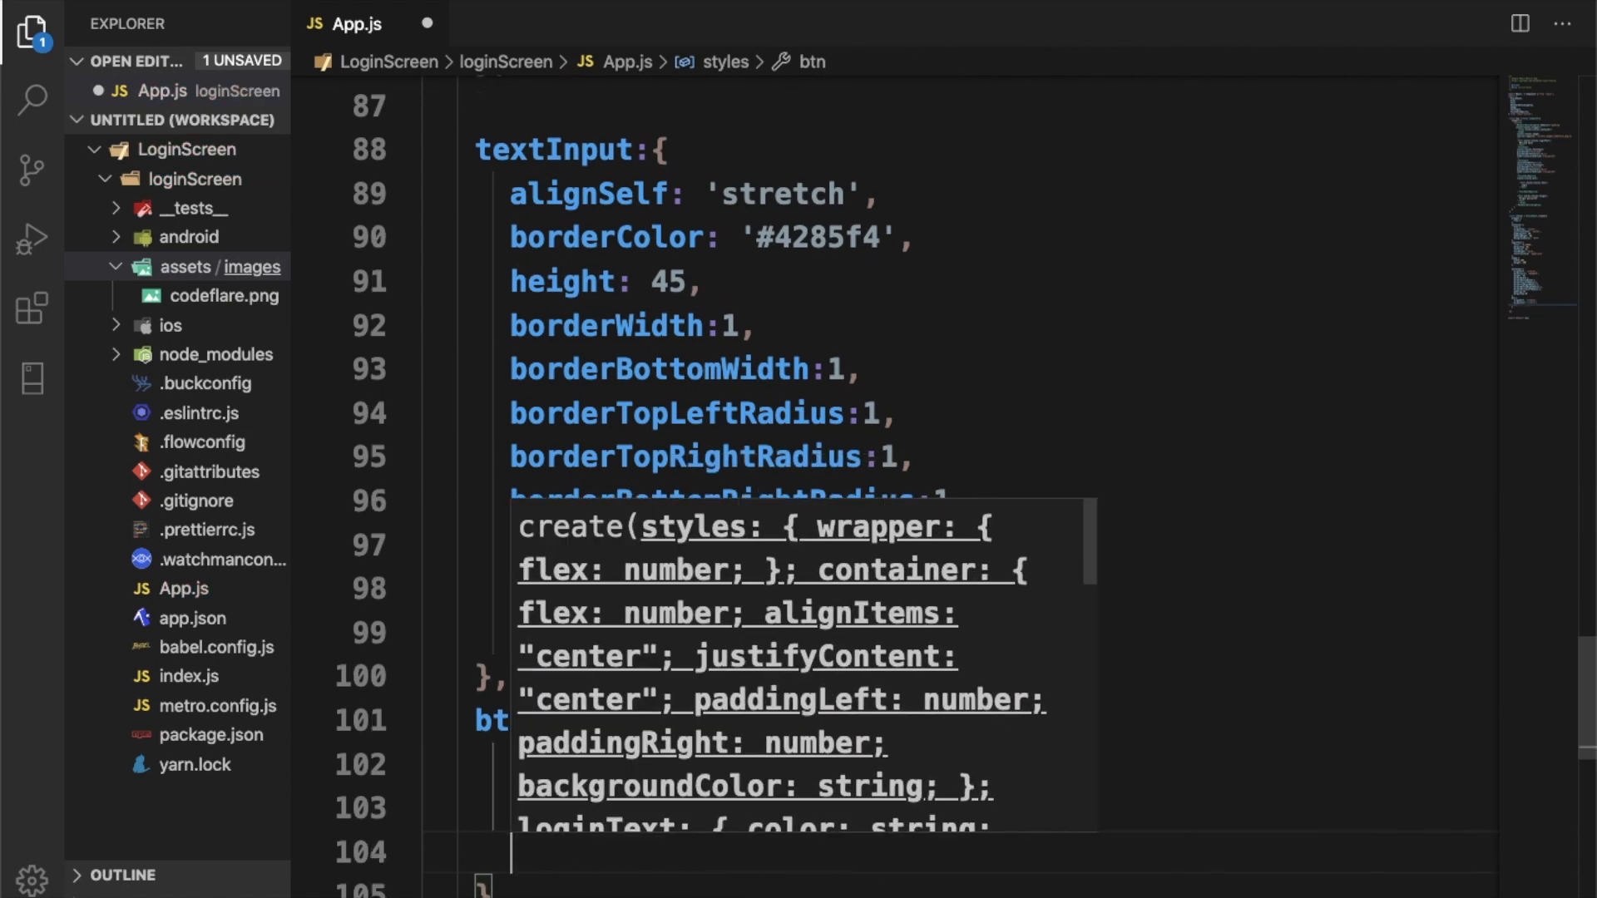
pyautogui.write('padding:')
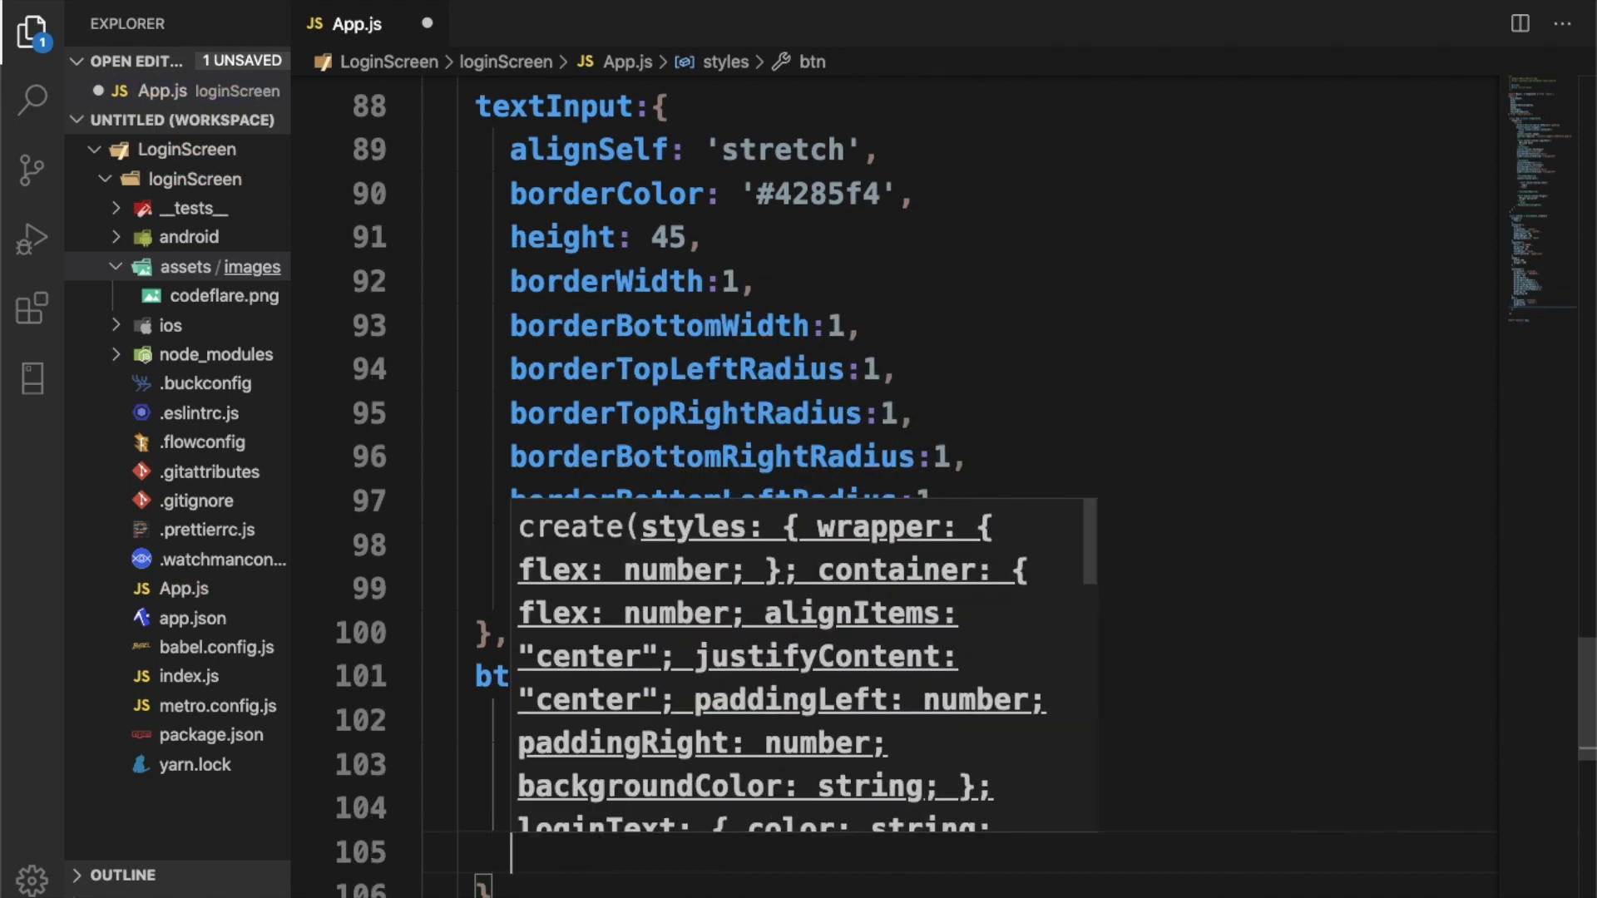
pyautogui.write('marginTop:20')
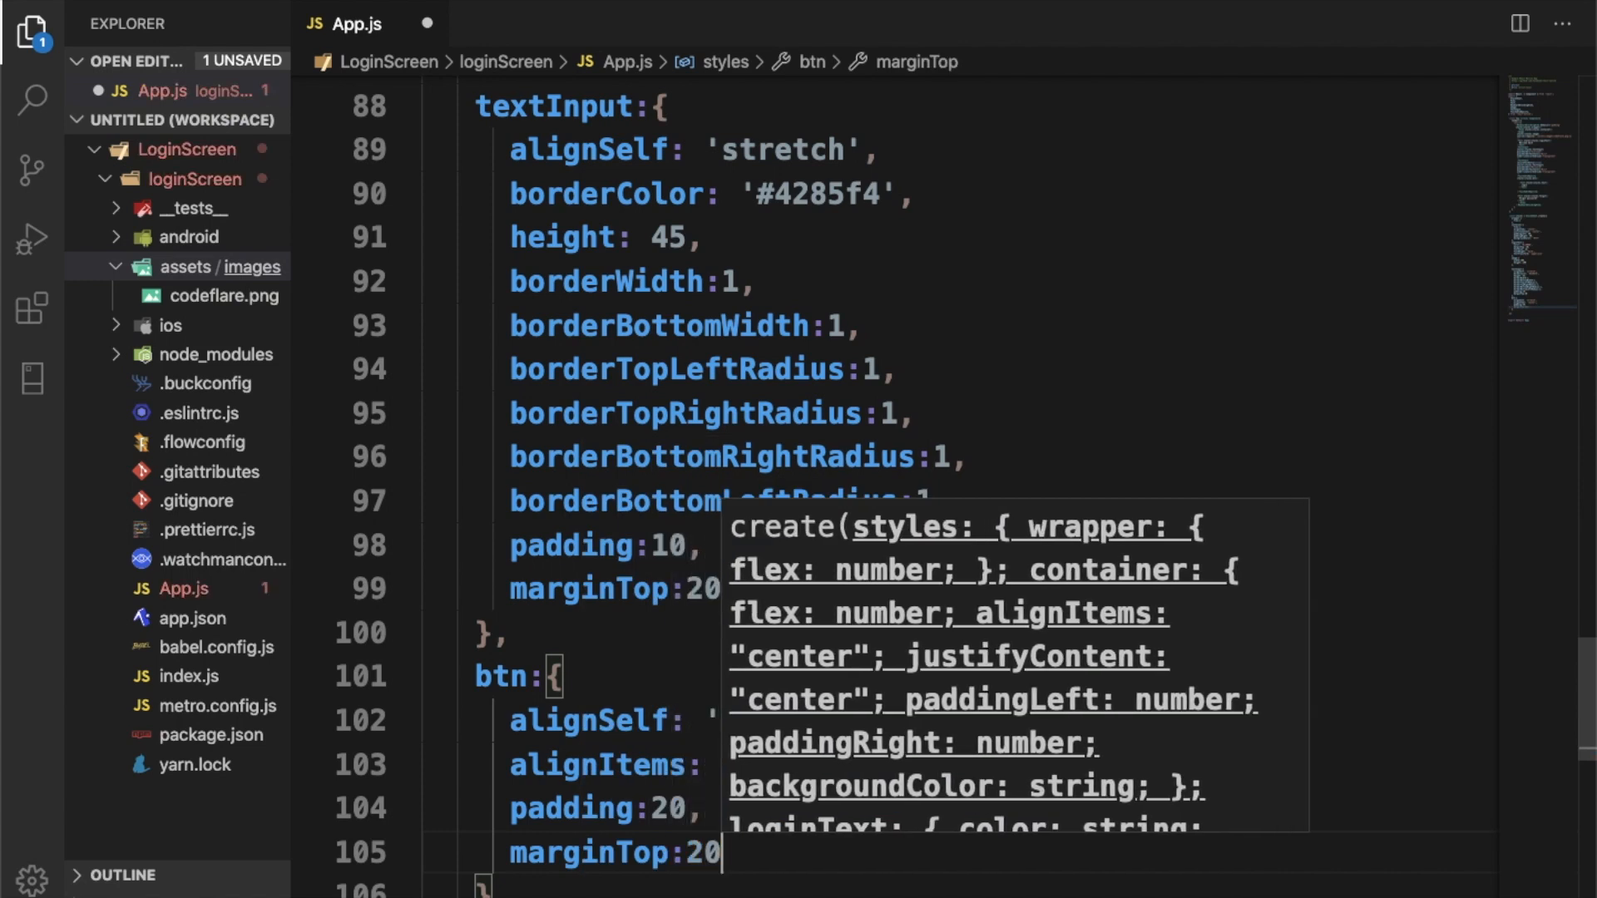
# Step: Set all four btn corner radii, top-left through bottom-left, to 3
pyautogui.scroll(-3)
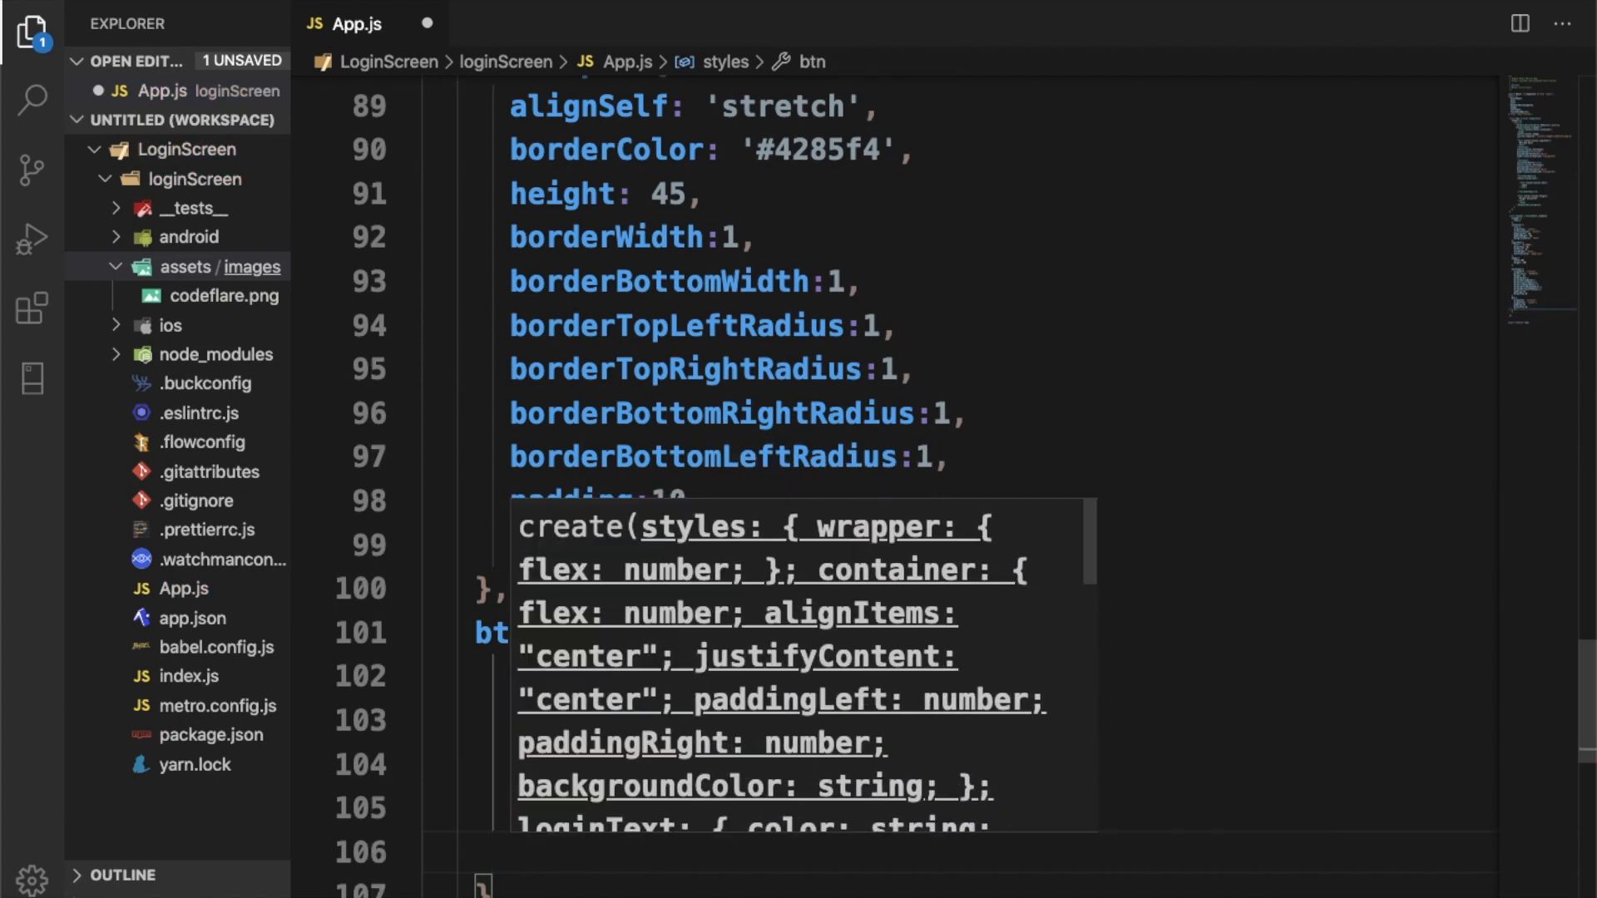
pyautogui.write('border')
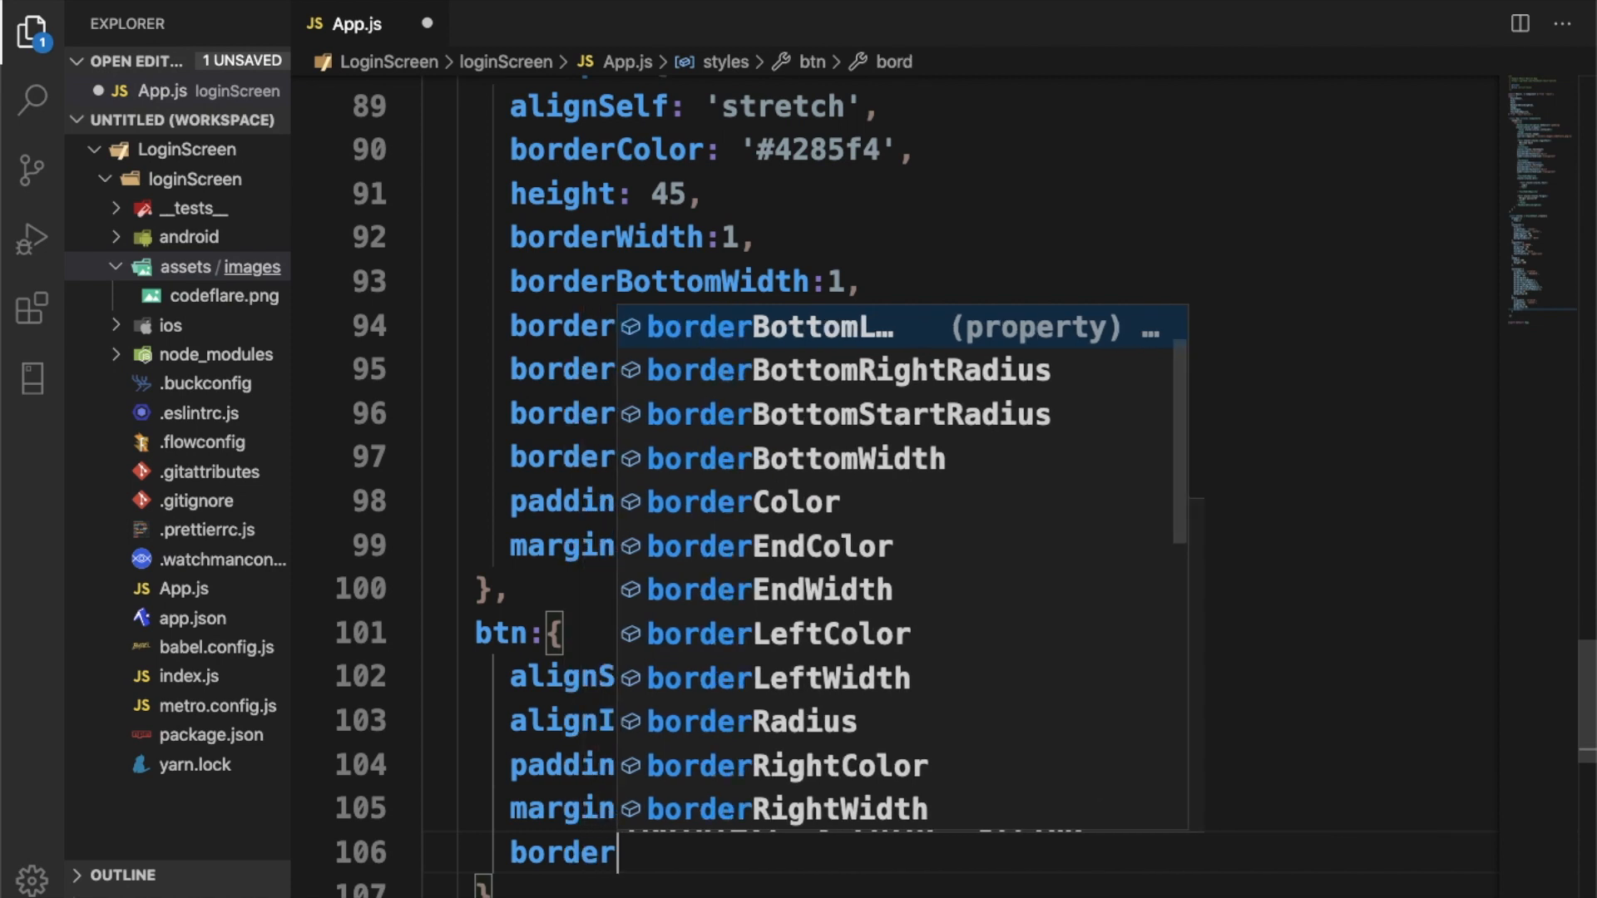
pyautogui.write('Top')
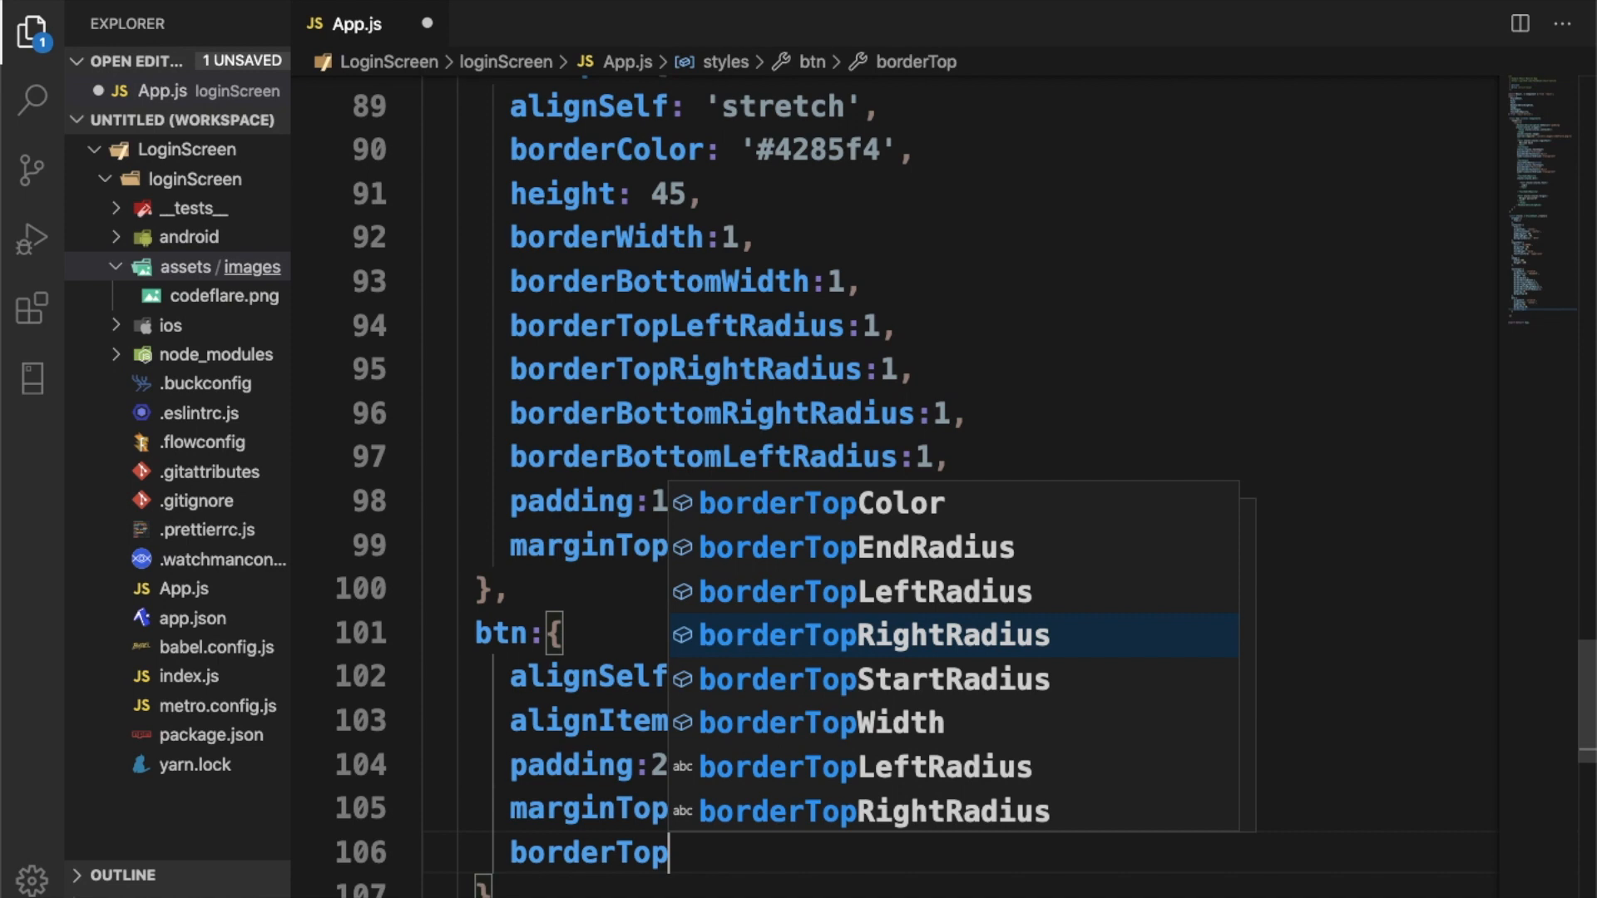
pyautogui.write('L')
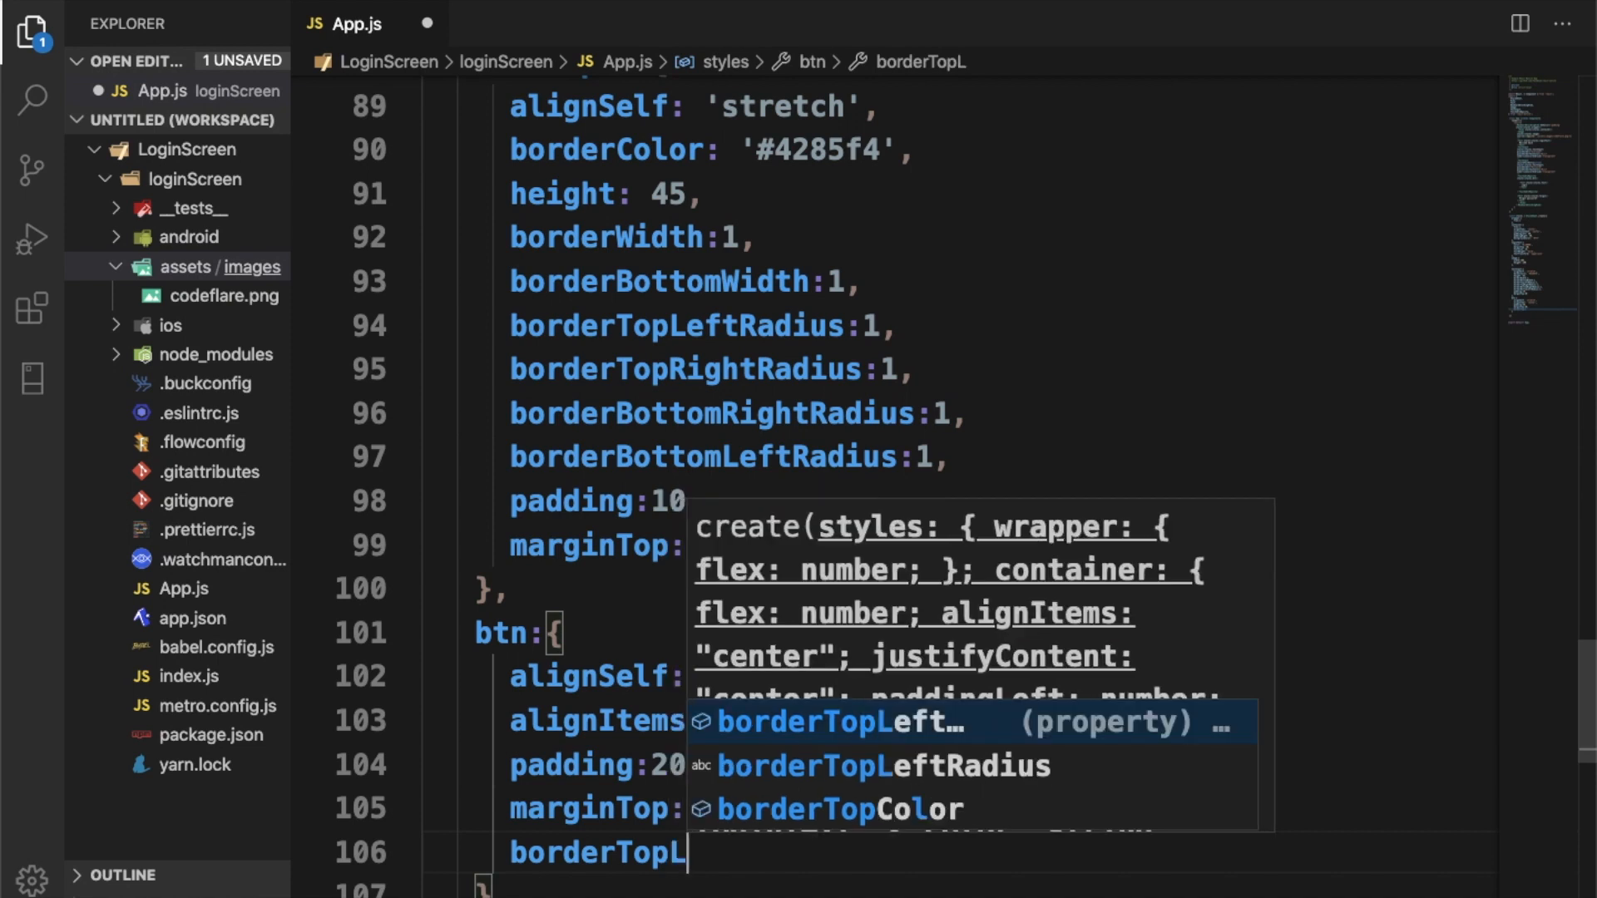
pyautogui.press('Tab')
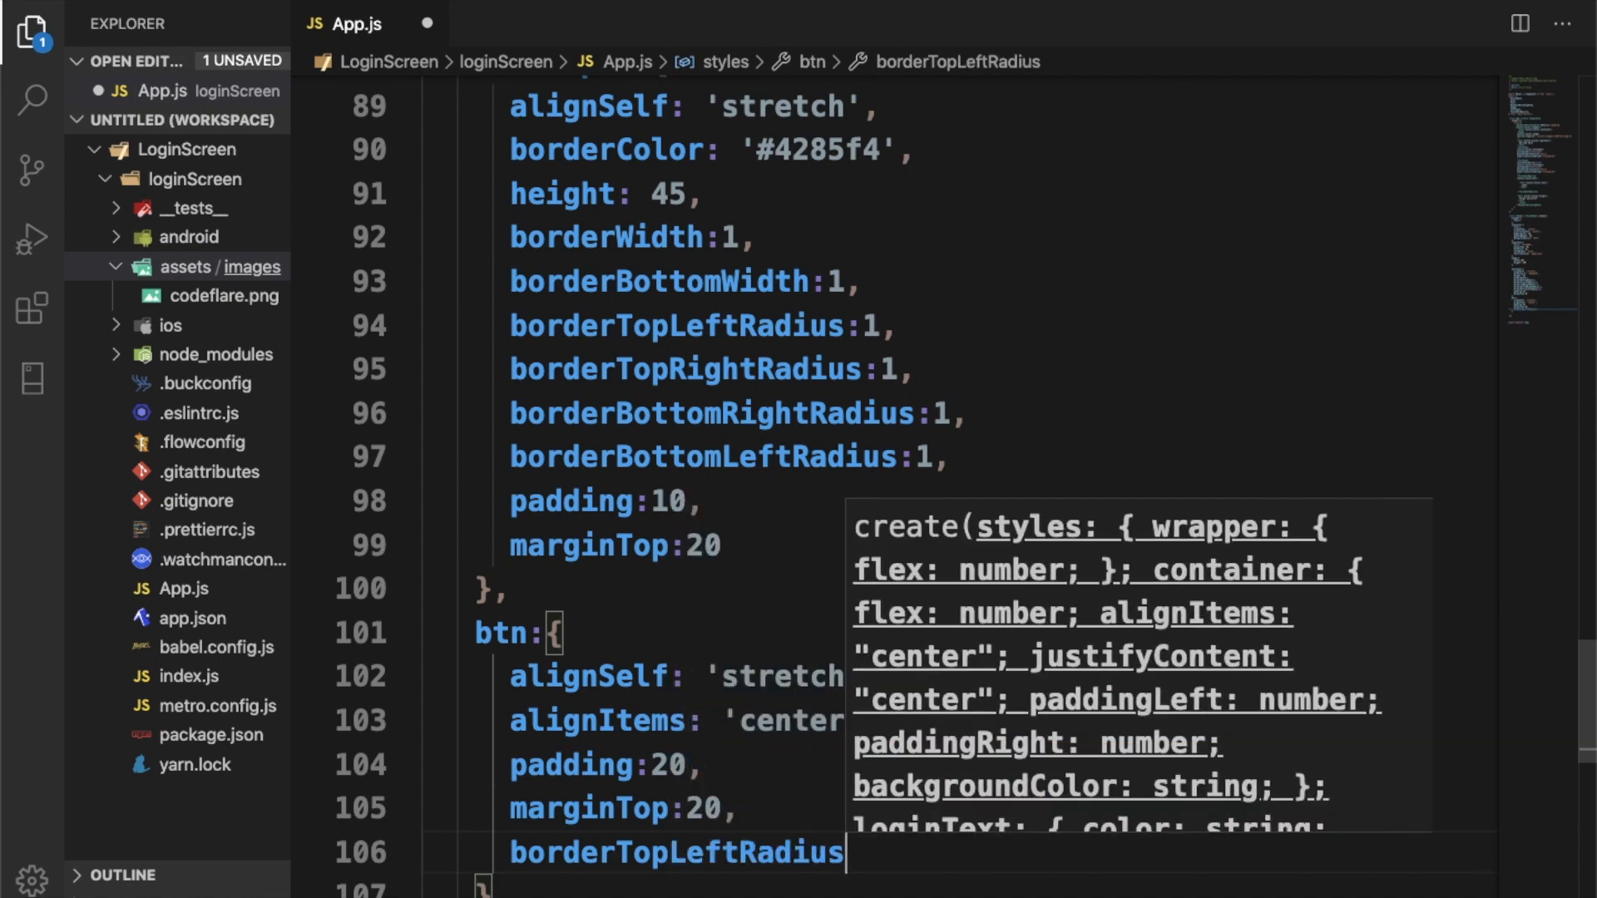
pyautogui.write(':3,')
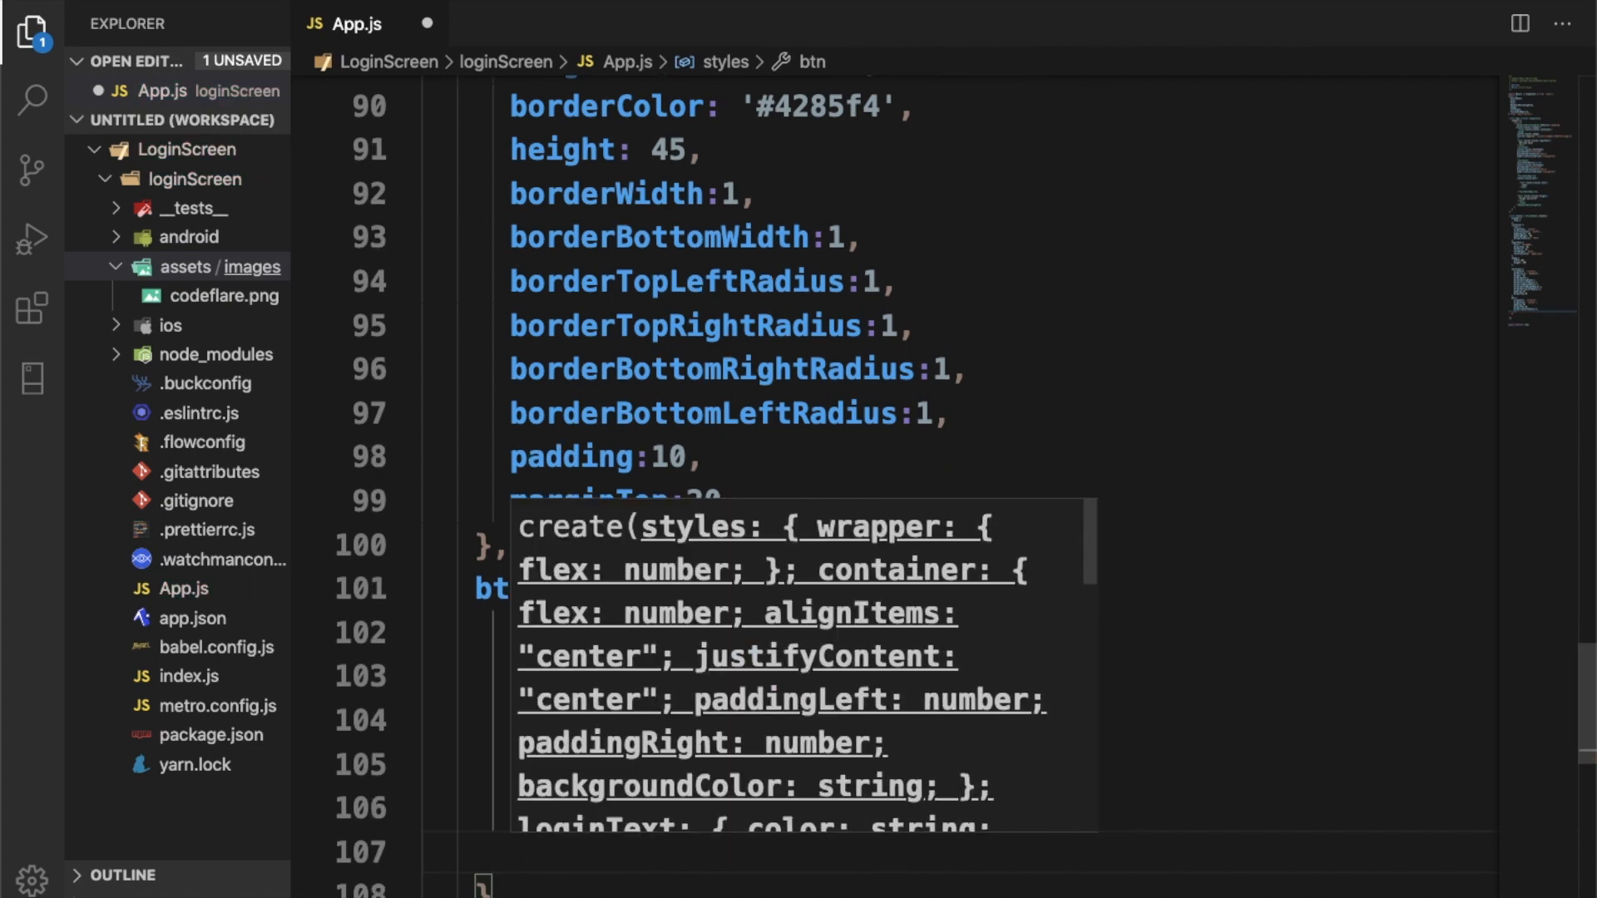
pyautogui.write('borderBottom')
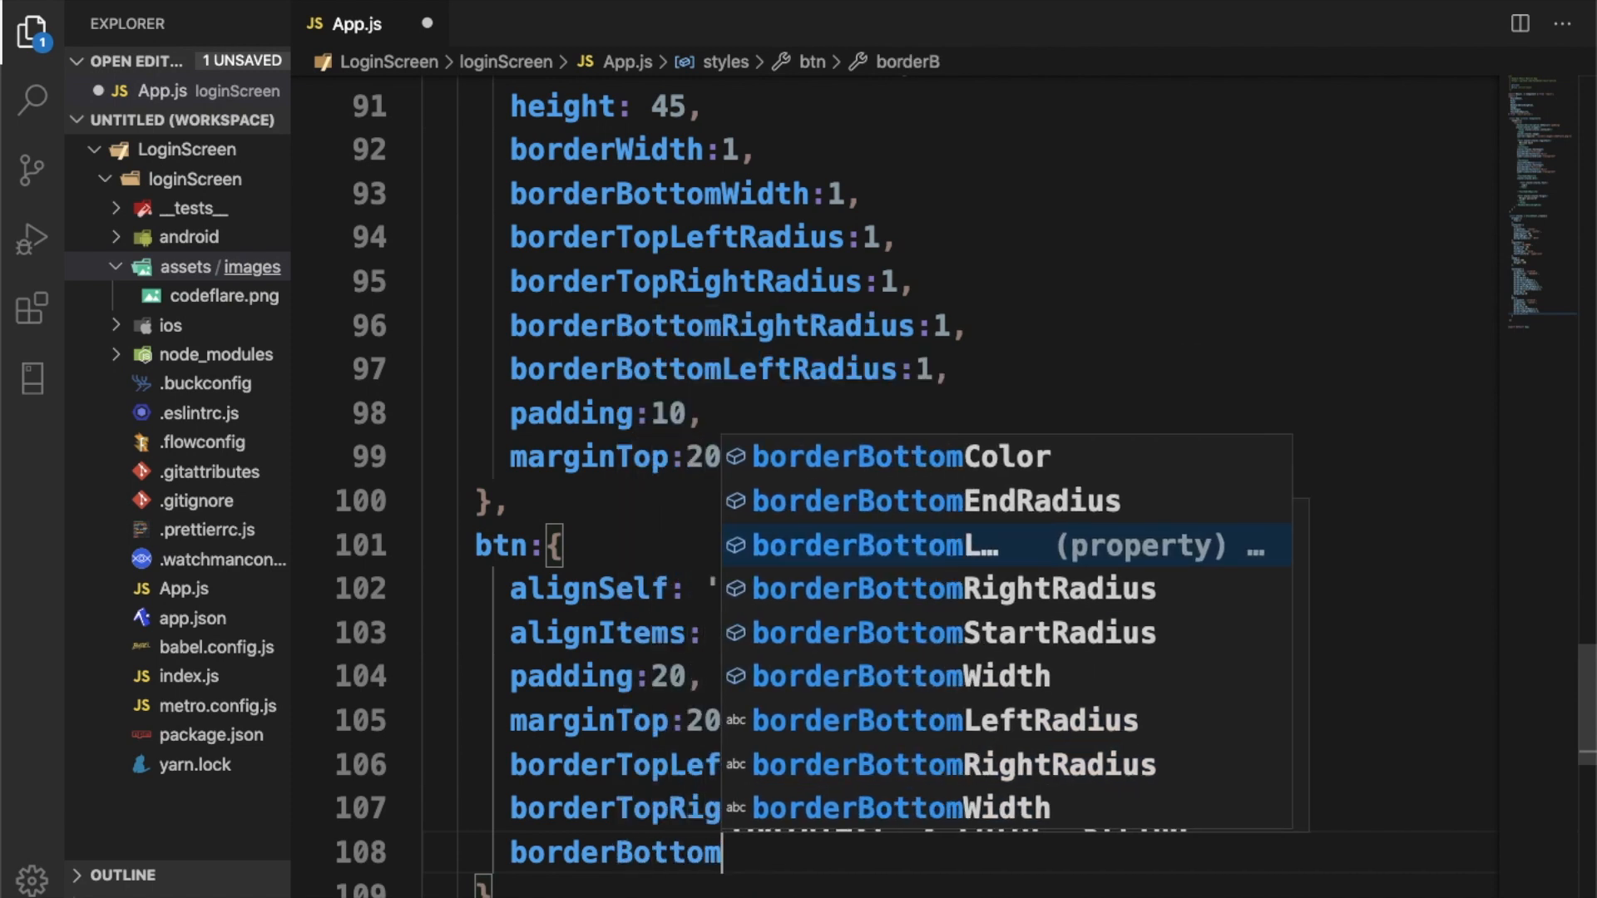
pyautogui.write('RightRadius')
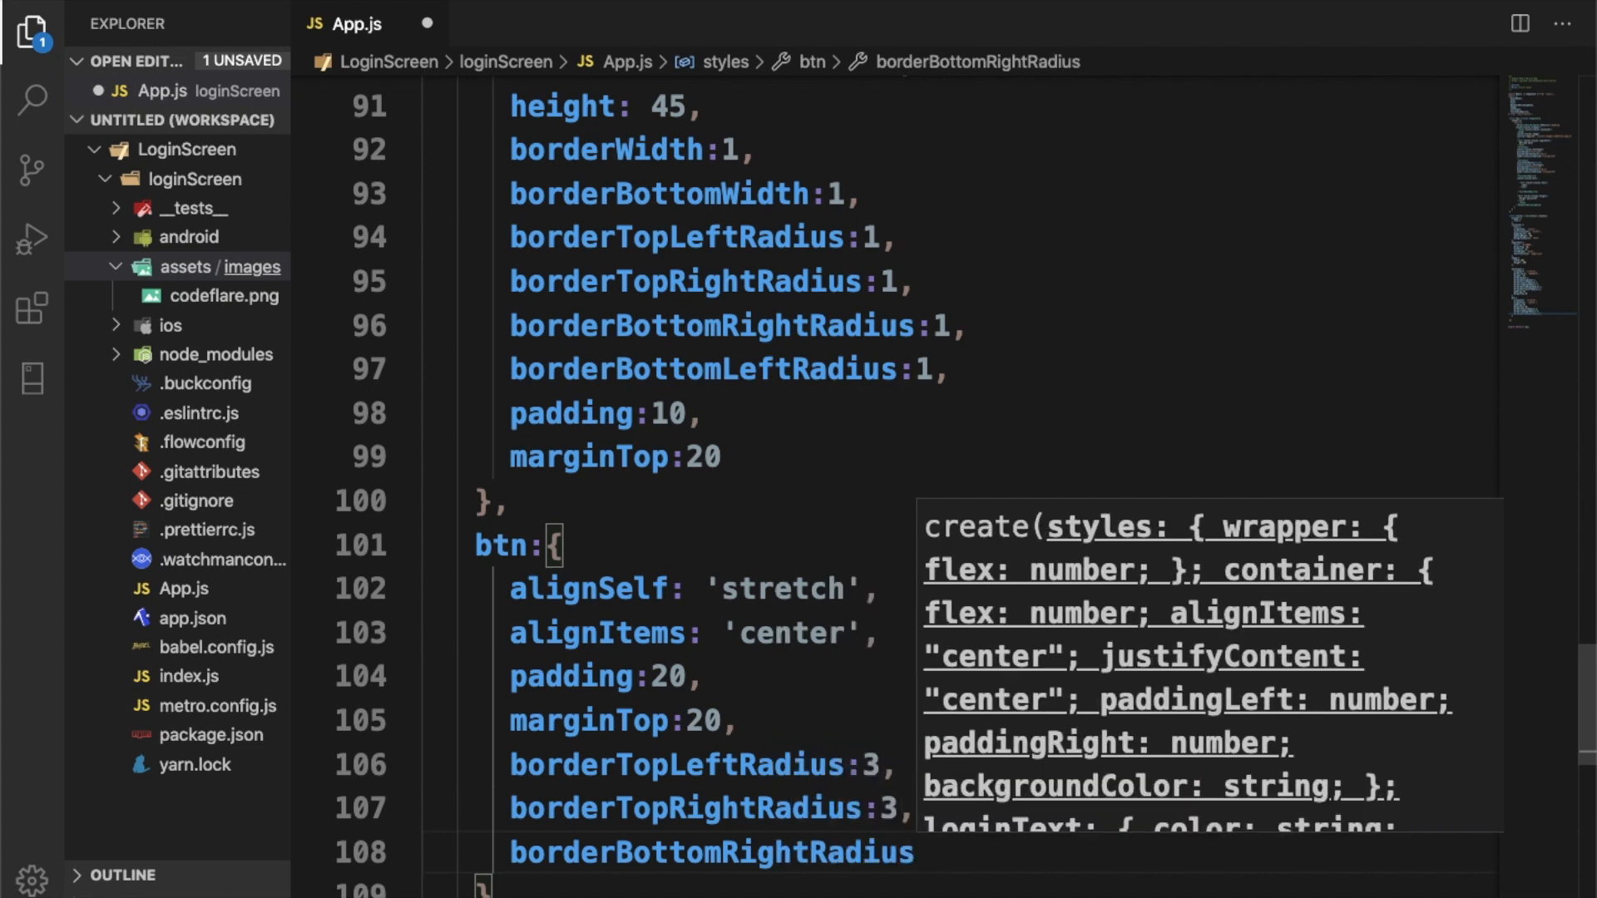
pyautogui.write(':')
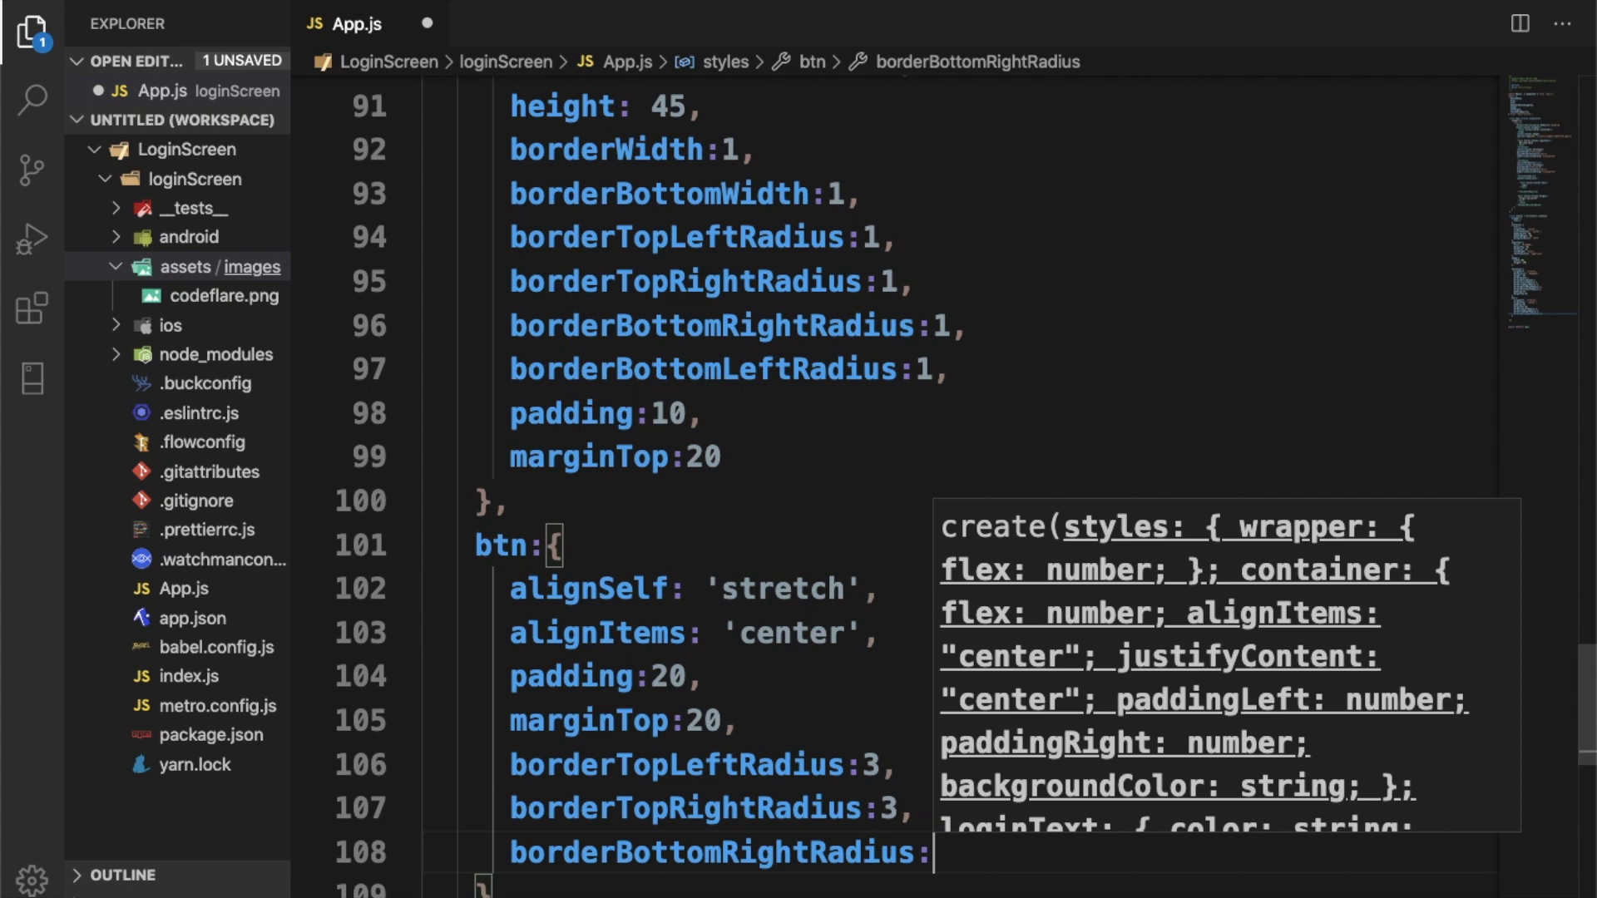
pyautogui.scroll(-3)
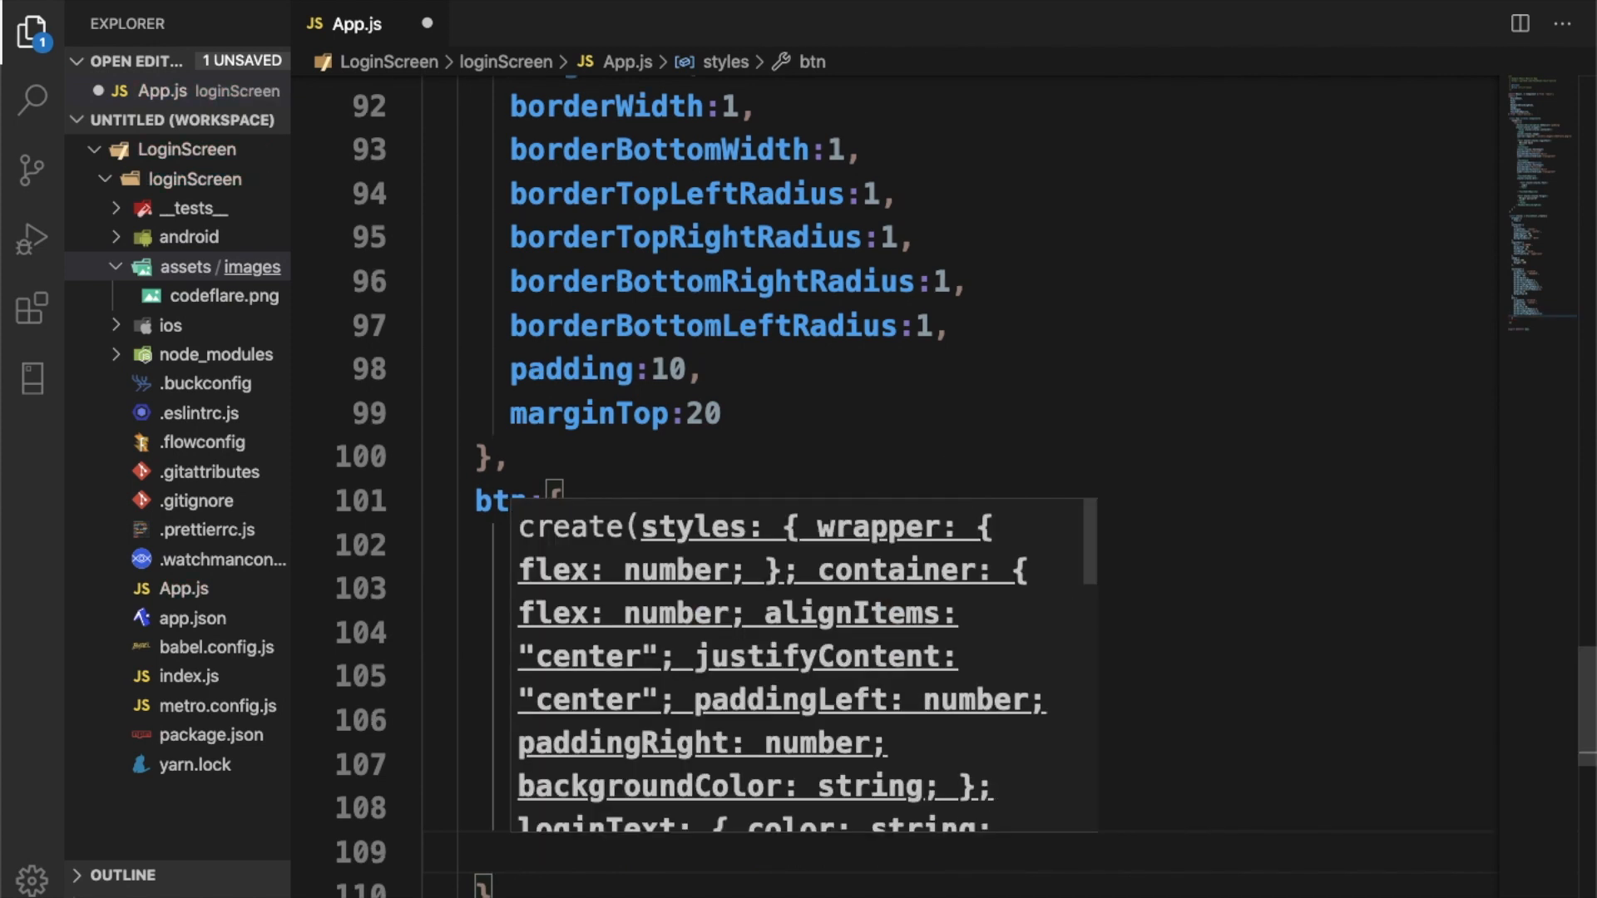
pyautogui.write('borderTopRightRadius:3,')
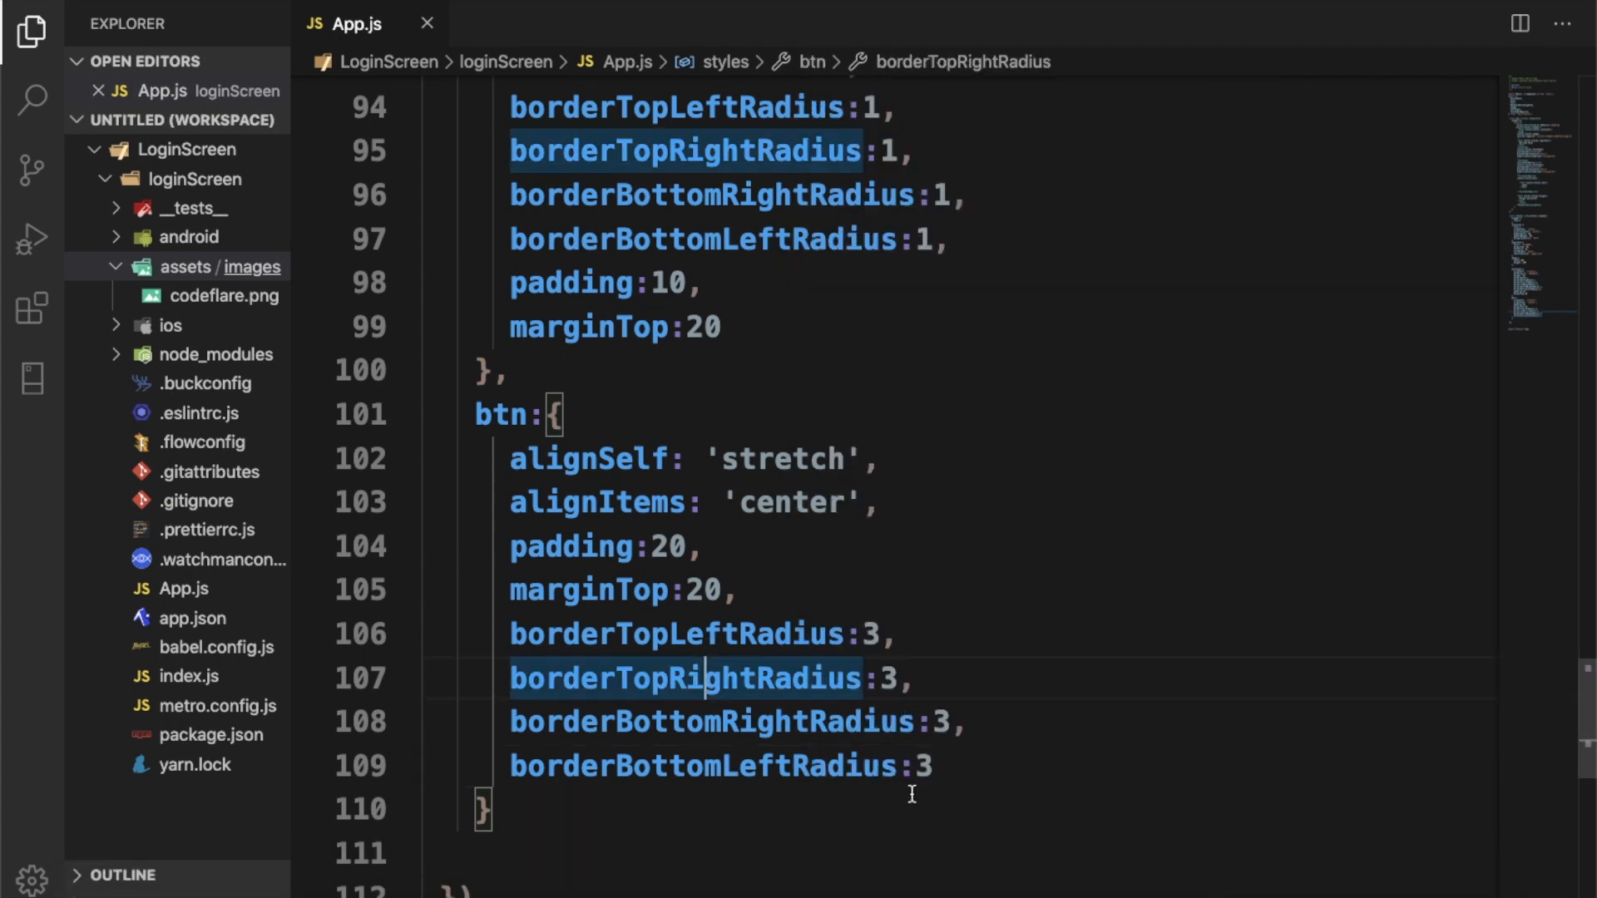
# Step: Add backgroundColor '#36c' to btn after borderBottomLeftRadius
pyautogui.write('ba')
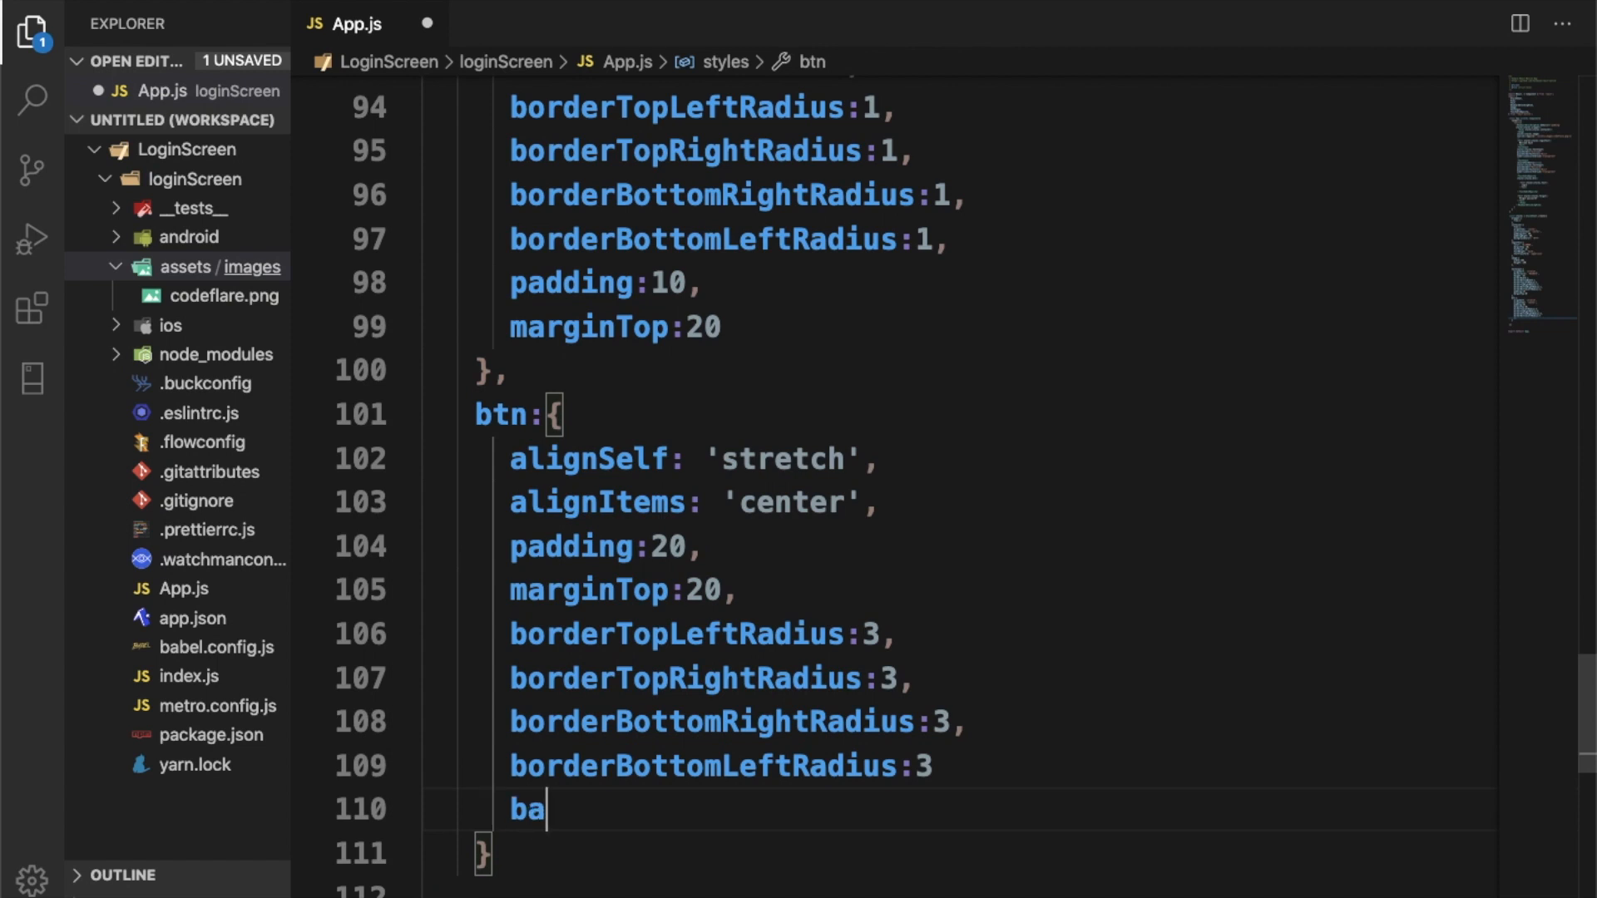
pyautogui.write('ck')
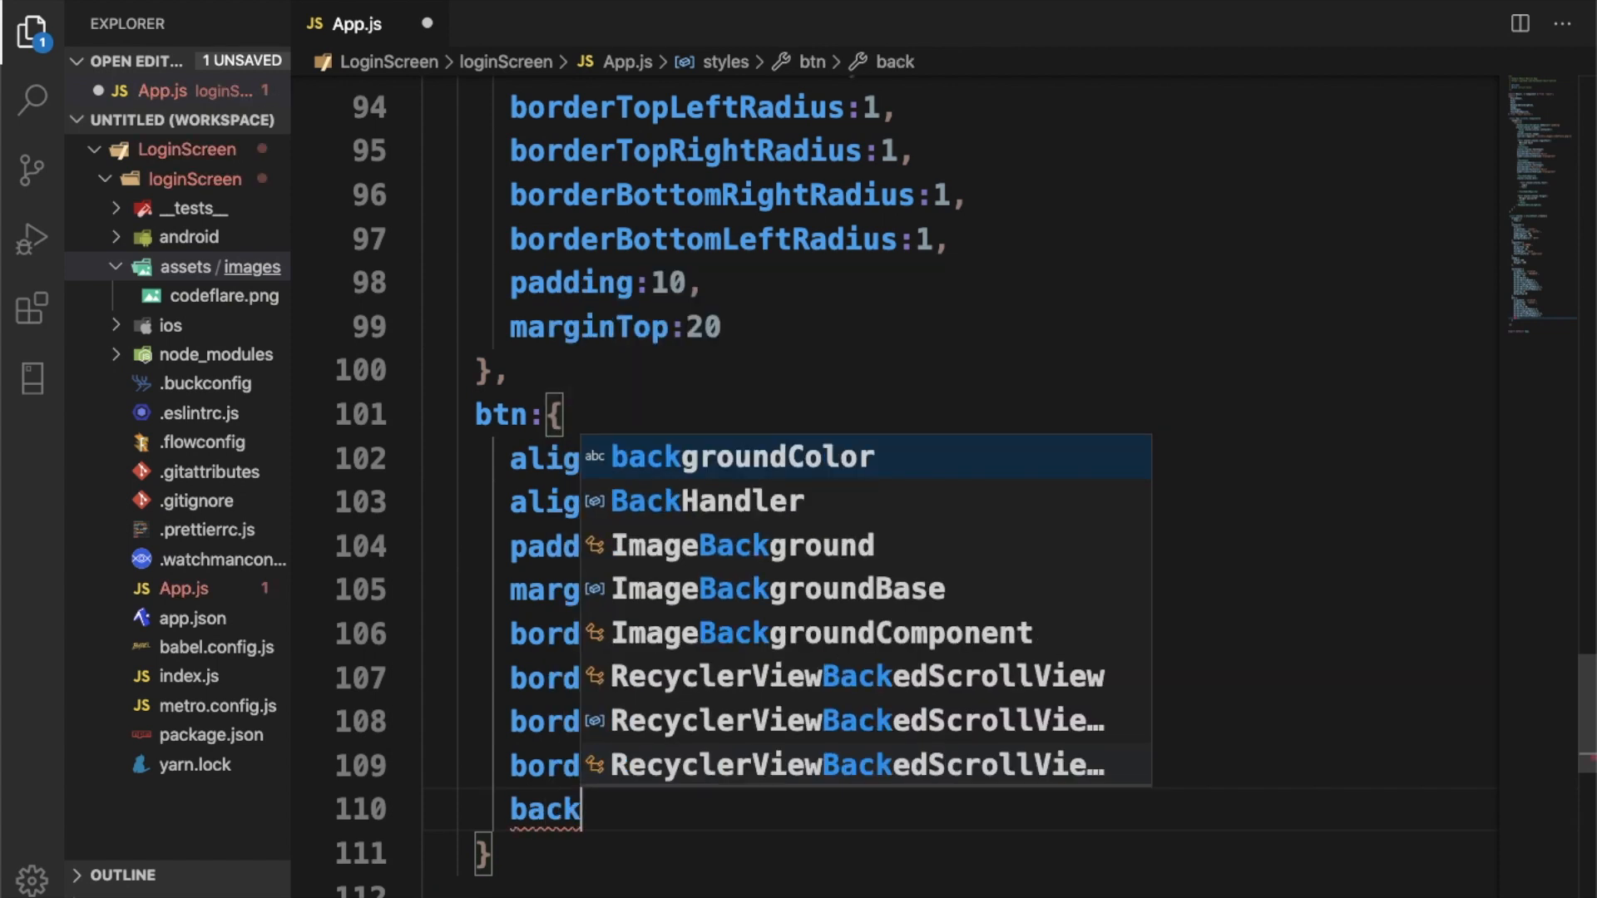
pyautogui.press('Tab')
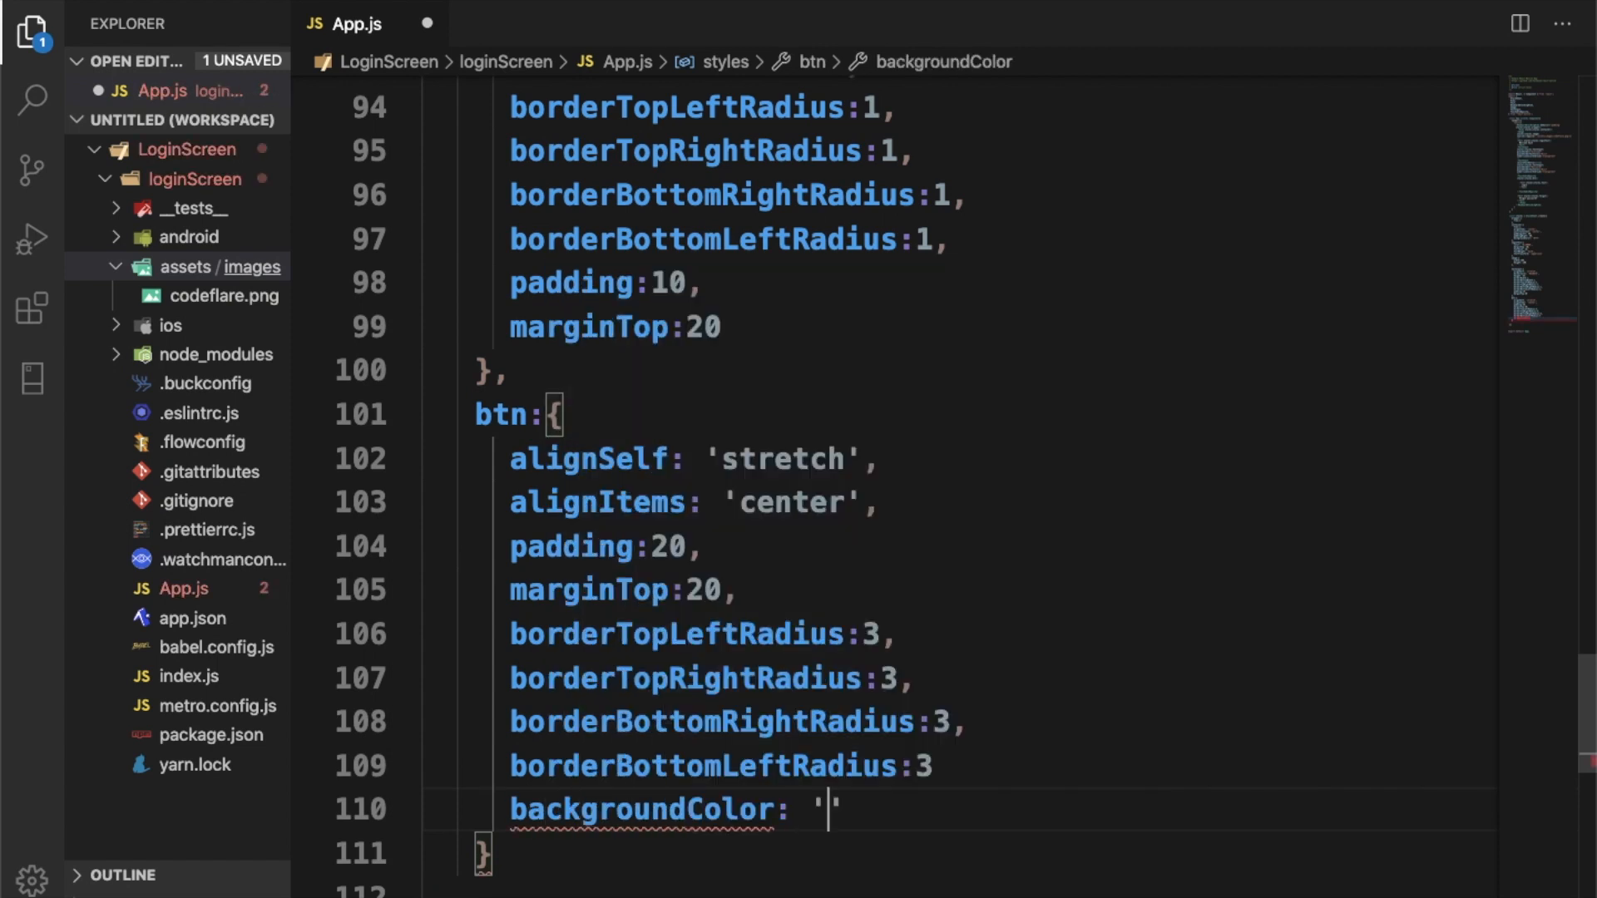
pyautogui.write('#3')
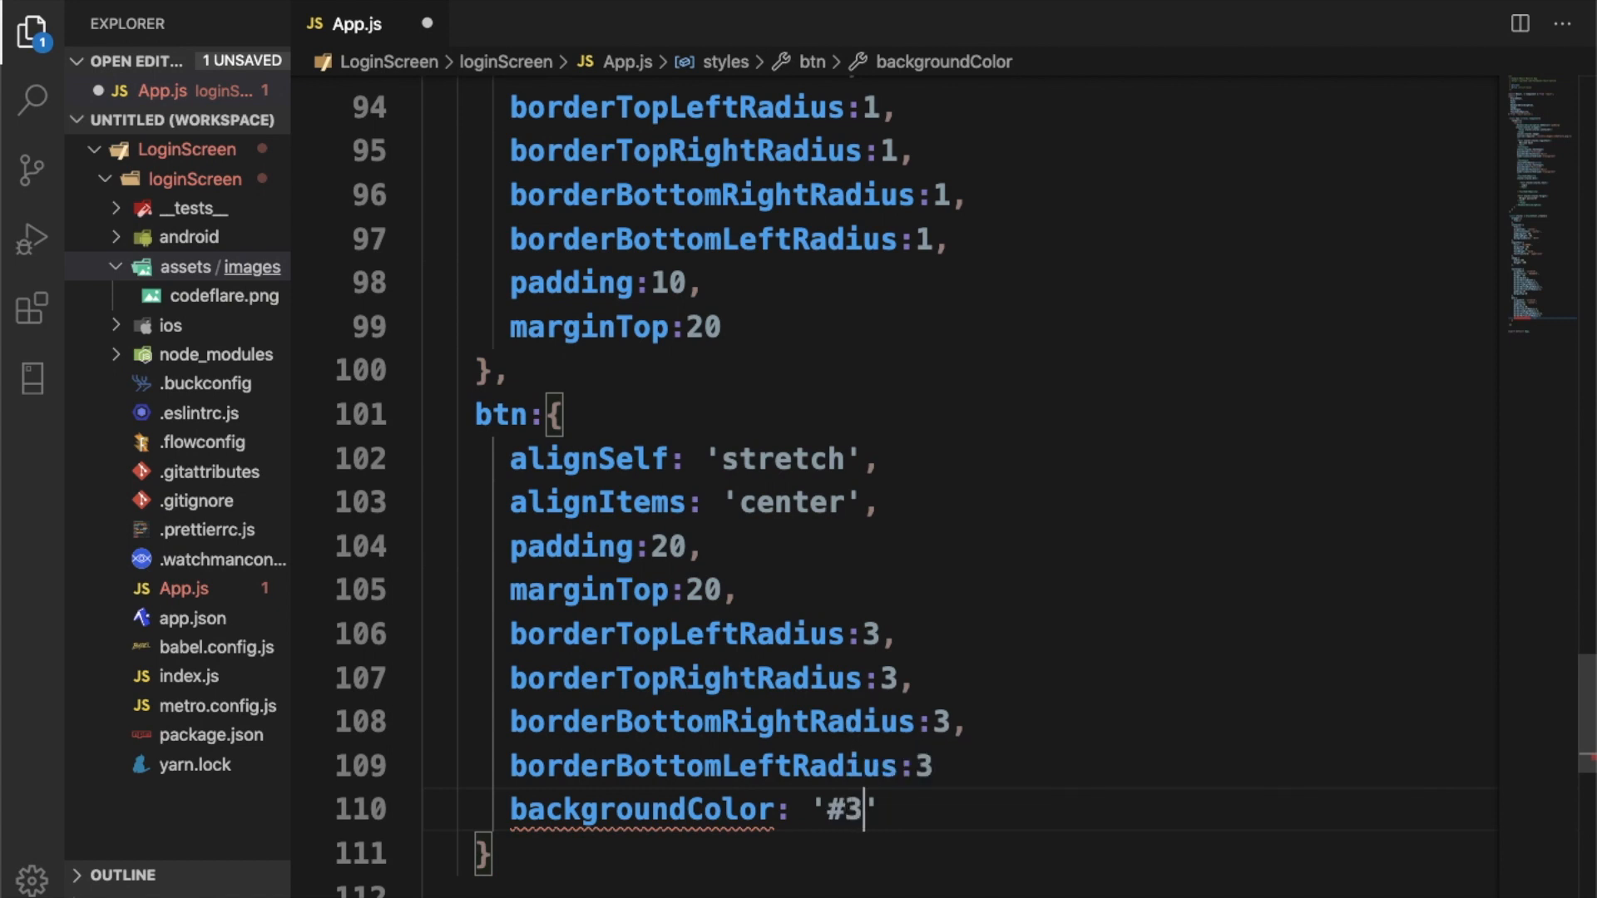
pyautogui.write('5c')
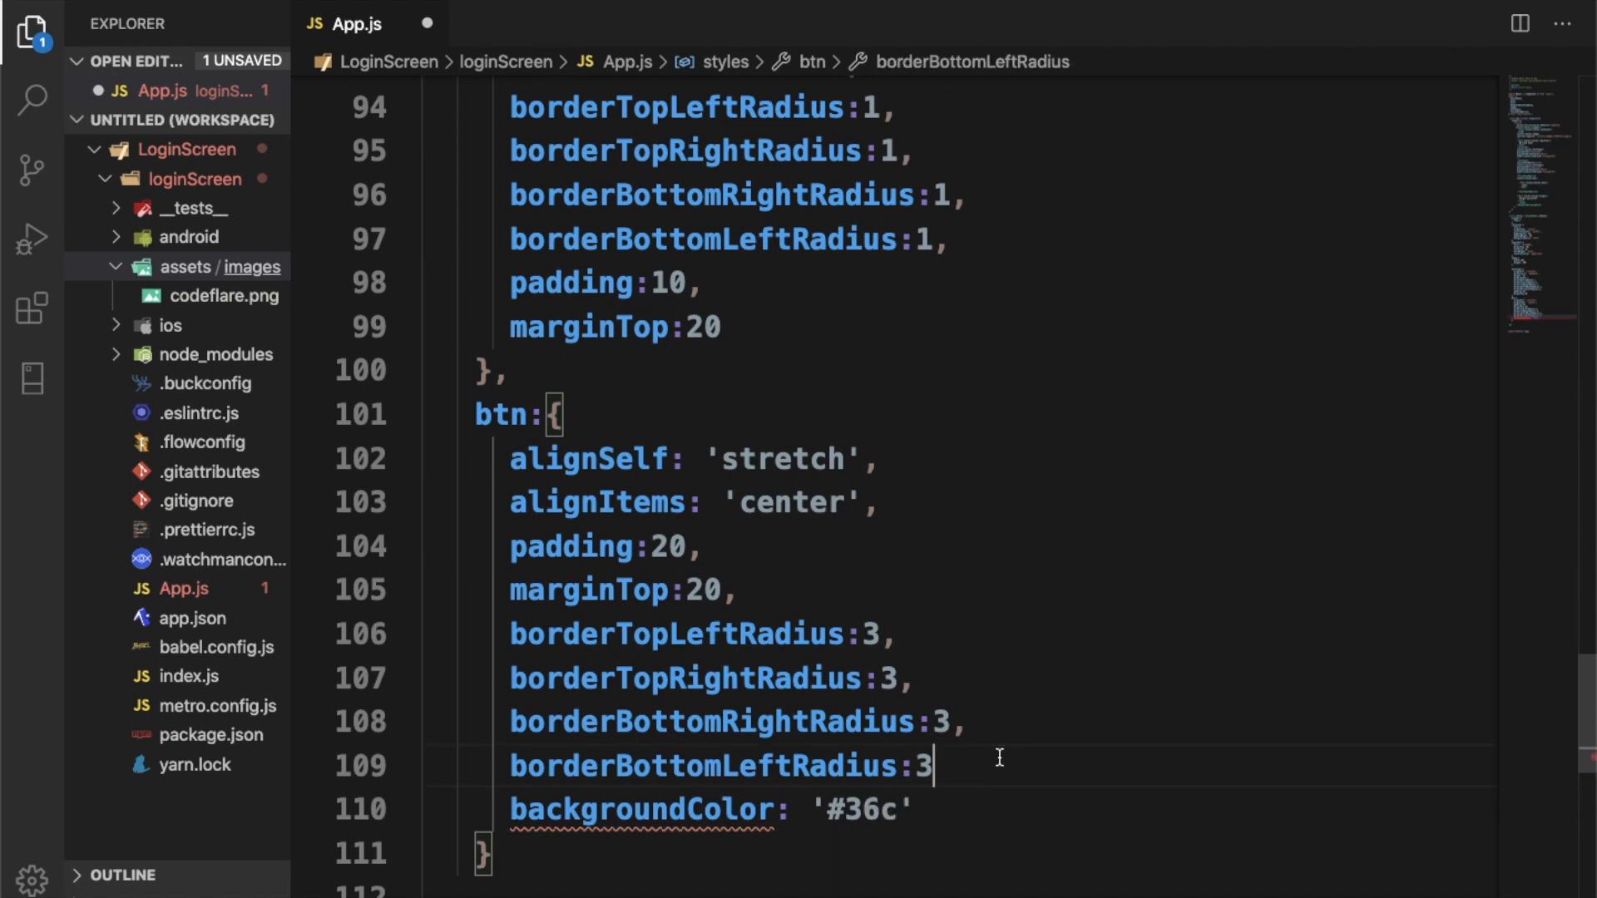
pyautogui.write(',')
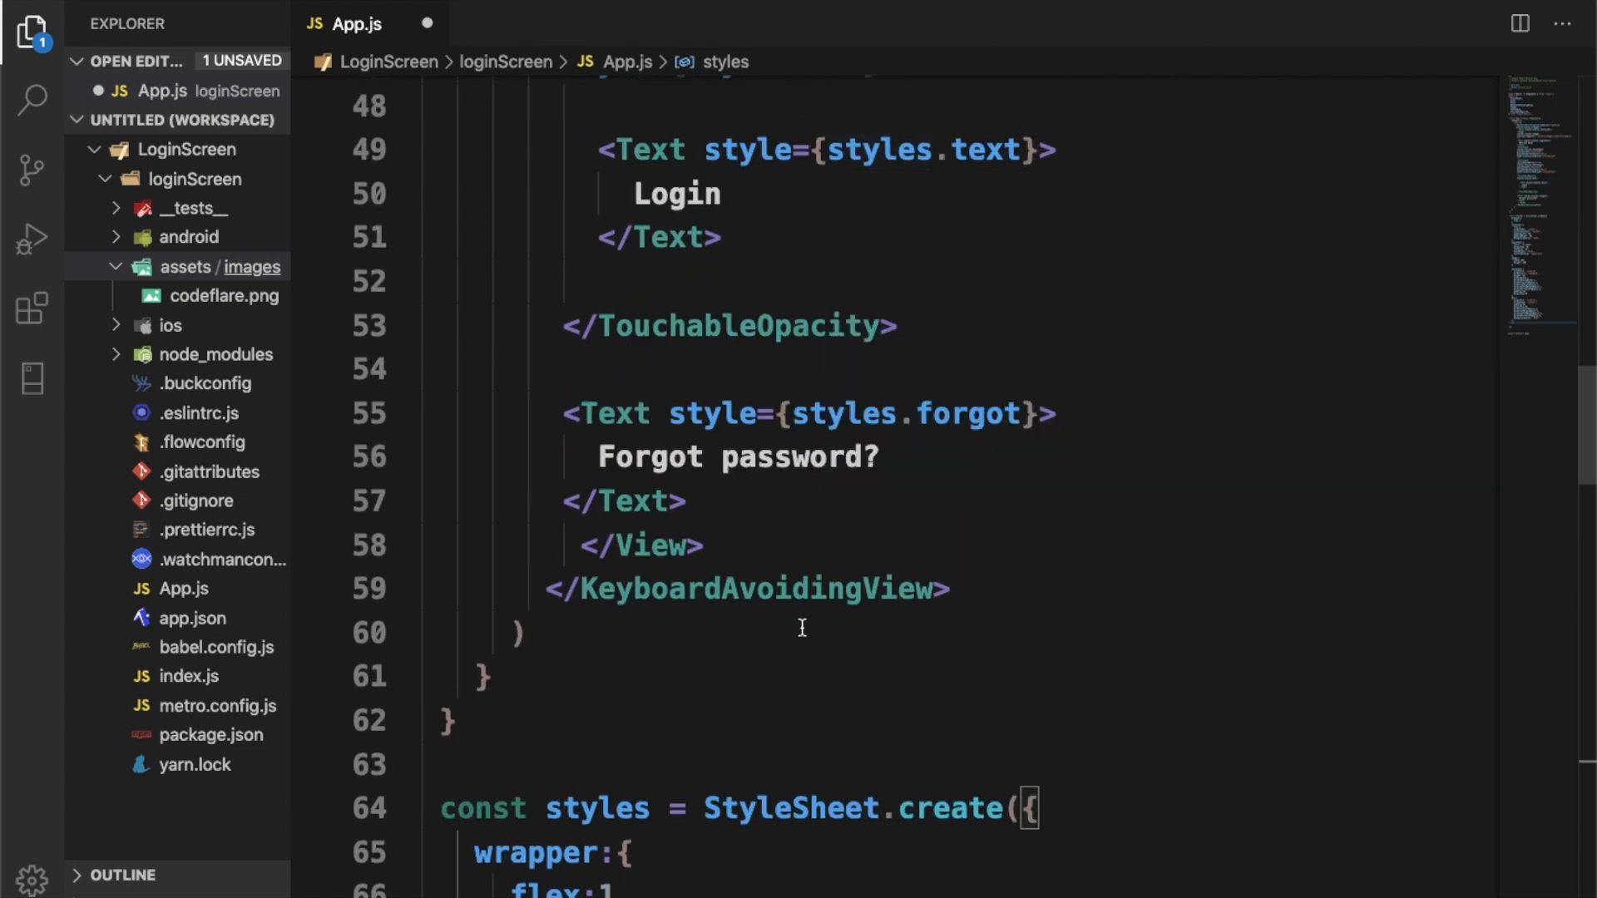
# Step: Add a text: { } entry below btn containing fontSize and color properties
pyautogui.scroll(-3)
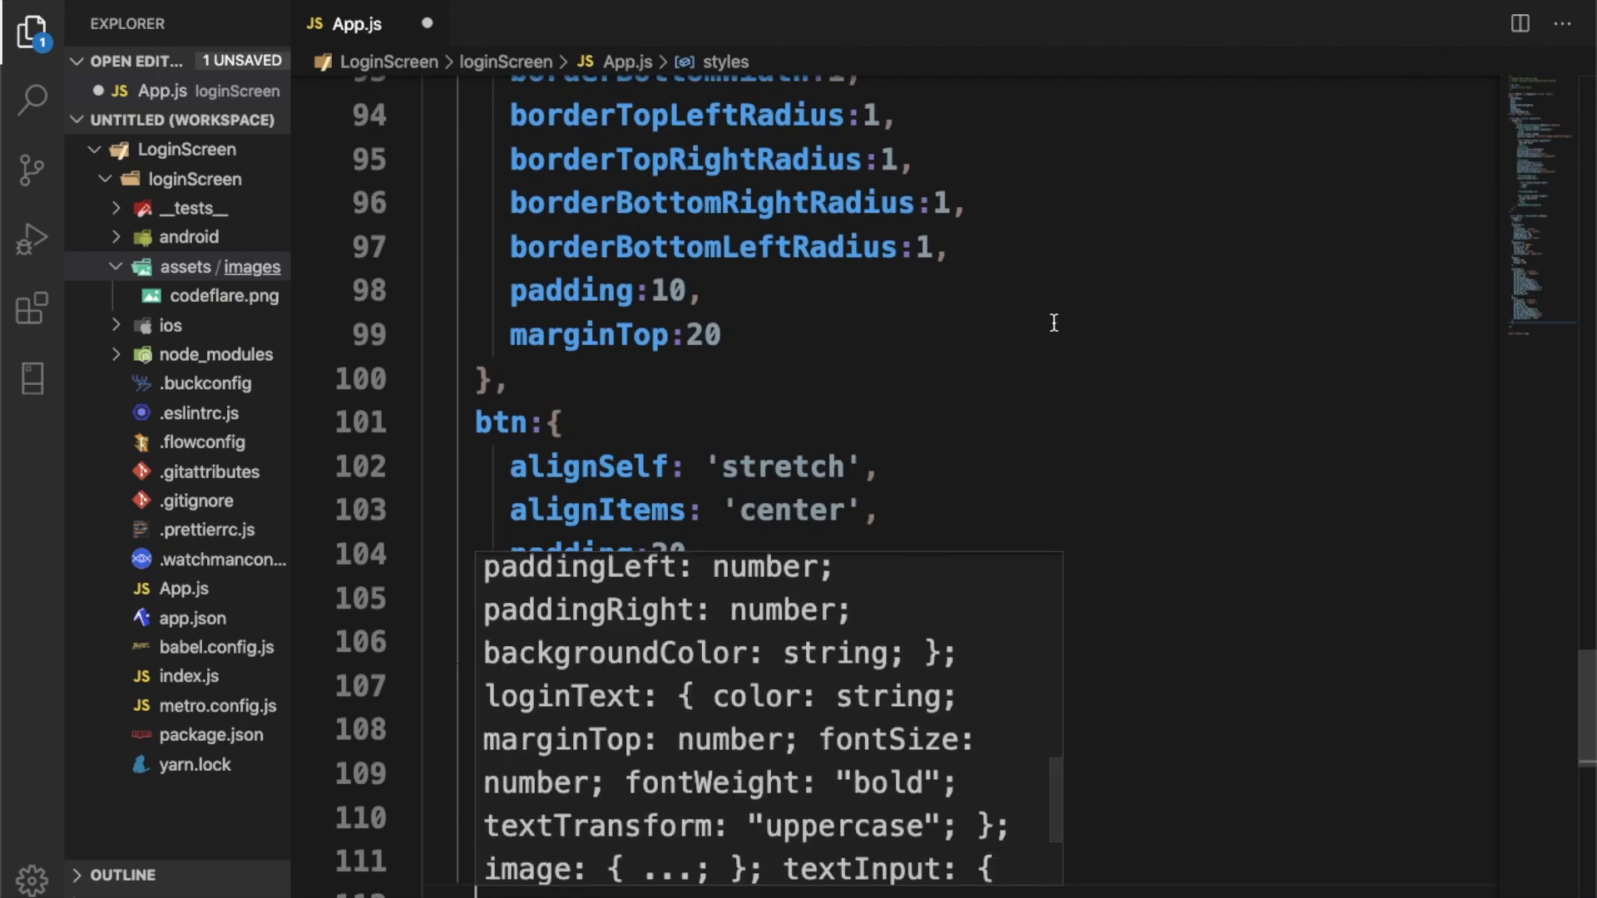
pyautogui.scroll(-3)
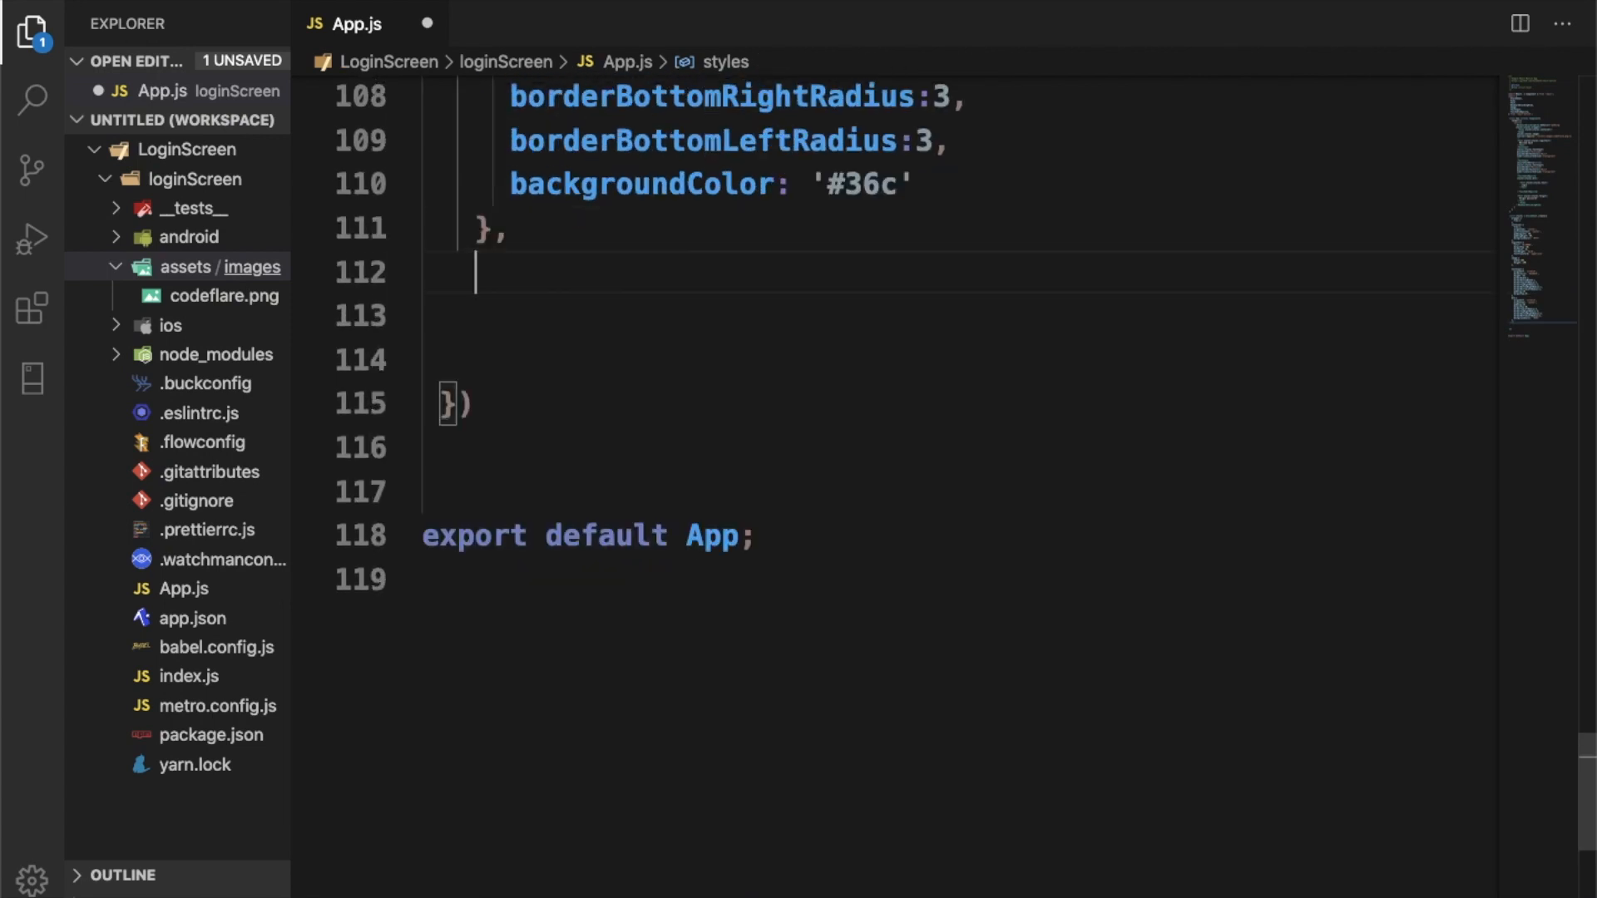
pyautogui.write('te')
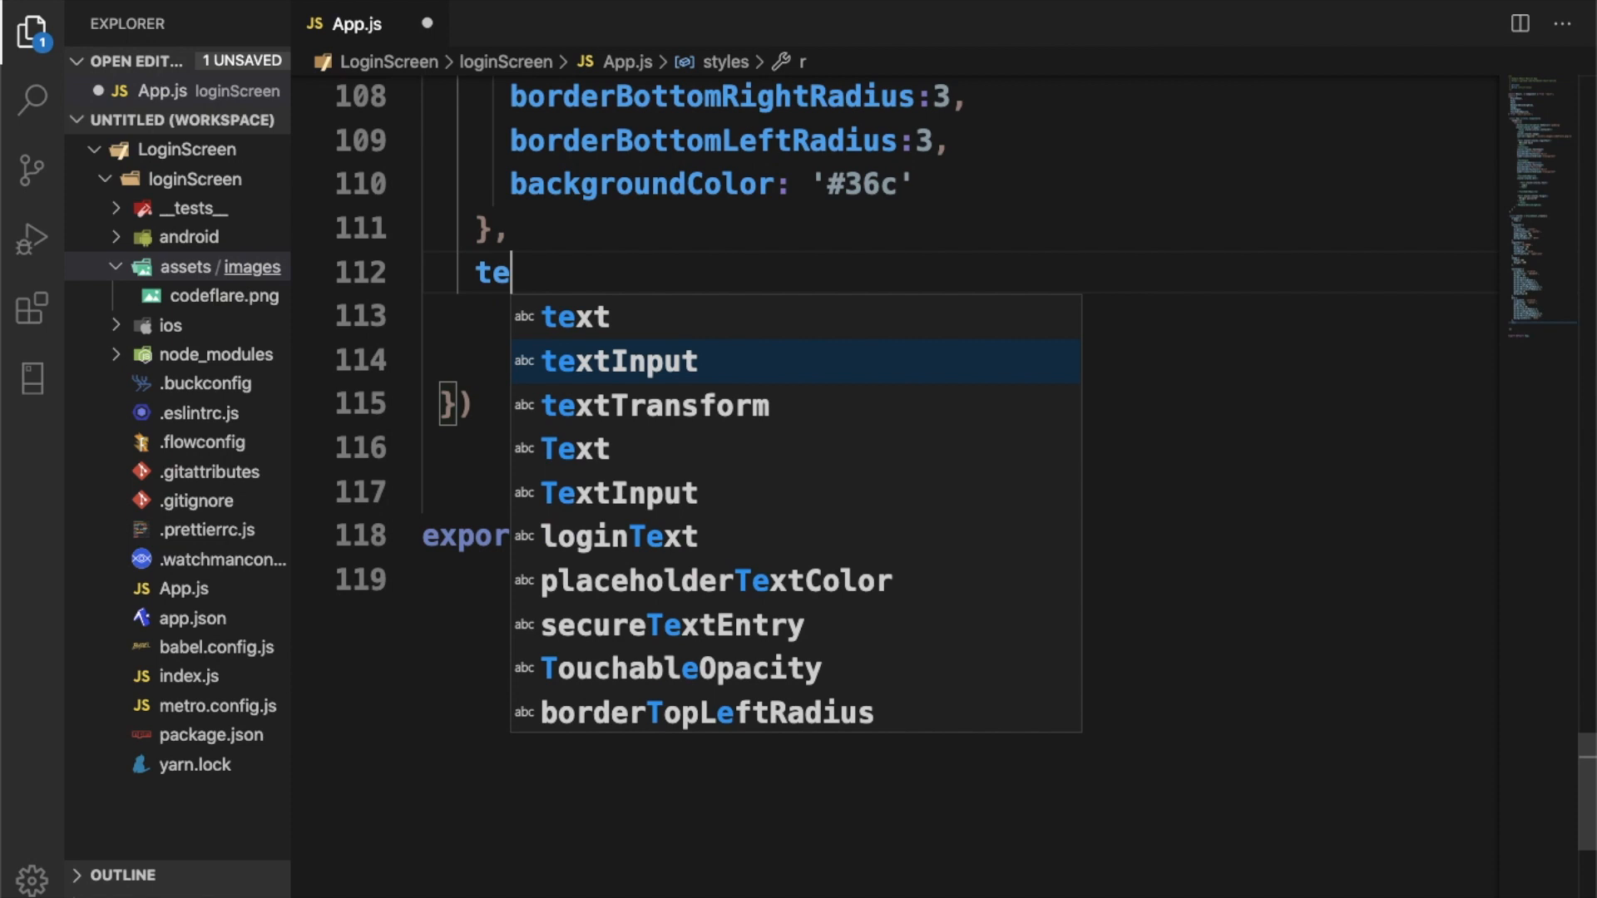
pyautogui.write('xt')
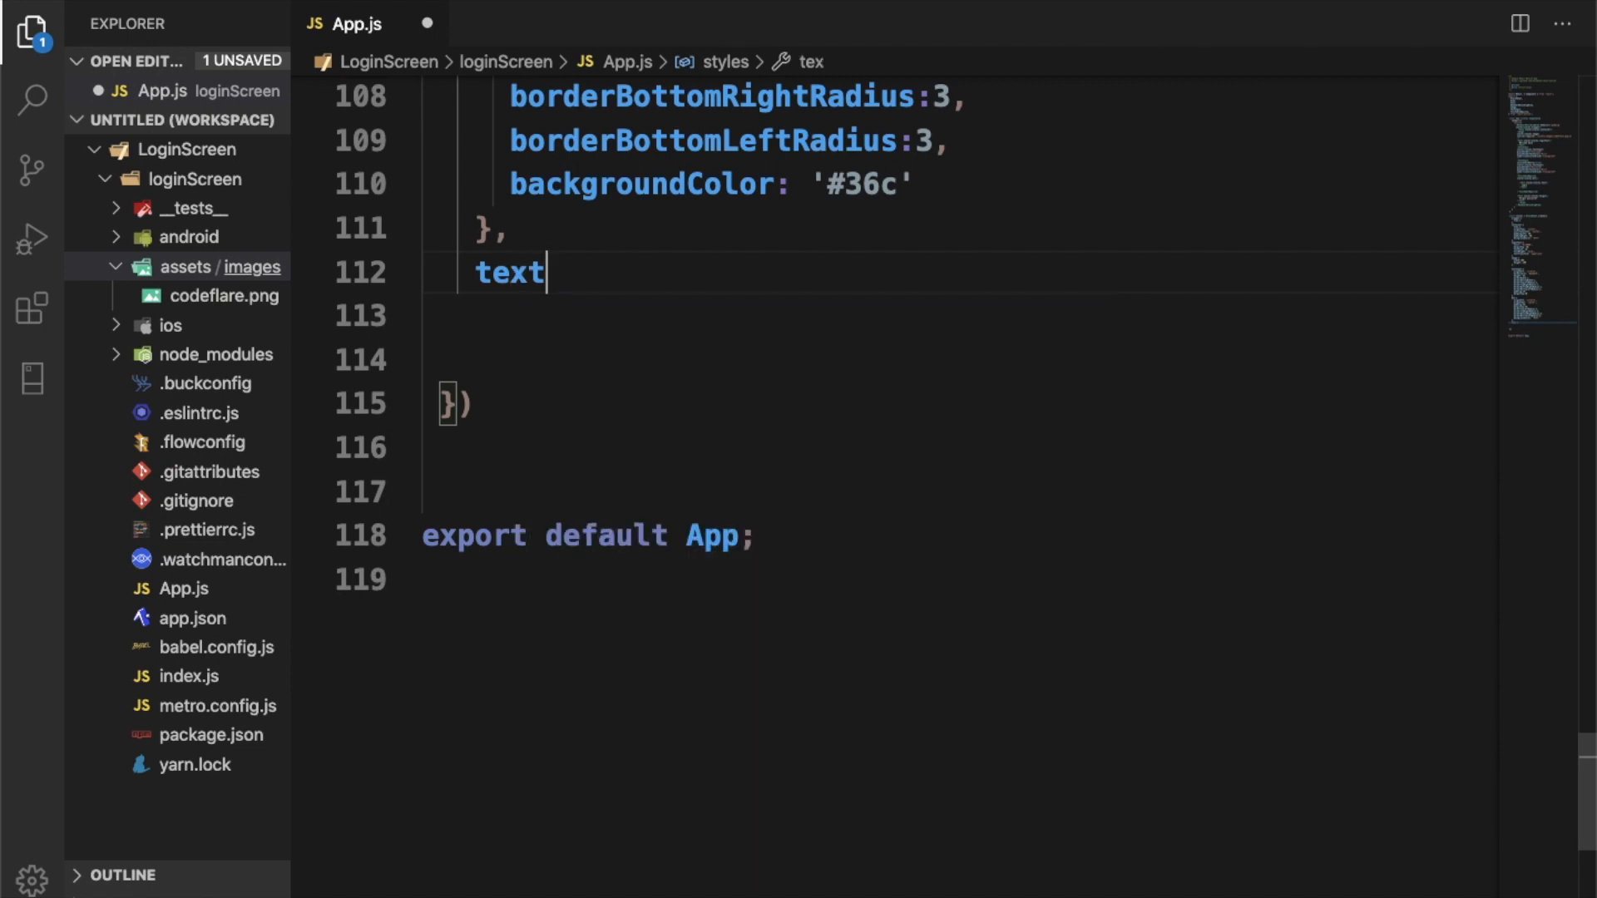
pyautogui.write(':{')
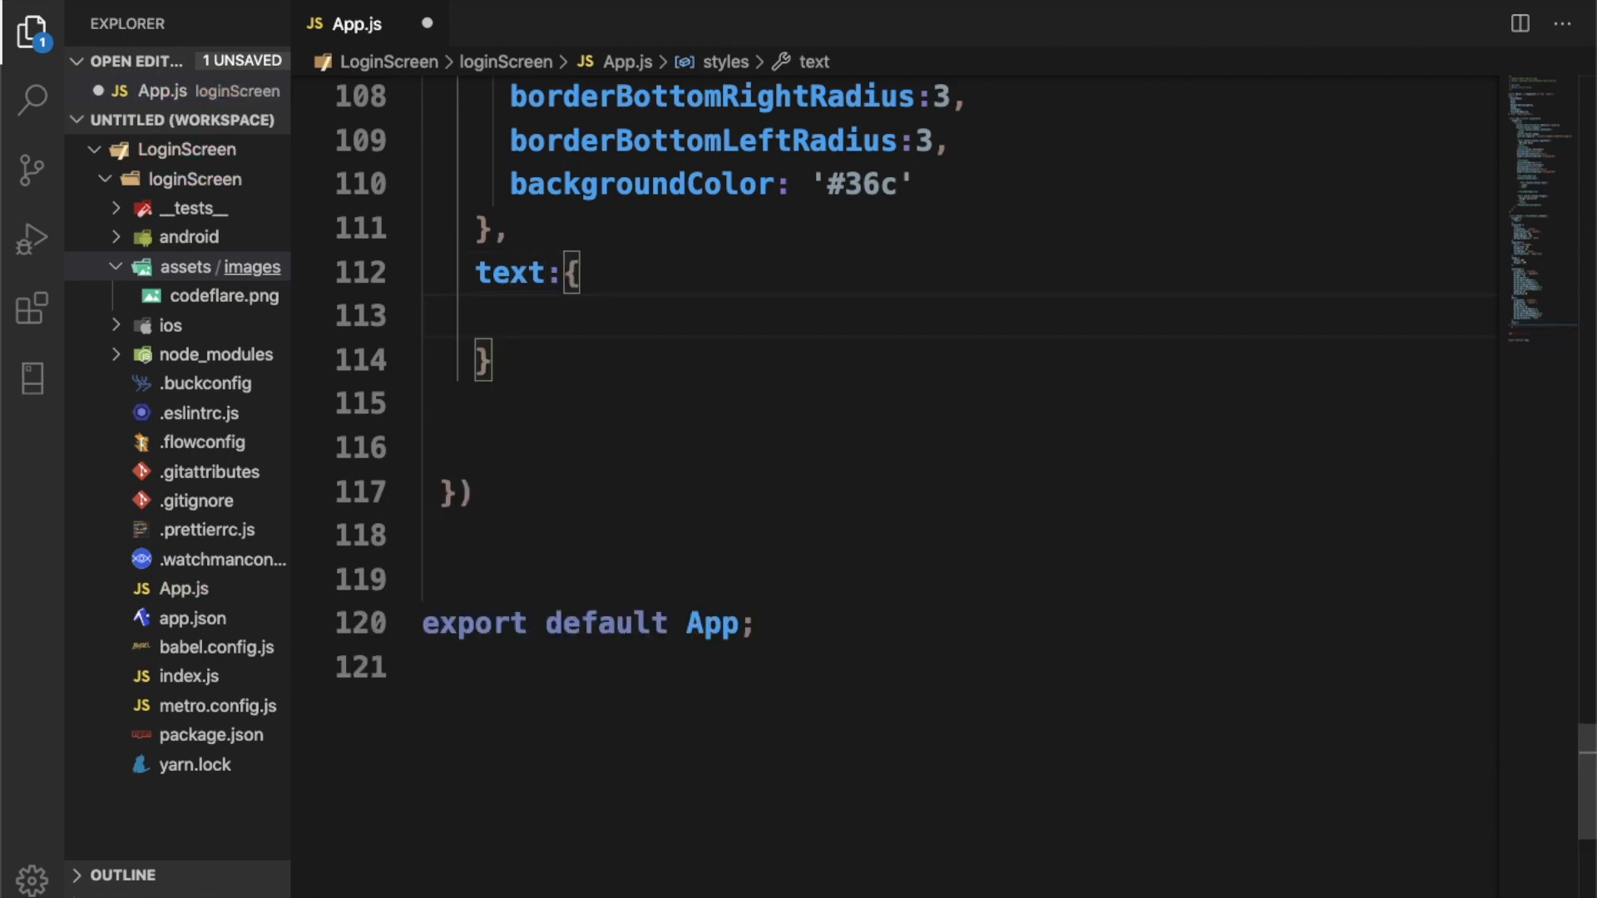
pyautogui.write('fontSize')
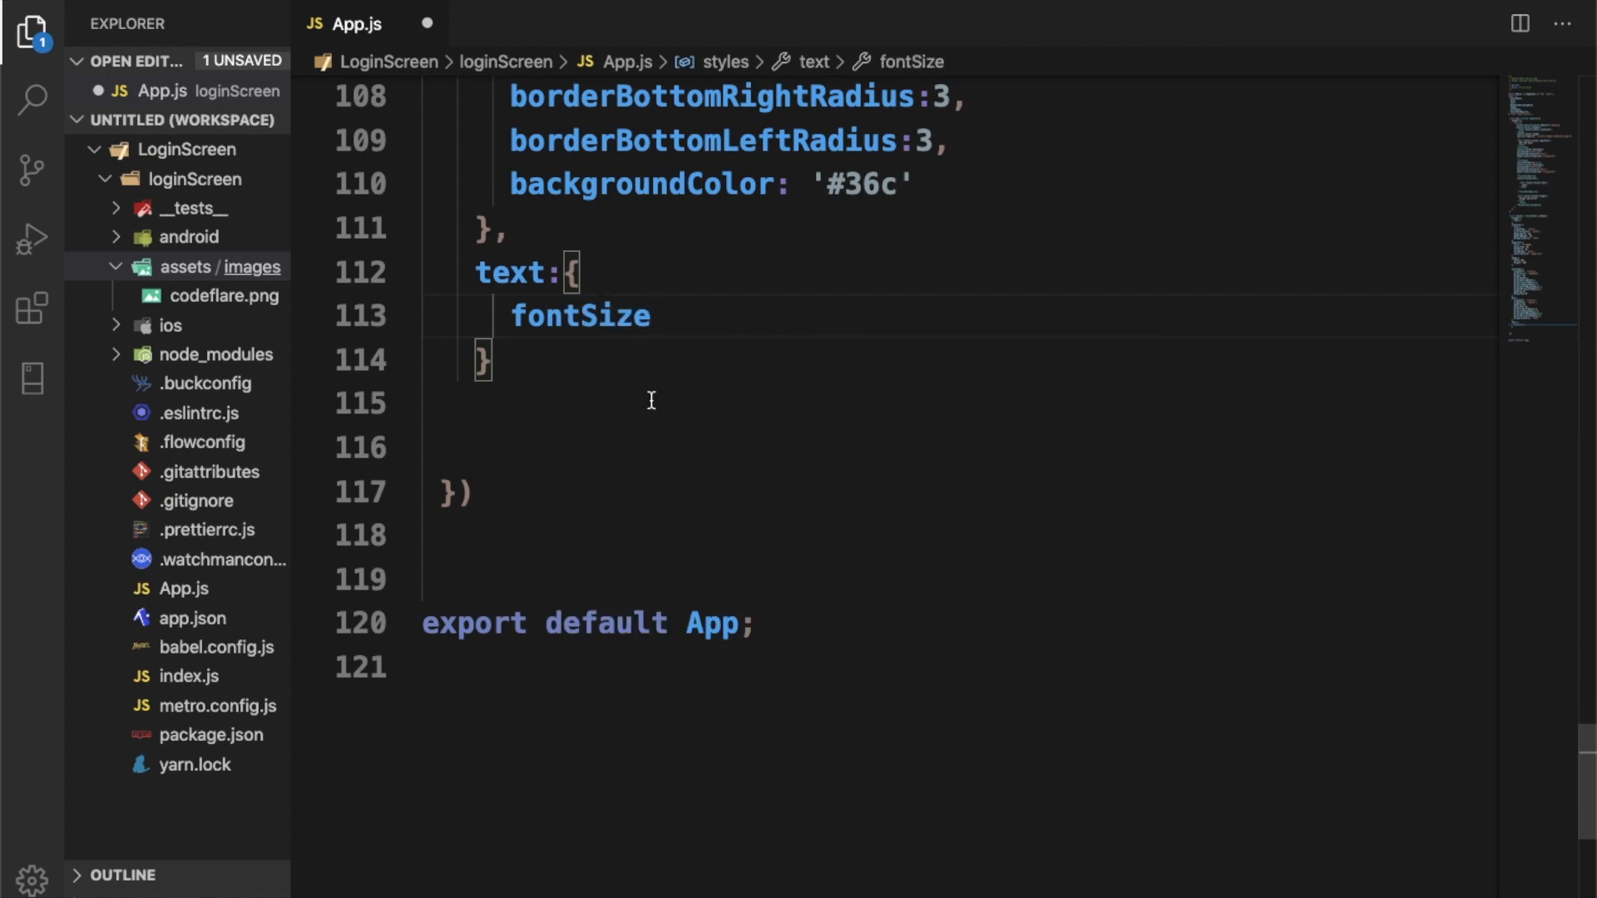
pyautogui.press('enter')
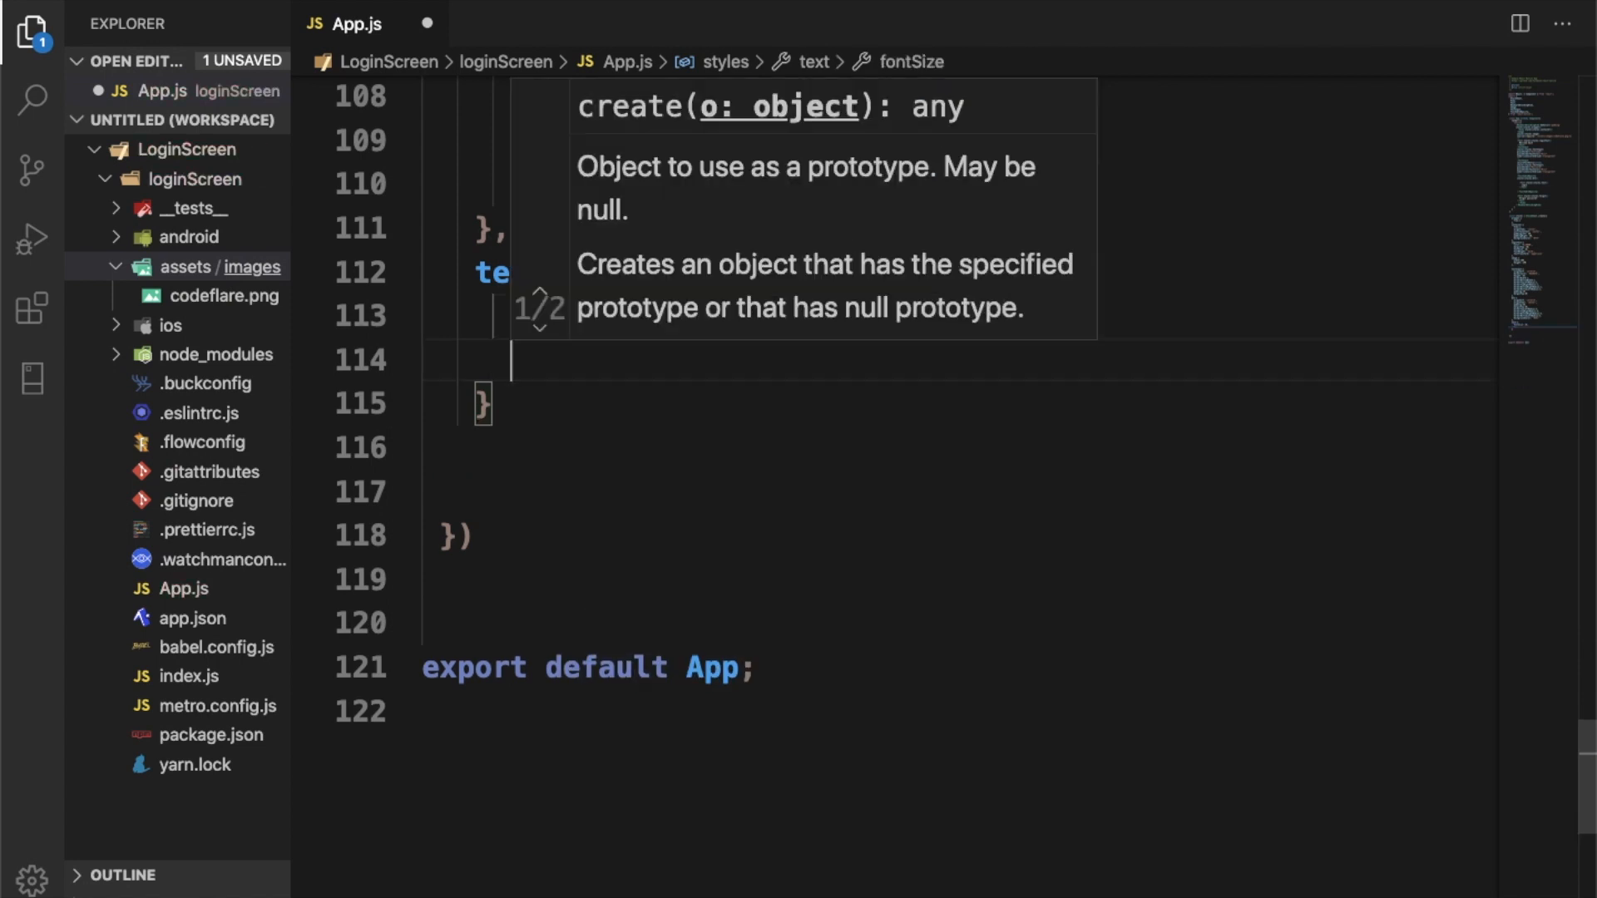
pyautogui.write('color: #')
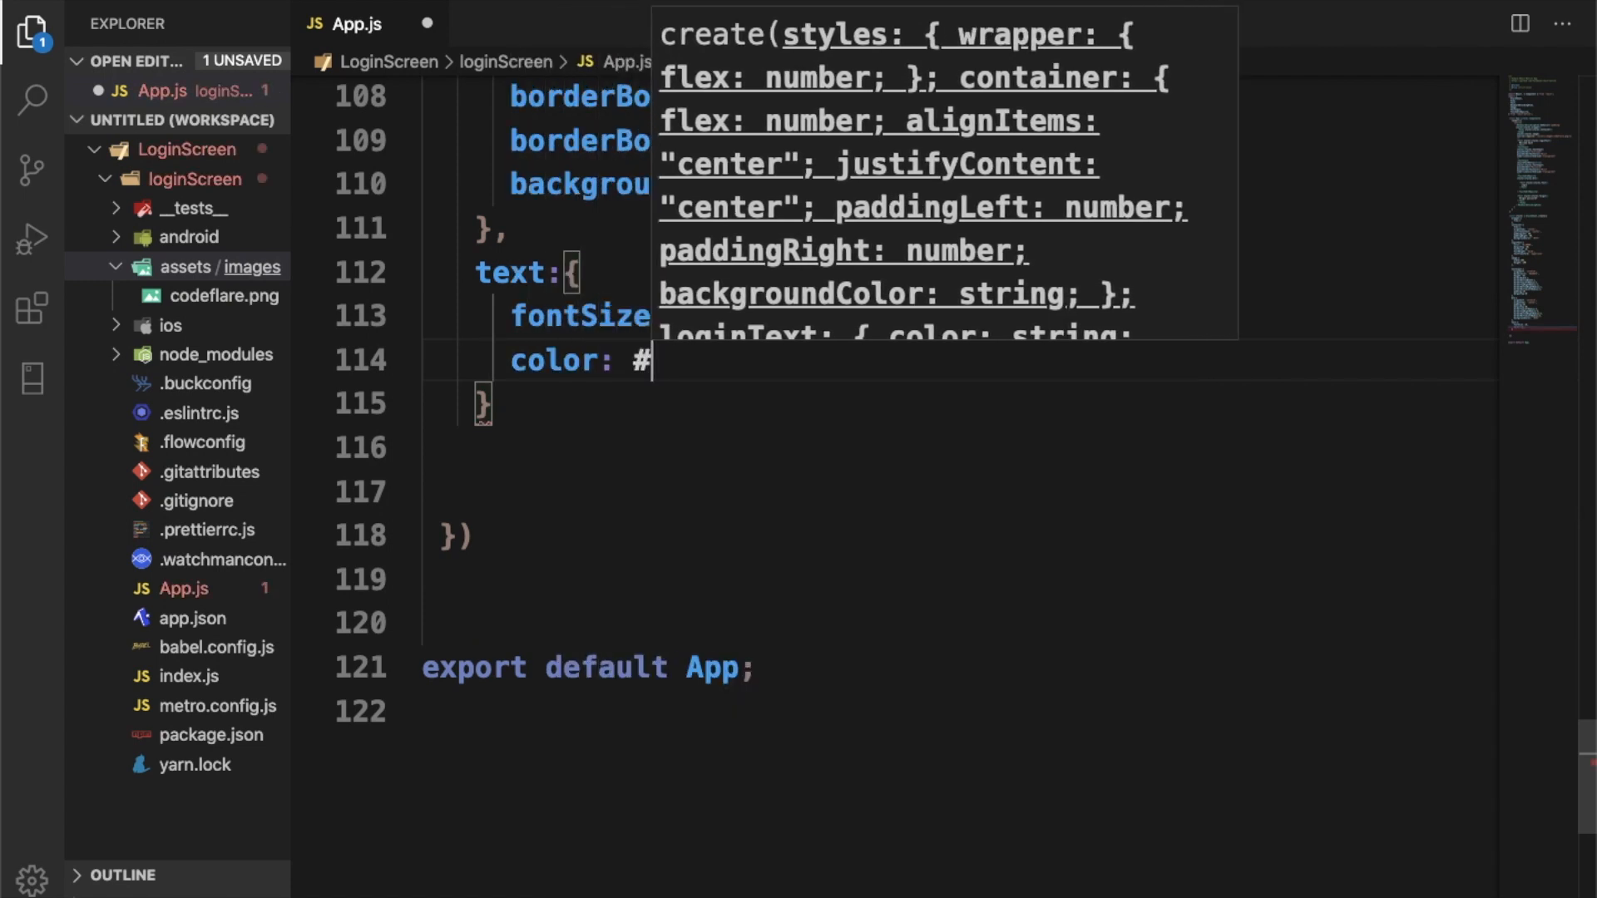
pyautogui.write("'#'")
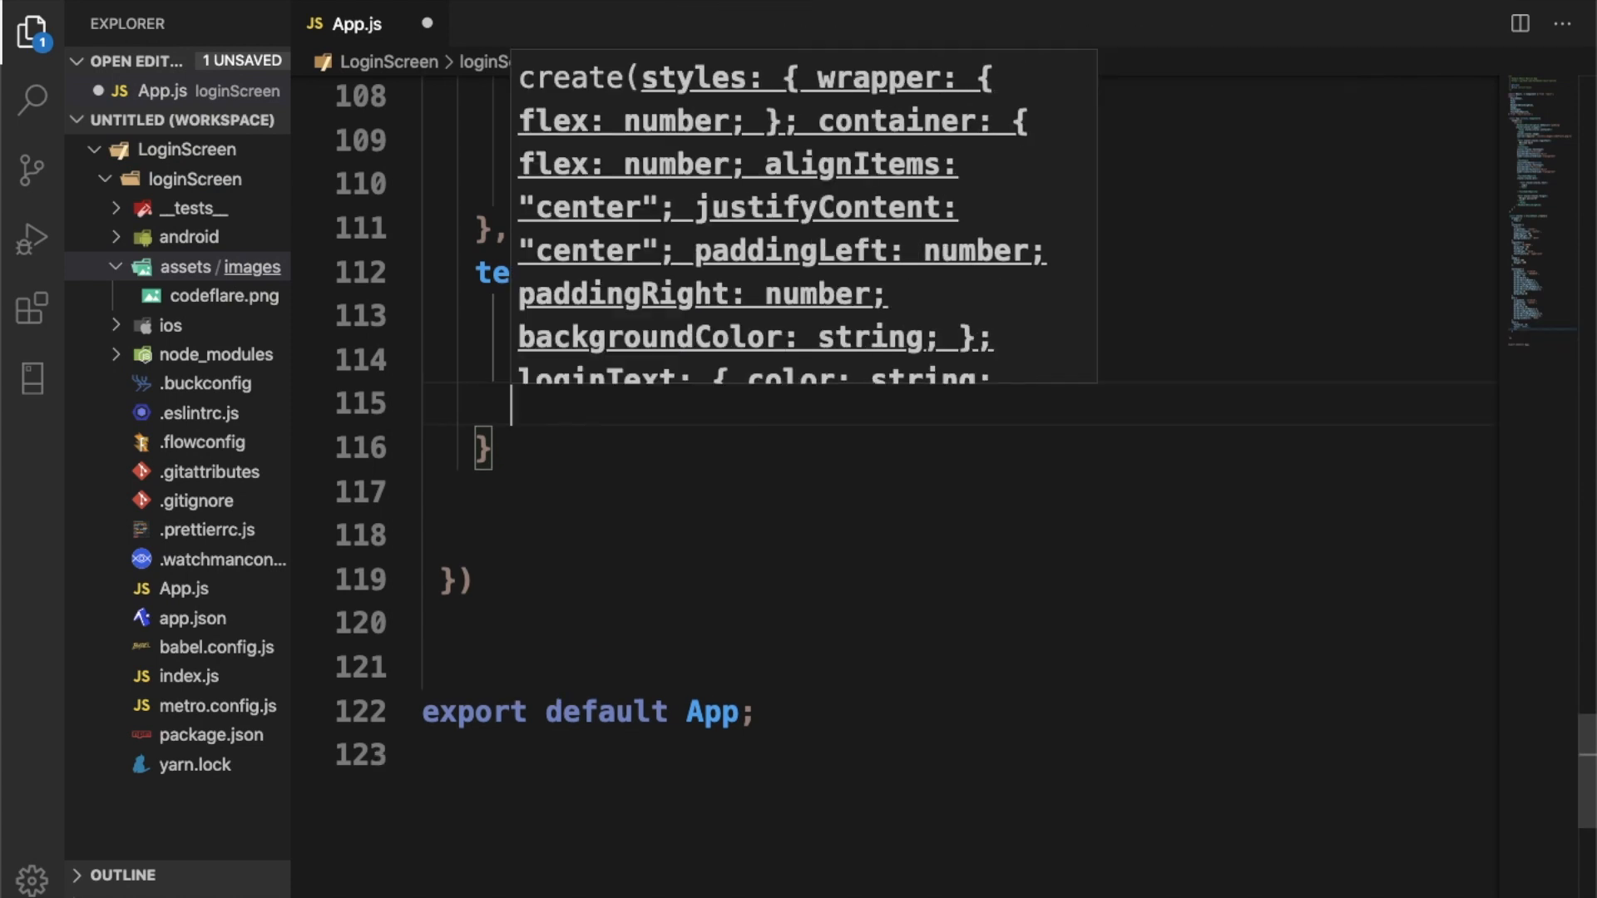
pyautogui.write('font')
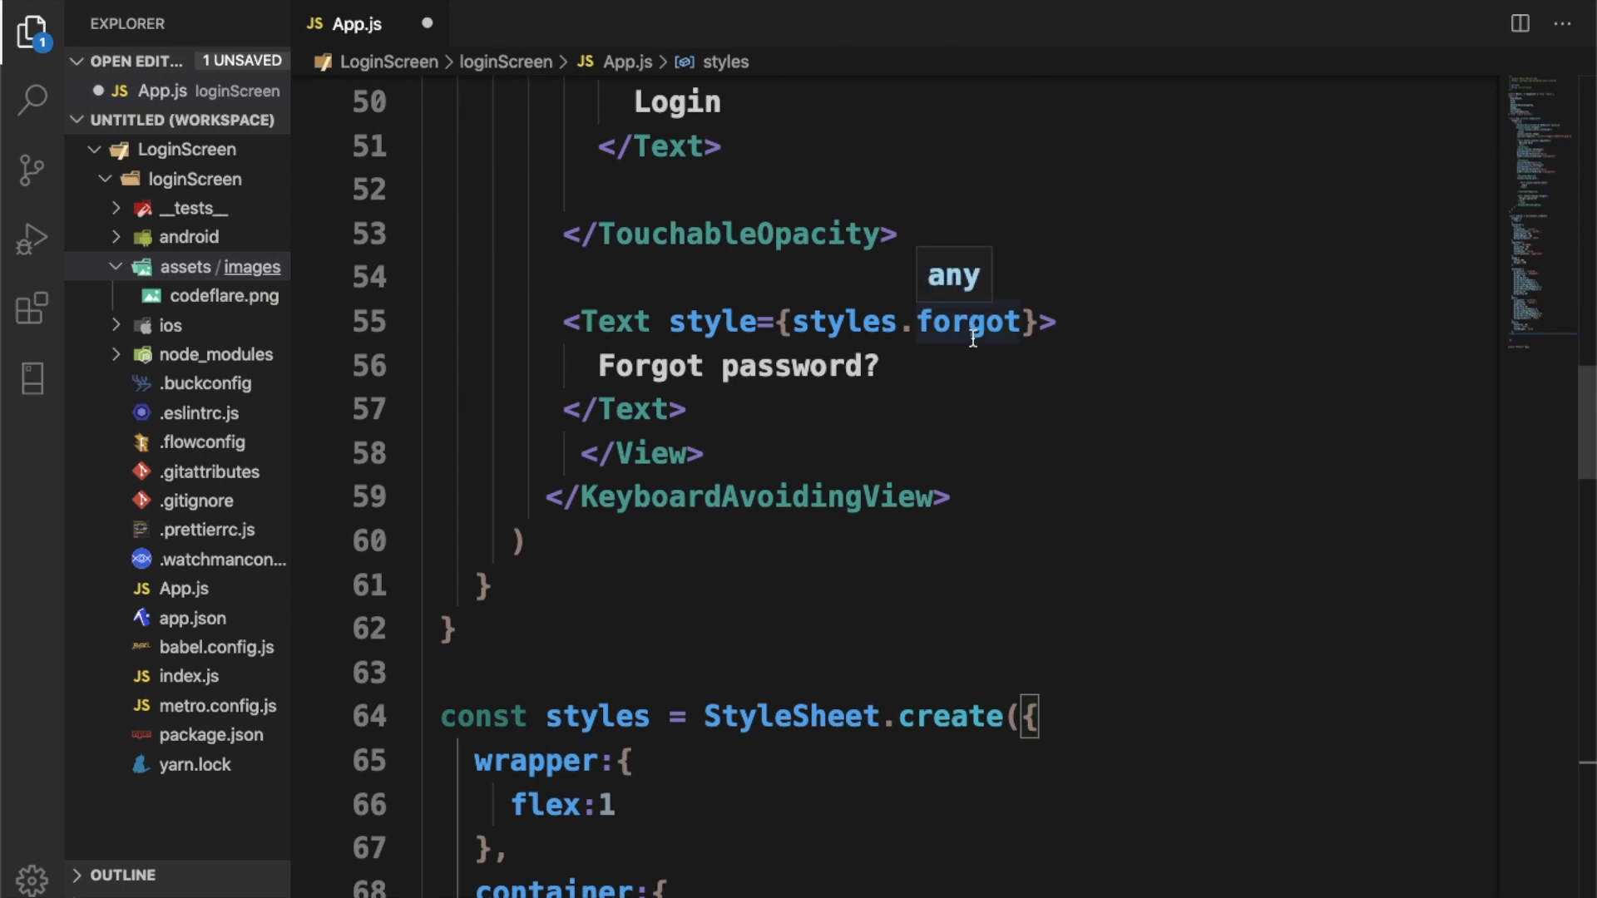
# Step: Add forgot after the text style: fontSize 18, color '#ff4444', marginTop 10
pyautogui.scroll(-3)
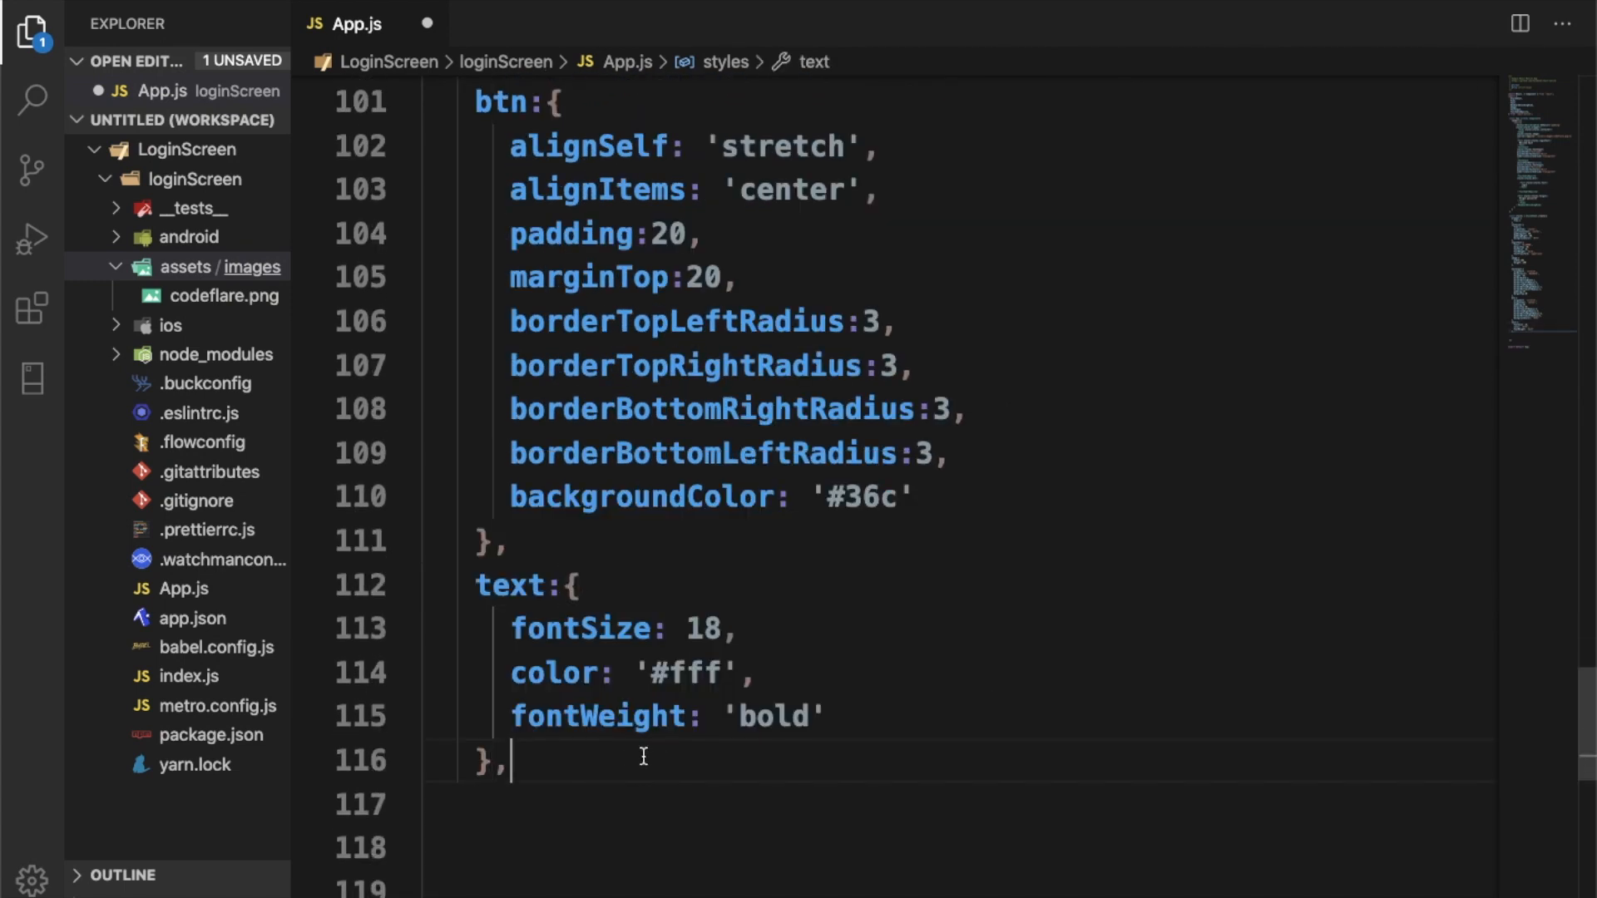
pyautogui.write('for')
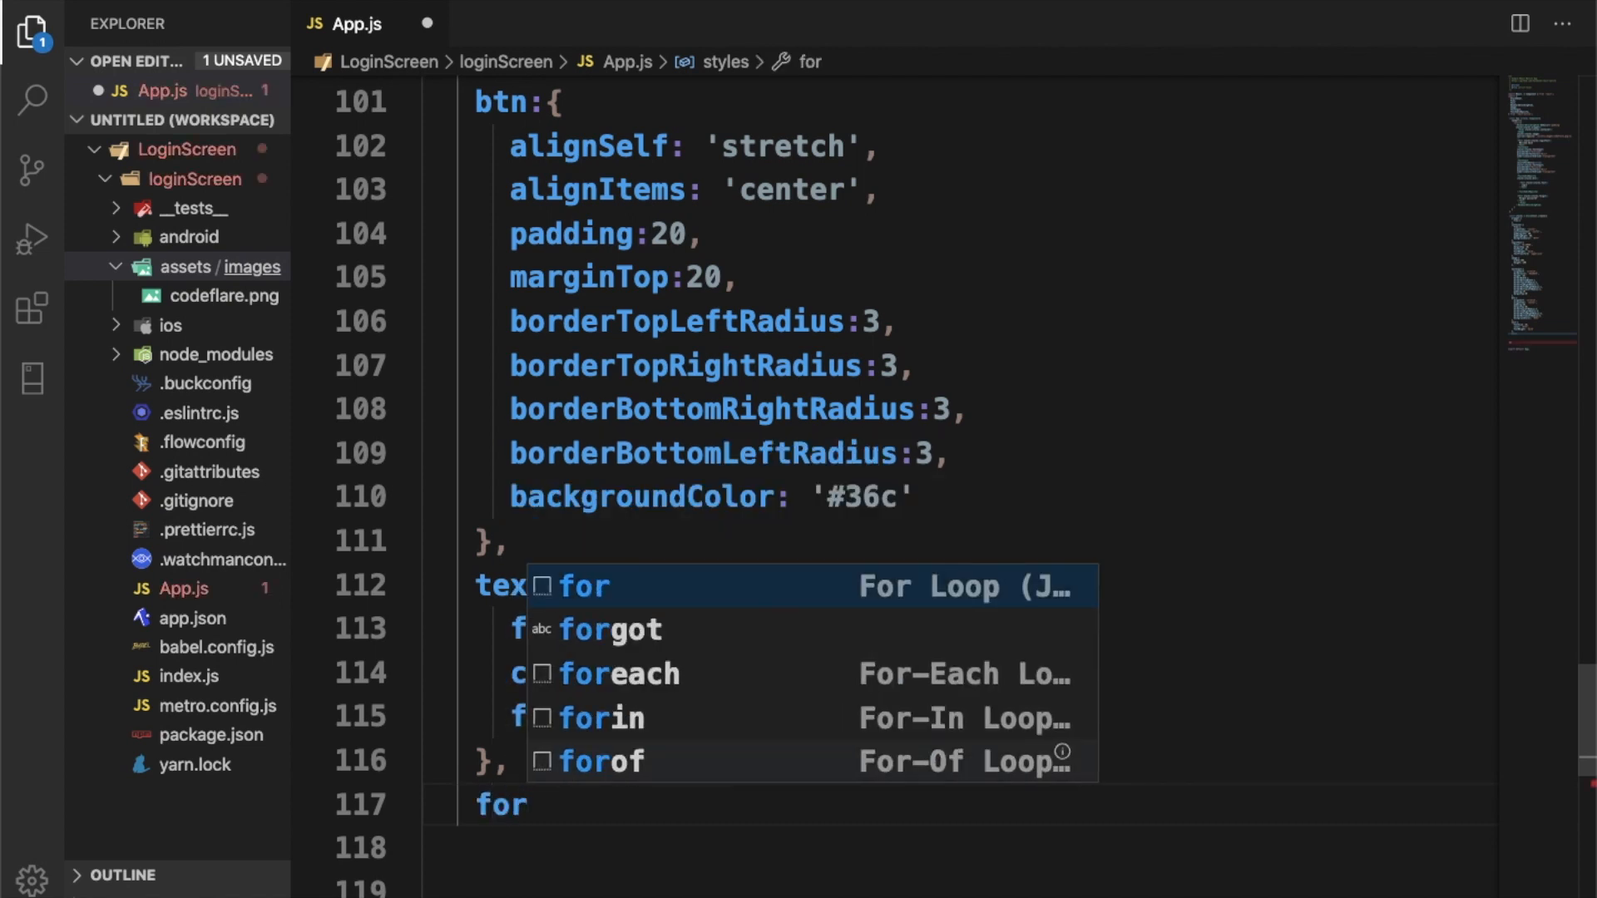
pyautogui.write('got')
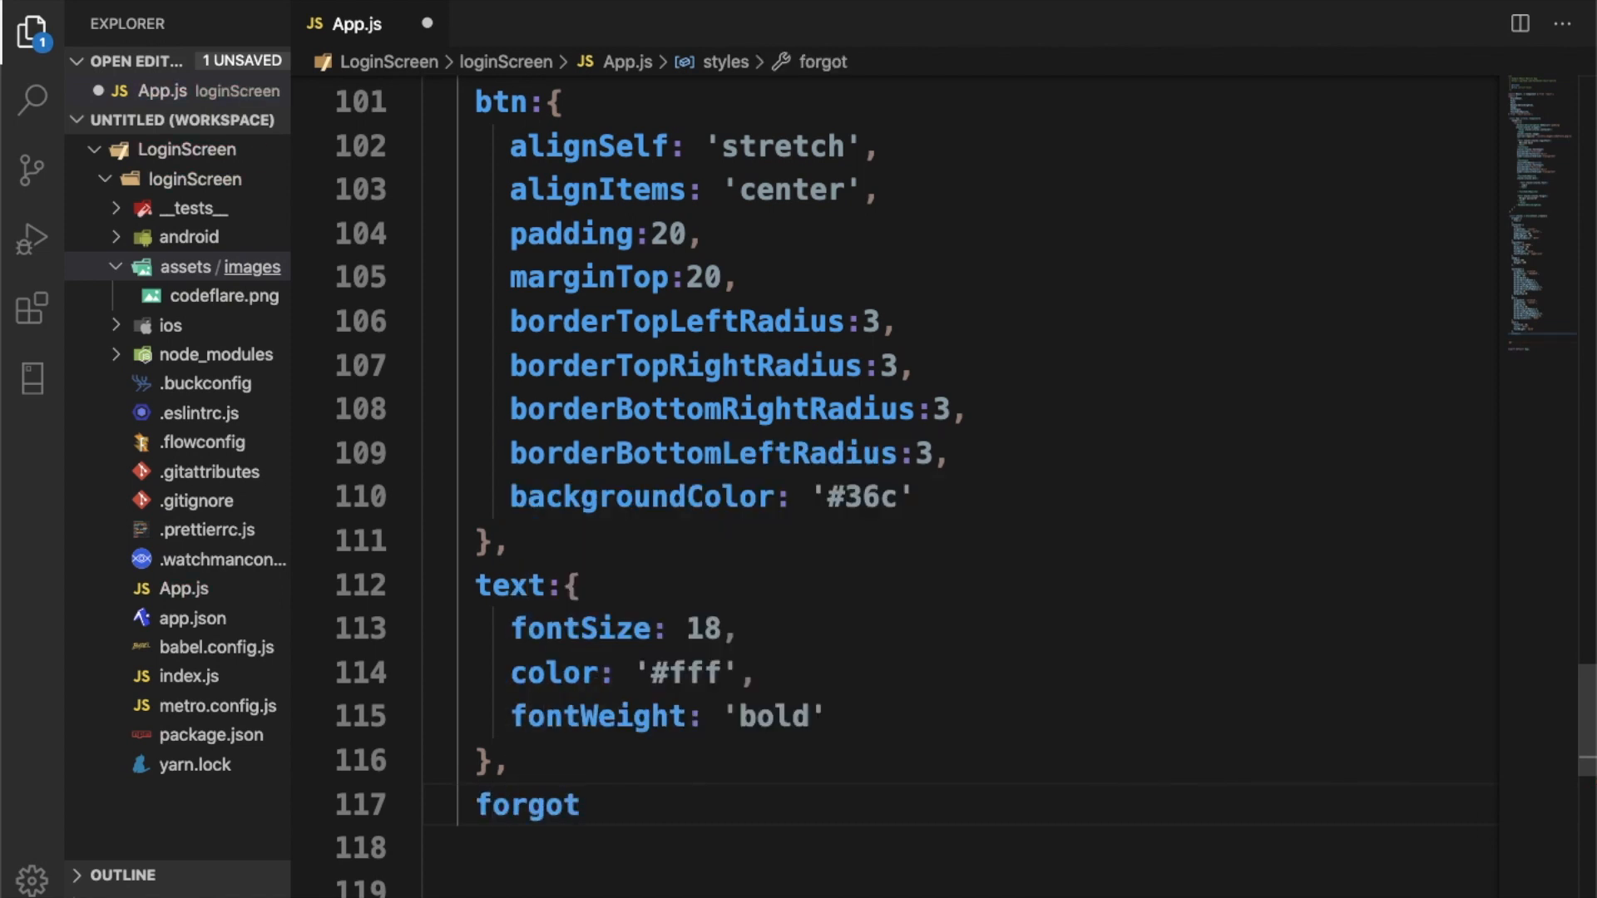
pyautogui.write('fot')
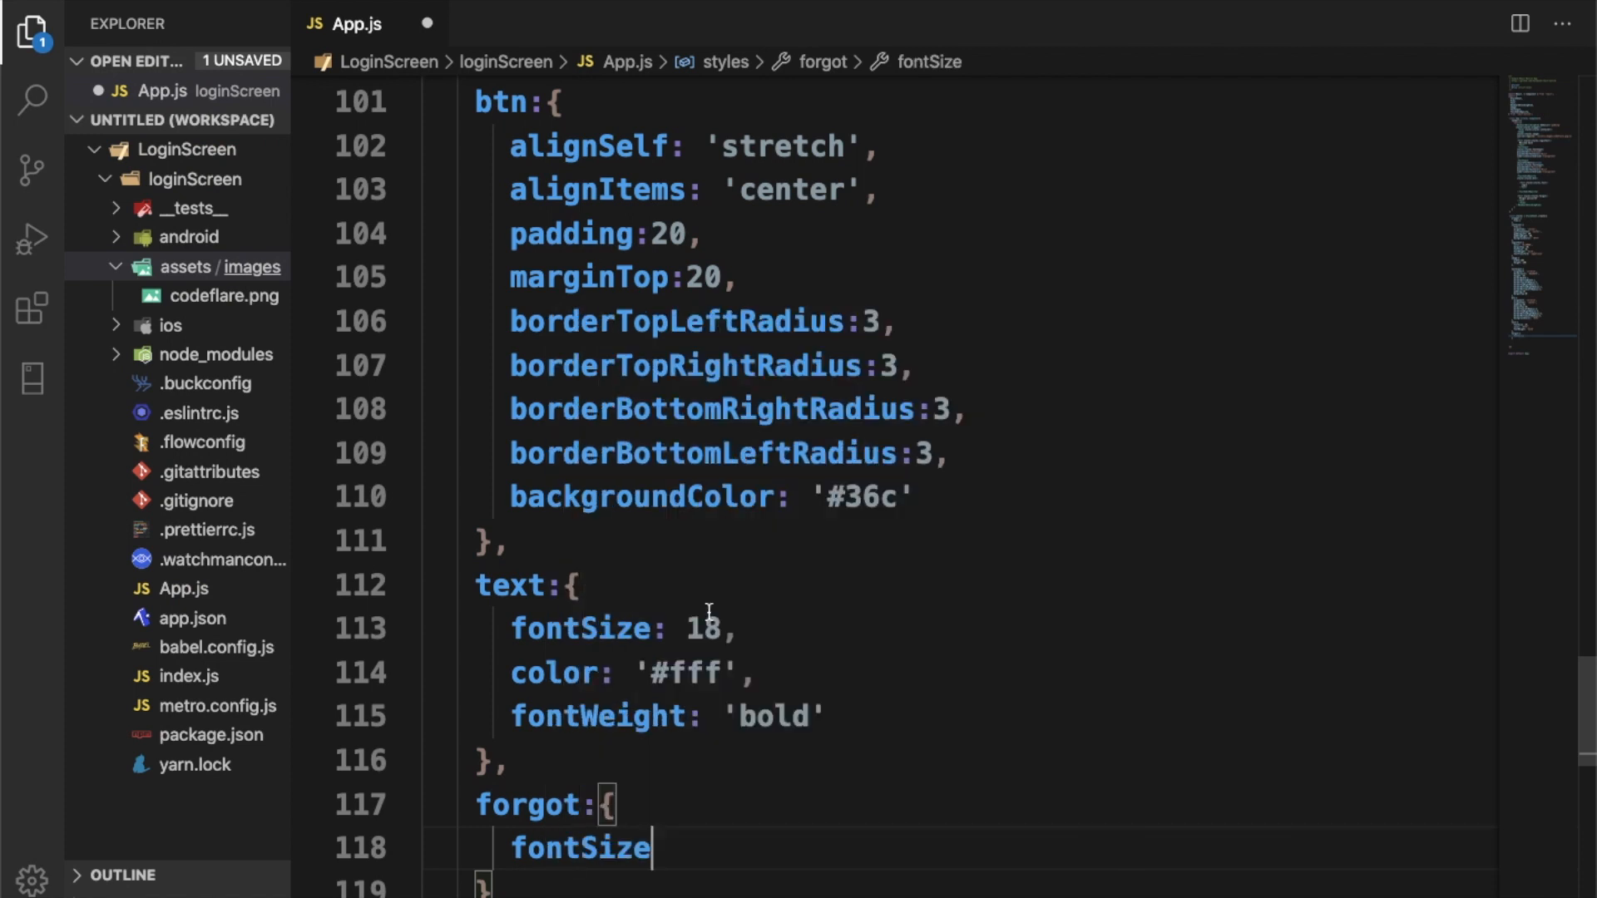
pyautogui.write(': 18,')
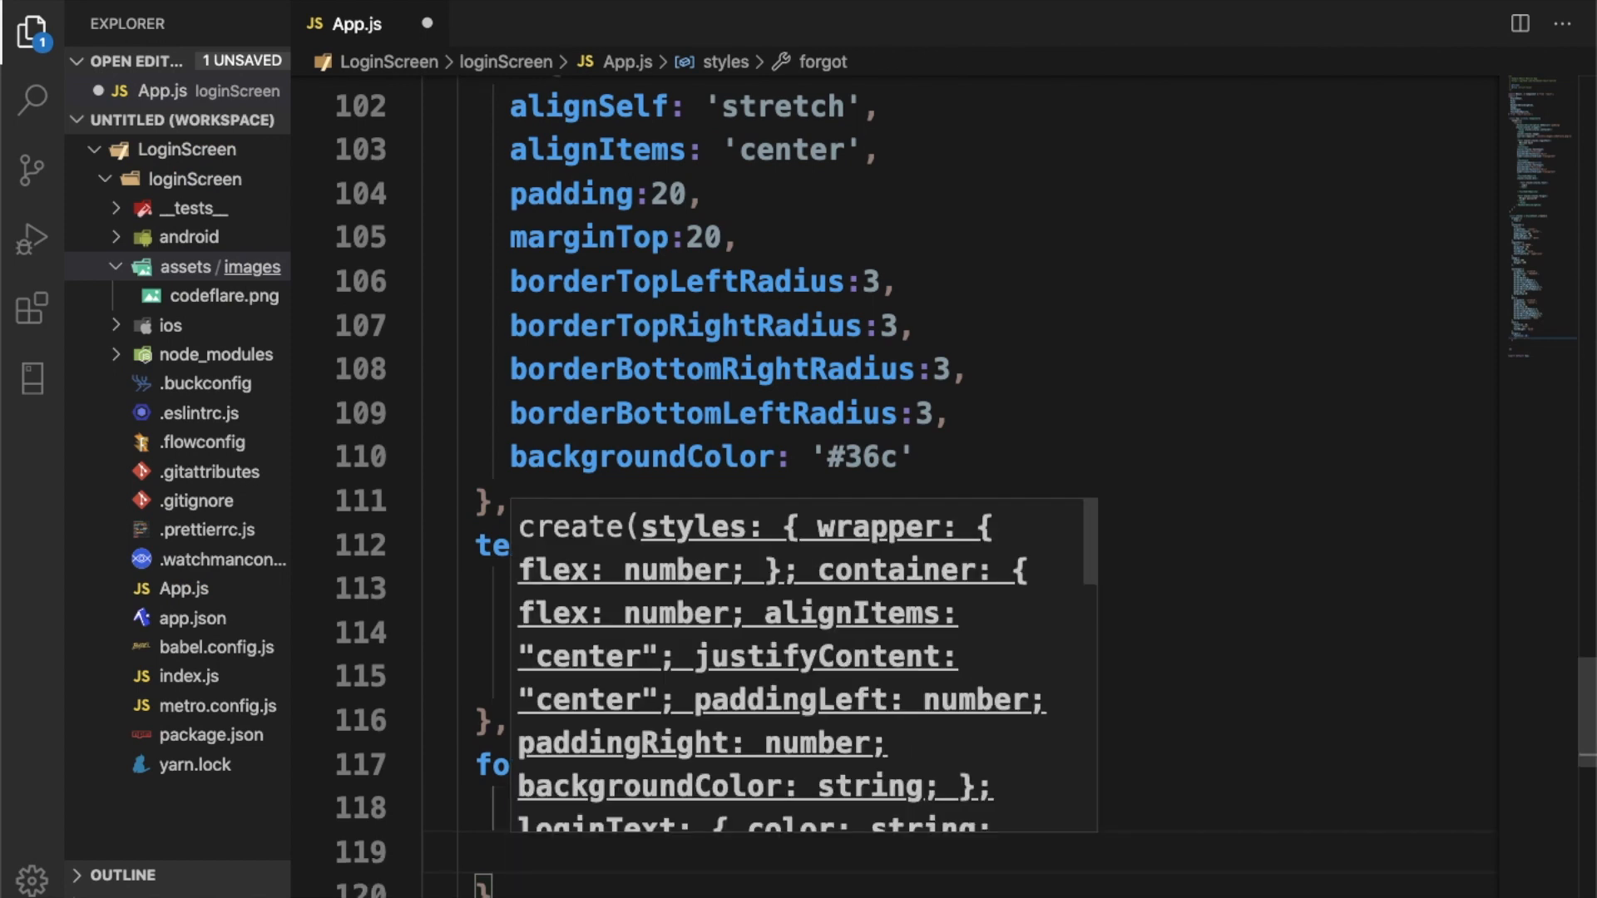
pyautogui.write('co')
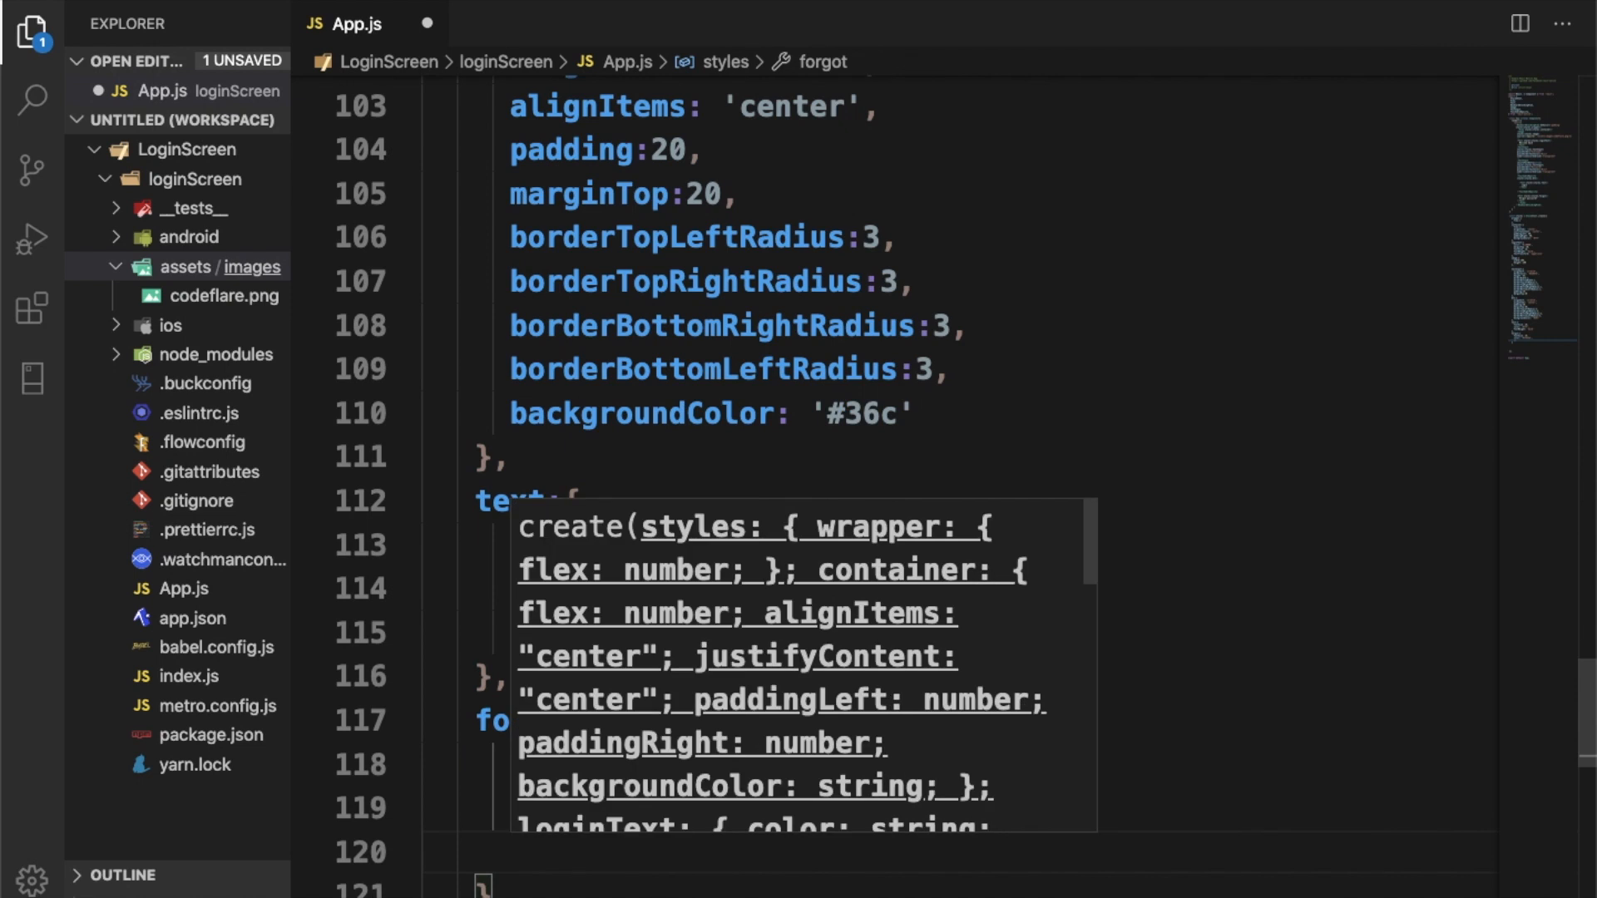
pyautogui.write('marginTop:')
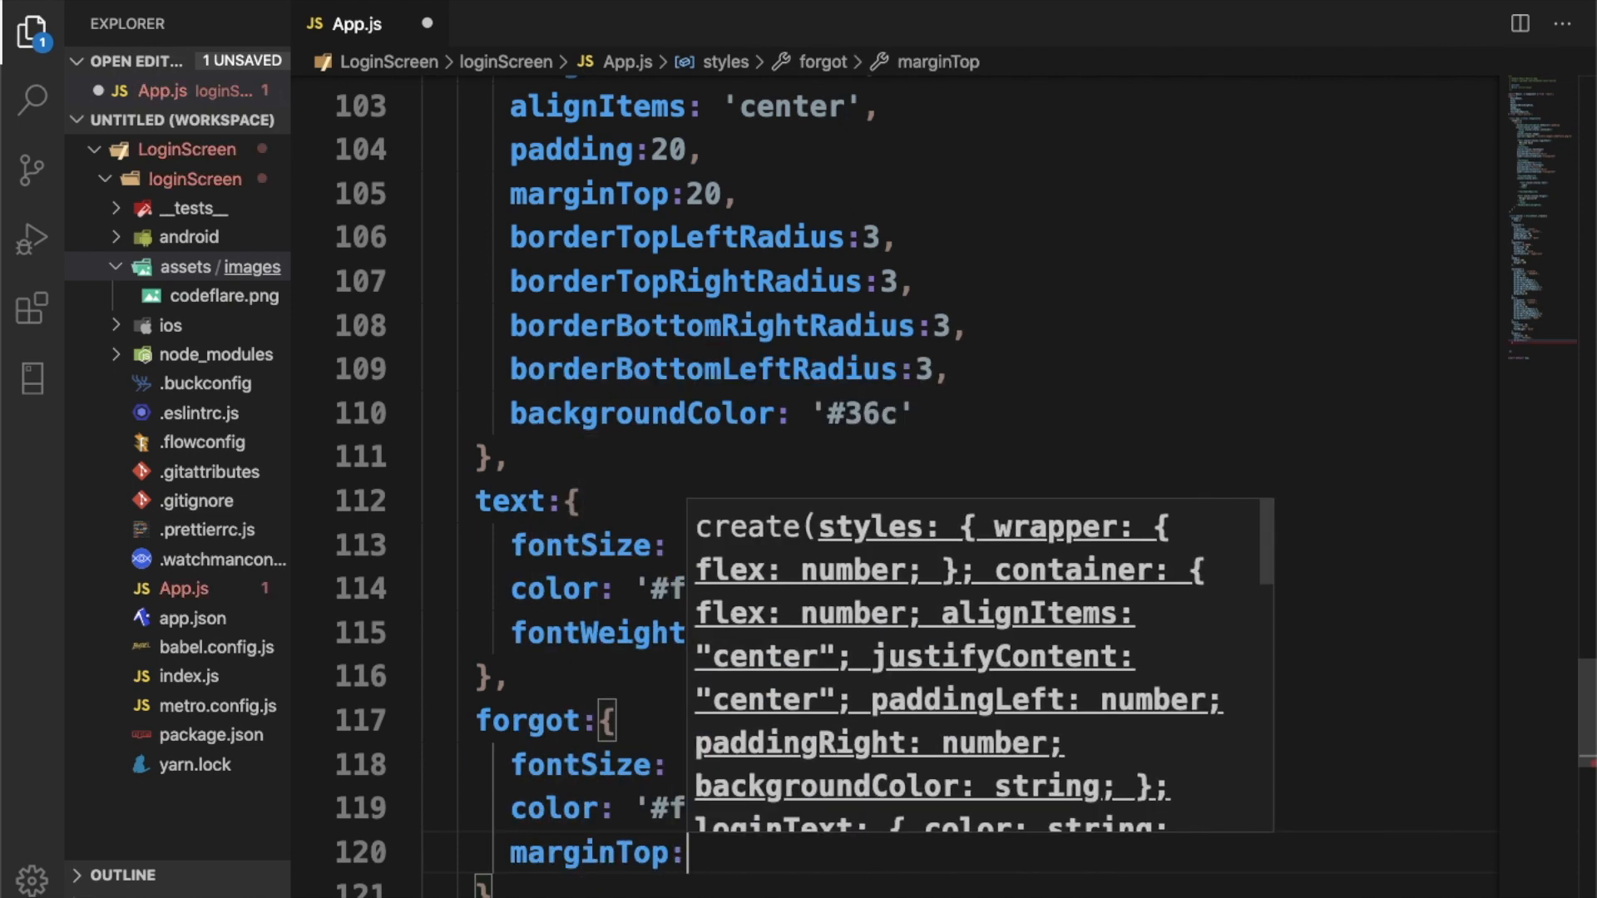
pyautogui.write('10')
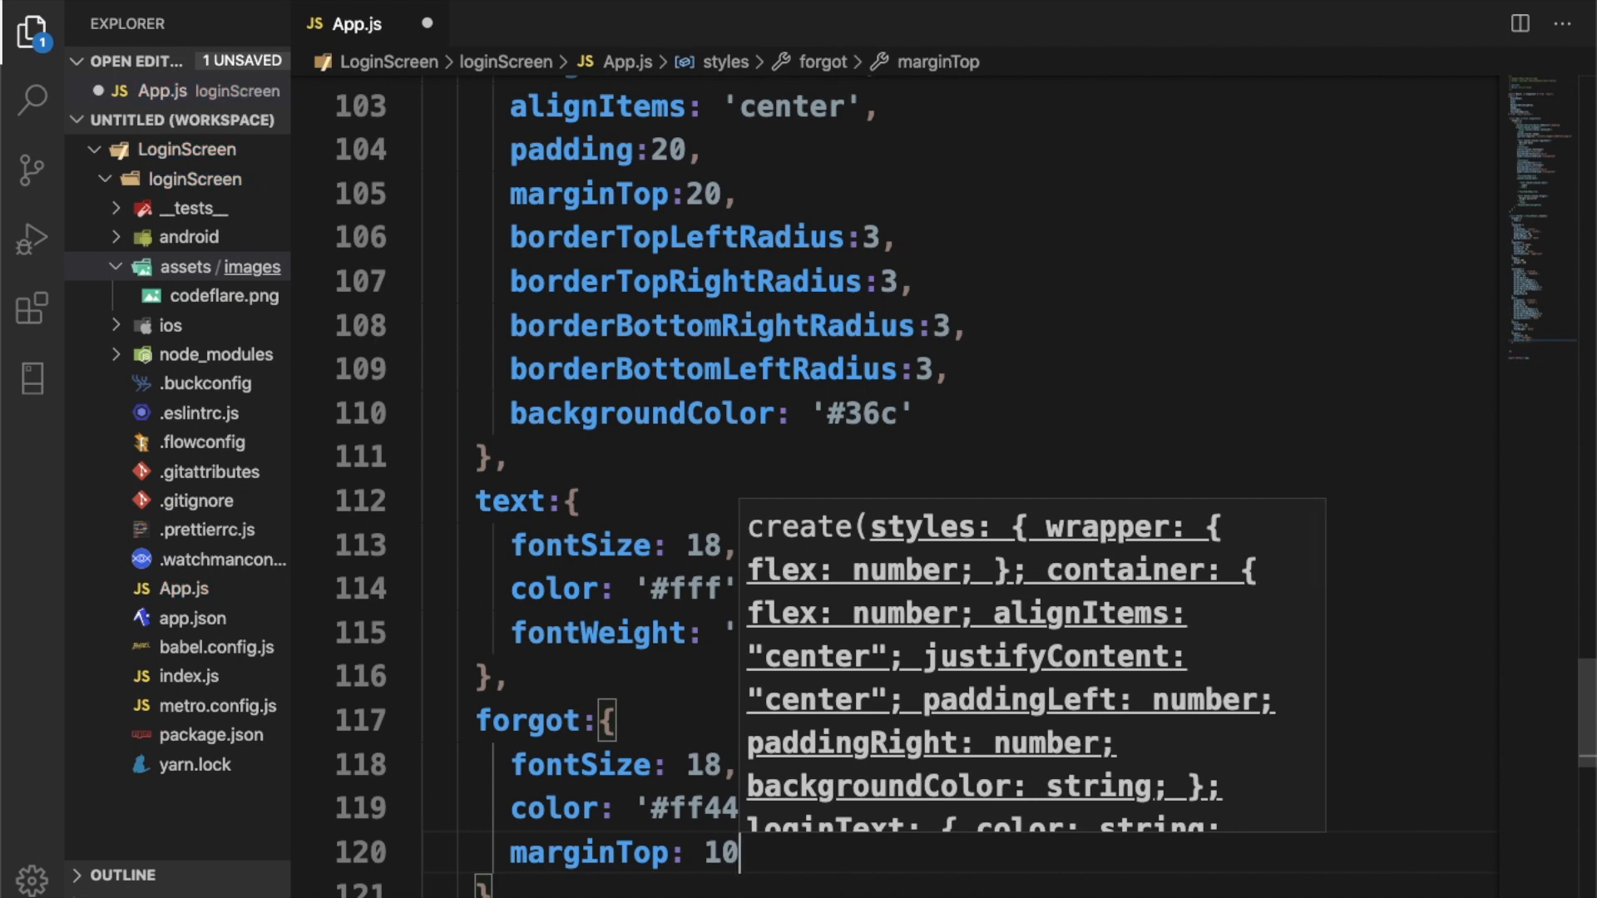
pyautogui.scroll(-3)
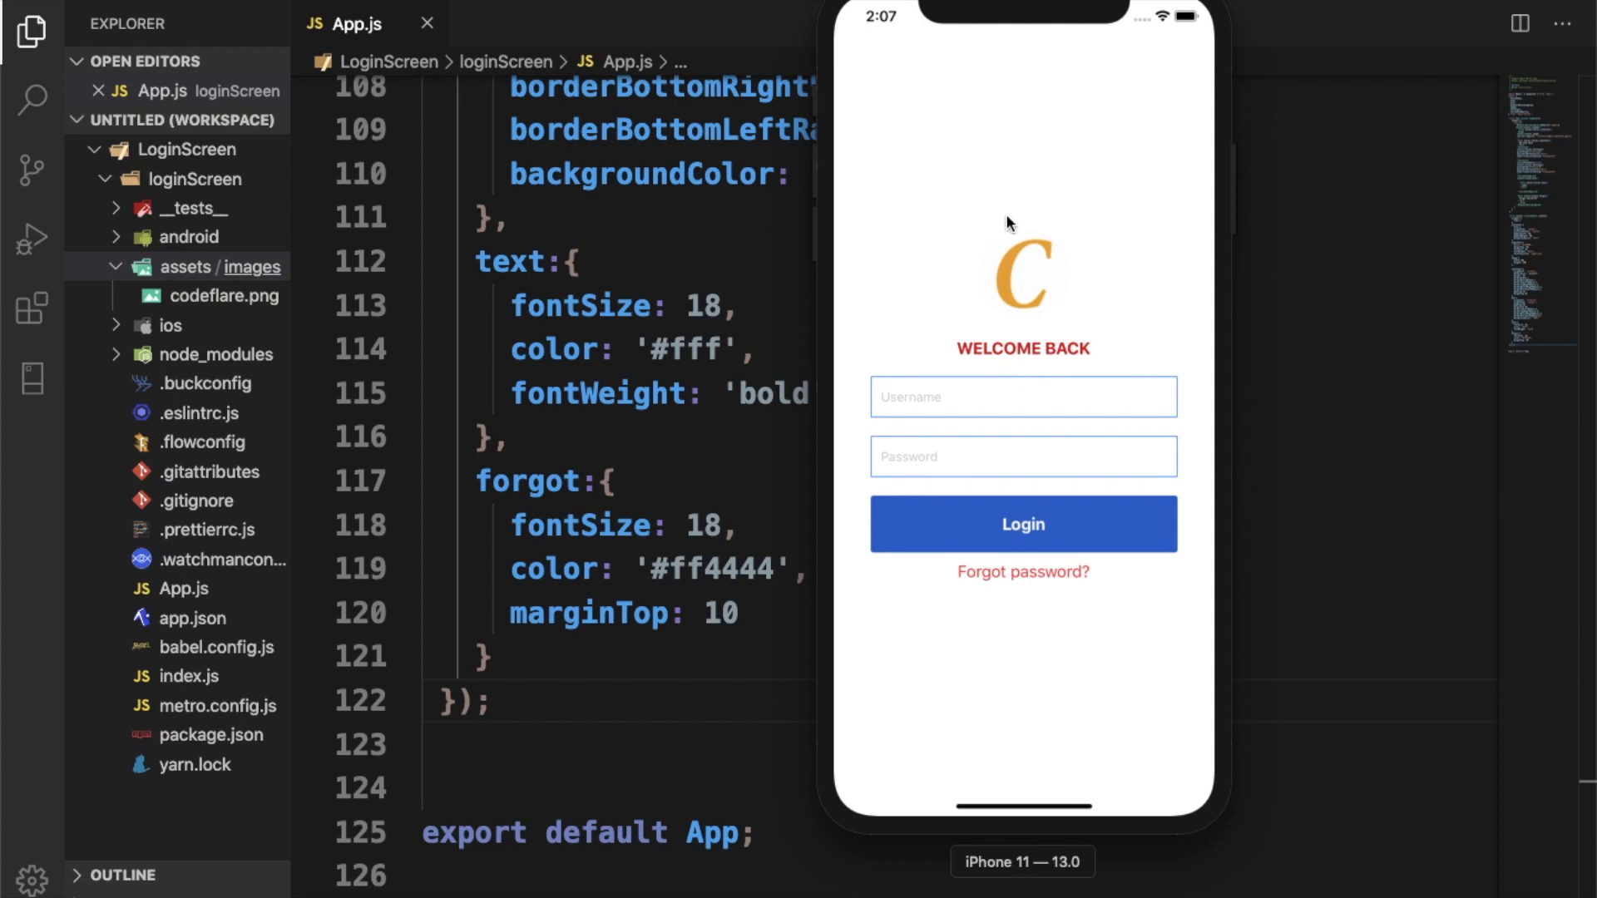
# Step: Focus the Username field on the simulator login screen to start entering credentials
pyautogui.click(975, 397)
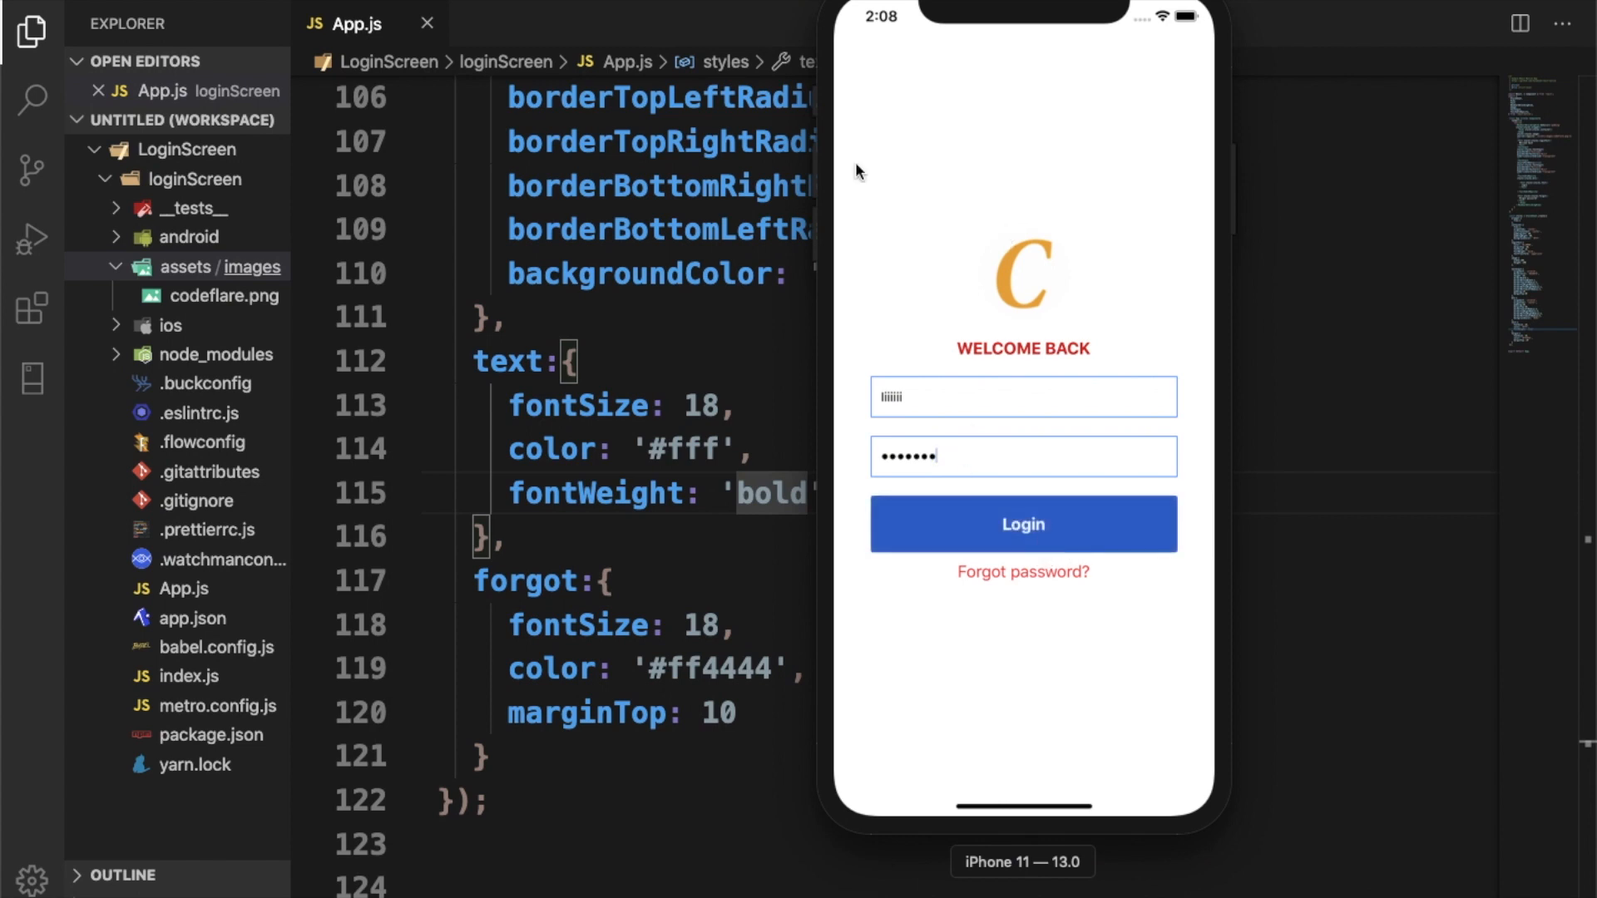
pyautogui.moveTo(966, 58)
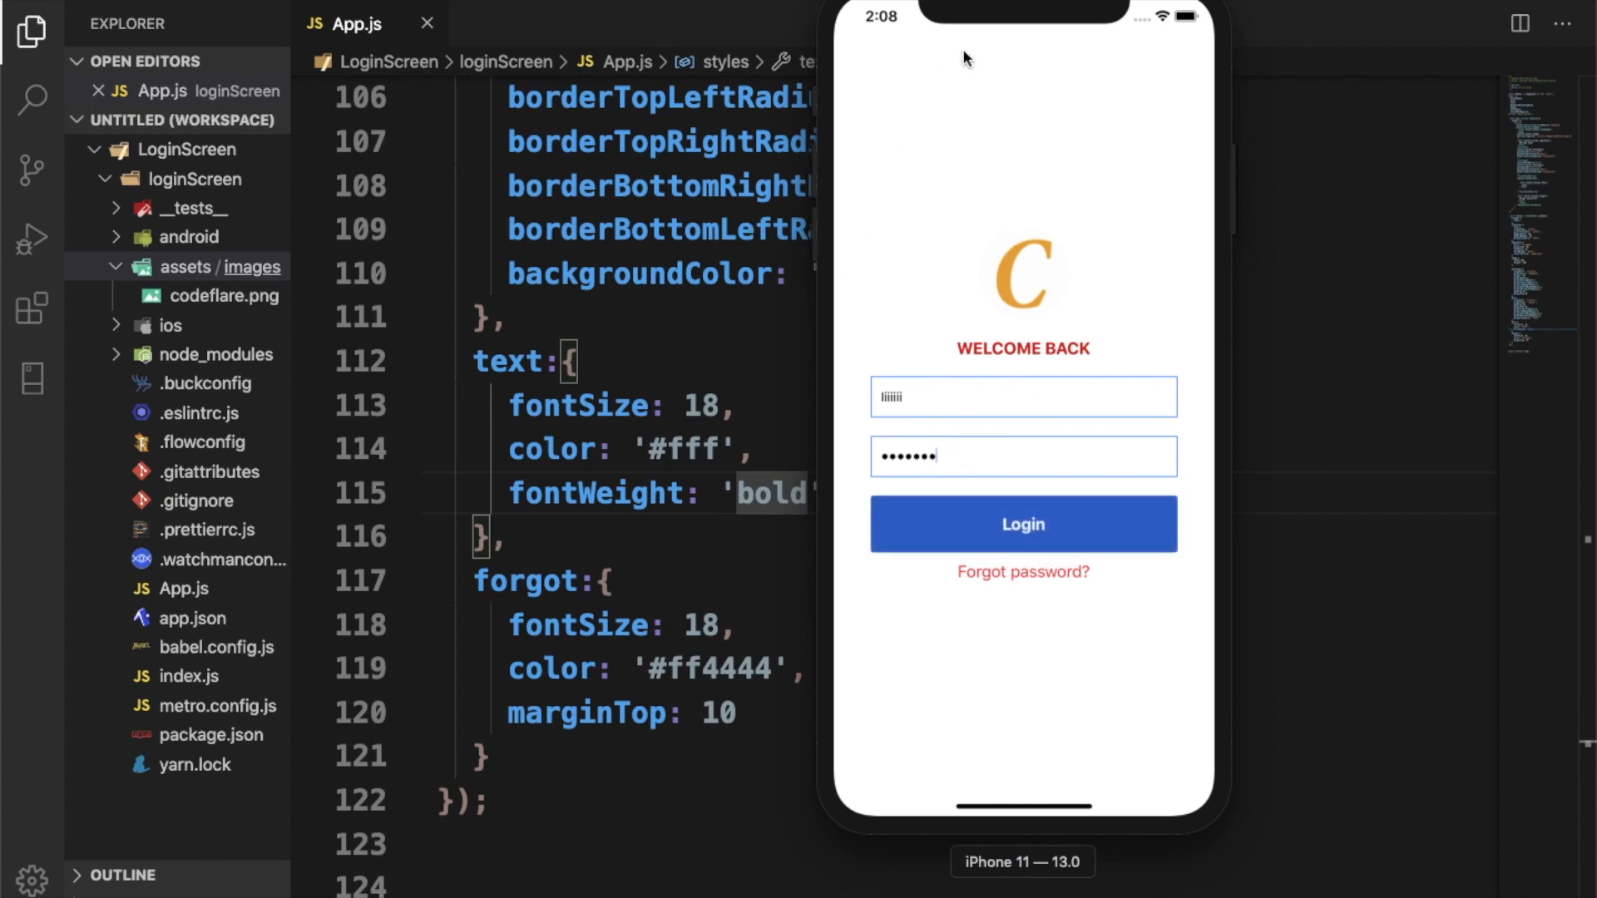